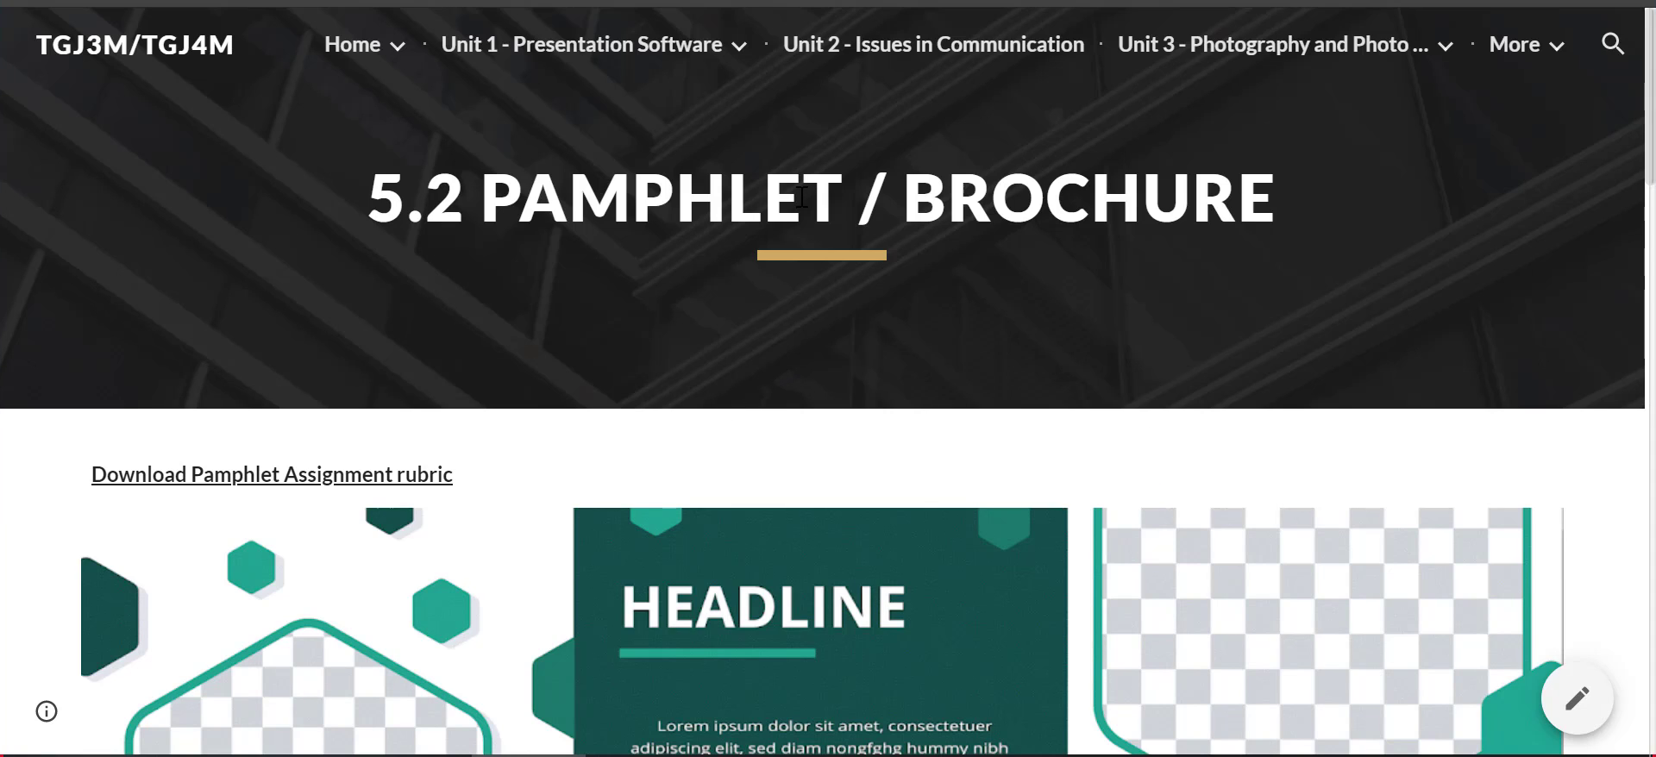
# Browse down the homepage and highlight the Bi-Fold Pamphlet requirement.
pyautogui.scroll(-3)
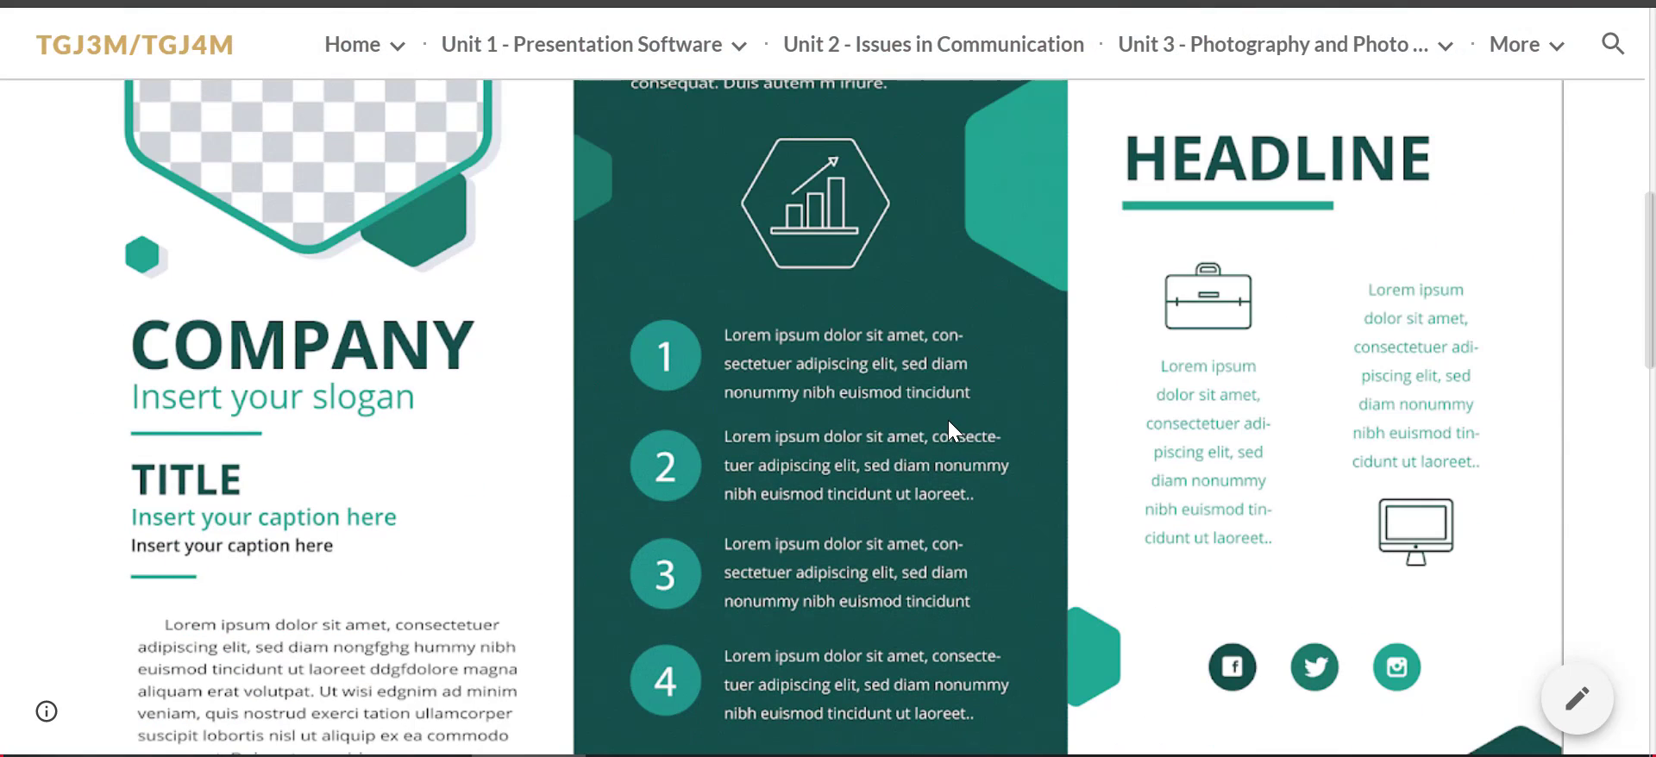
pyautogui.moveTo(933, 427)
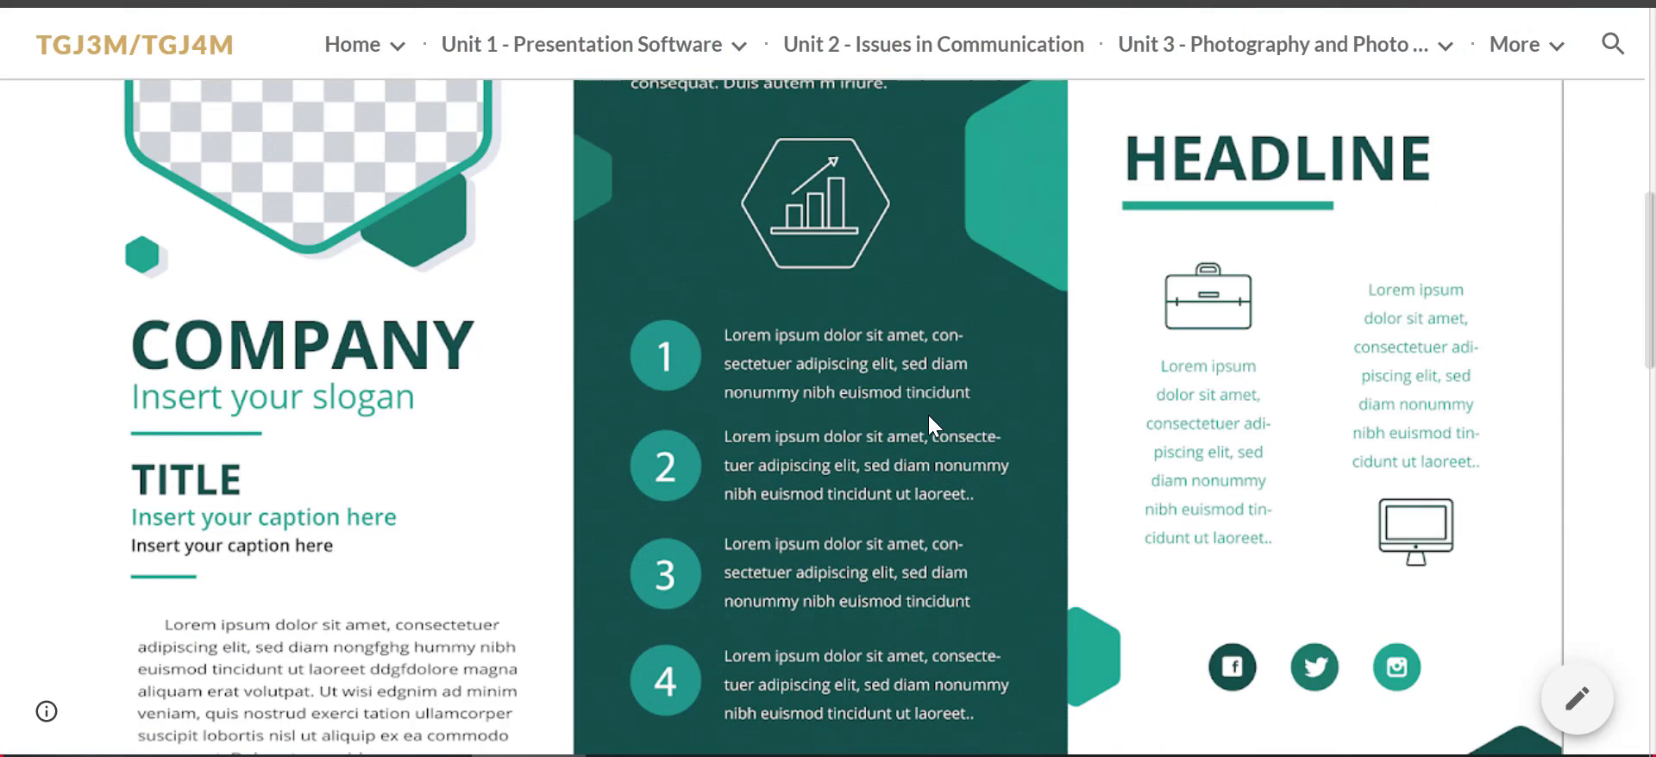
pyautogui.scroll(-3)
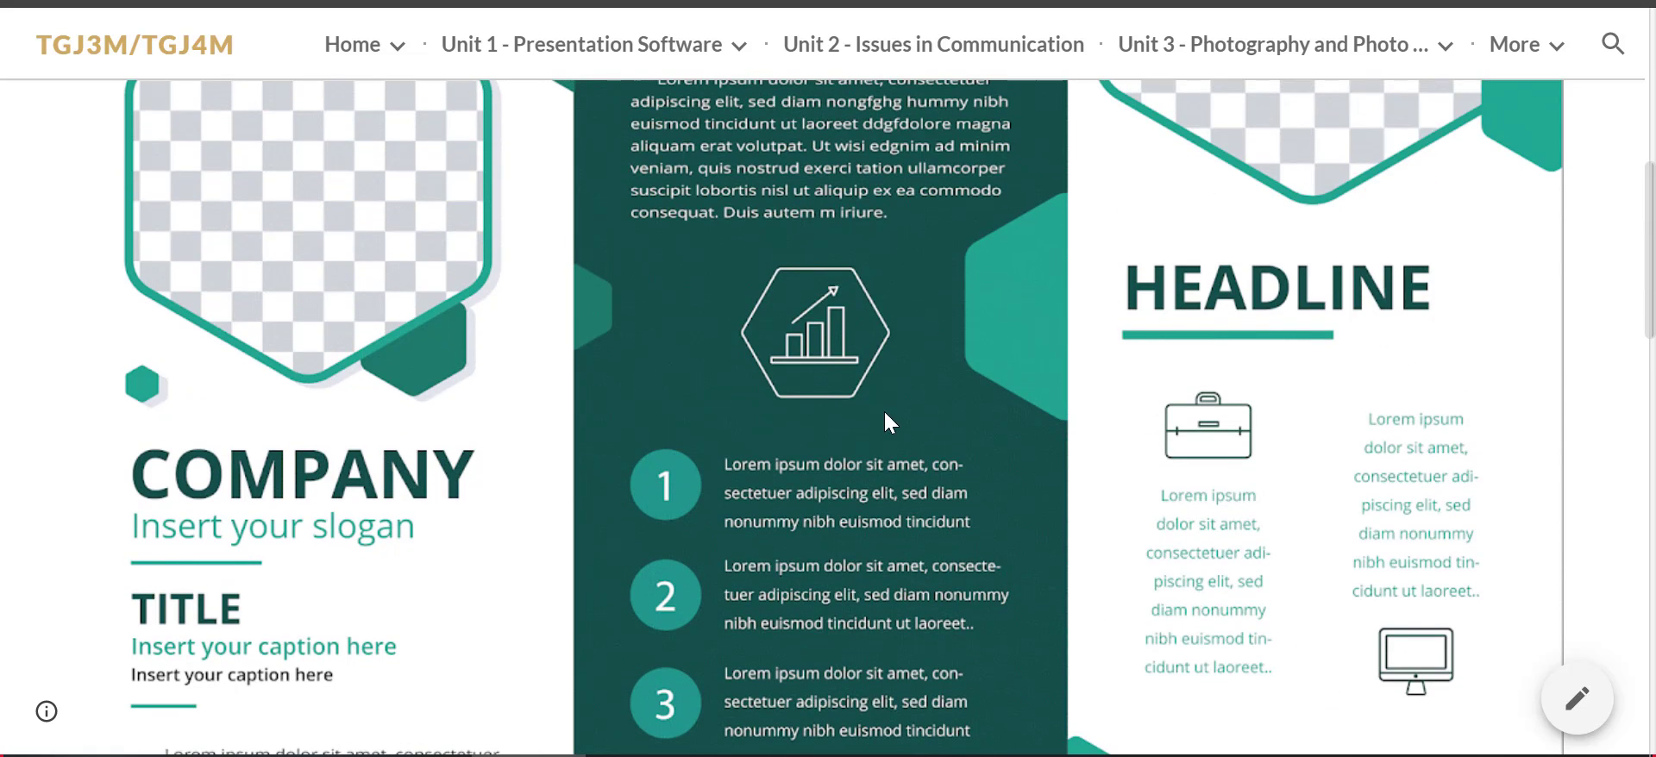
pyautogui.scroll(-3)
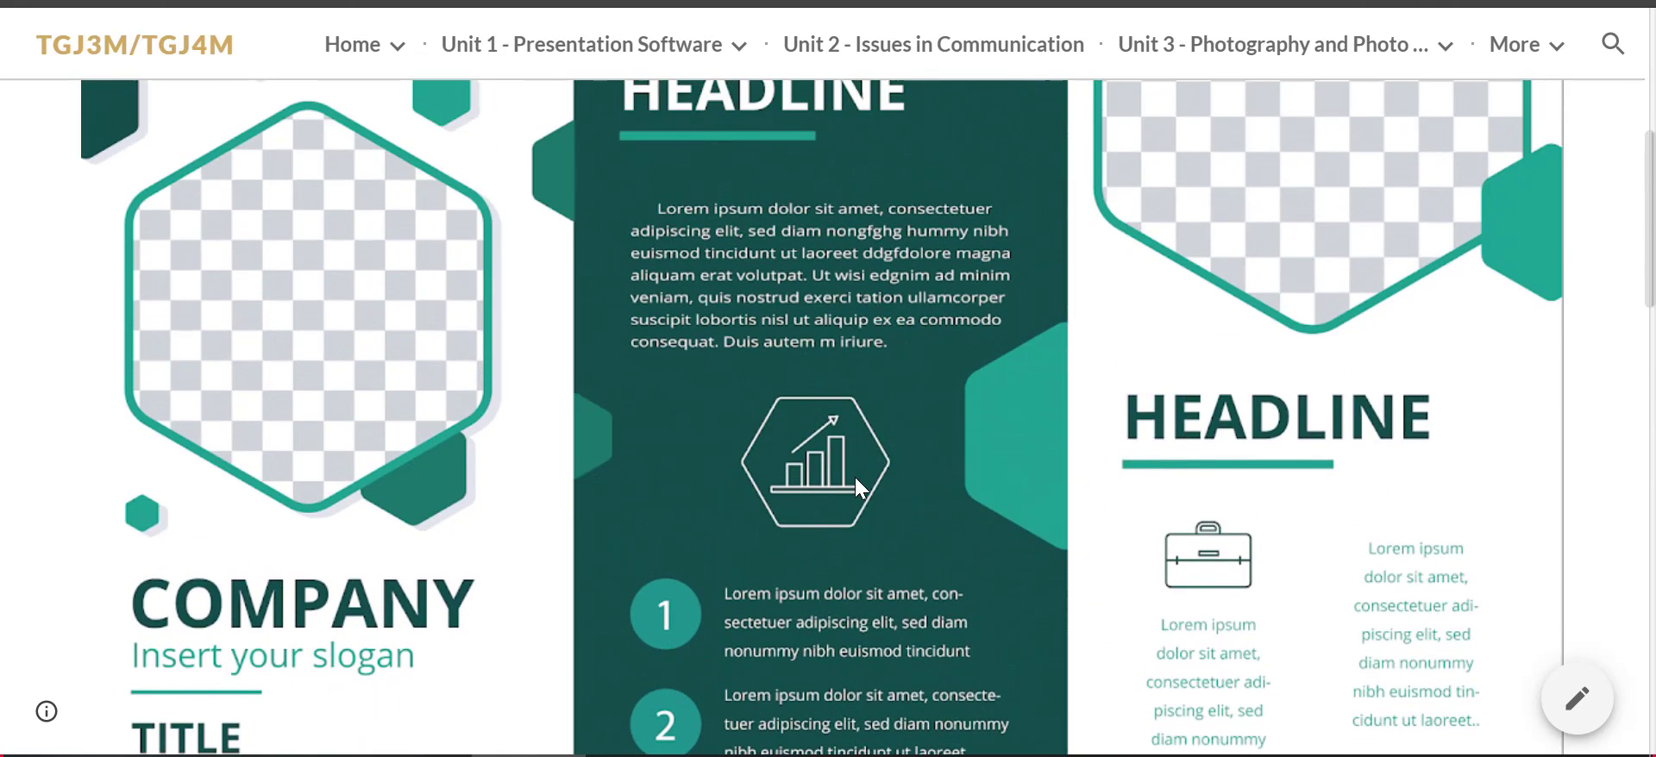
pyautogui.scroll(-3)
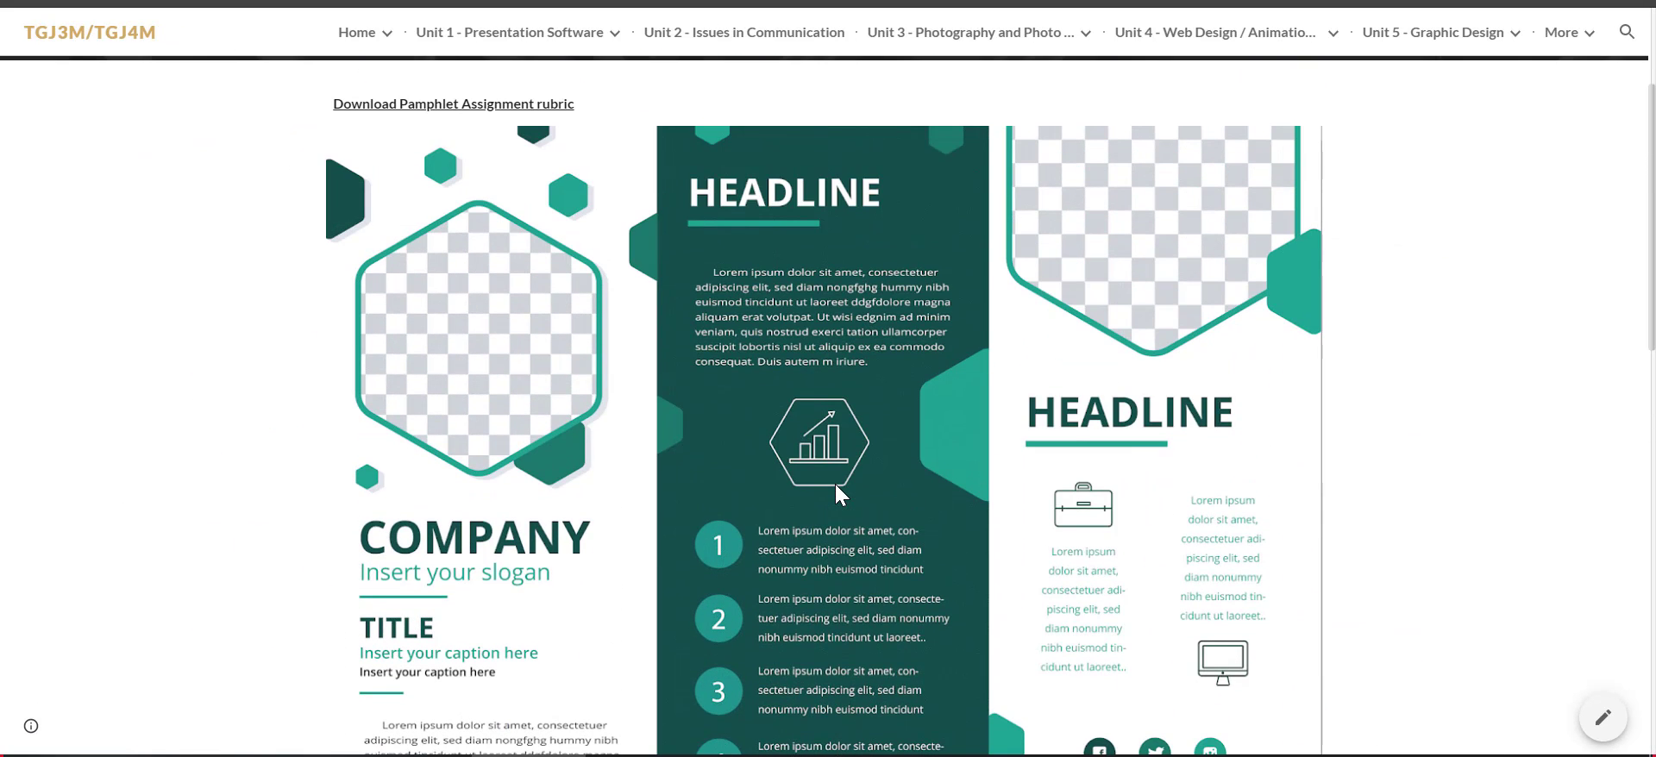
pyautogui.scroll(-3)
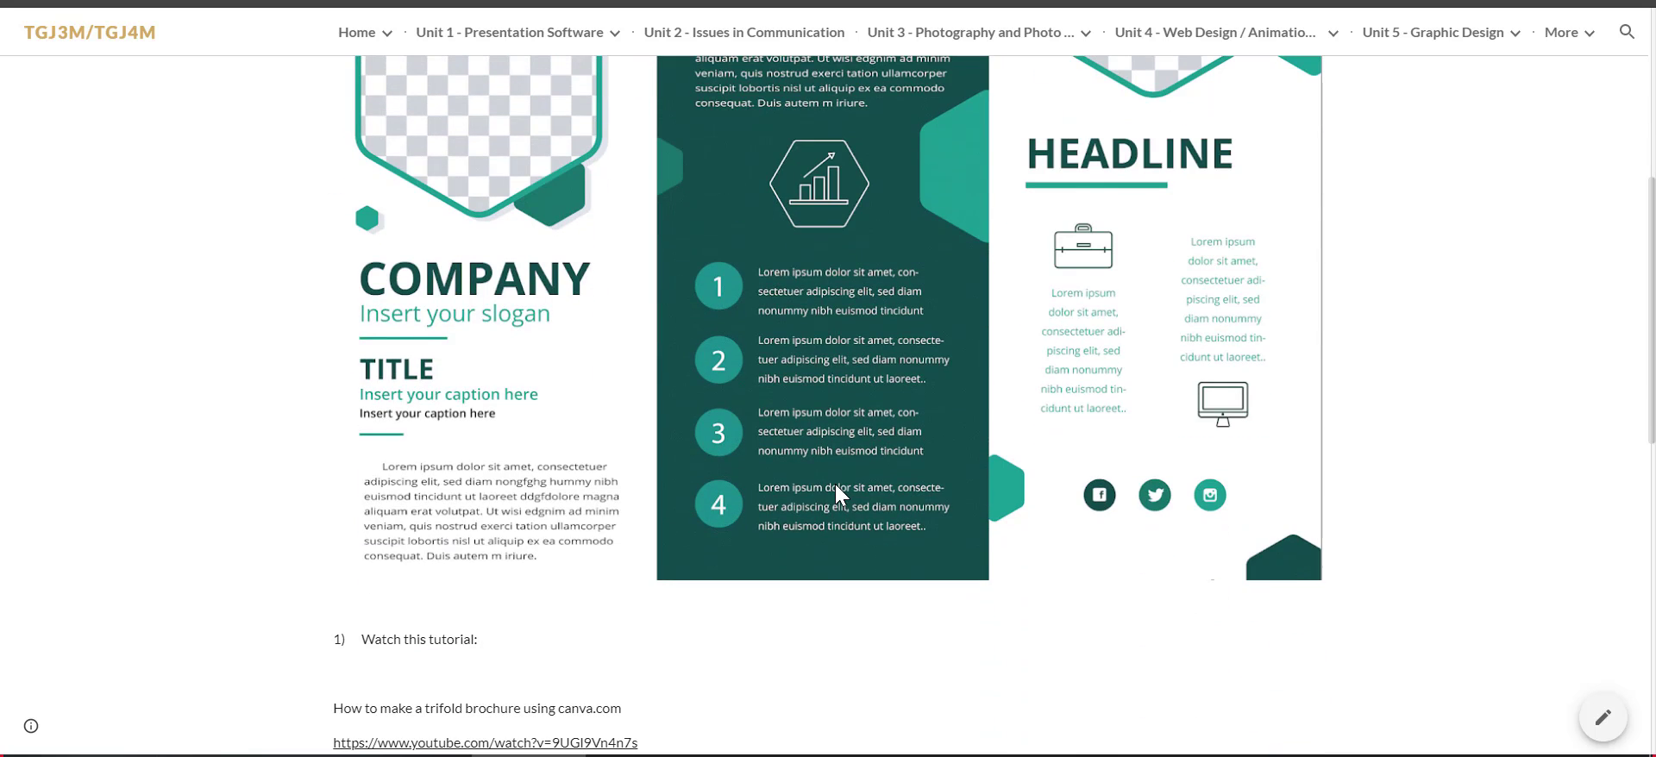
pyautogui.scroll(-3)
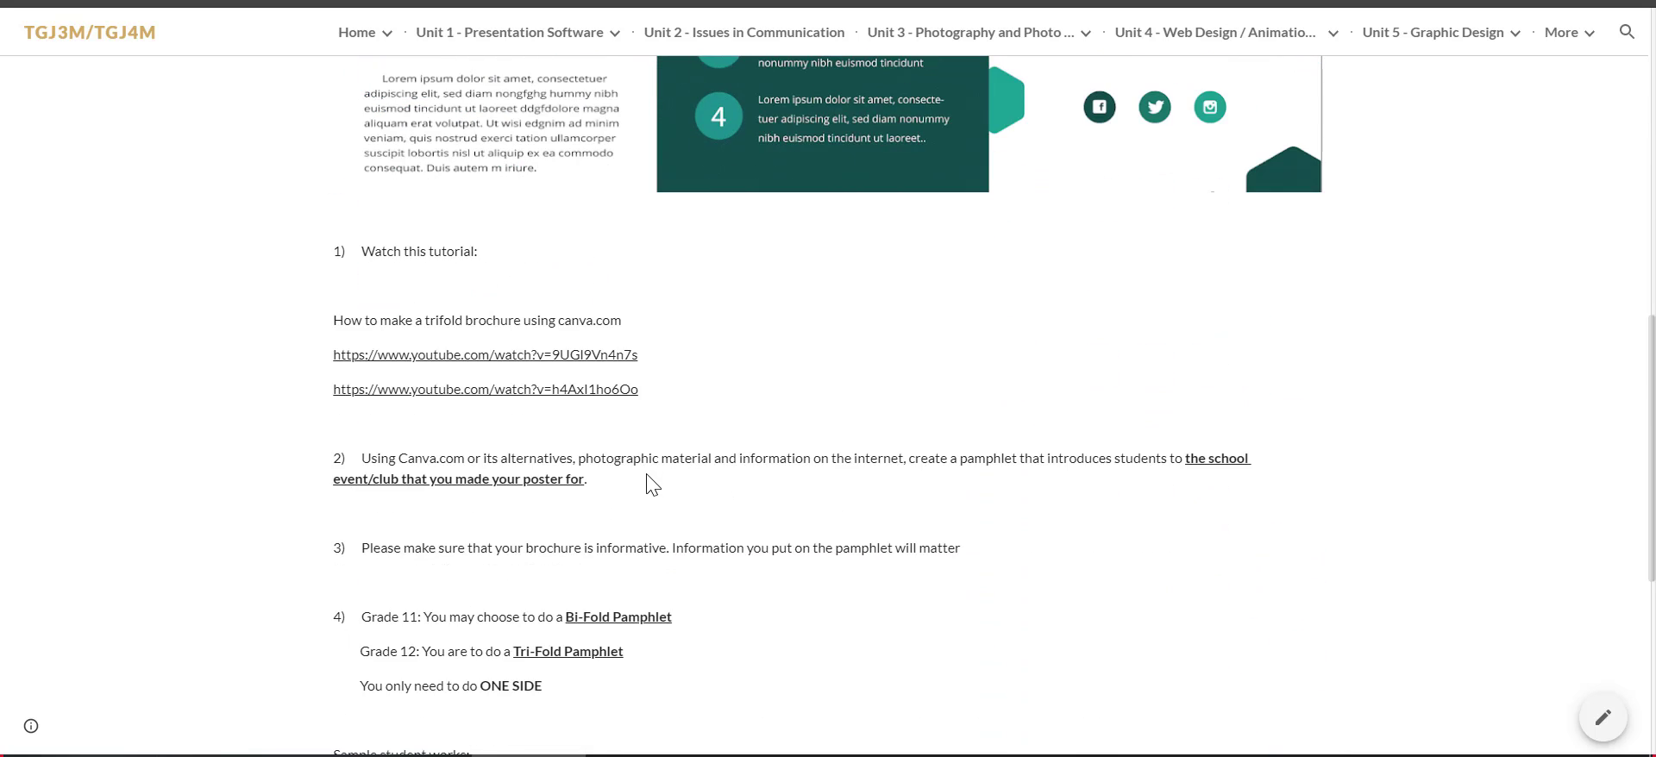
pyautogui.moveTo(655, 497)
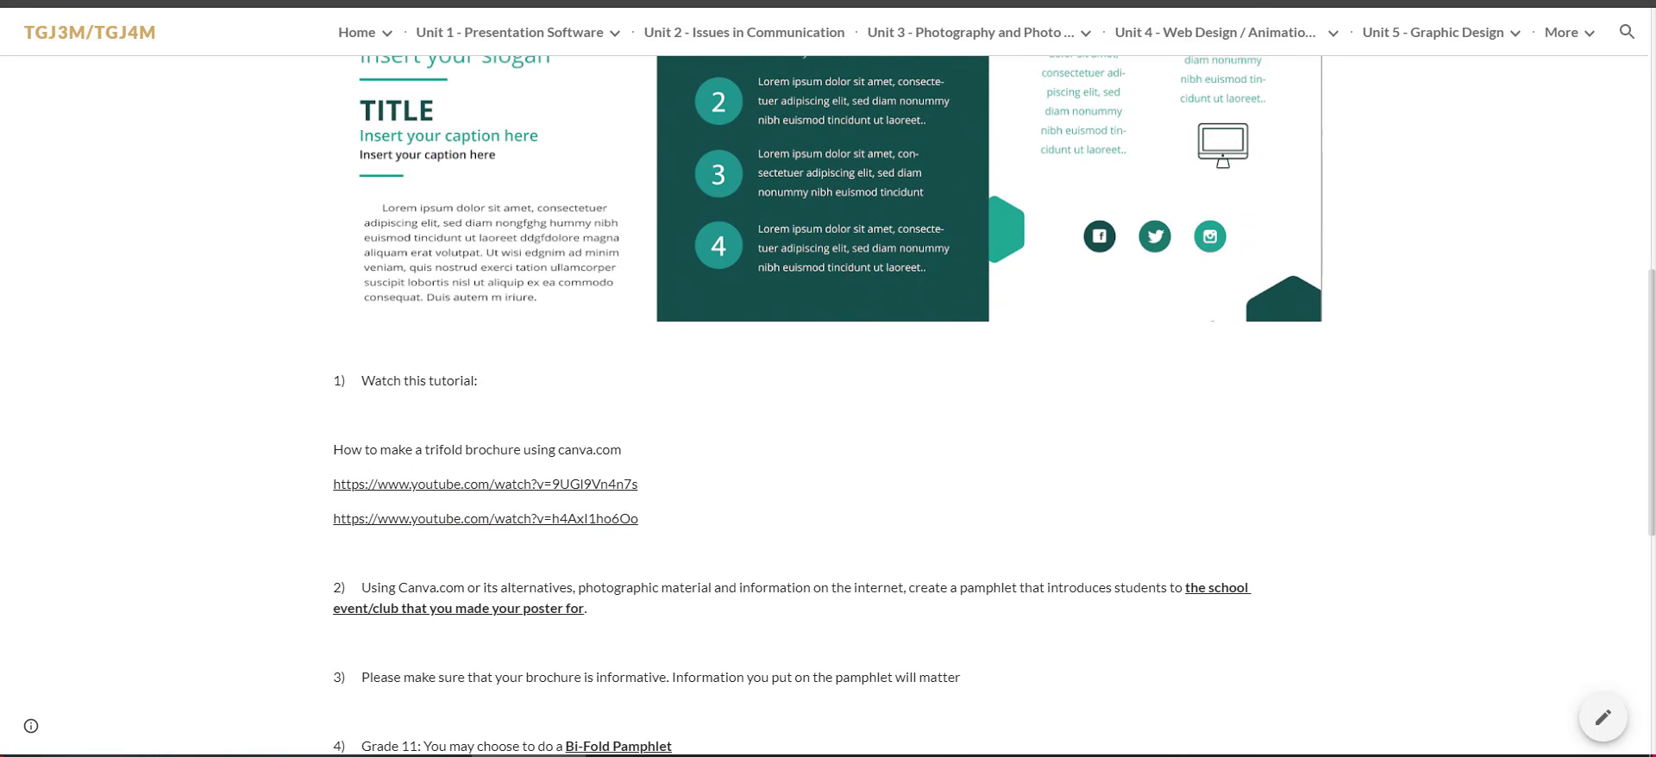
pyautogui.click(1215, 31)
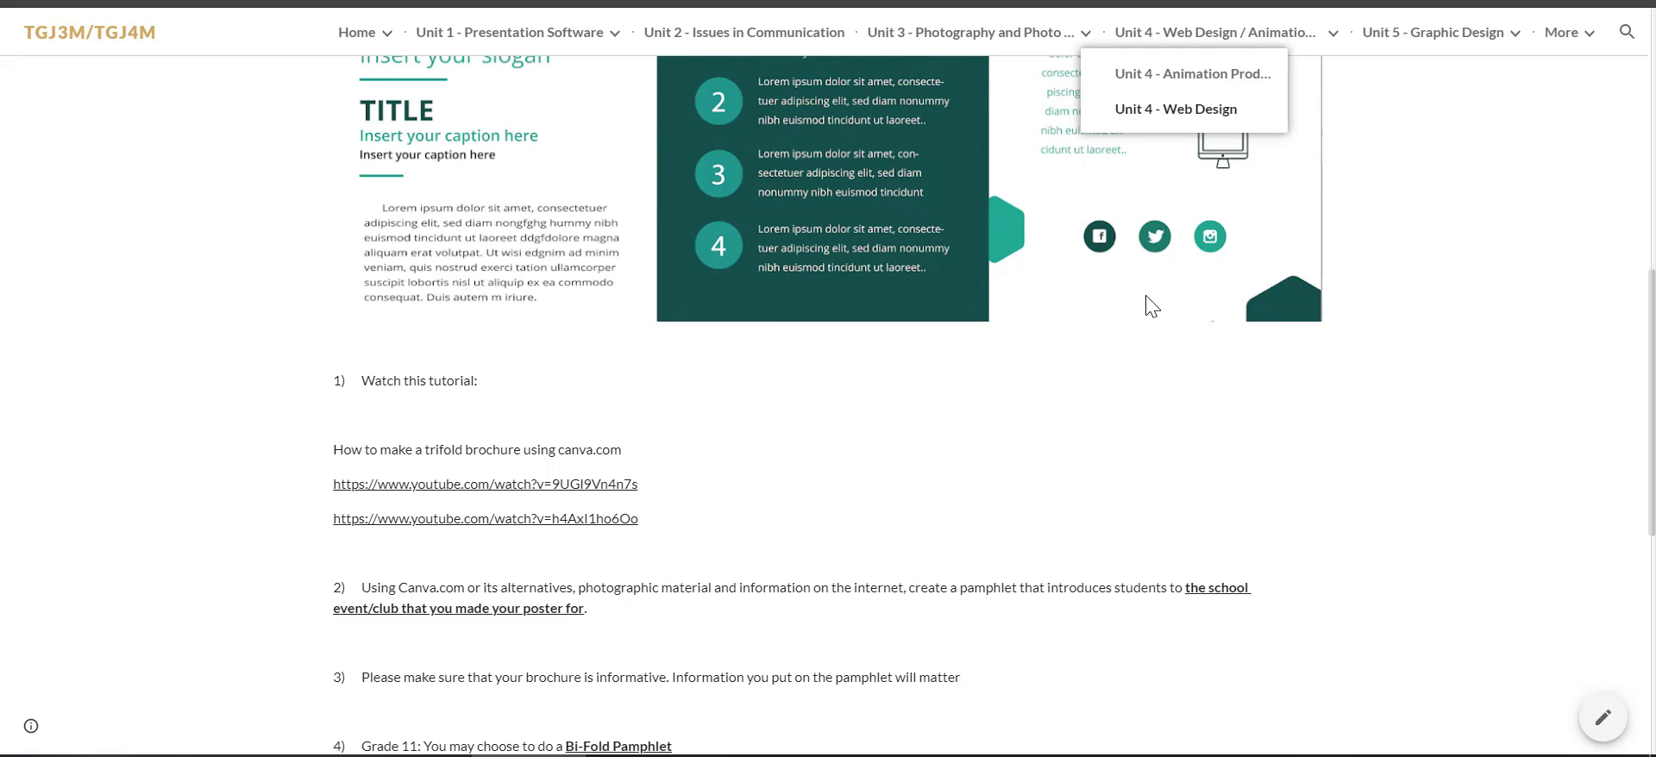
pyautogui.scroll(-3)
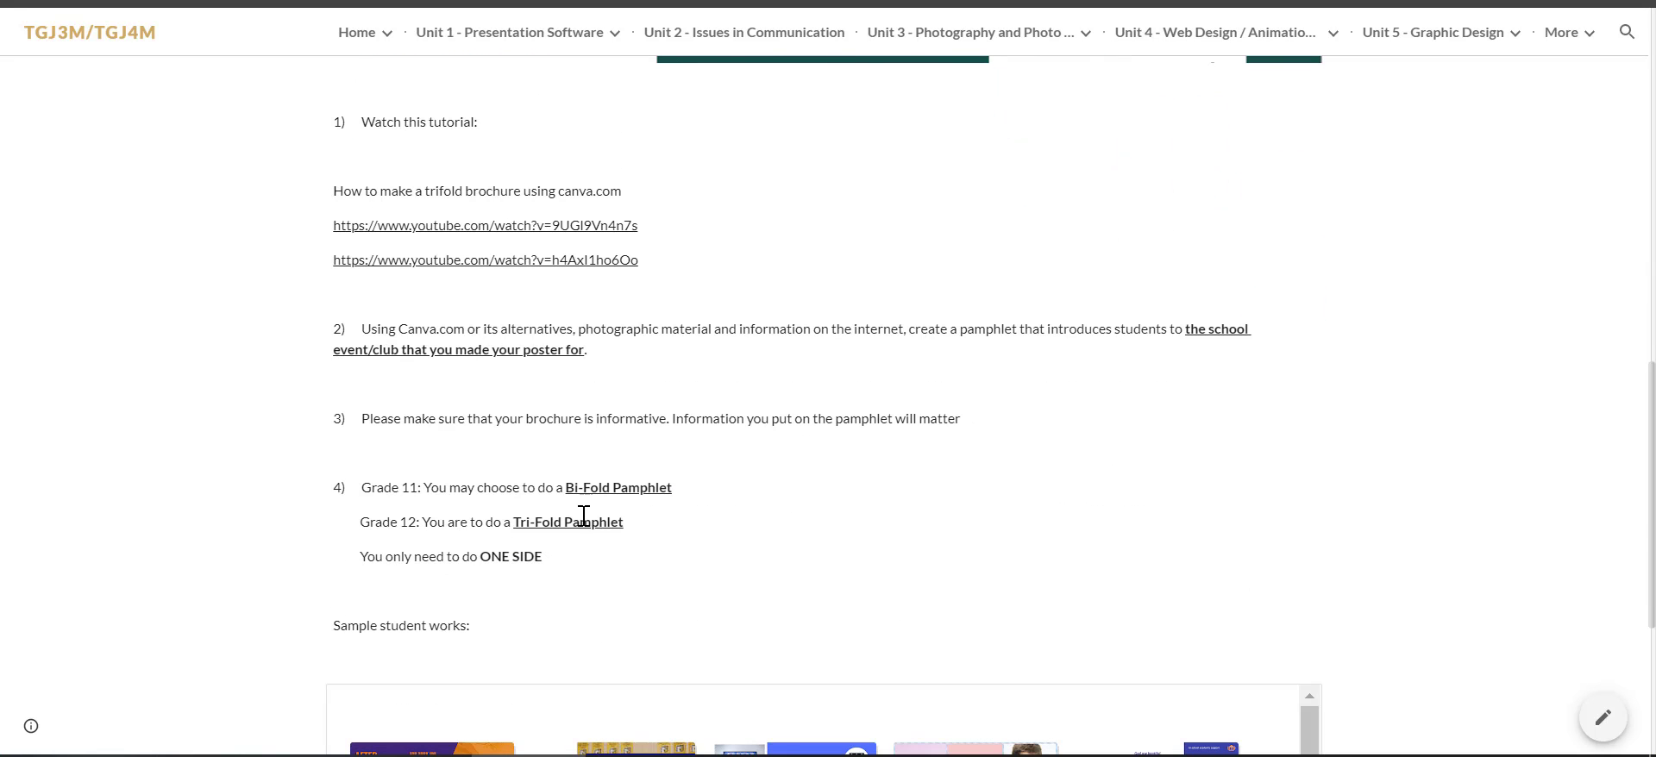
pyautogui.doubleClick(617, 487)
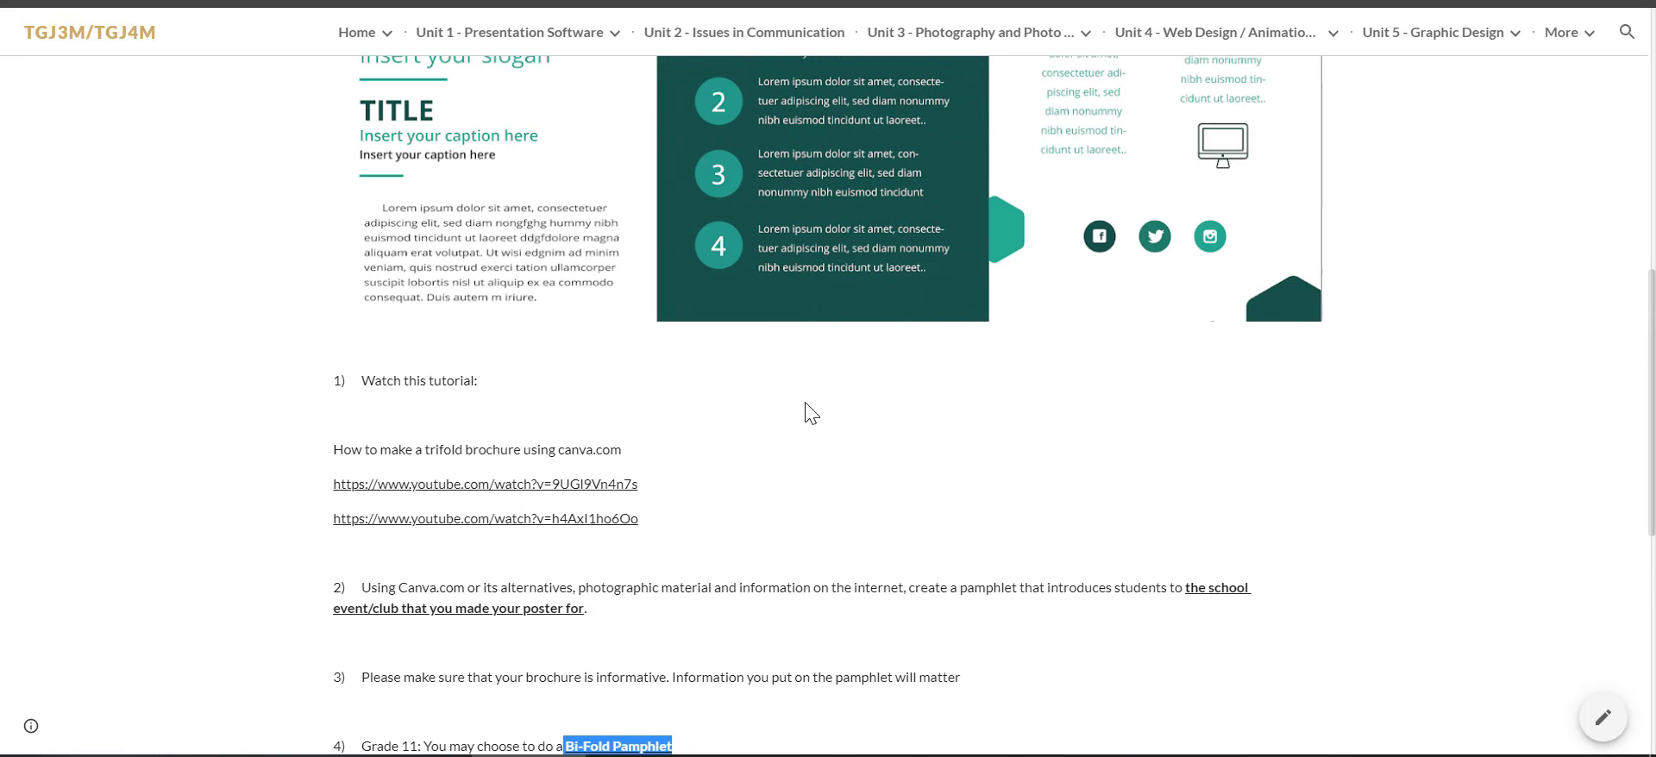
pyautogui.scroll(-3)
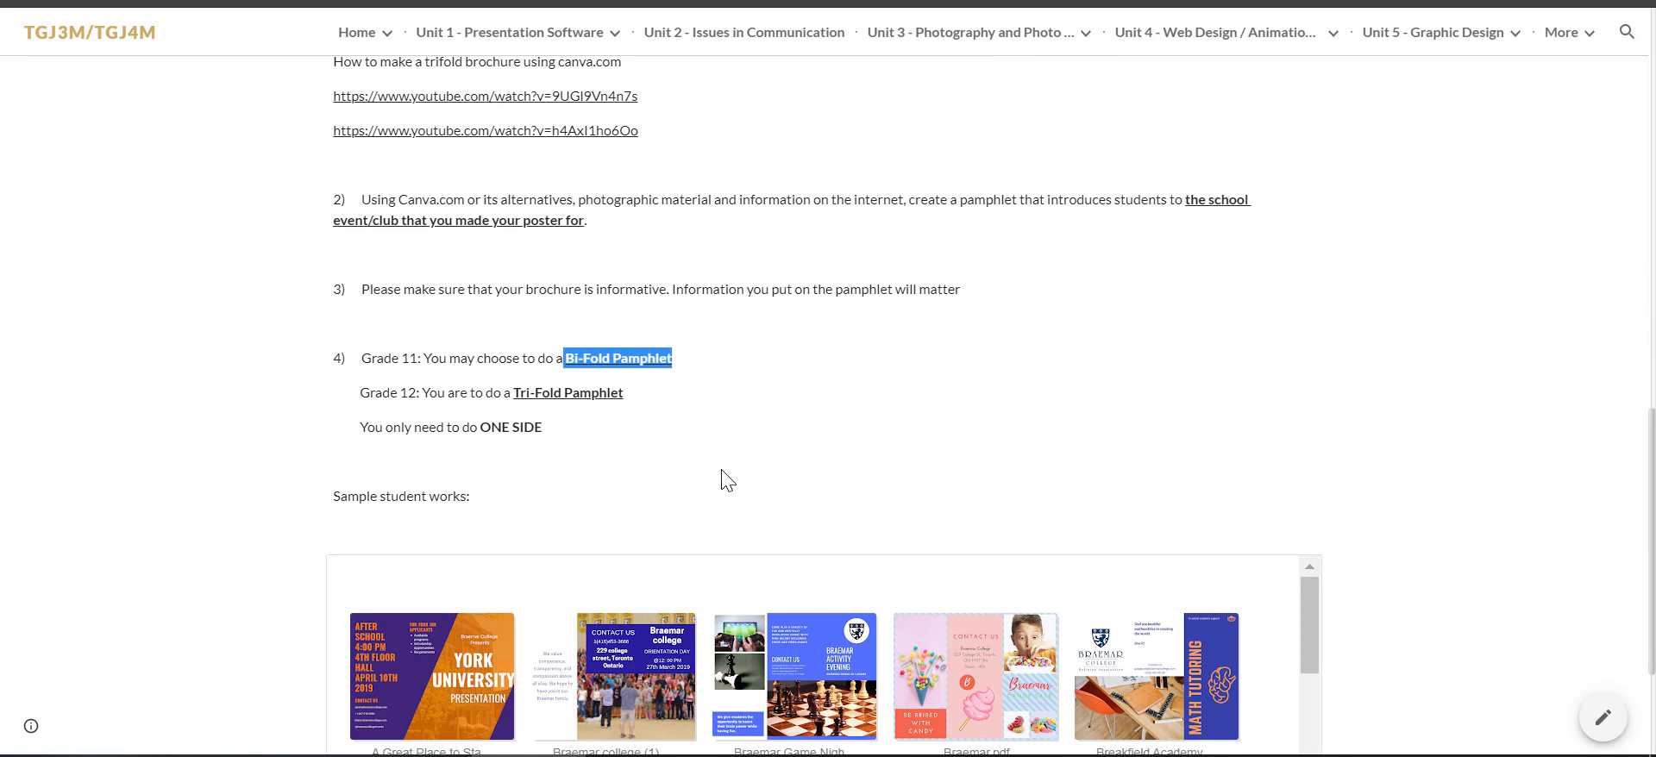
pyautogui.scroll(-3)
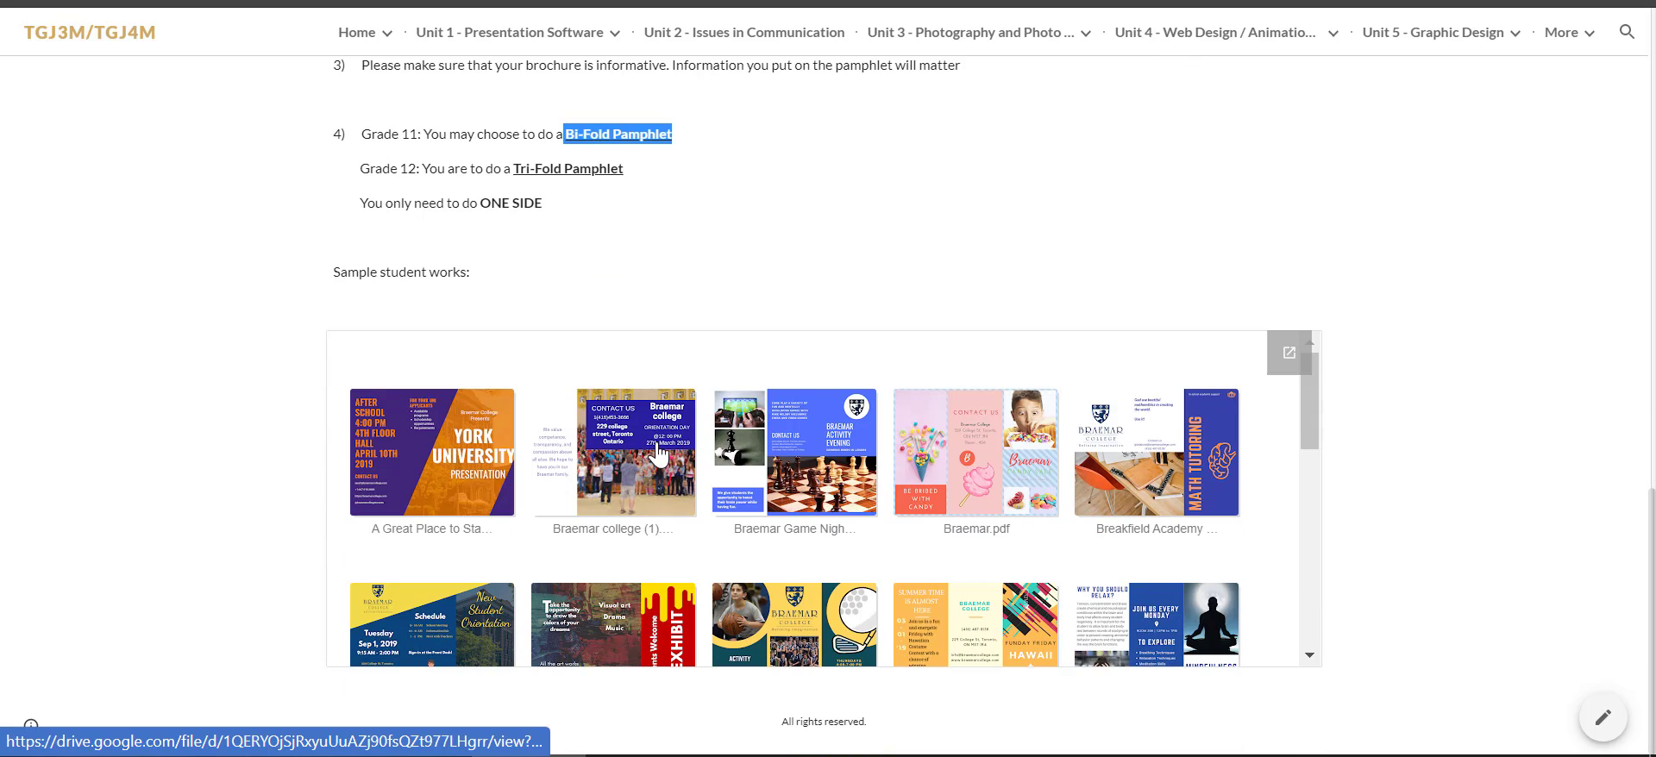
pyautogui.scroll(-3)
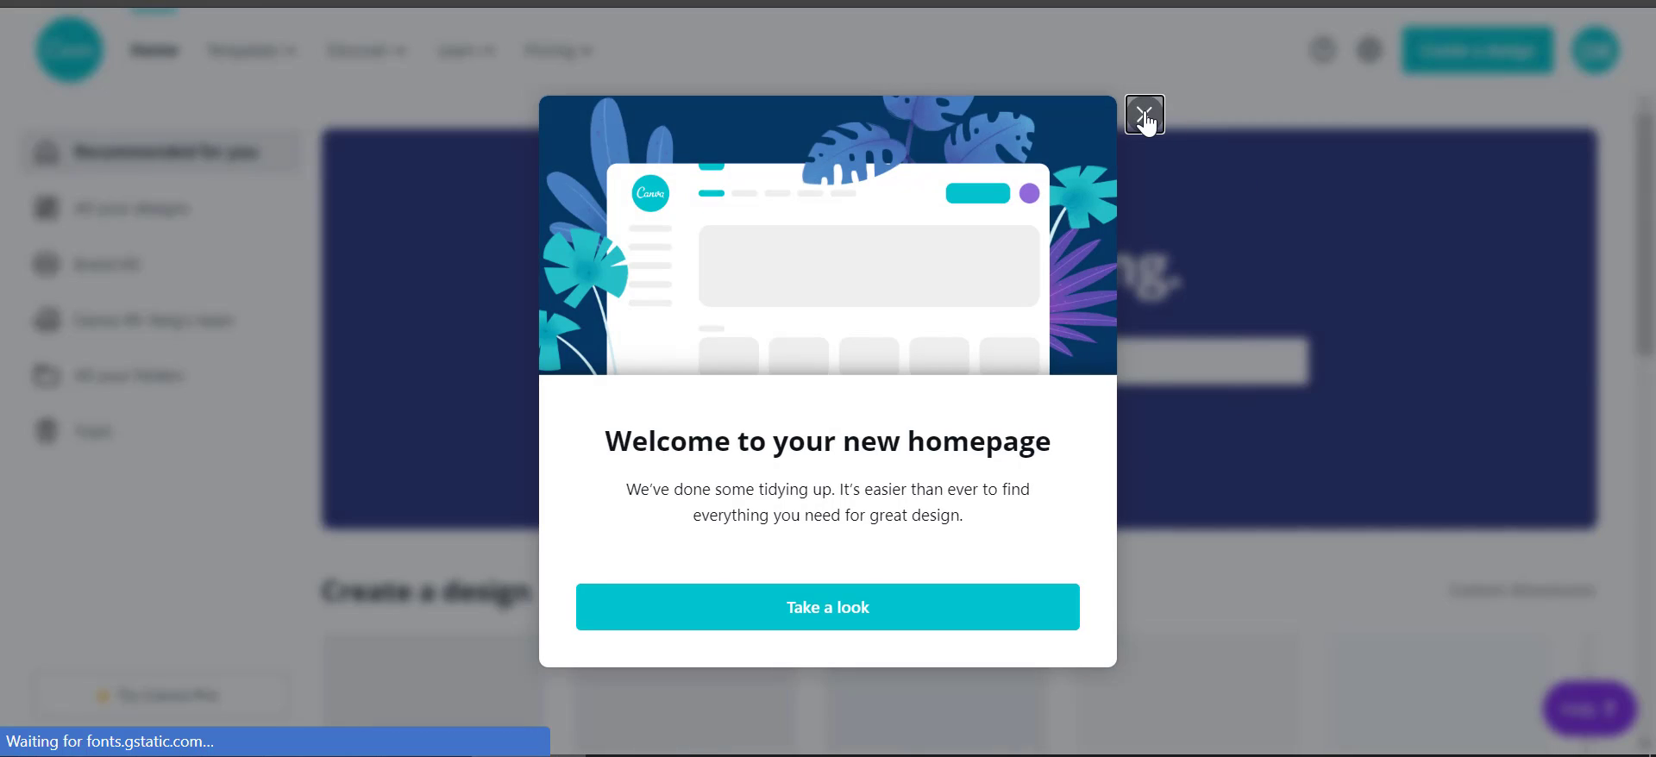
# Dismiss the welcome popup and search 'brochure' in the Design anything box.
pyautogui.click(1144, 114)
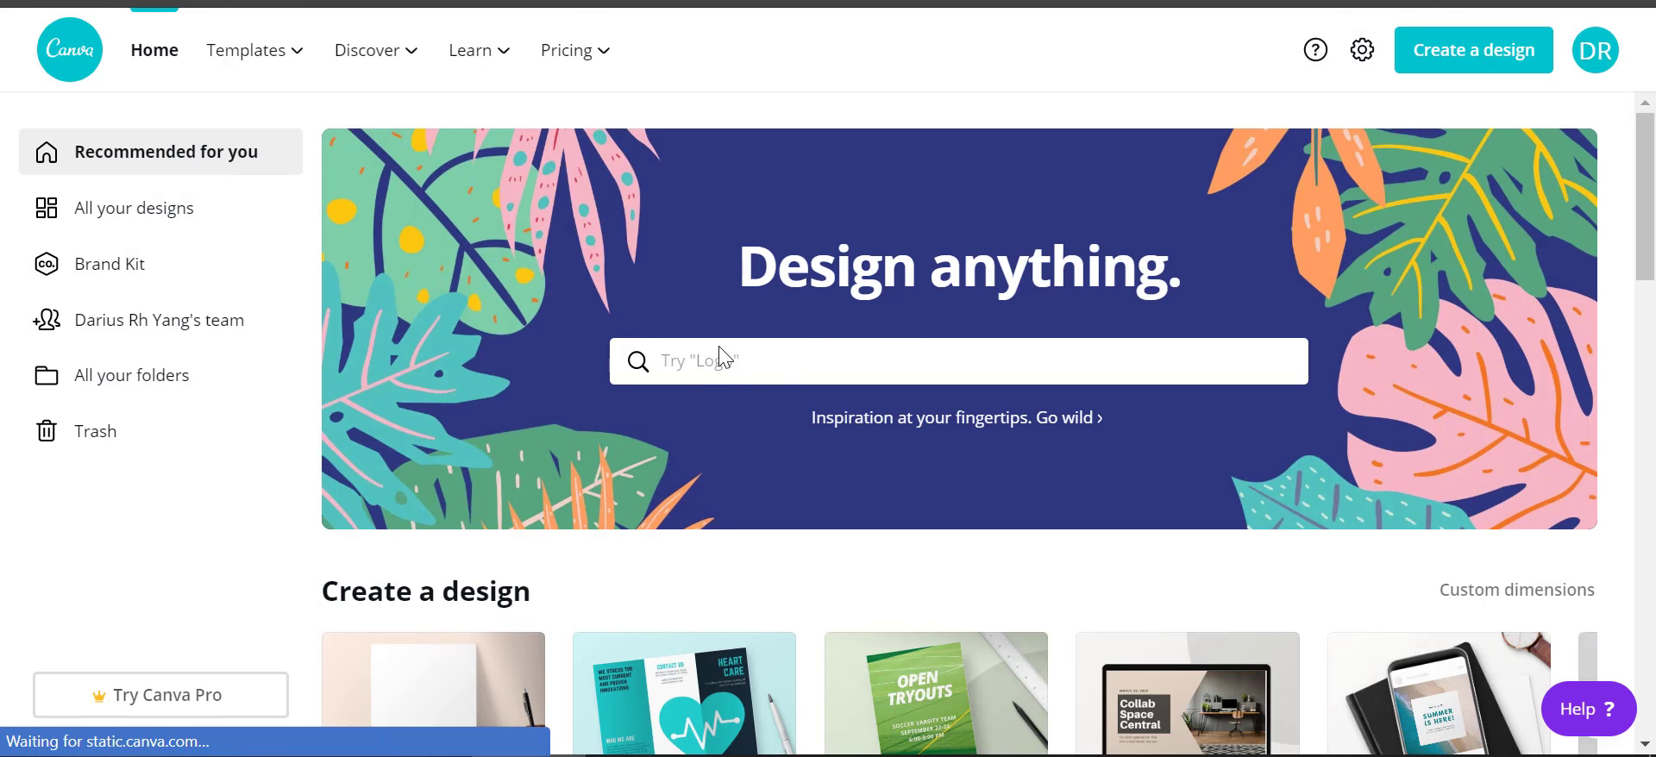
pyautogui.write('brod')
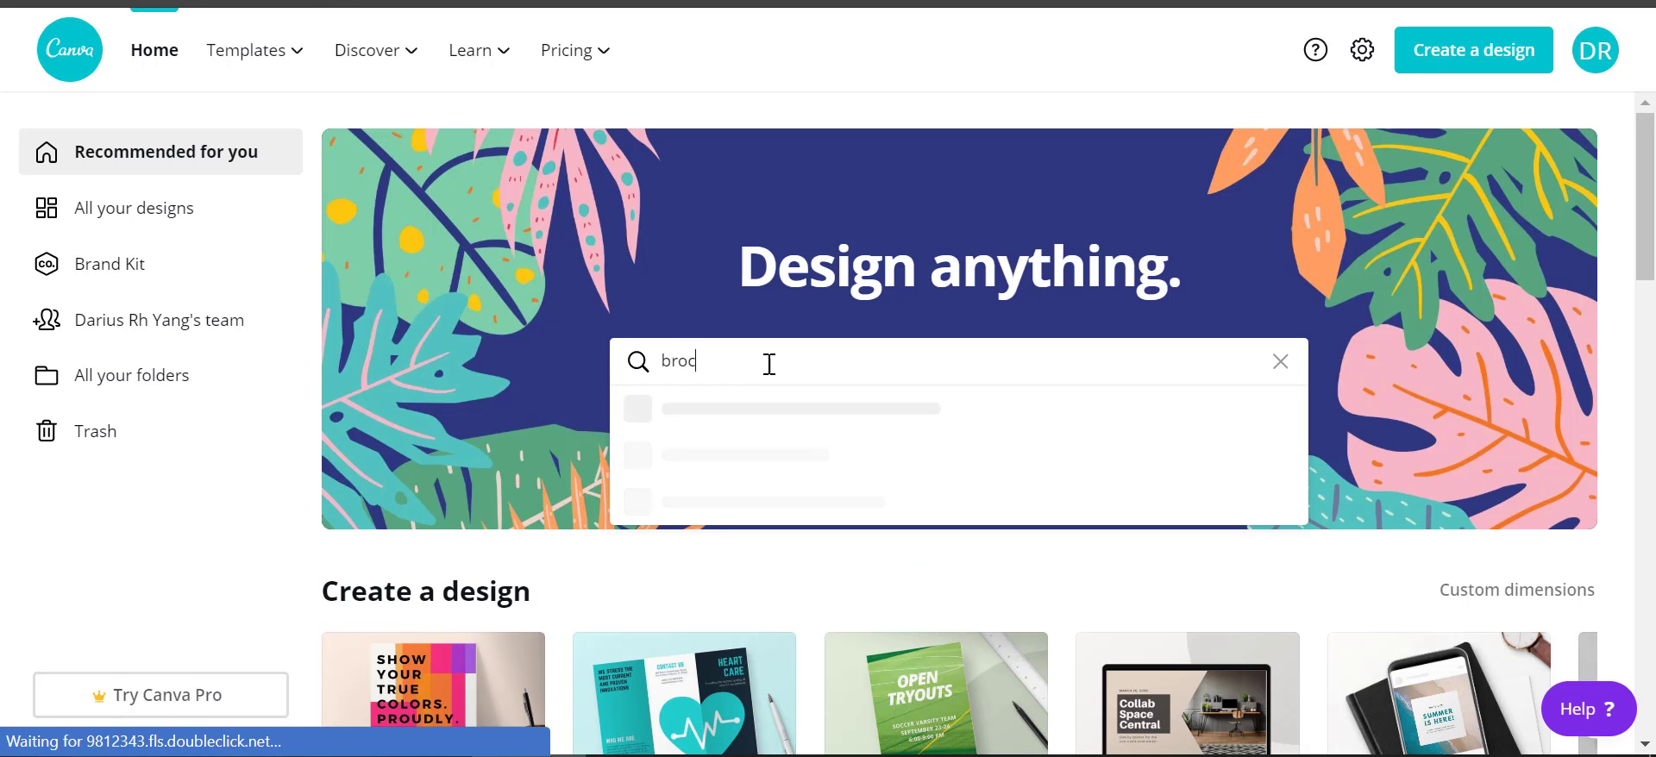
pyautogui.write('brochure')
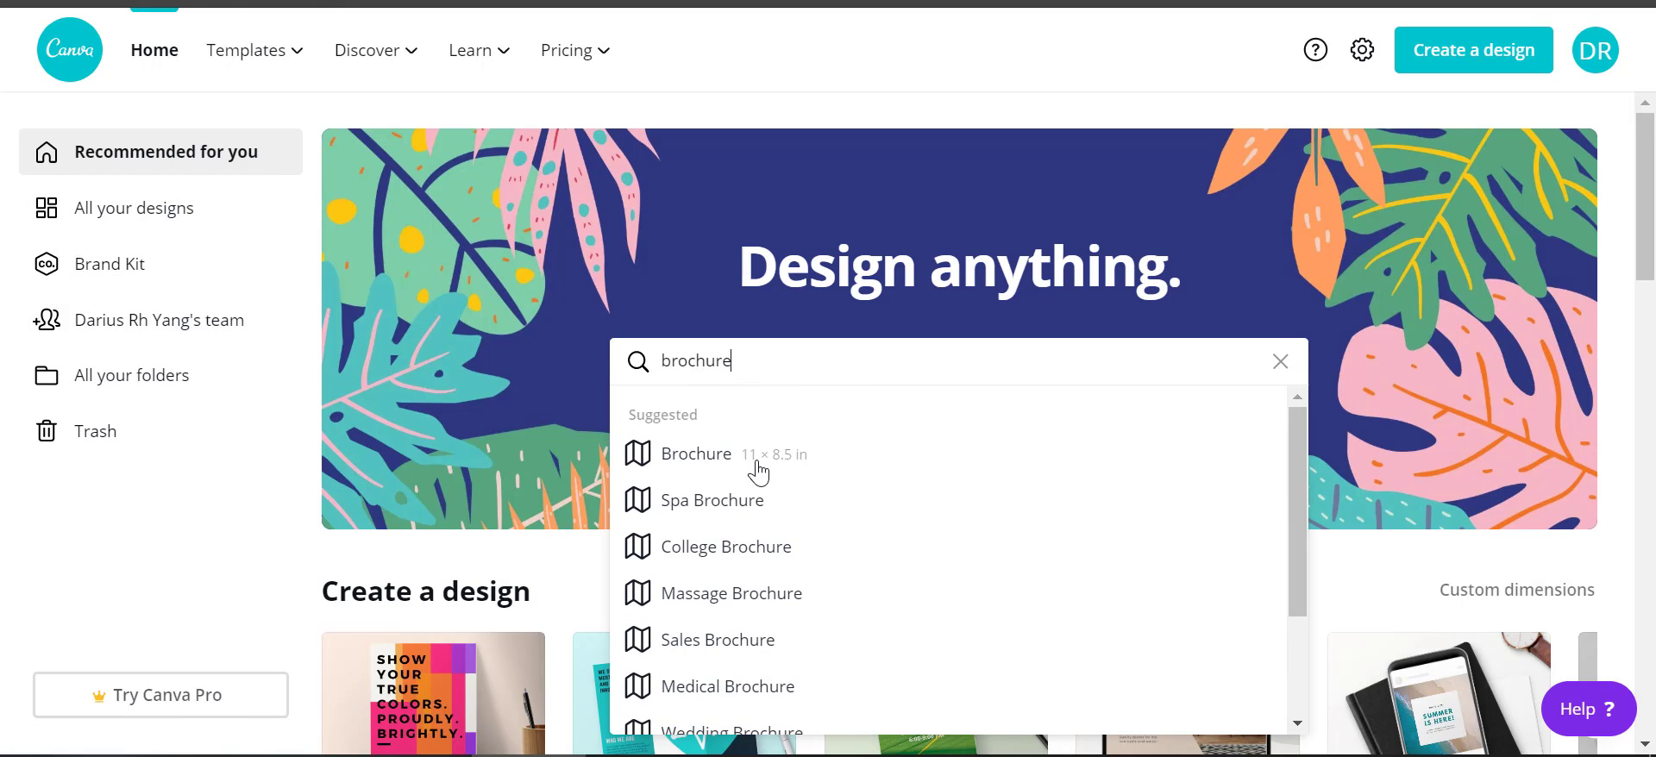
# Choose the Brochure suggestion and scroll through the tri-fold template results.
pyautogui.click(696, 454)
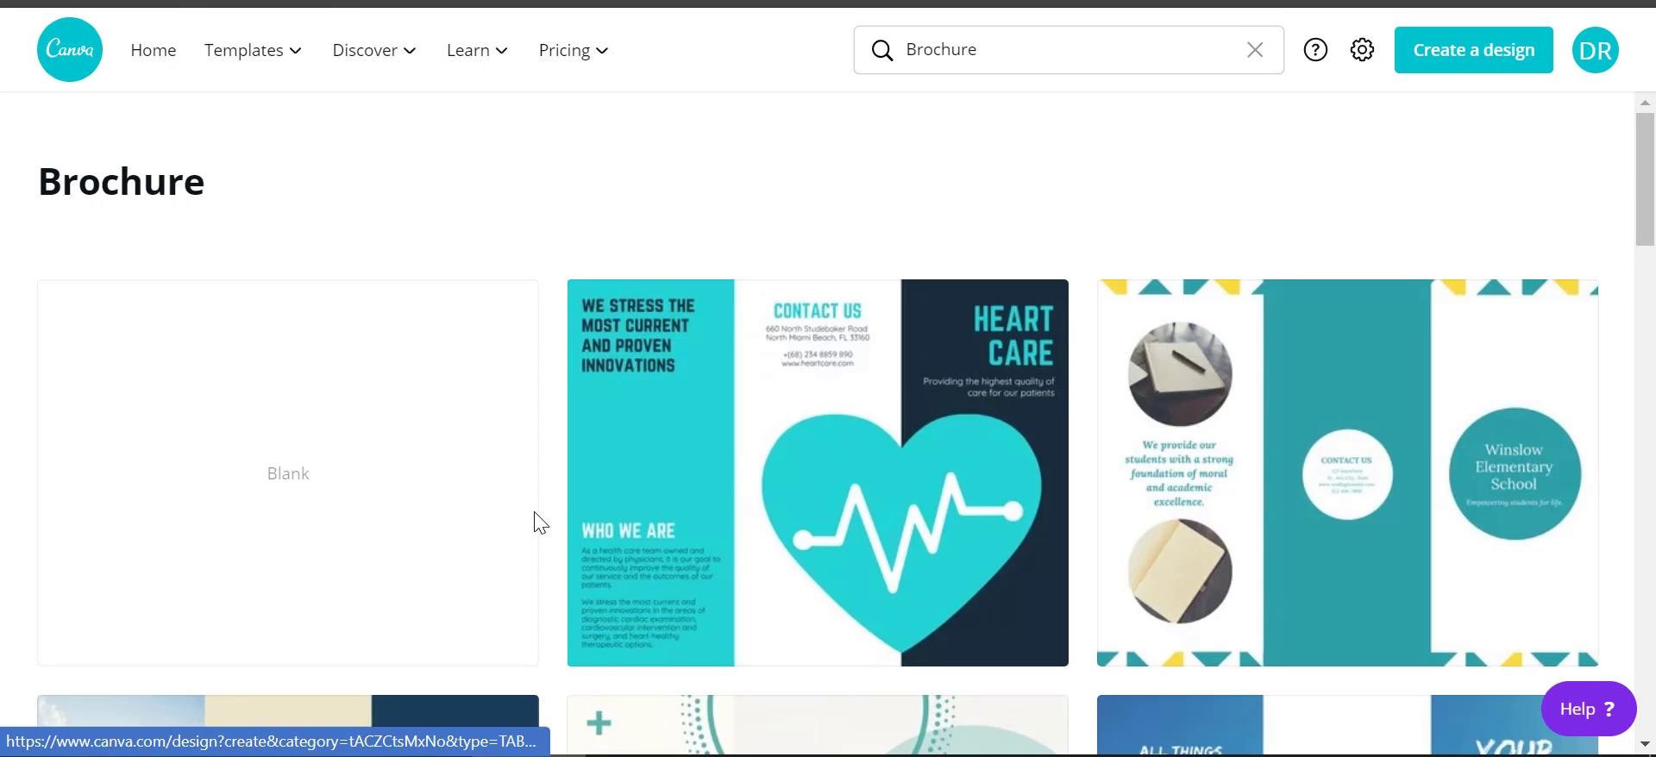
pyautogui.scroll(-3)
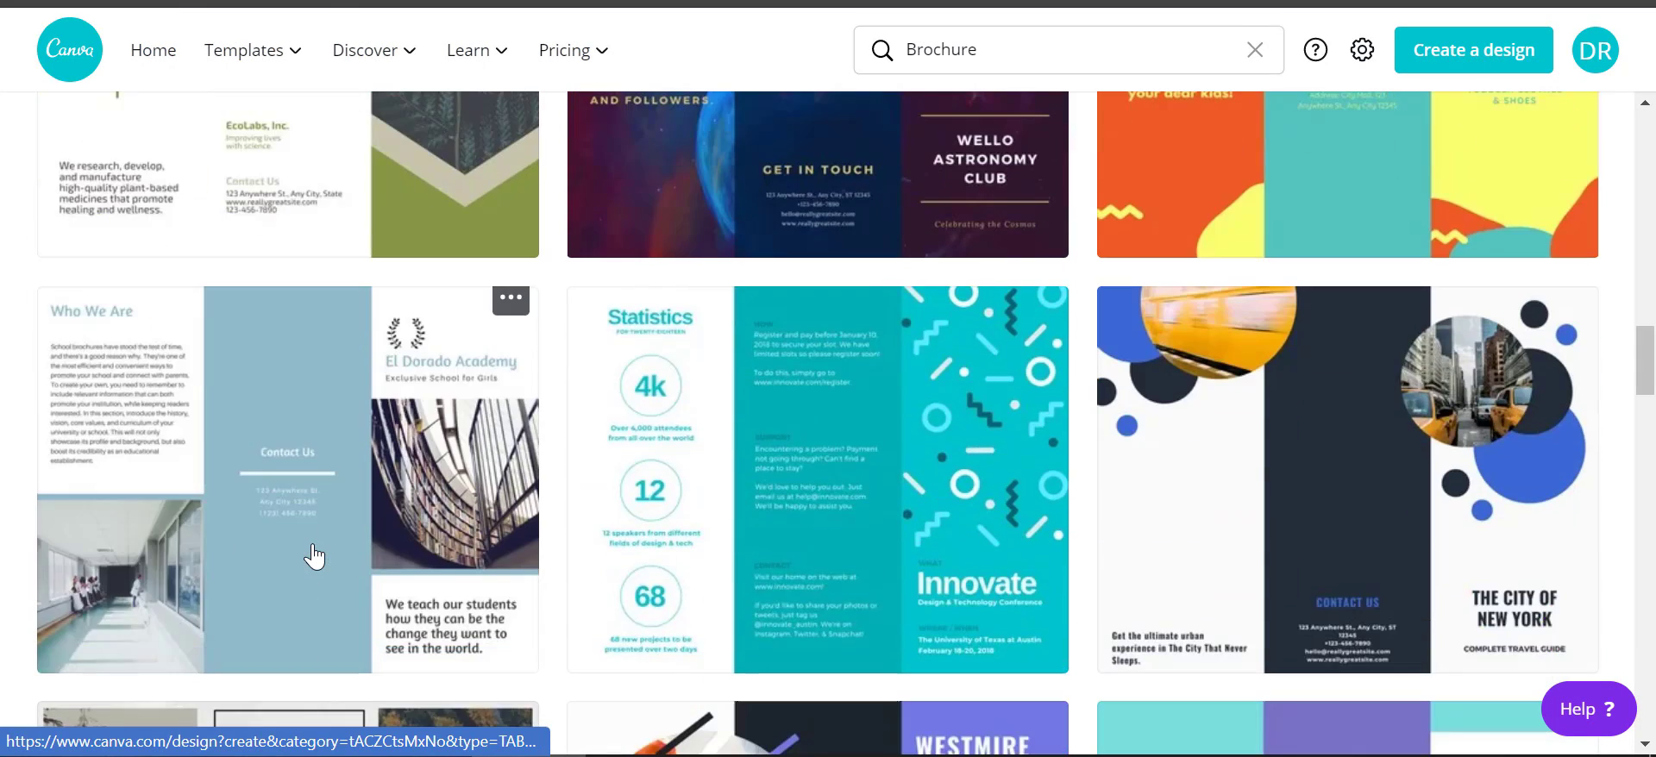
pyautogui.scroll(-3)
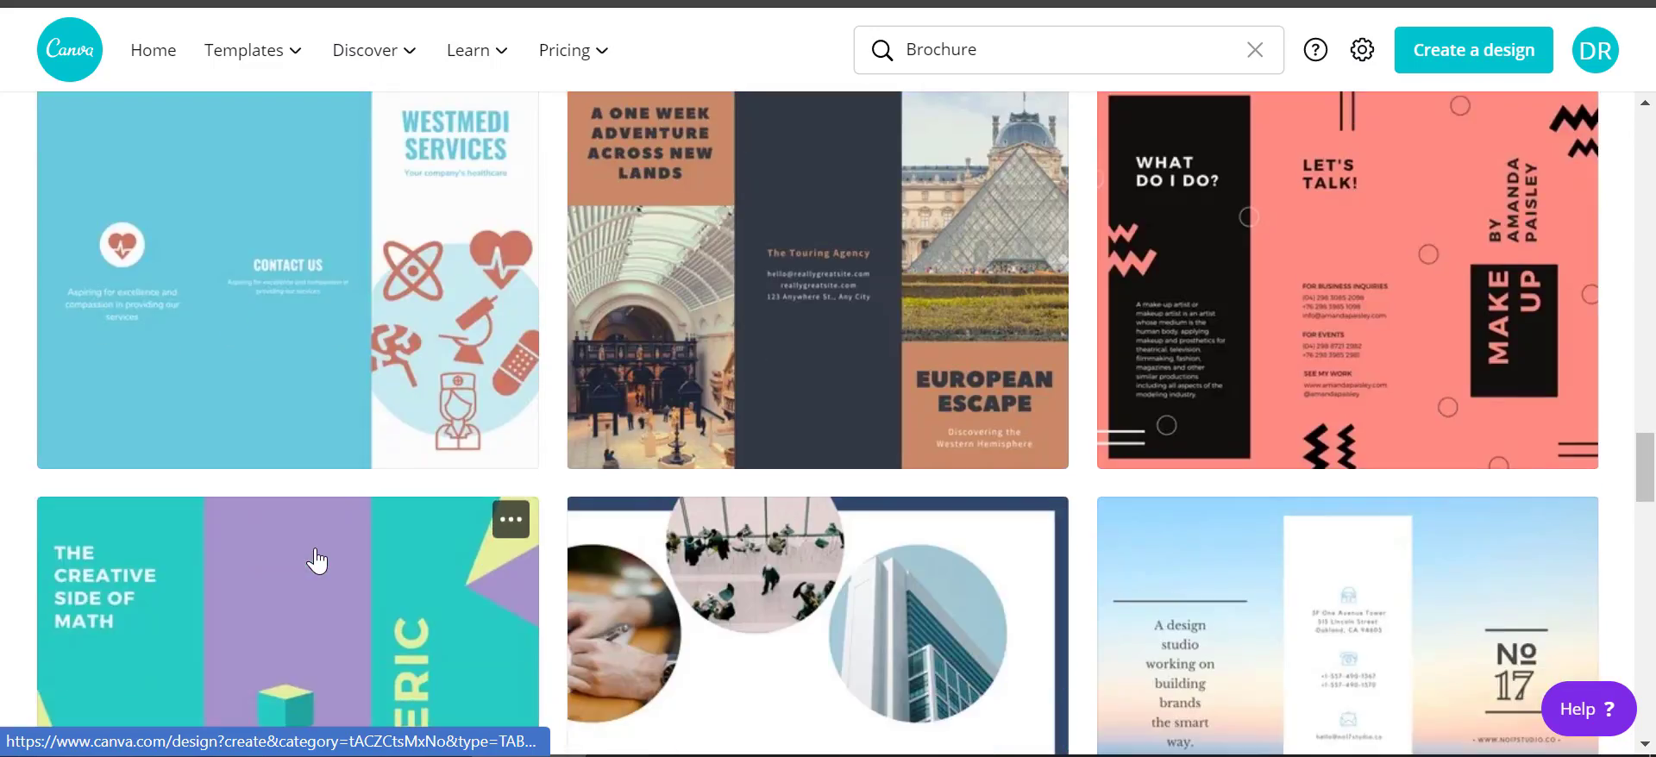
pyautogui.scroll(-3)
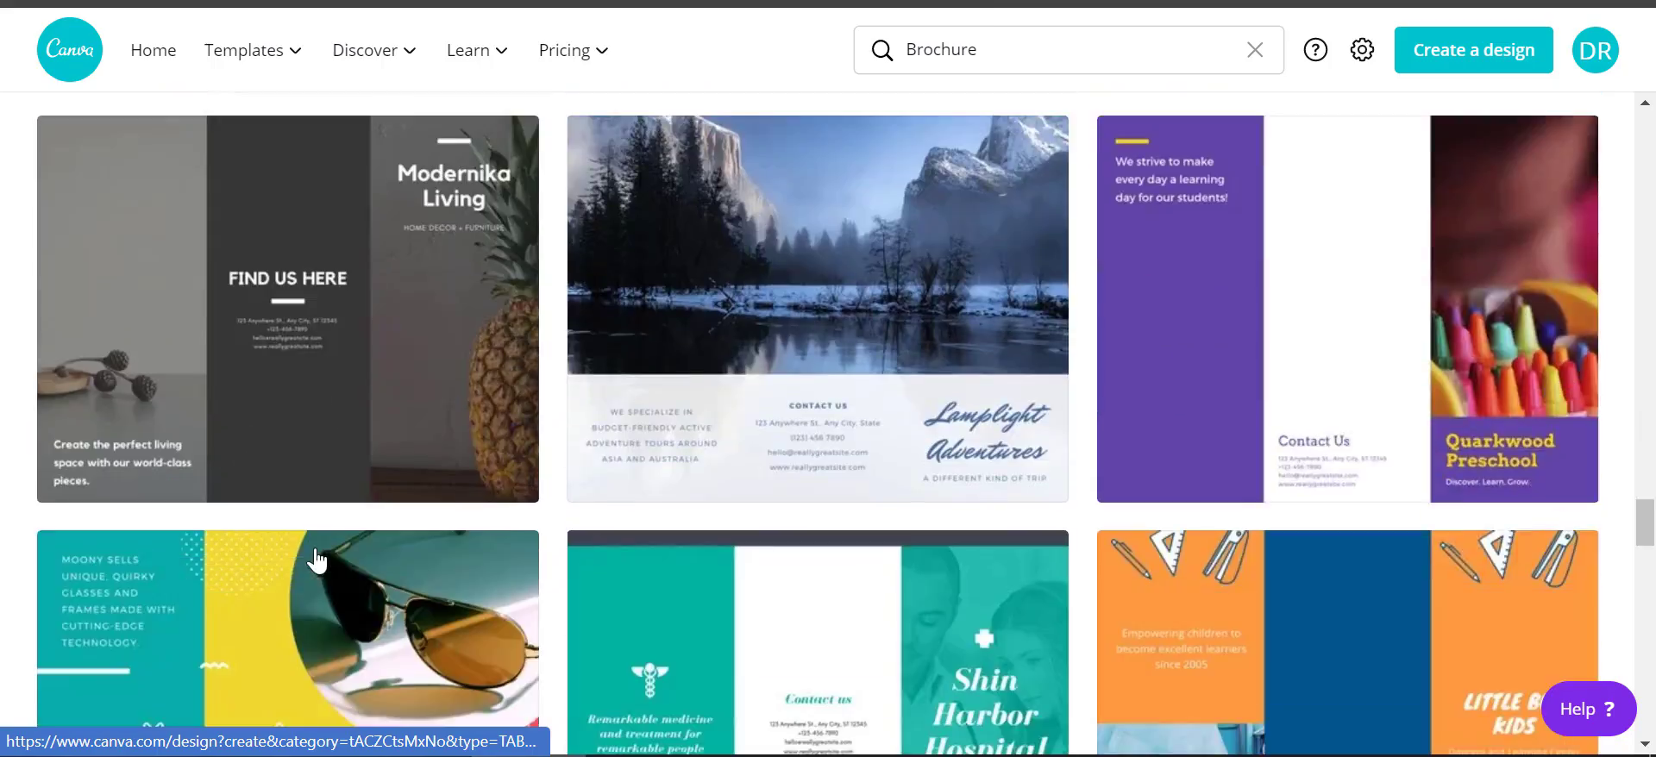
pyautogui.moveTo(231, 550)
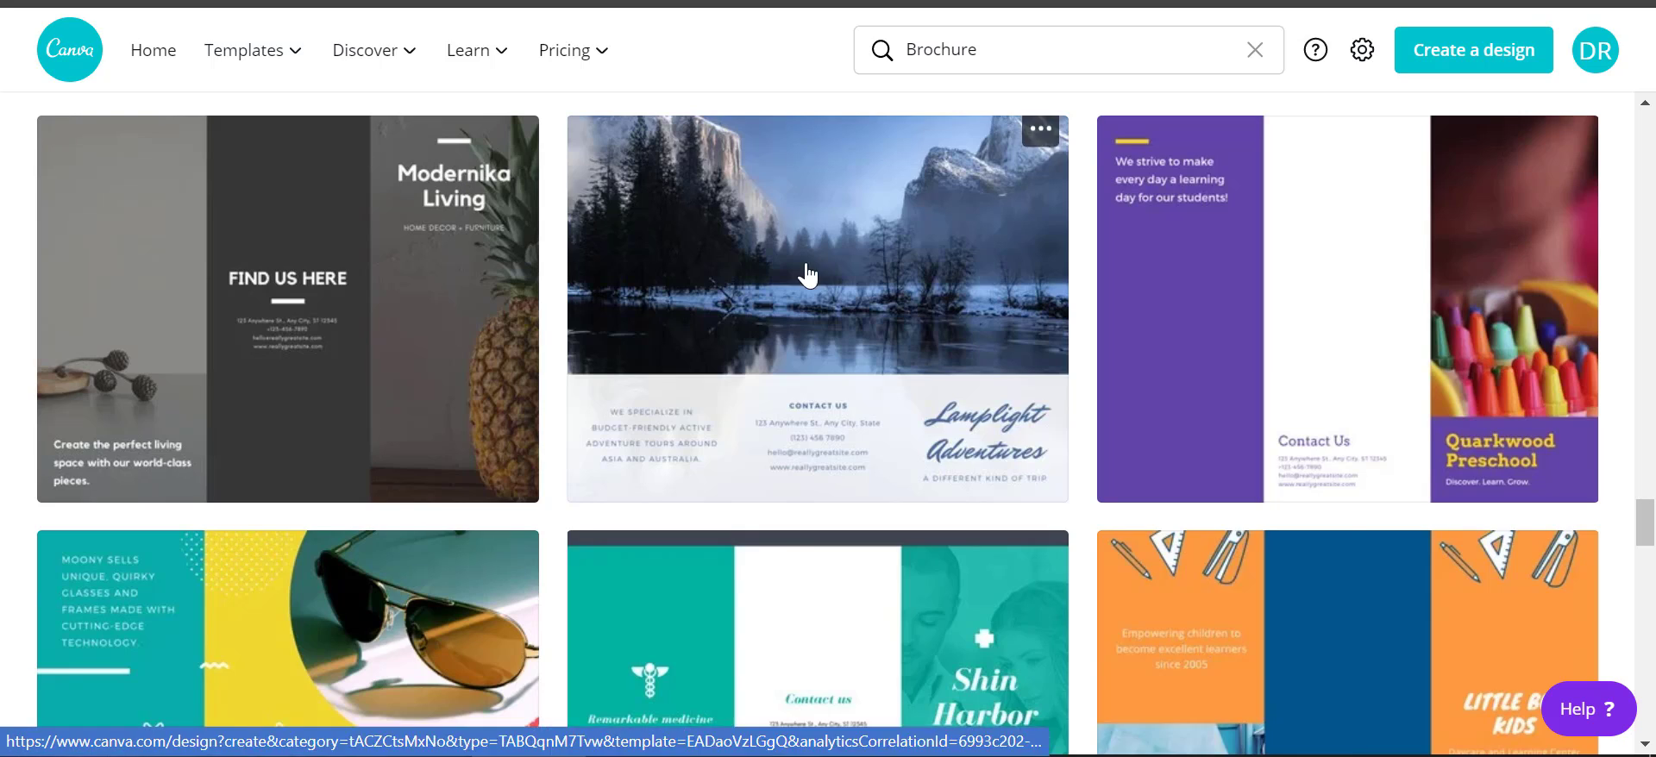
pyautogui.scroll(-3)
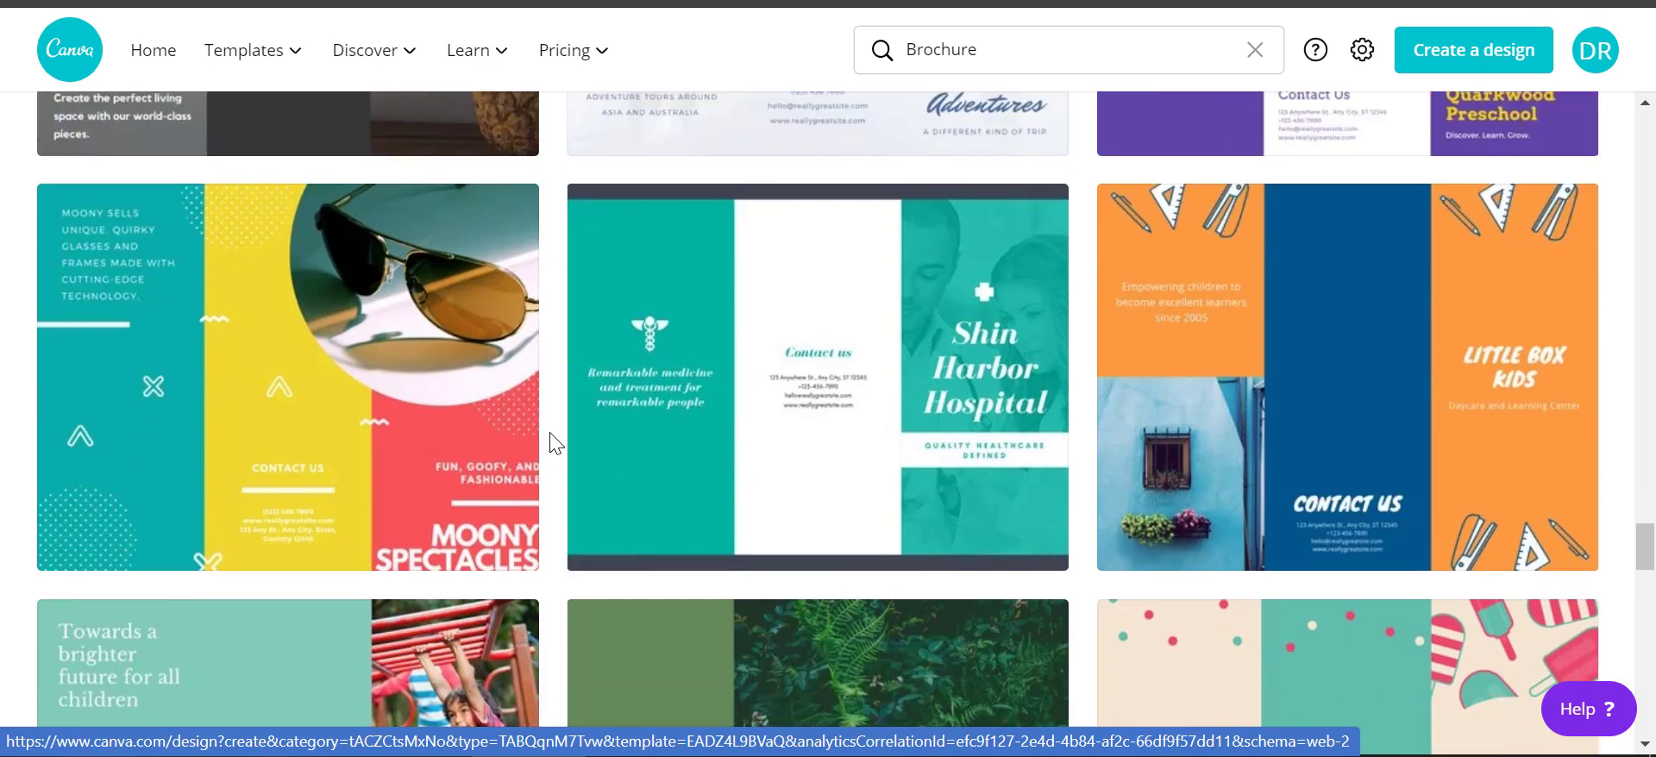
pyautogui.scroll(-3)
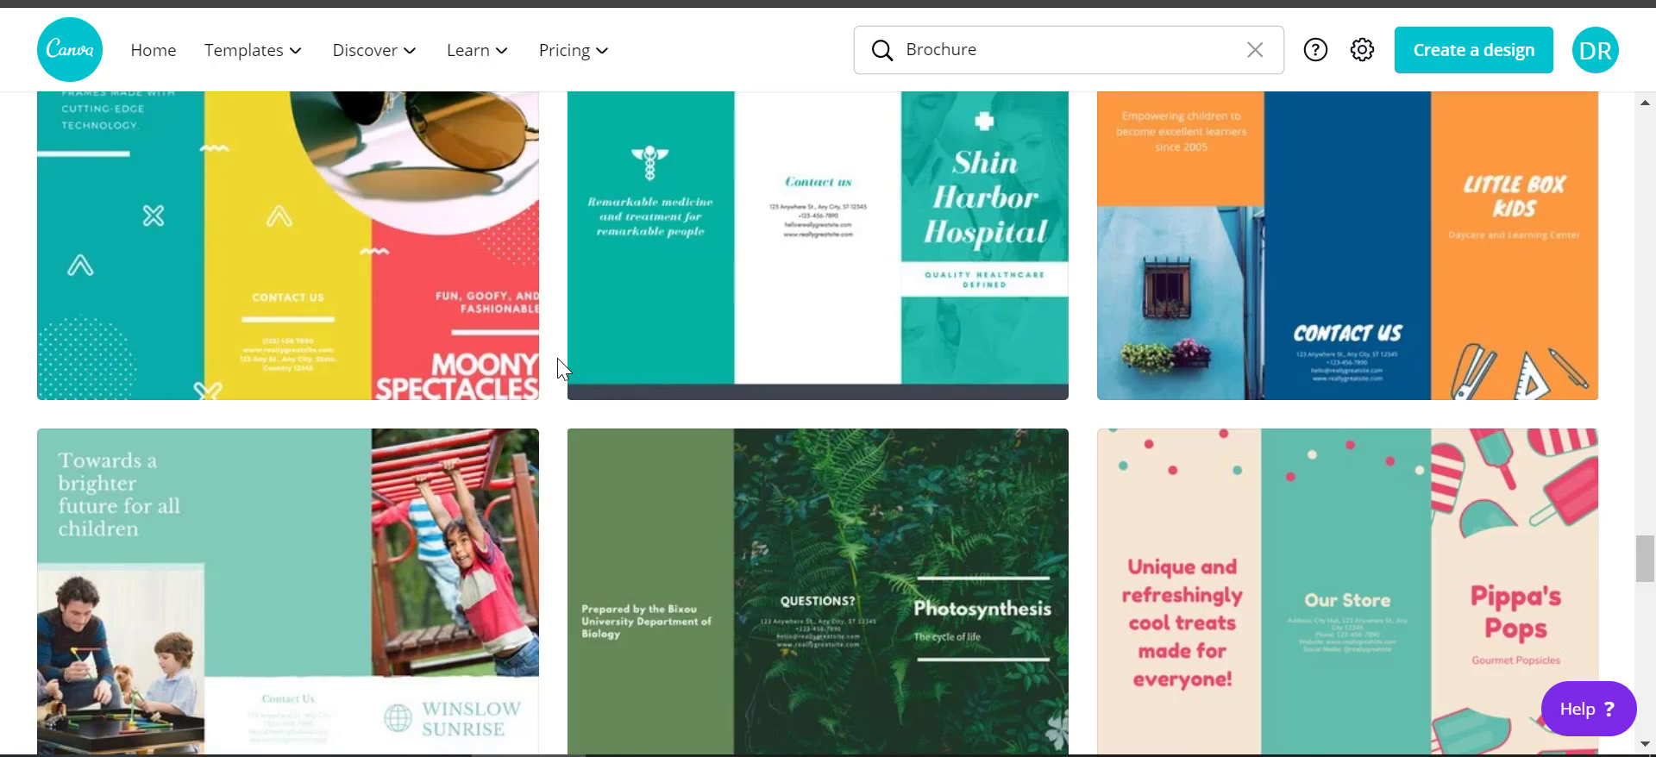
pyautogui.moveTo(1004, 457)
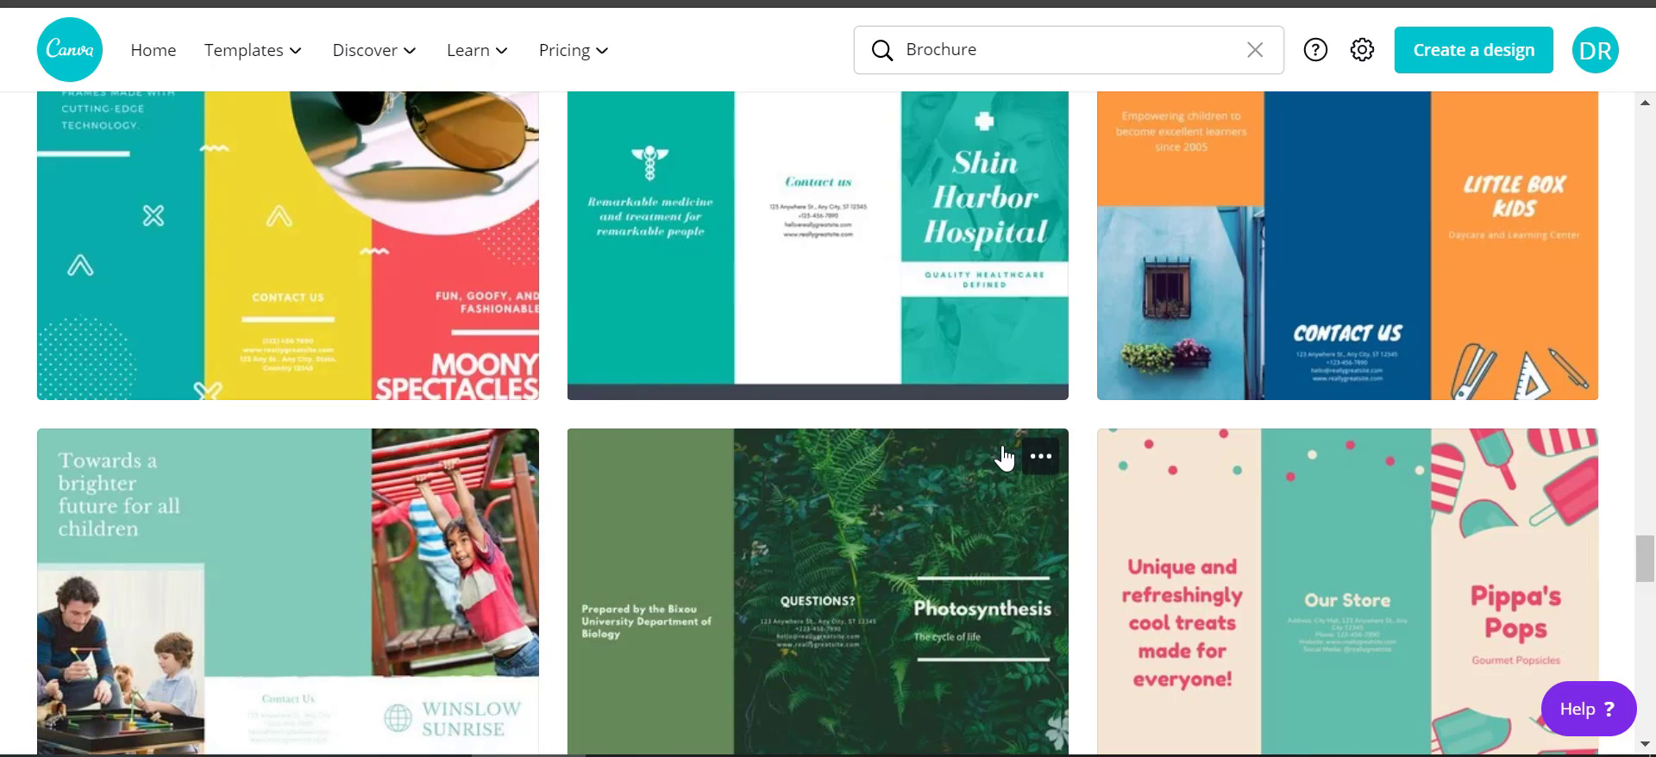
pyautogui.scroll(-3)
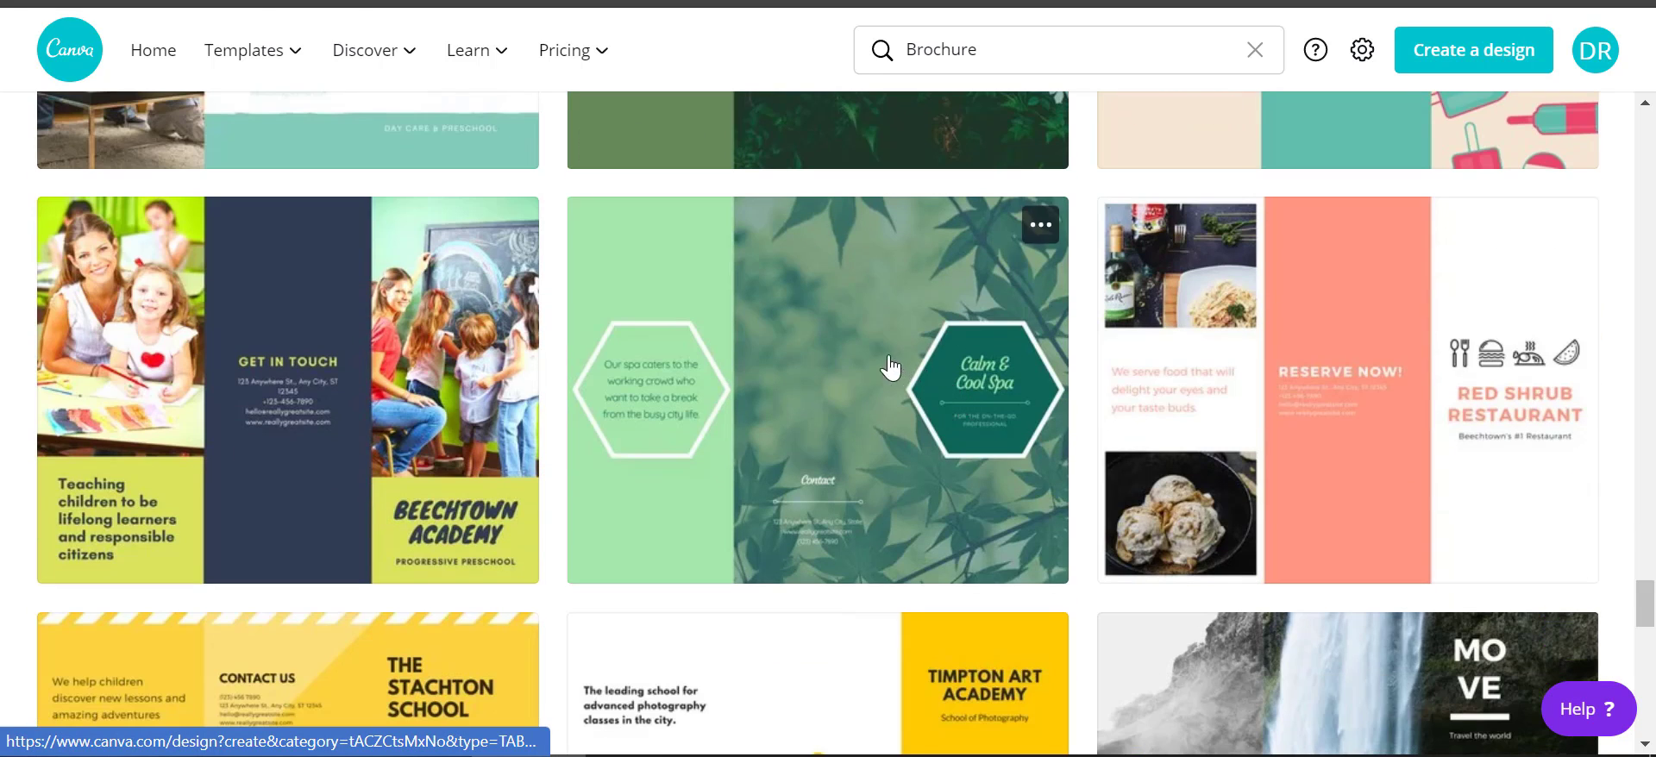
pyautogui.scroll(-3)
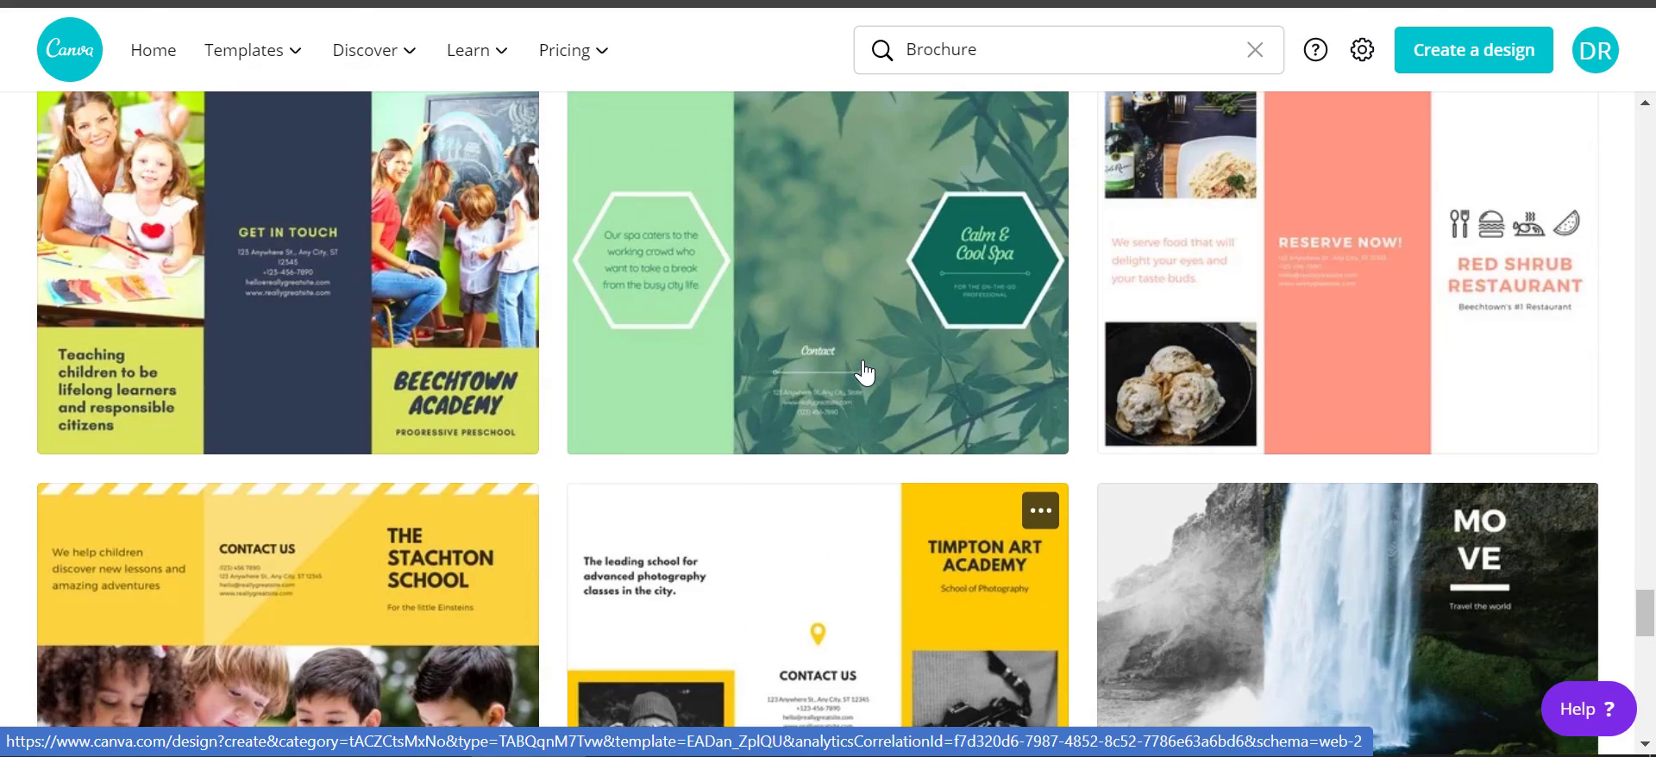
pyautogui.scroll(-3)
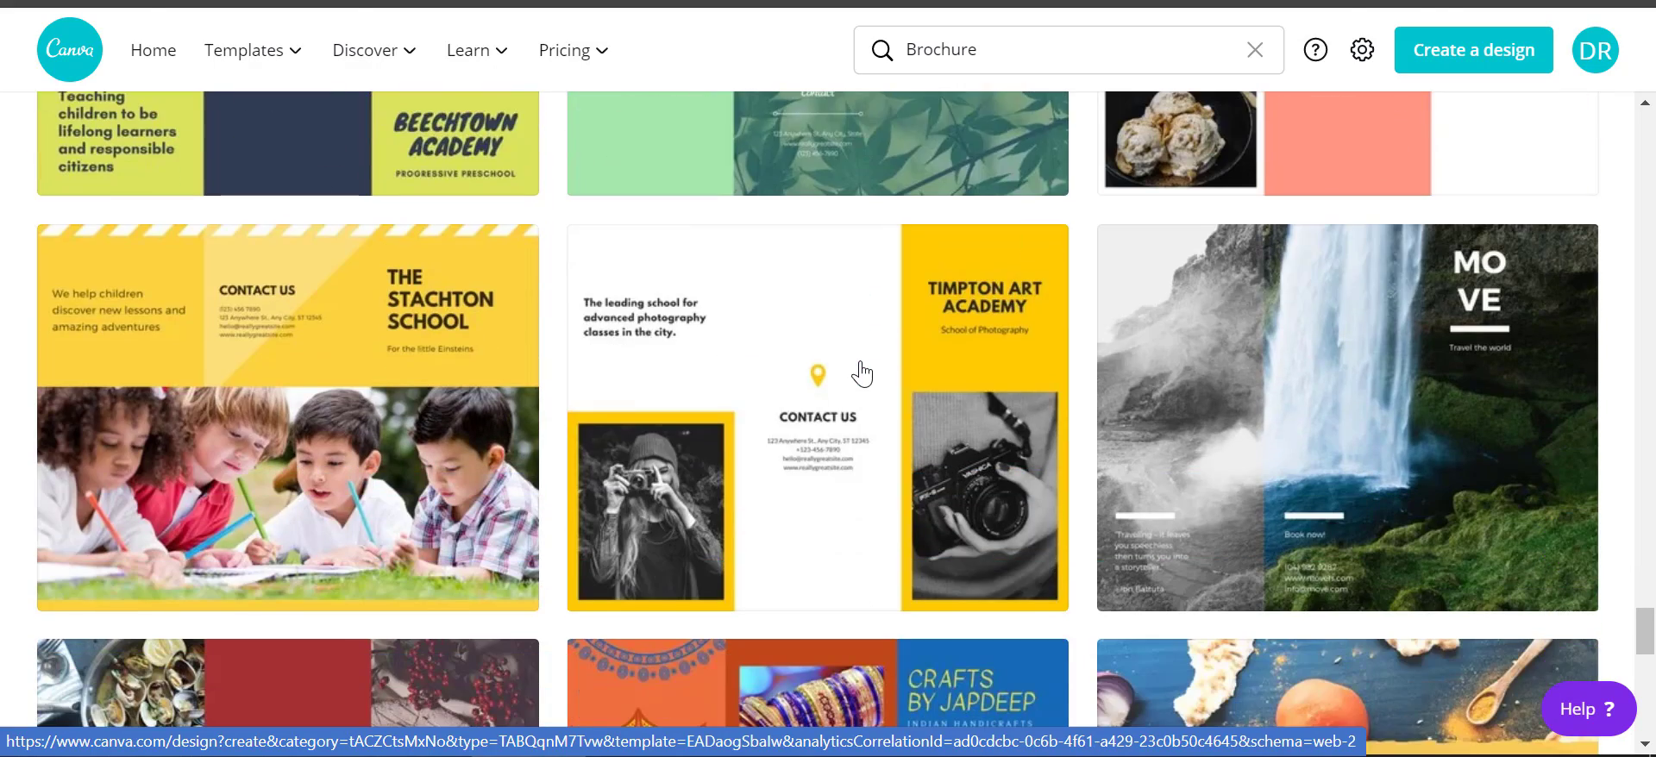
pyautogui.scroll(-3)
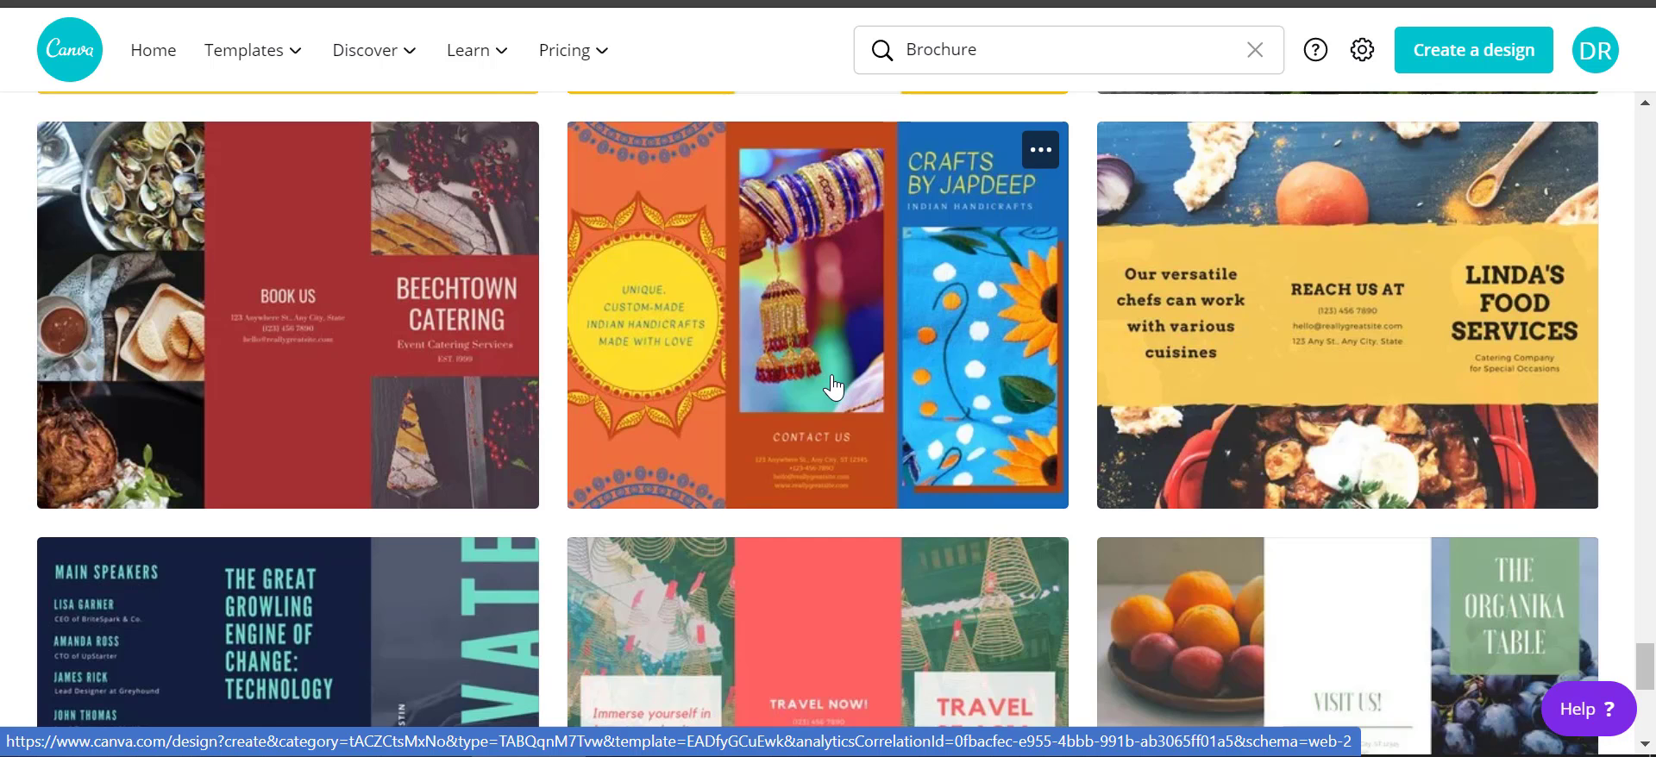
pyautogui.scroll(-3)
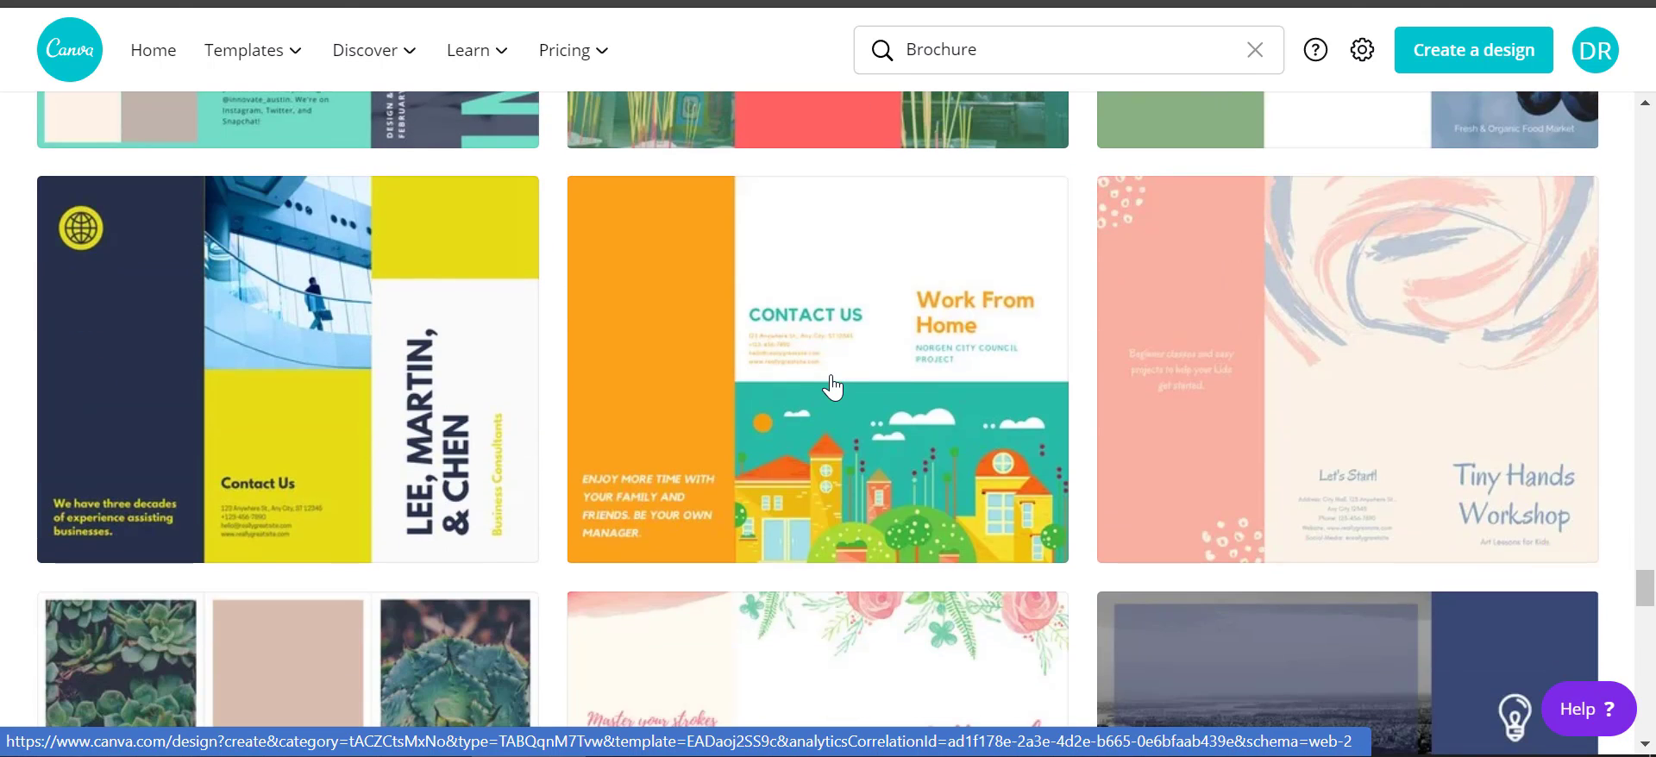
pyautogui.scroll(-3)
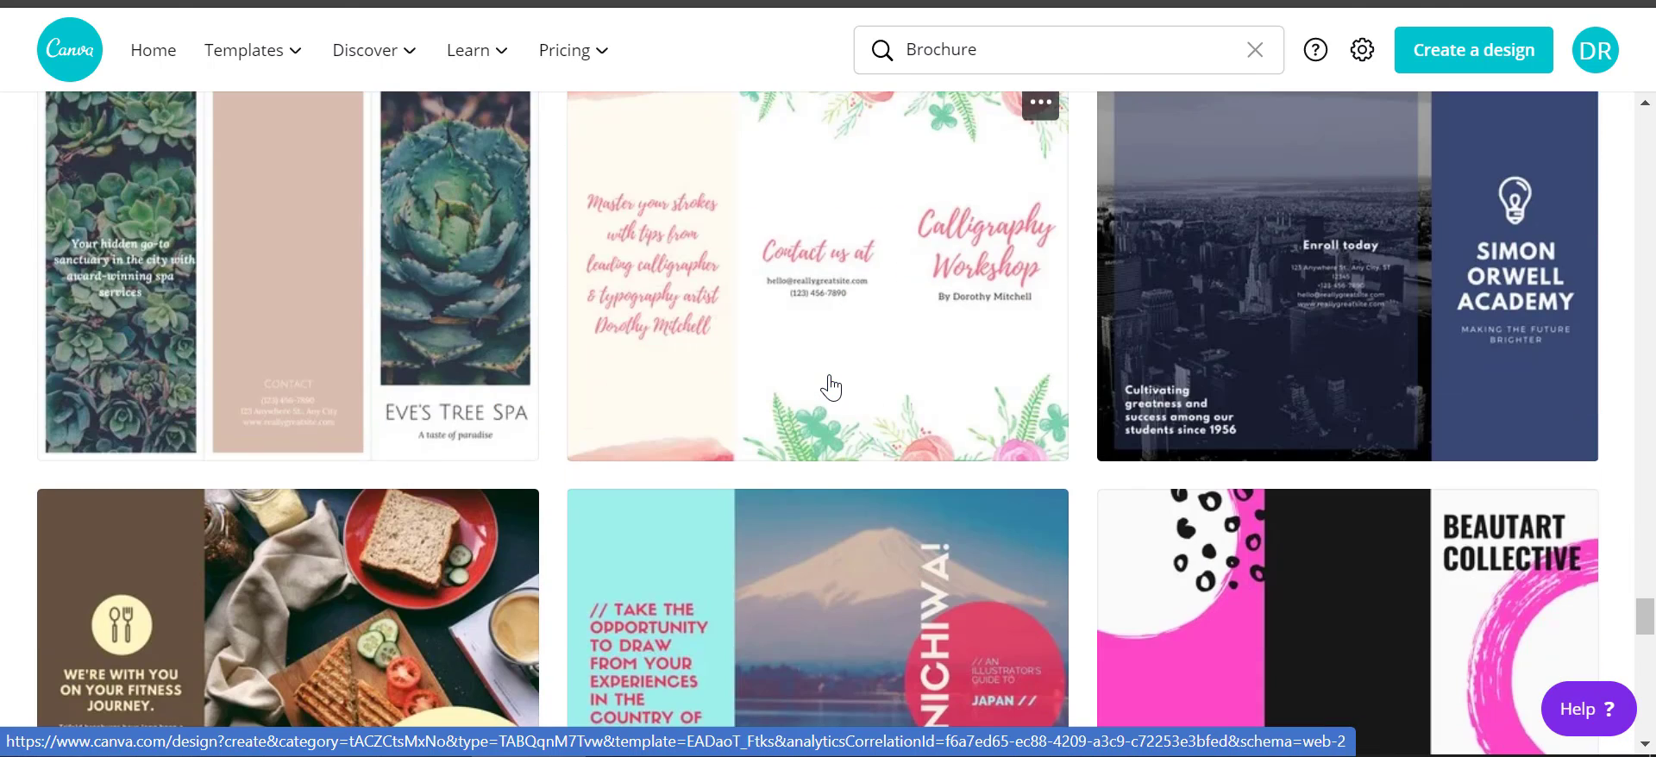
pyautogui.scroll(-3)
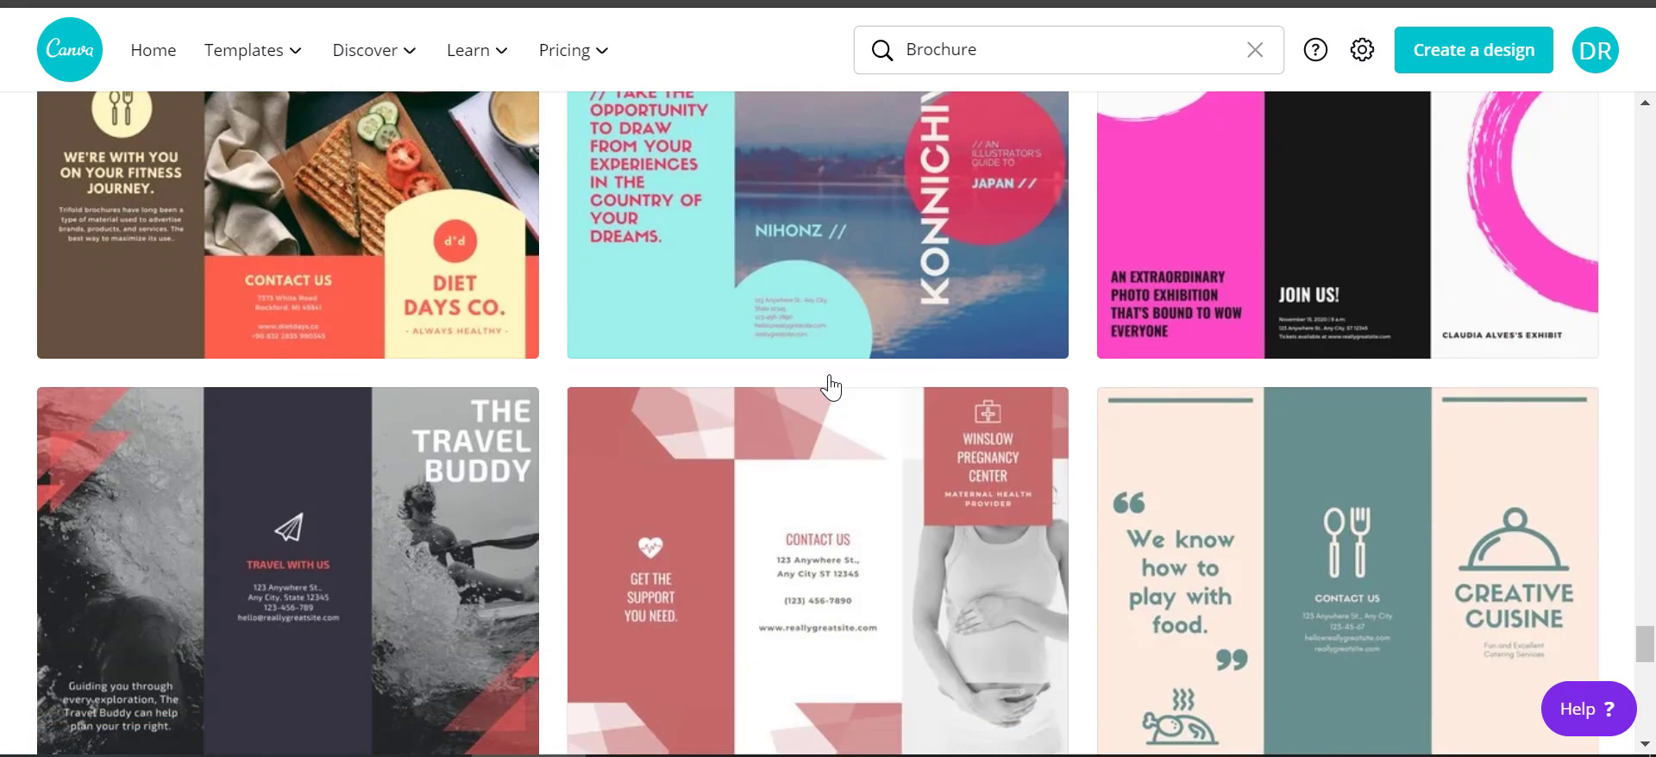
pyautogui.scroll(-3)
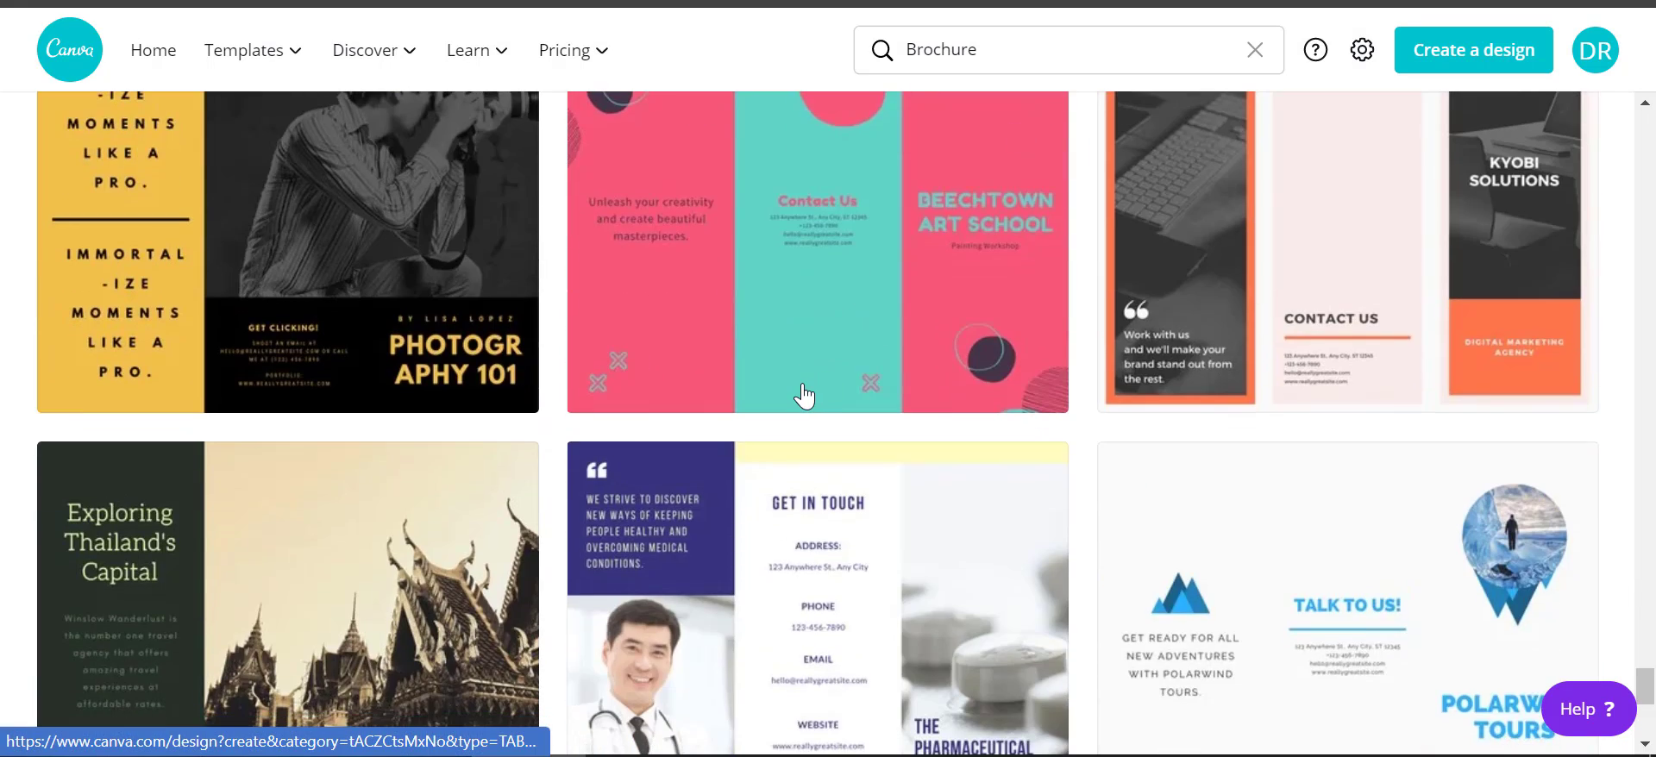
pyautogui.scroll(-3)
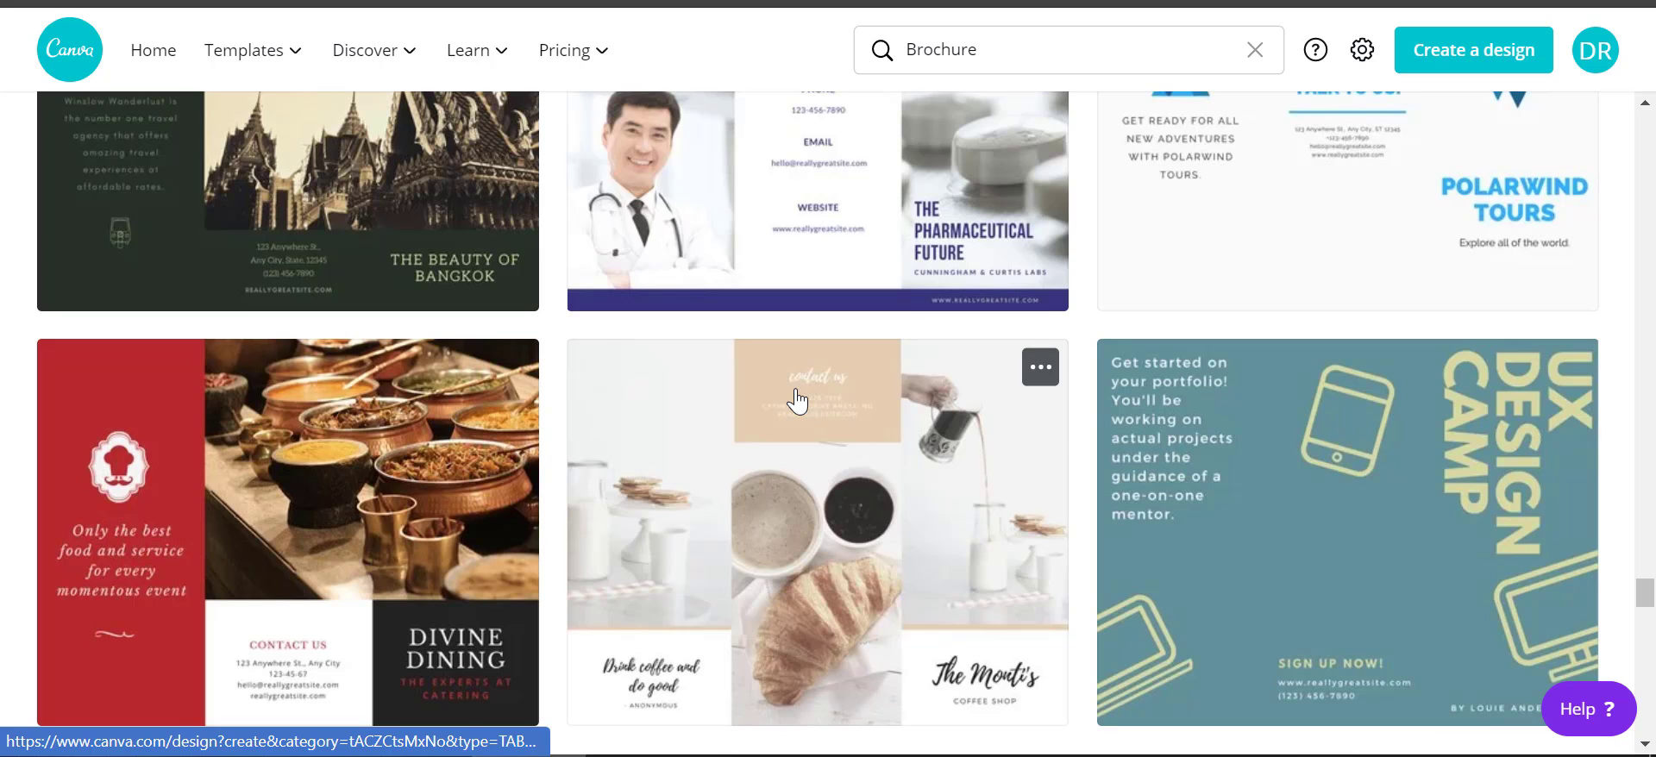
pyautogui.scroll(-3)
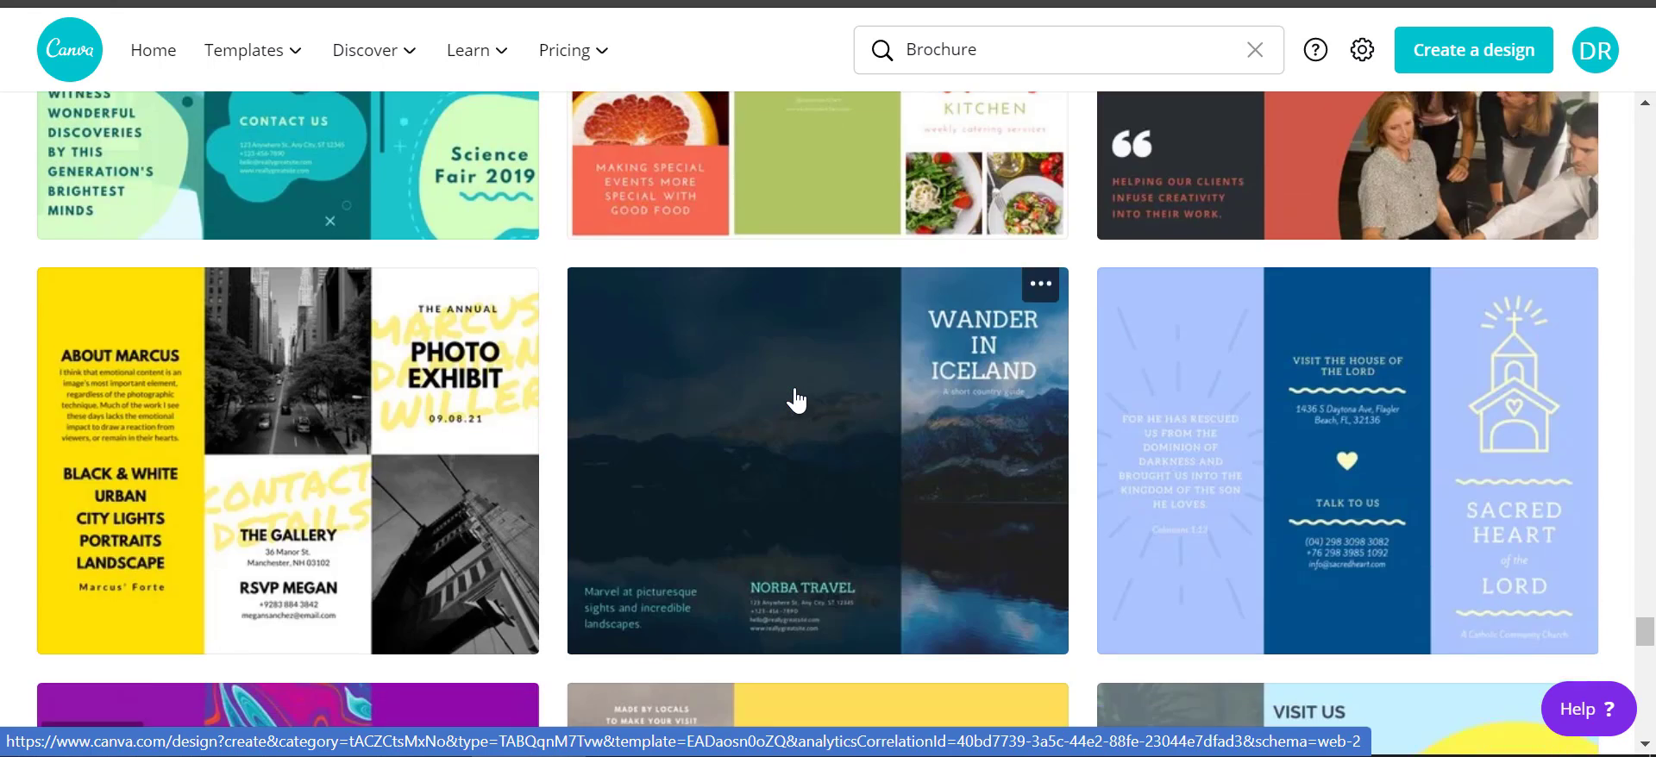
pyautogui.scroll(-3)
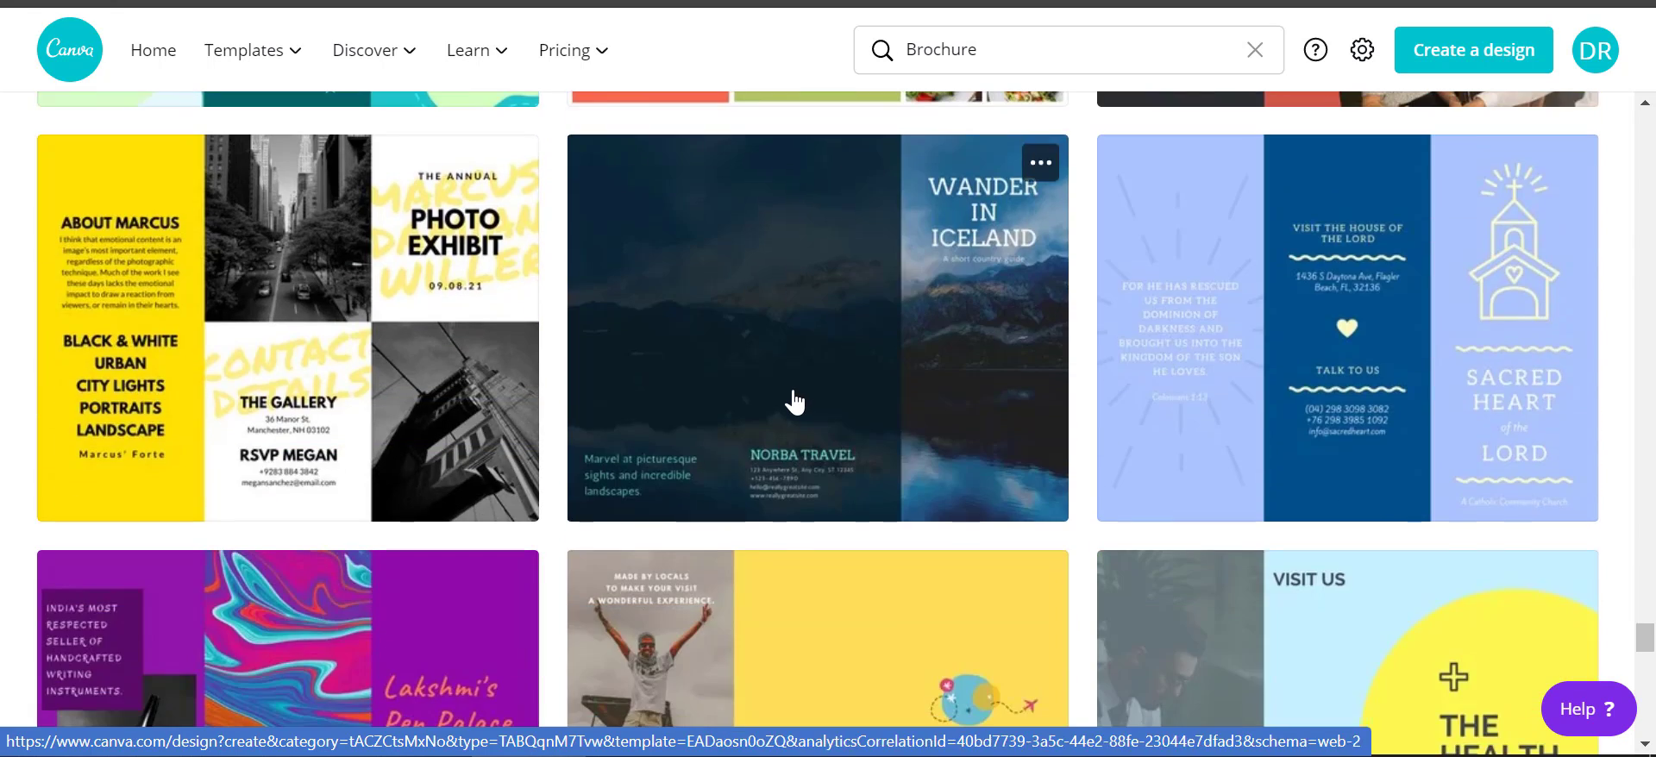
pyautogui.scroll(-3)
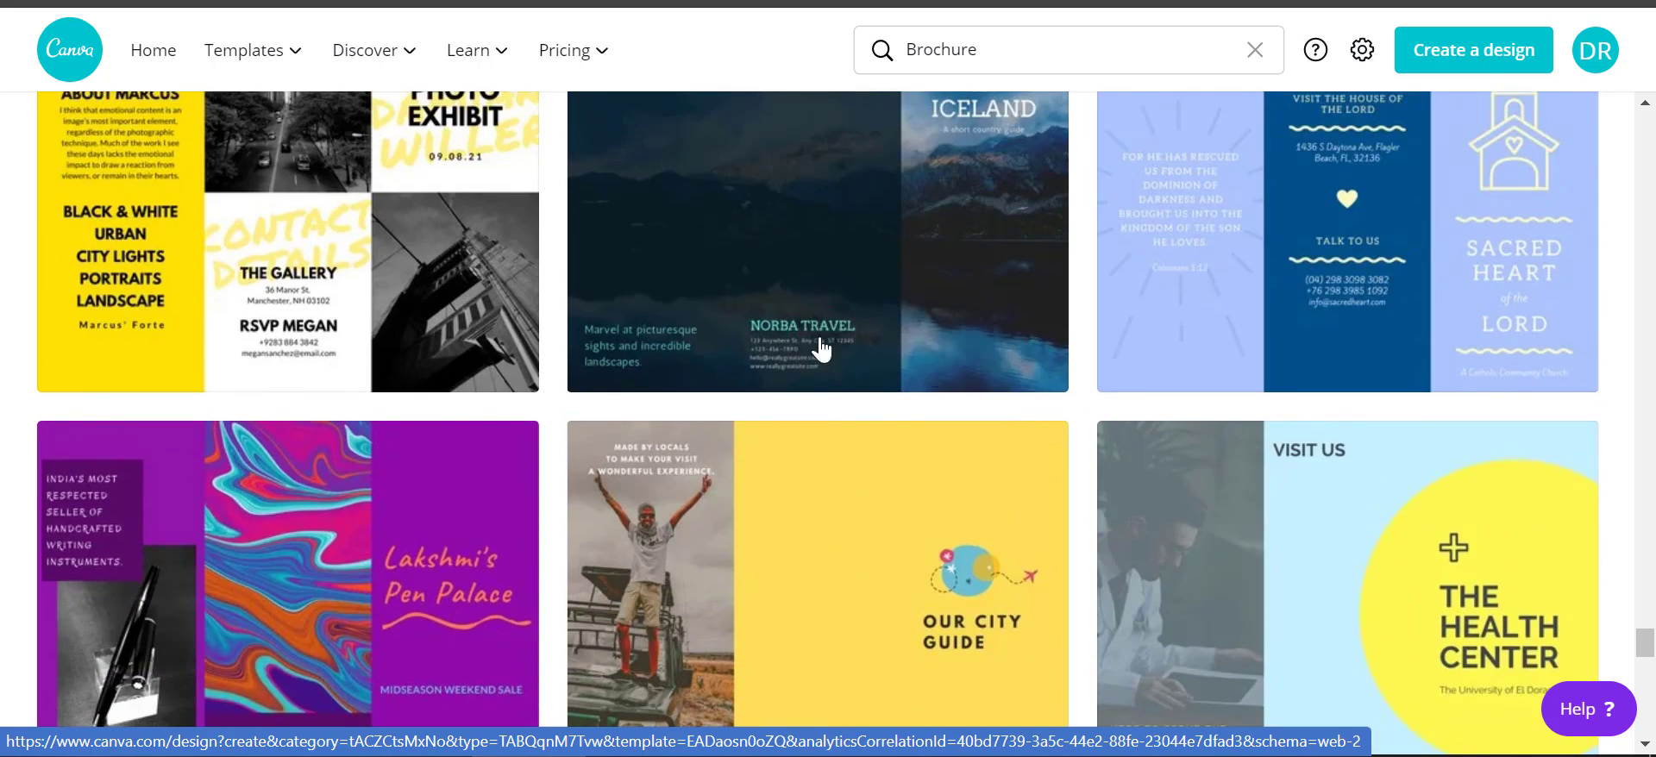
pyautogui.scroll(-3)
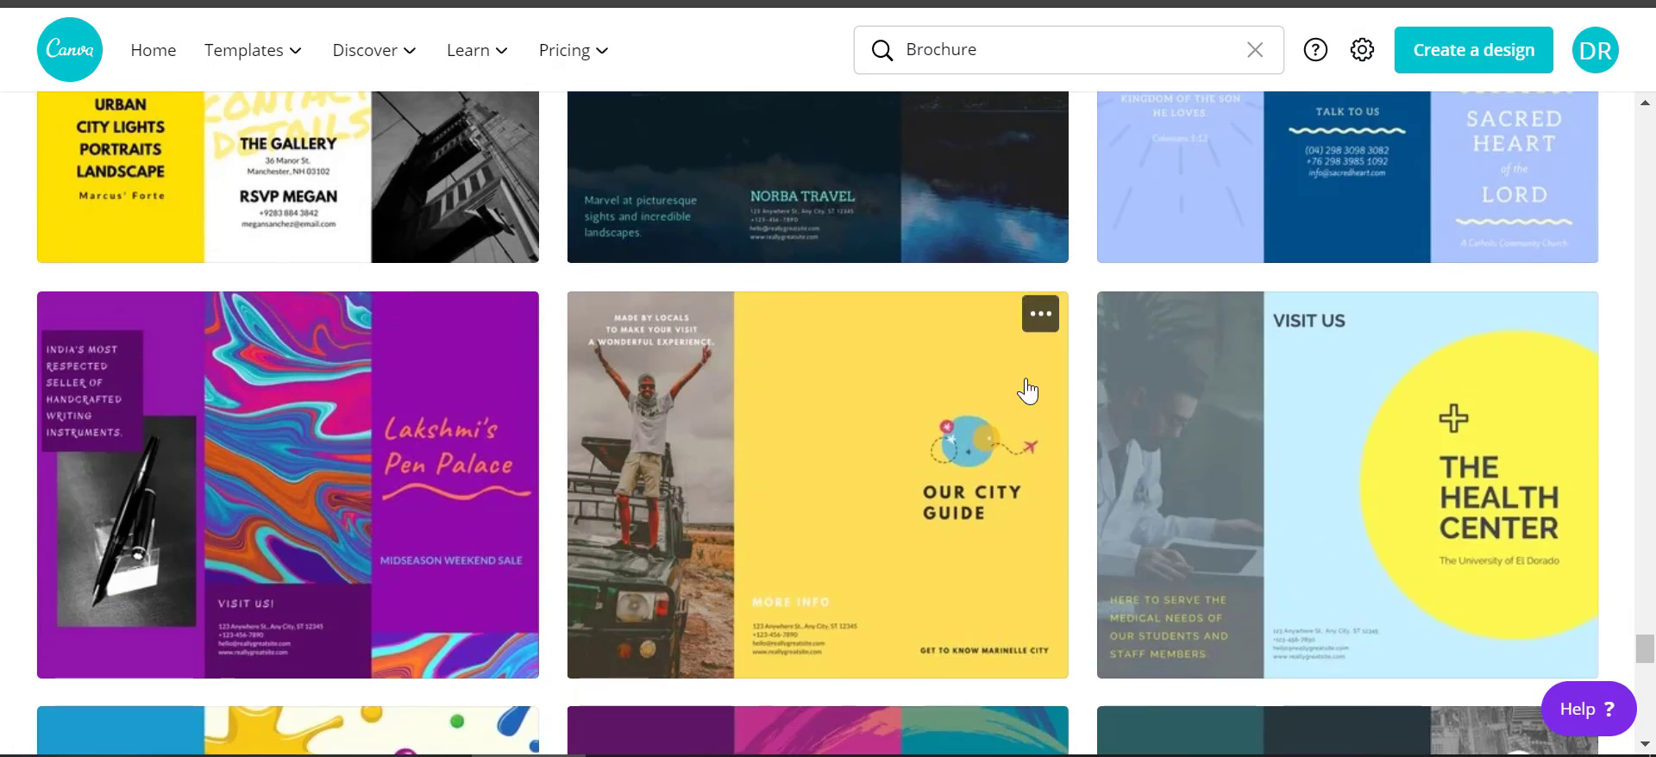
pyautogui.scroll(-3)
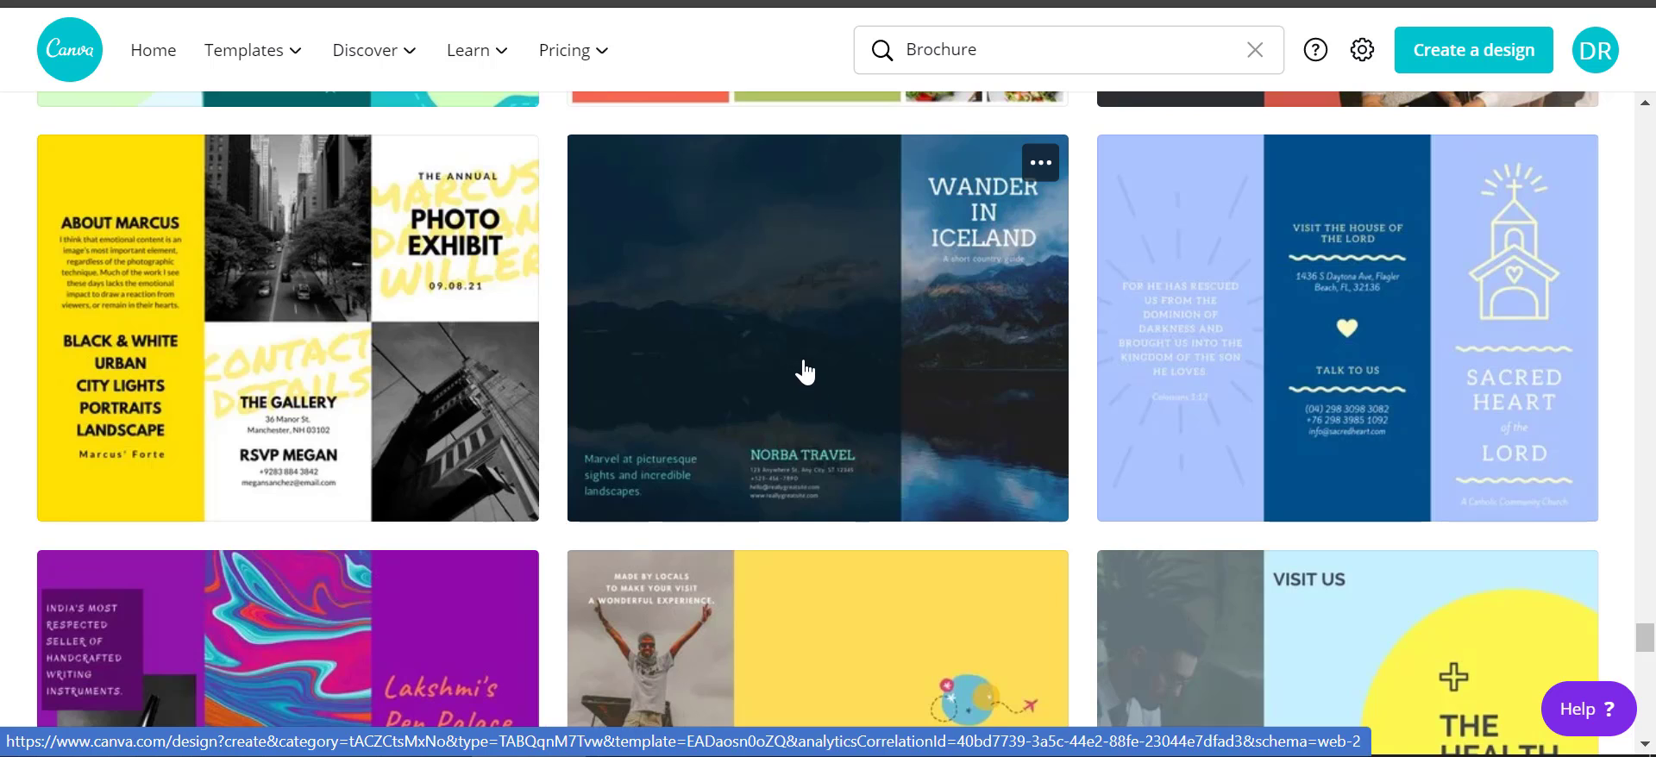
pyautogui.scroll(-3)
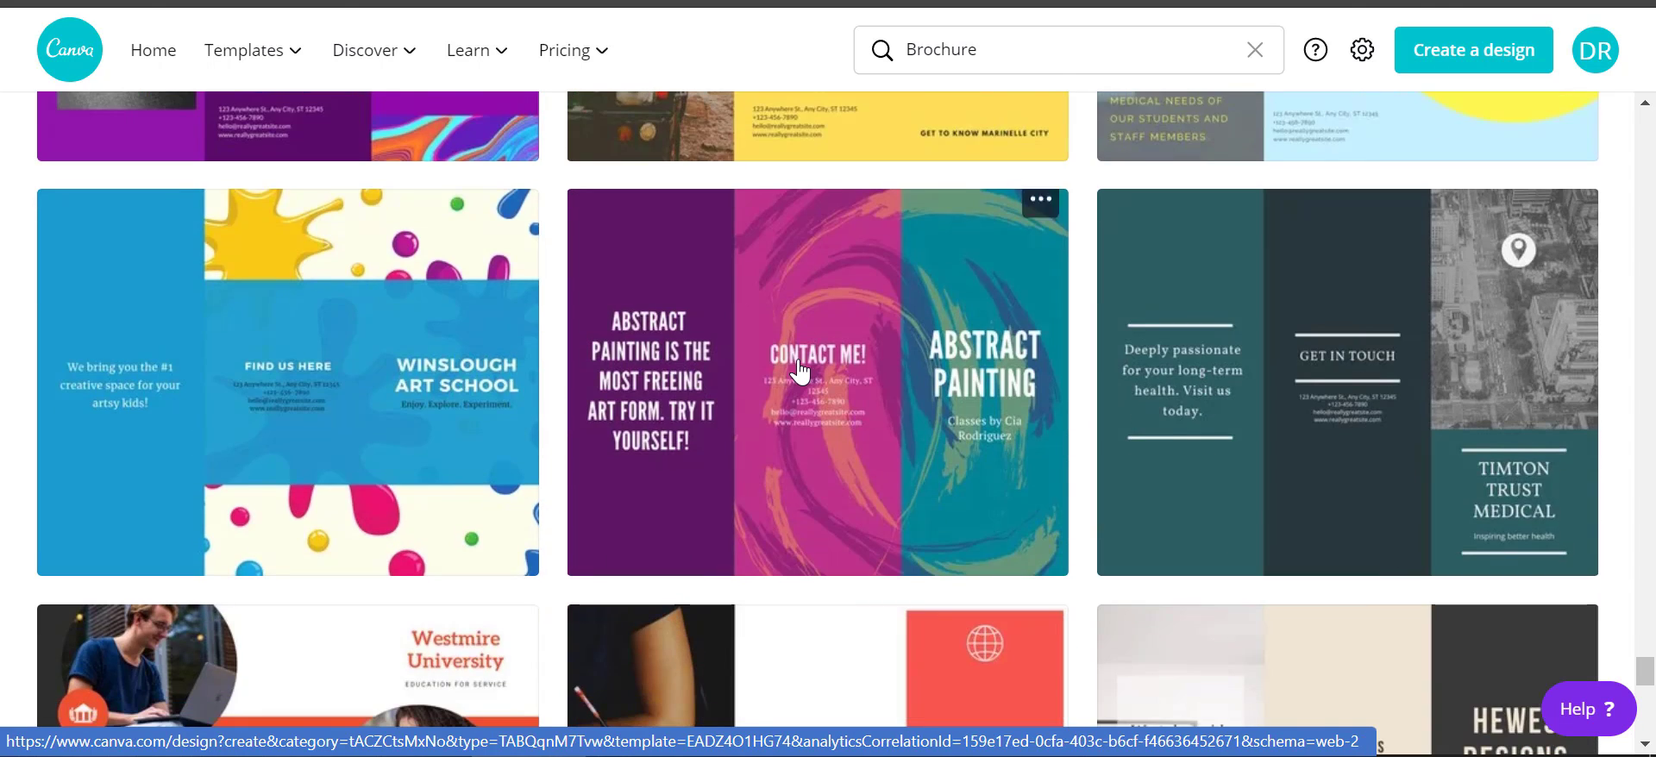
pyautogui.scroll(-3)
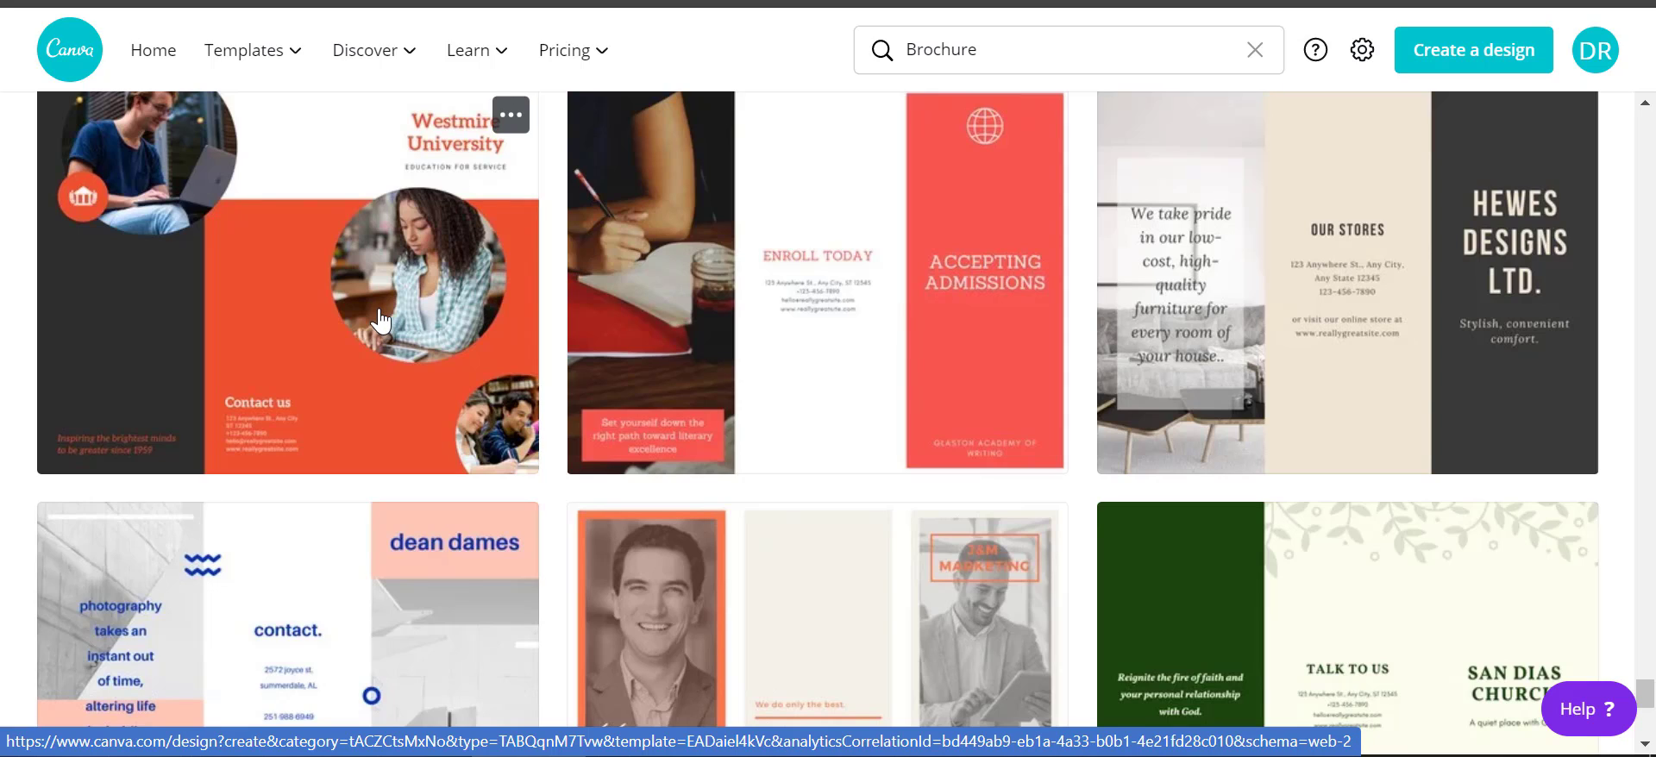
pyautogui.moveTo(378, 259)
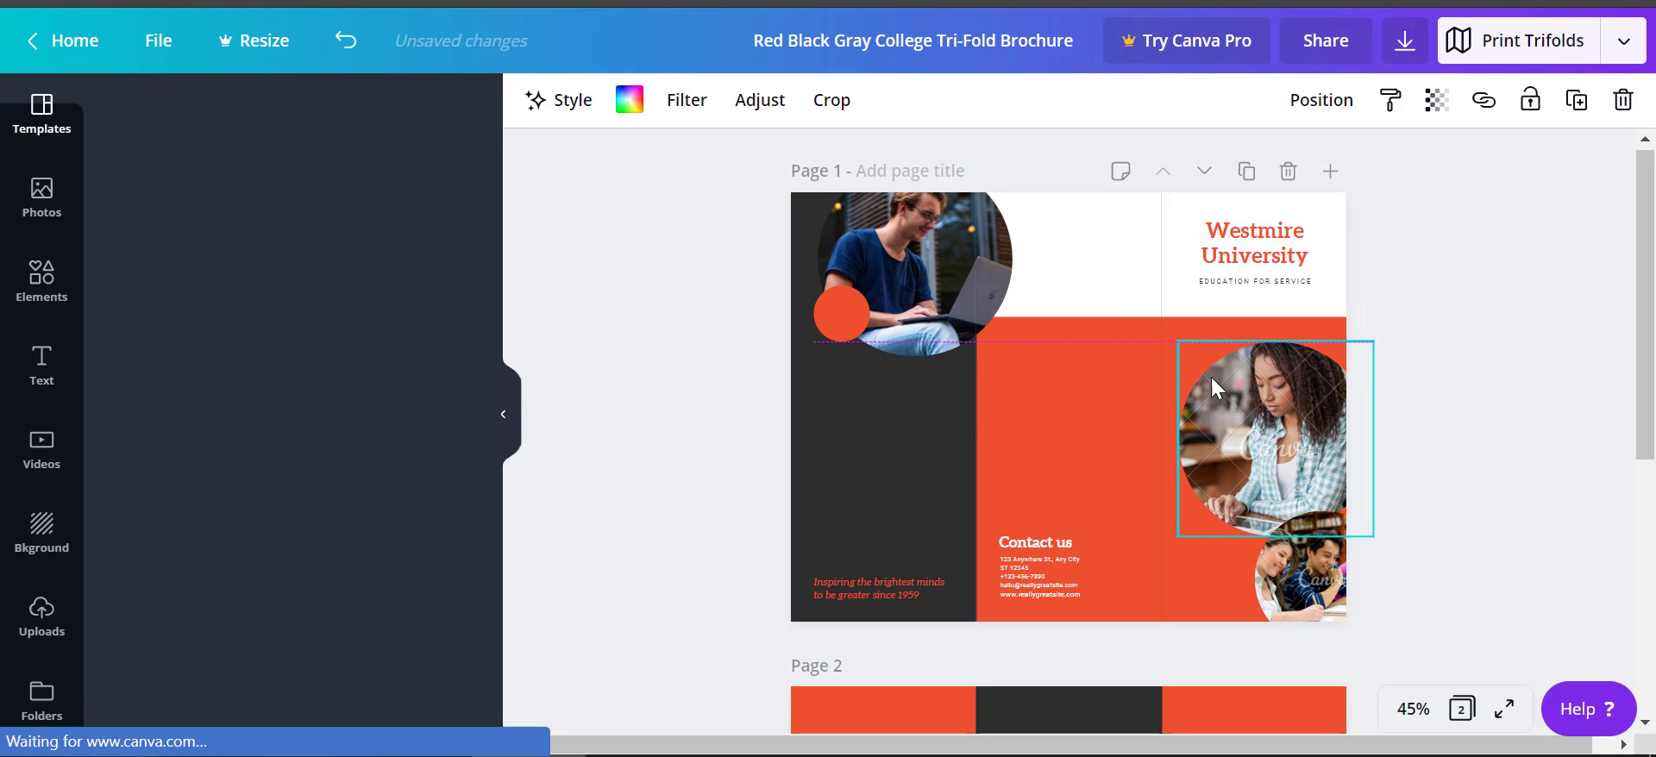
# Select the laptop student photo on the cover and nudge it into position.
pyautogui.click(41, 114)
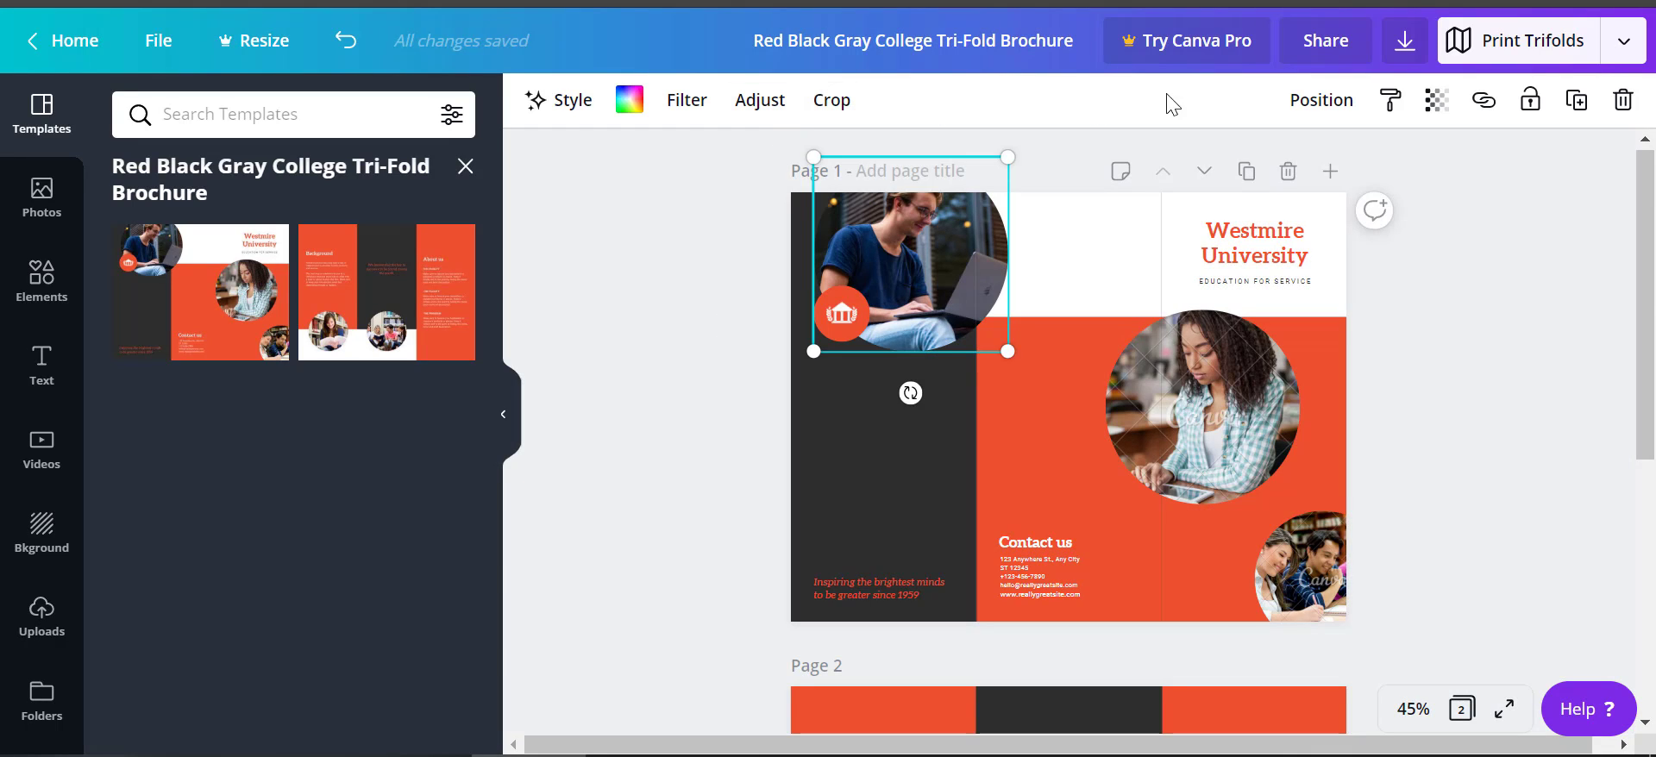
pyautogui.moveTo(1483, 100)
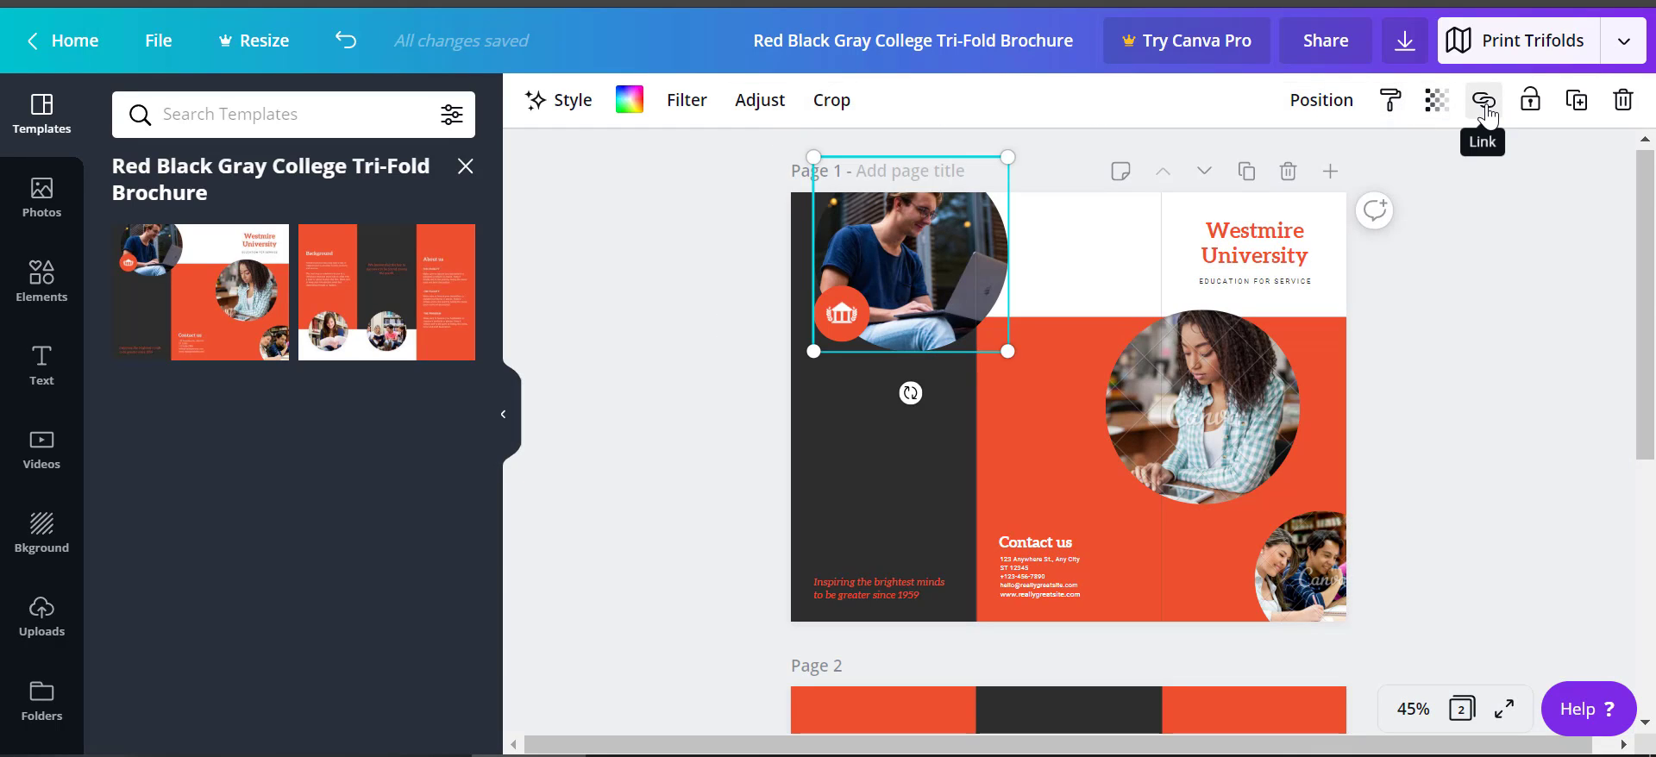
pyautogui.moveTo(1576, 100)
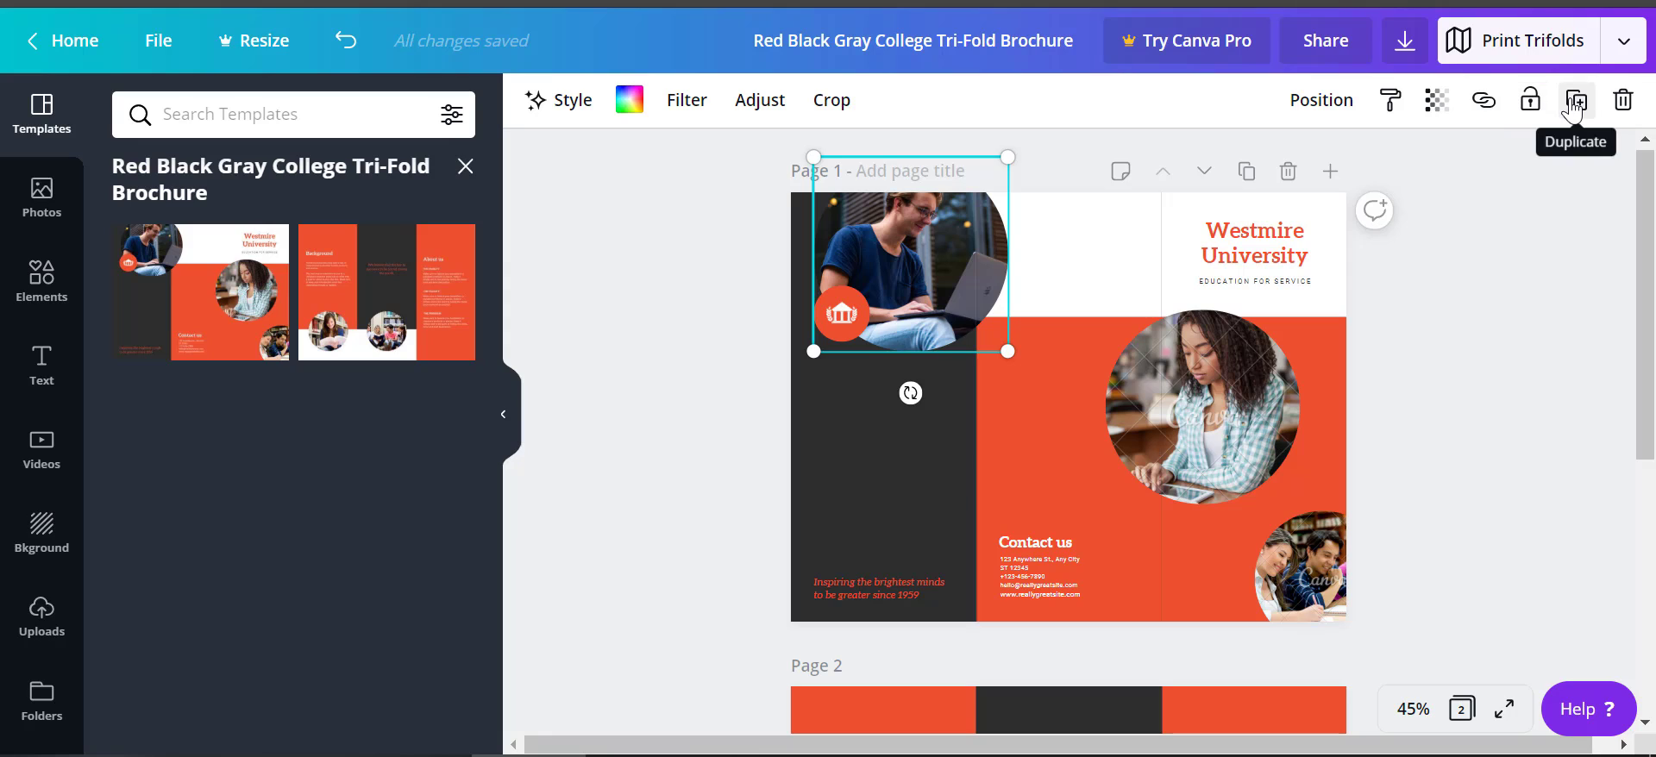
pyautogui.moveTo(573, 100)
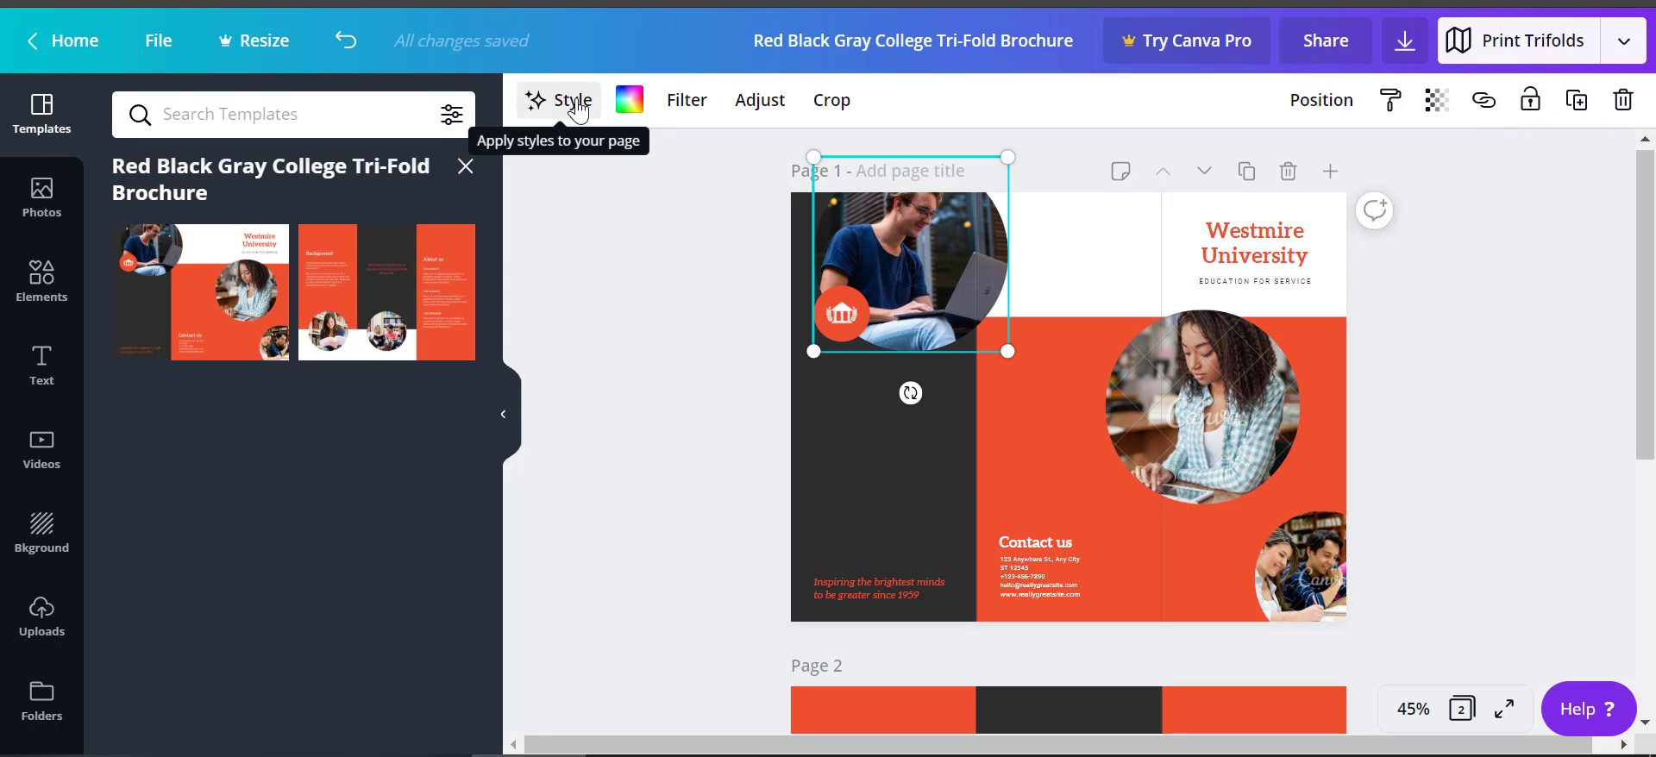
pyautogui.moveTo(911, 250)
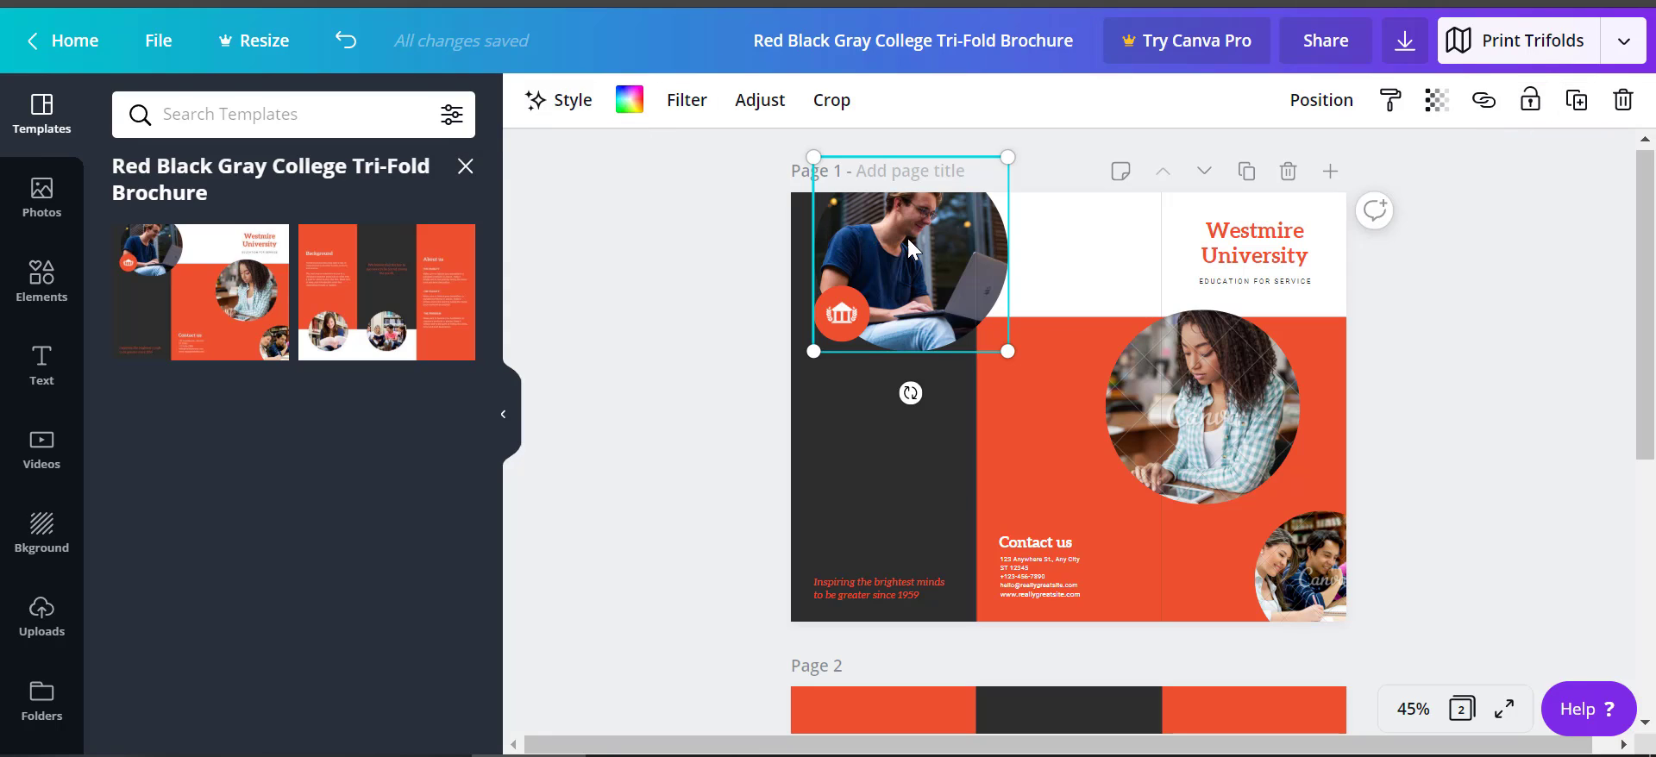
pyautogui.rightClick(909, 248)
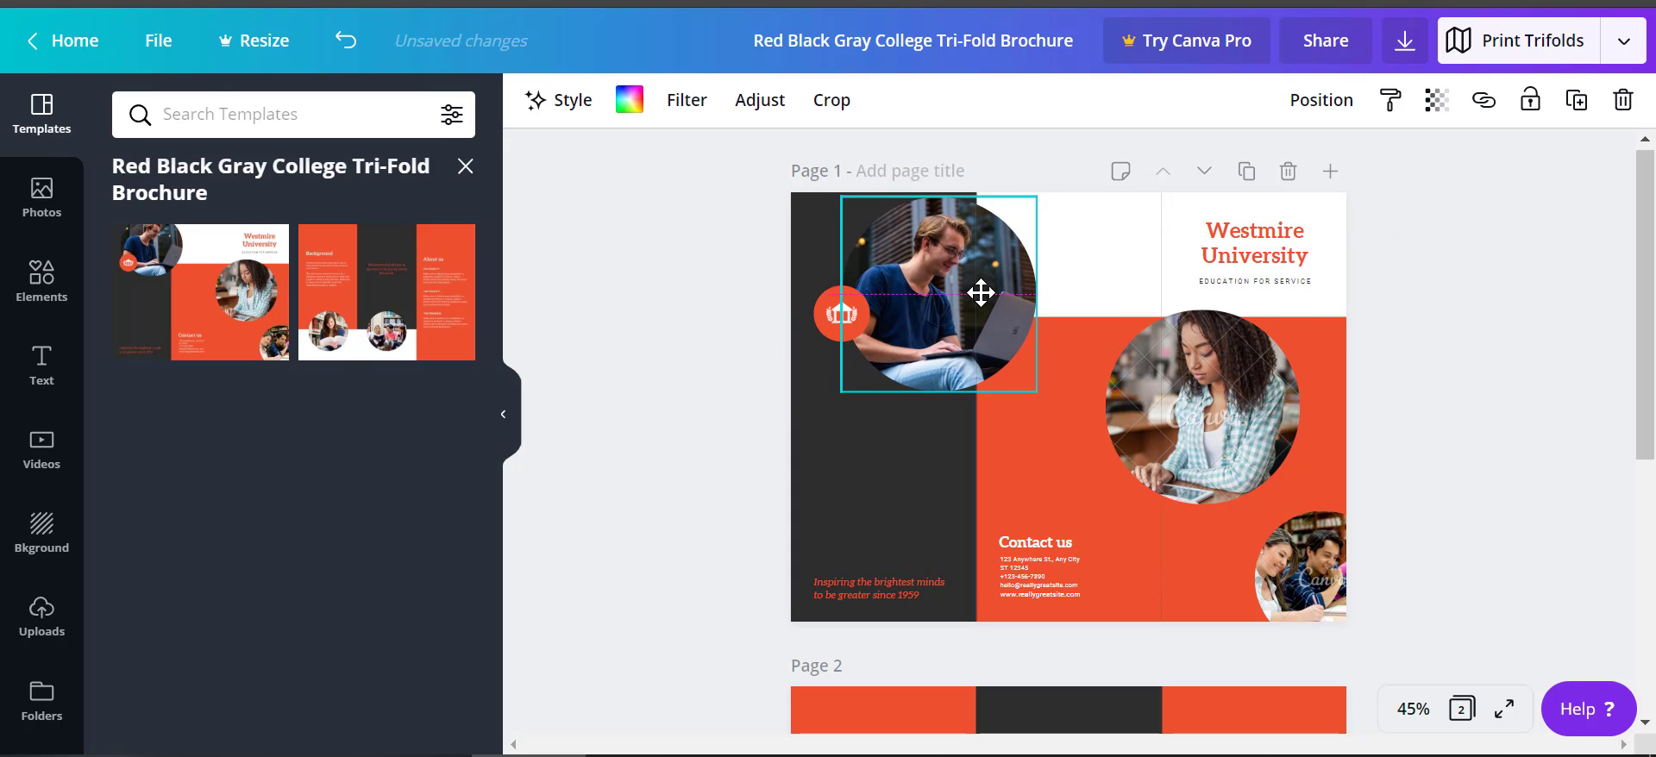
pyautogui.moveTo(935, 294); pyautogui.dragTo(920, 269)
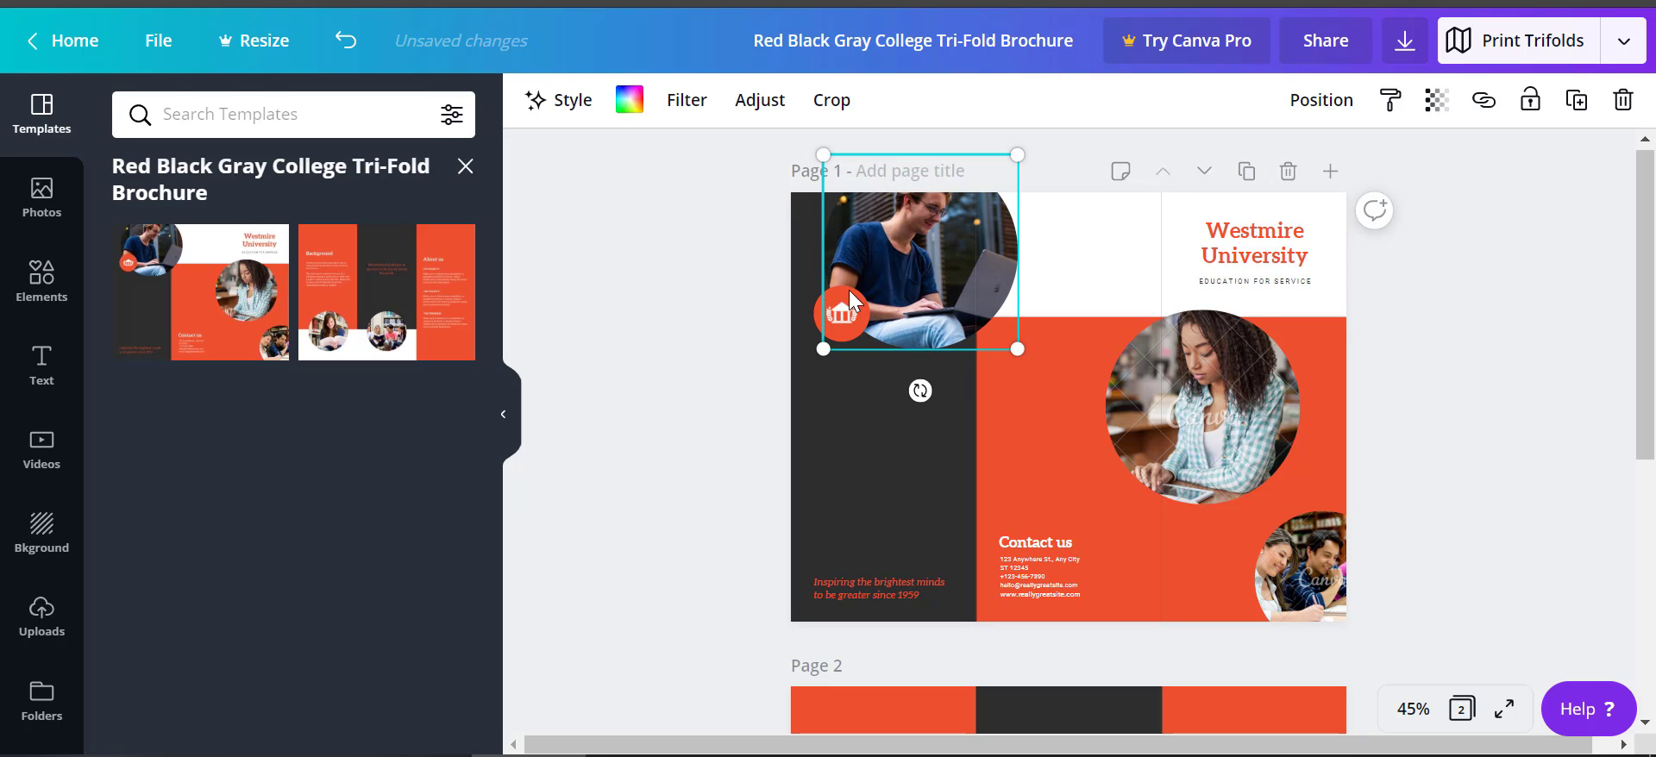
pyautogui.moveTo(852, 245)
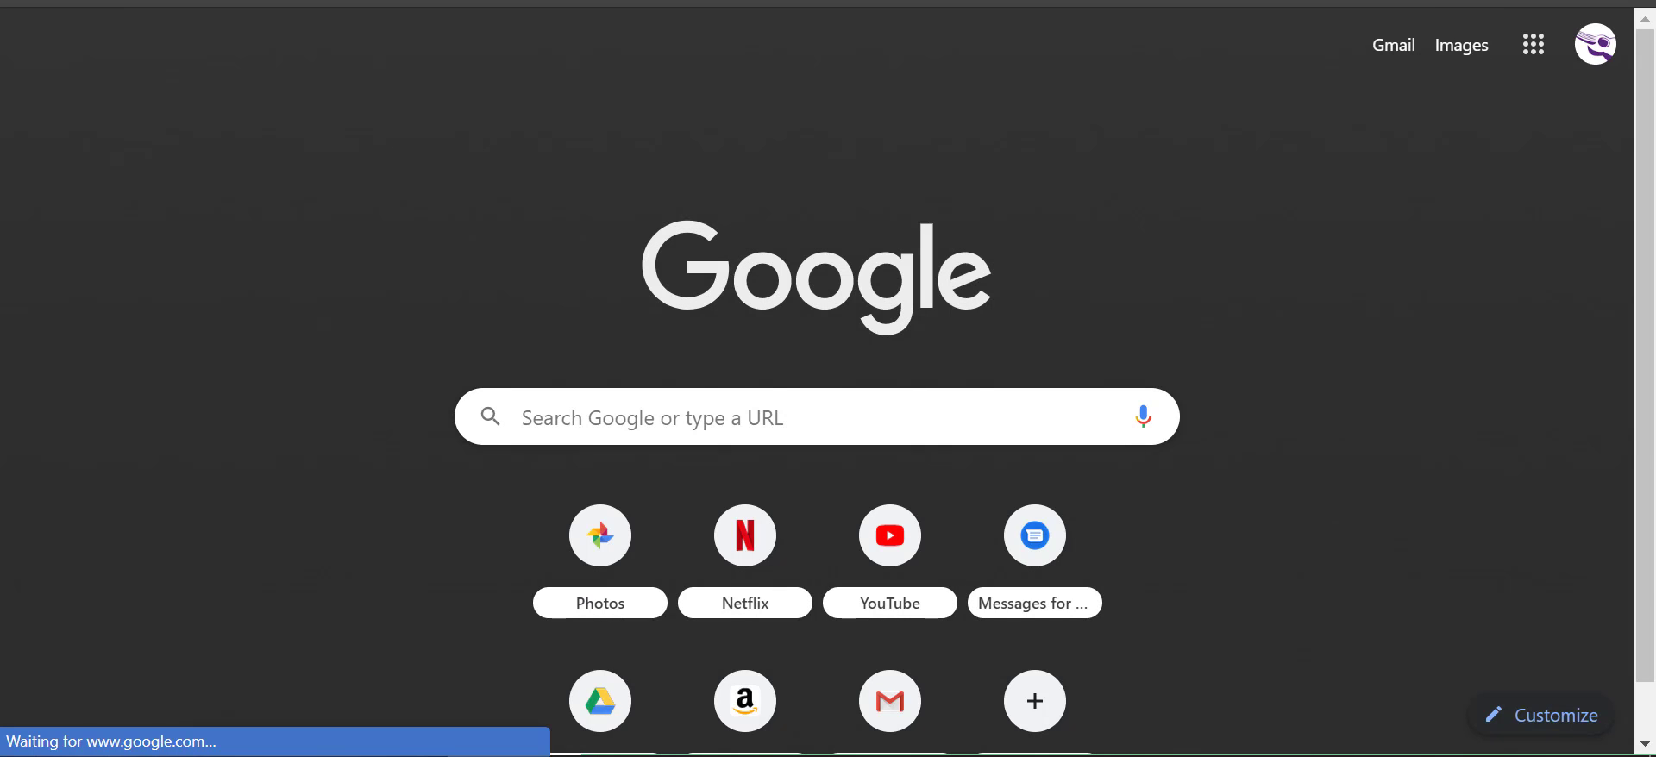
# Google 'student sports', switch to Images and preview the soccer ball photo for copying.
pyautogui.write('student sports')
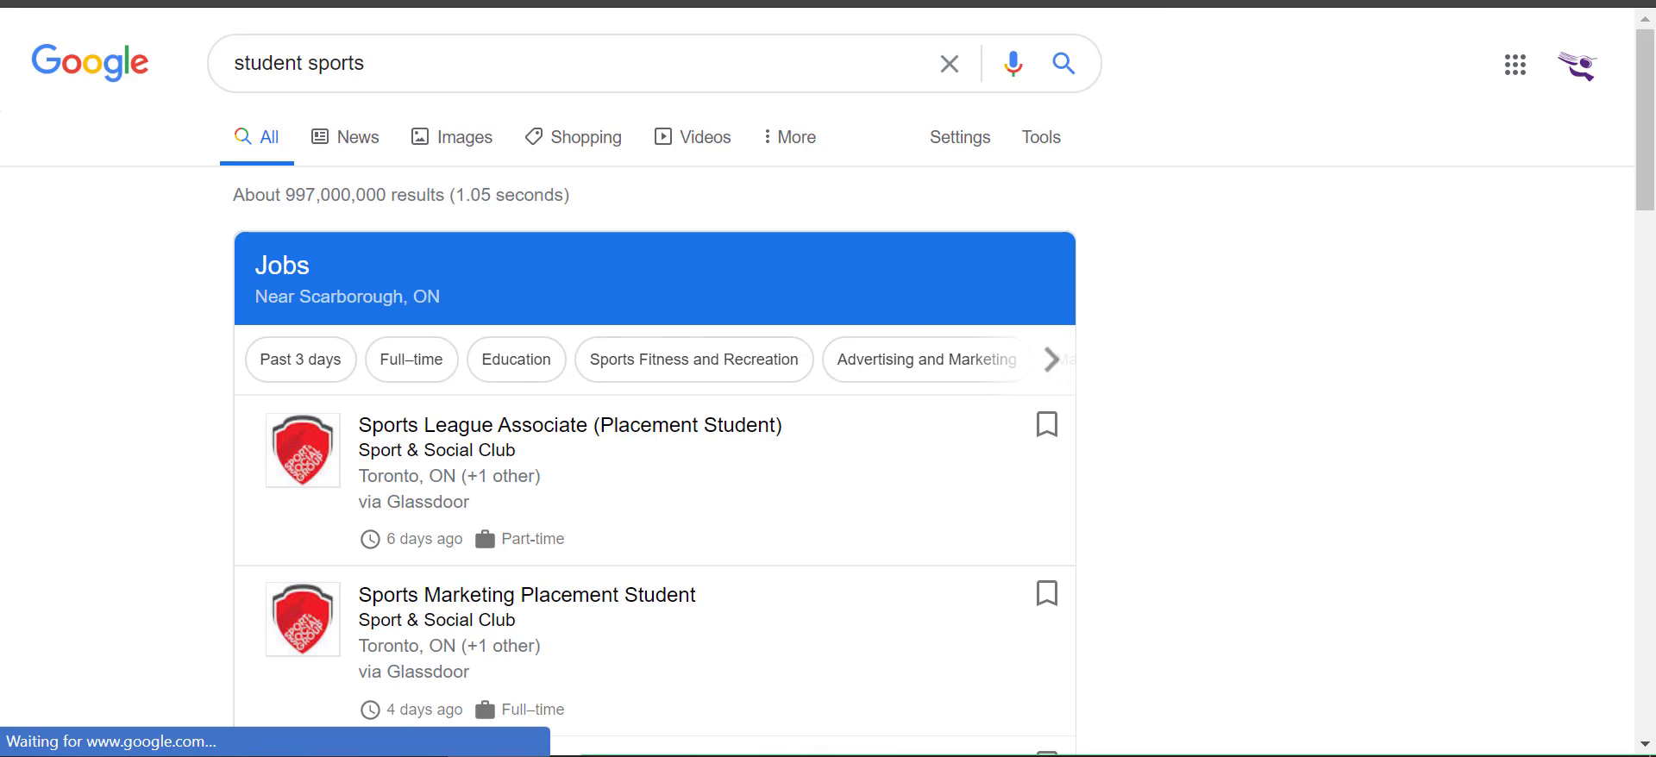
pyautogui.click(571, 62)
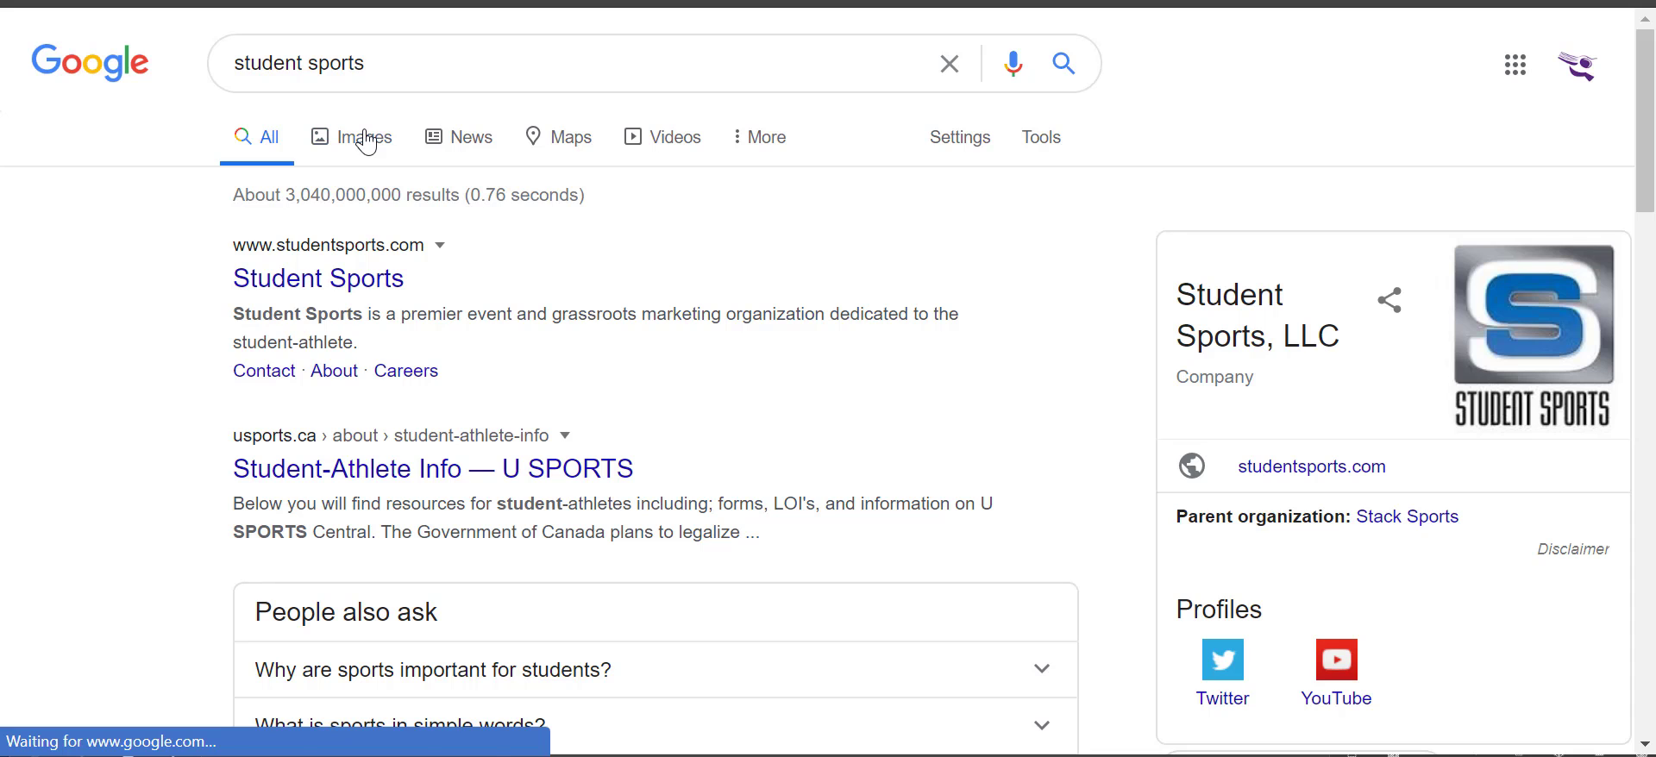
pyautogui.click(364, 136)
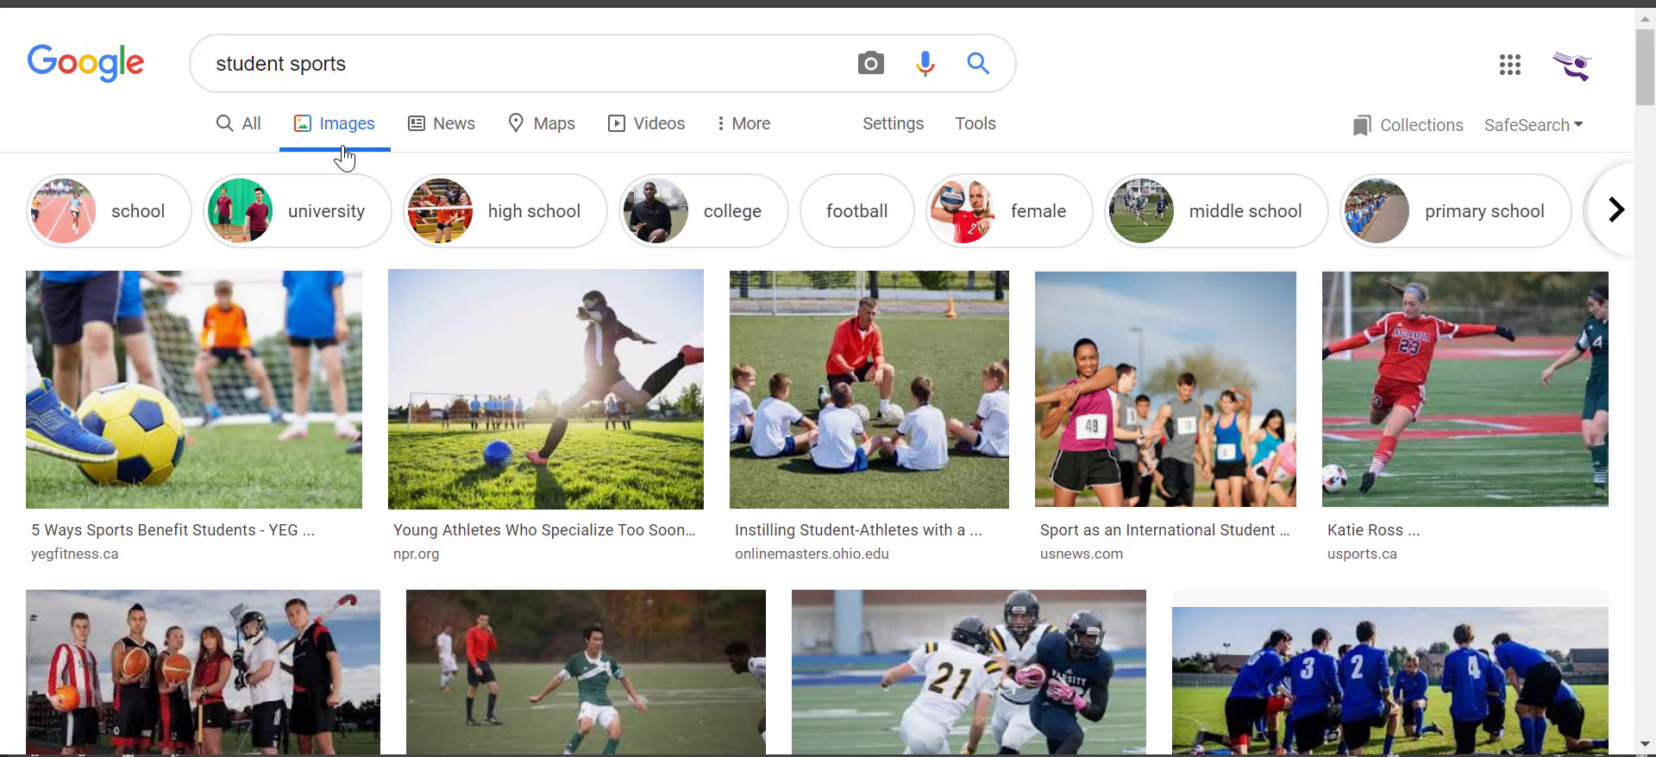
pyautogui.click(193, 389)
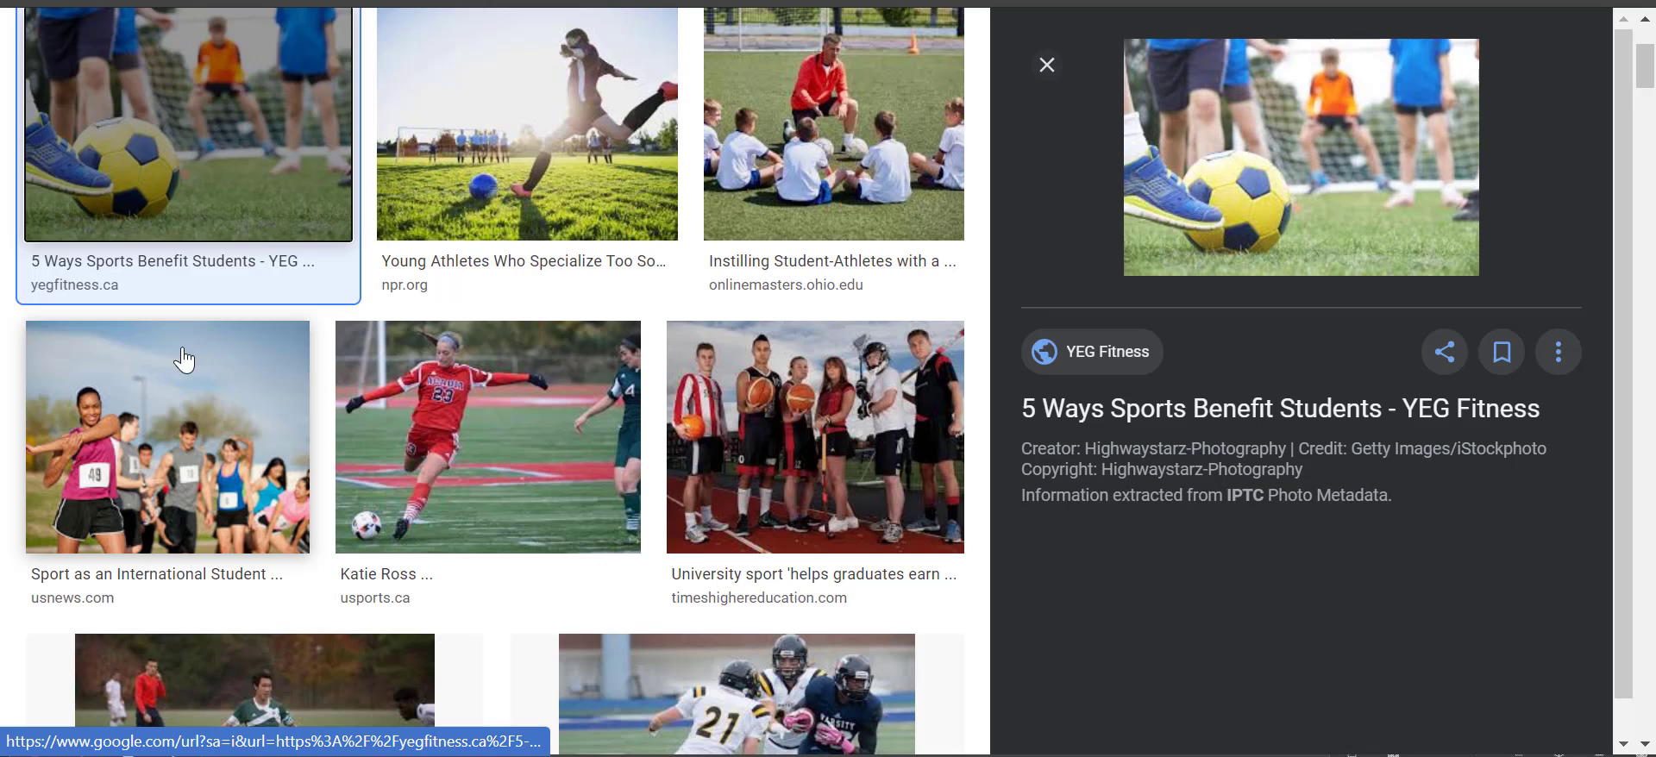
pyautogui.rightClick(1301, 157)
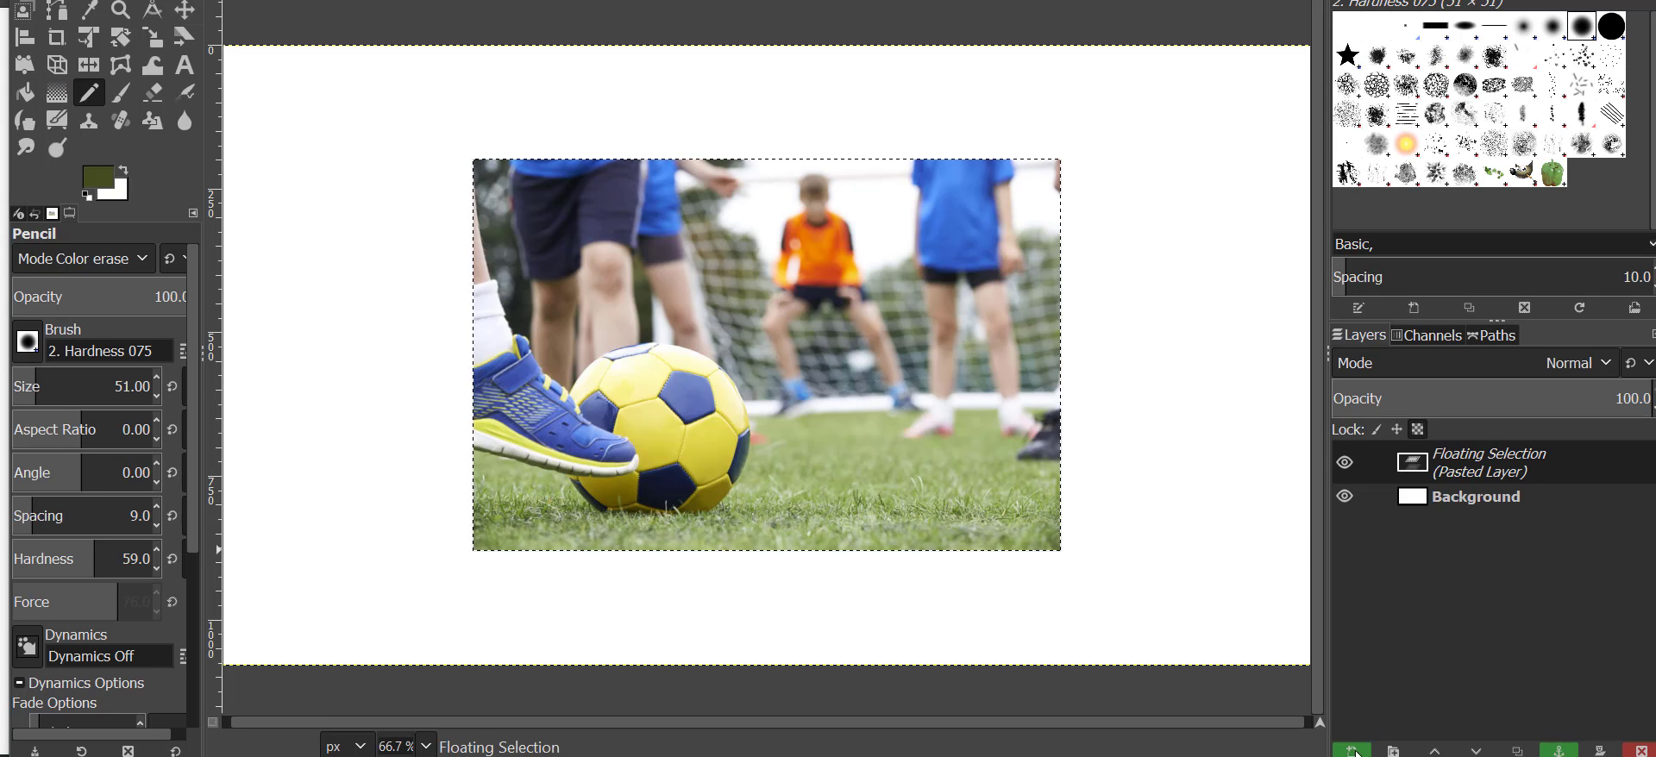
# Make the pasted soccer photo a layer and ready the Ellipse Select tool with fixed 1:1 aspect.
pyautogui.click(1351, 750)
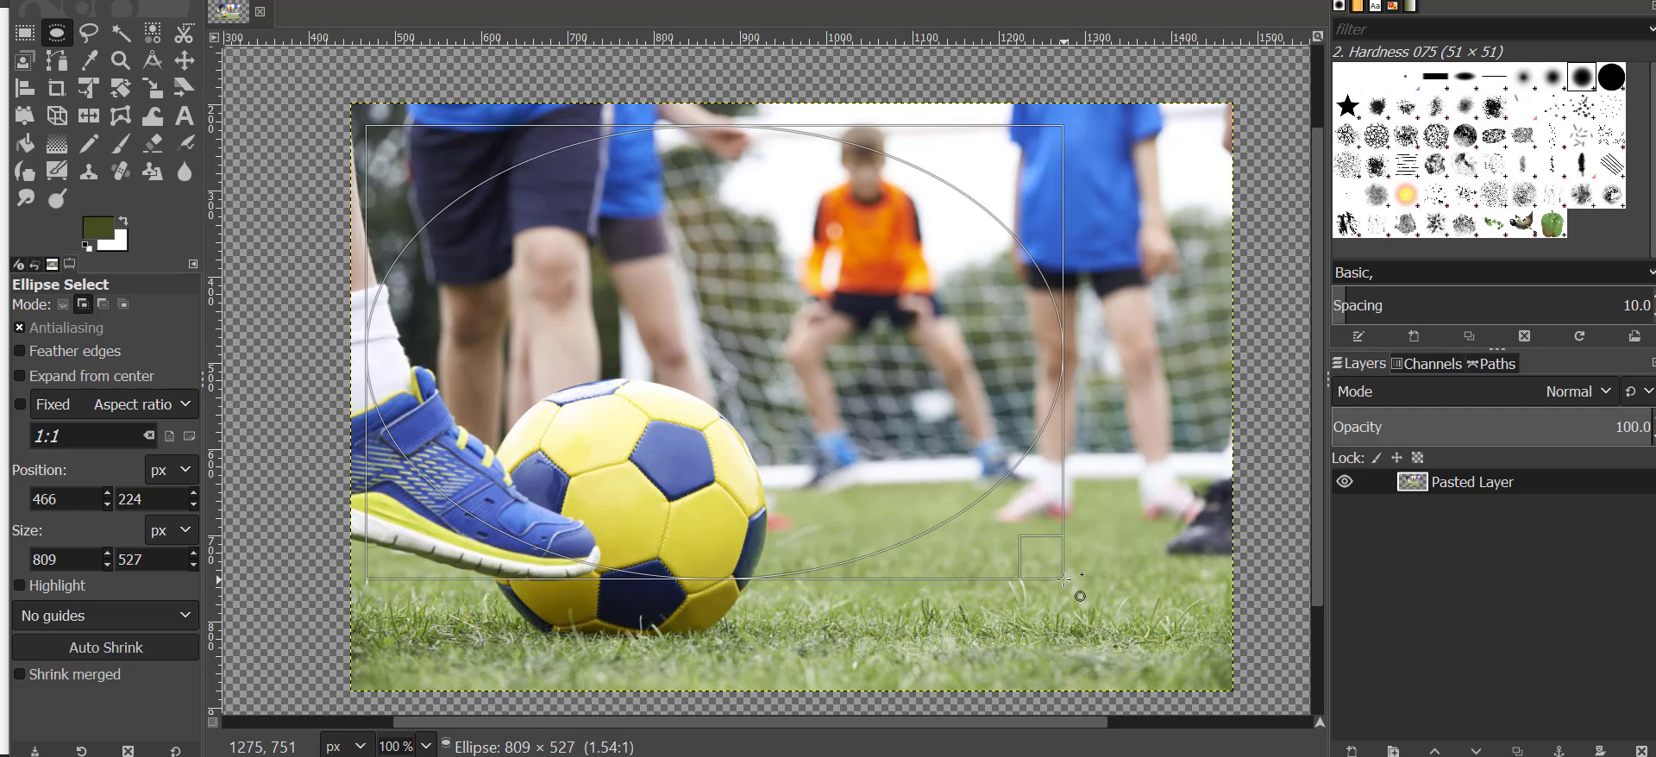
pyautogui.moveTo(1065, 582); pyautogui.dragTo(1021, 644)
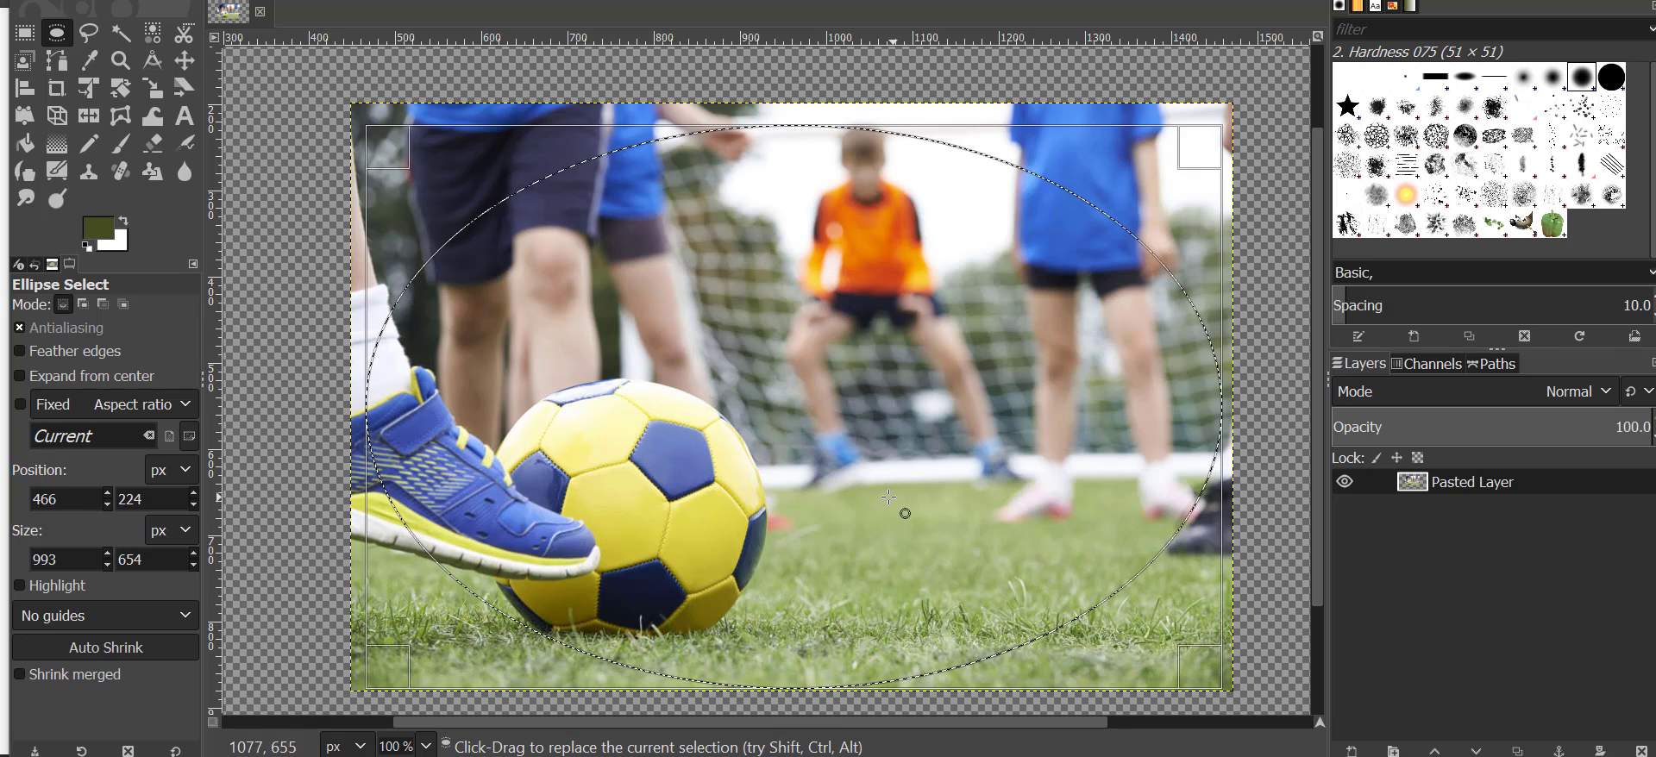
pyautogui.scroll(-3)
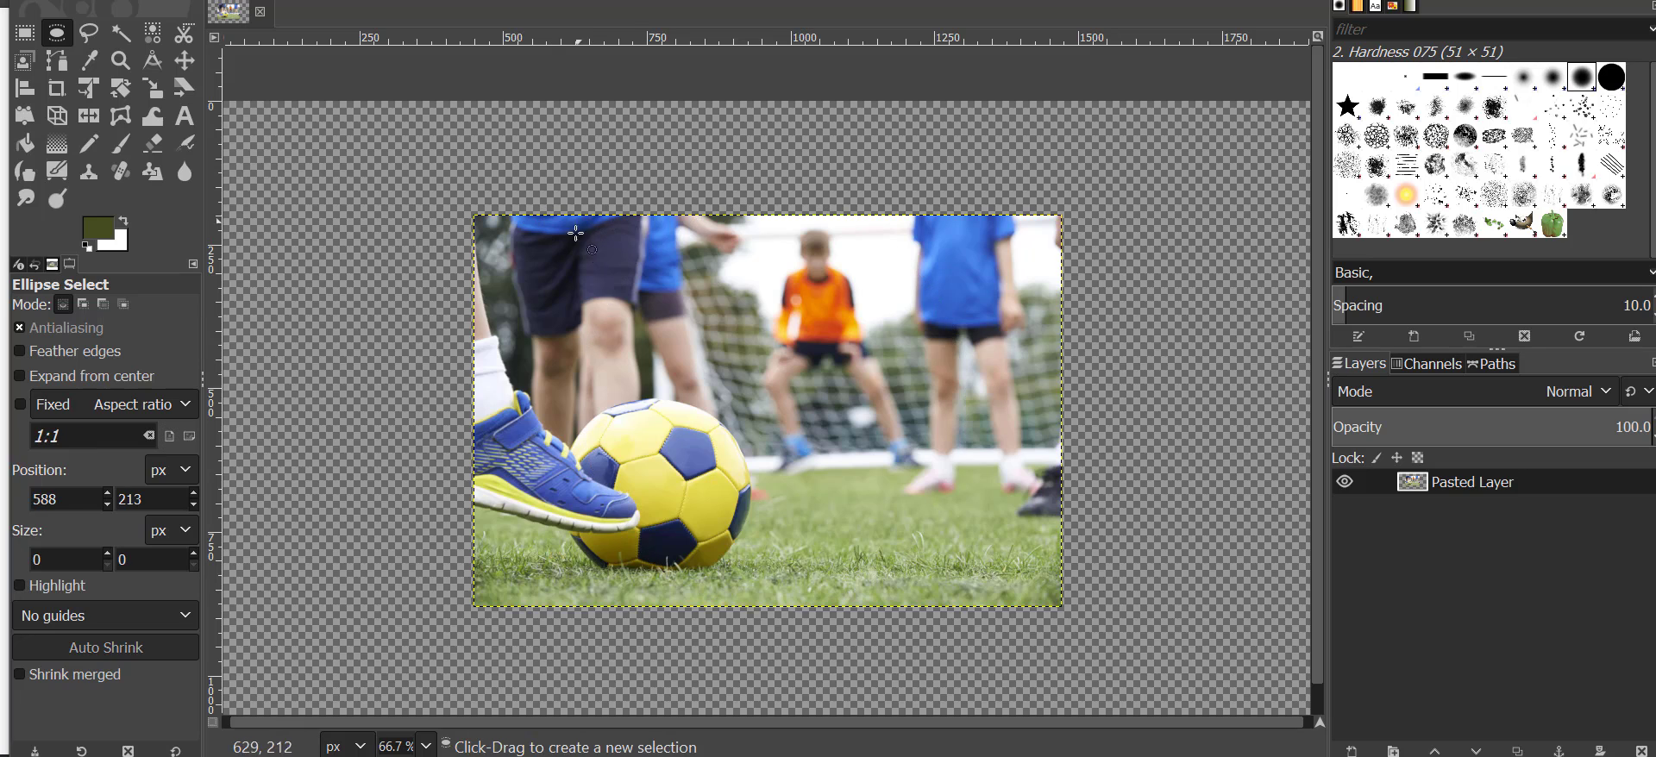
# Draw a circle around the ball and goalkeeper, then invert the selection to the outside area.
pyautogui.moveTo(618, 247); pyautogui.dragTo(994, 621)
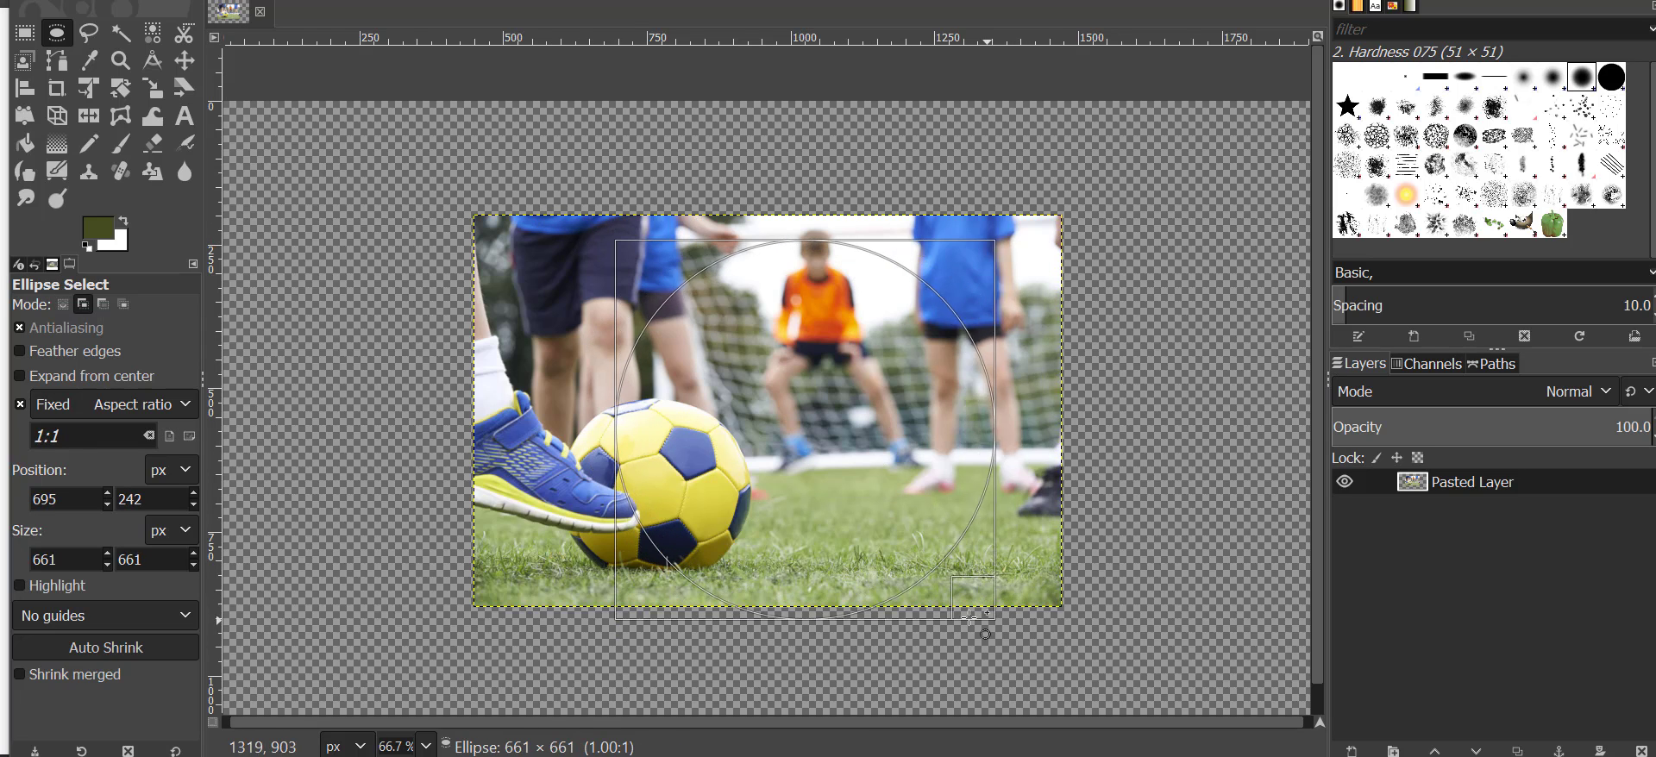
pyautogui.moveTo(970, 616); pyautogui.dragTo(994, 633)
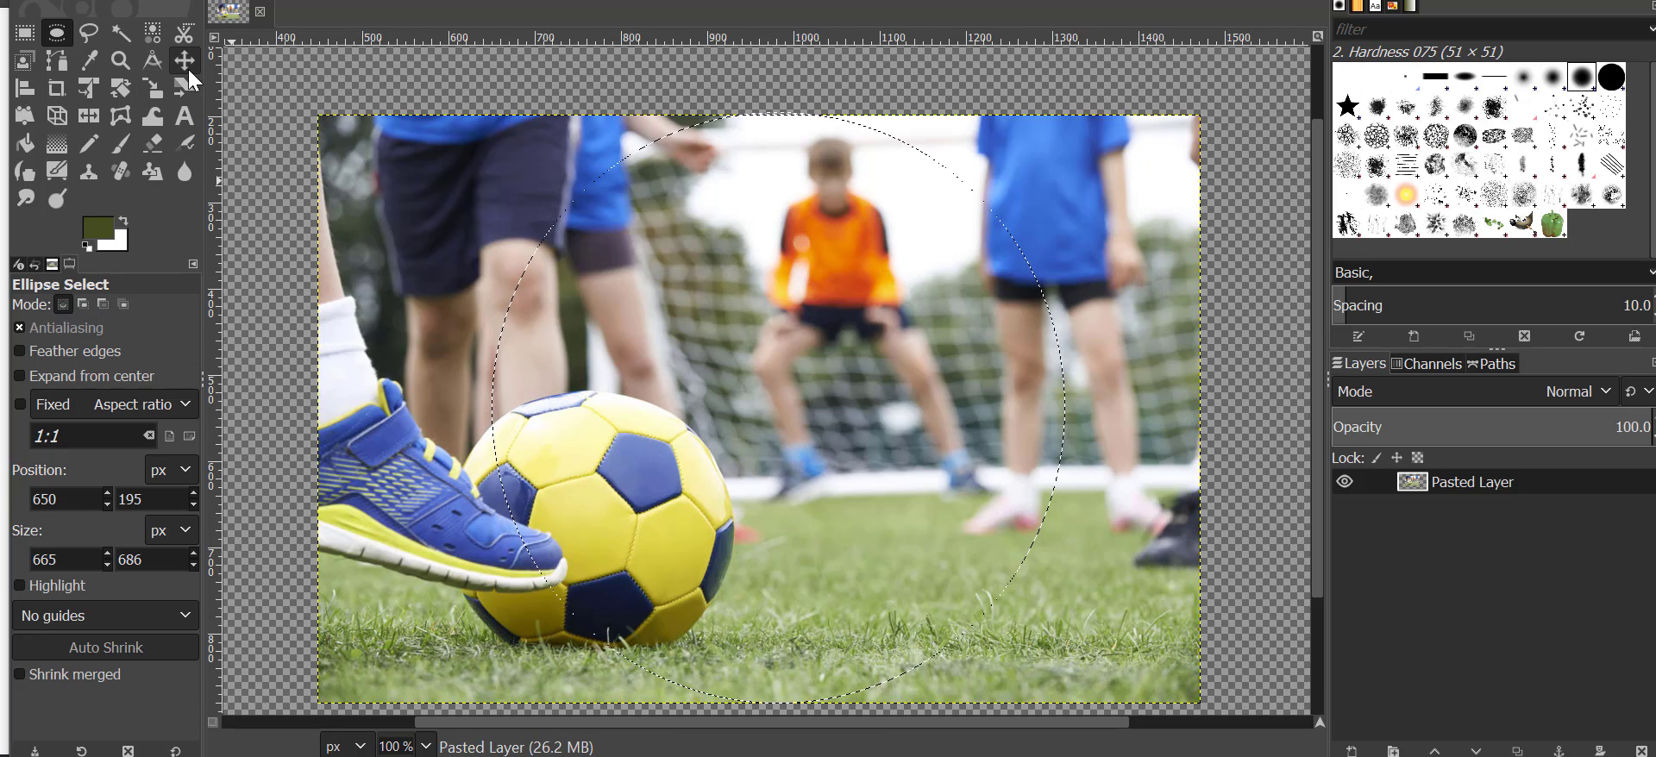
pyautogui.click(184, 60)
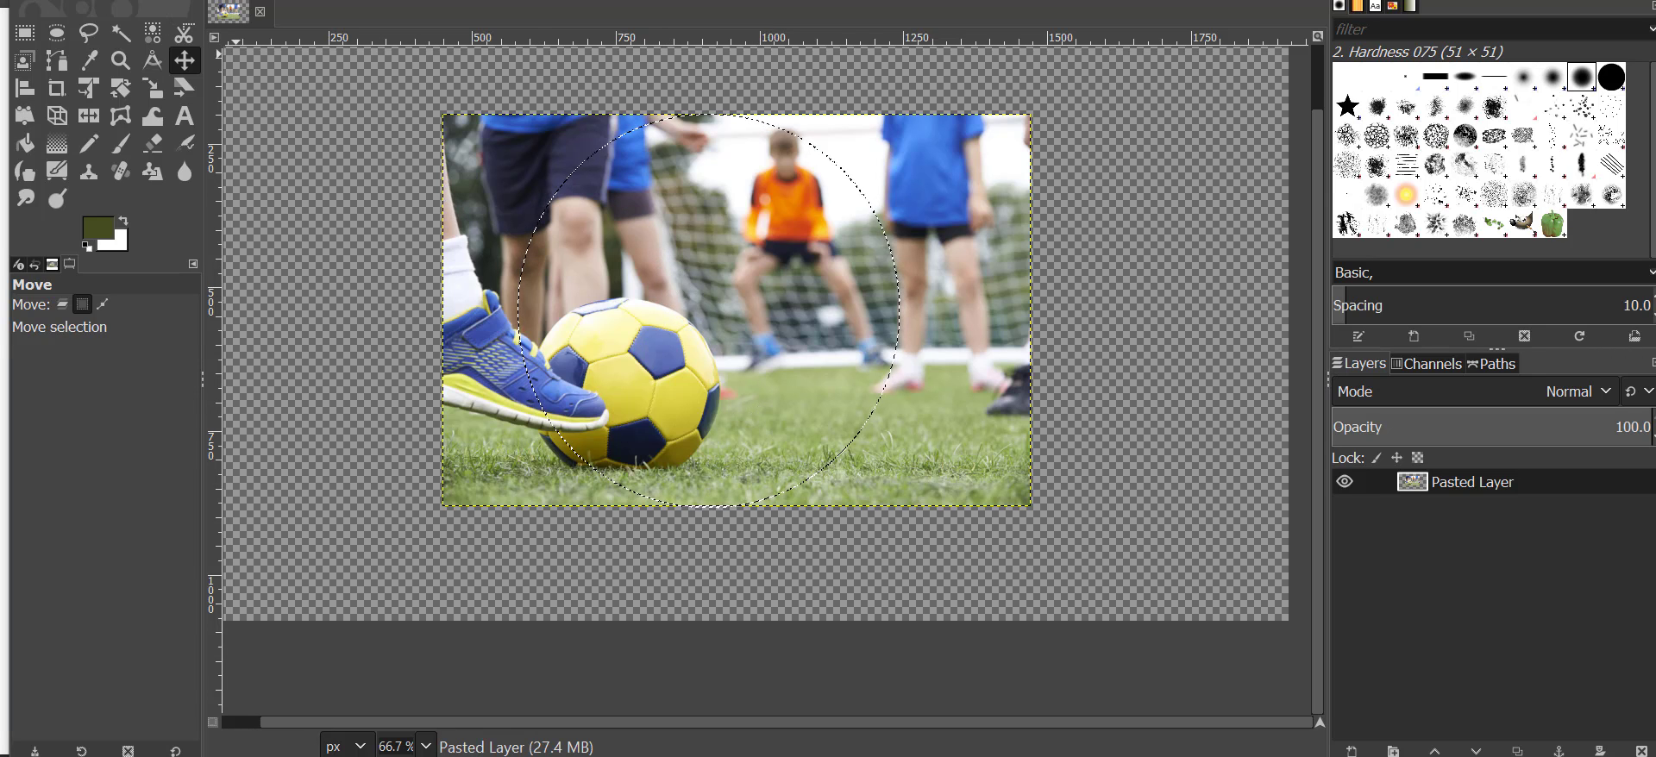
pyautogui.click(103, 39)
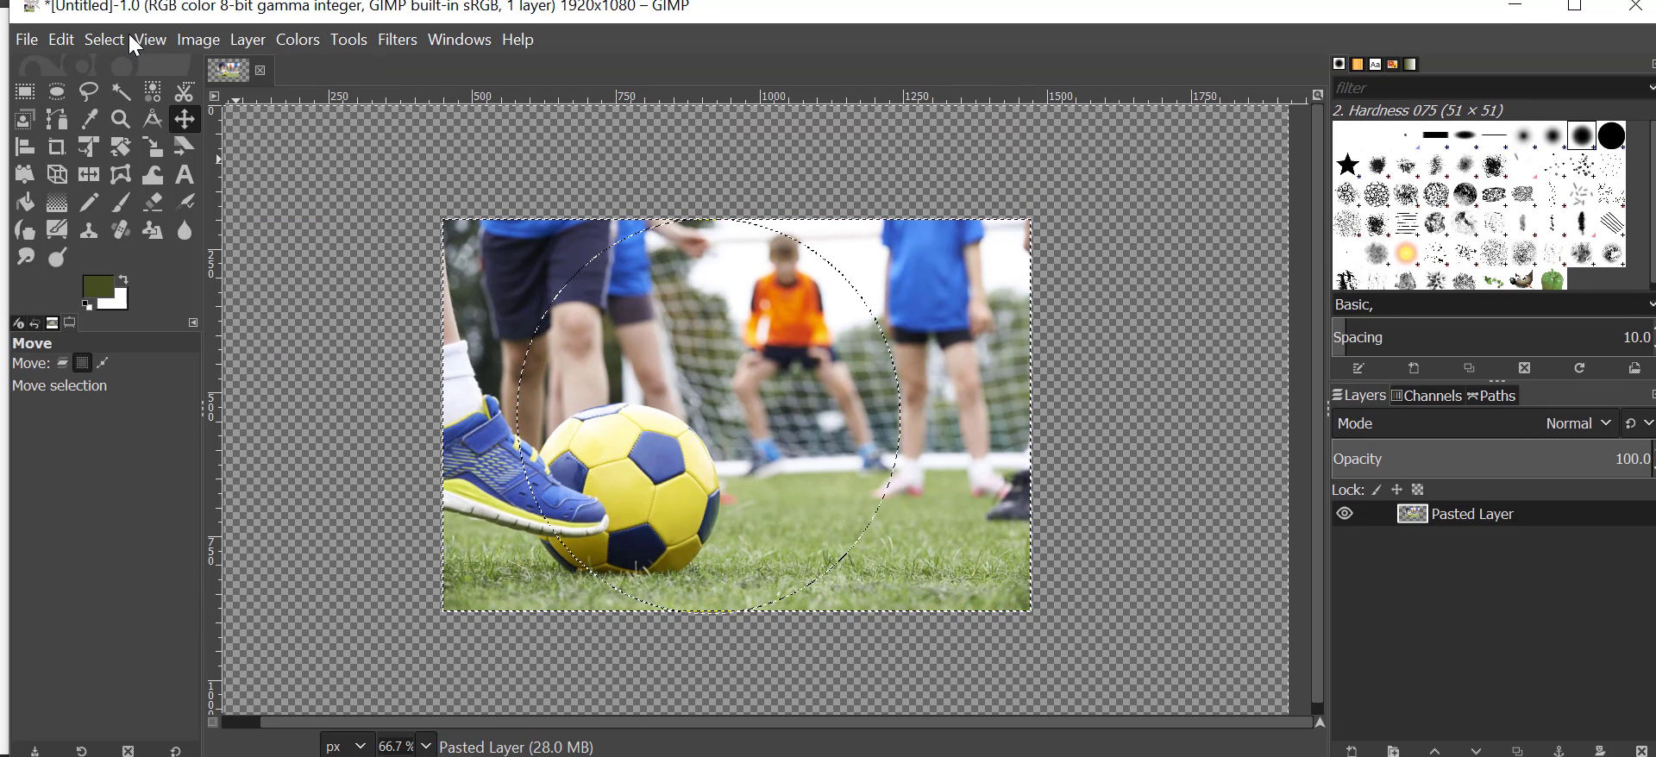
# Cut away the photo outside the circle and fit the canvas to the 1024×683 layer.
pyautogui.click(60, 39)
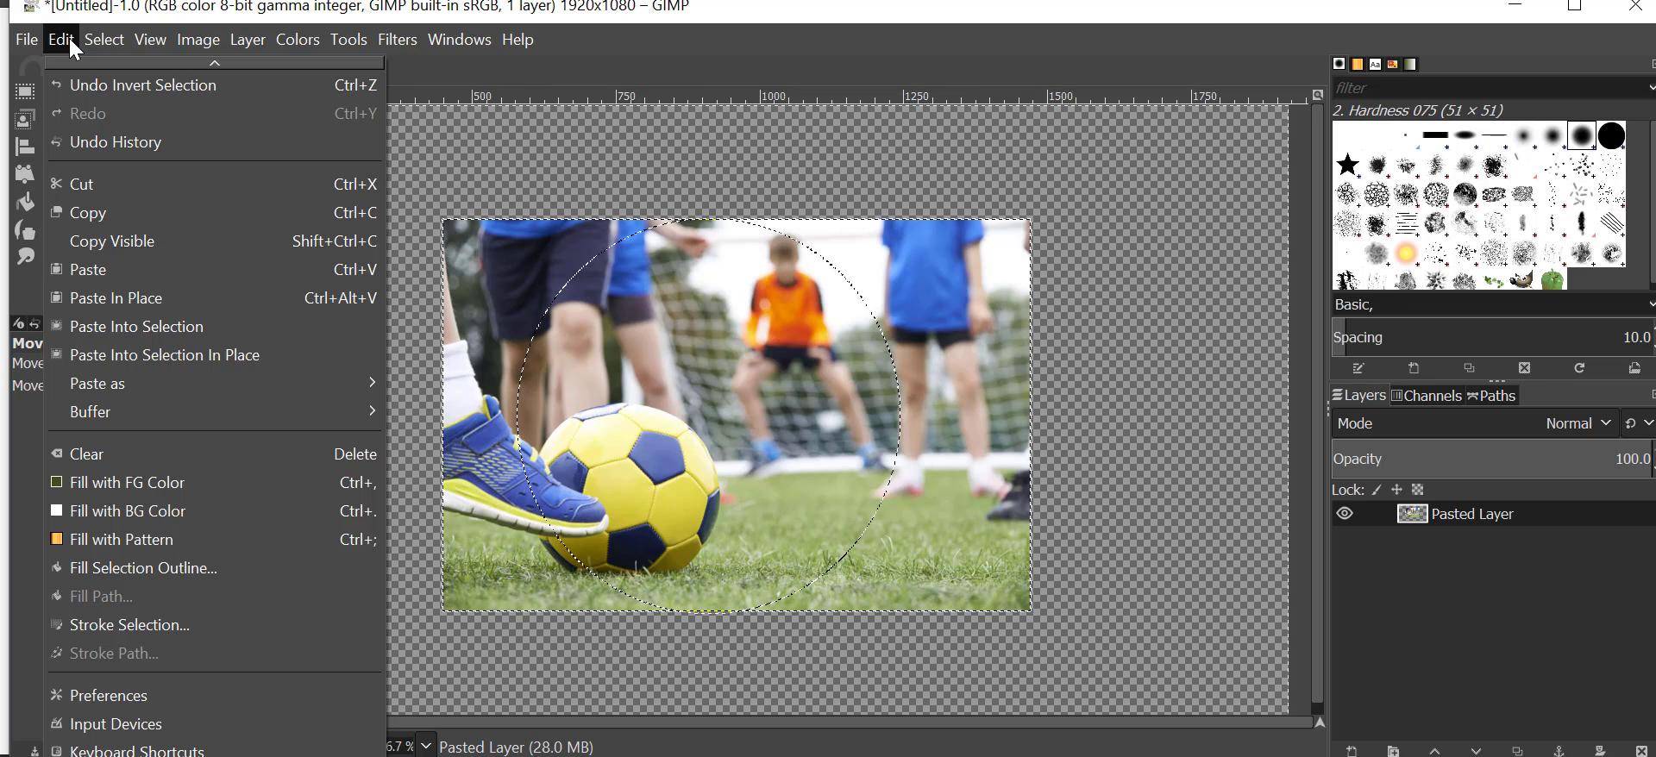
pyautogui.moveTo(77, 183)
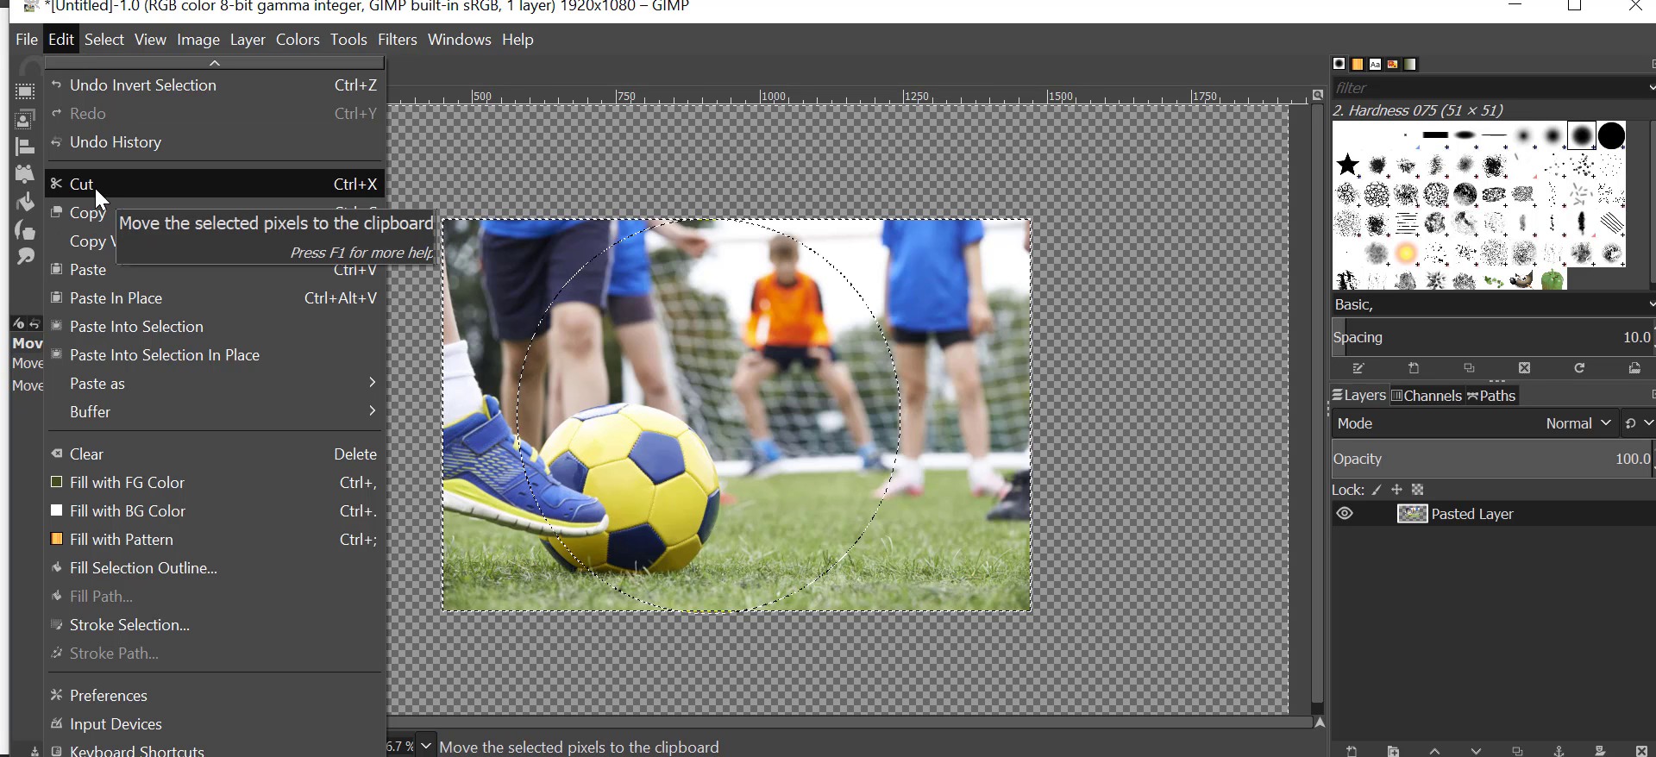
pyautogui.click(78, 183)
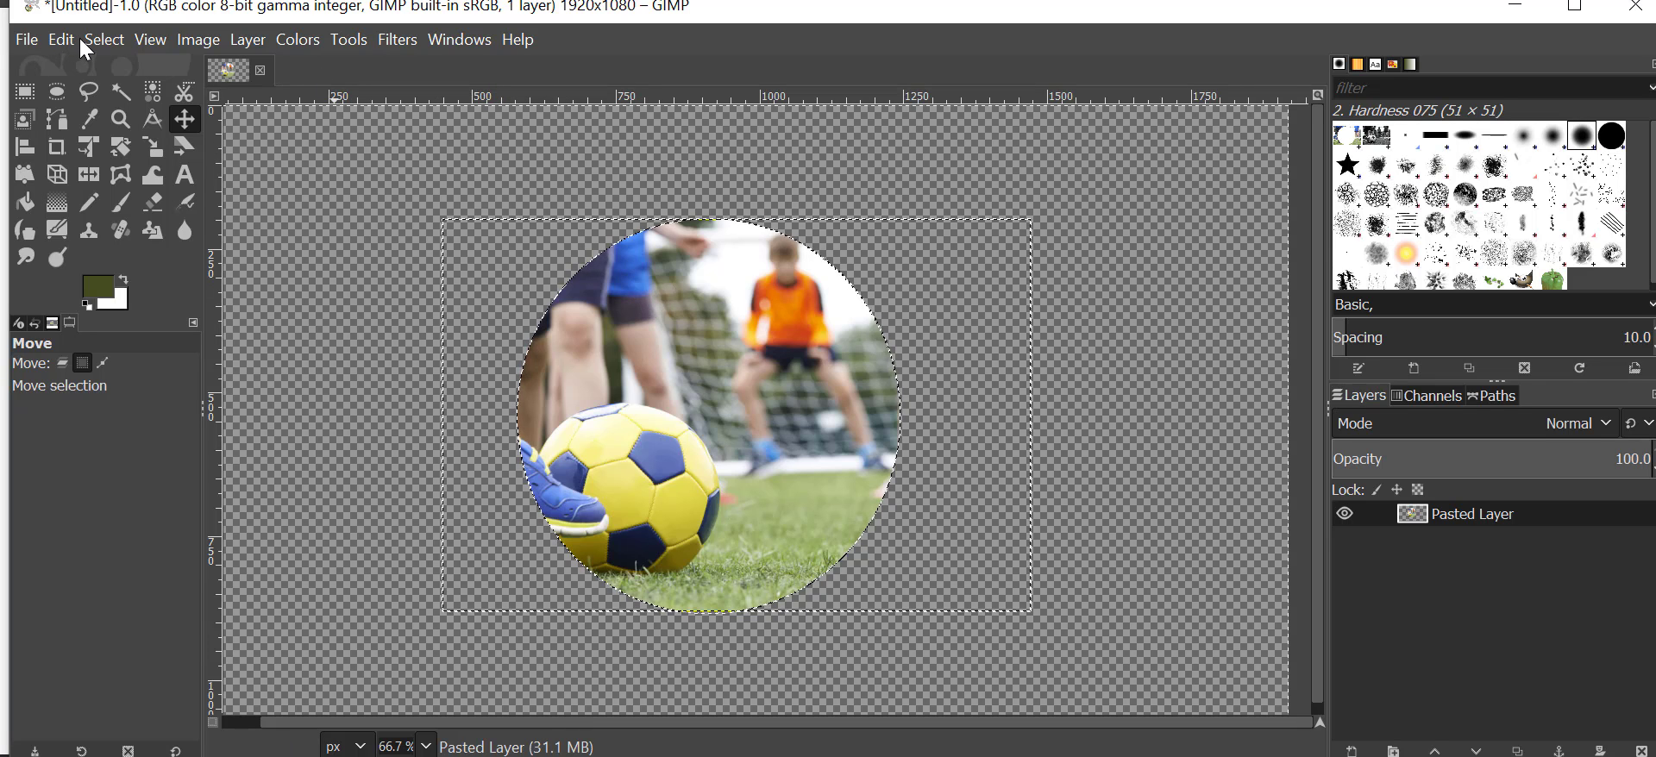
pyautogui.click(197, 39)
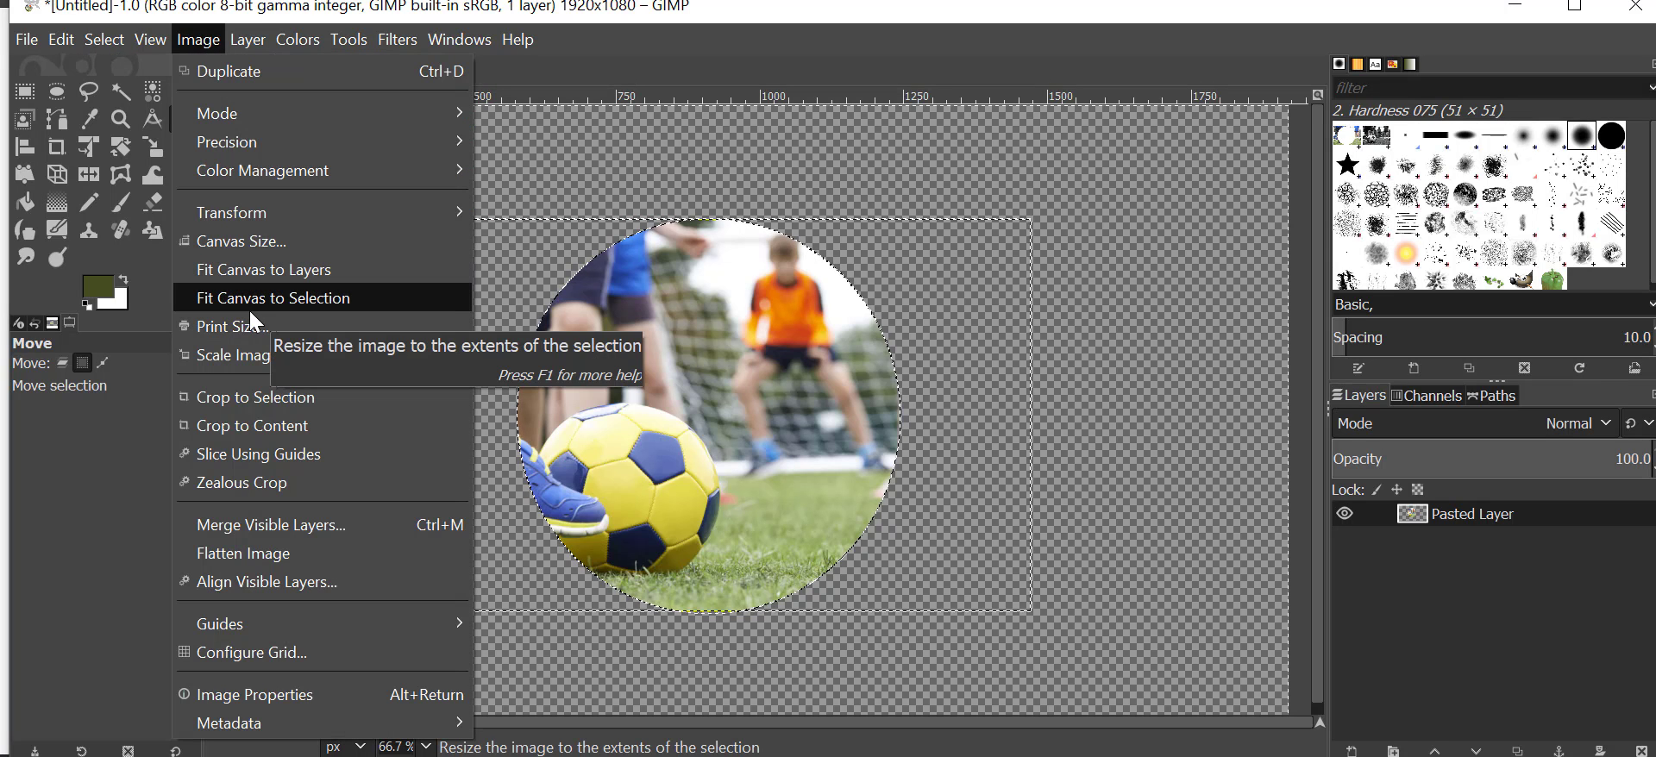
pyautogui.click(273, 298)
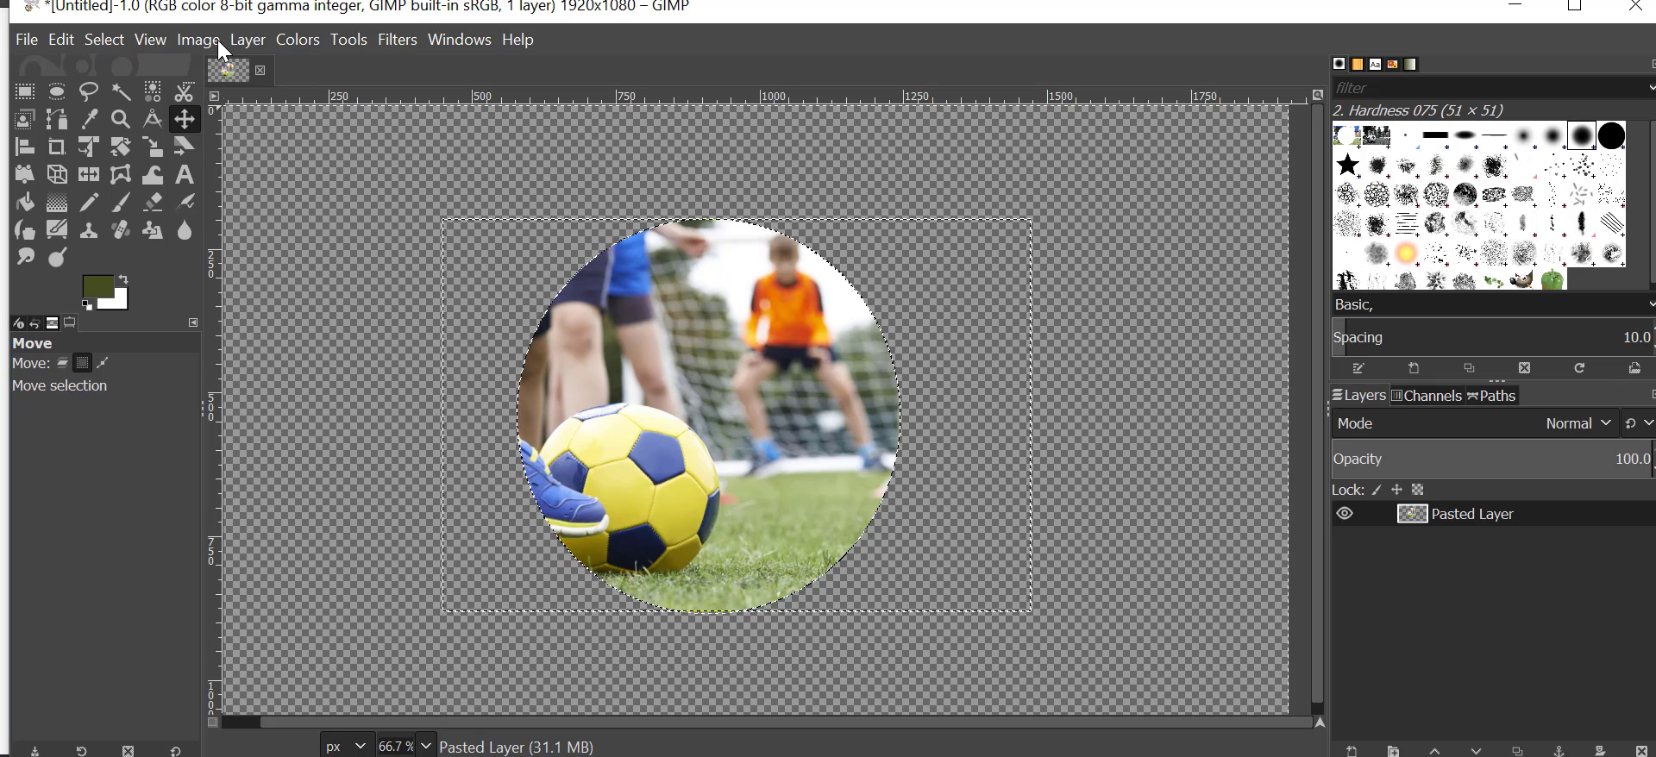
pyautogui.click(199, 40)
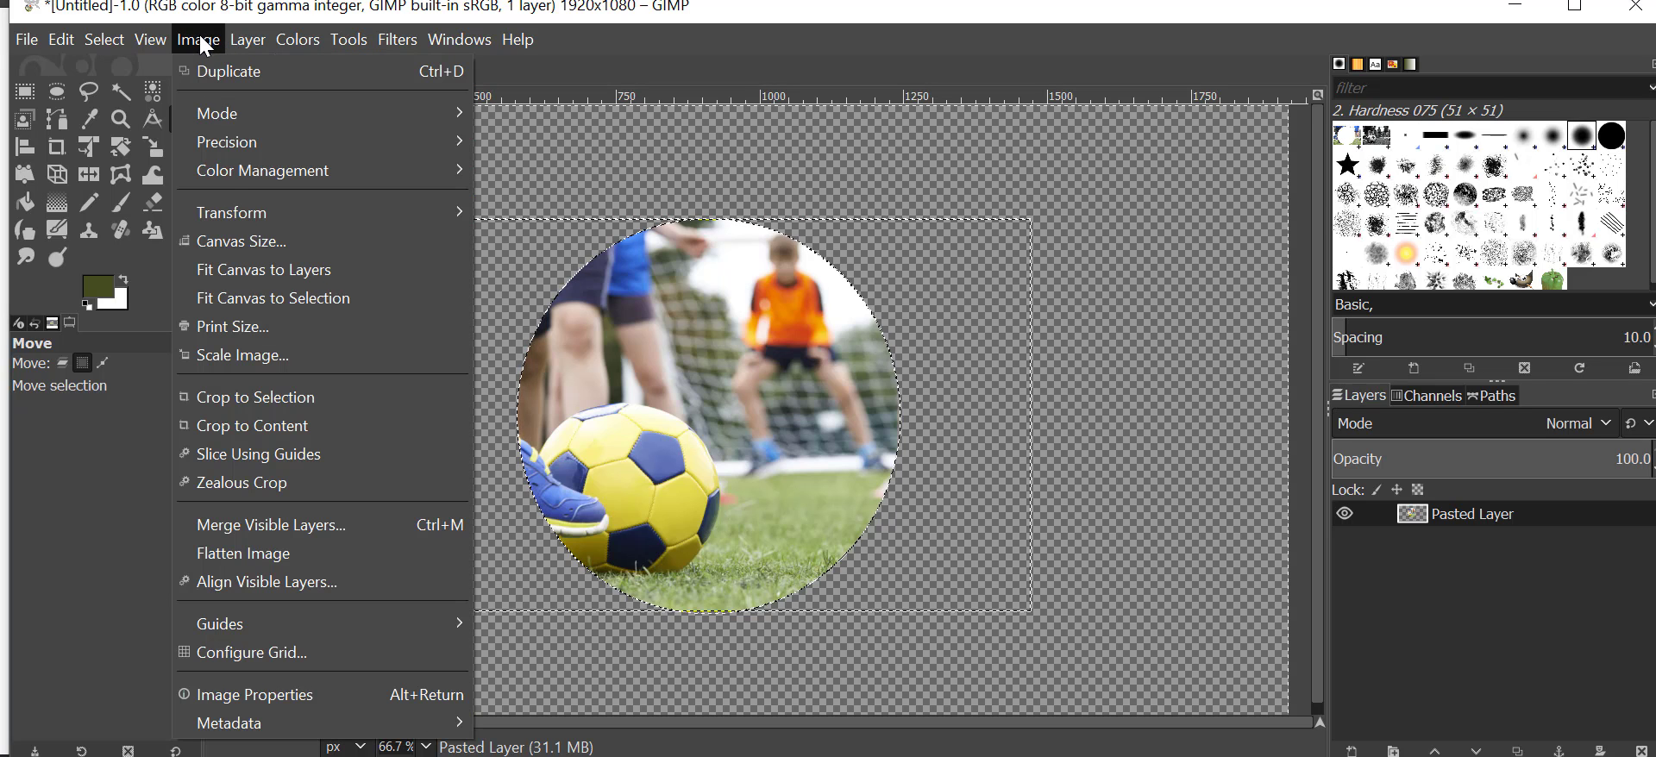
pyautogui.moveTo(273, 298)
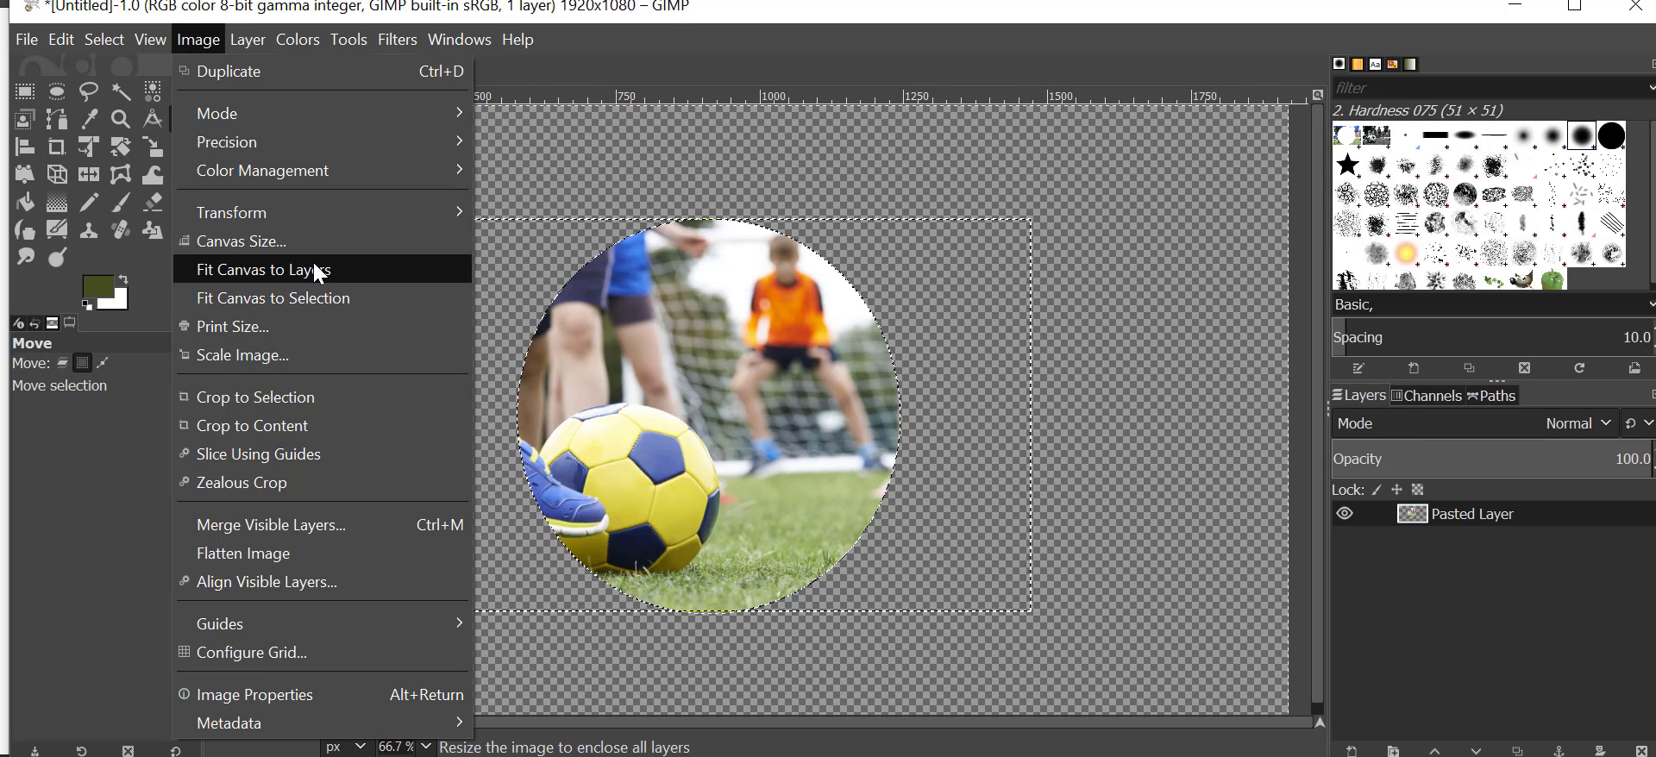
pyautogui.click(262, 269)
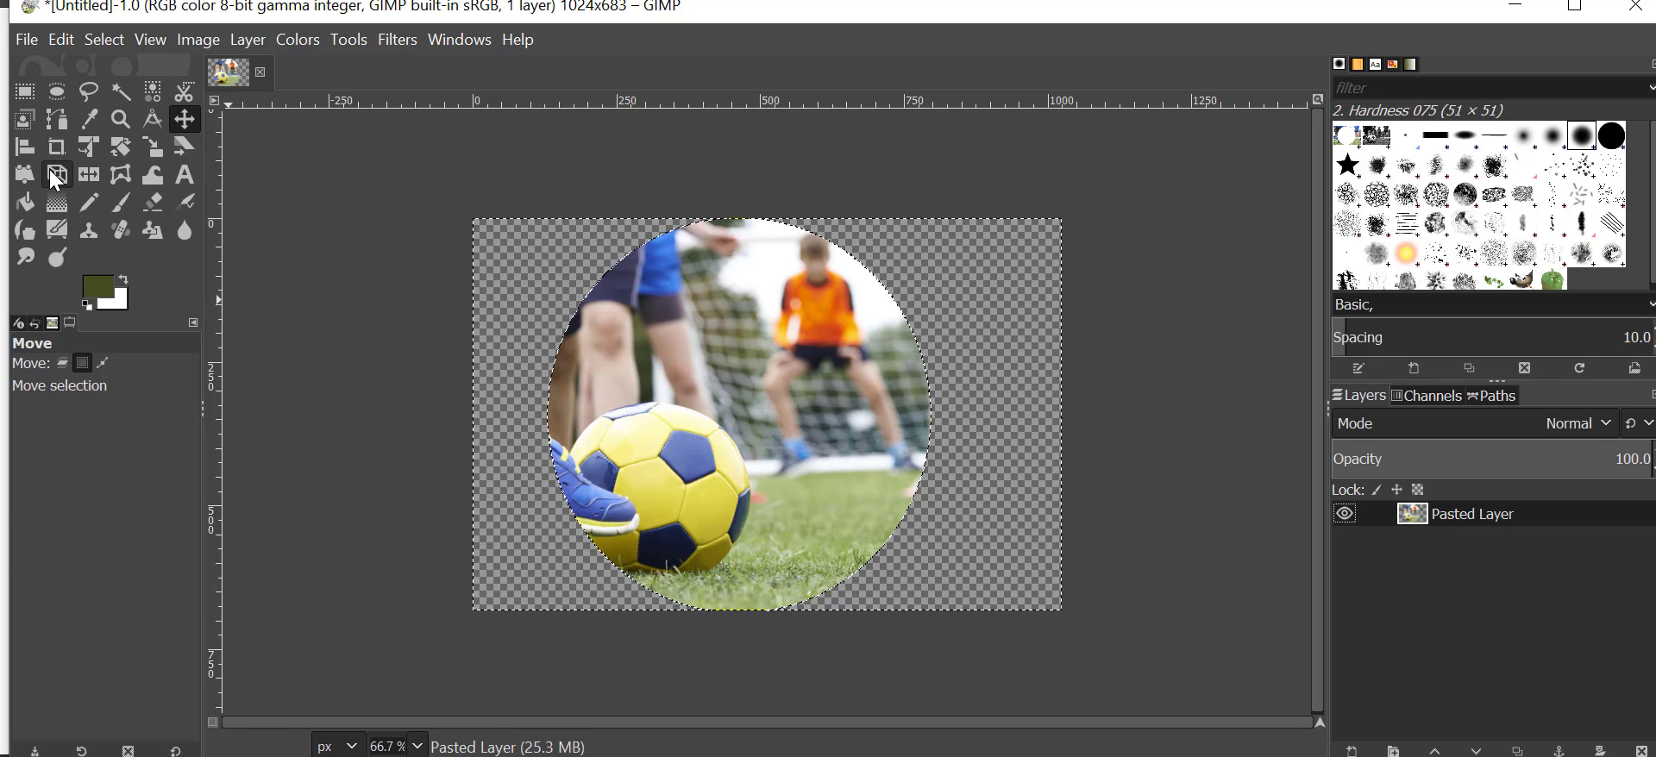
# Crop the canvas tightly around the round soccer picture.
pyautogui.click(55, 145)
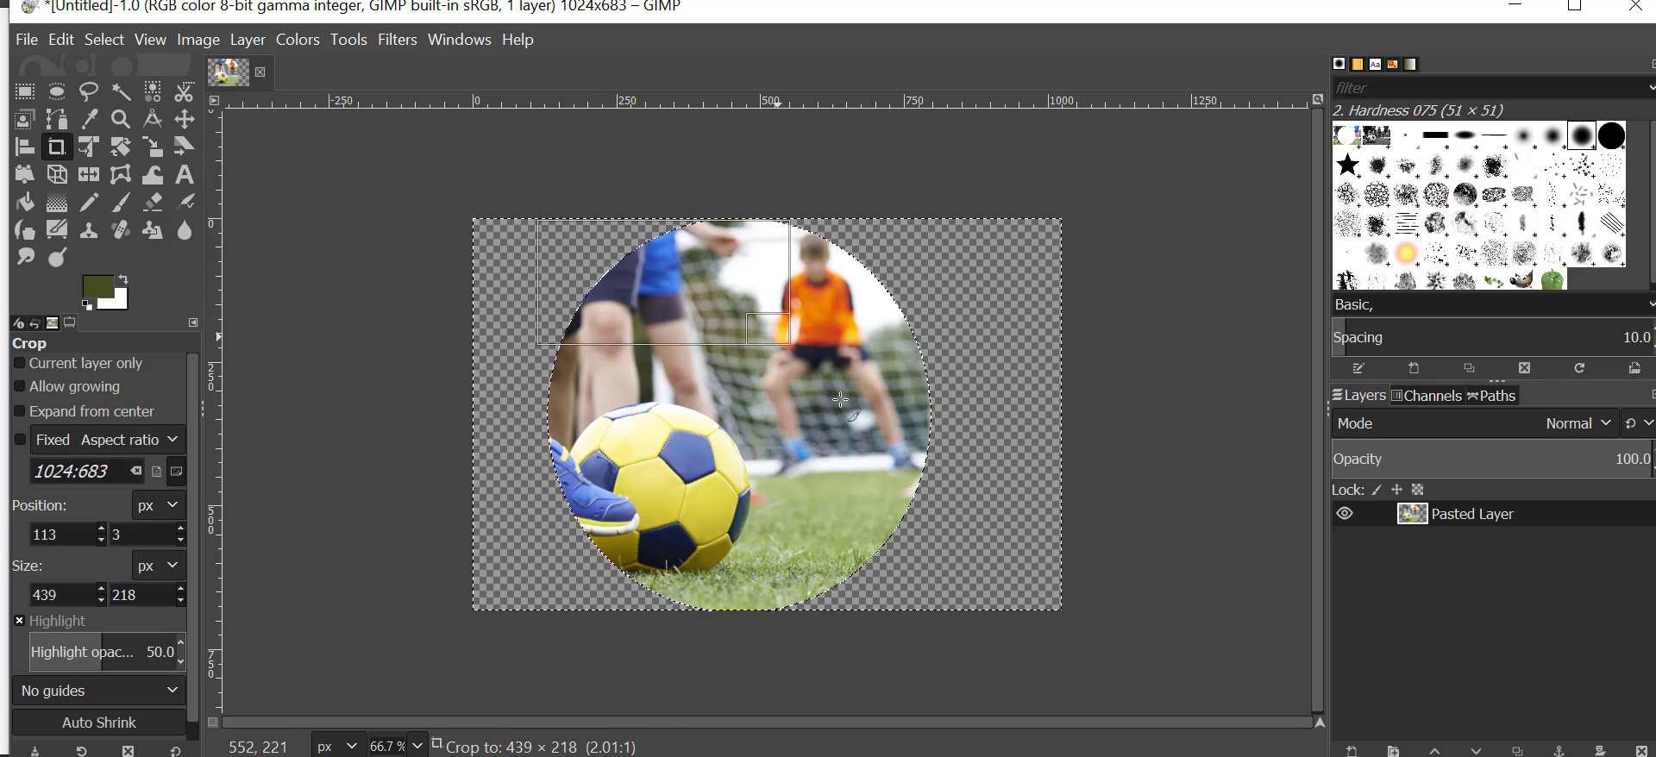
pyautogui.moveTo(787, 328); pyautogui.dragTo(935, 616)
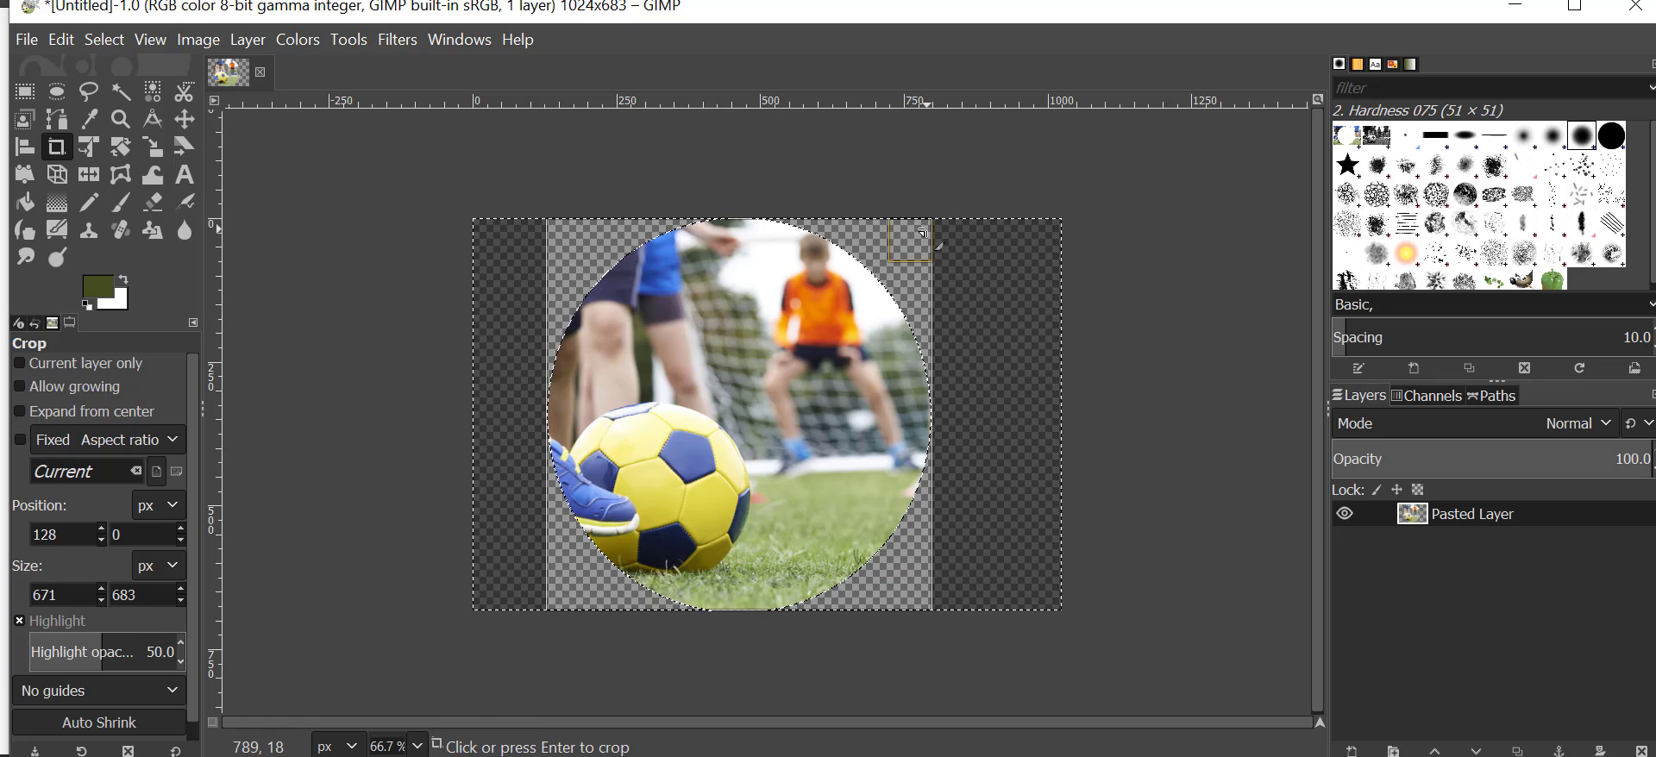
pyautogui.press('Return')
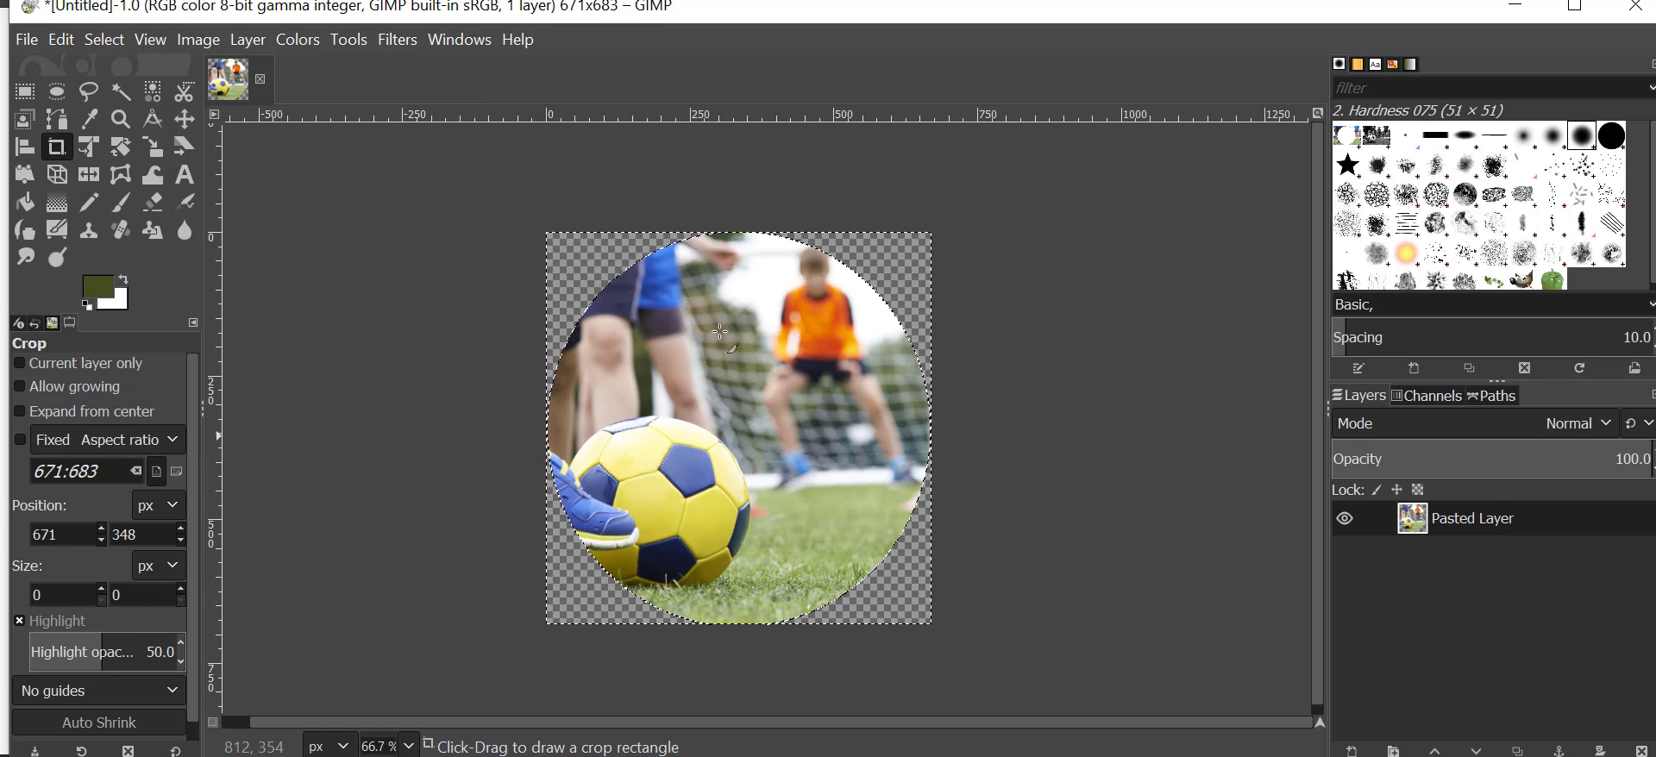
# Export the cropped image to Documents as sports1.png with default PNG settings.
pyautogui.click(26, 40)
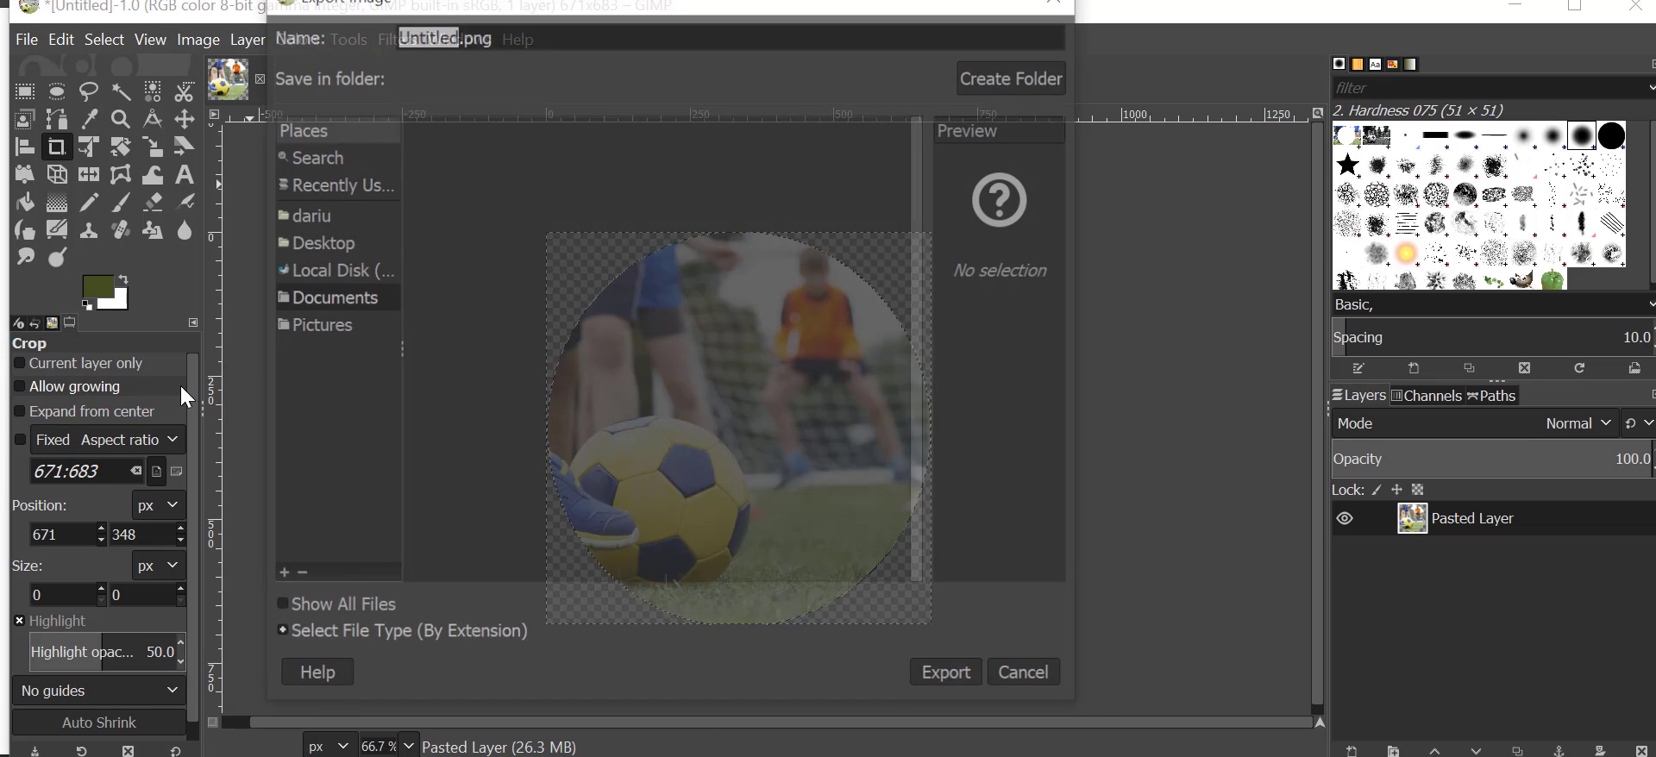
pyautogui.click(333, 297)
pyautogui.write('sports1')
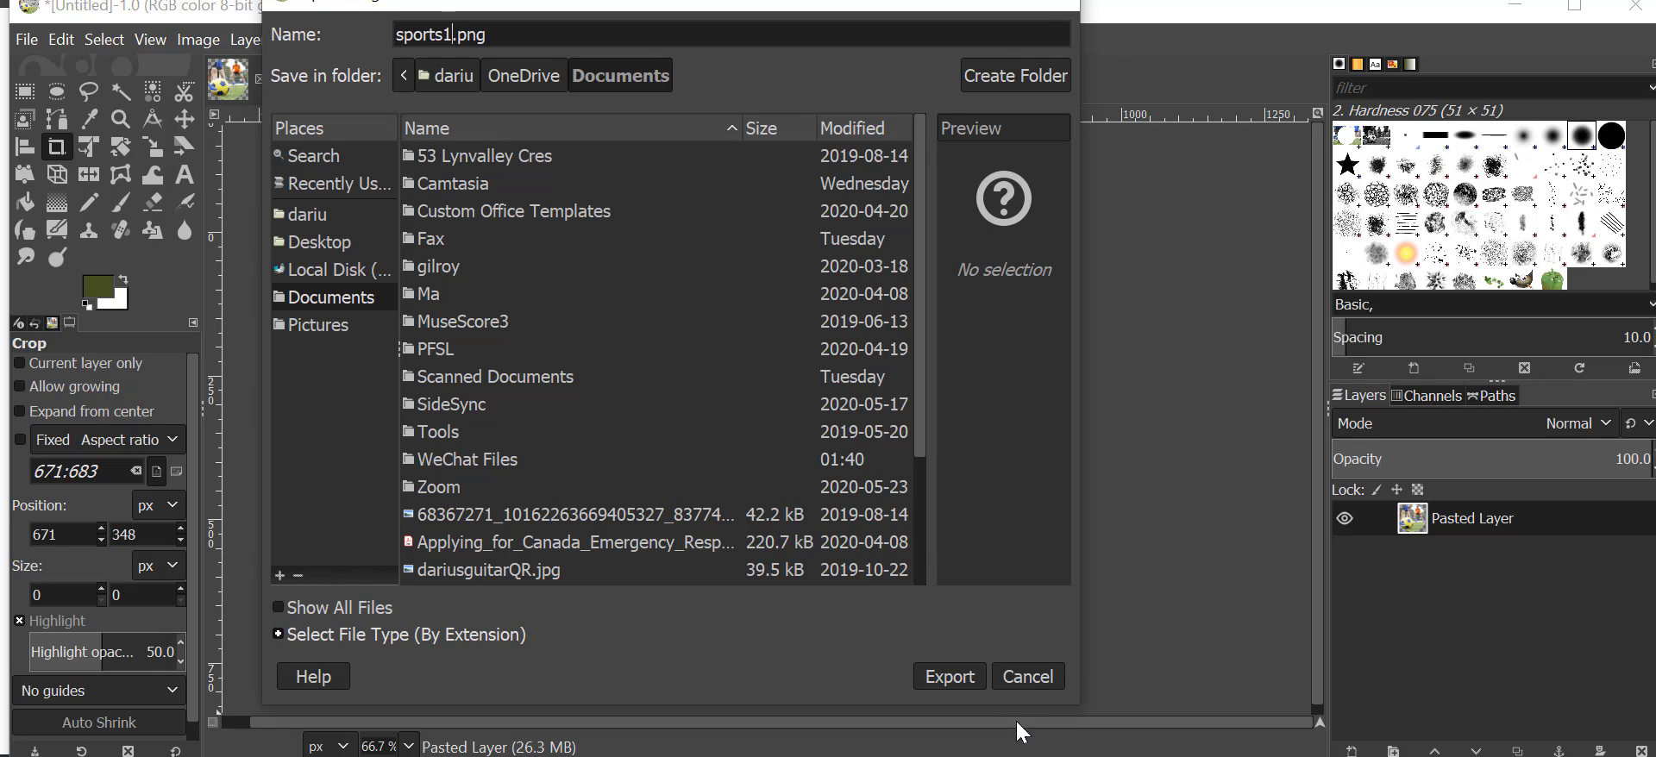
pyautogui.click(947, 676)
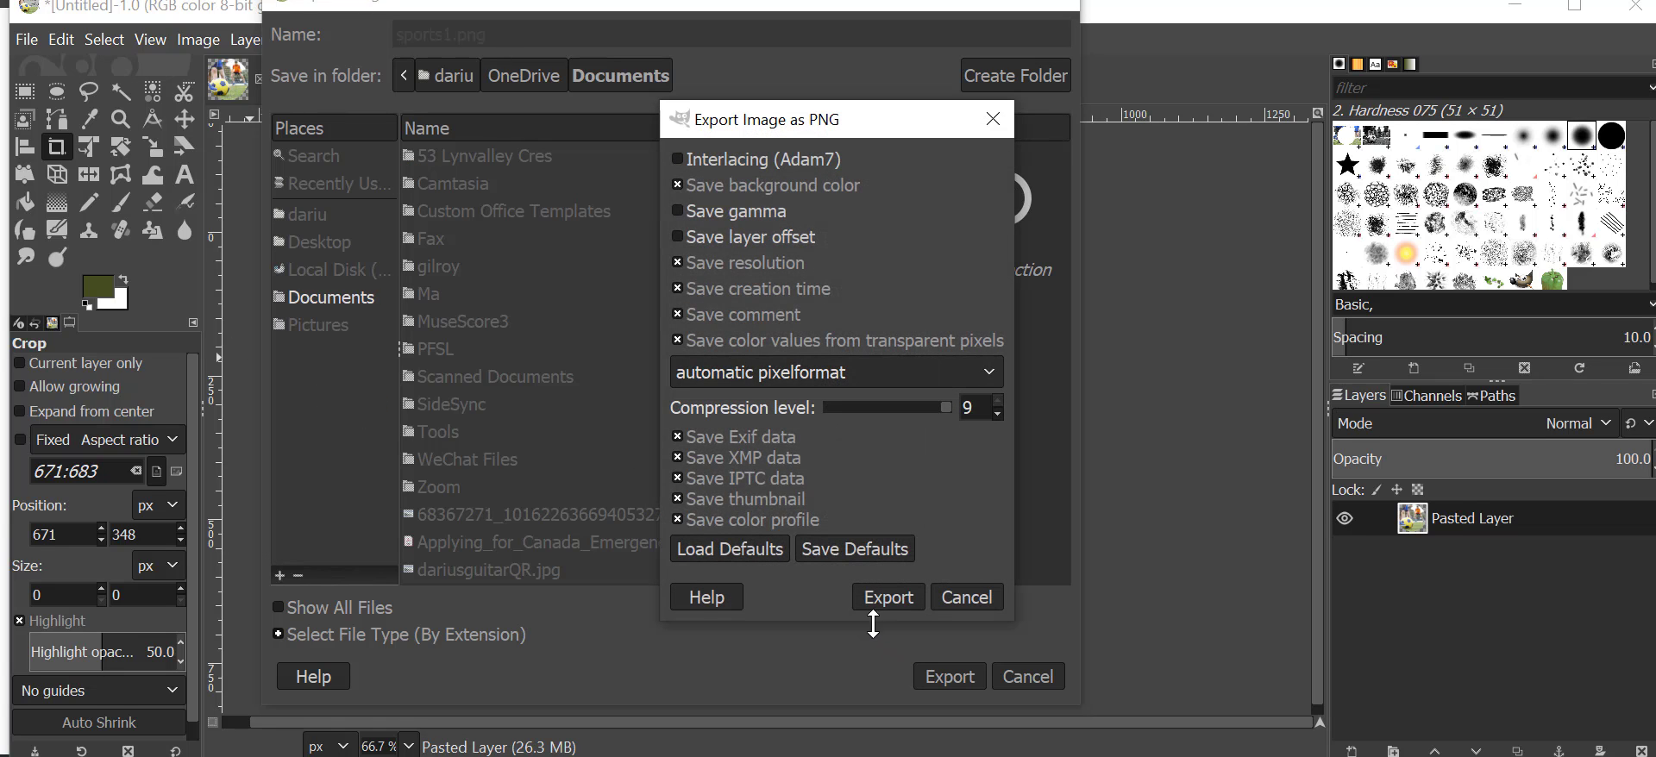
pyautogui.click(887, 597)
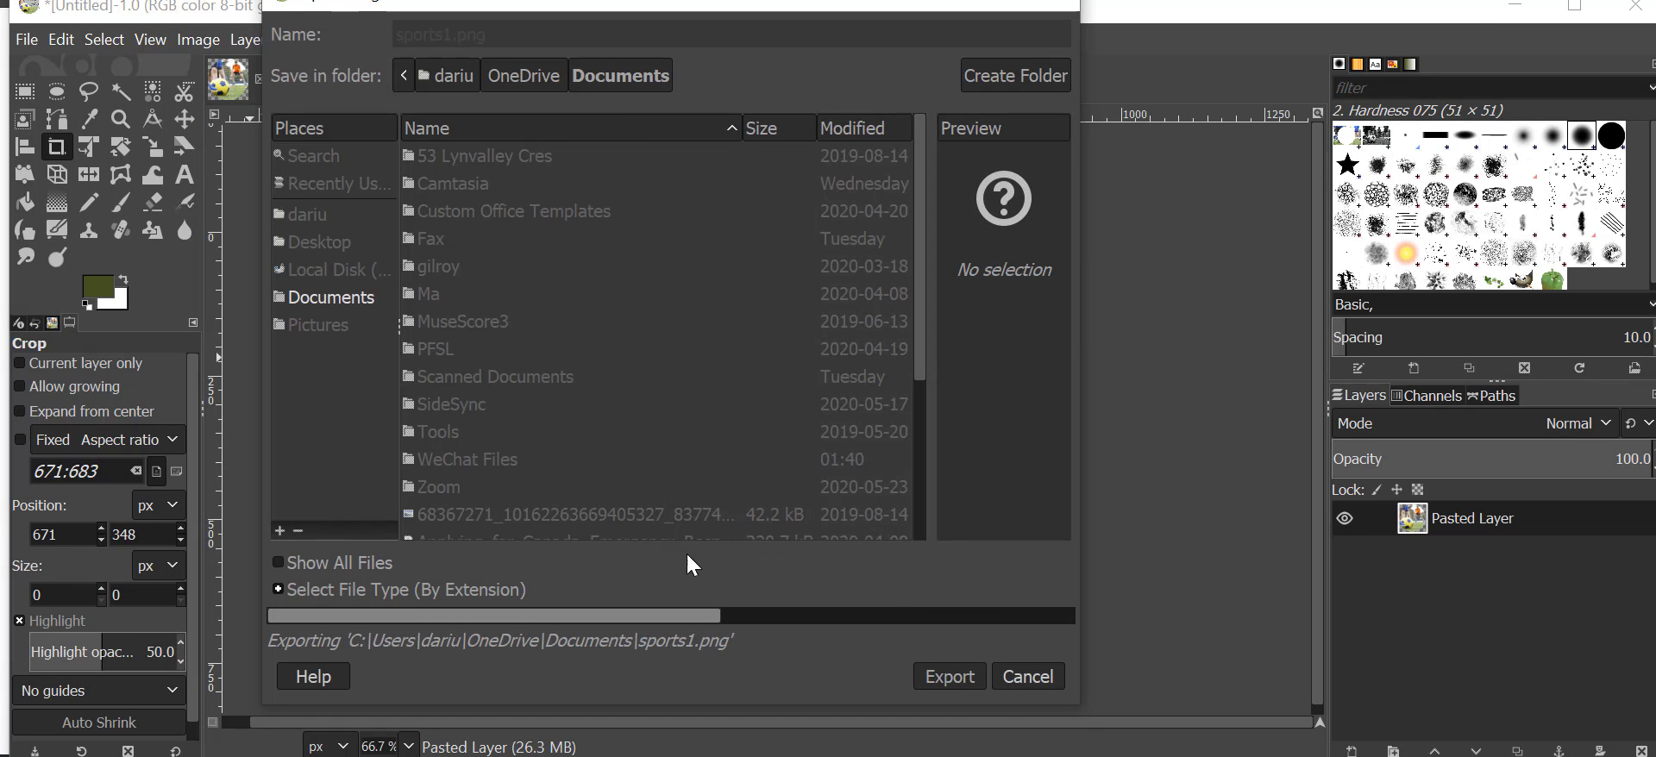
pyautogui.click(947, 676)
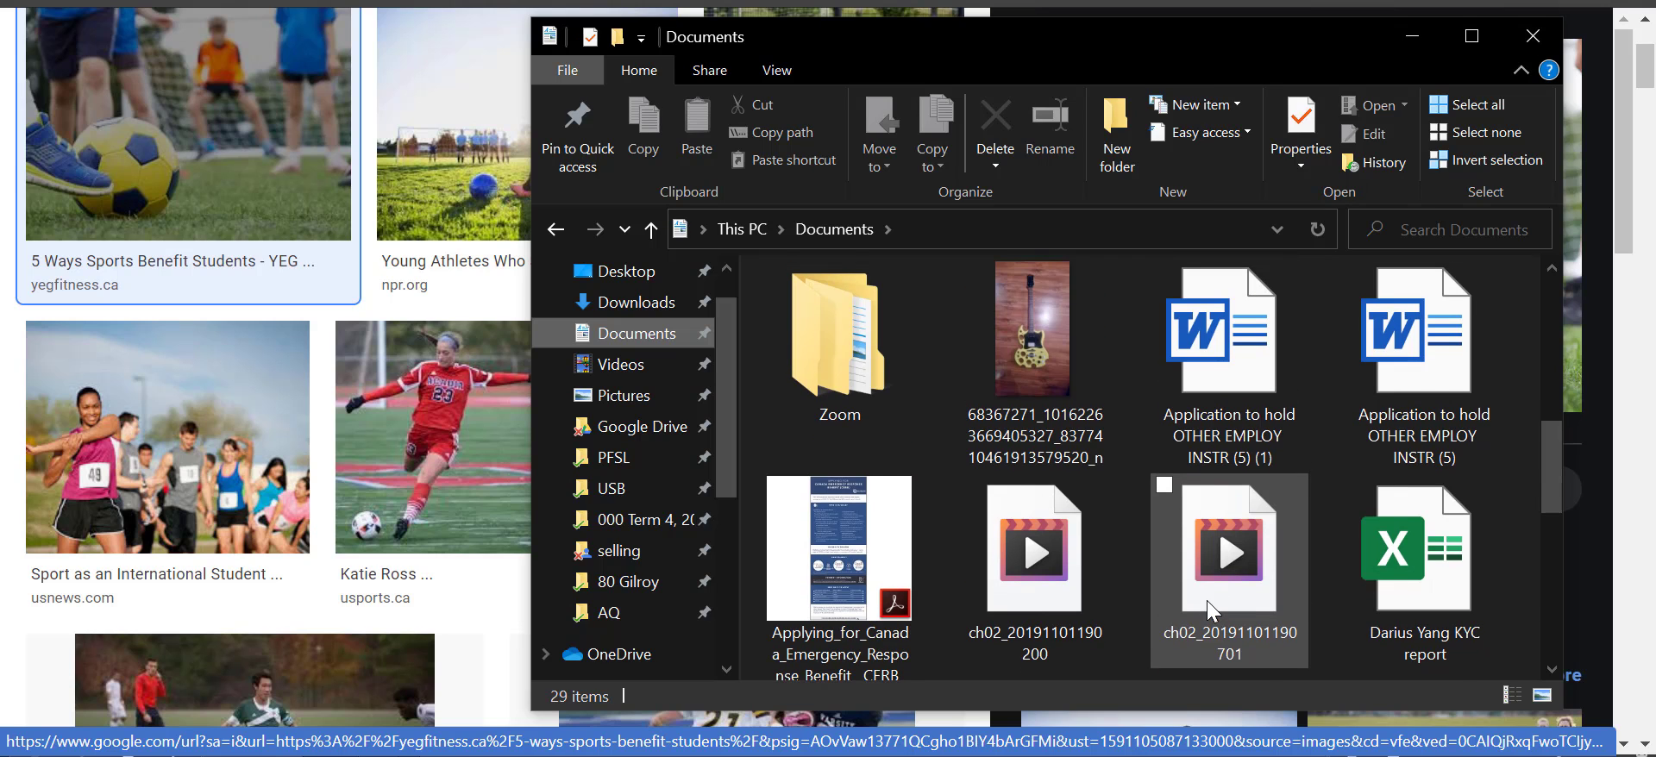
# Scroll through the files in the Documents folder.
pyautogui.scroll(-3)
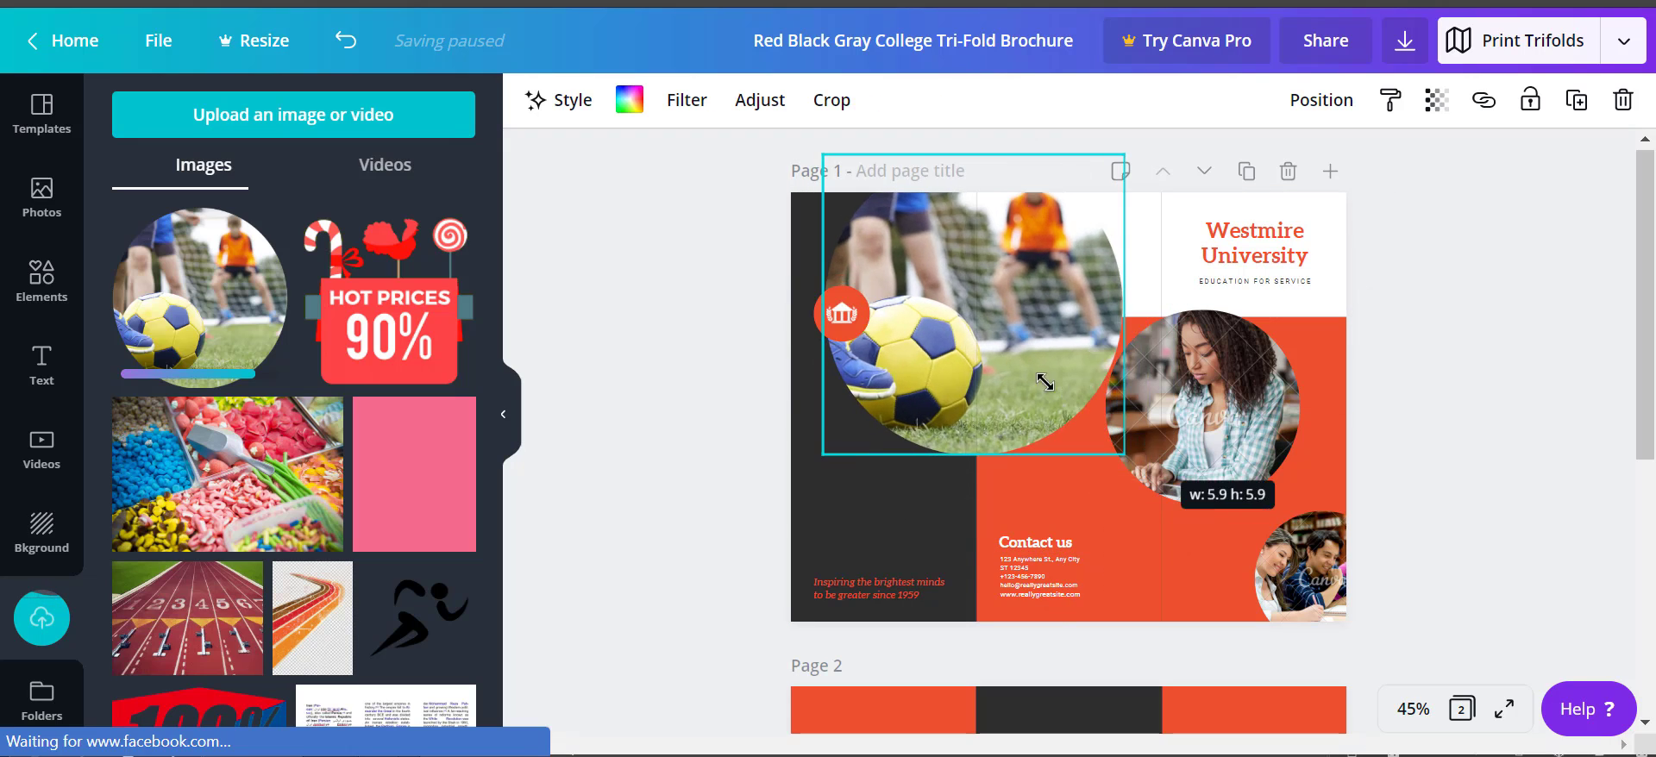
# Resize the soccer circle and position it atop the brochure's left panel.
pyautogui.moveTo(1041, 384); pyautogui.dragTo(1013, 309)
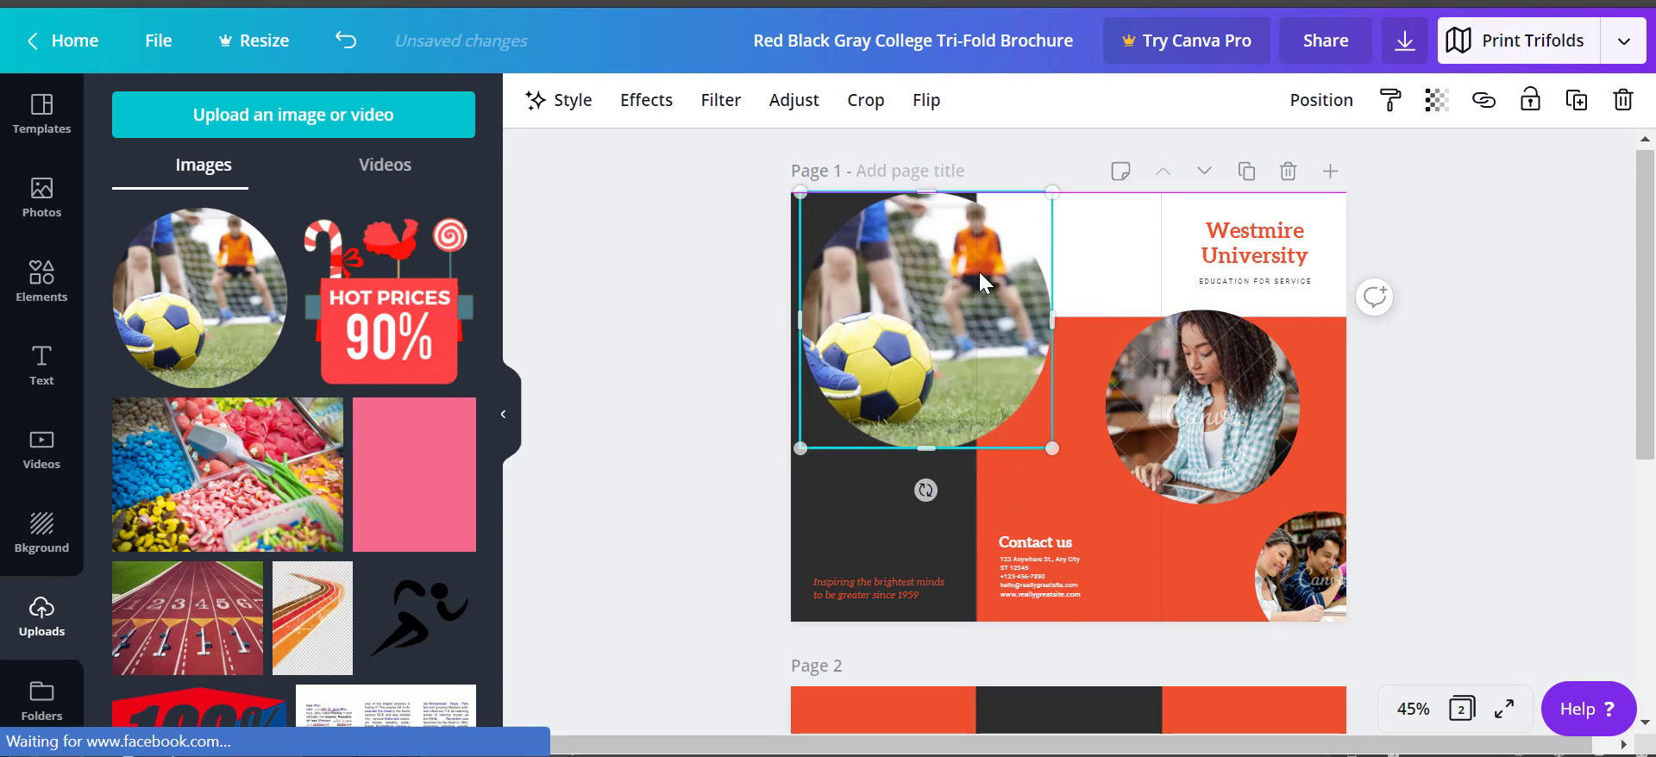
pyautogui.moveTo(1050, 448); pyautogui.dragTo(1004, 339)
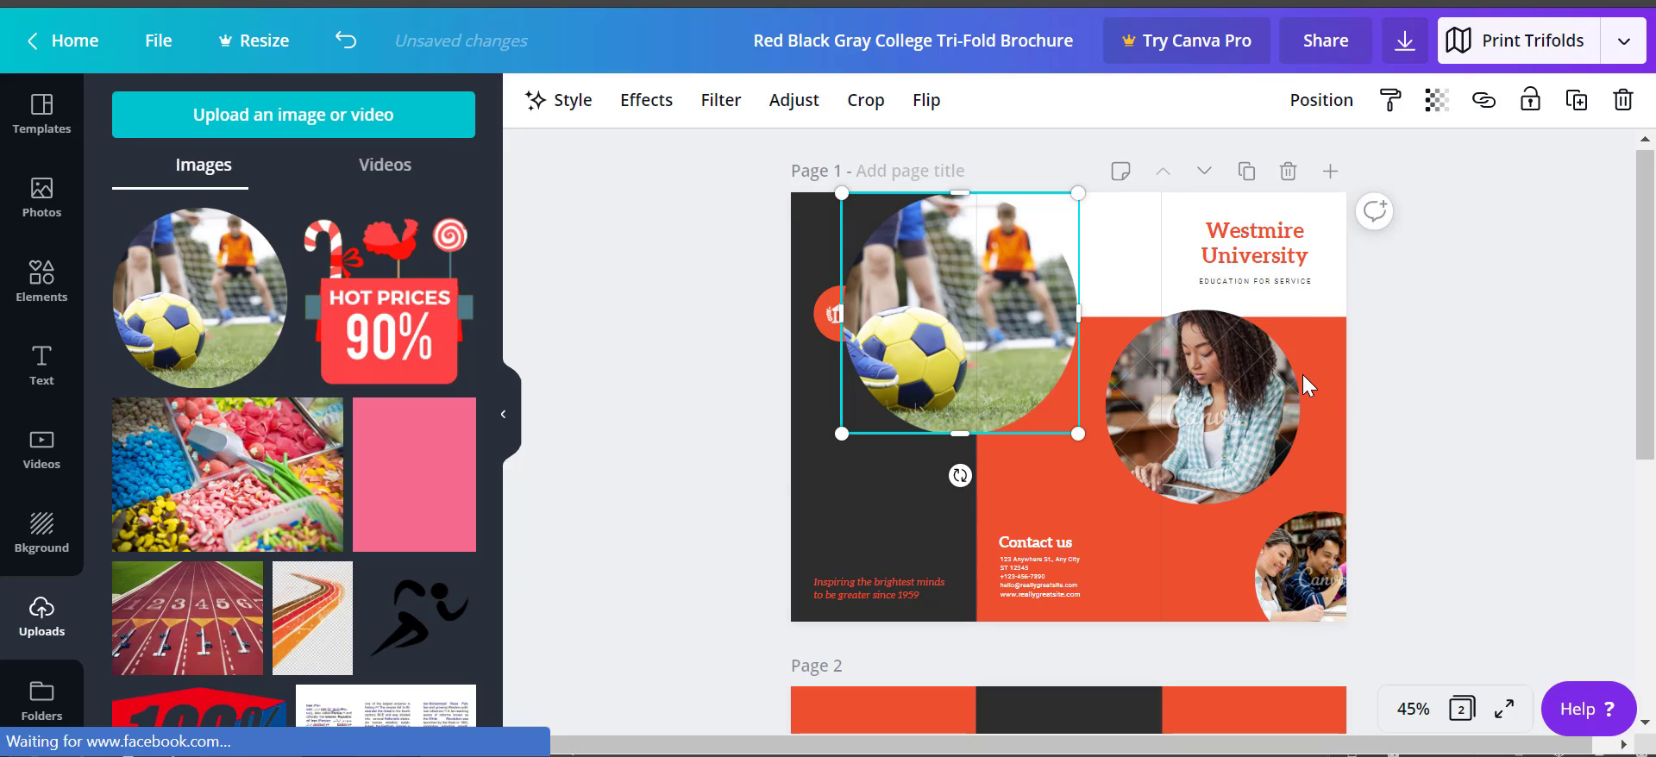
pyautogui.click(1411, 709)
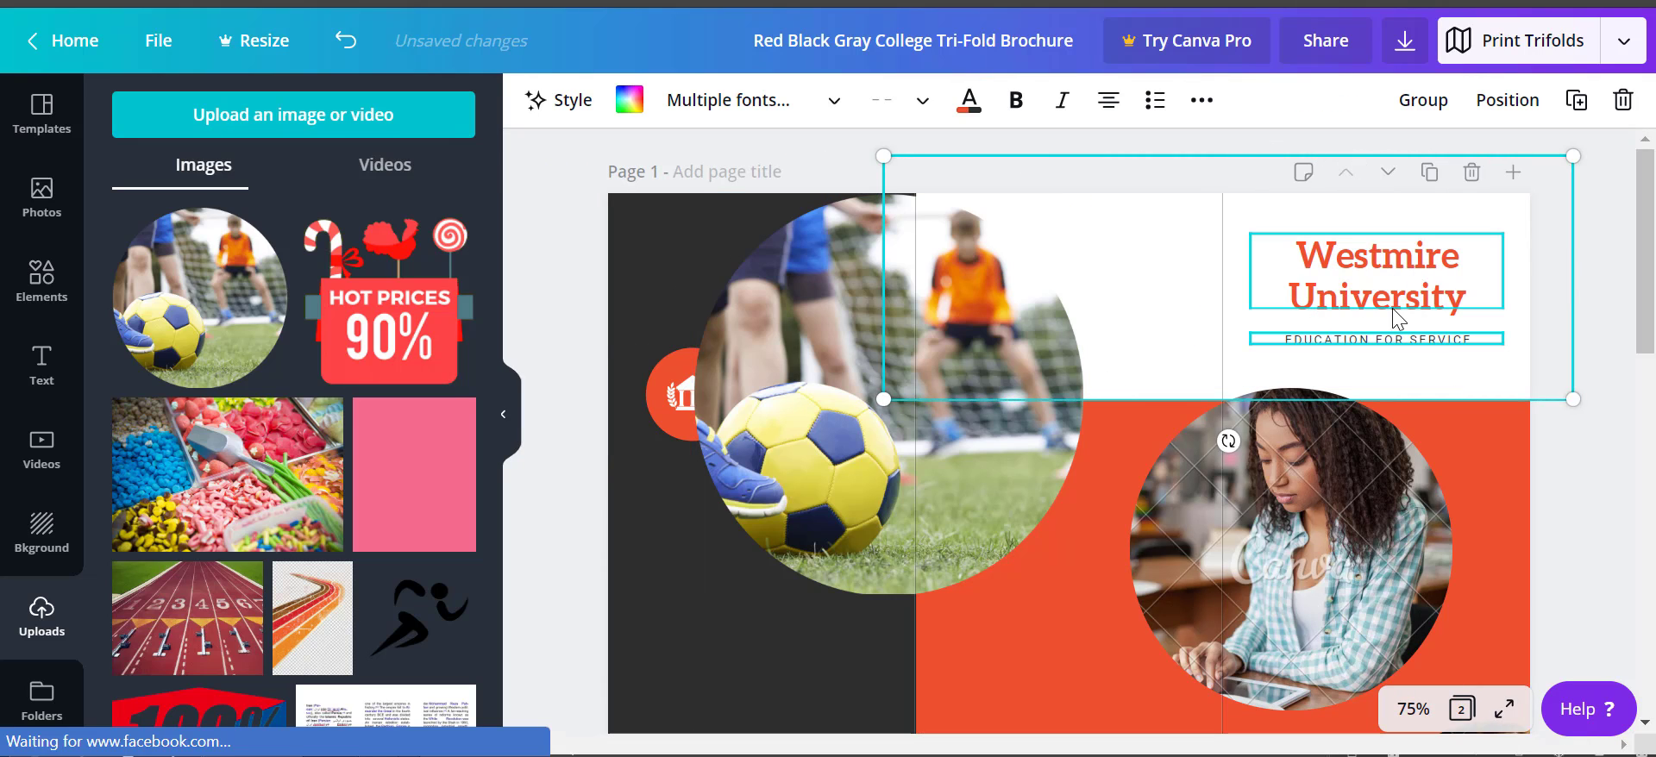
# Replace the 'Westmire University' cover heading with 'Braemar Sports Night'.
pyautogui.tripleClick(1375, 276)
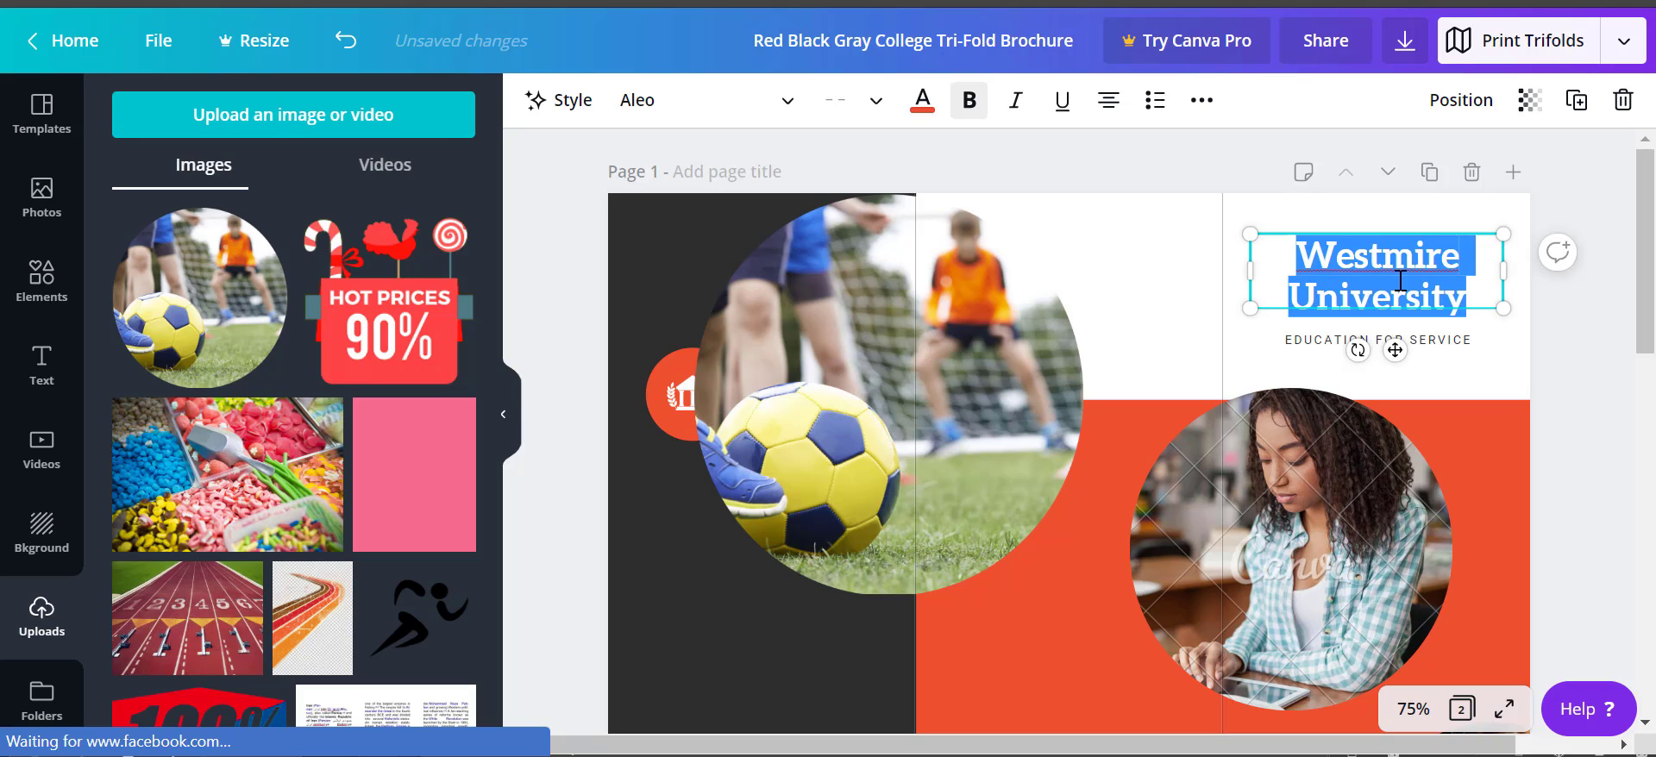
pyautogui.write('Braemar')
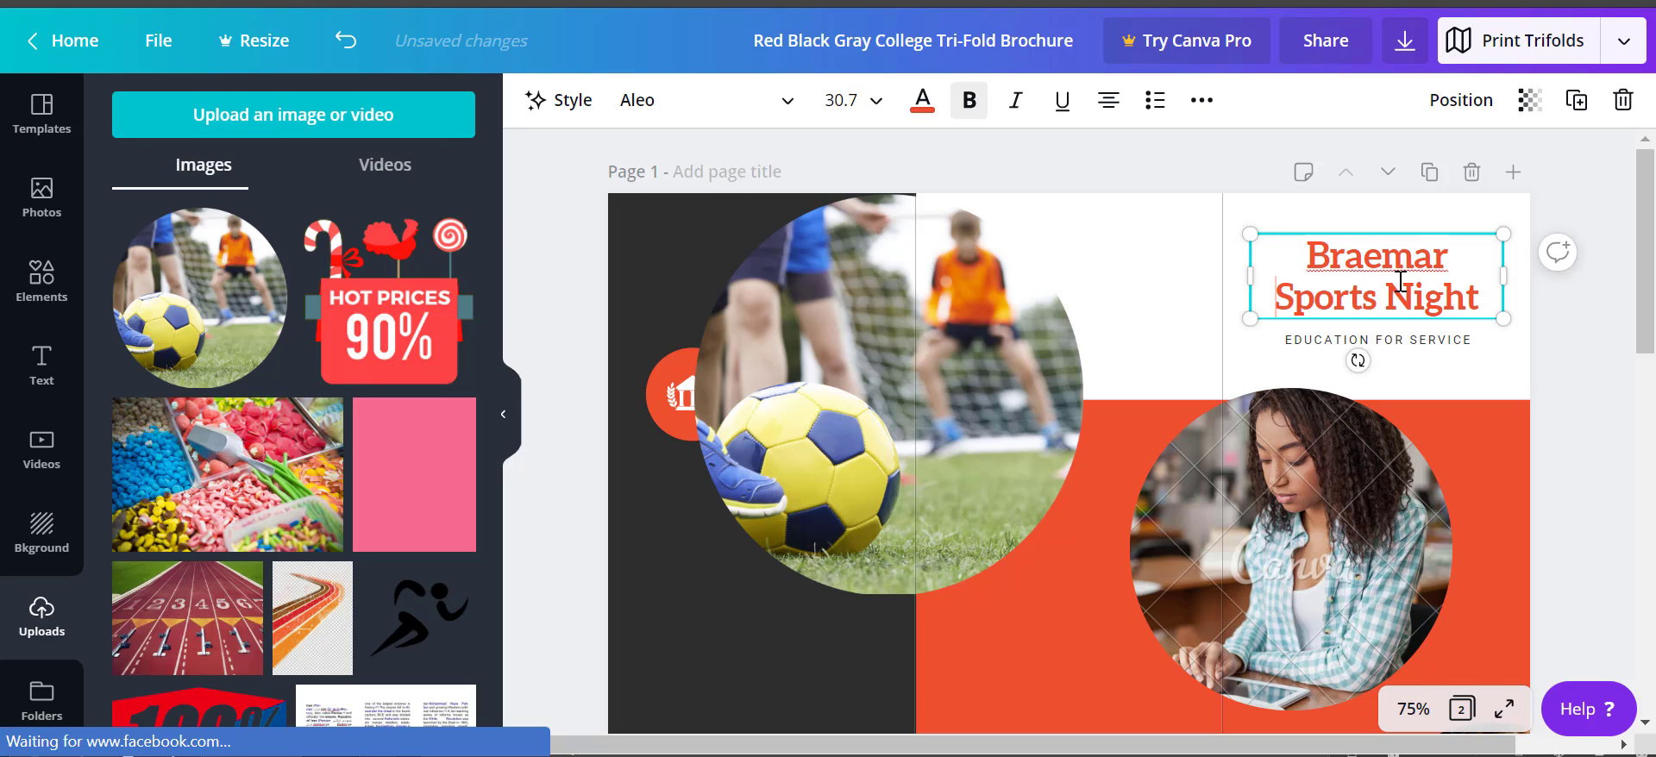
pyautogui.click(1375, 340)
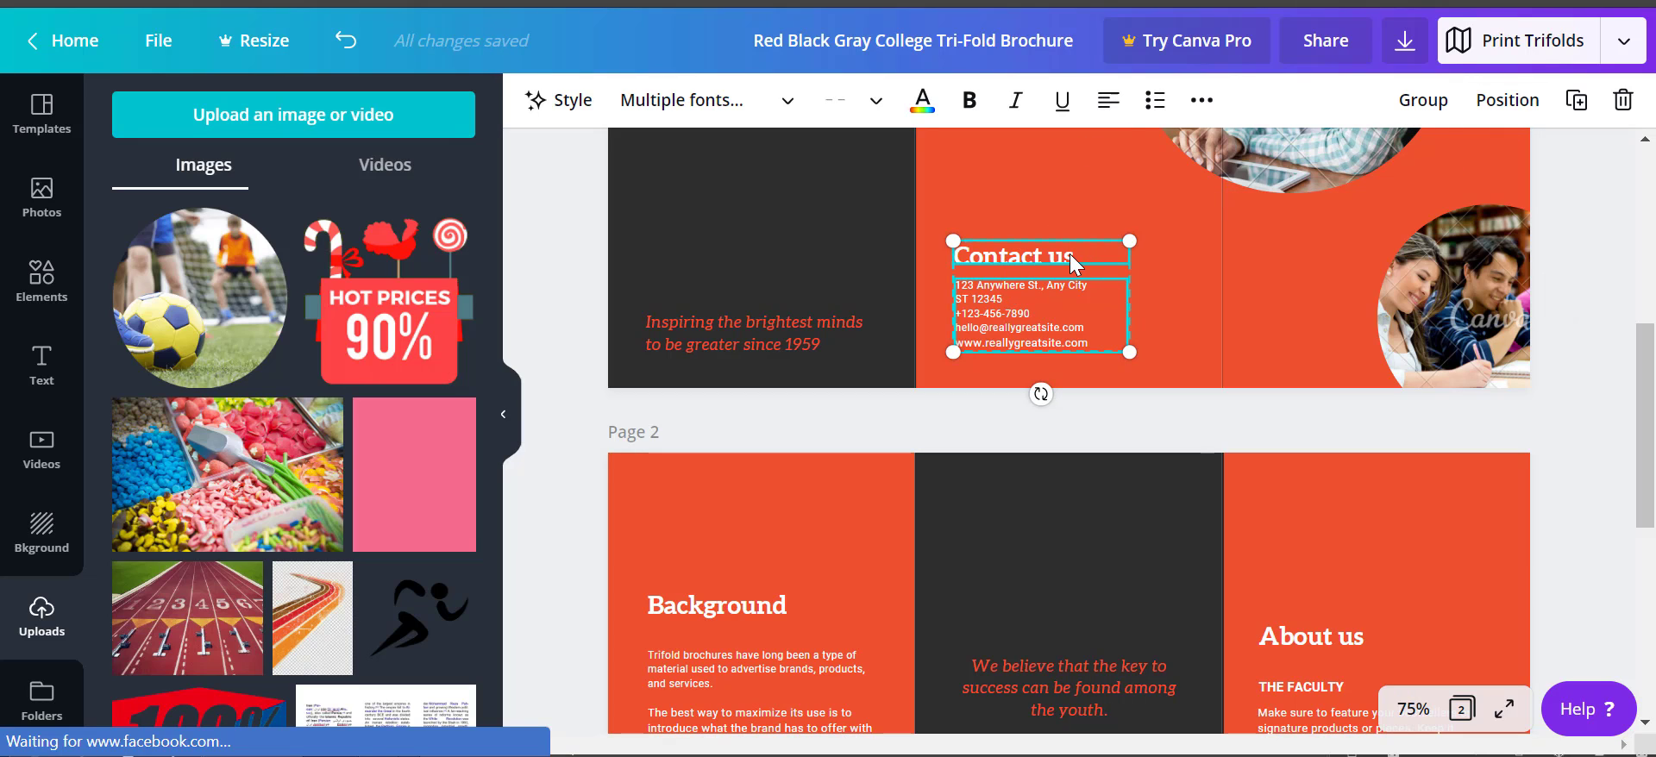
# Replace the 'Contact us' heading on the orange panel with 'Join Us' and select the address text below.
pyautogui.click(1010, 256)
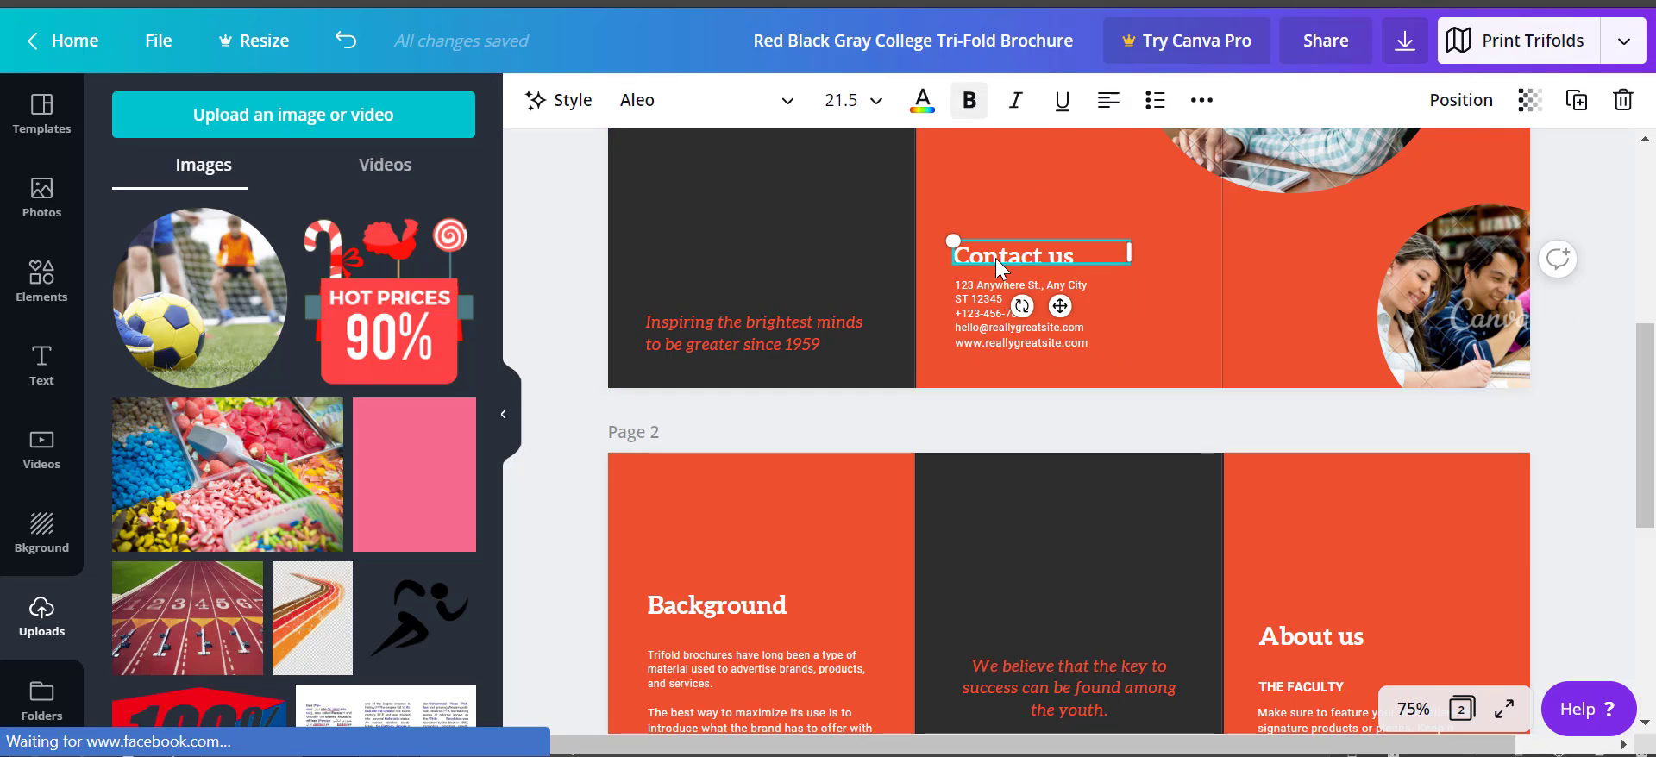
pyautogui.write('Join')
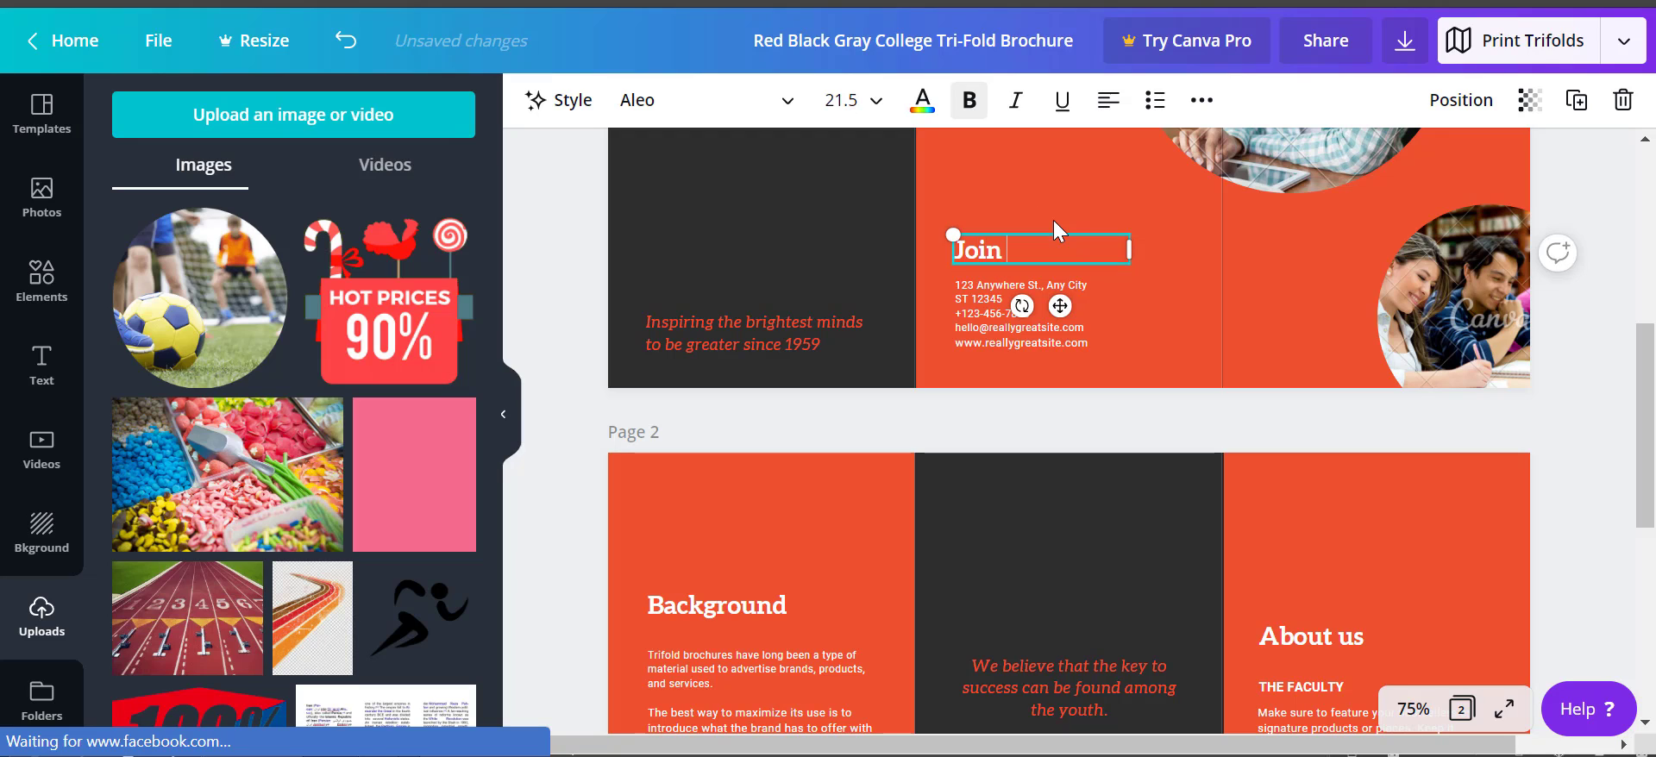
pyautogui.write('U')
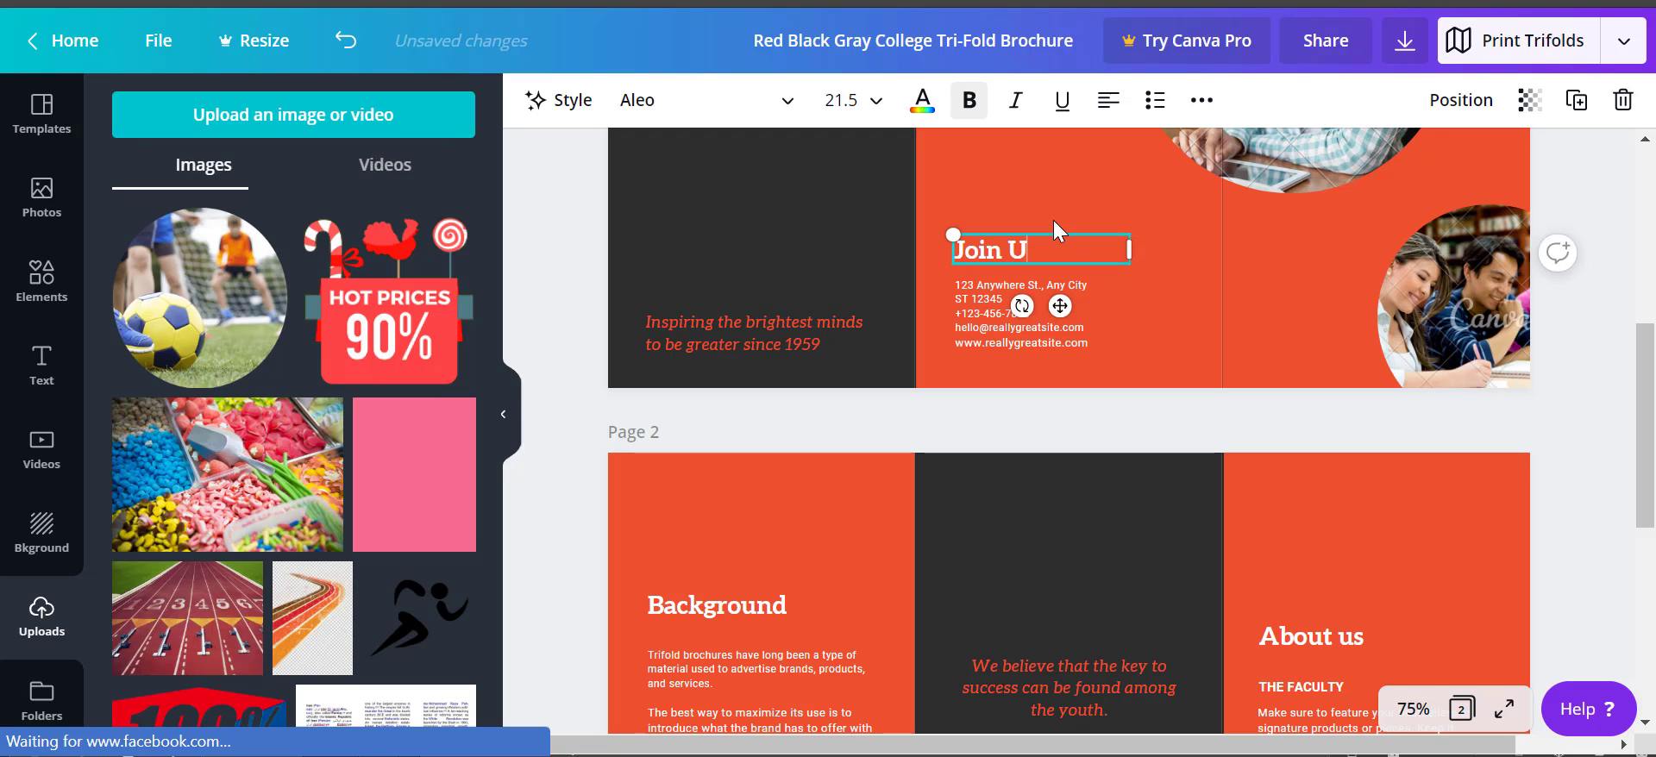
pyautogui.click(1041, 318)
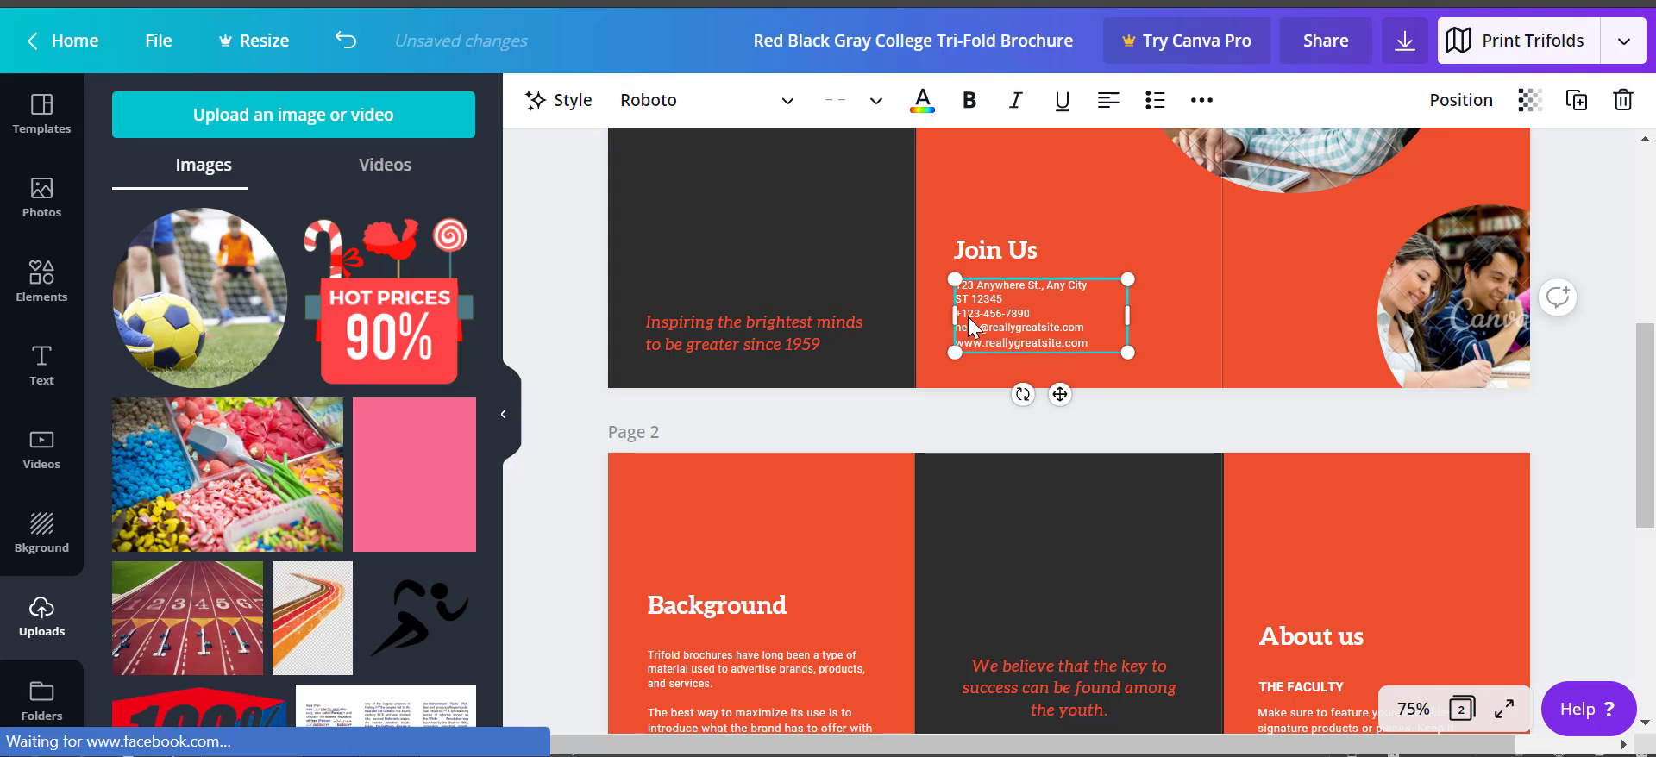
pyautogui.doubleClick(970, 328)
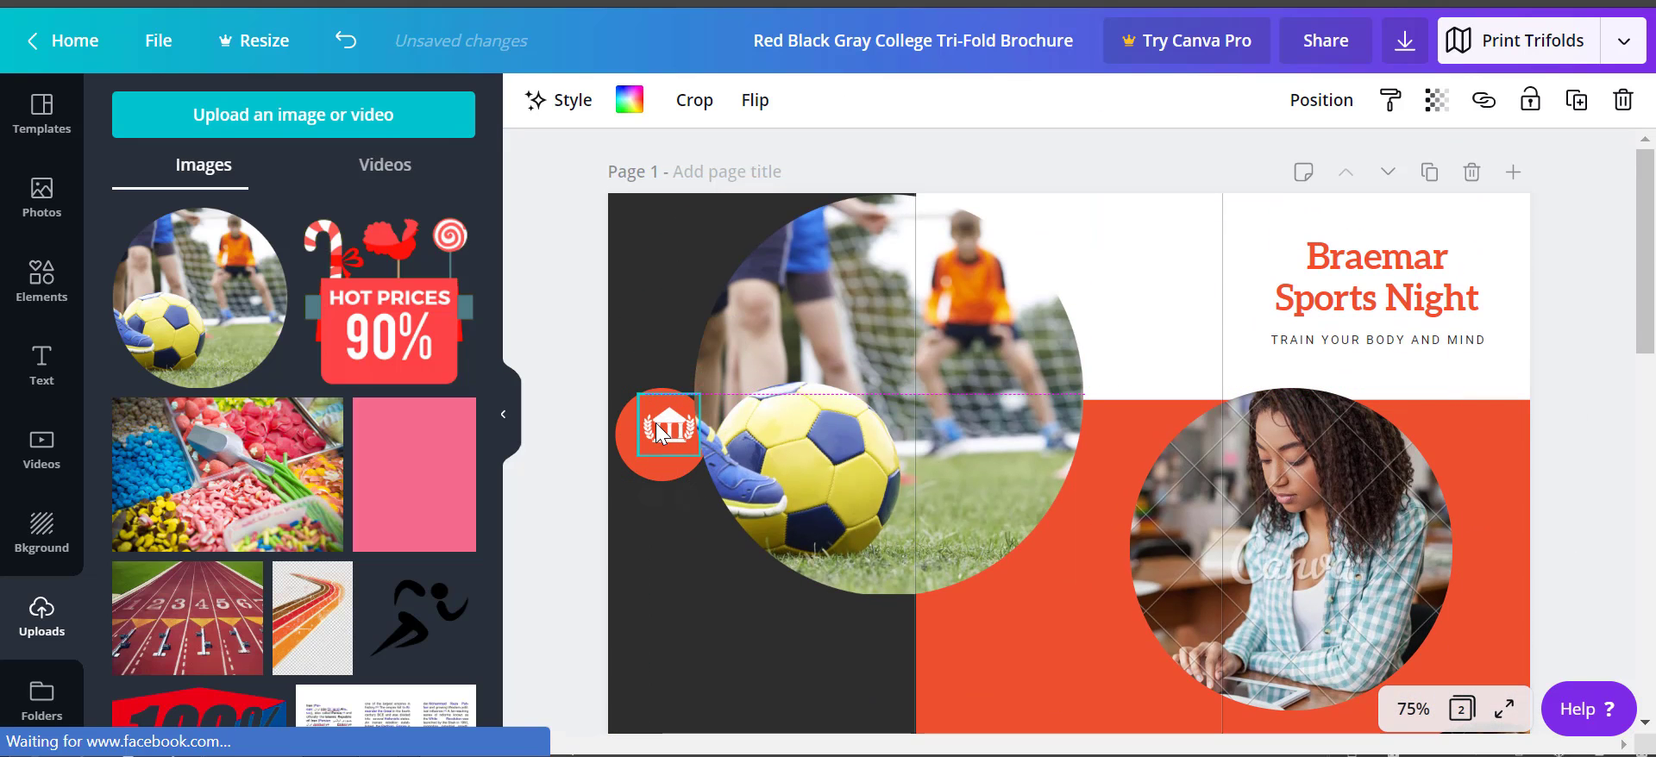
# Replace the italic tagline with a centred size-21 list: Badminton, Table Tennis, Tennis, Basketball, Volleyball, Football, and more...
pyautogui.scroll(-3)
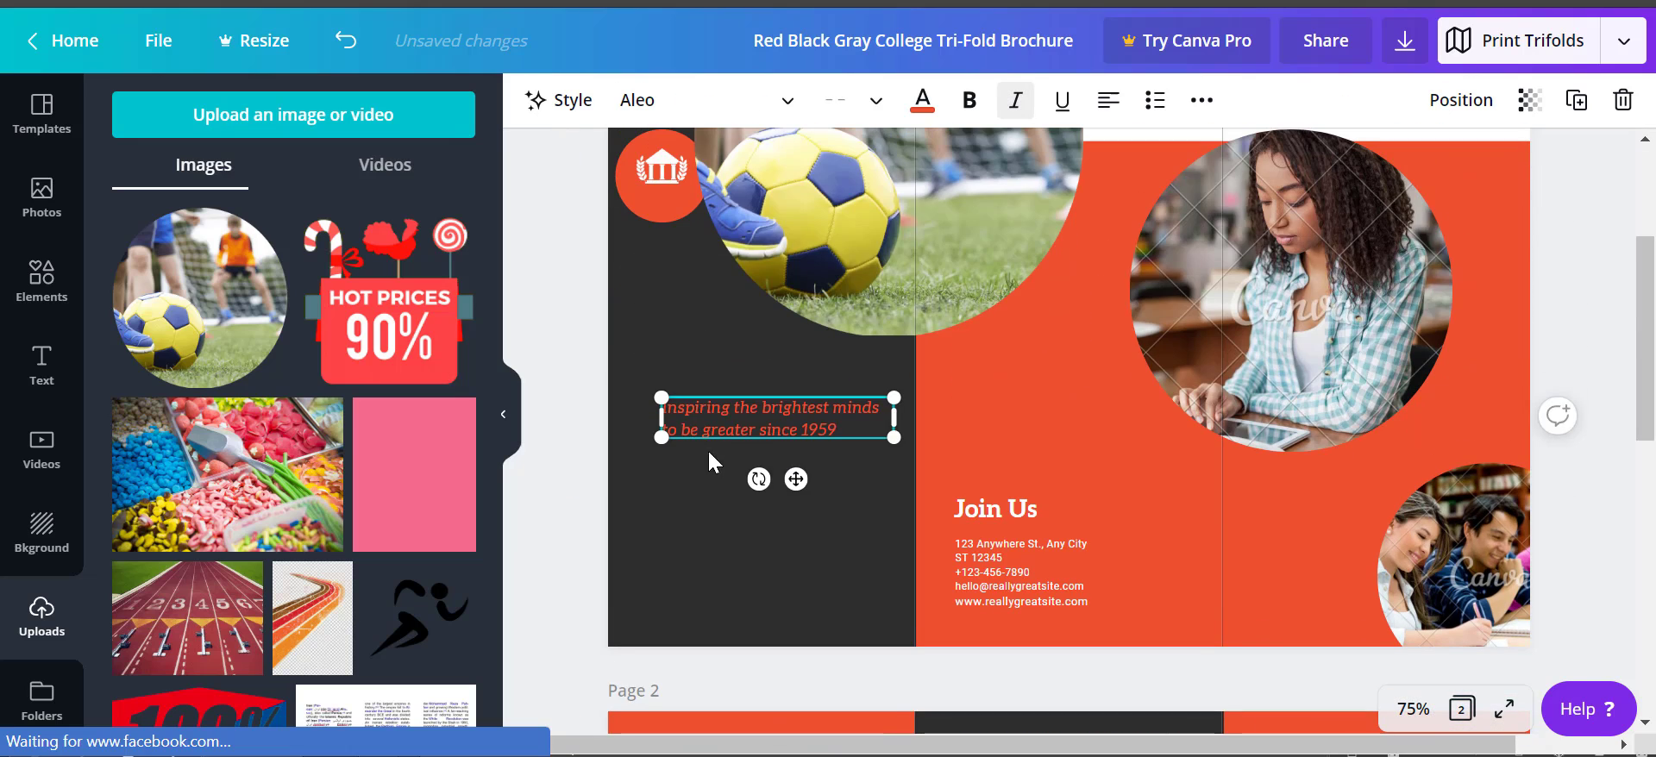
pyautogui.doubleClick(702, 388)
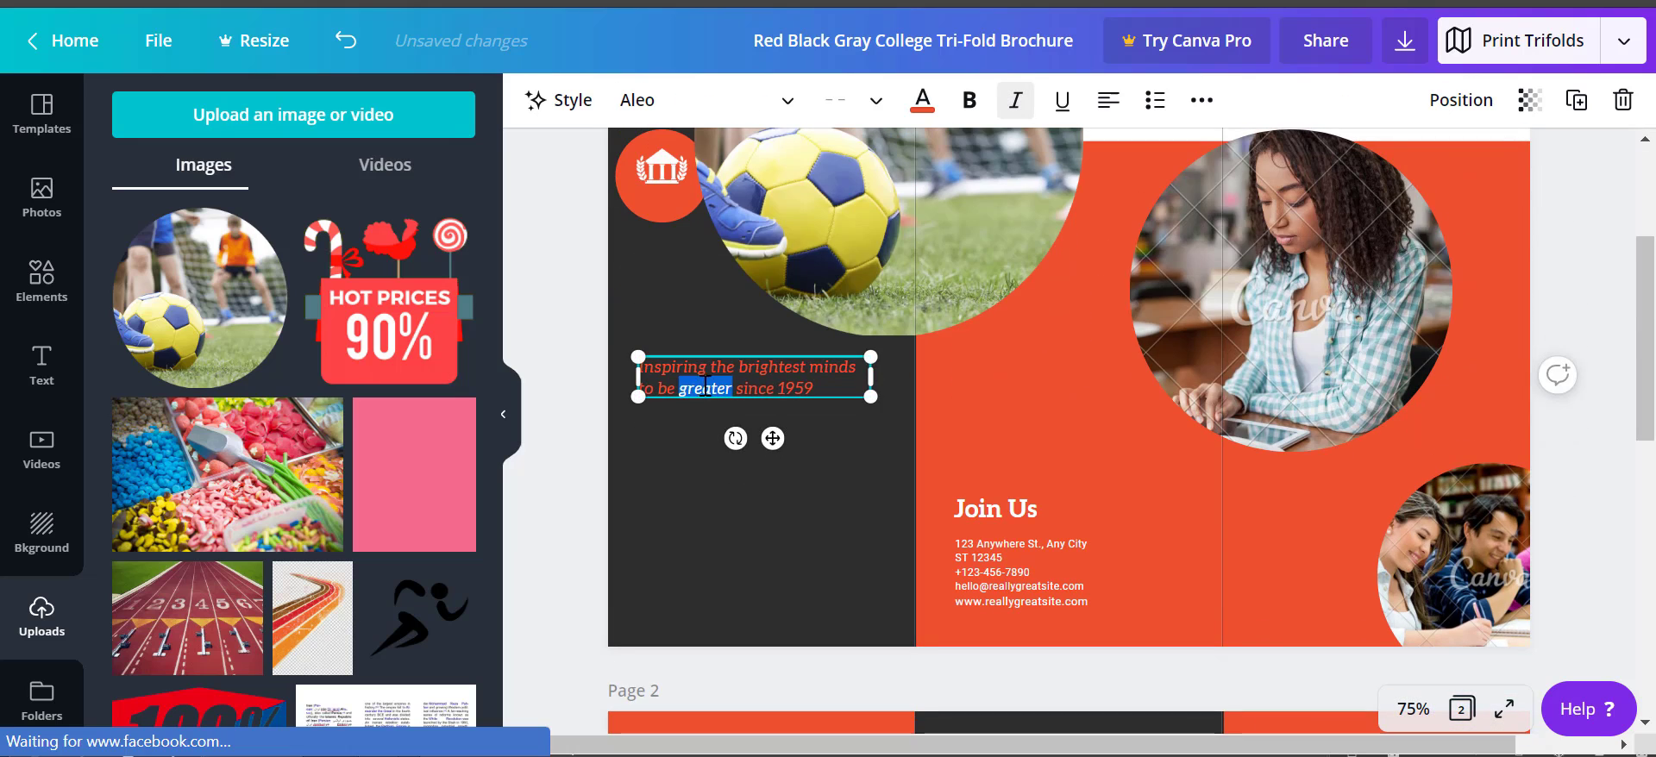
pyautogui.write('Badminton')
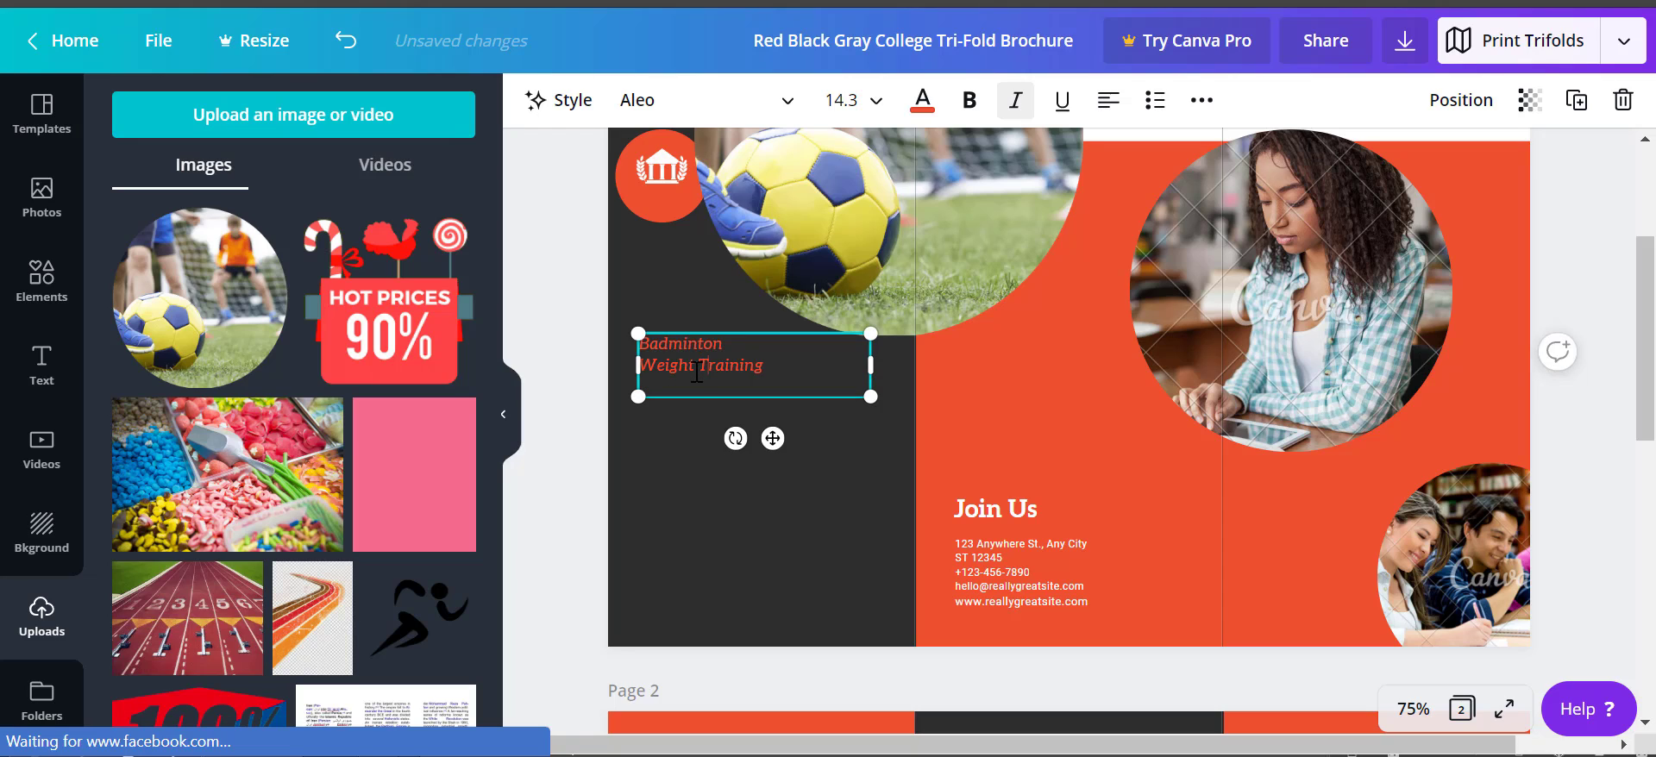
pyautogui.write('Table')
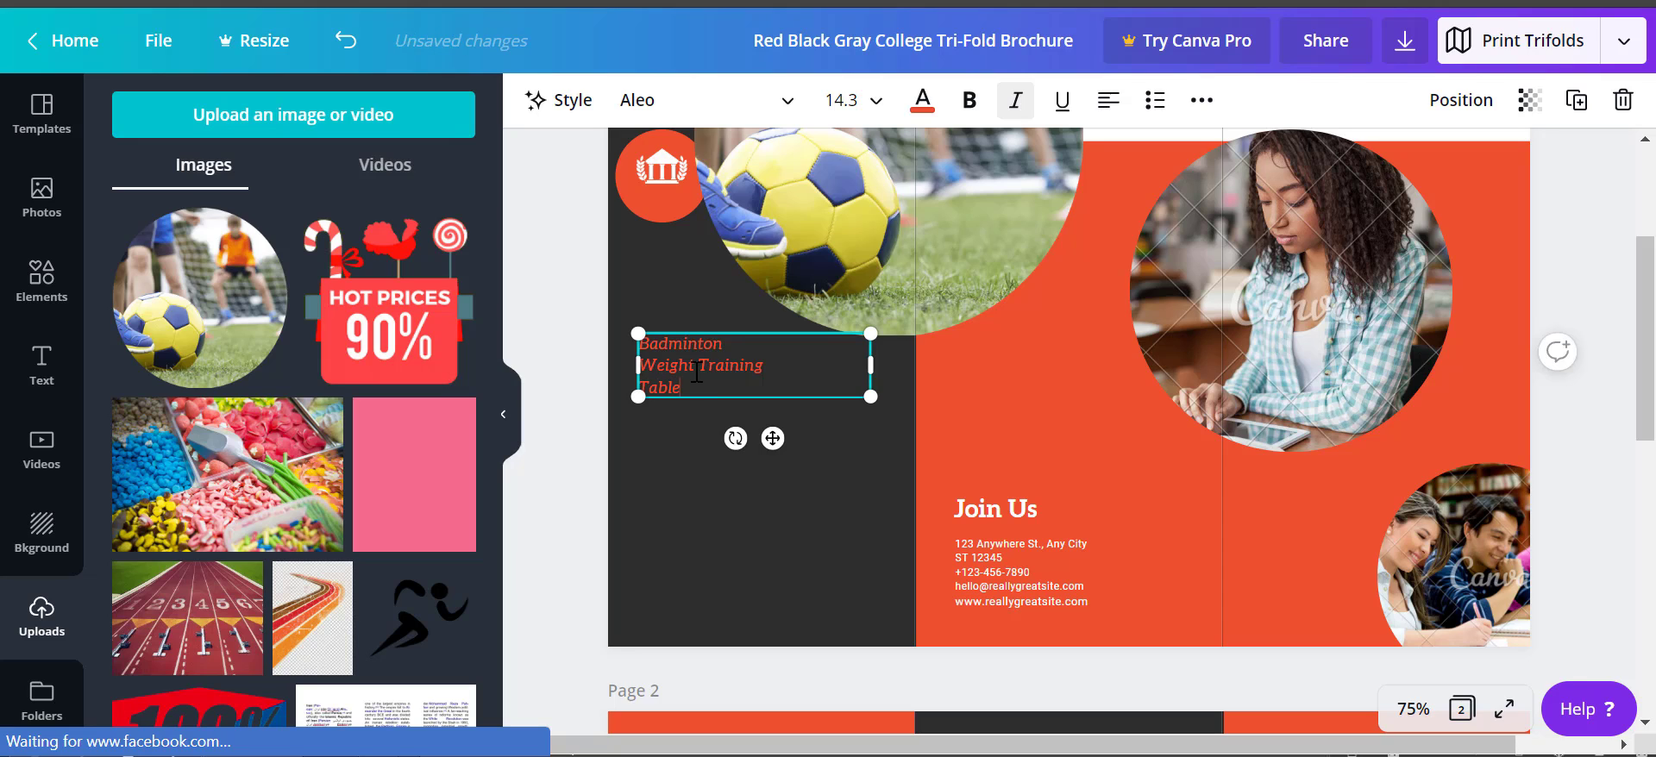
pyautogui.write('Tennis')
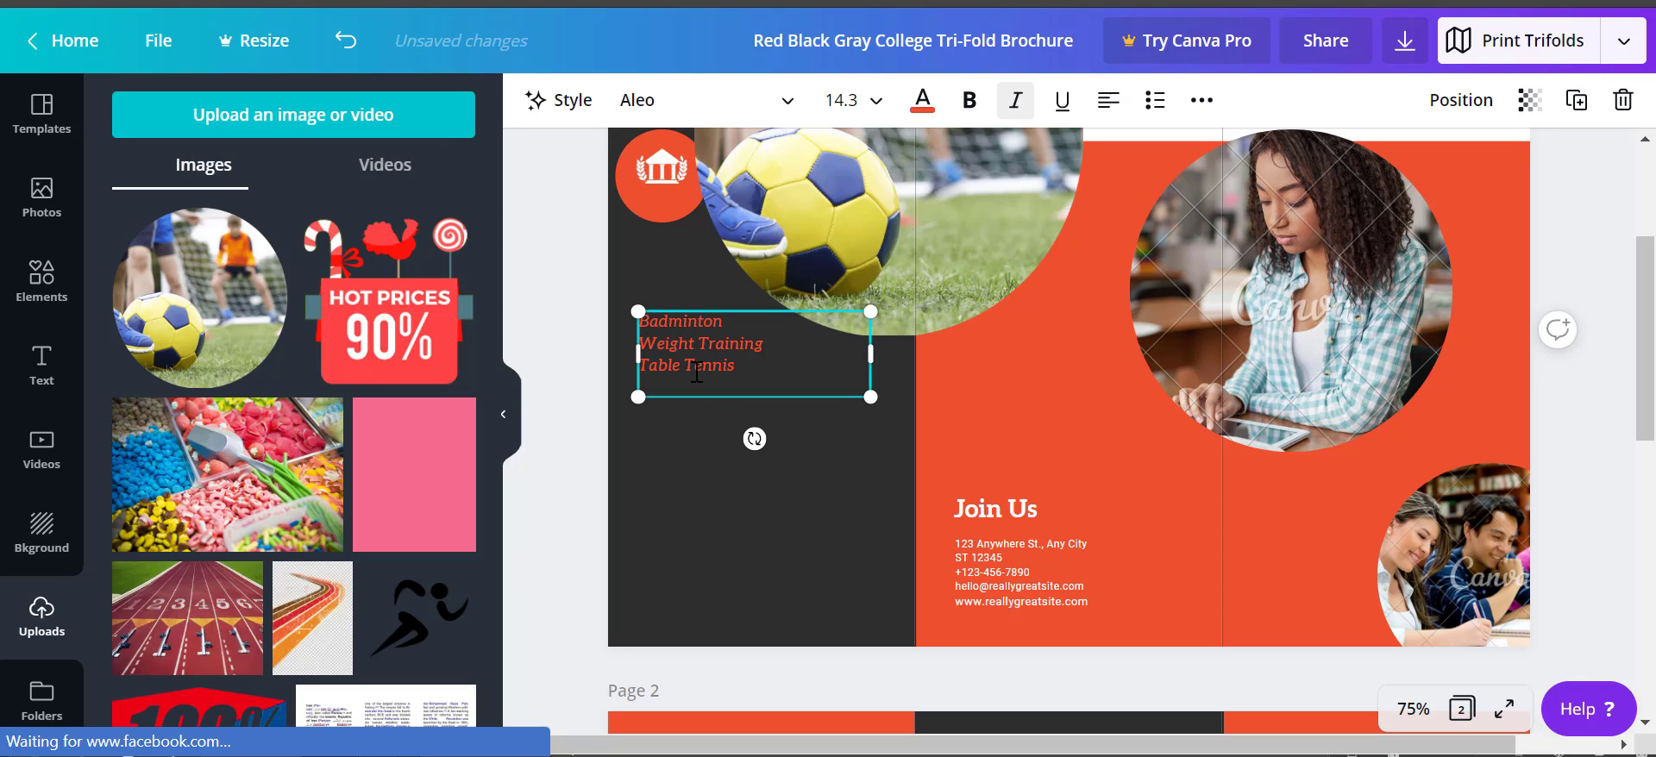
pyautogui.write('Tennis')
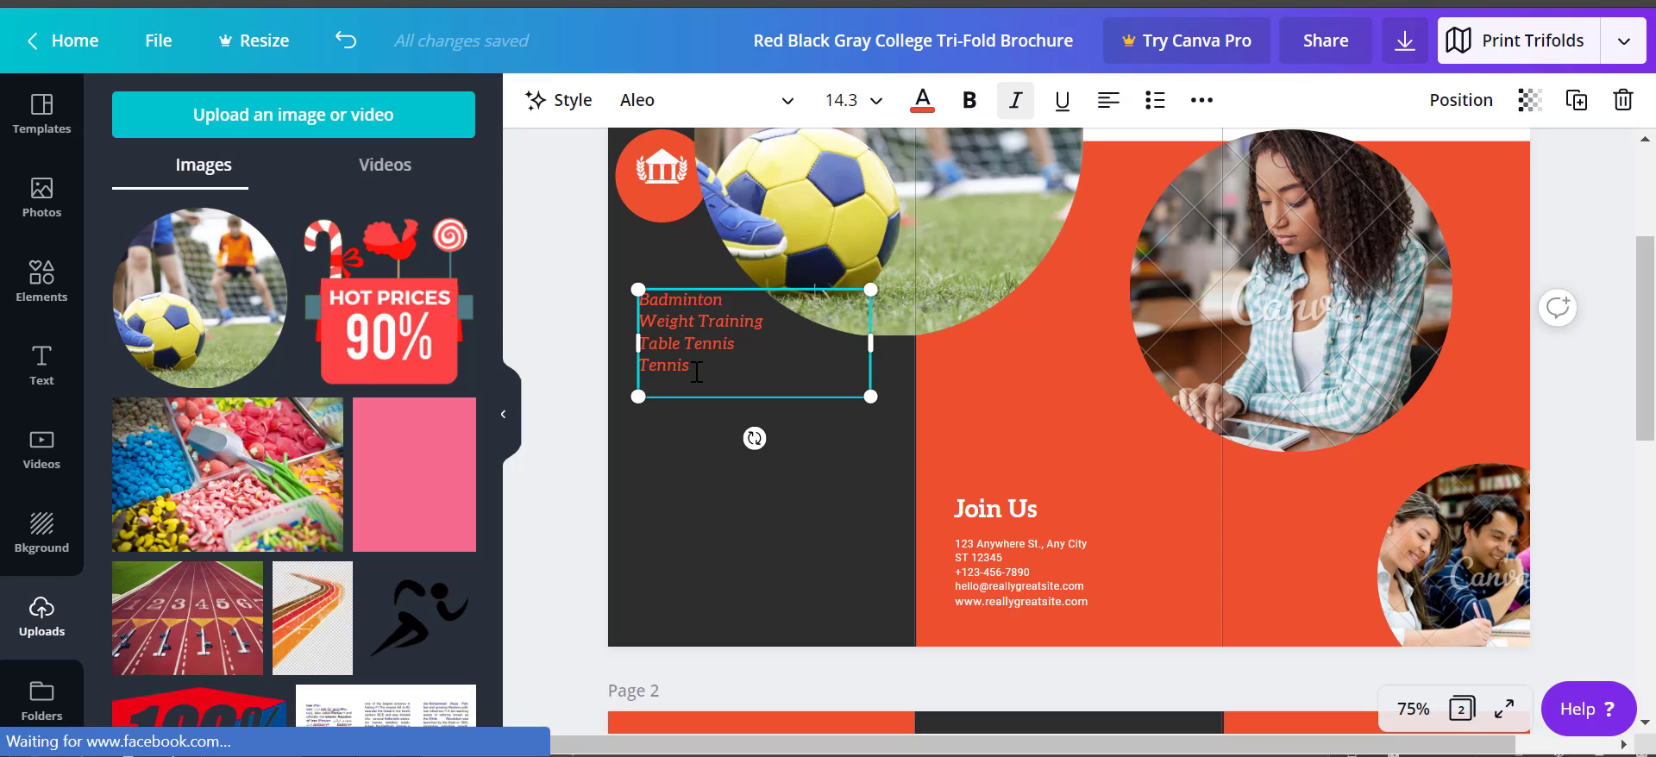
pyautogui.write('Basketball')
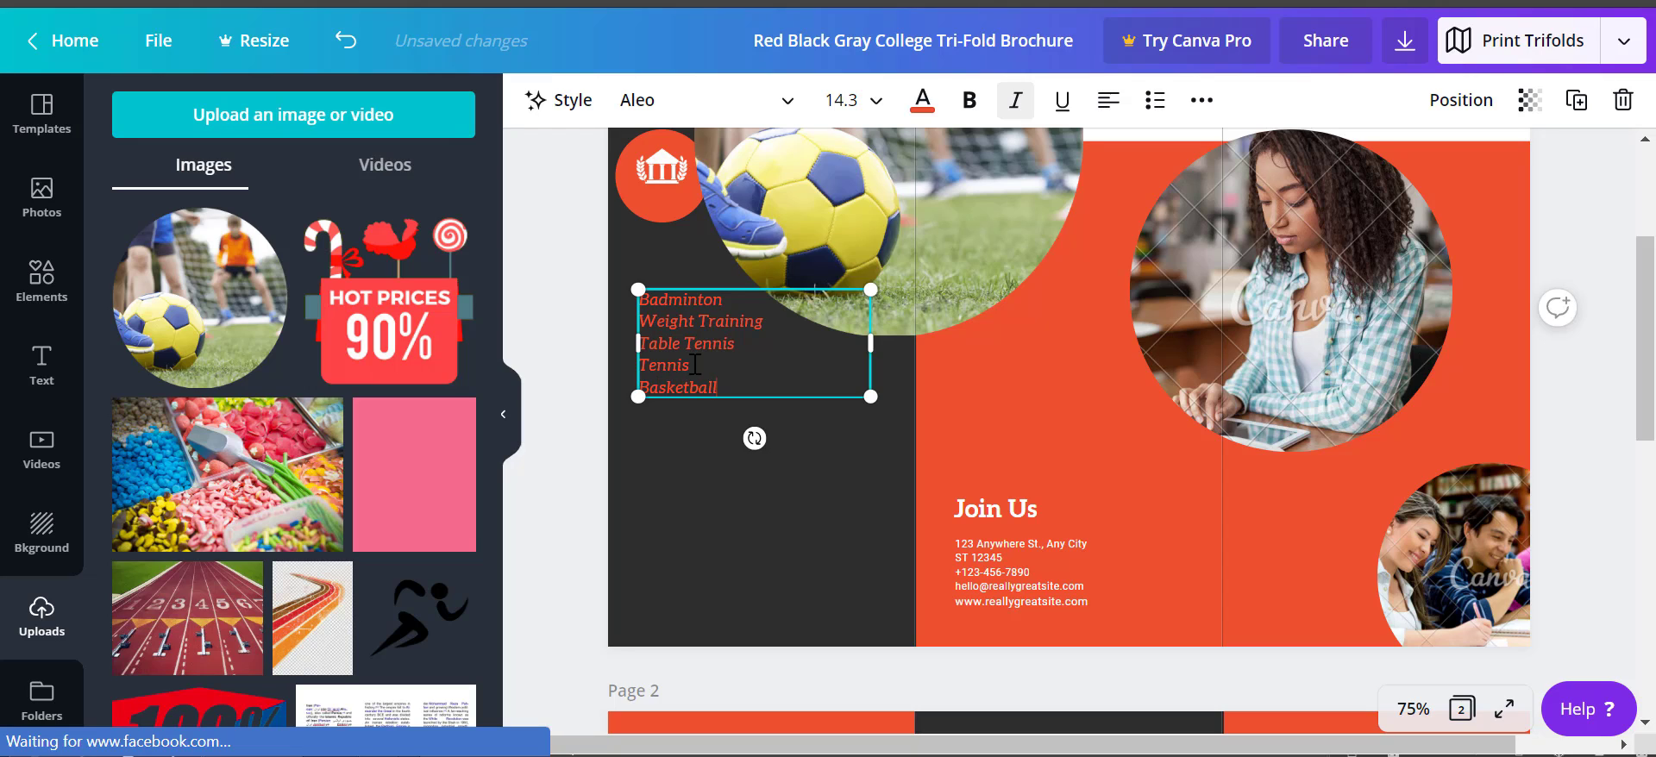
pyautogui.write('Volleyball')
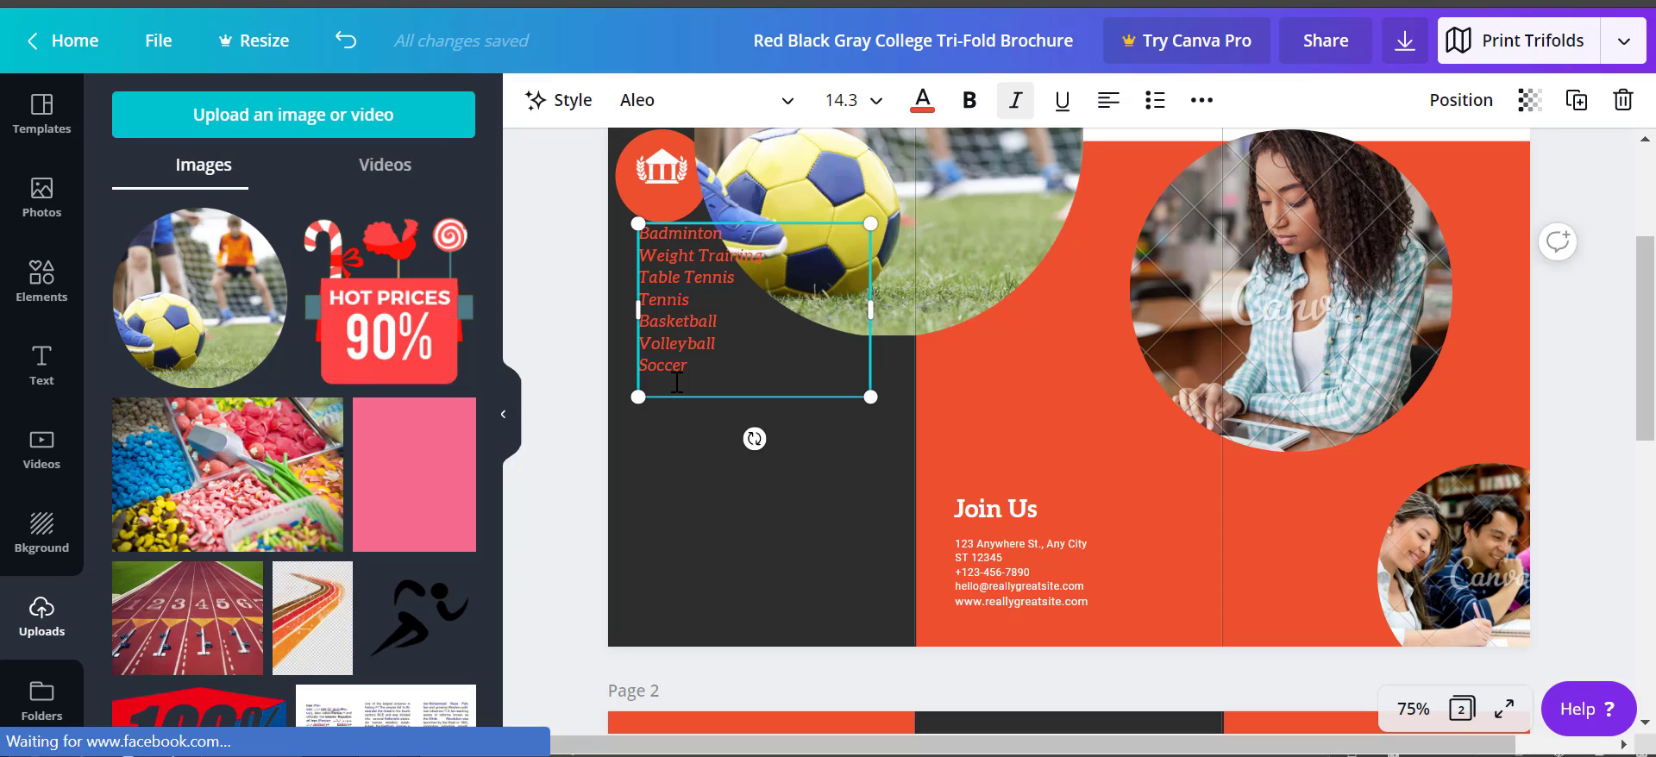
pyautogui.write('Football')
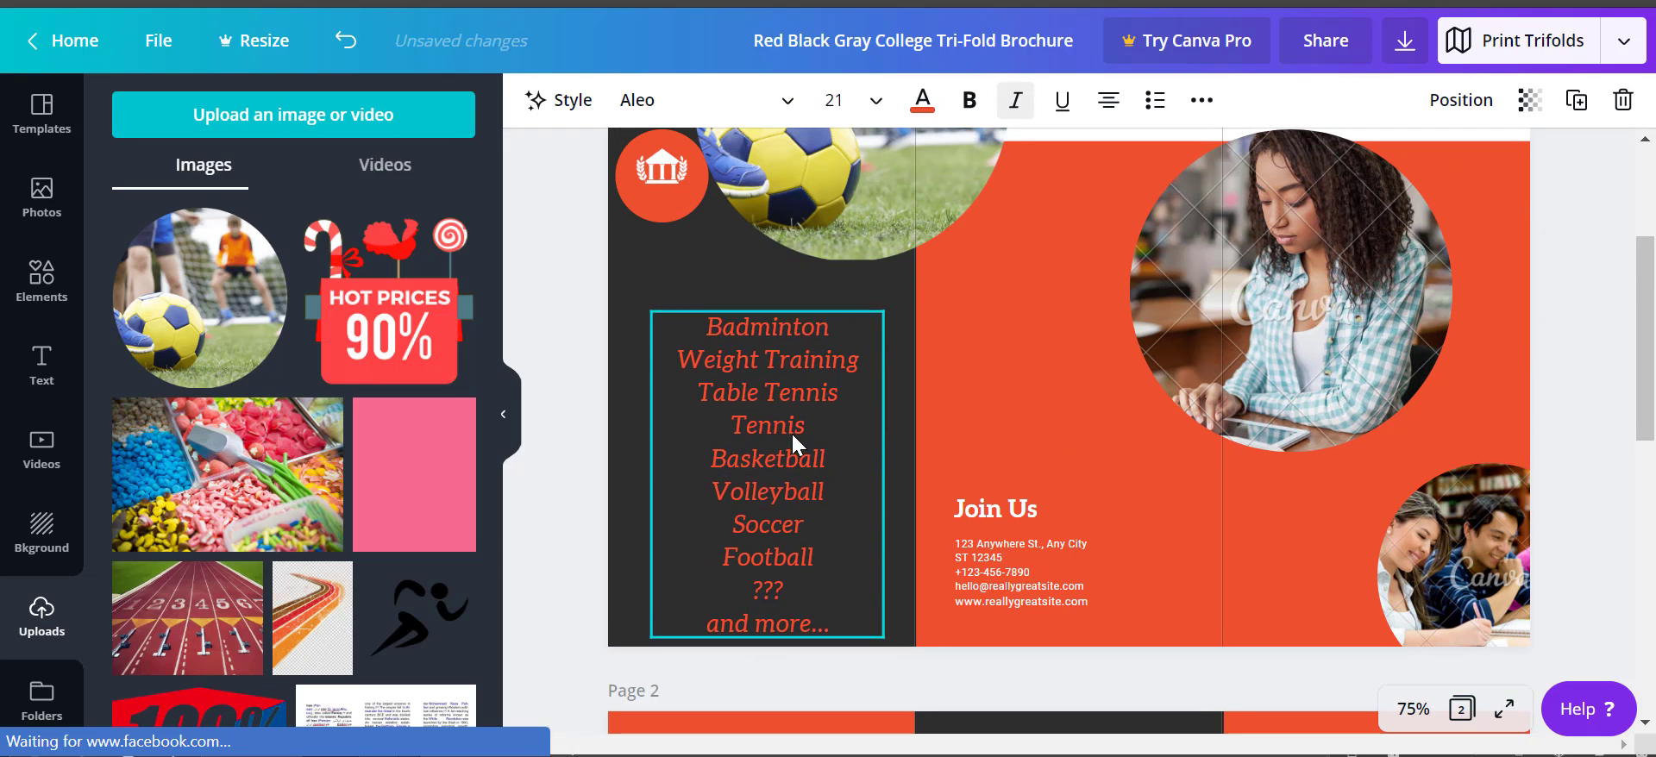
# Delete the stray '???' line so 'and more...' directly follows Football.
pyautogui.click(768, 444)
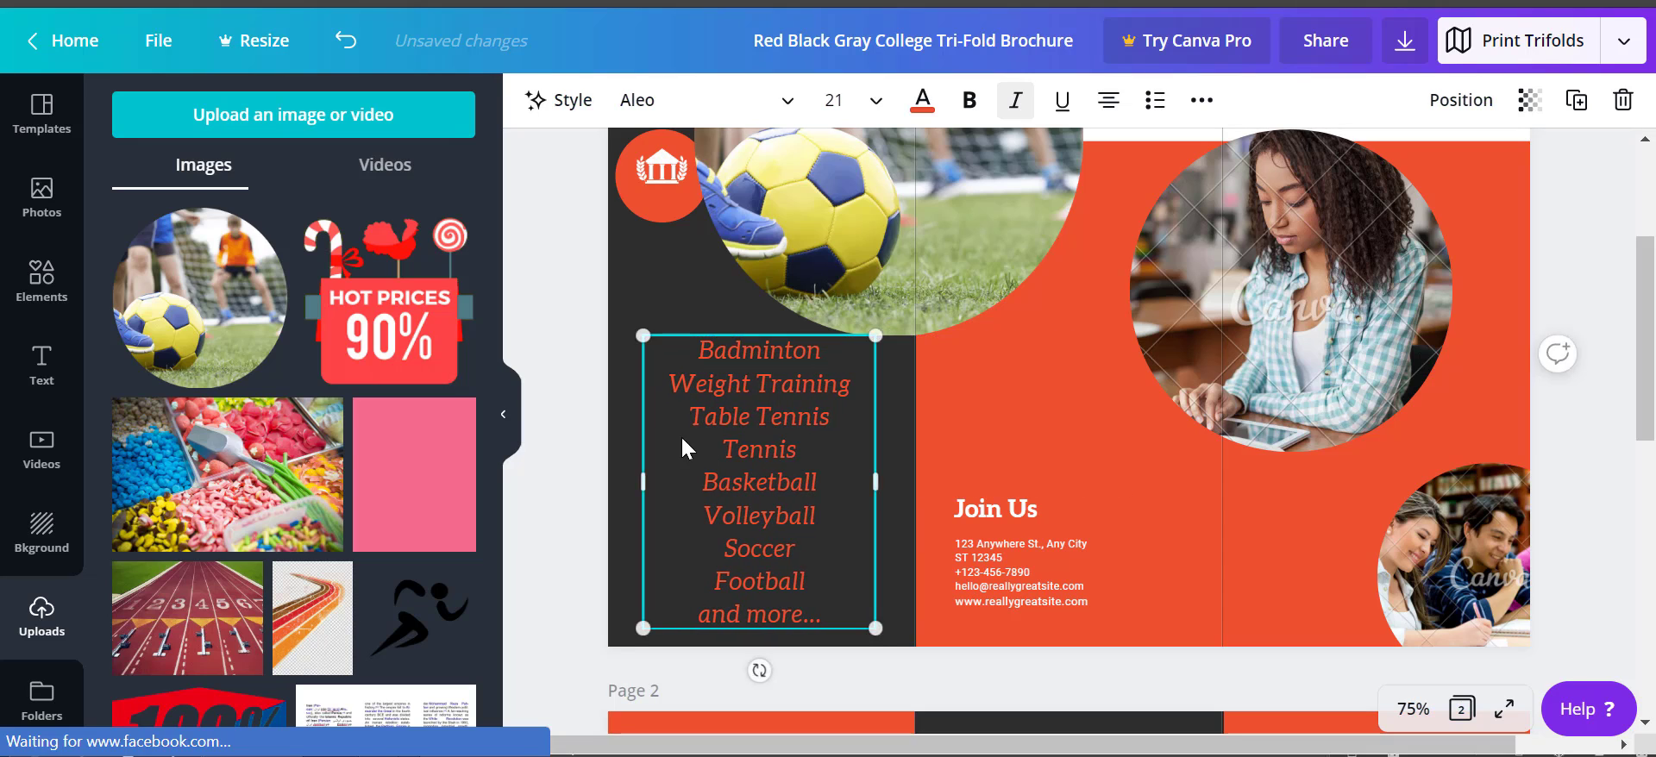
pyautogui.moveTo(876, 478)
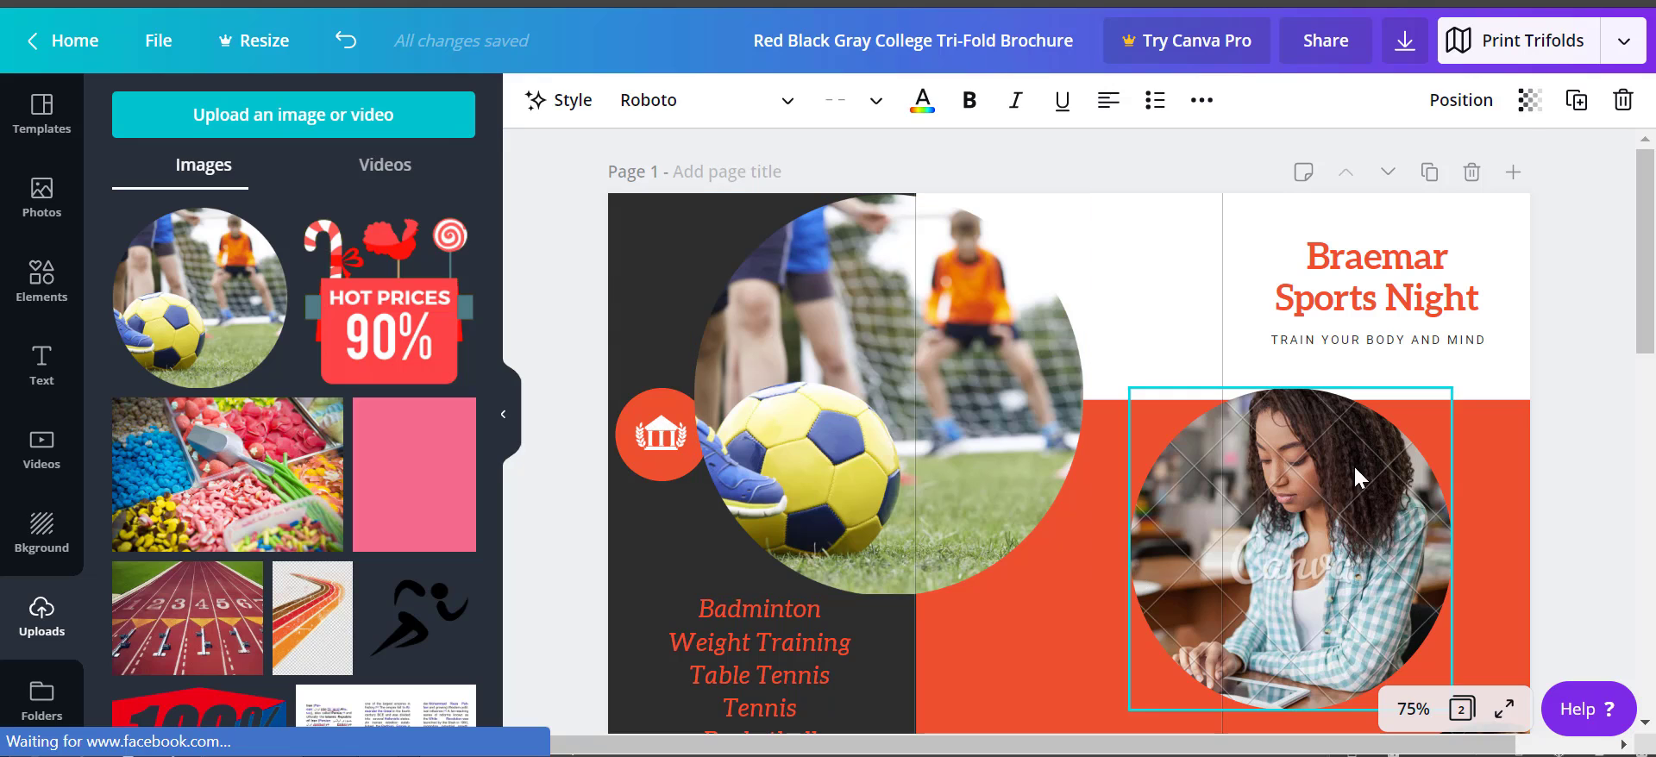
# Scroll down to page 2 with its Background, quote and About us panels.
pyautogui.scroll(-3)
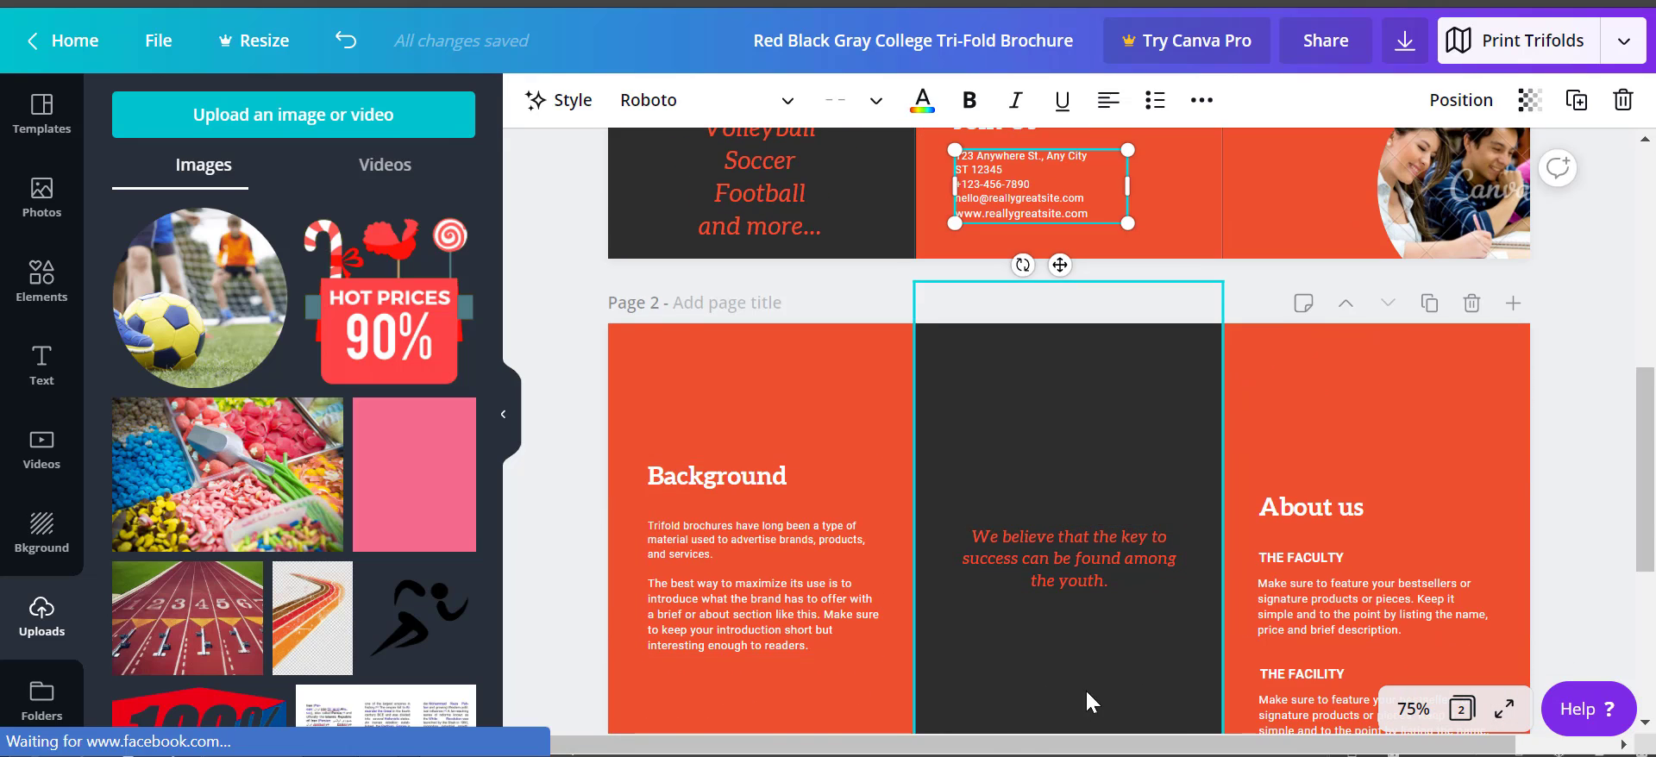
pyautogui.scroll(-3)
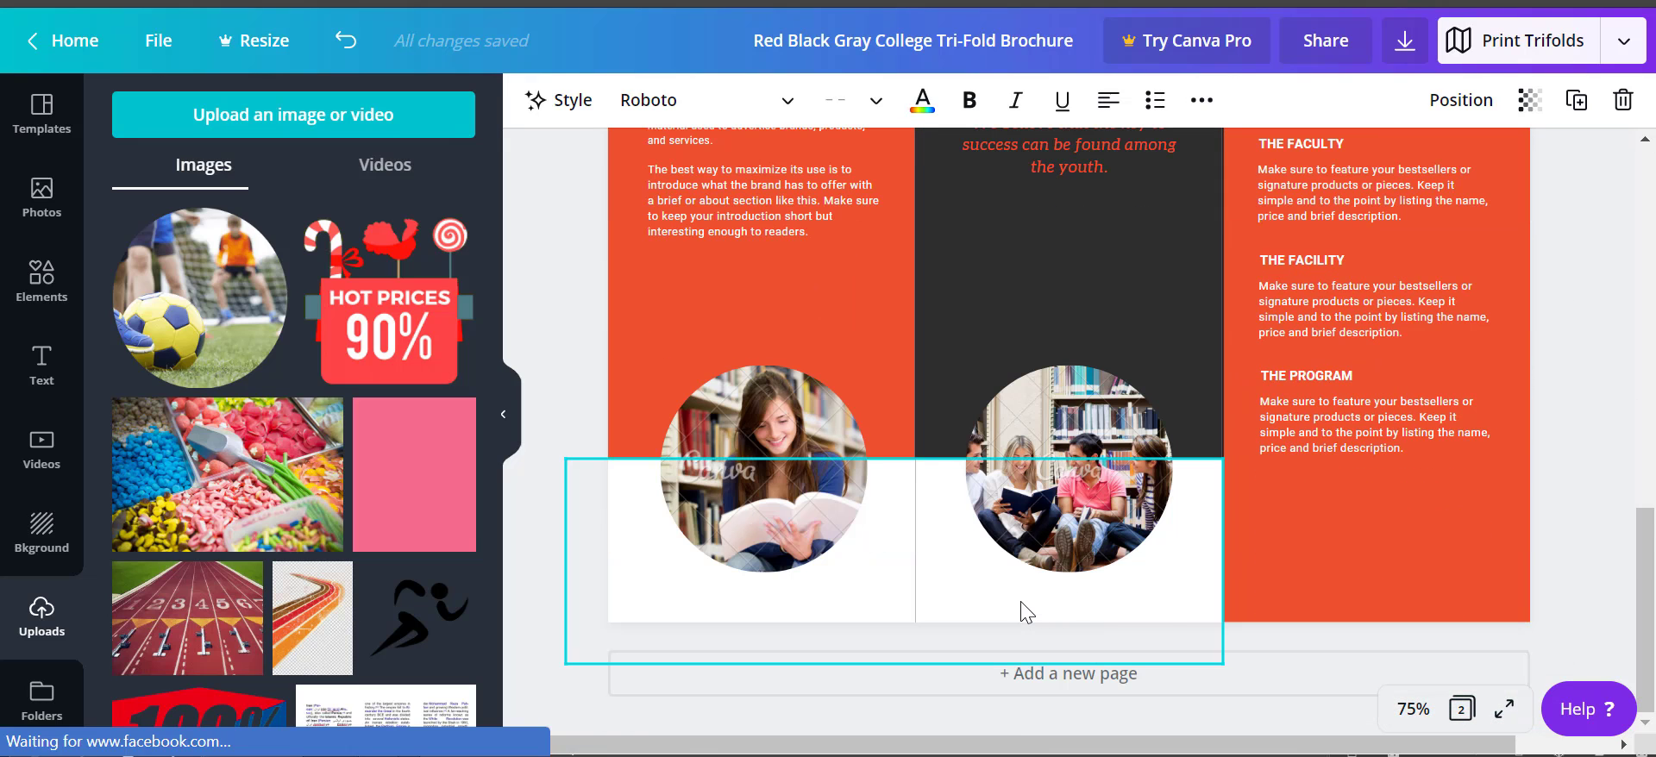
pyautogui.moveTo(875, 473)
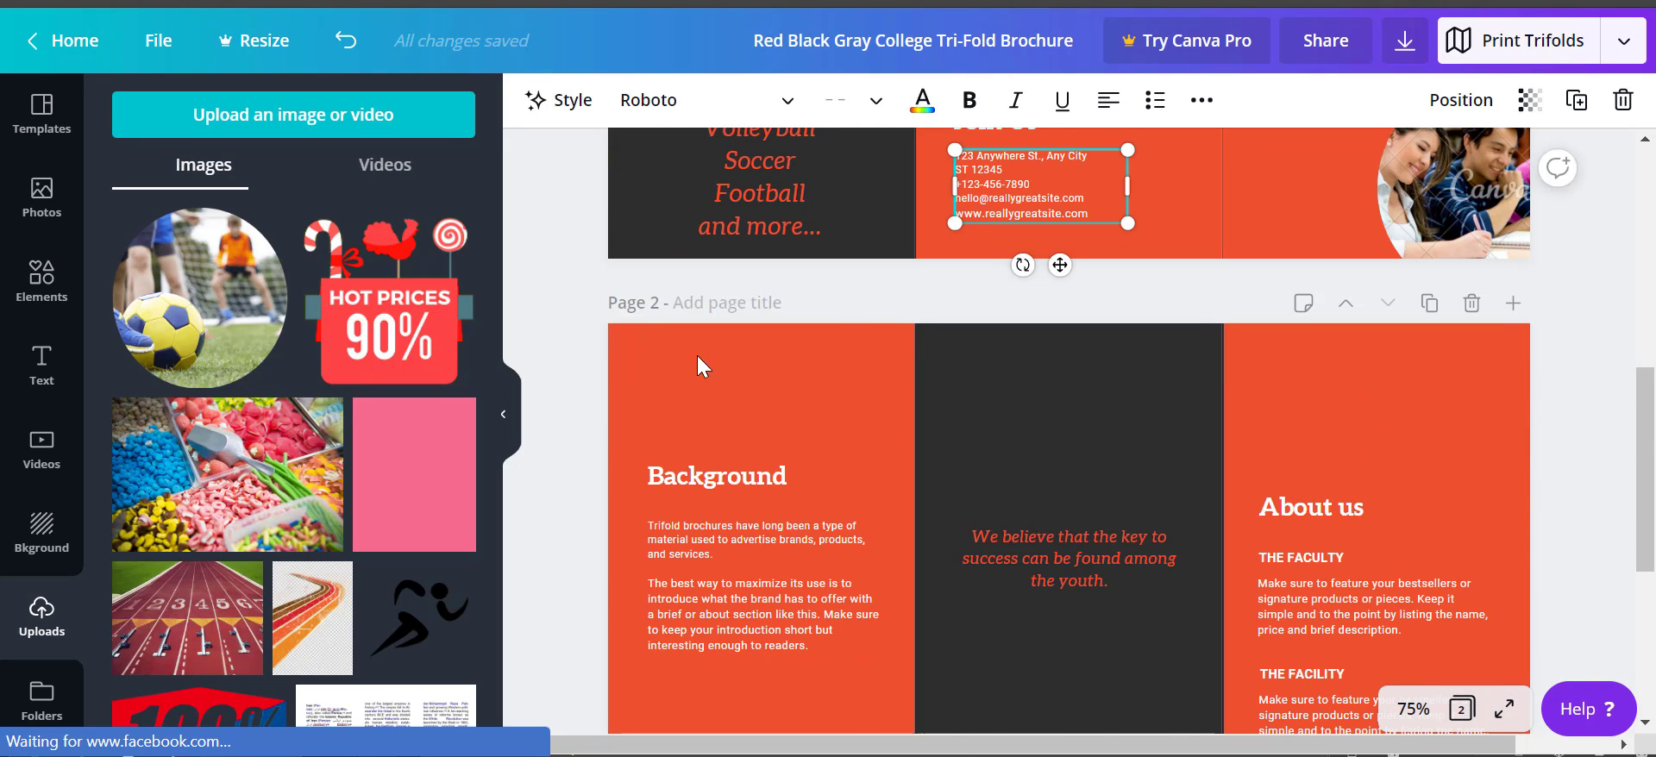
pyautogui.scroll(-3)
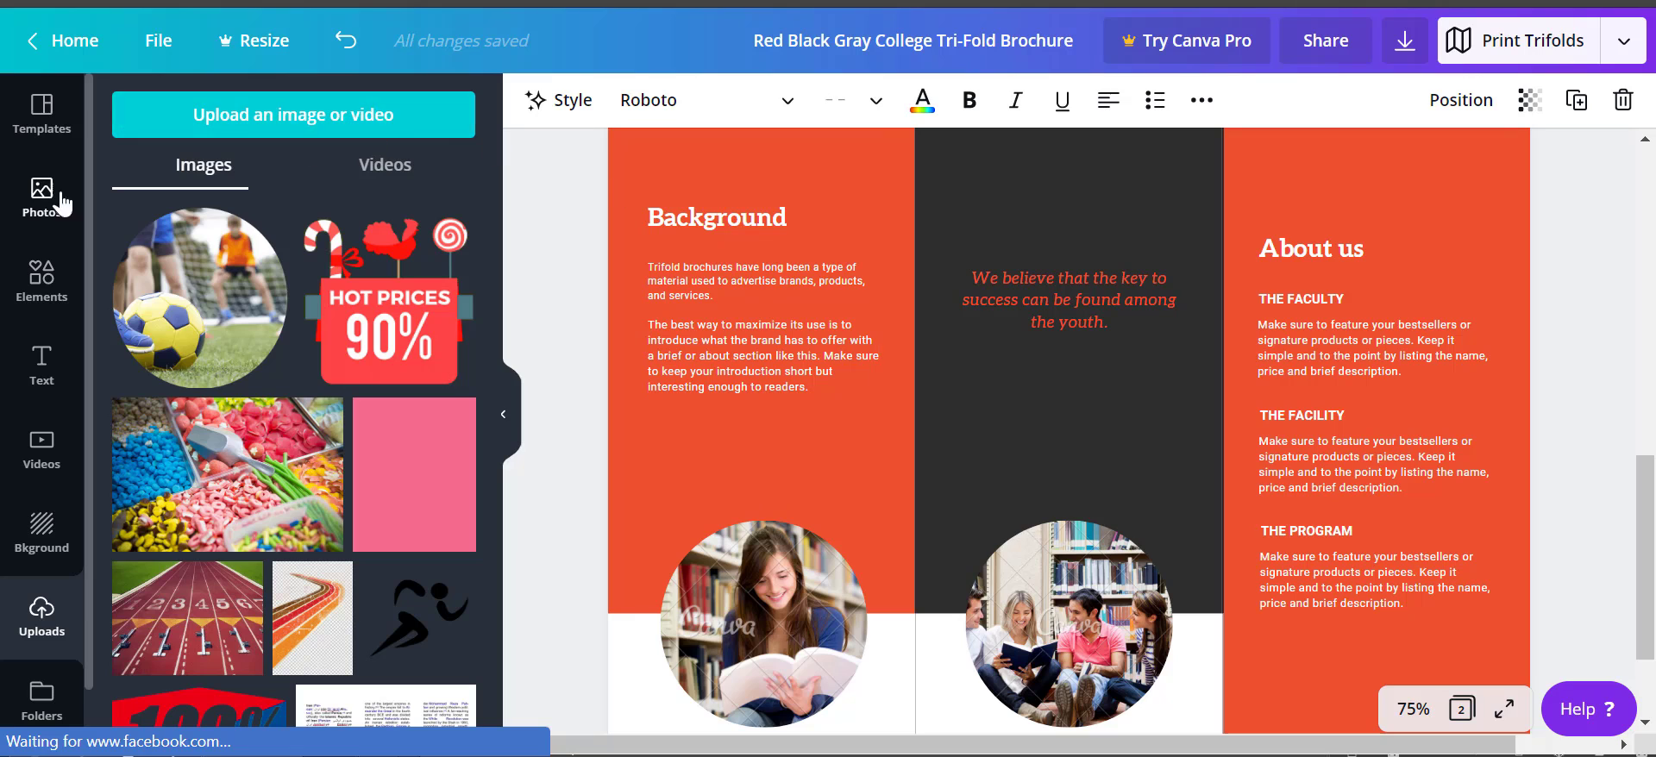
# Add a large rotated 'Original Template' text box across page 2.
pyautogui.click(41, 364)
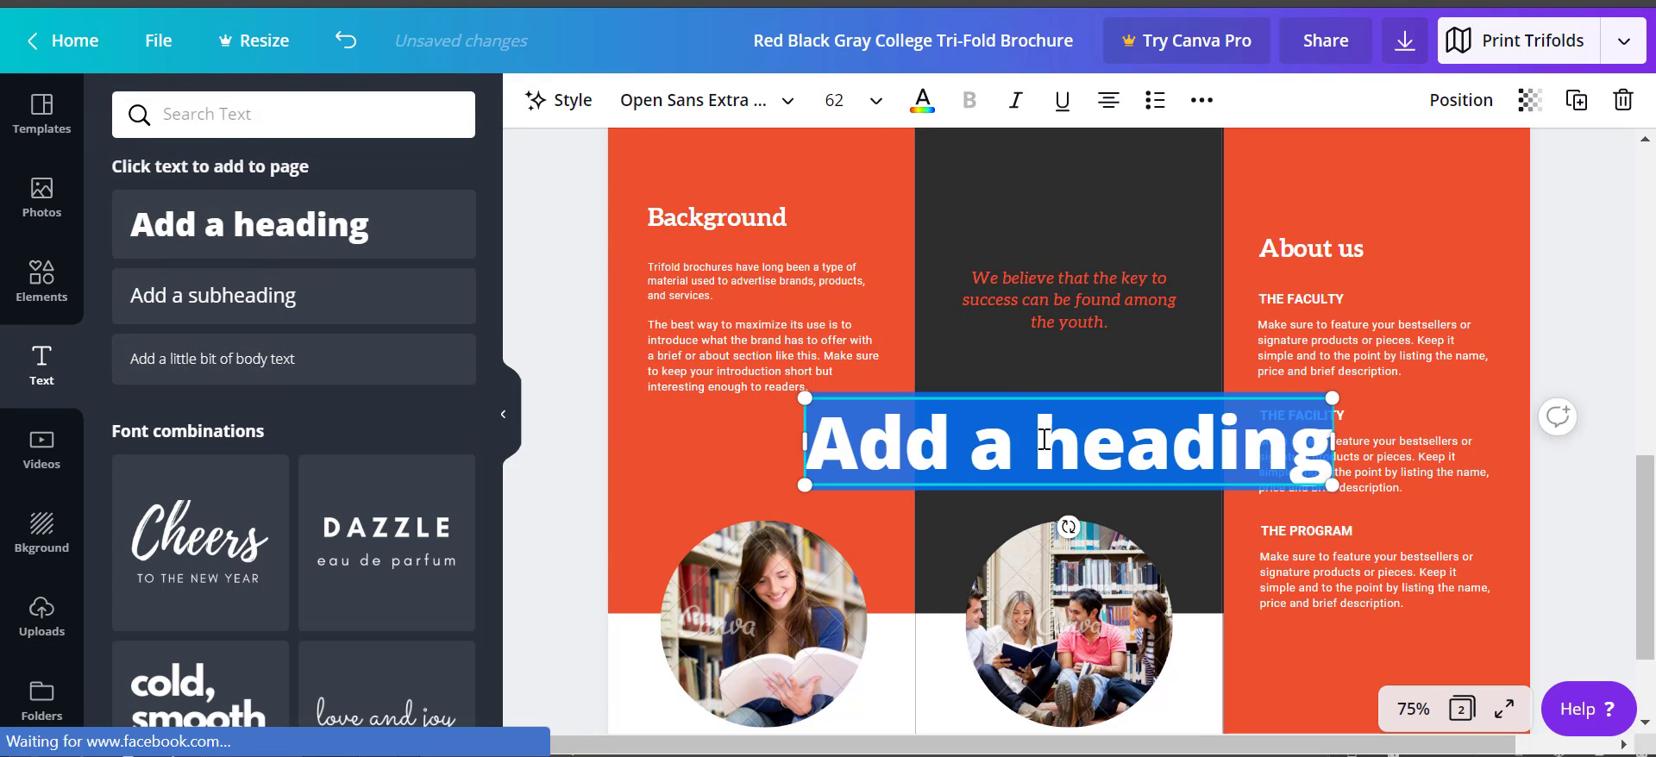
pyautogui.write('Original Templat')
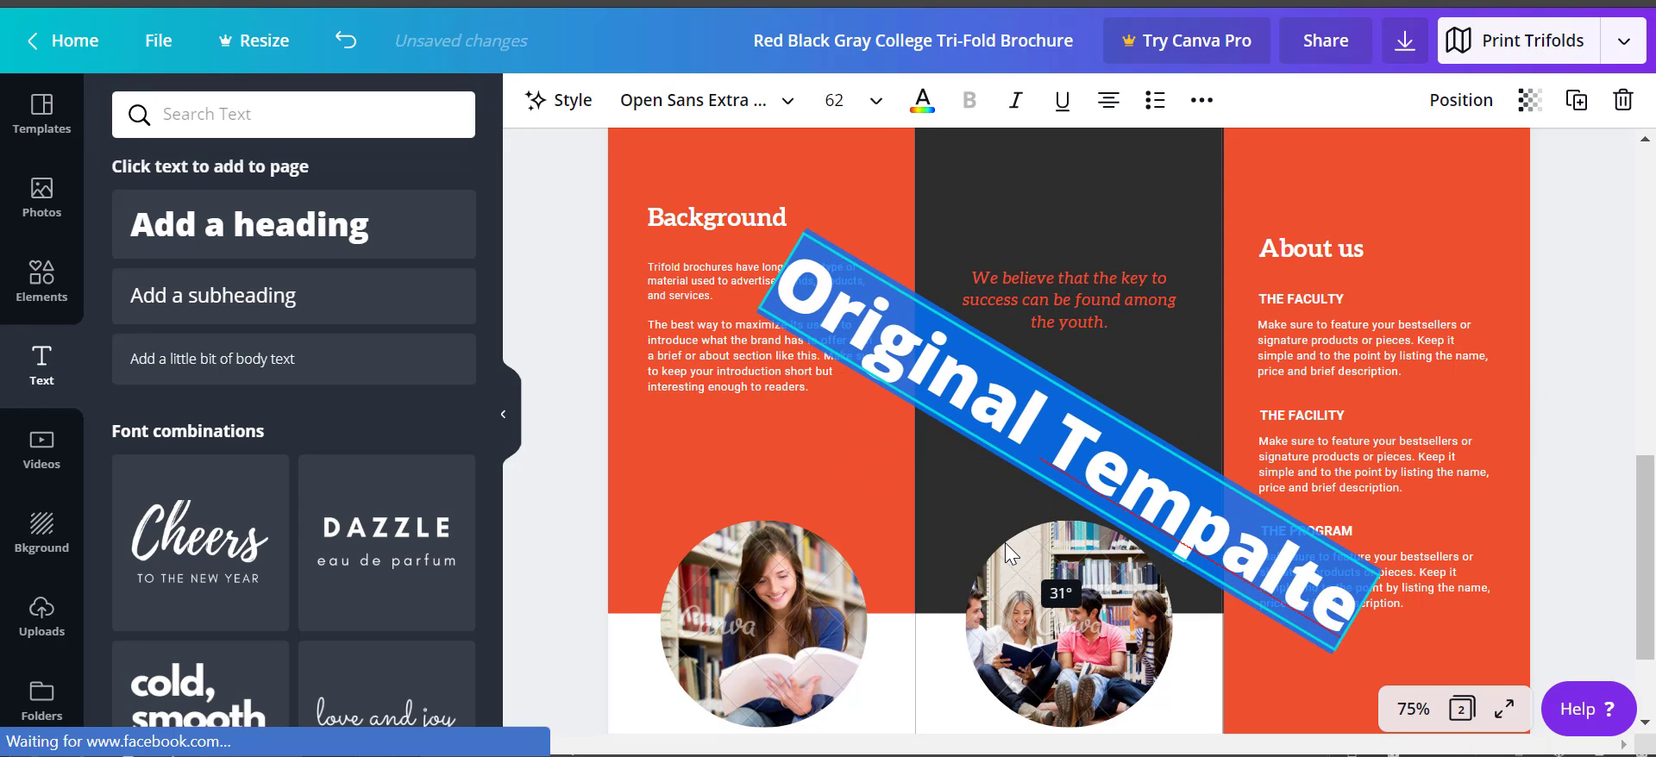
pyautogui.click(835, 100)
pyautogui.write('100')
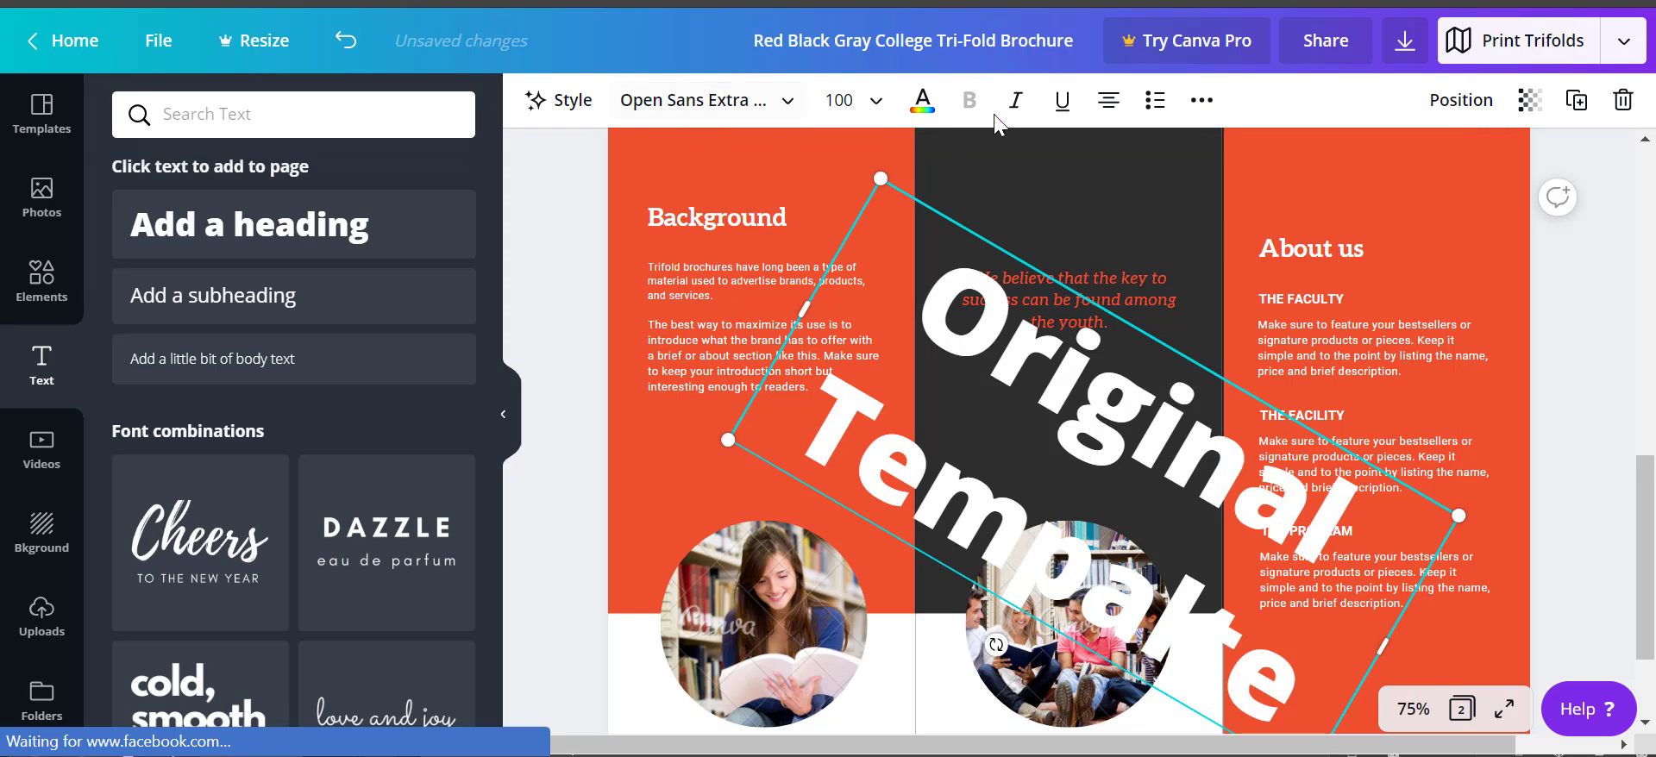
# Colour the 'Original Template' watermark purple, adjust its font size and deselect it.
pyautogui.click(920, 100)
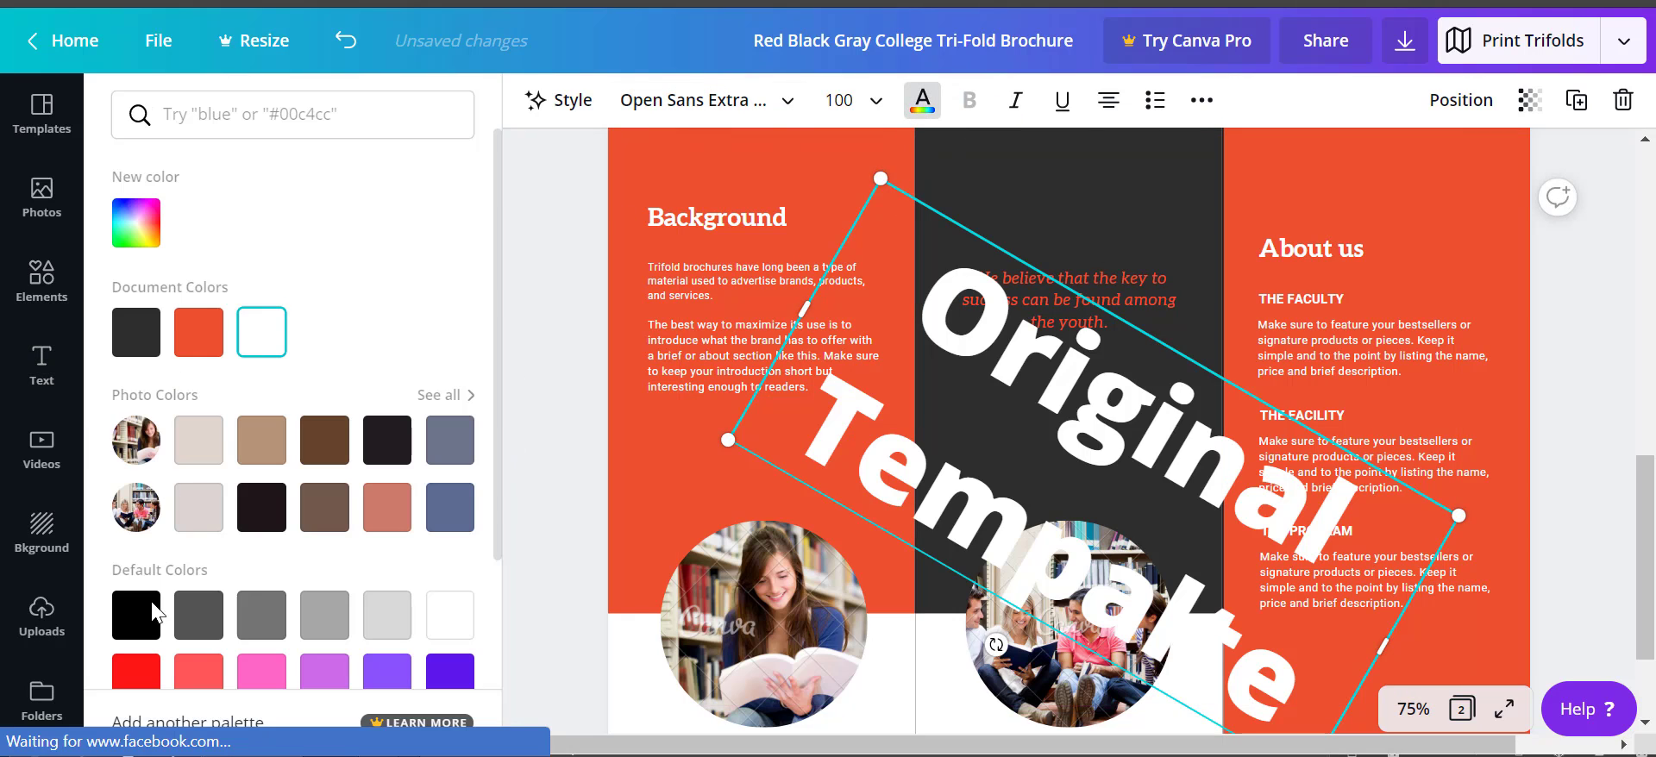
pyautogui.click(134, 614)
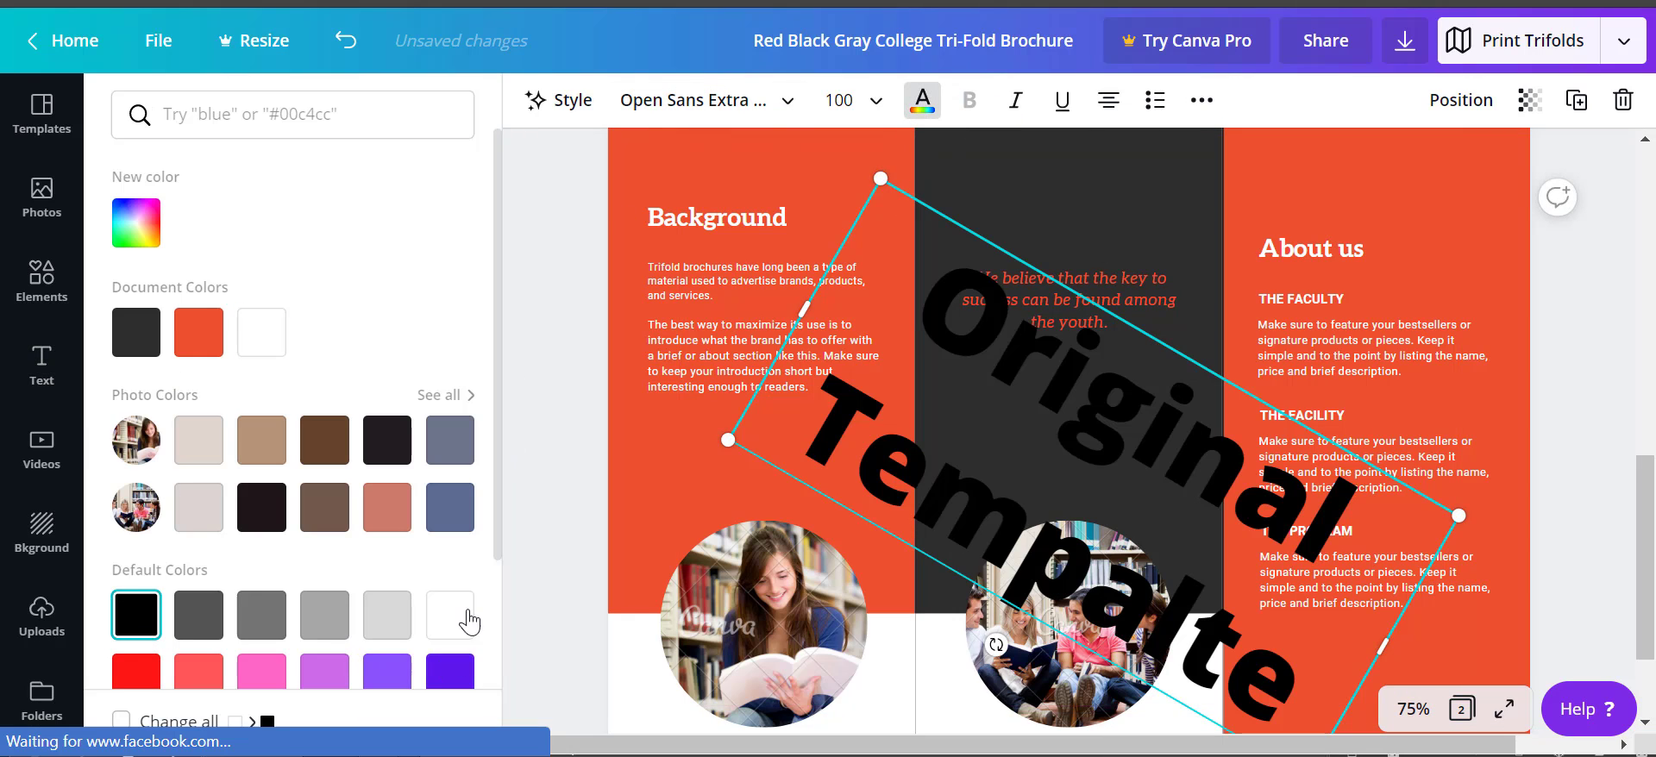
pyautogui.click(448, 547)
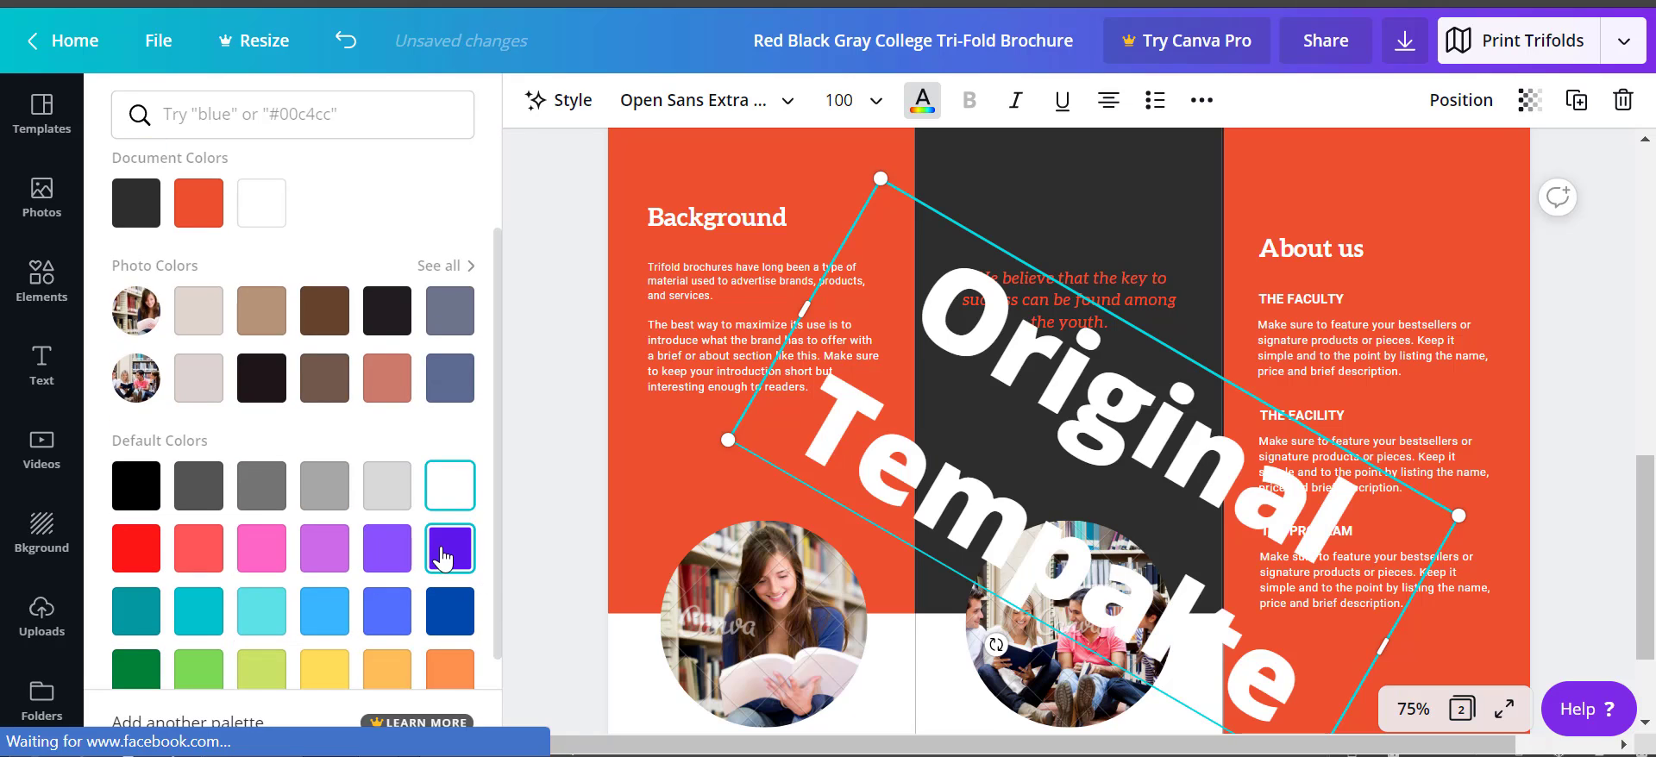
pyautogui.click(451, 547)
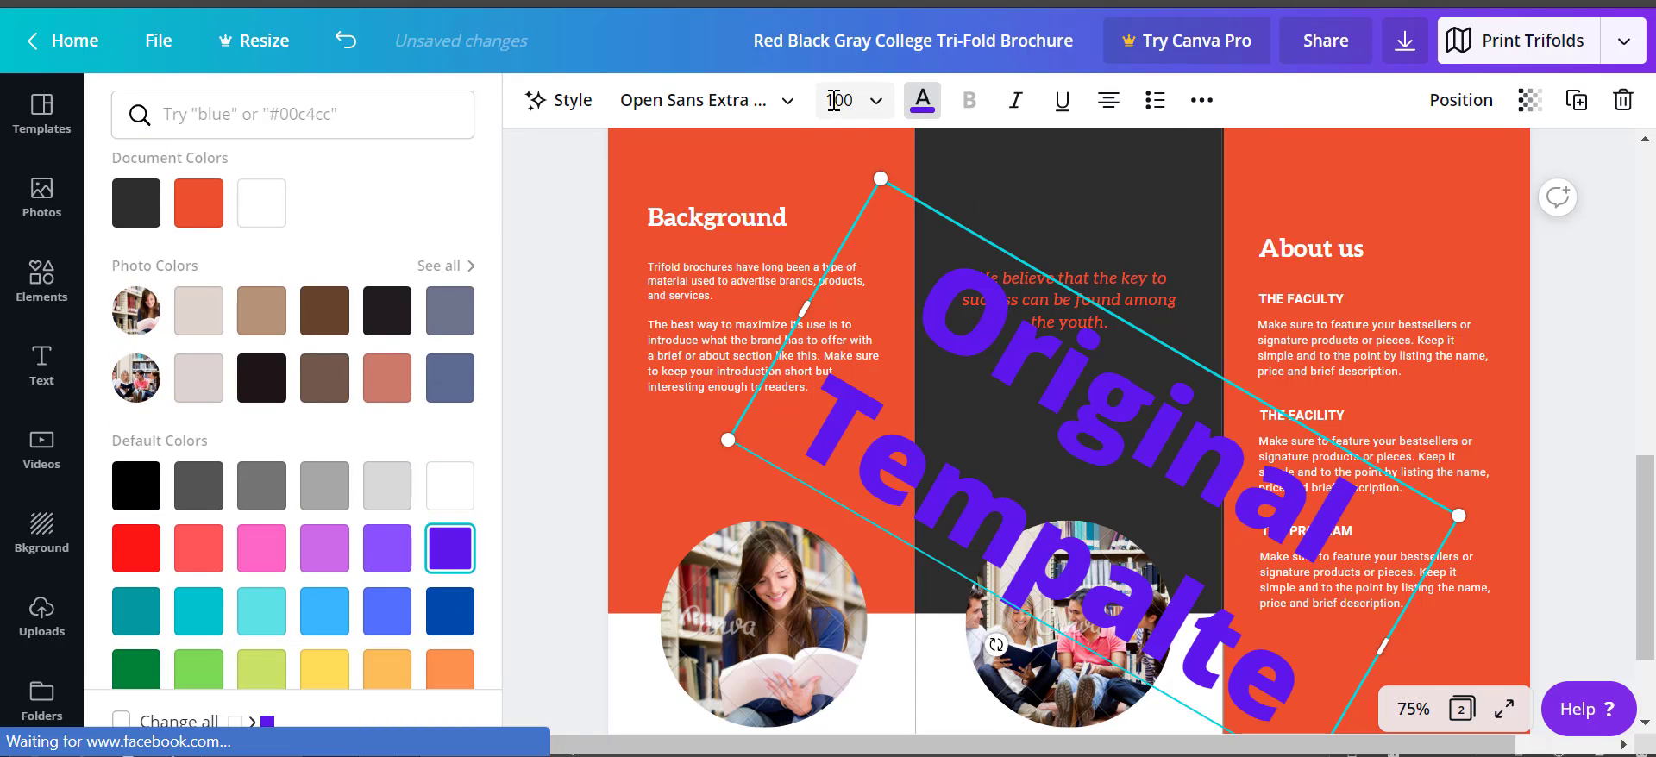
pyautogui.click(878, 100)
pyautogui.write('120')
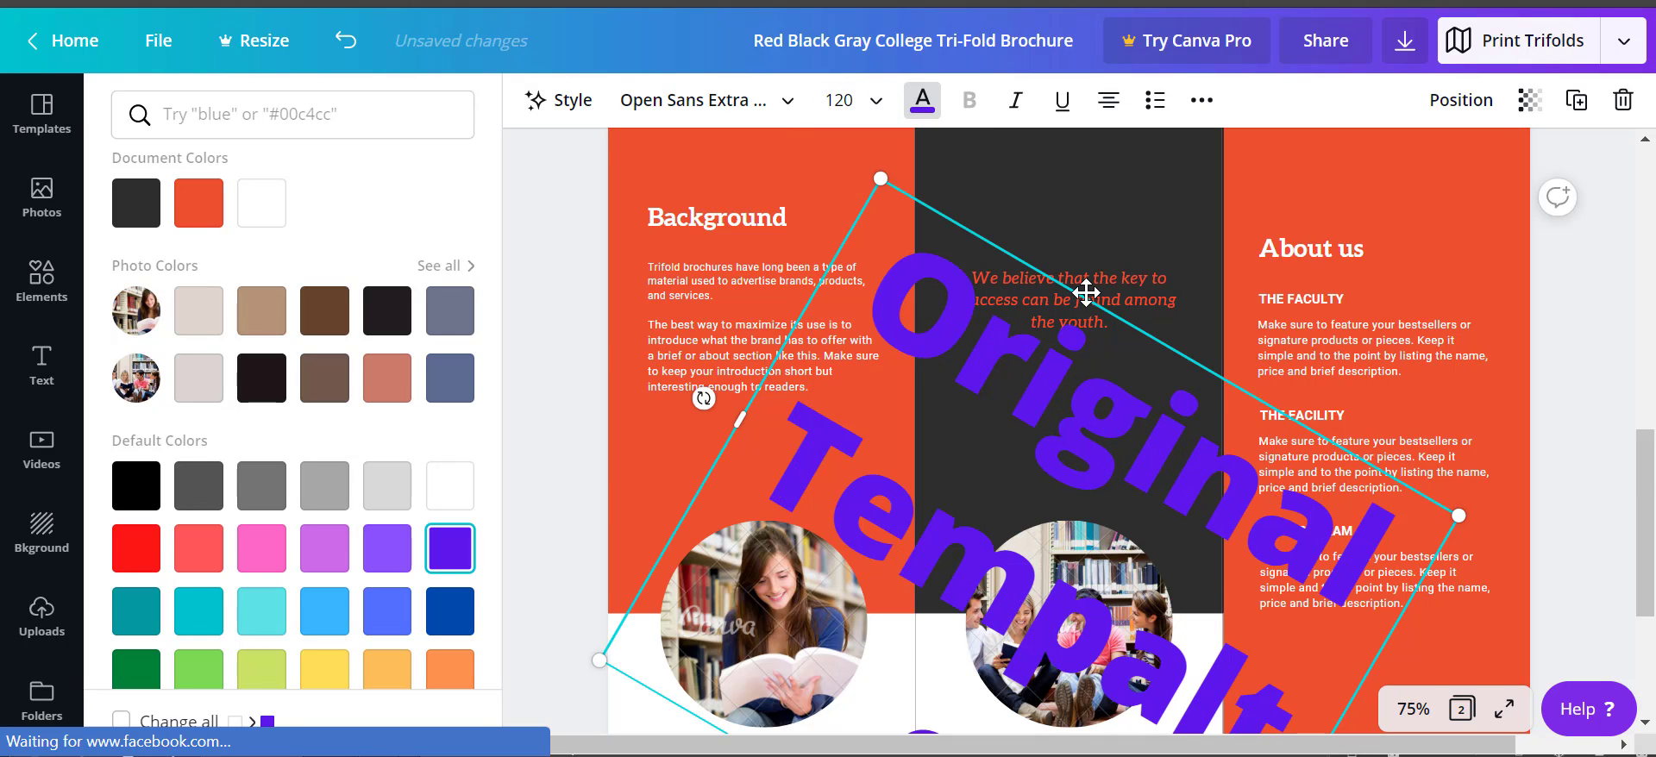
pyautogui.scroll(-3)
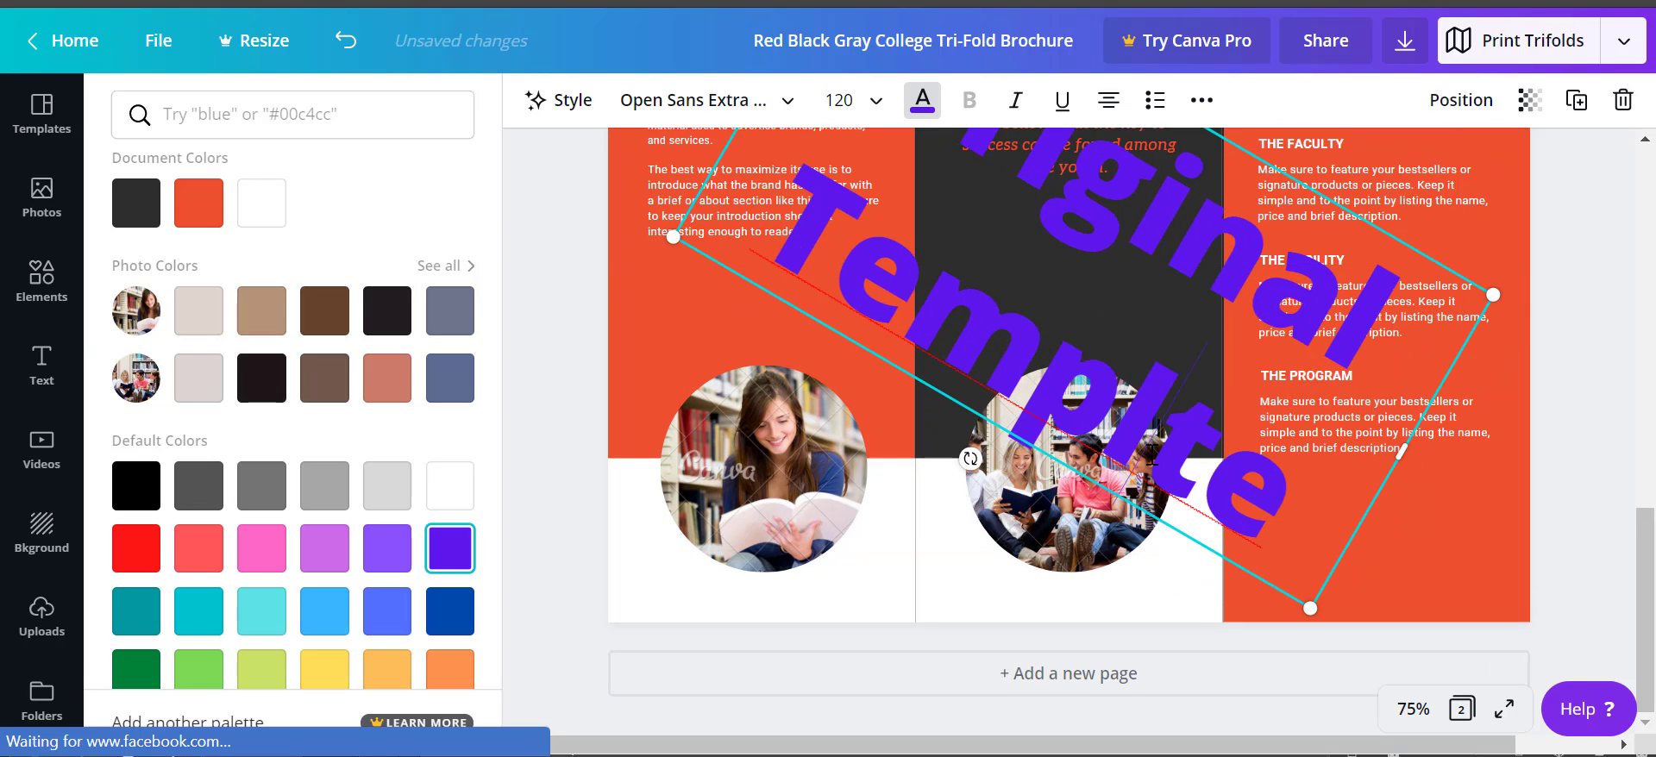
pyautogui.scroll(-3)
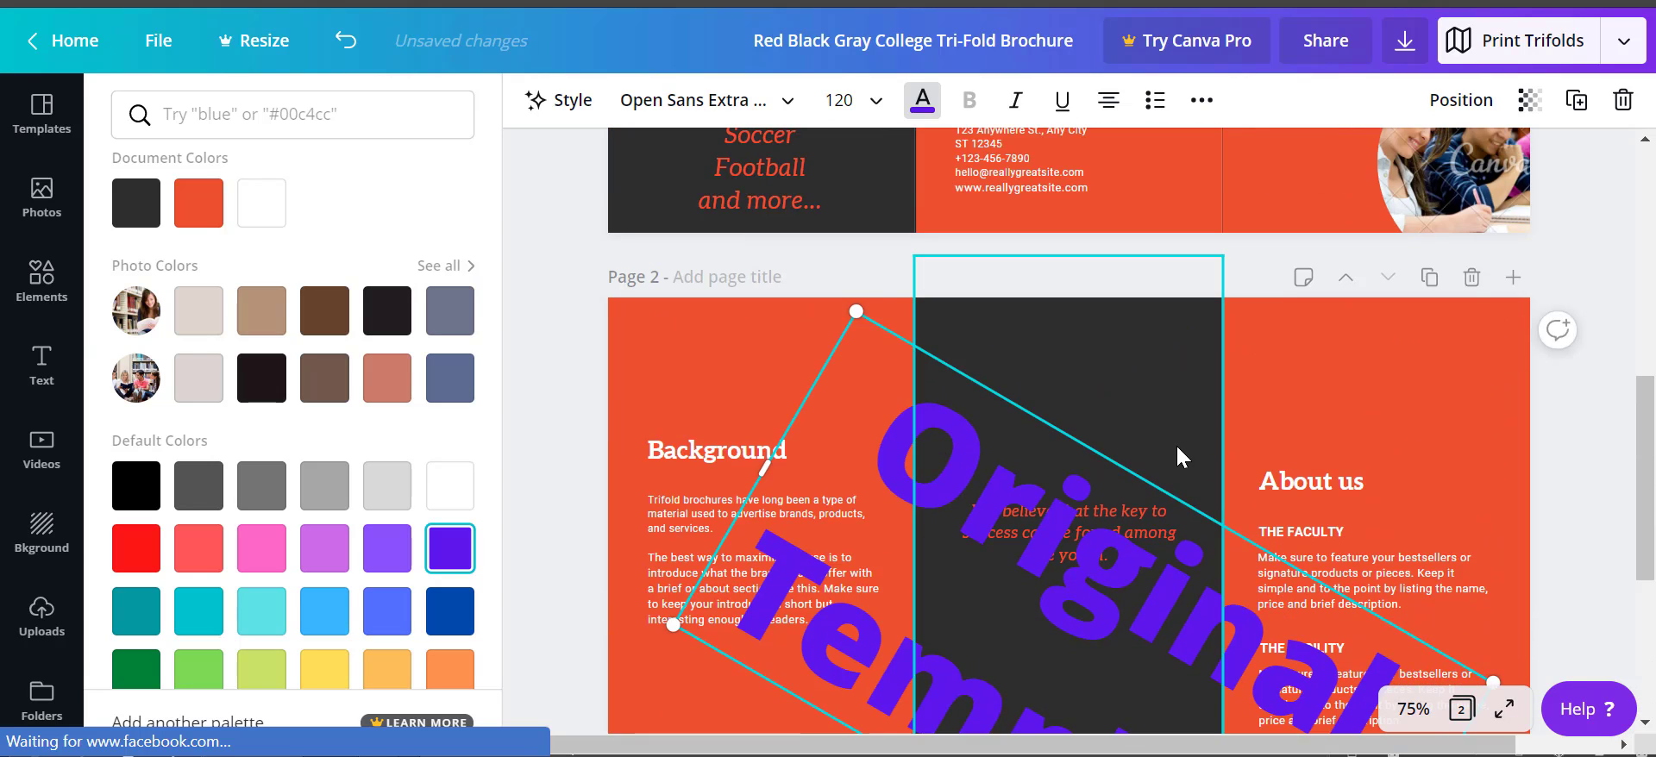
pyautogui.scroll(-3)
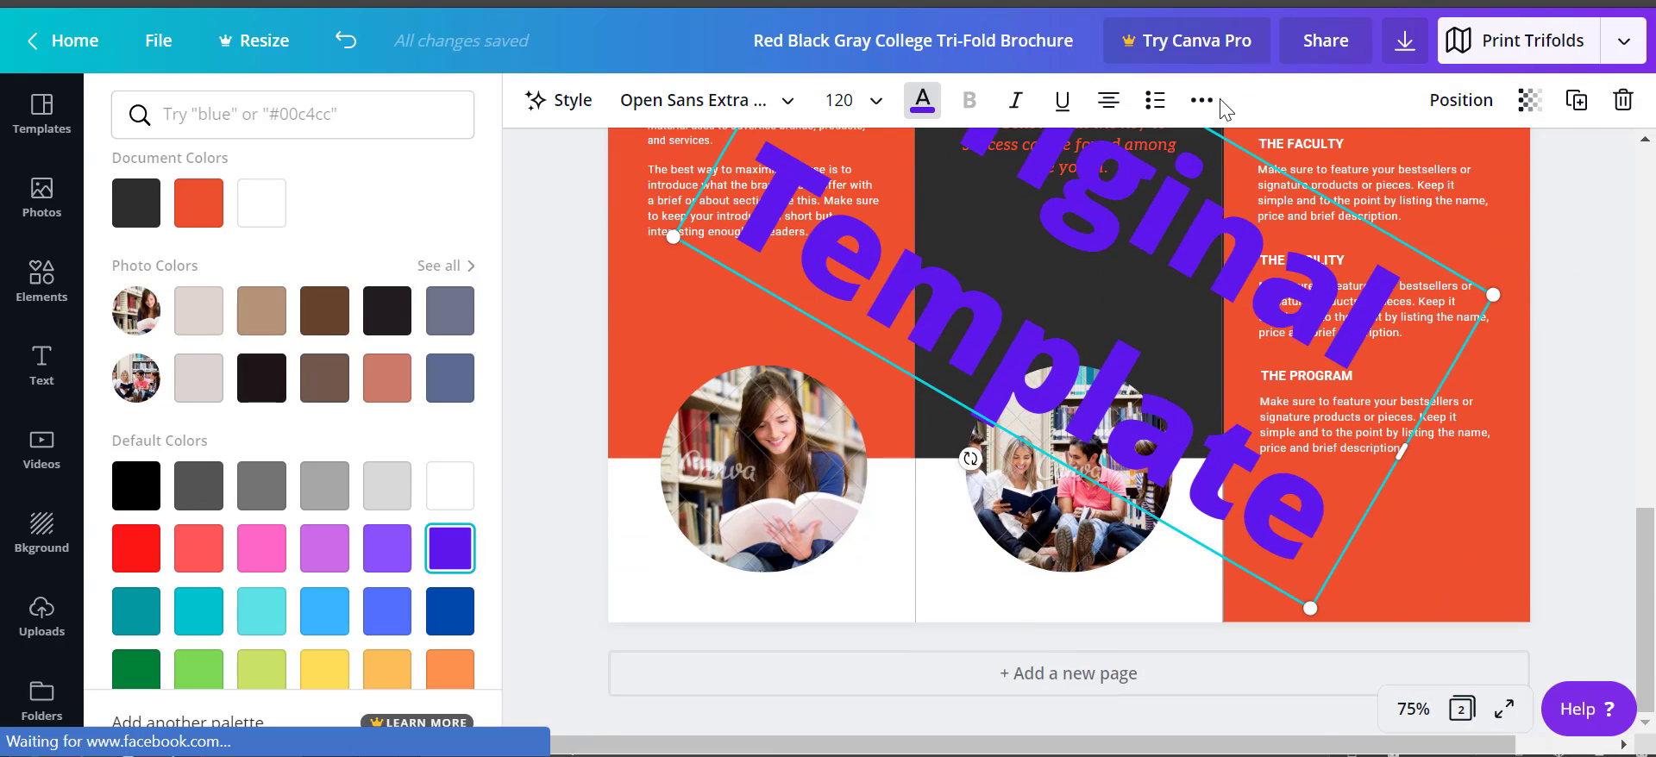
pyautogui.click(1529, 100)
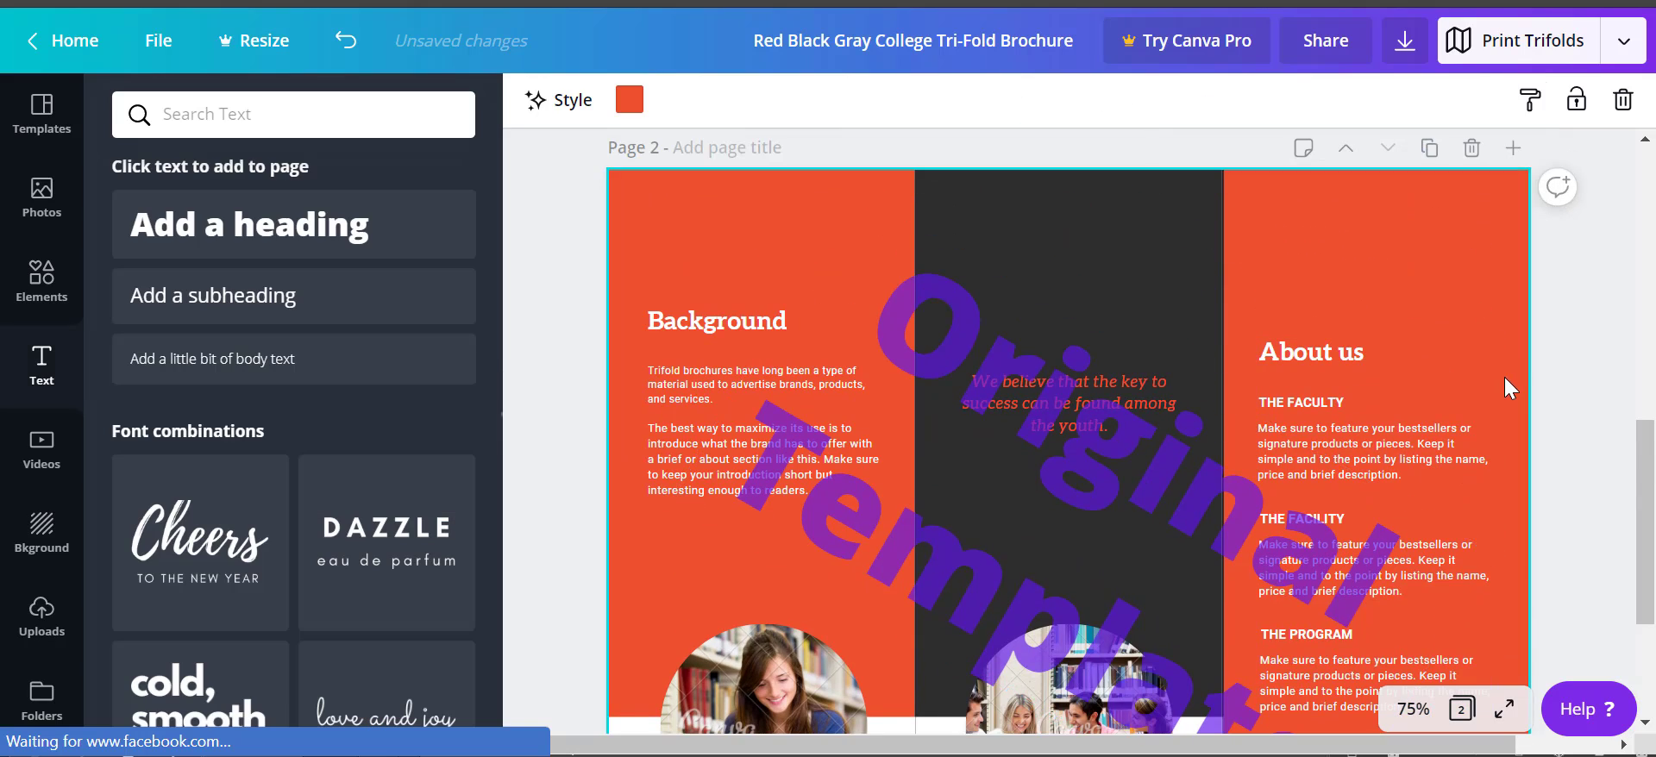
# Return to page 1 and move the reading-woman photo to the right.
pyautogui.scroll(-3)
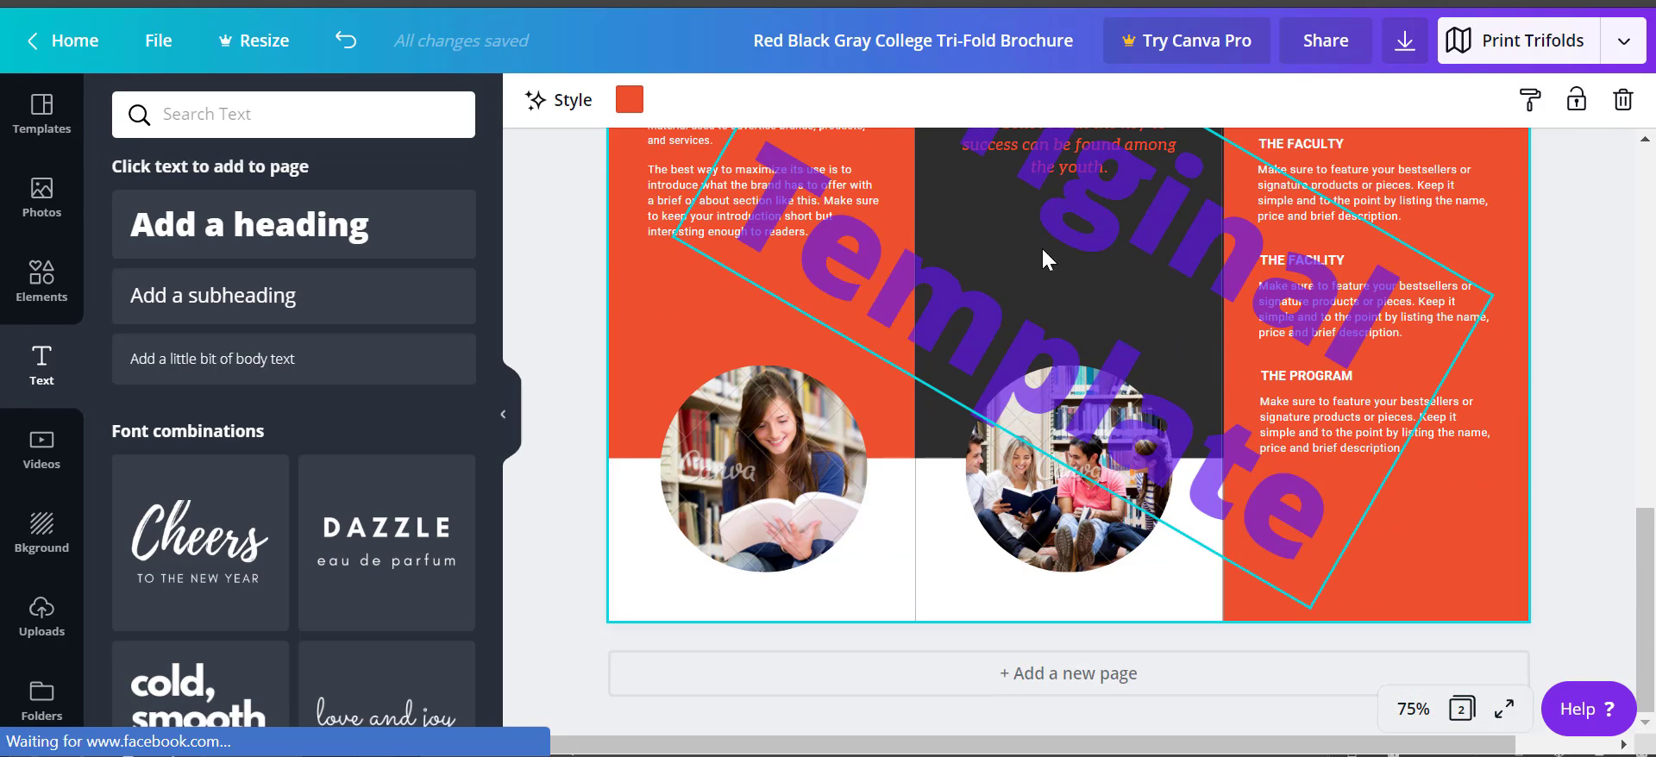
pyautogui.scroll(-3)
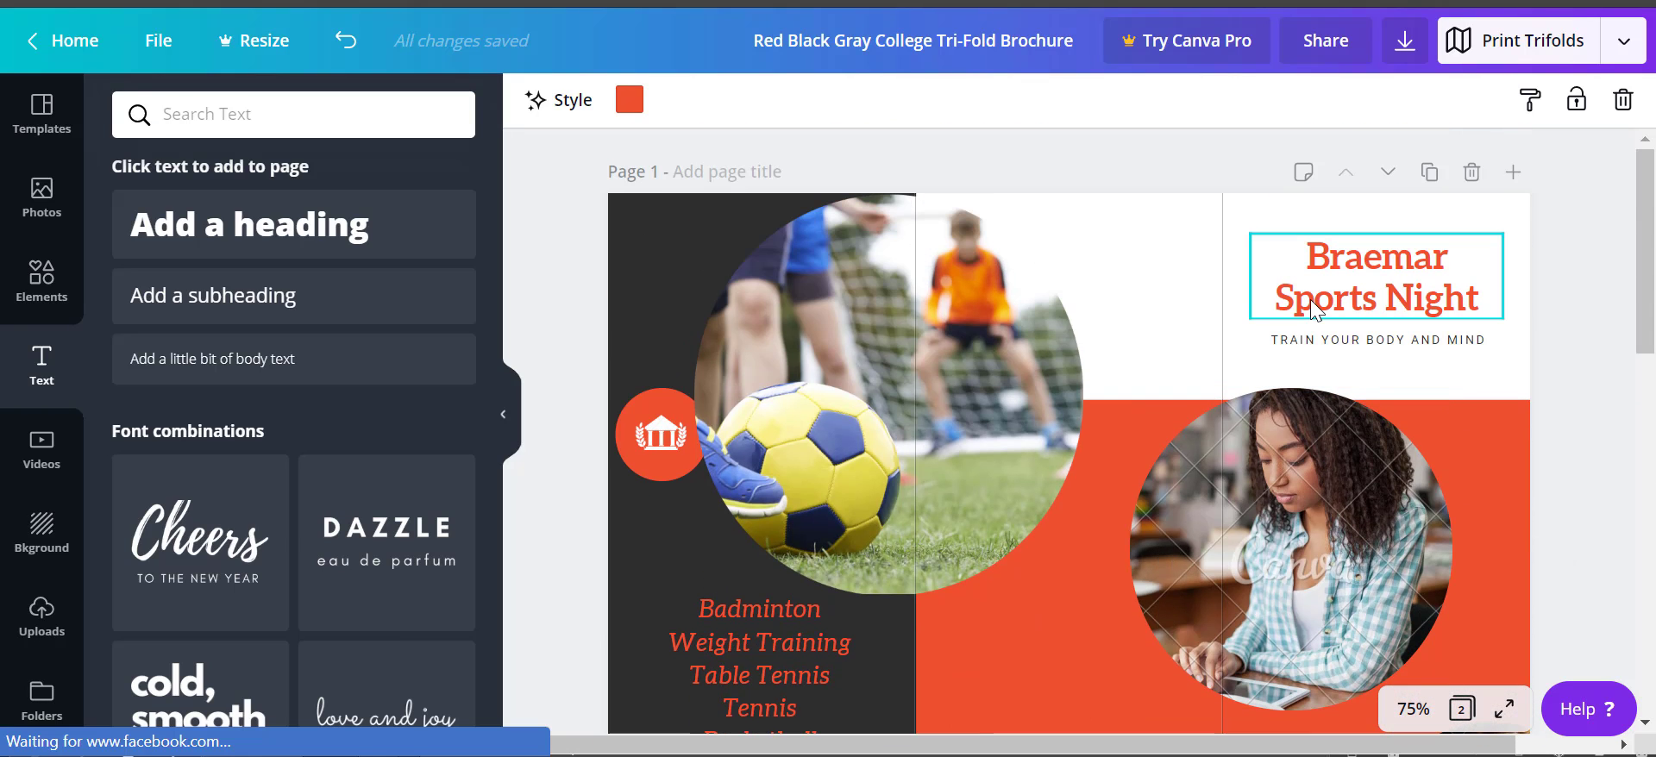
pyautogui.scroll(-3)
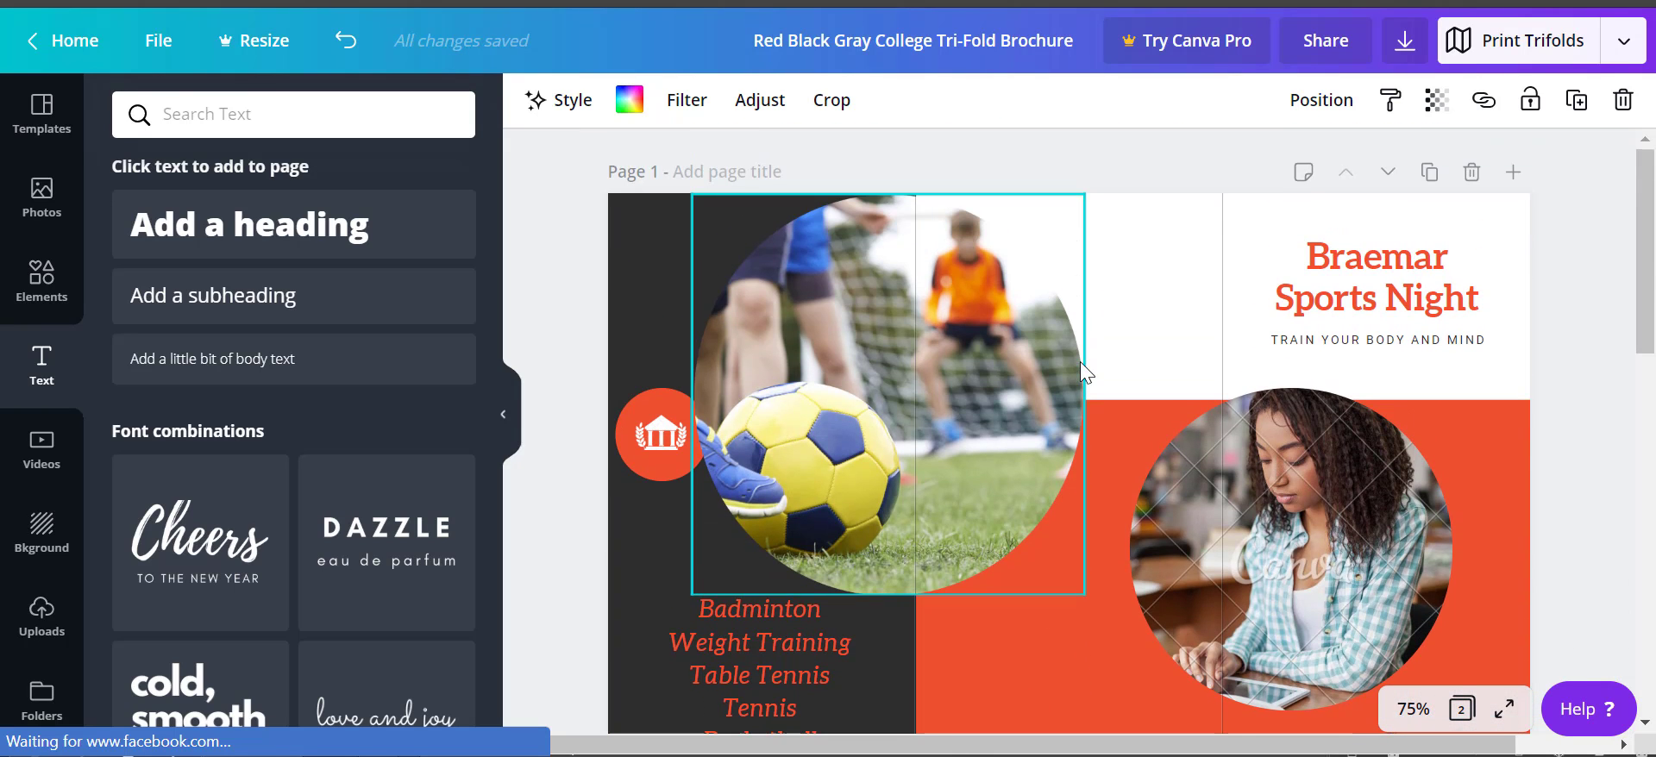
pyautogui.click(1289, 525)
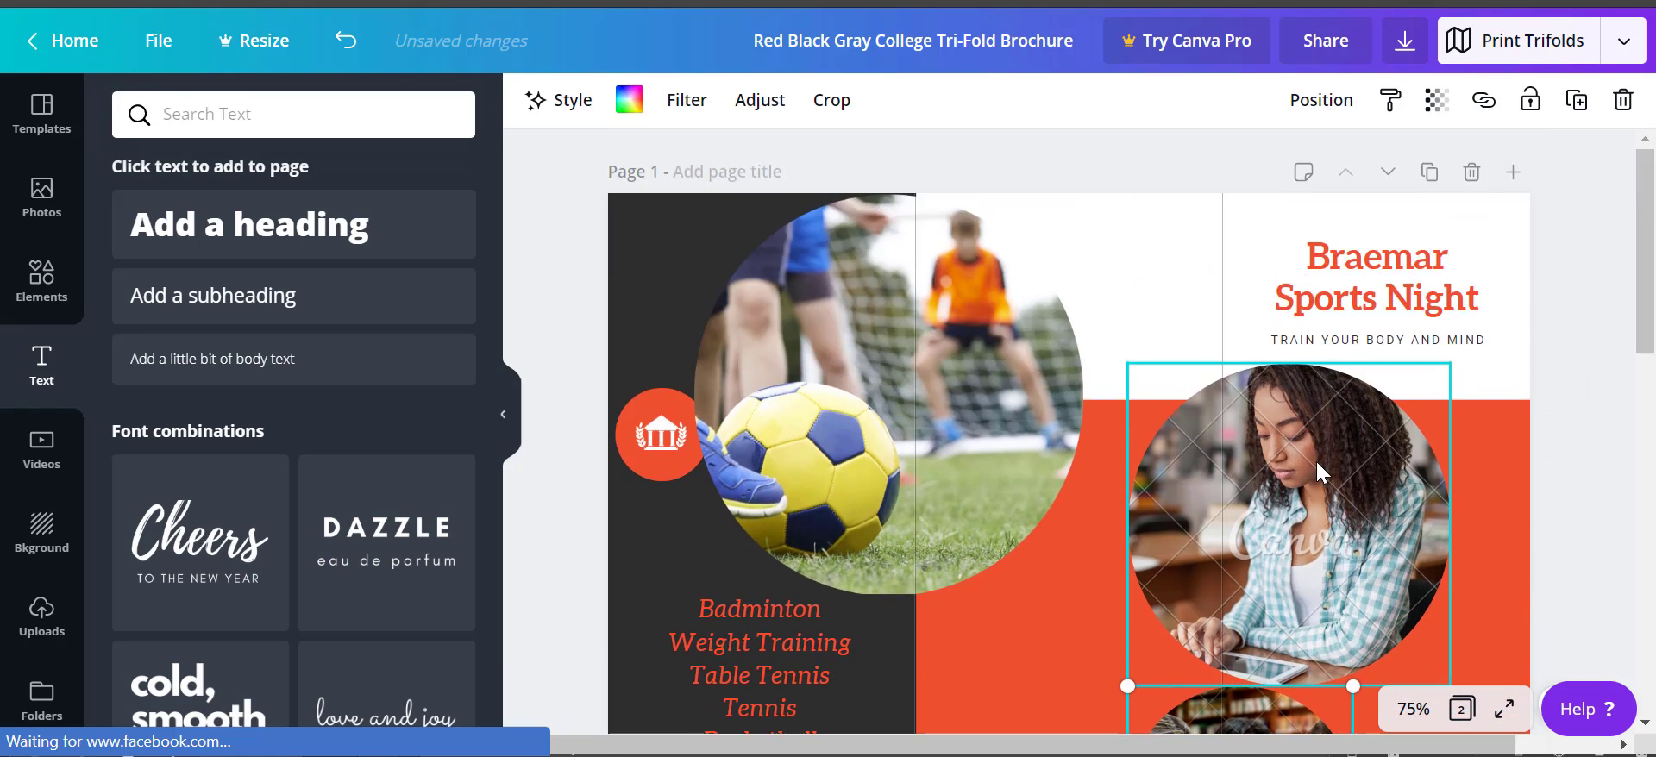
pyautogui.scroll(-3)
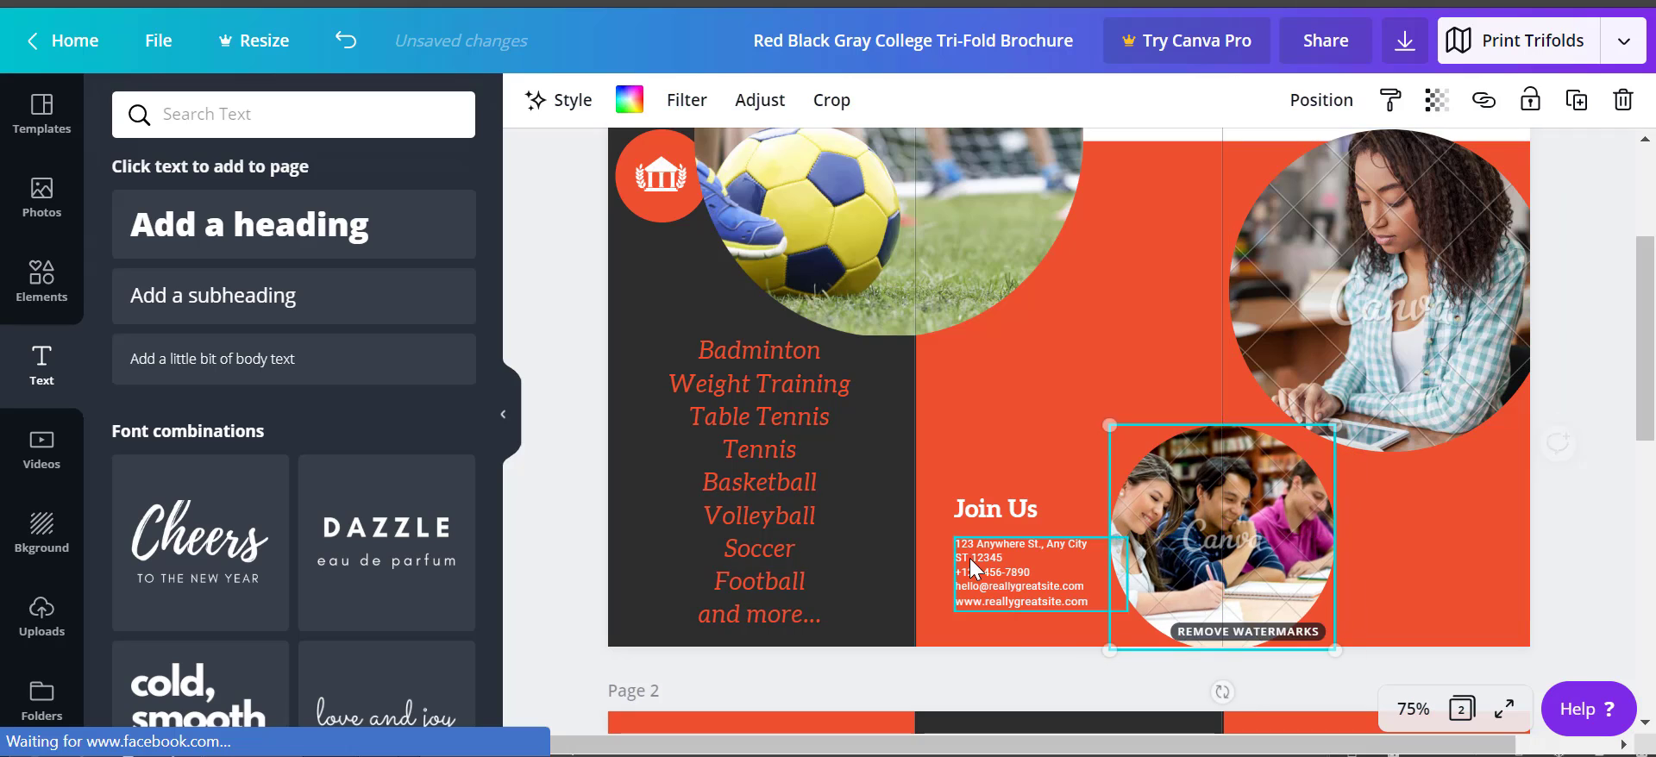
# Centre the Join Us contact details on the orange panel and move the small students photo below them.
pyautogui.click(994, 509)
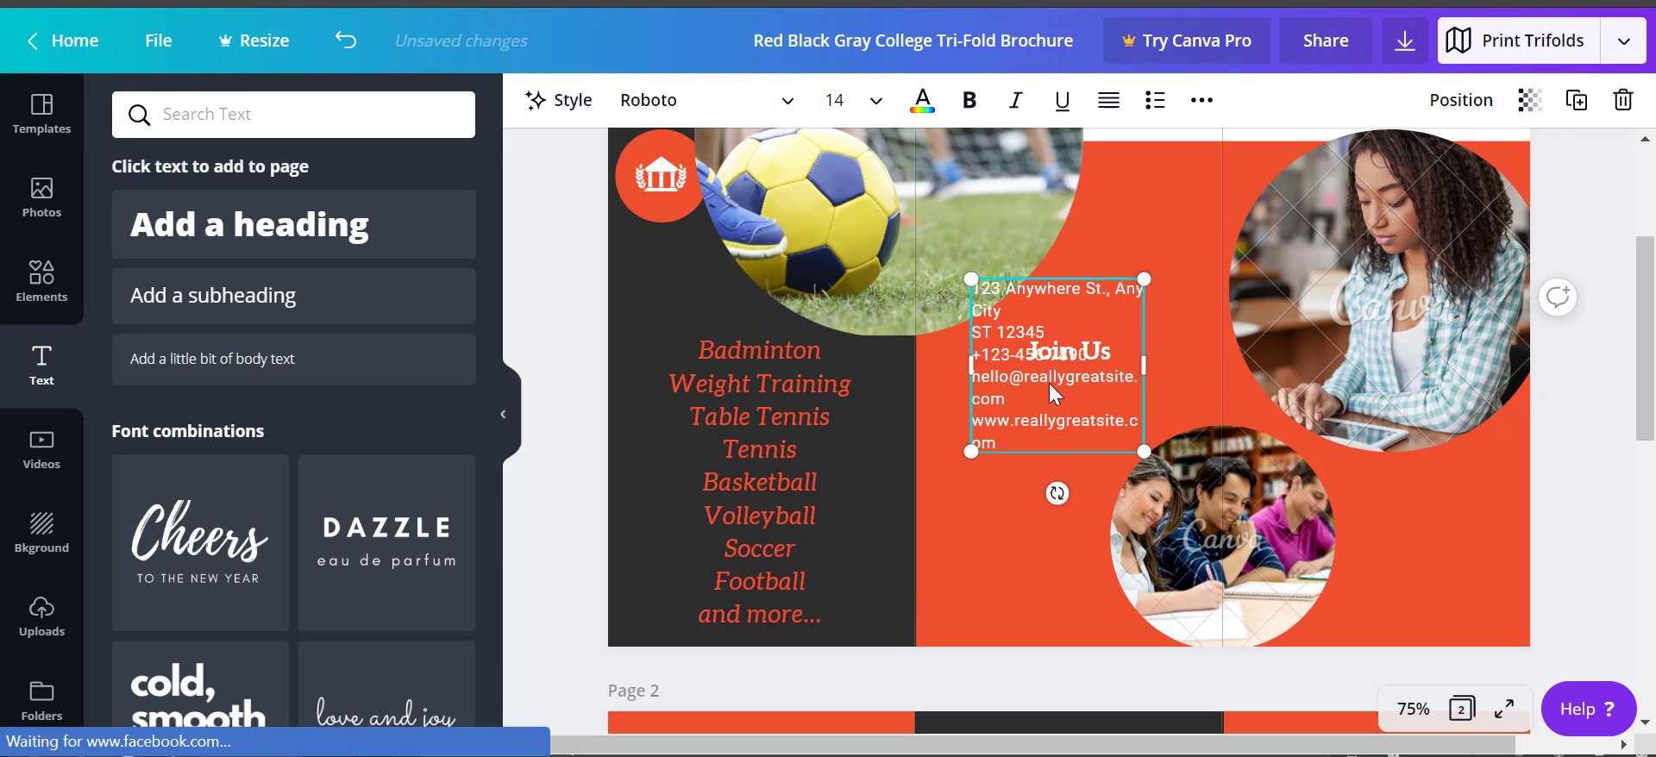
pyautogui.moveTo(1224, 365)
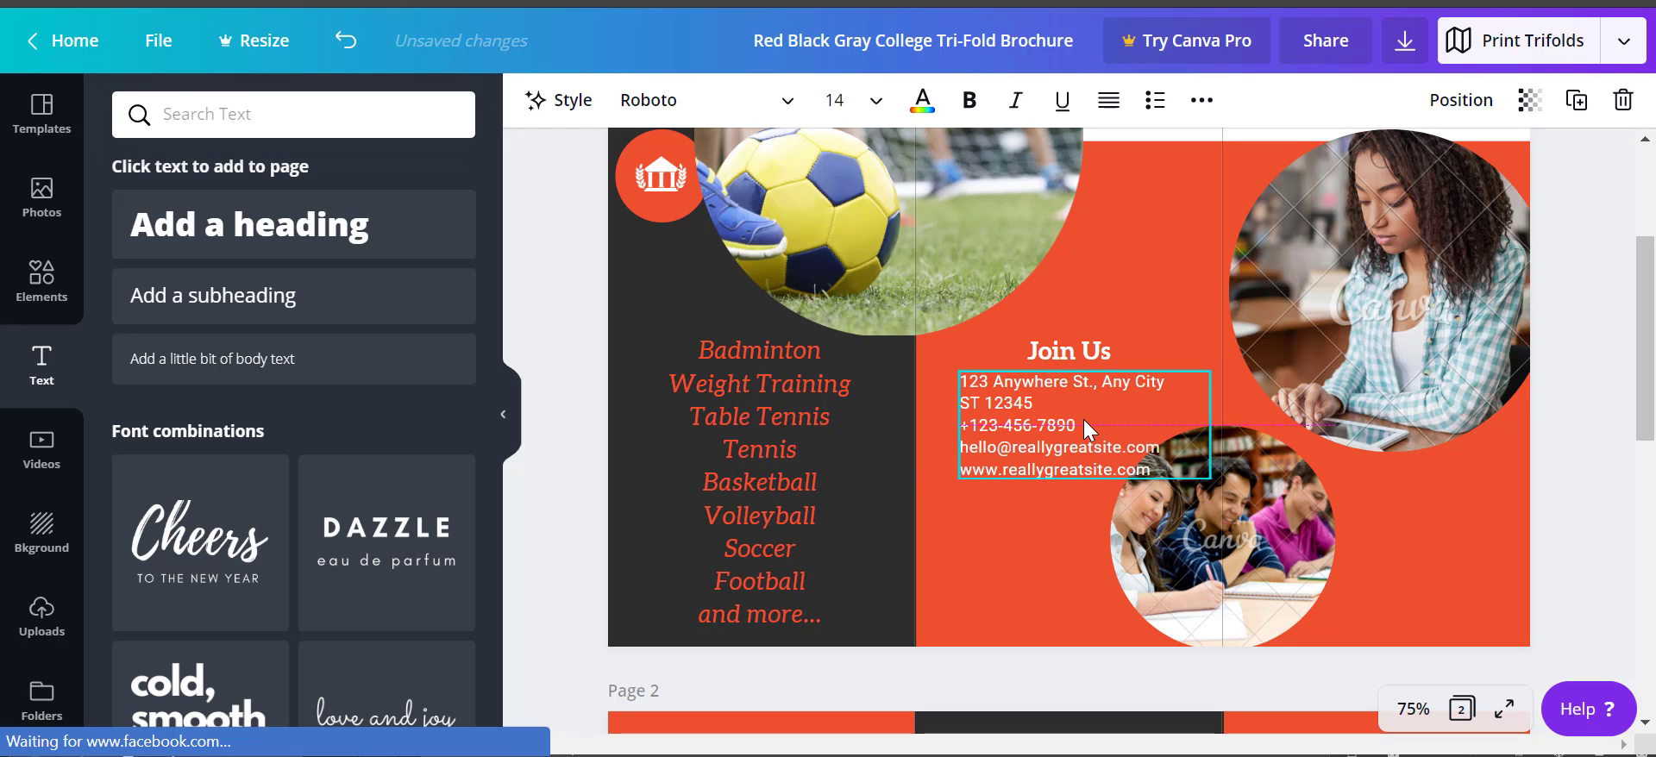
pyautogui.click(1082, 422)
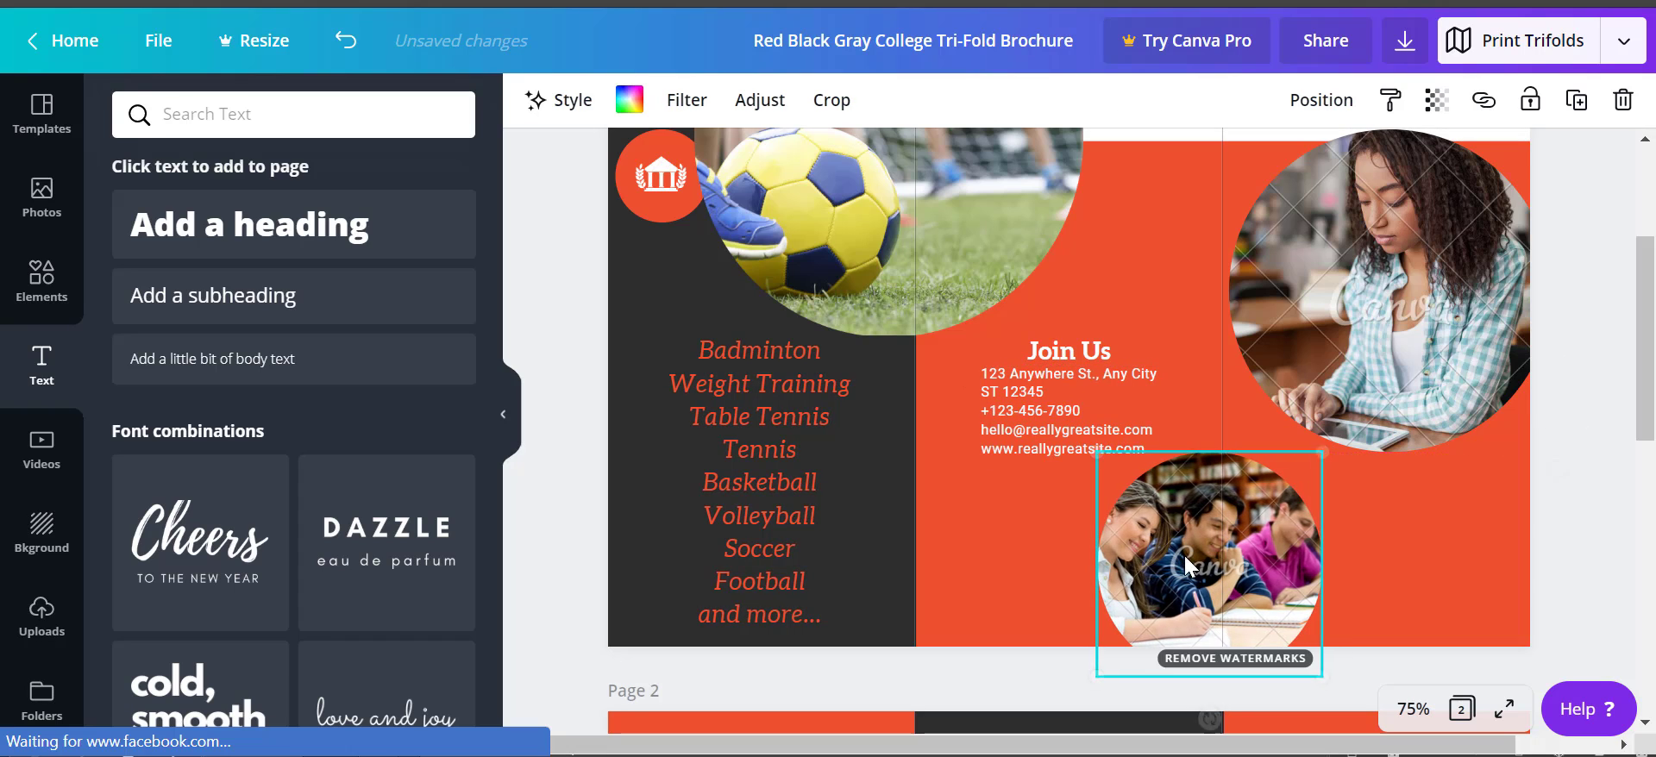
pyautogui.scroll(-3)
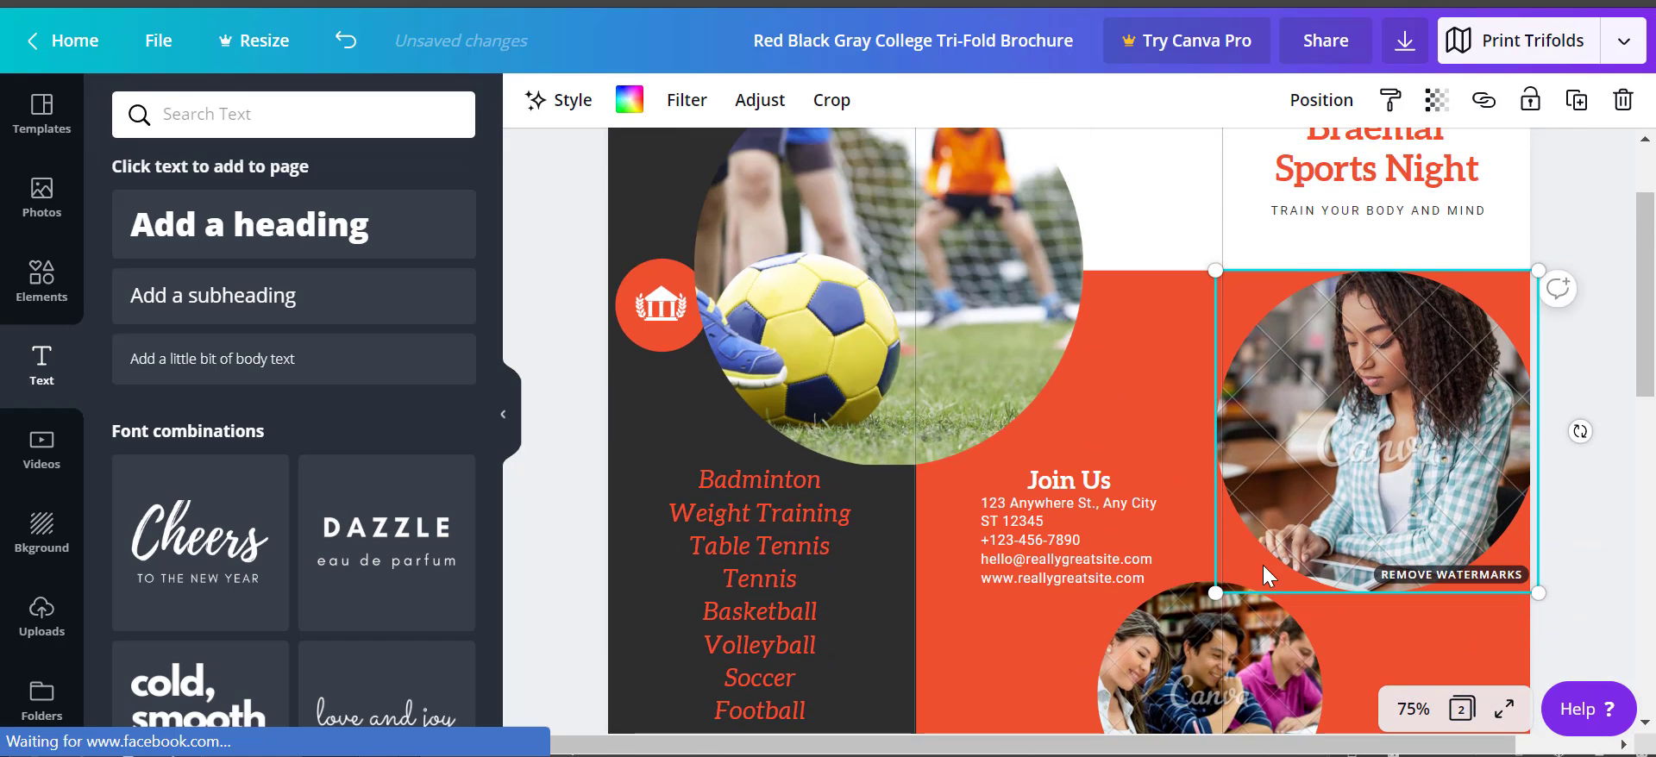
pyautogui.scroll(-3)
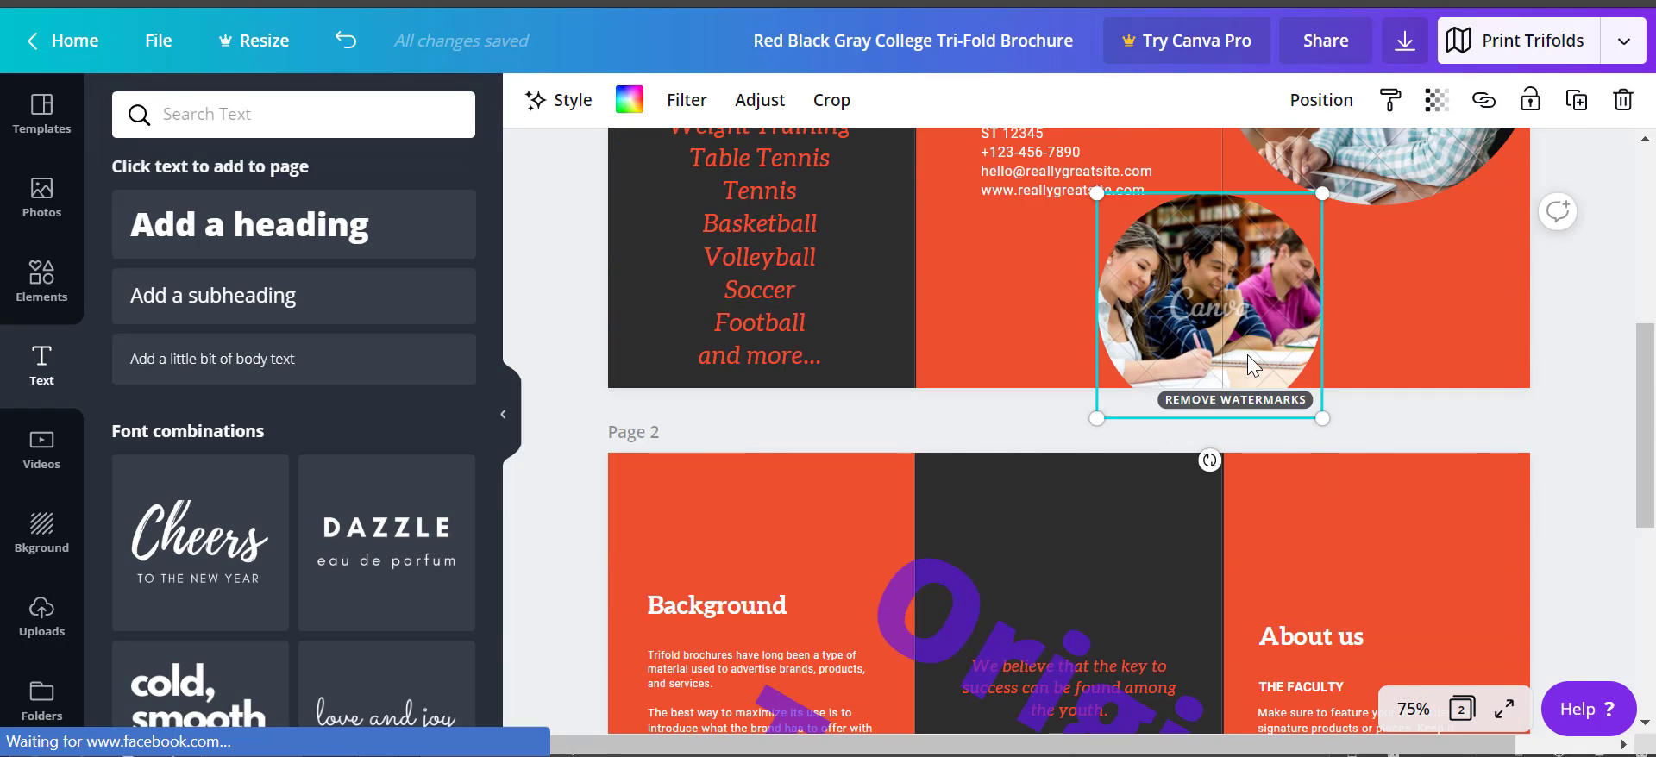
# Search Canva Photos for 'sport' and drop lace-tying and athlete photos into the cover's circular frames.
pyautogui.click(41, 197)
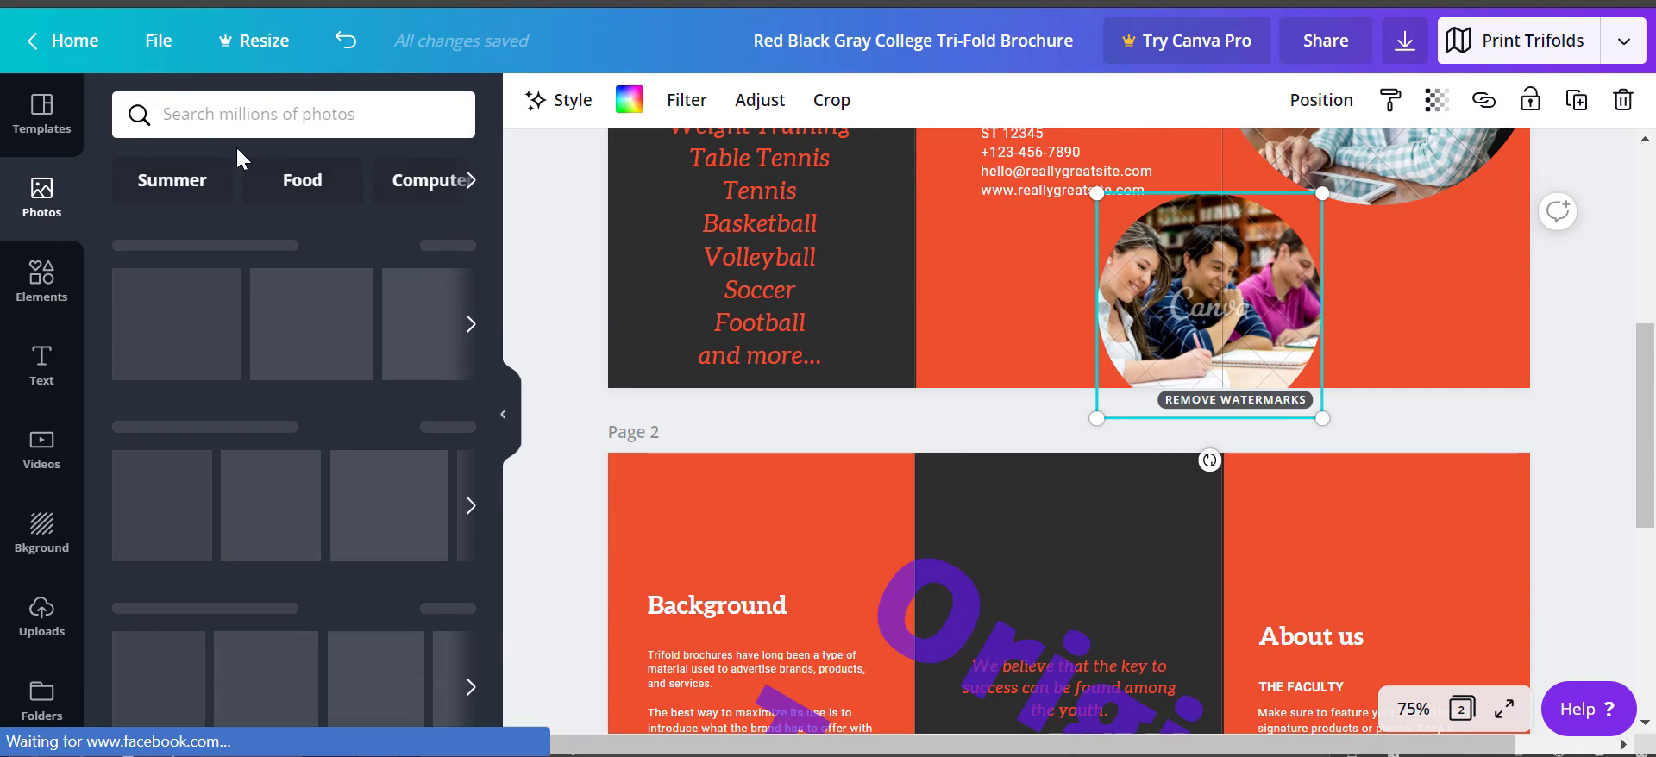
pyautogui.write('sports')
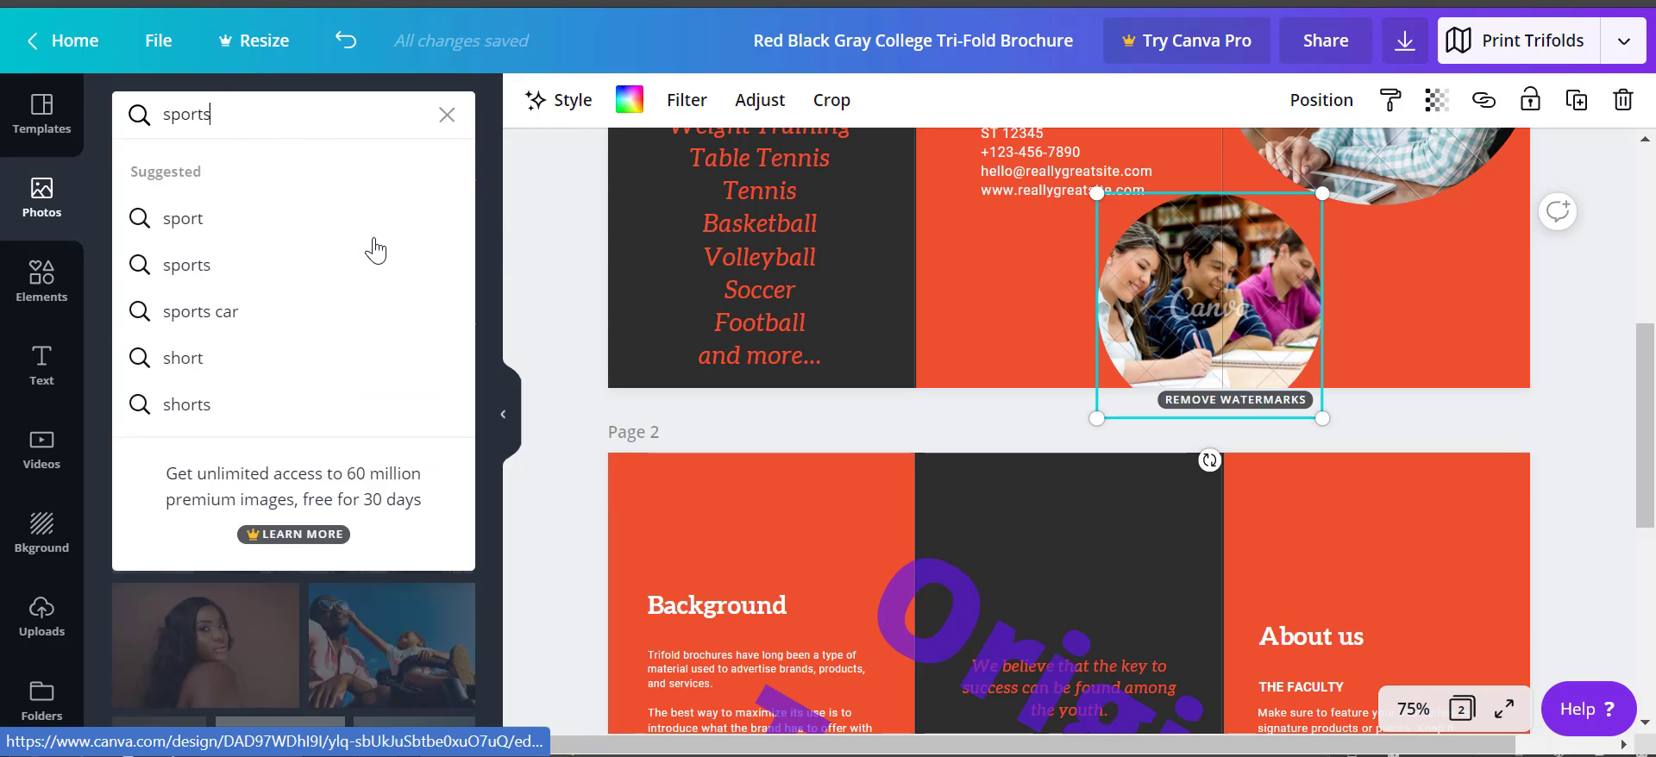
pyautogui.click(181, 219)
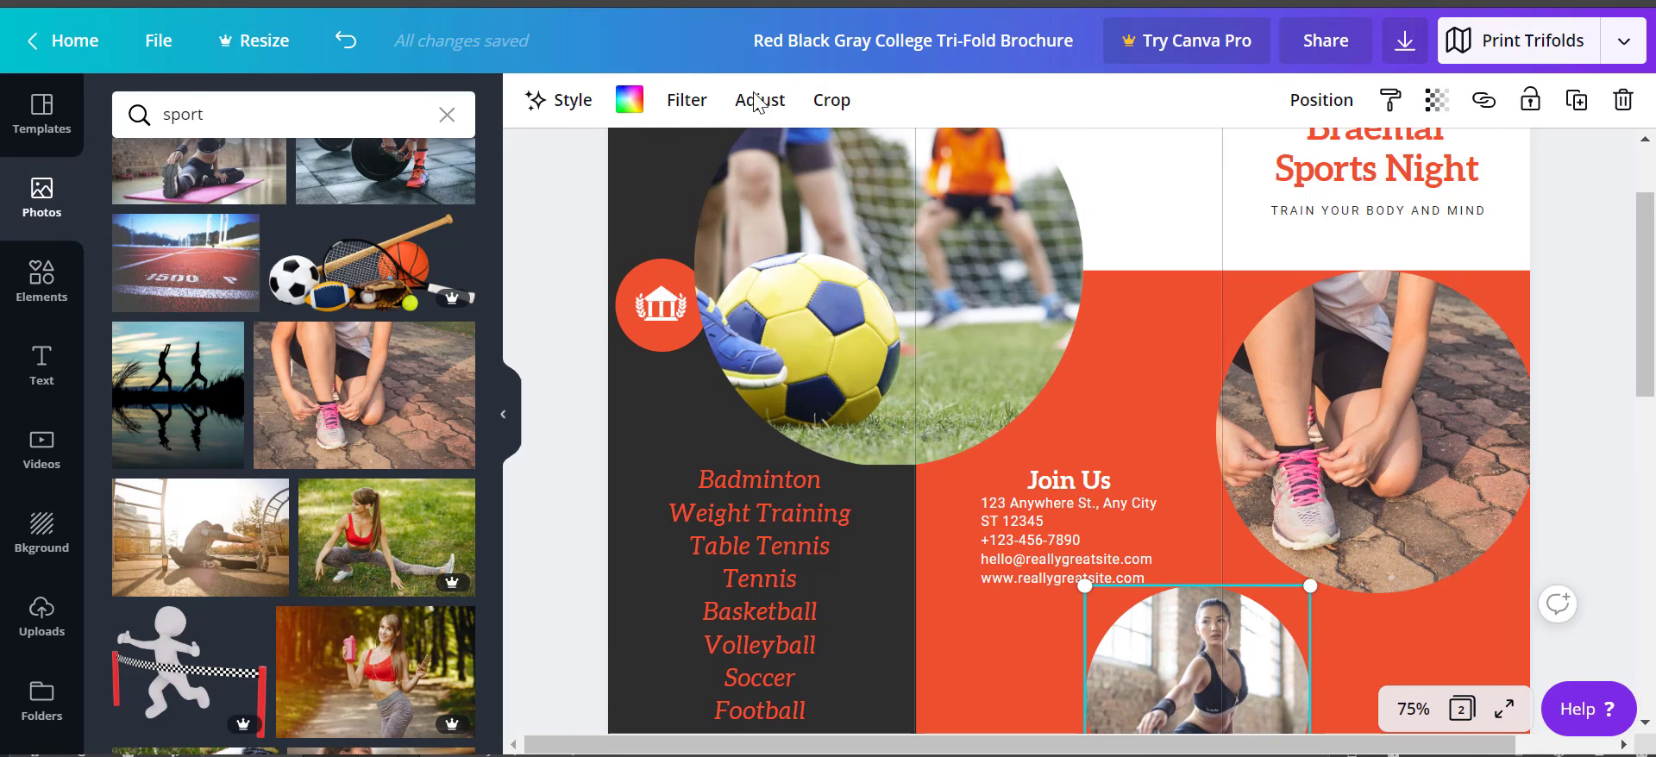
pyautogui.click(659, 305)
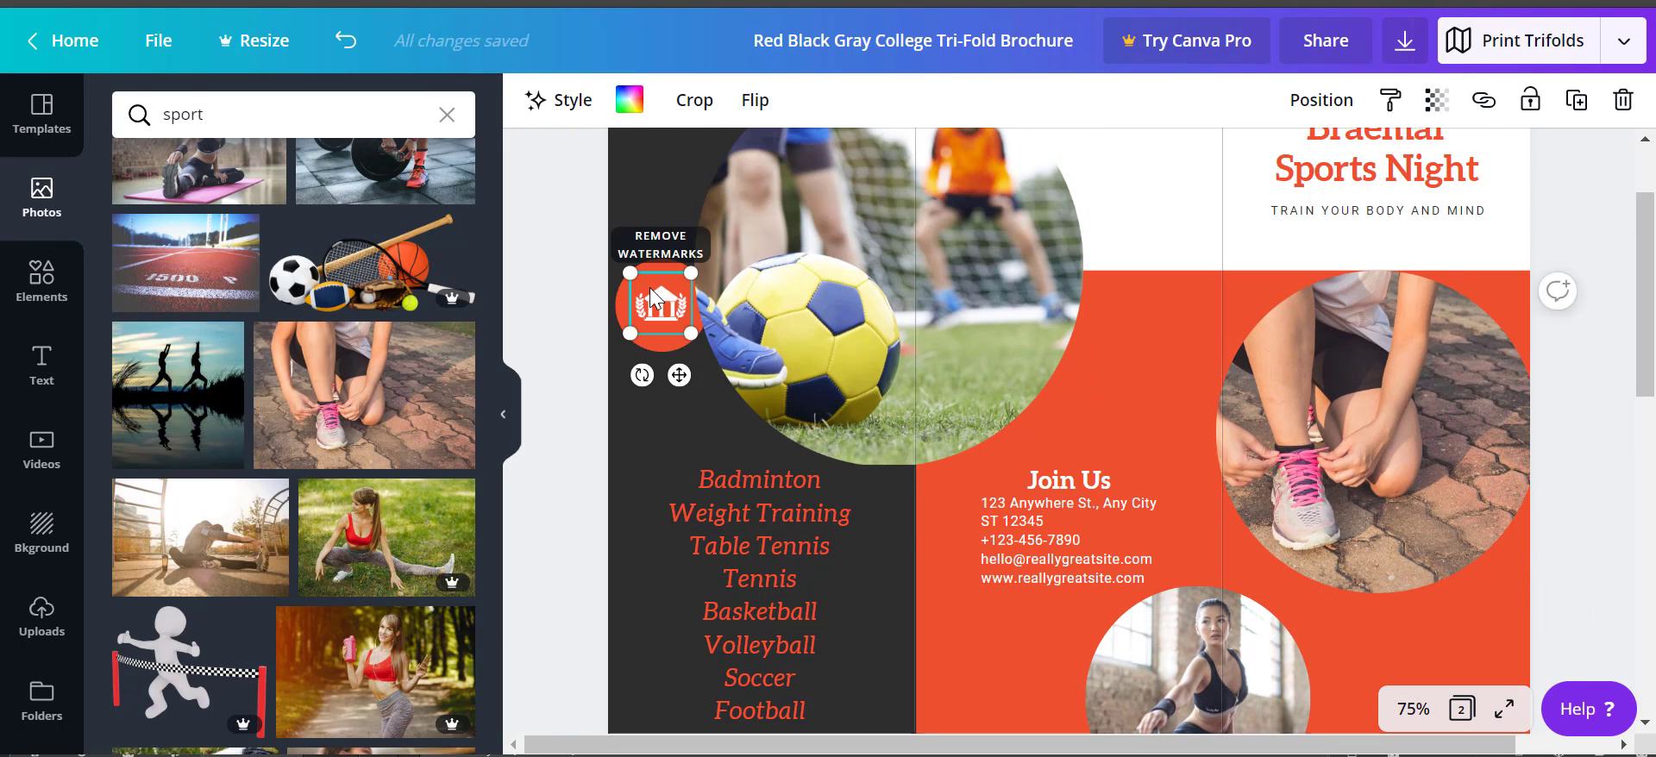
# Change the photo search to 'sport log' and browse the results.
pyautogui.click(264, 114)
pyautogui.write(' log')
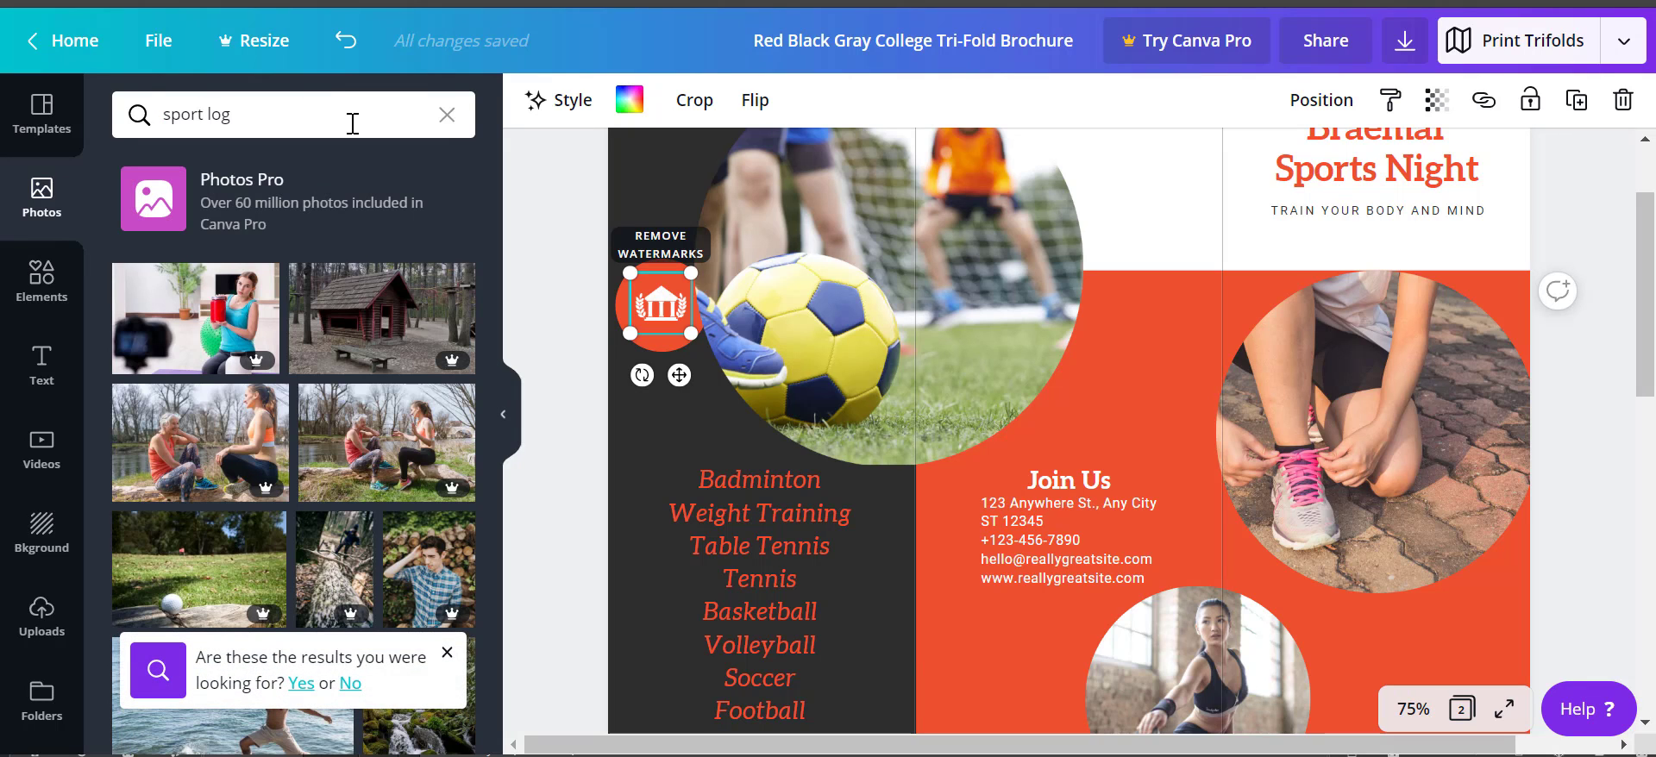
pyautogui.scroll(-3)
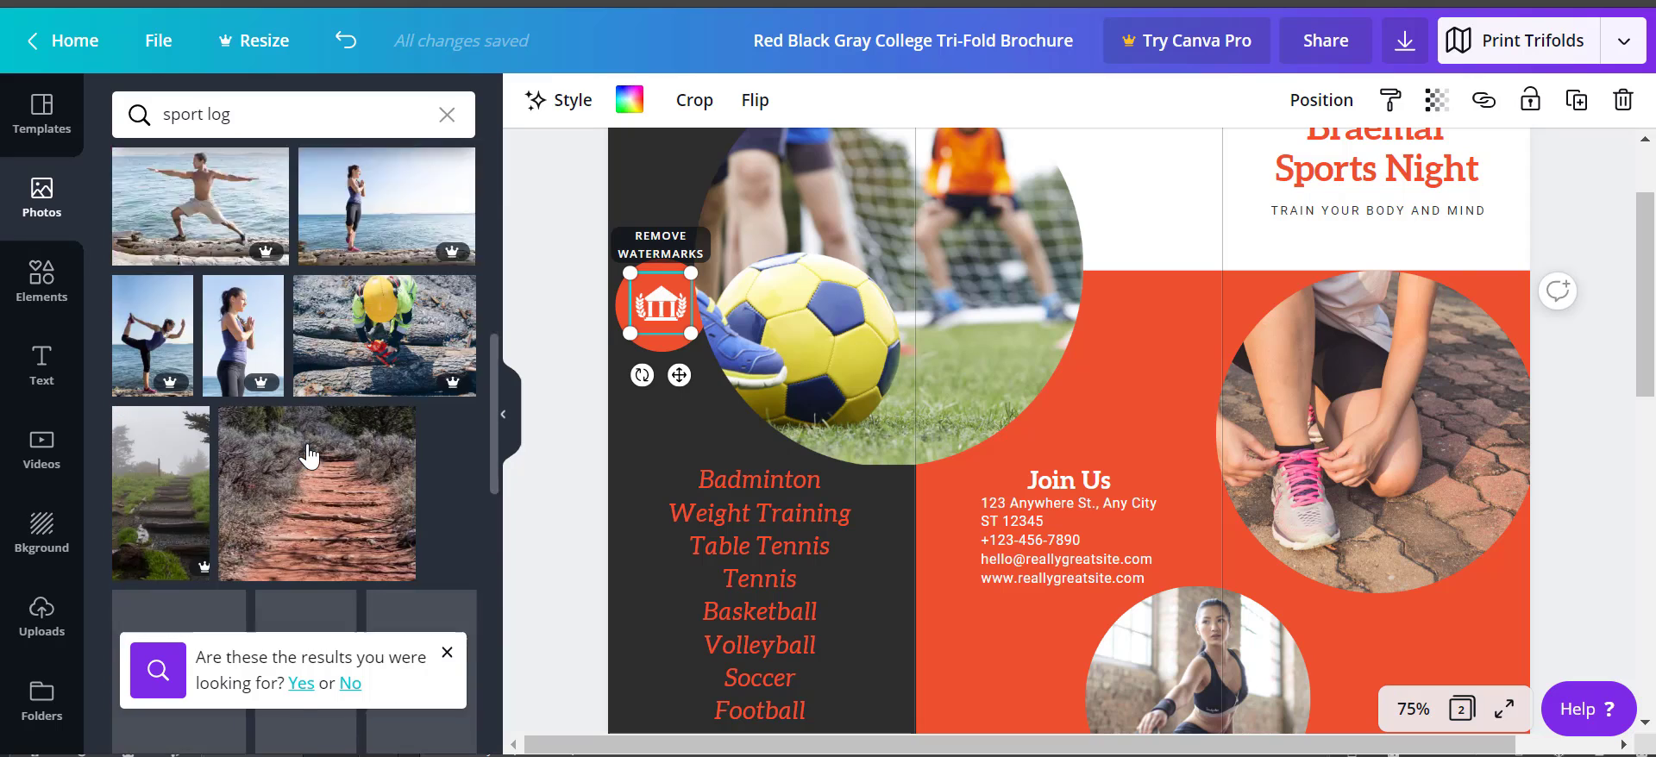
pyautogui.scroll(-3)
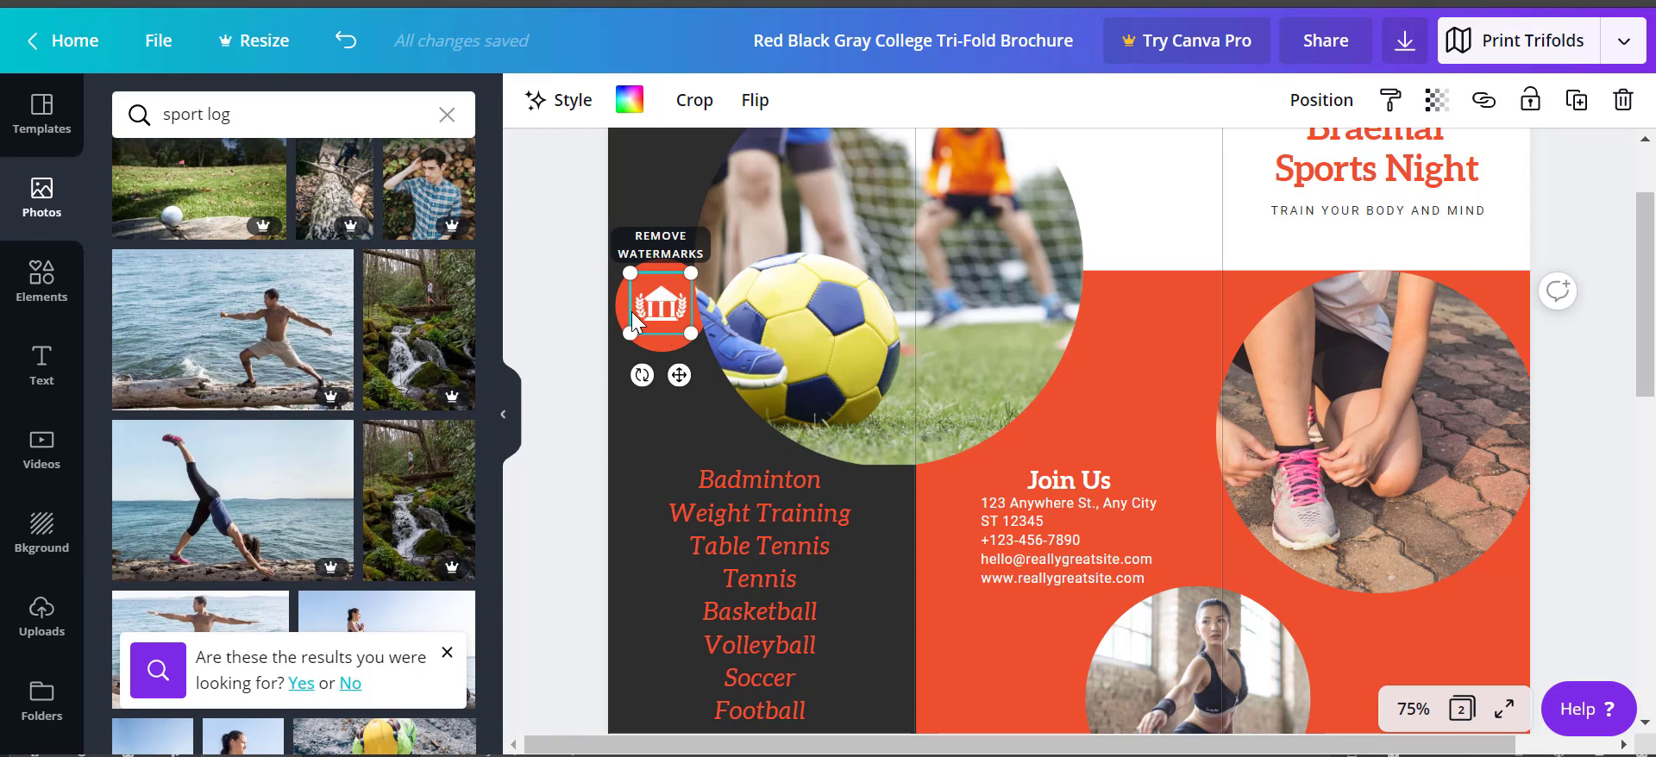
pyautogui.moveTo(676, 317)
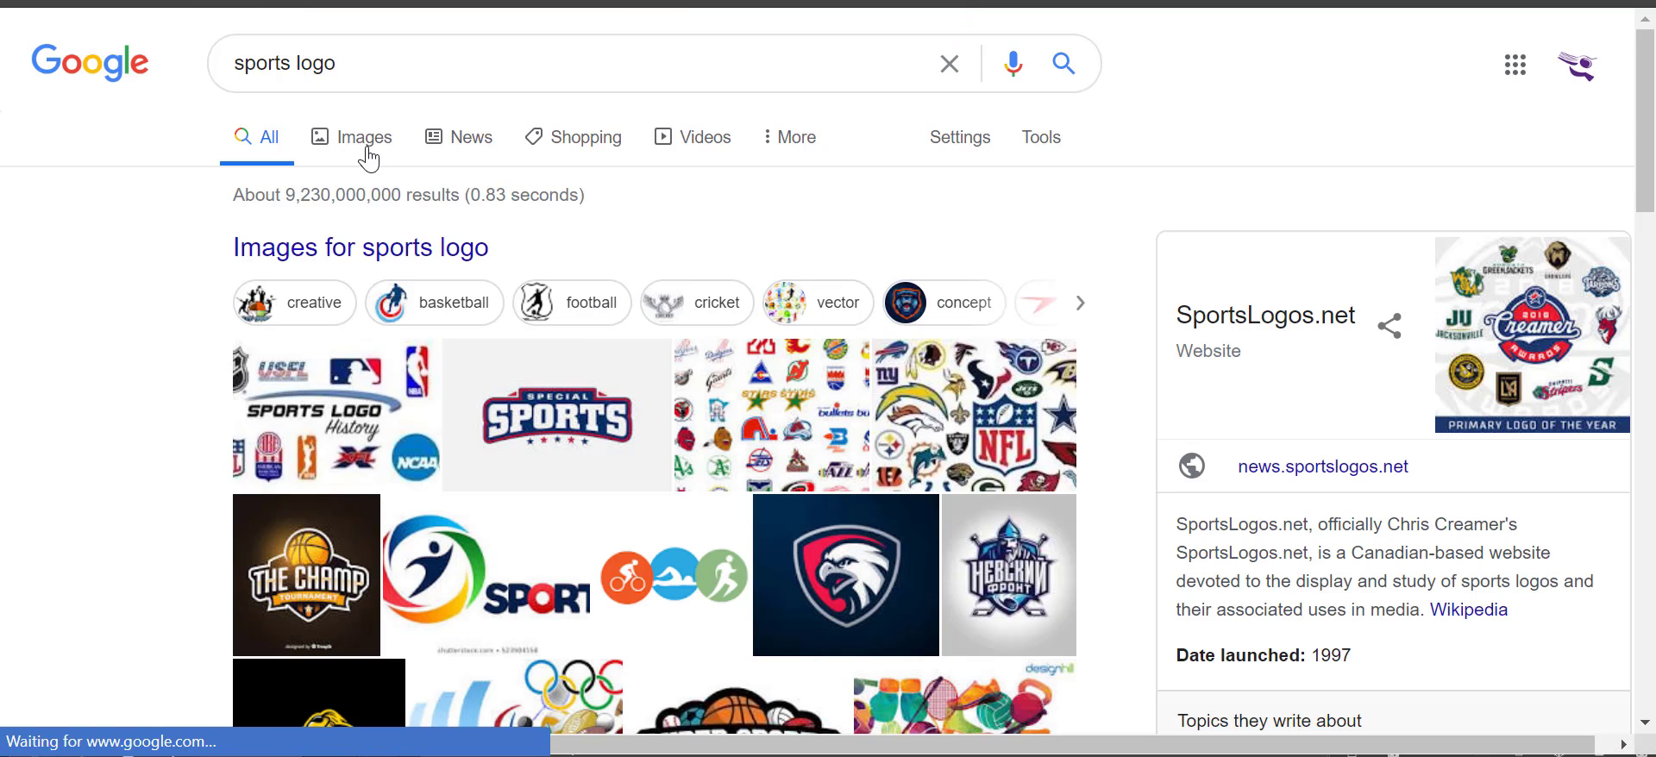
# Browse the Google Images sports-logo results and pick the sports-figure silhouettes clip art.
pyautogui.scroll(-3)
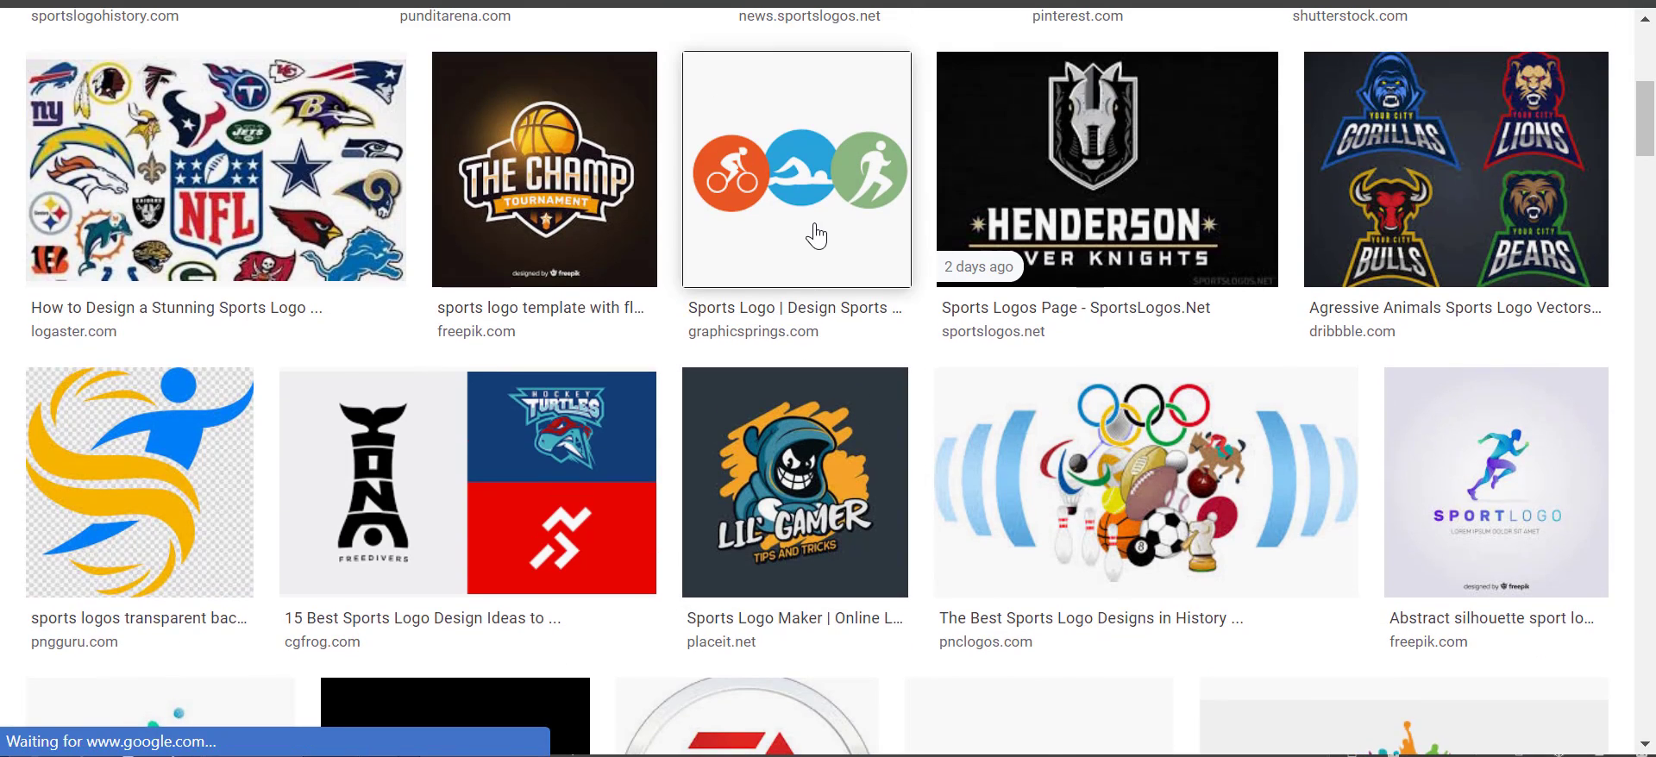
pyautogui.click(796, 169)
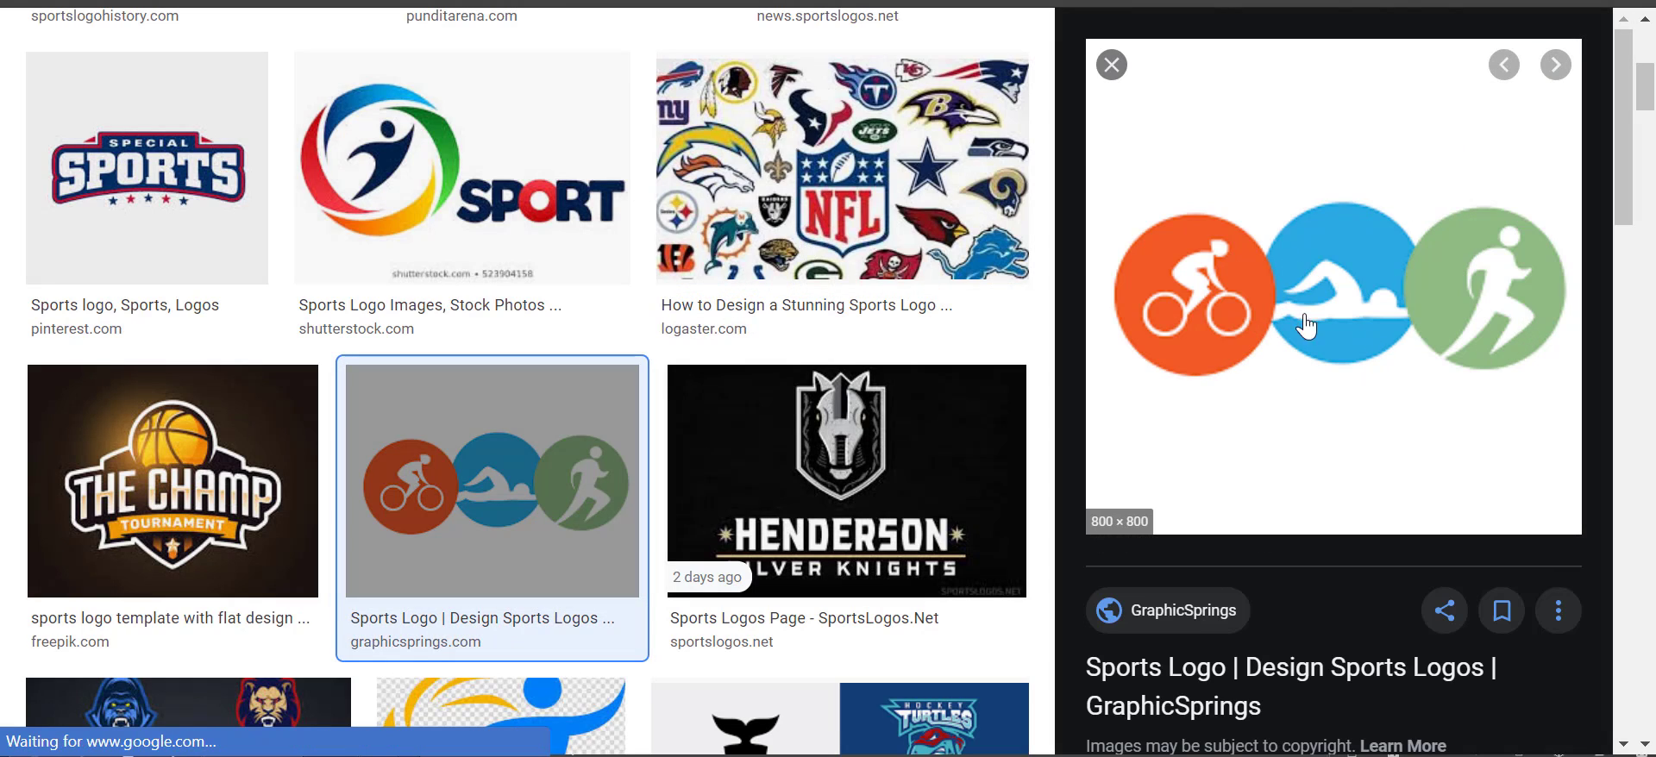
pyautogui.scroll(-3)
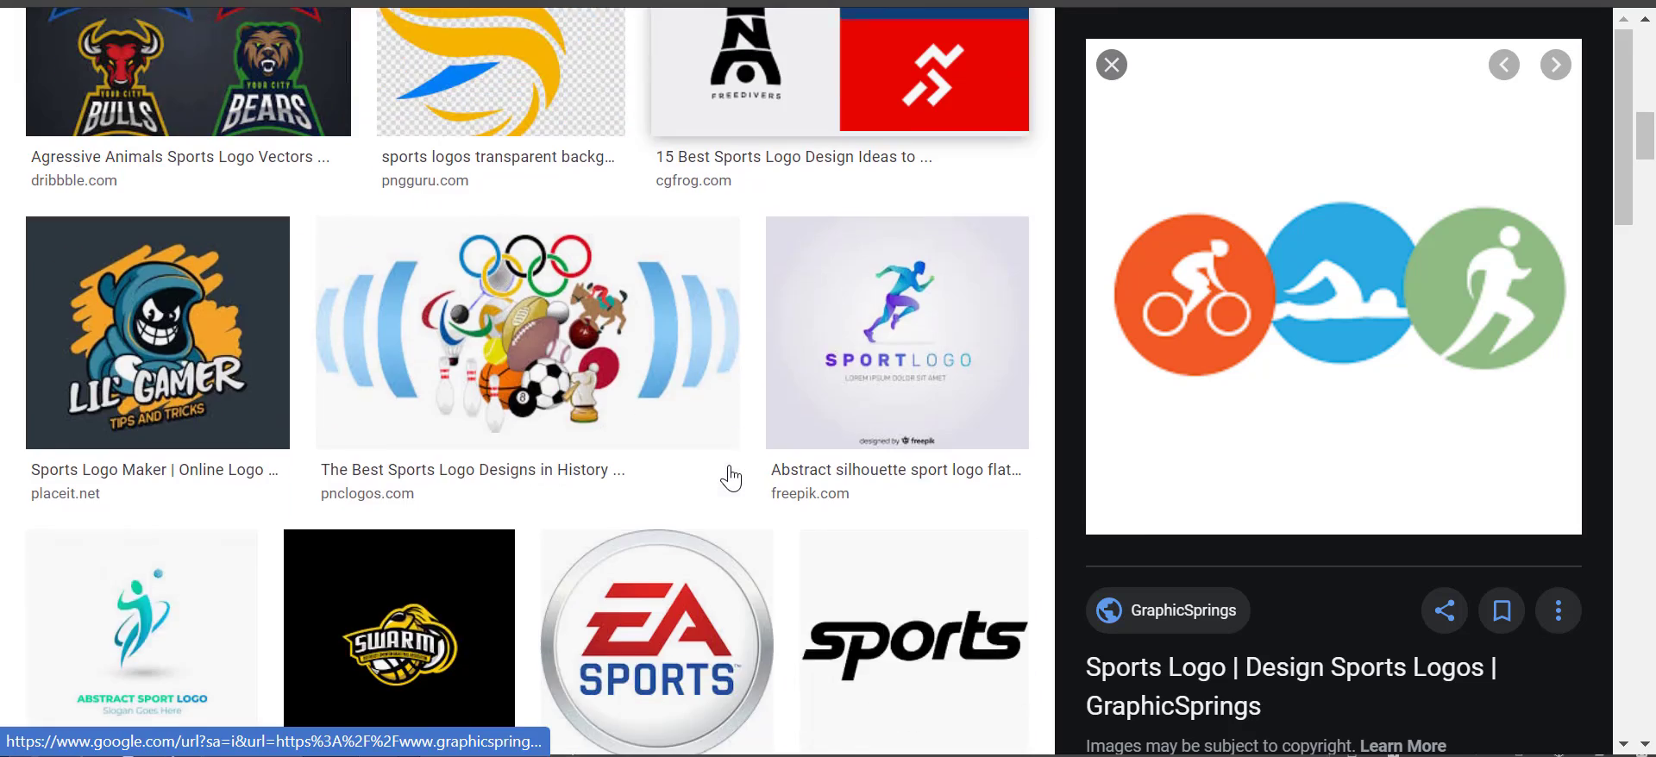
pyautogui.scroll(-3)
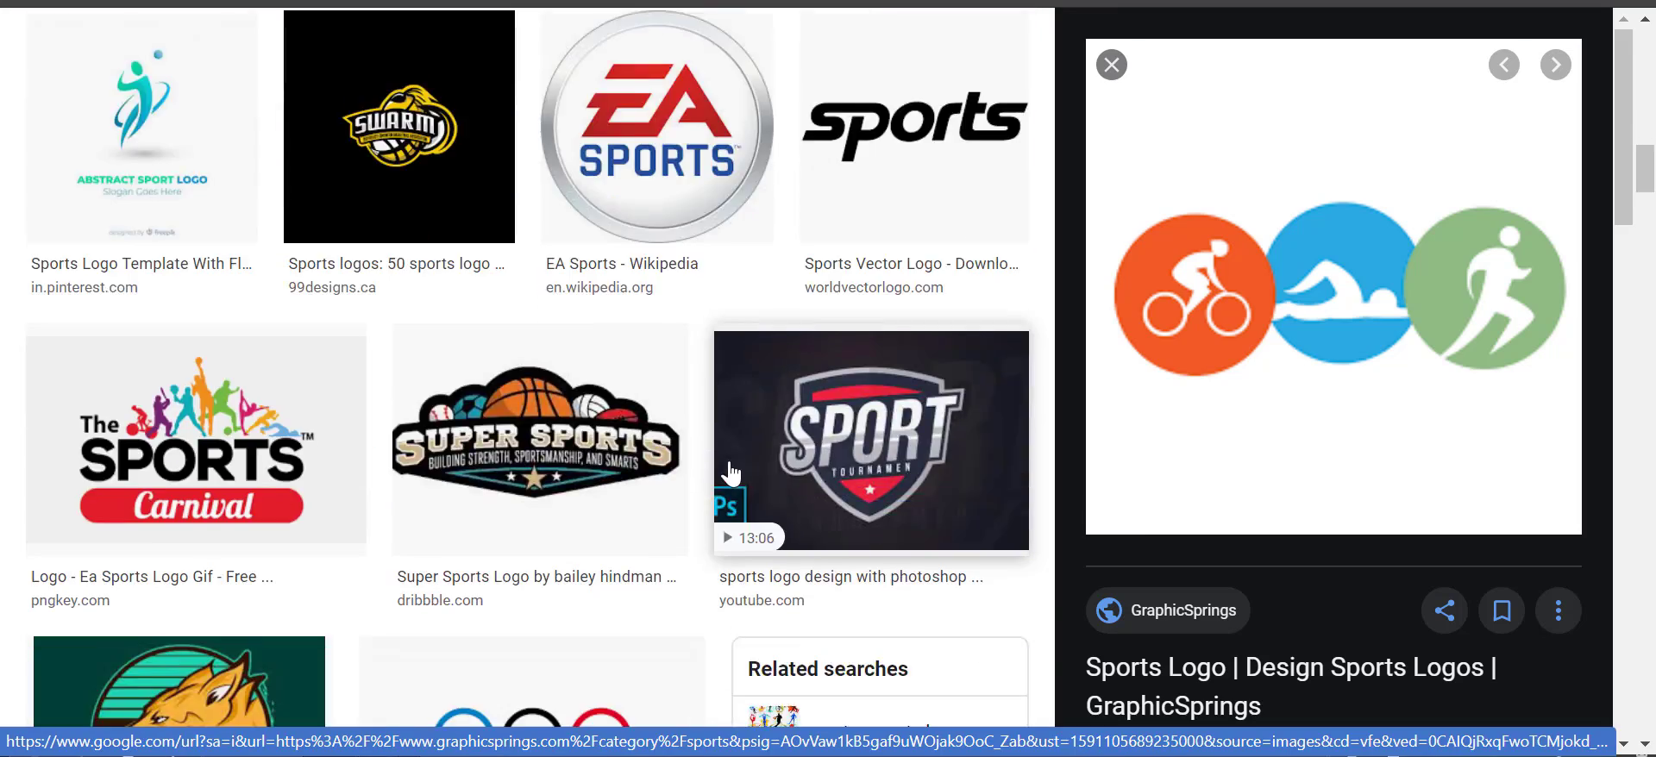
pyautogui.scroll(-3)
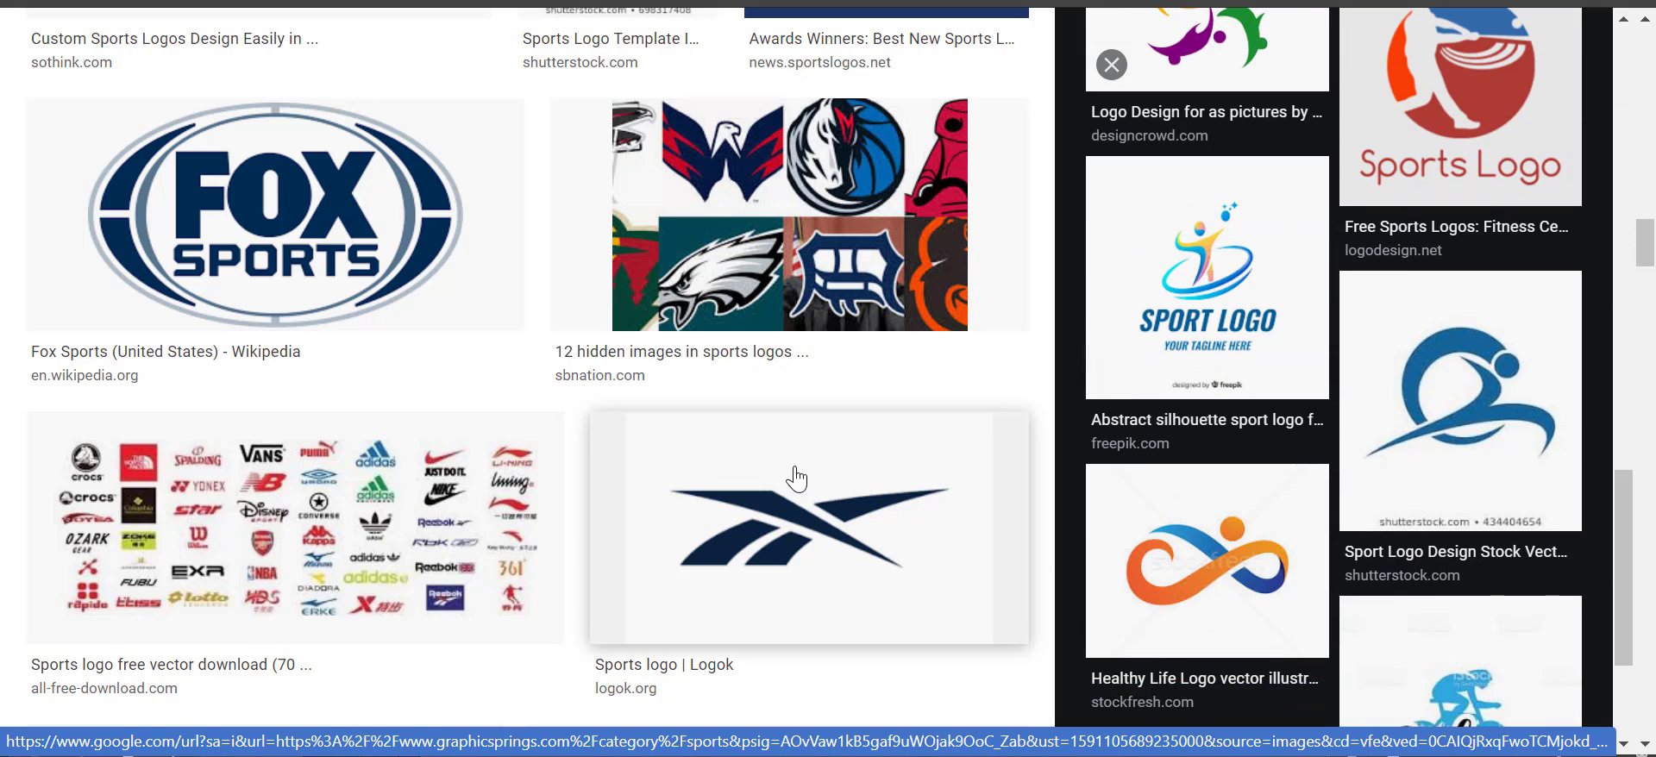
pyautogui.scroll(-3)
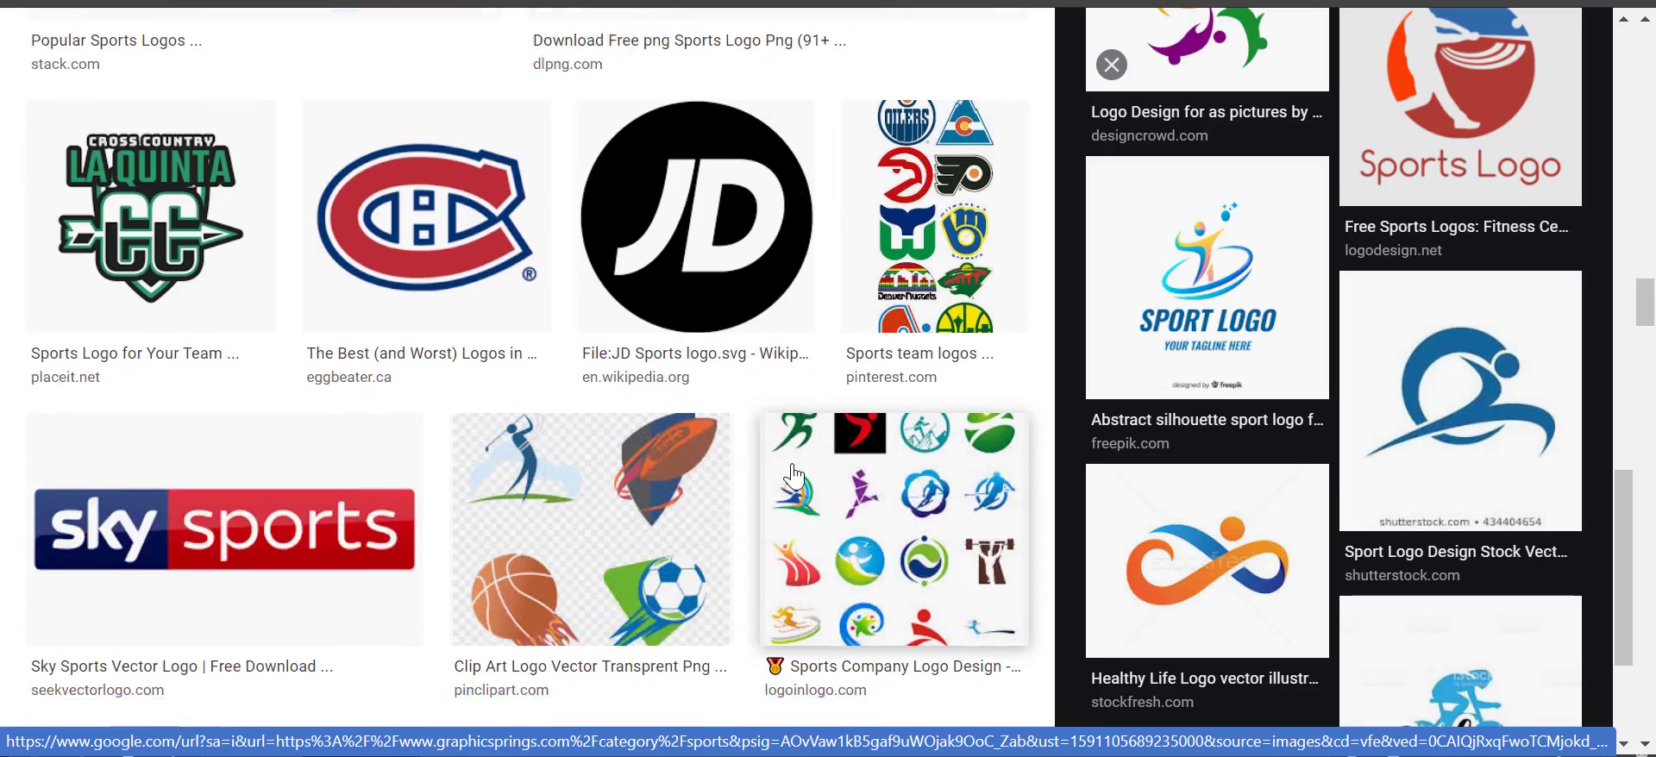
pyautogui.scroll(-3)
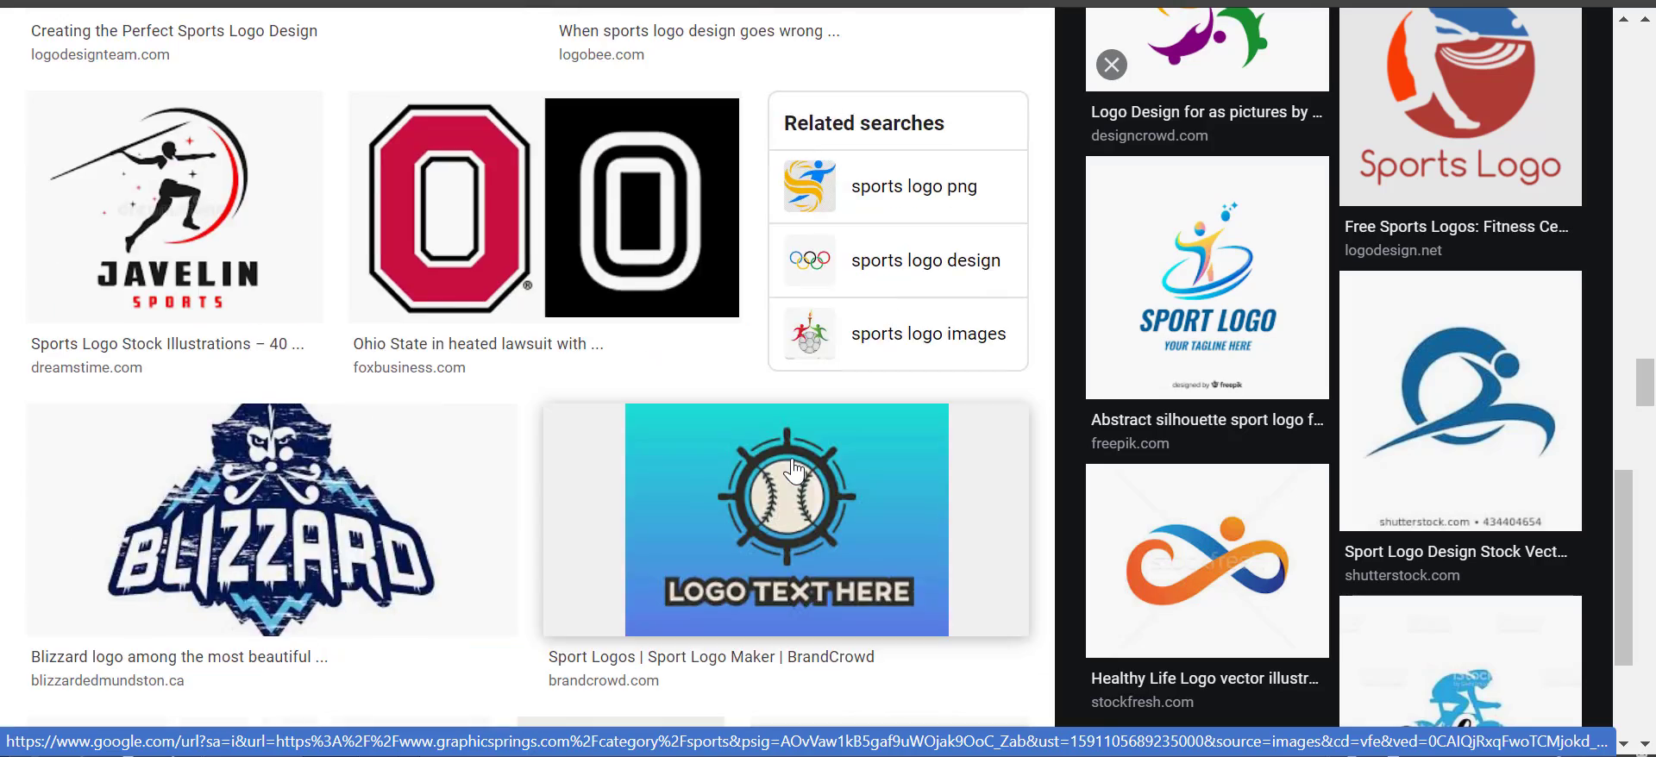
pyautogui.scroll(-3)
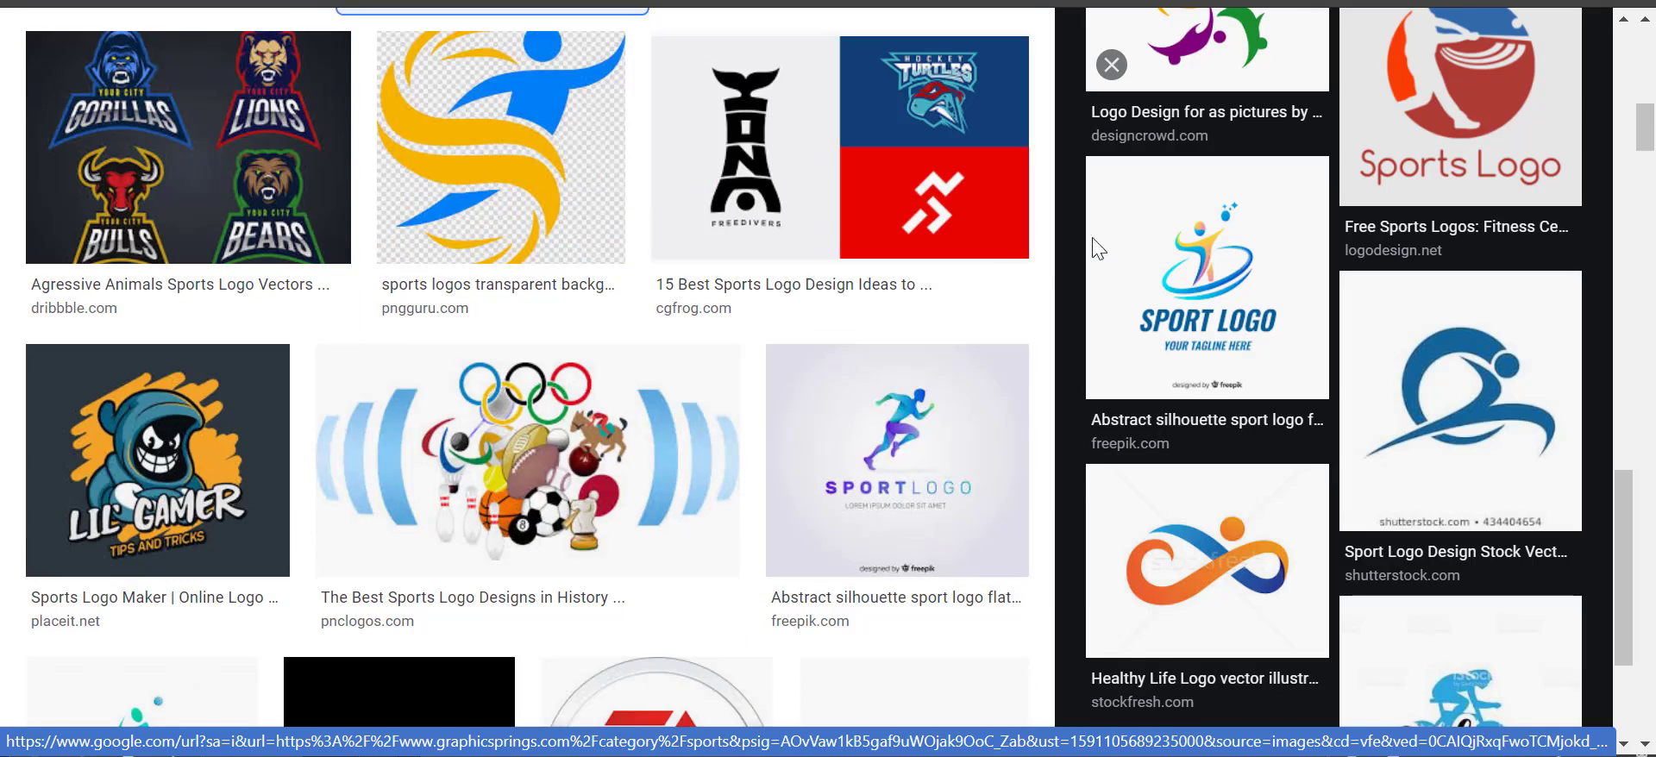
pyautogui.scroll(-3)
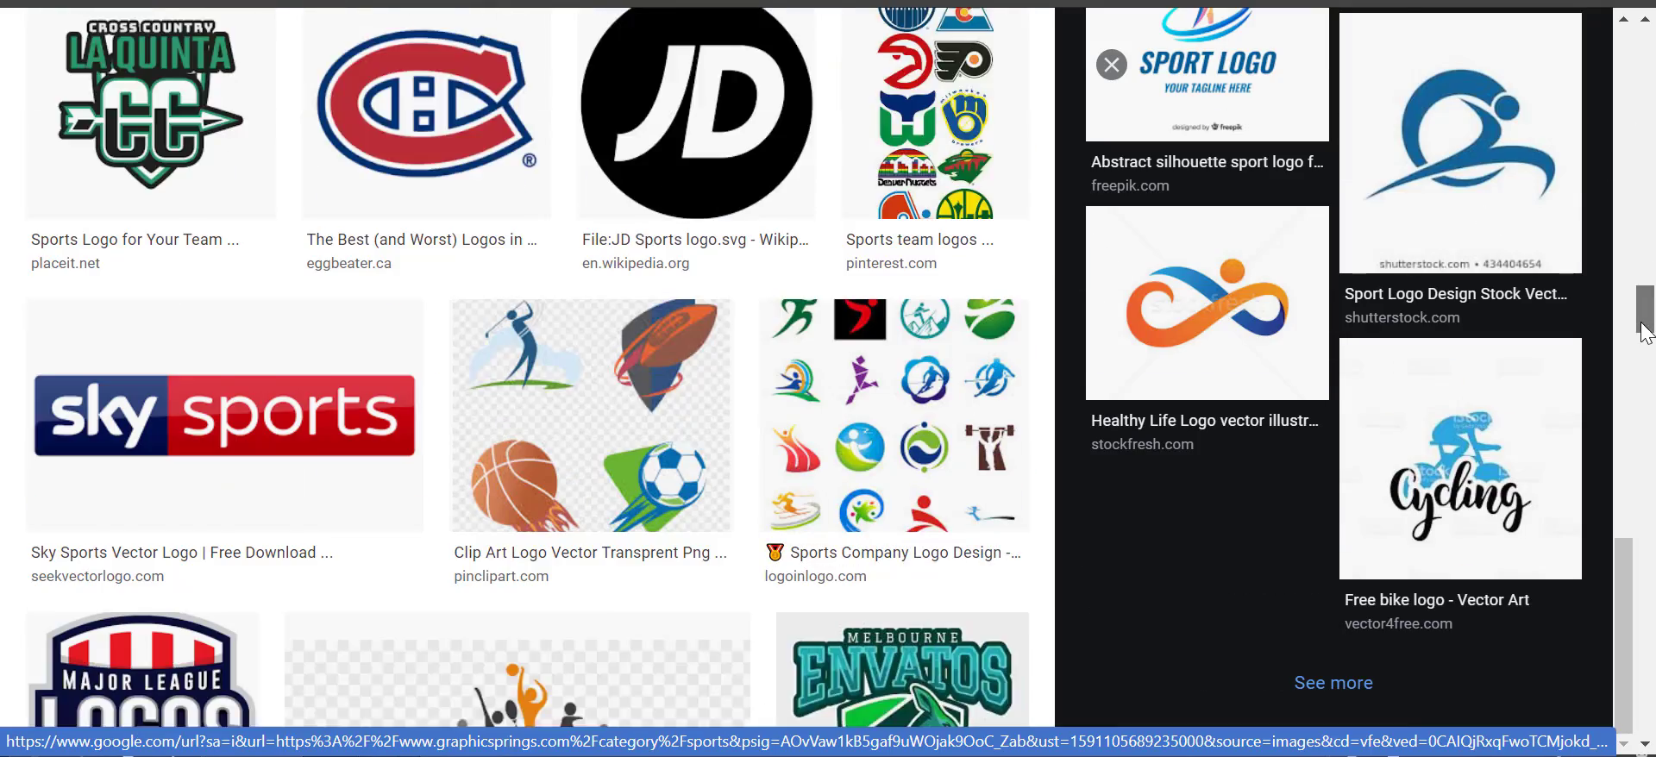
pyautogui.scroll(-3)
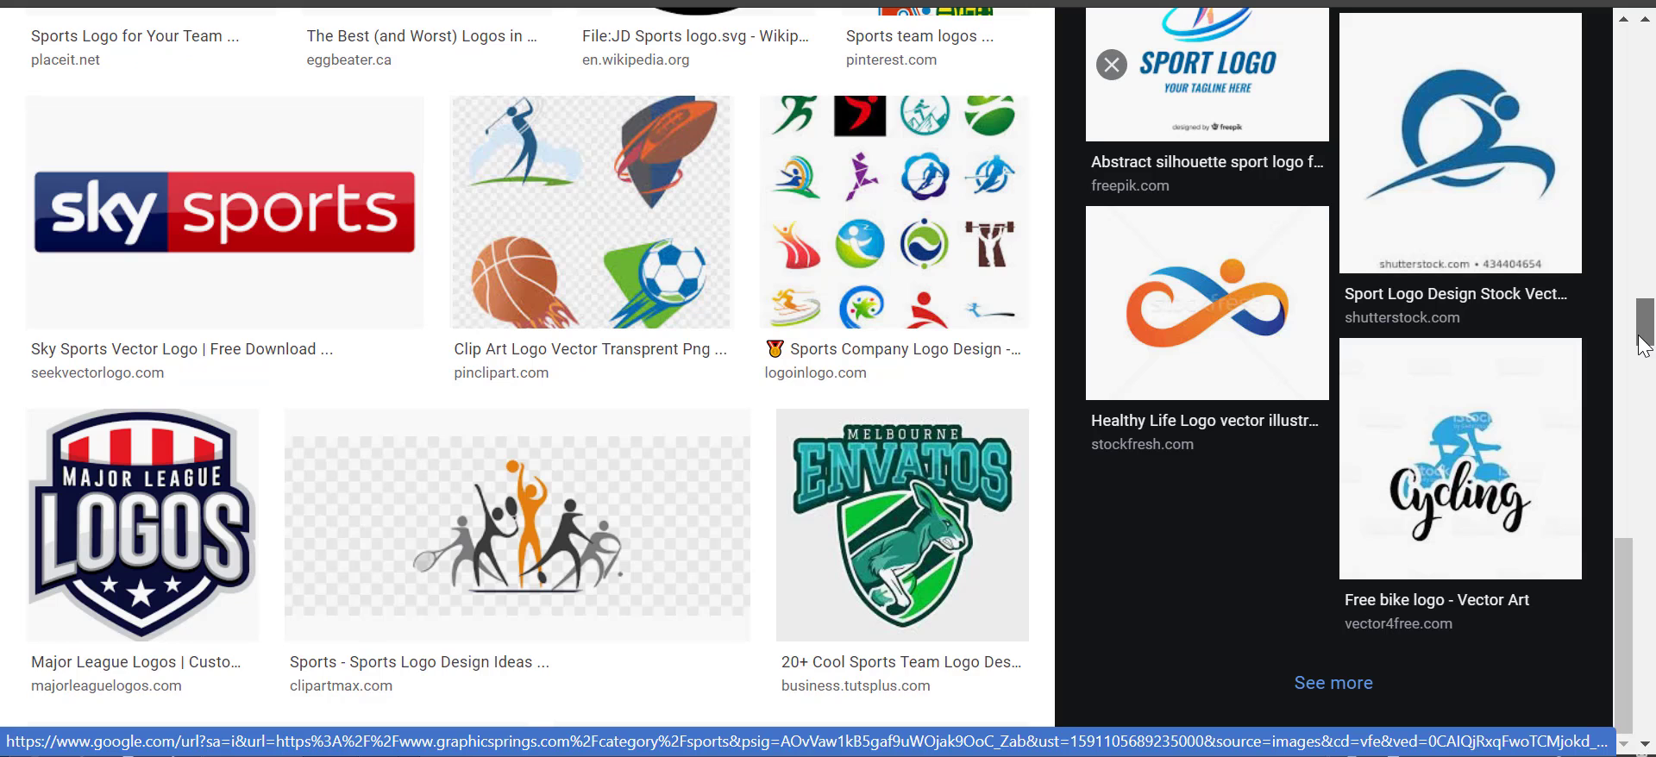
pyautogui.click(516, 524)
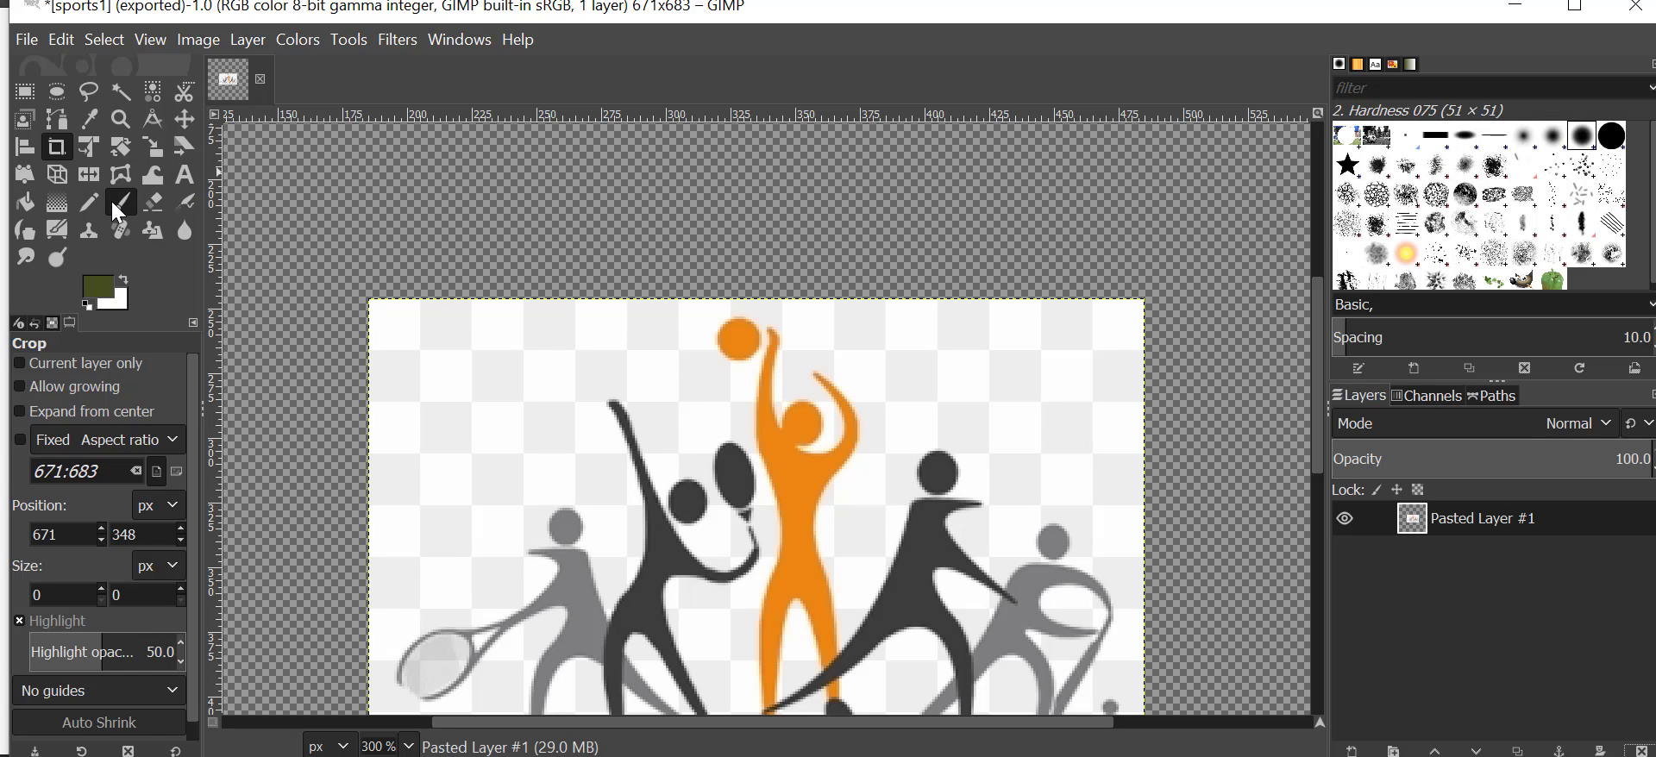
# Erase the white background around the silhouettes with a white colour-erase paintbrush.
pyautogui.click(119, 202)
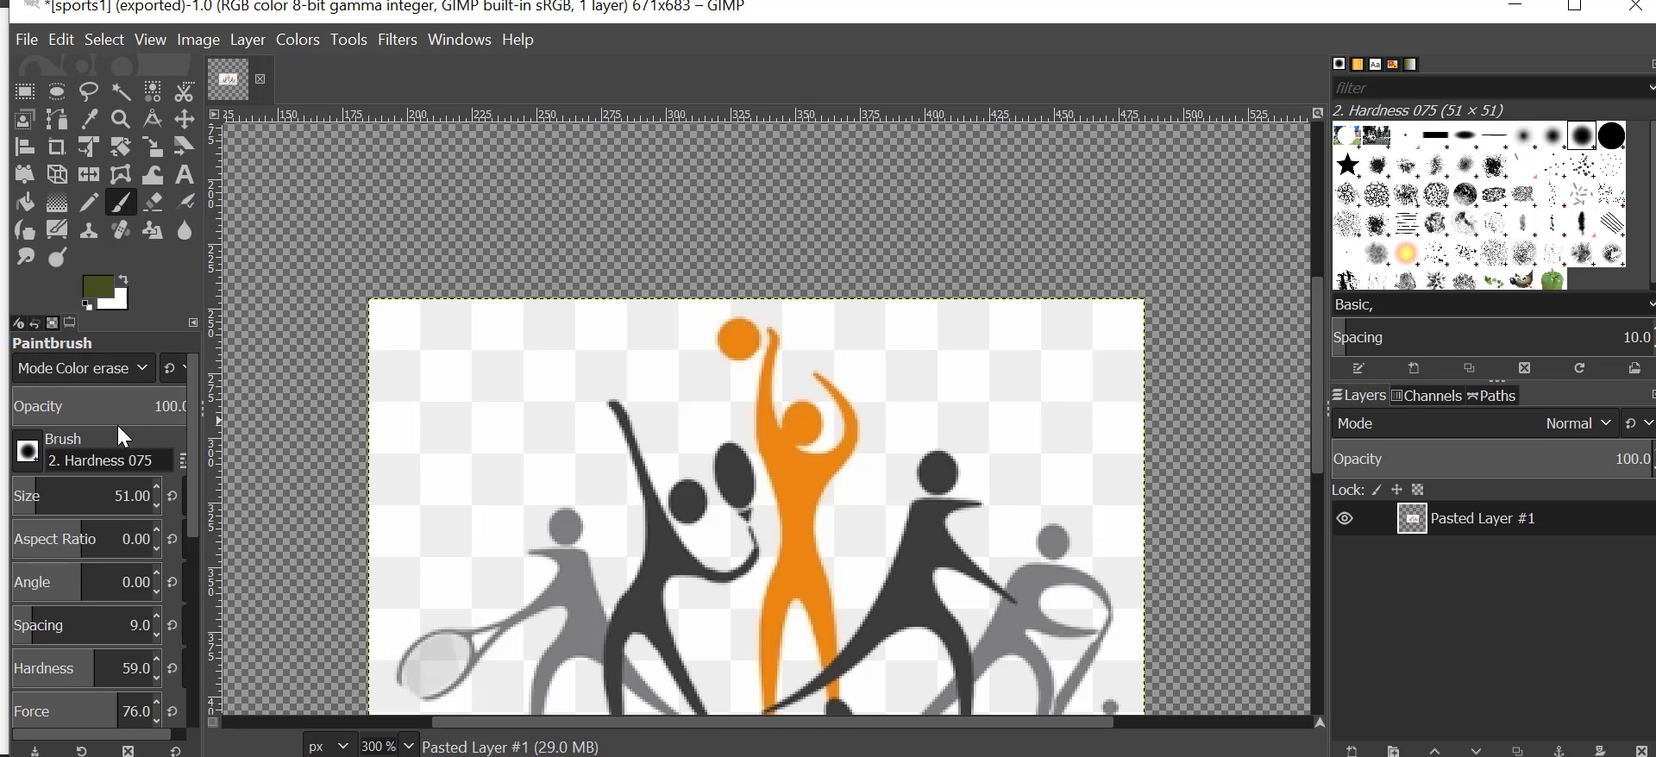
pyautogui.click(95, 281)
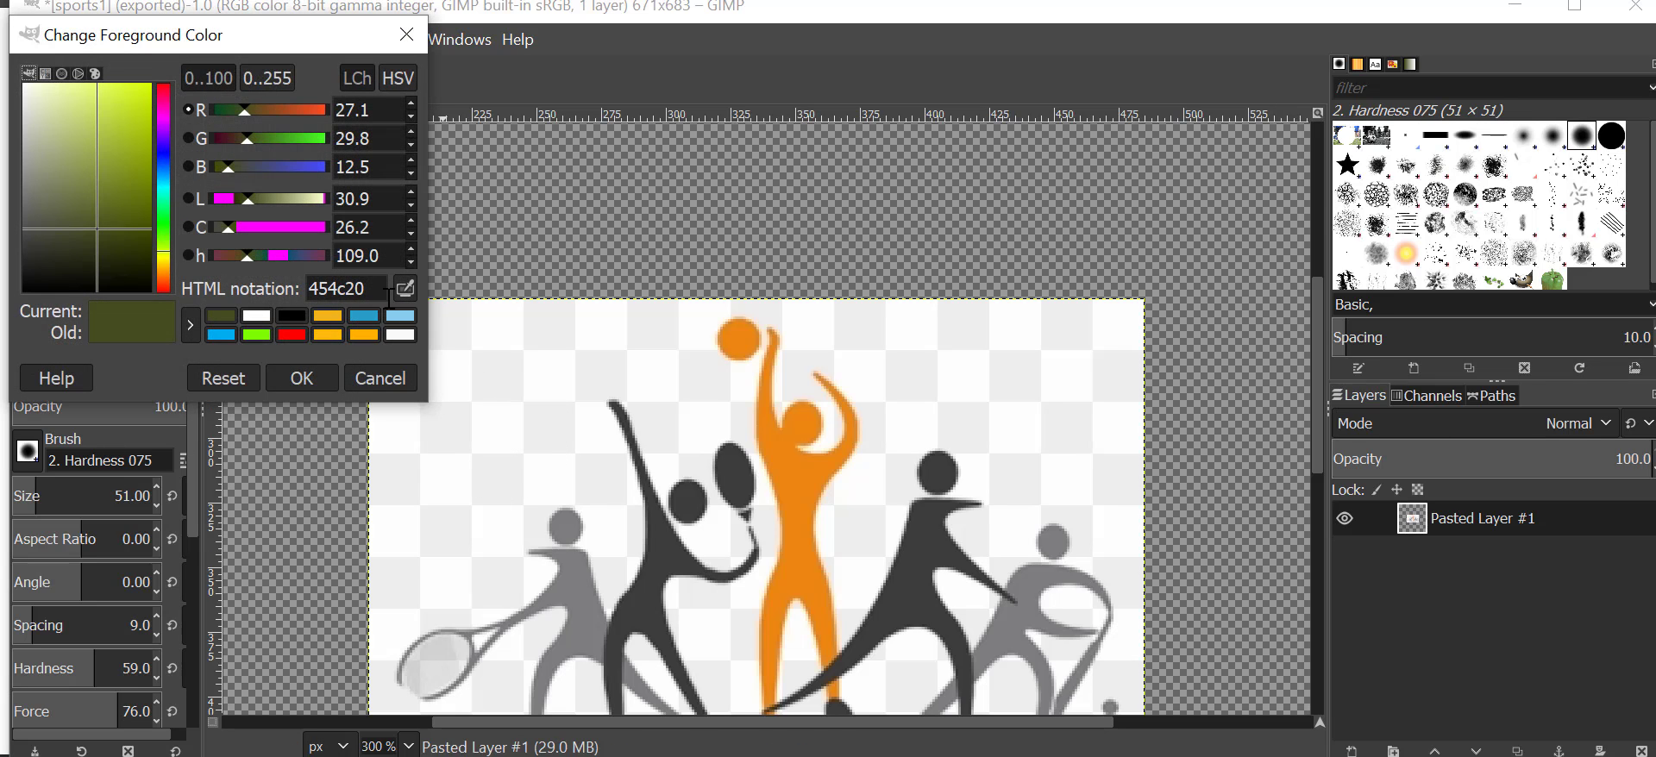
pyautogui.moveTo(598, 546)
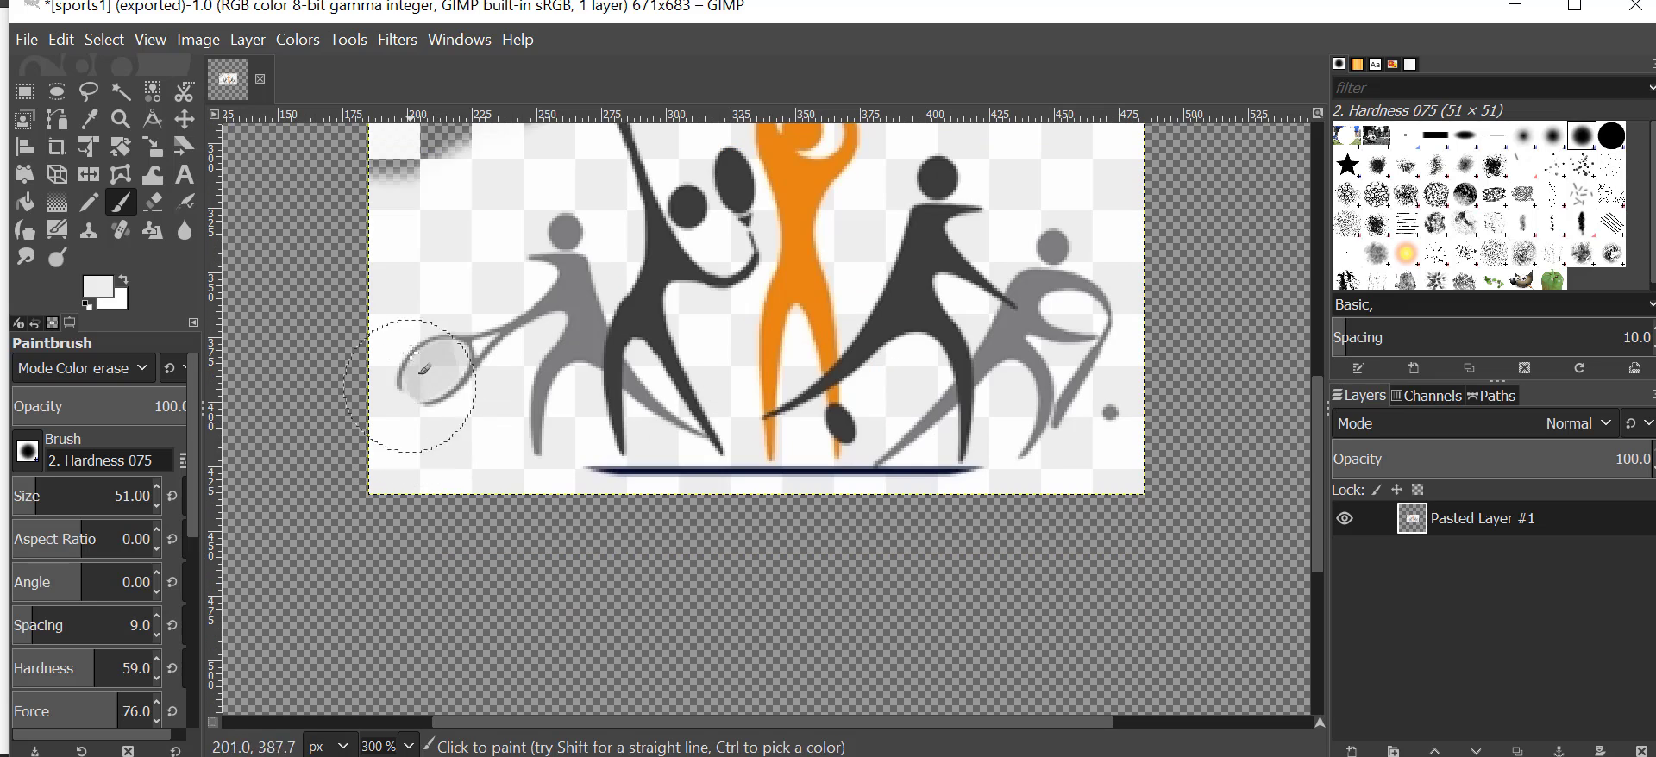
pyautogui.moveTo(411, 354); pyautogui.dragTo(544, 396)
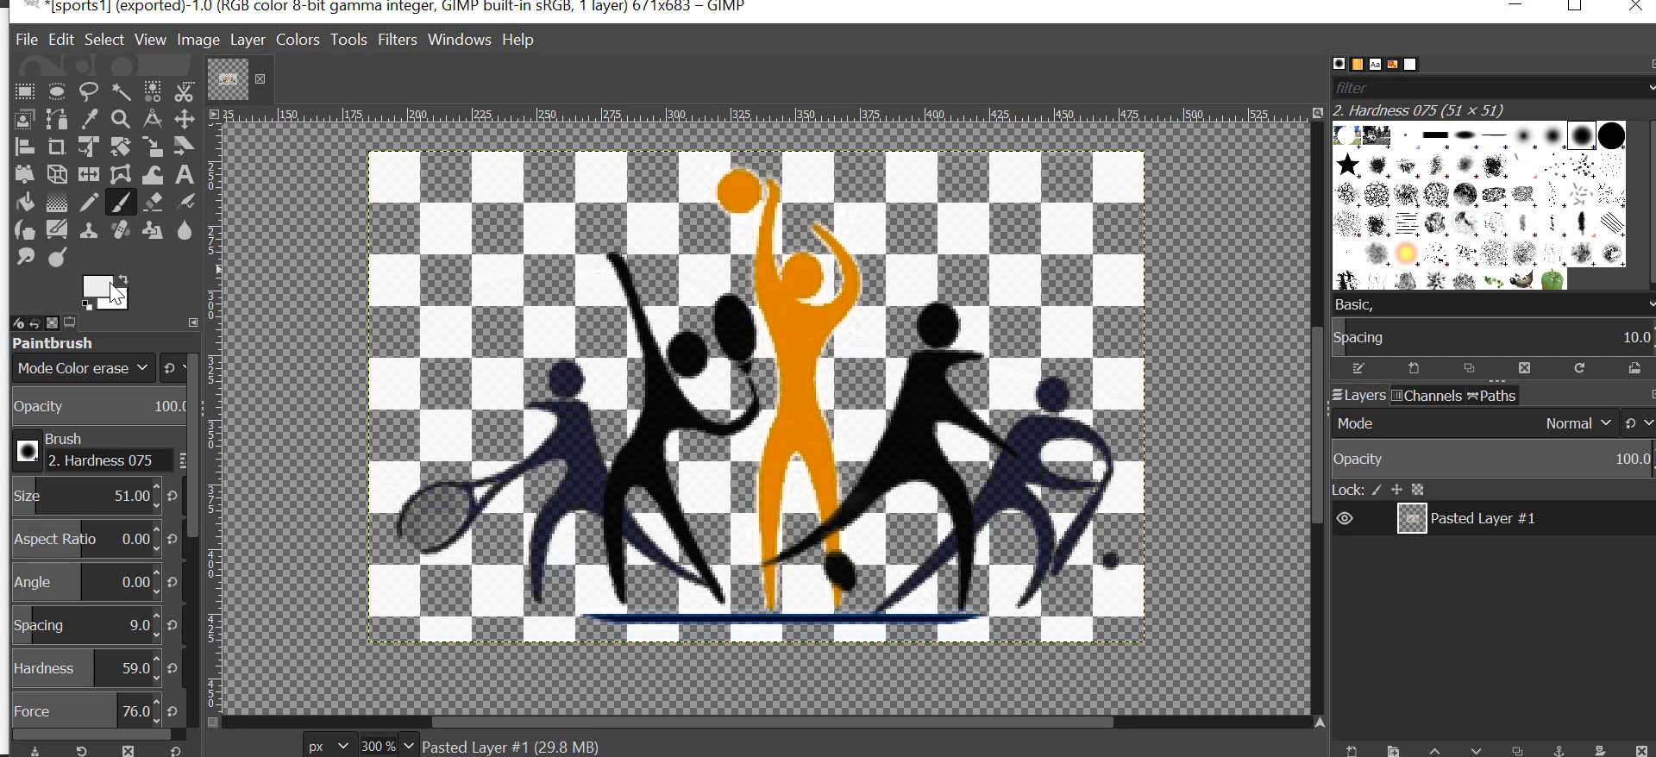
pyautogui.click(93, 283)
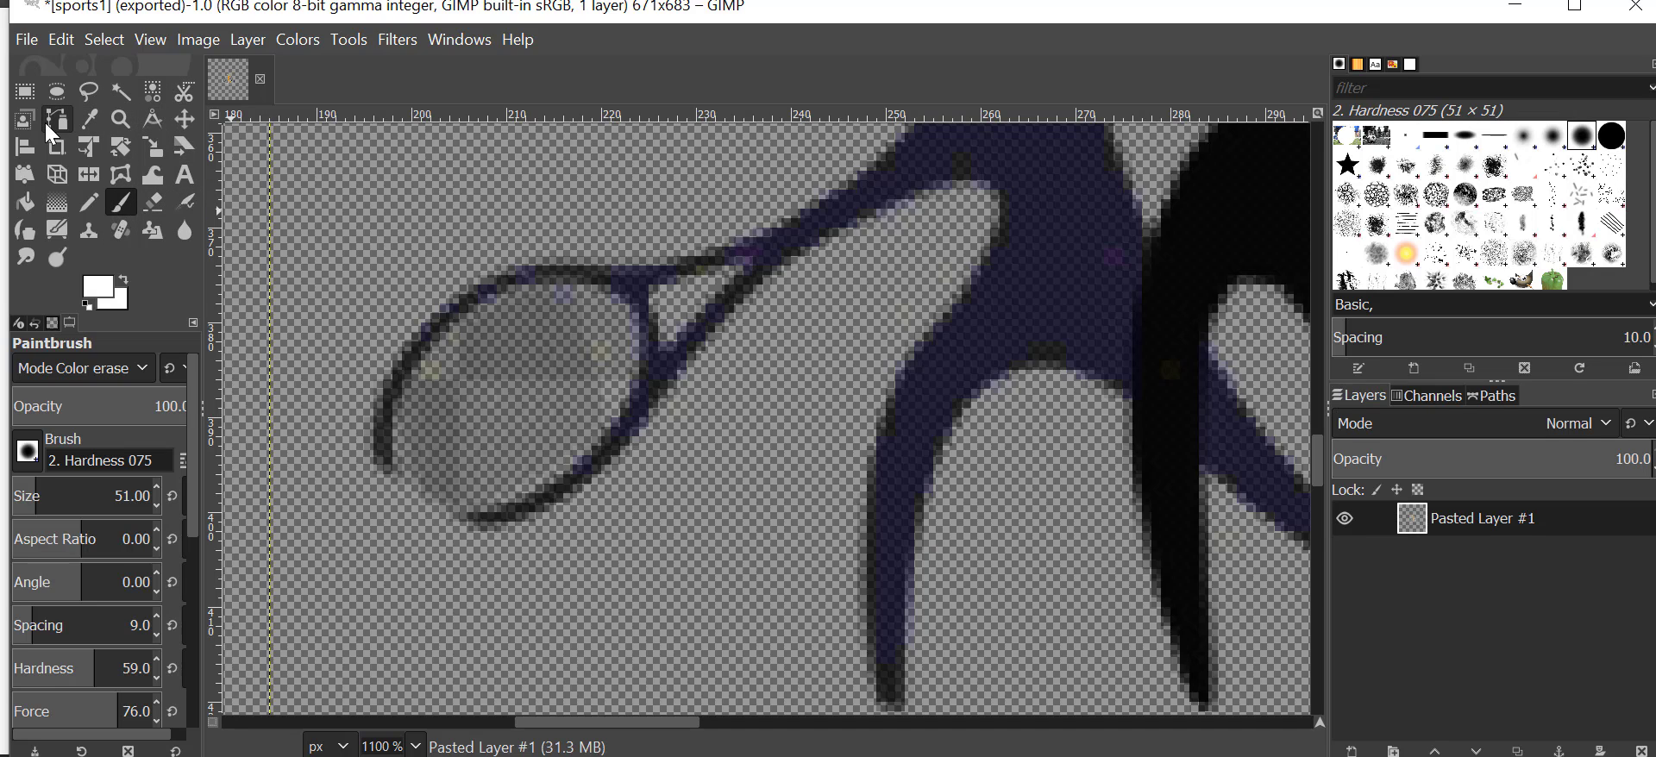
# Draw a path with the Paths tool following the racket's faded lower rim.
pyautogui.click(55, 117)
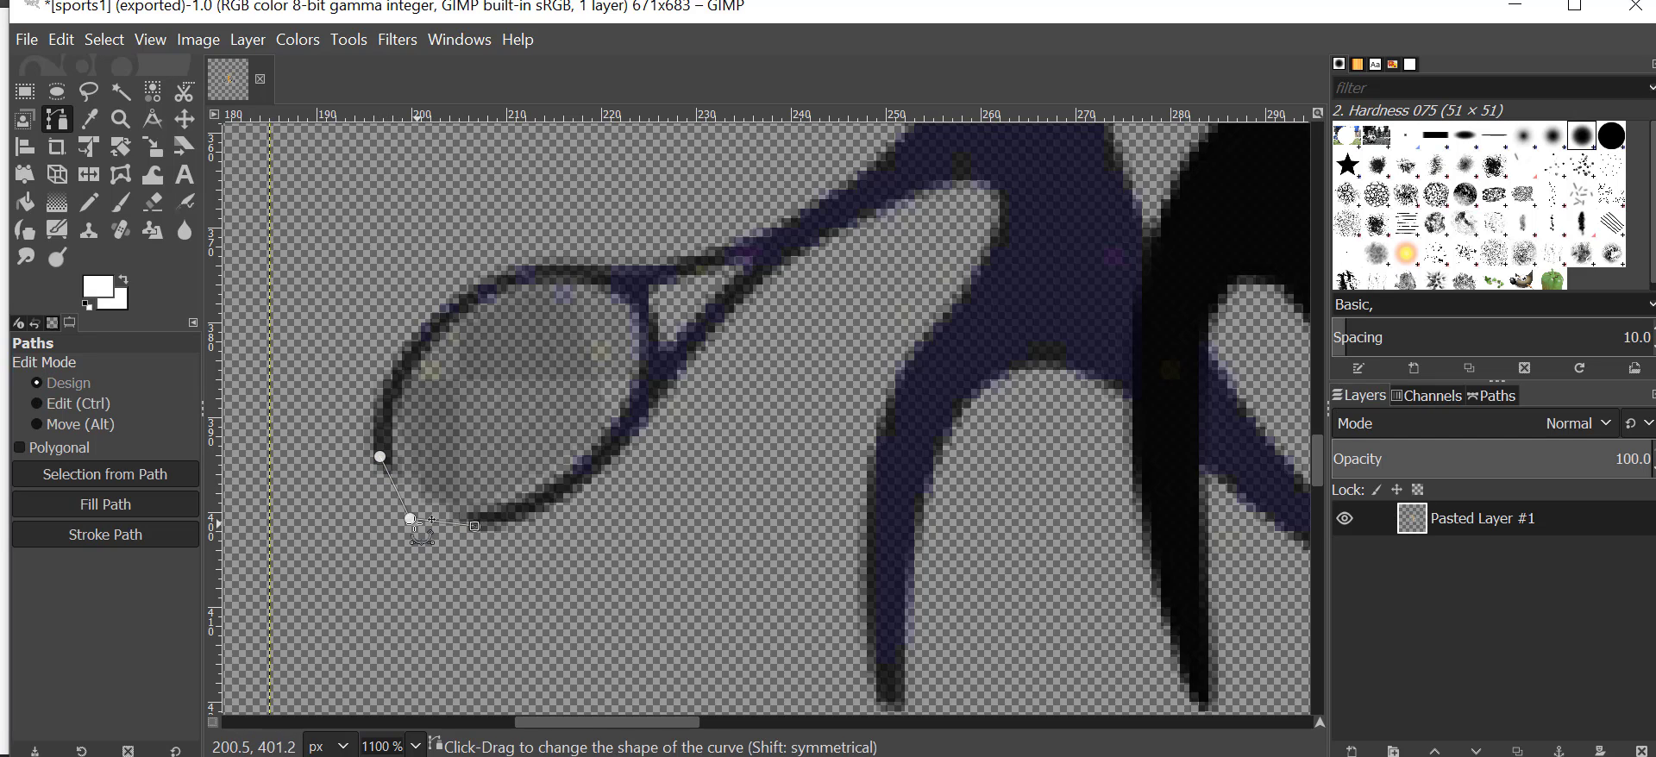
pyautogui.click(34, 425)
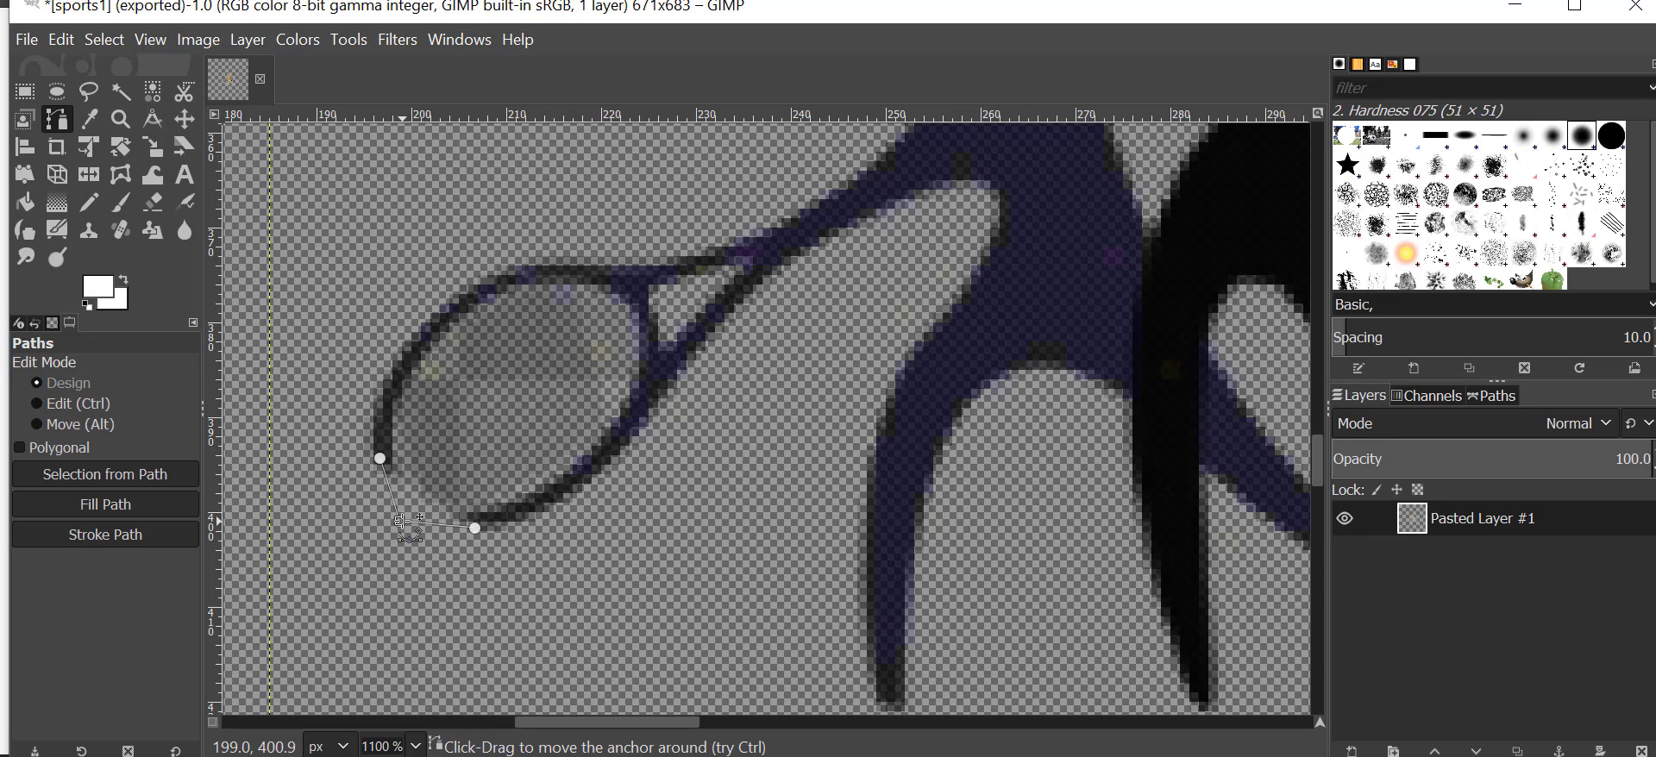
pyautogui.moveTo(398, 524); pyautogui.dragTo(343, 502)
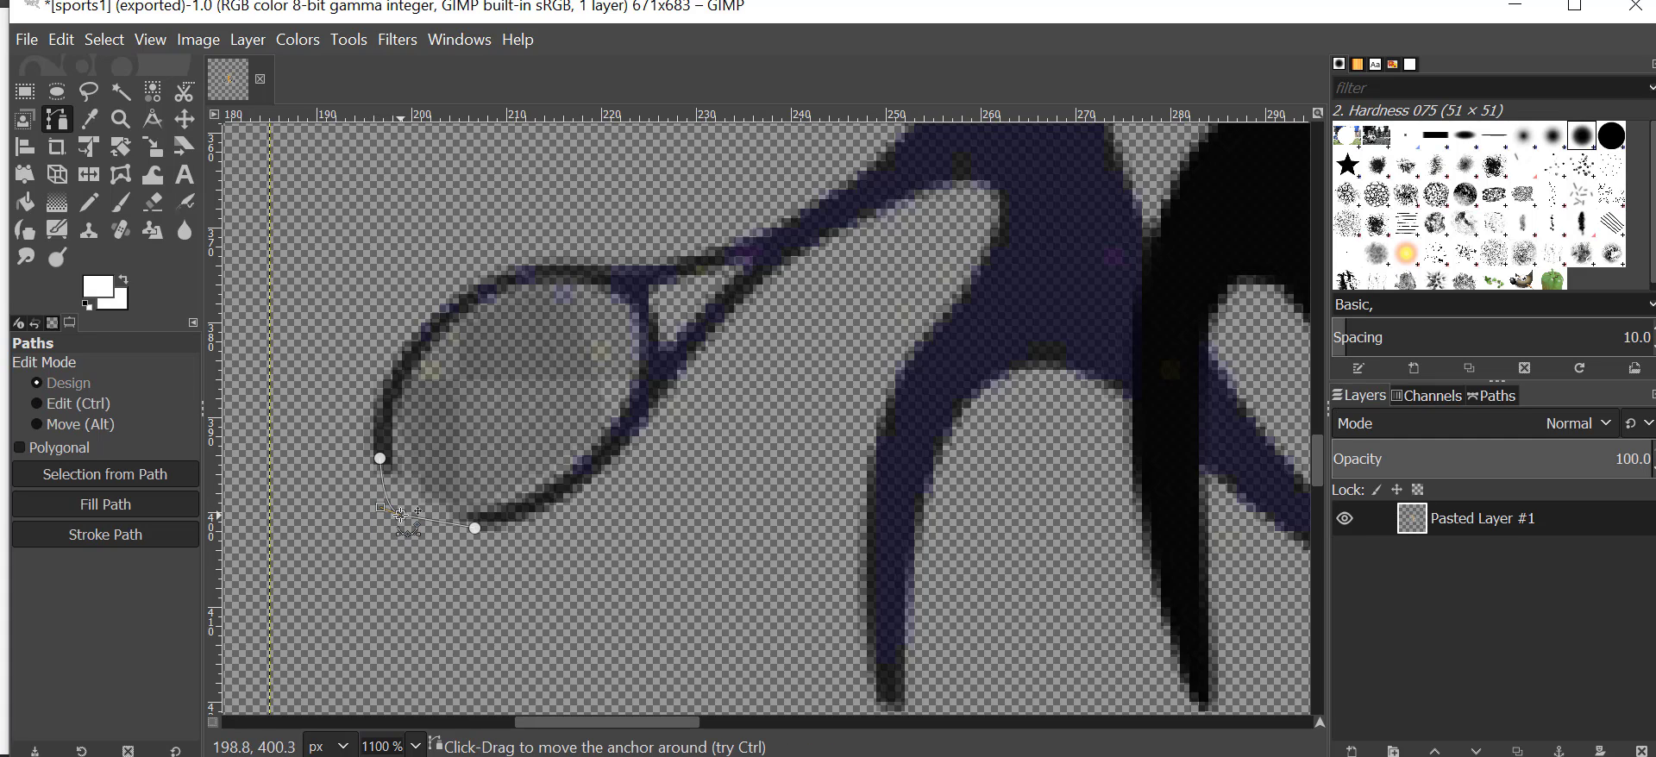
pyautogui.click(34, 403)
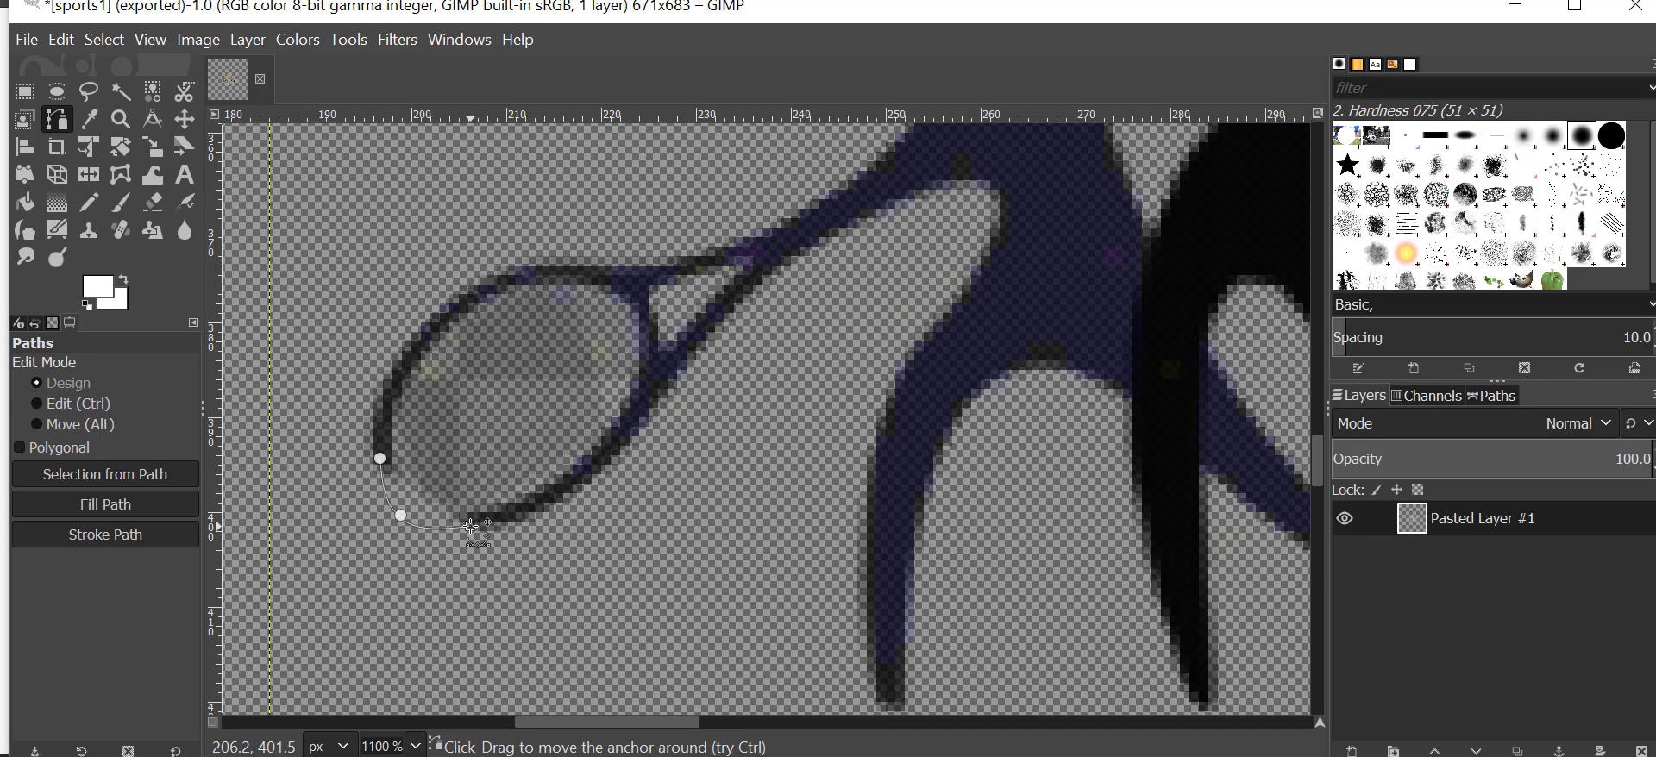
pyautogui.moveTo(399, 515); pyautogui.dragTo(470, 522)
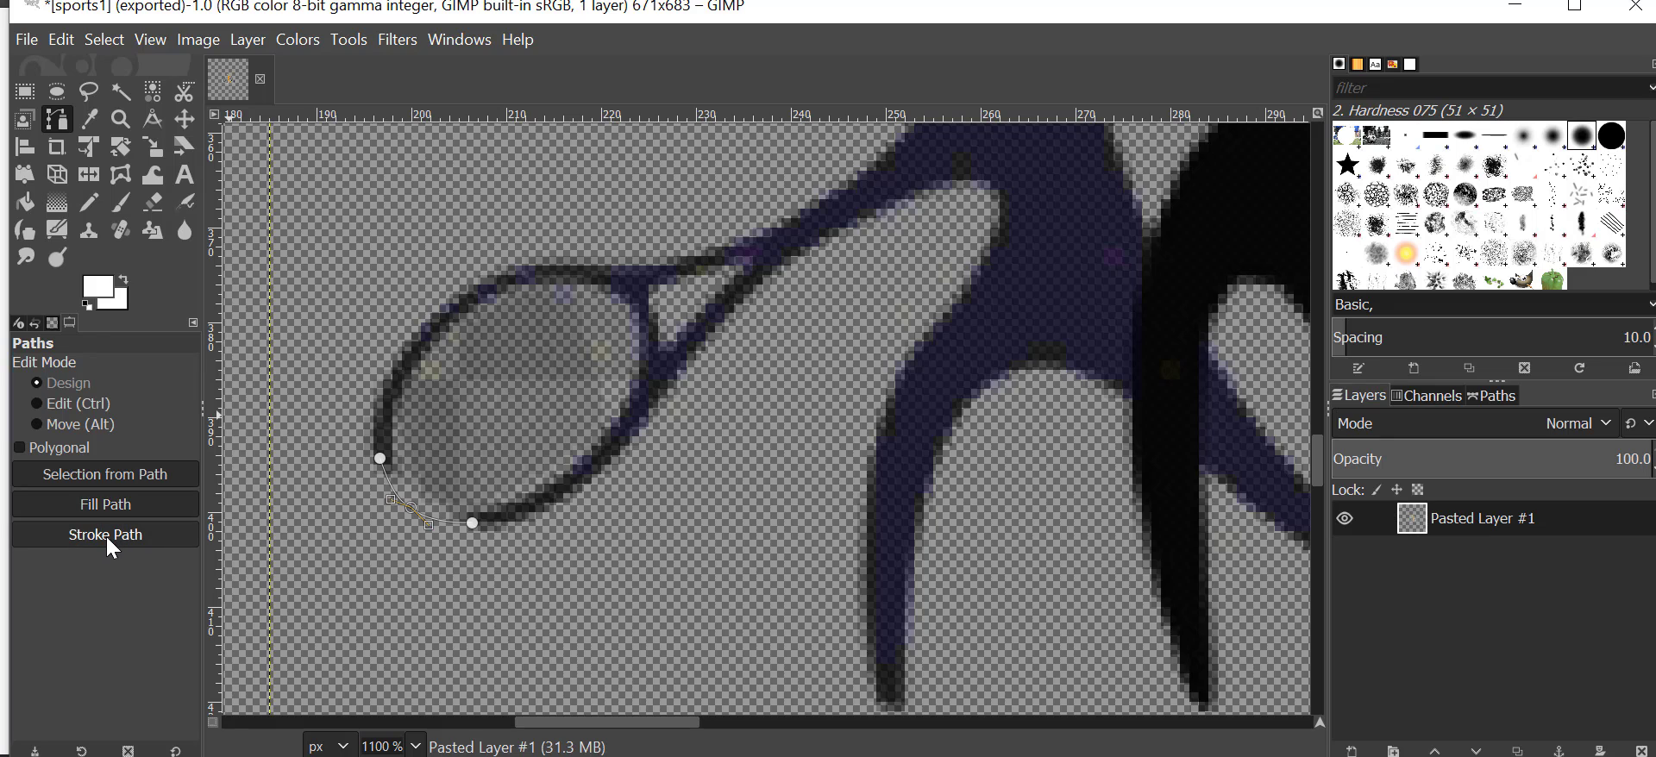
# Stroke the path with a near-black foreground colour and a small line width.
pyautogui.click(103, 535)
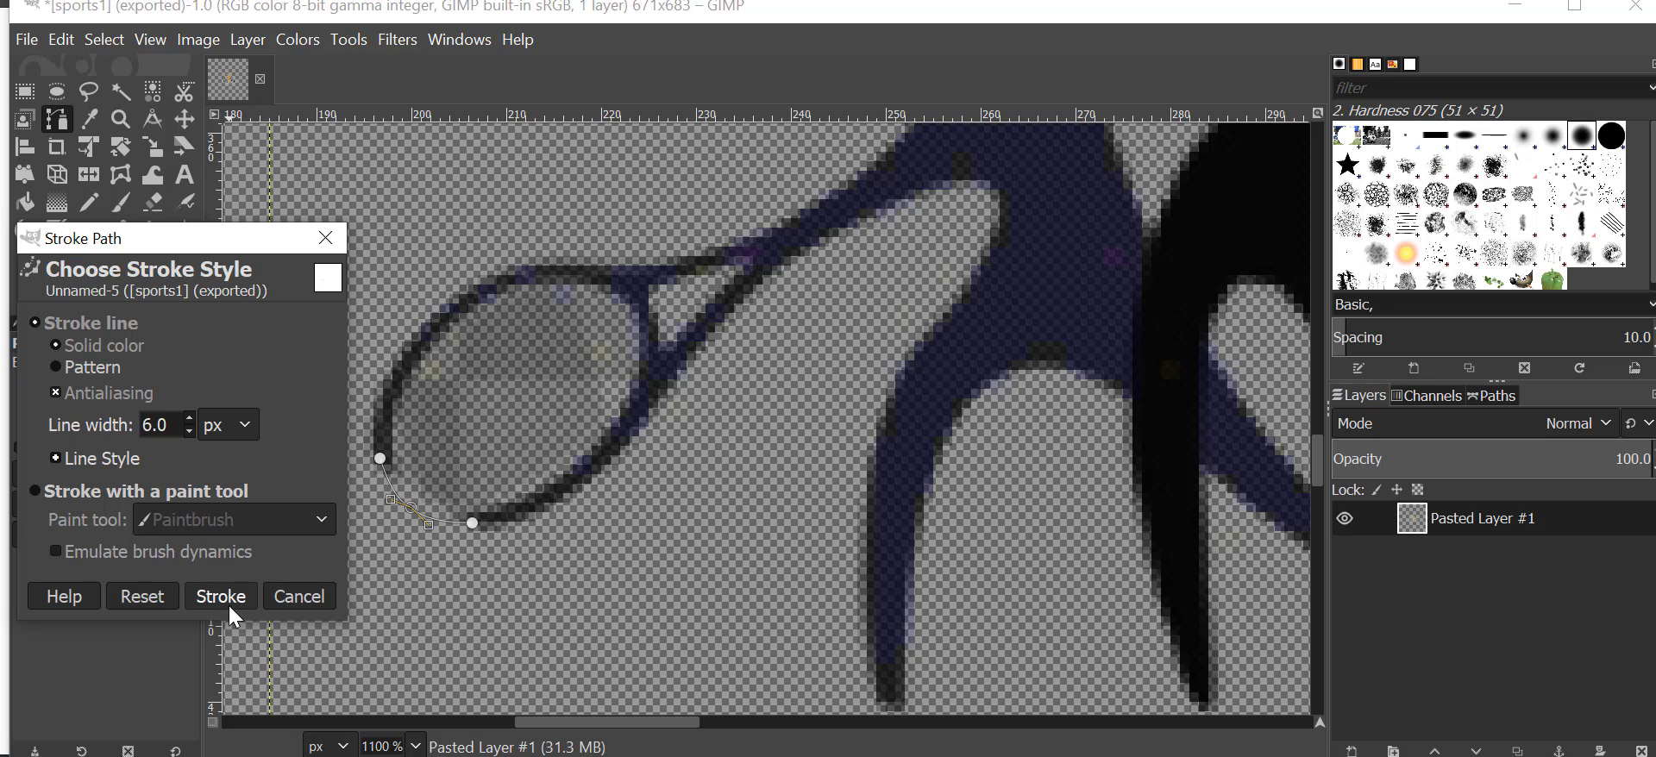
pyautogui.click(219, 595)
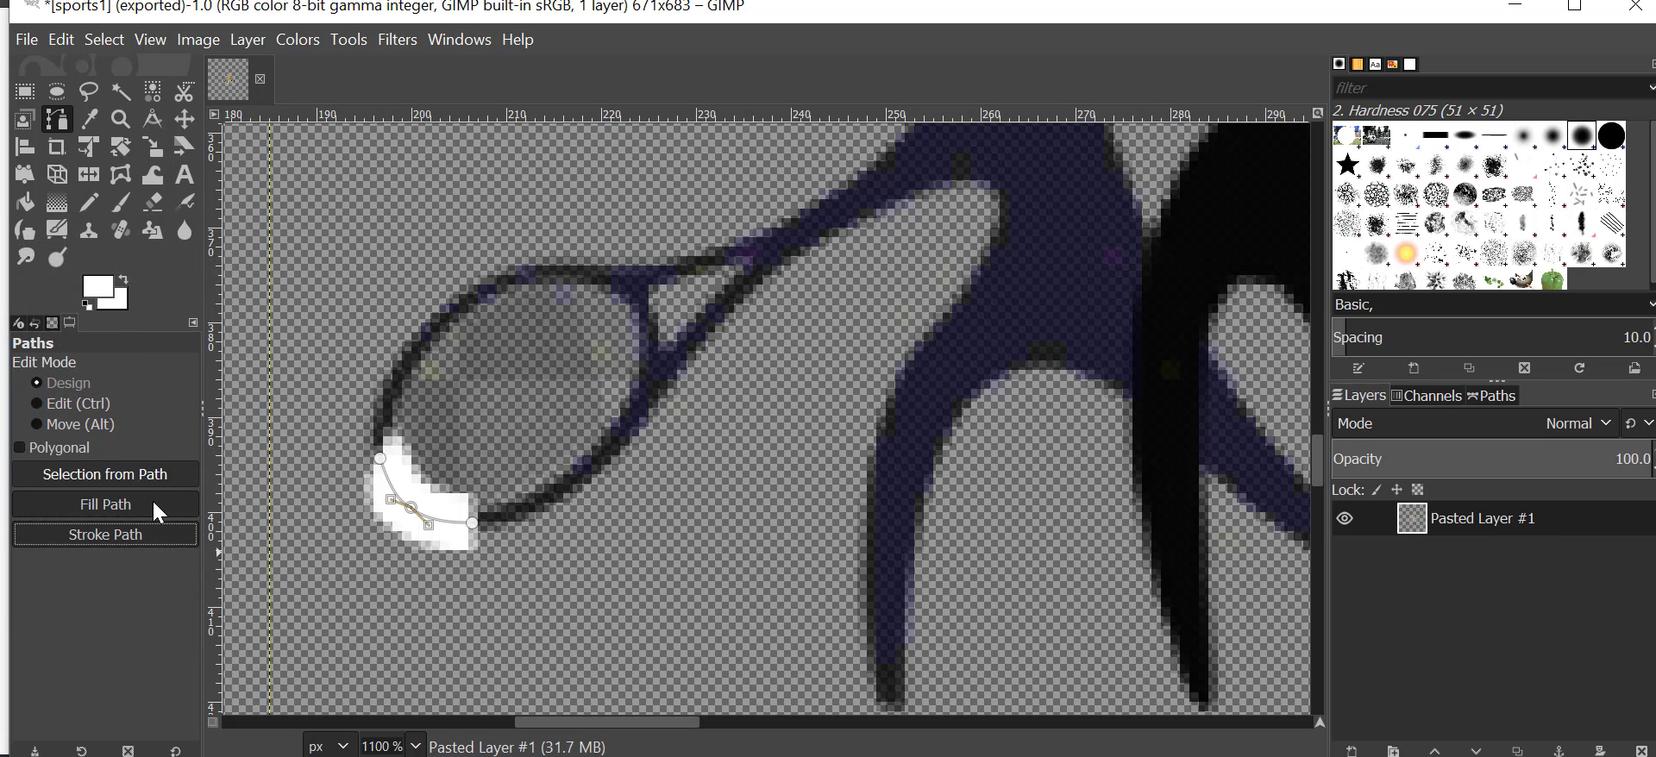
pyautogui.click(105, 533)
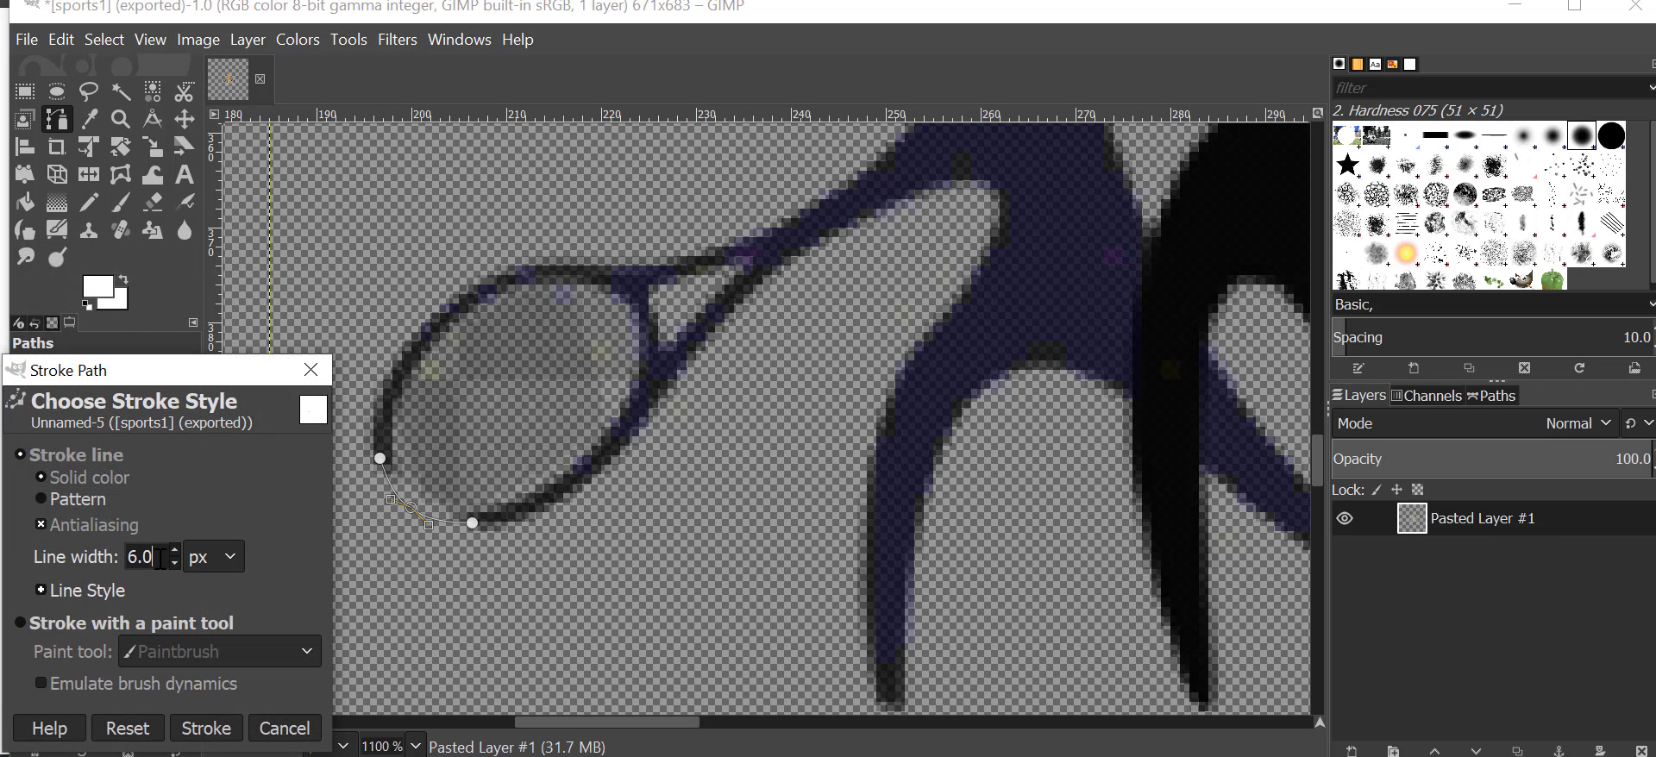
pyautogui.write('3')
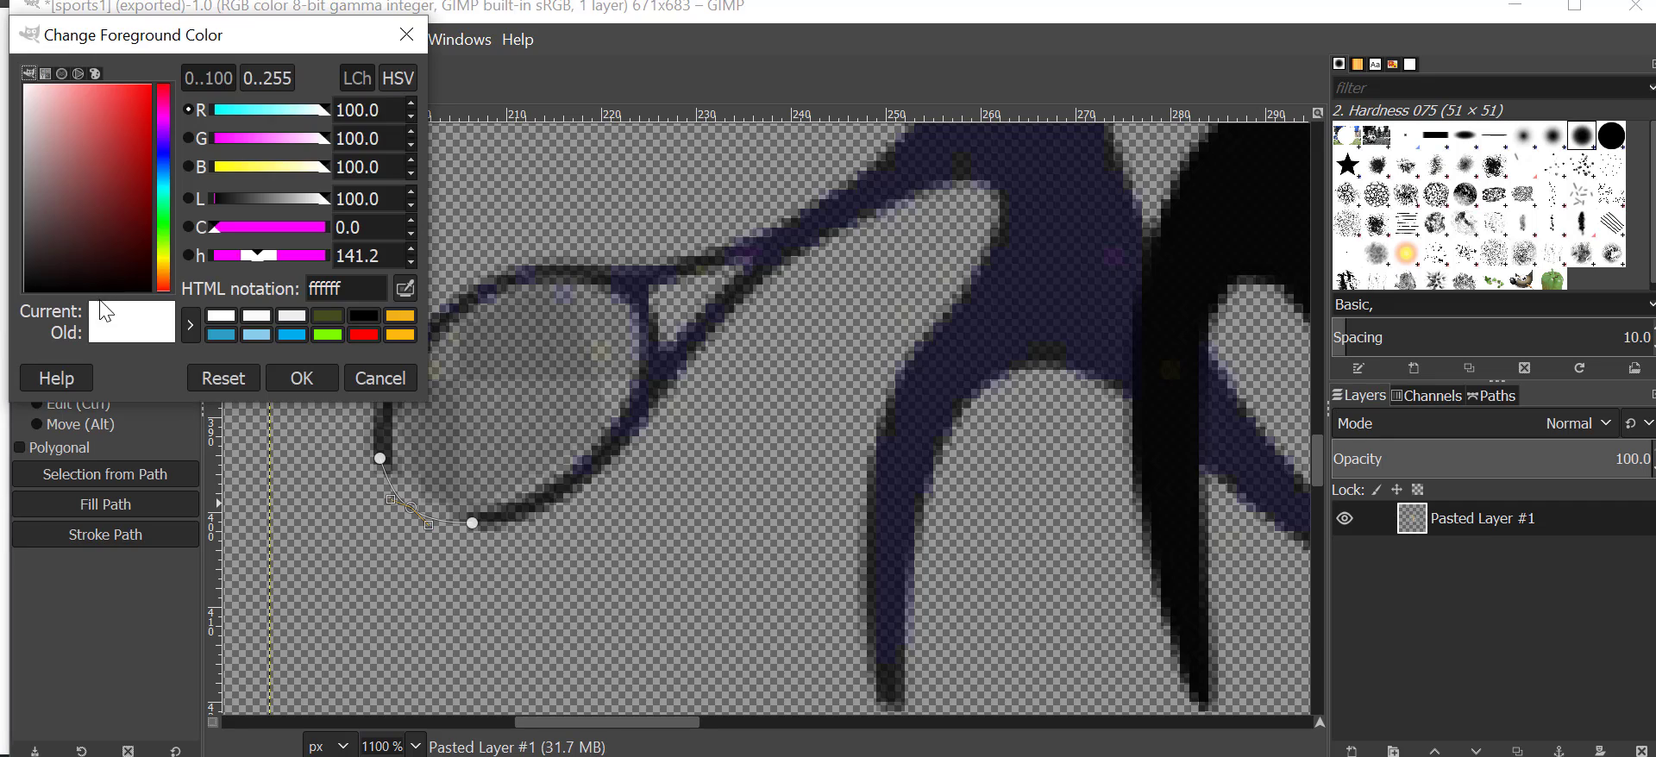
pyautogui.click(364, 314)
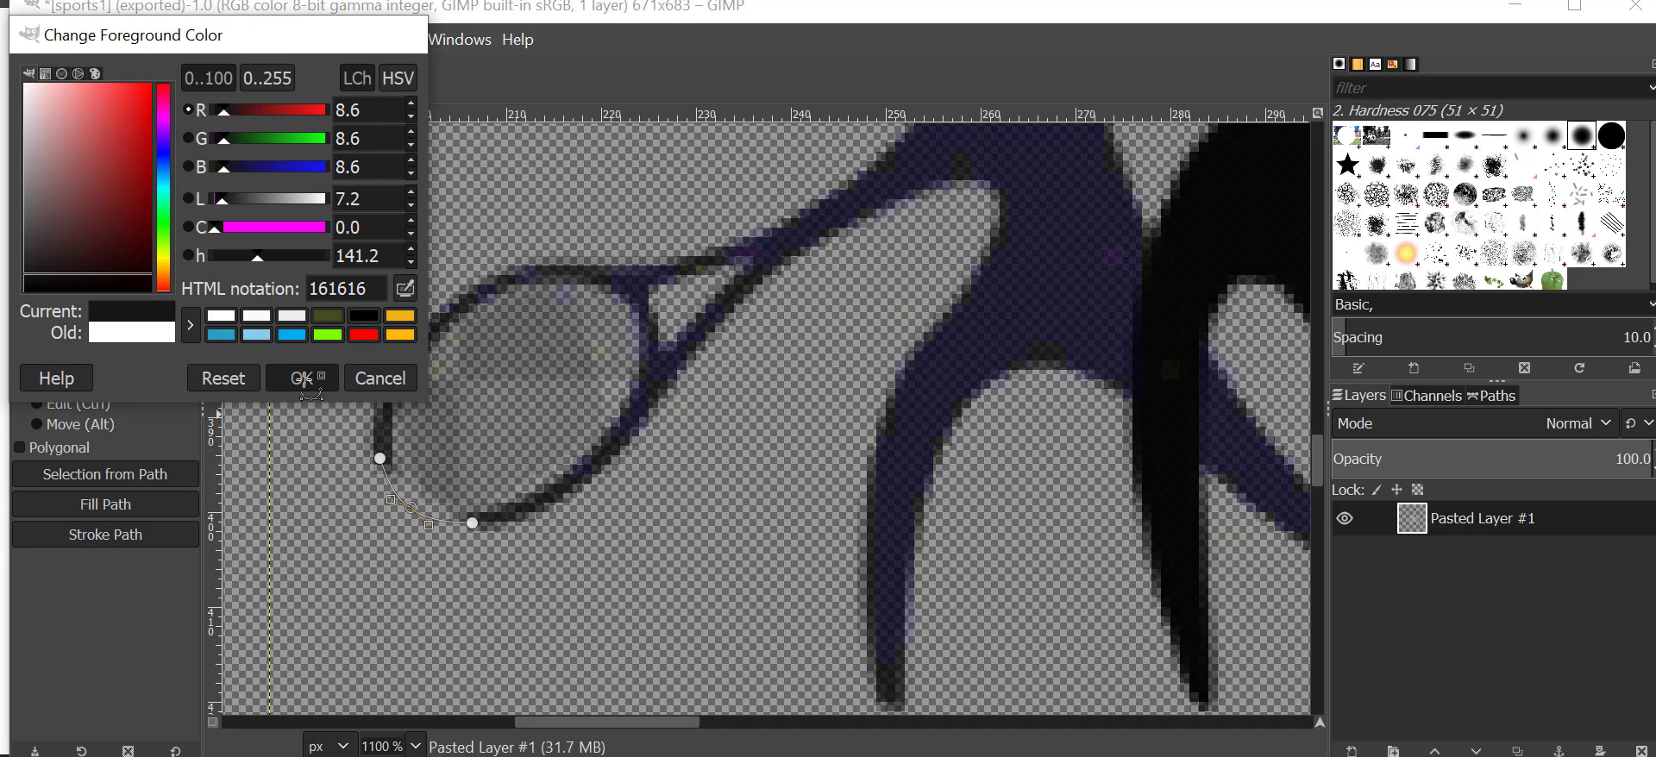
pyautogui.click(302, 378)
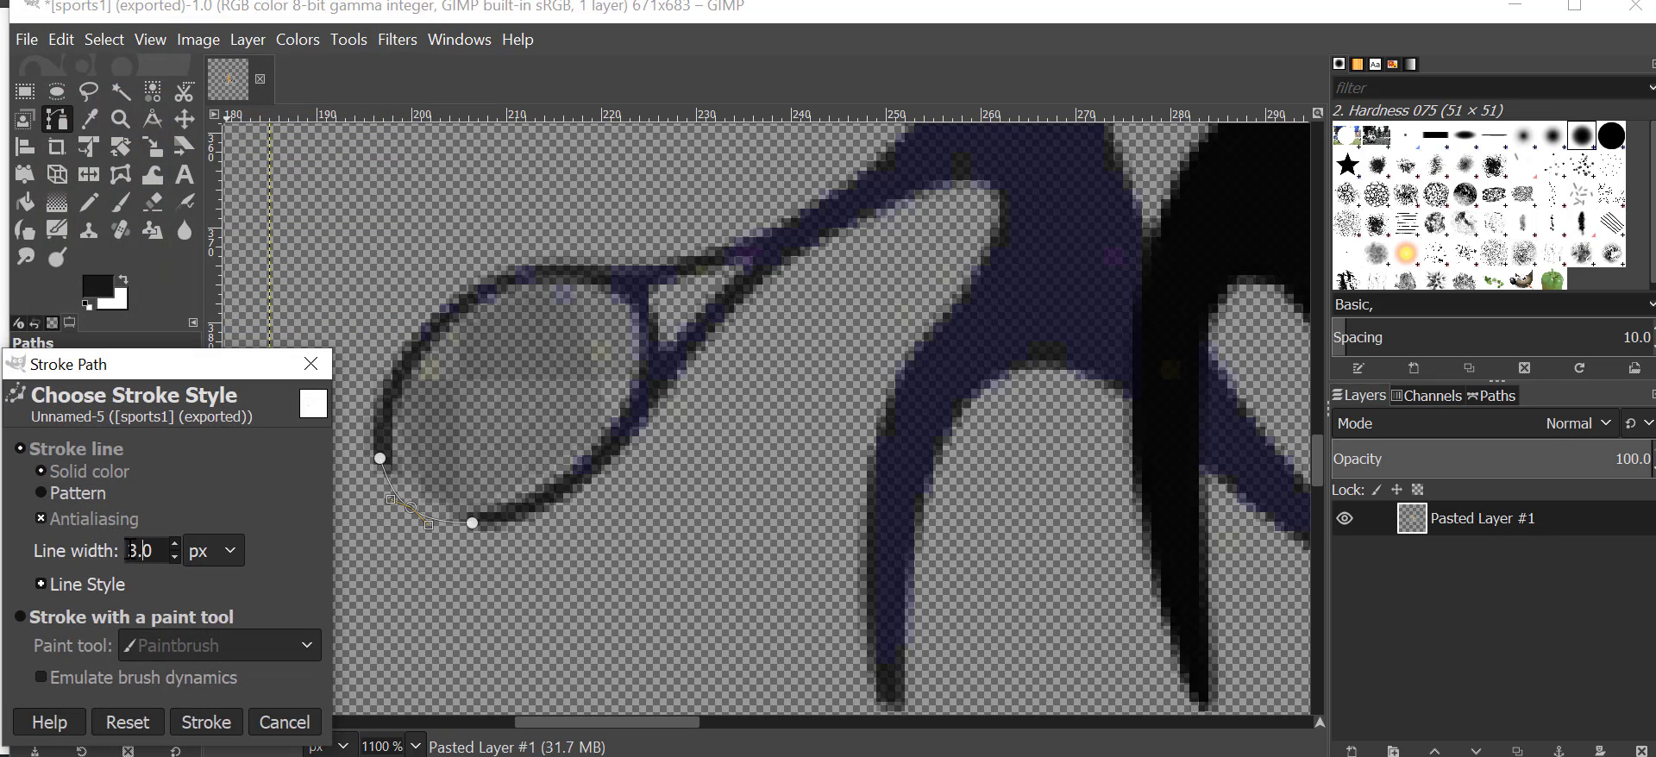
pyautogui.write('2')
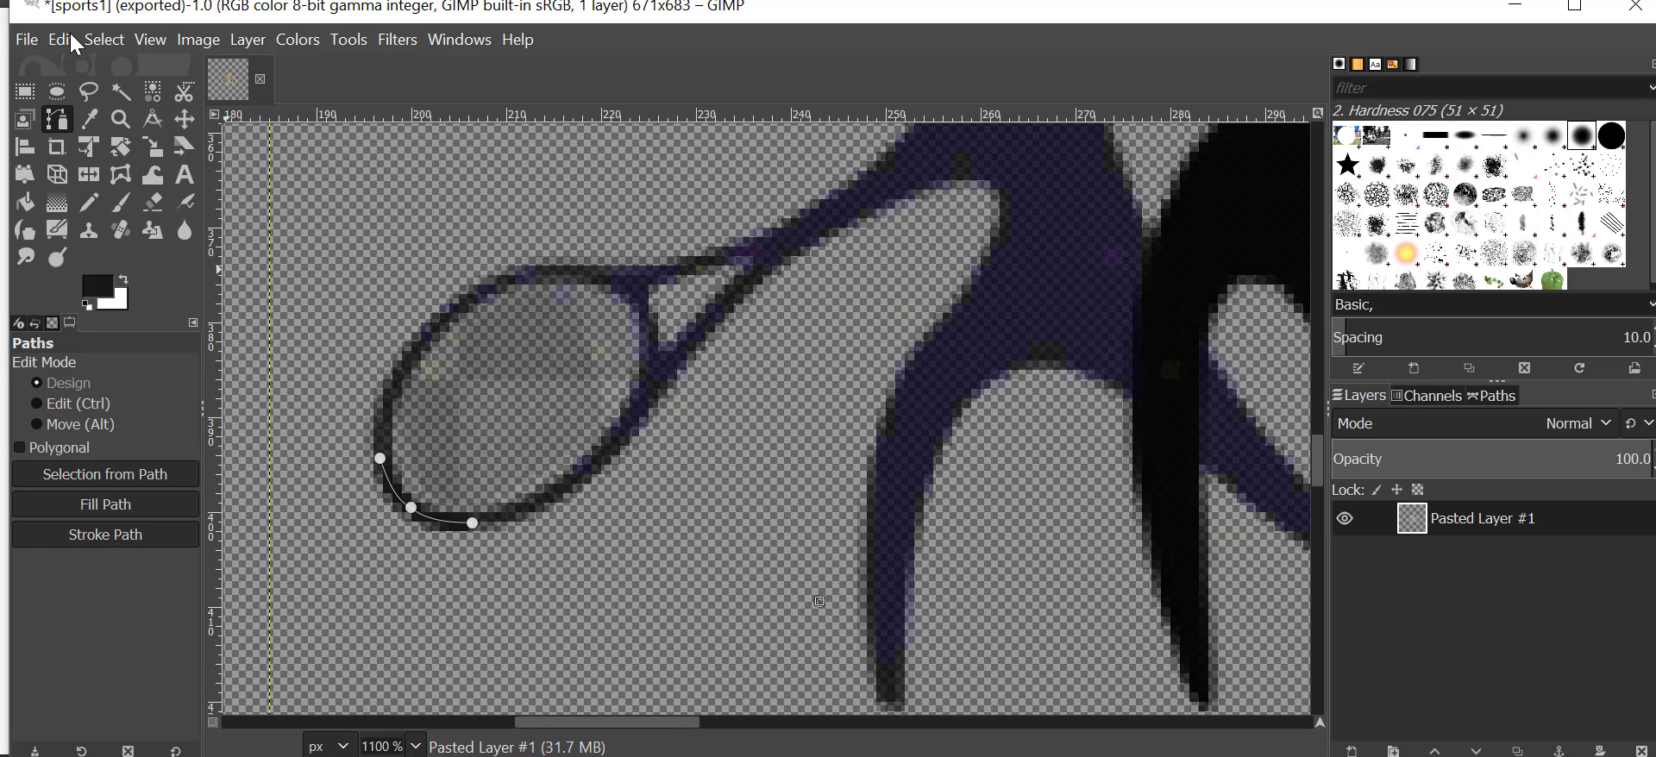
pyautogui.click(102, 40)
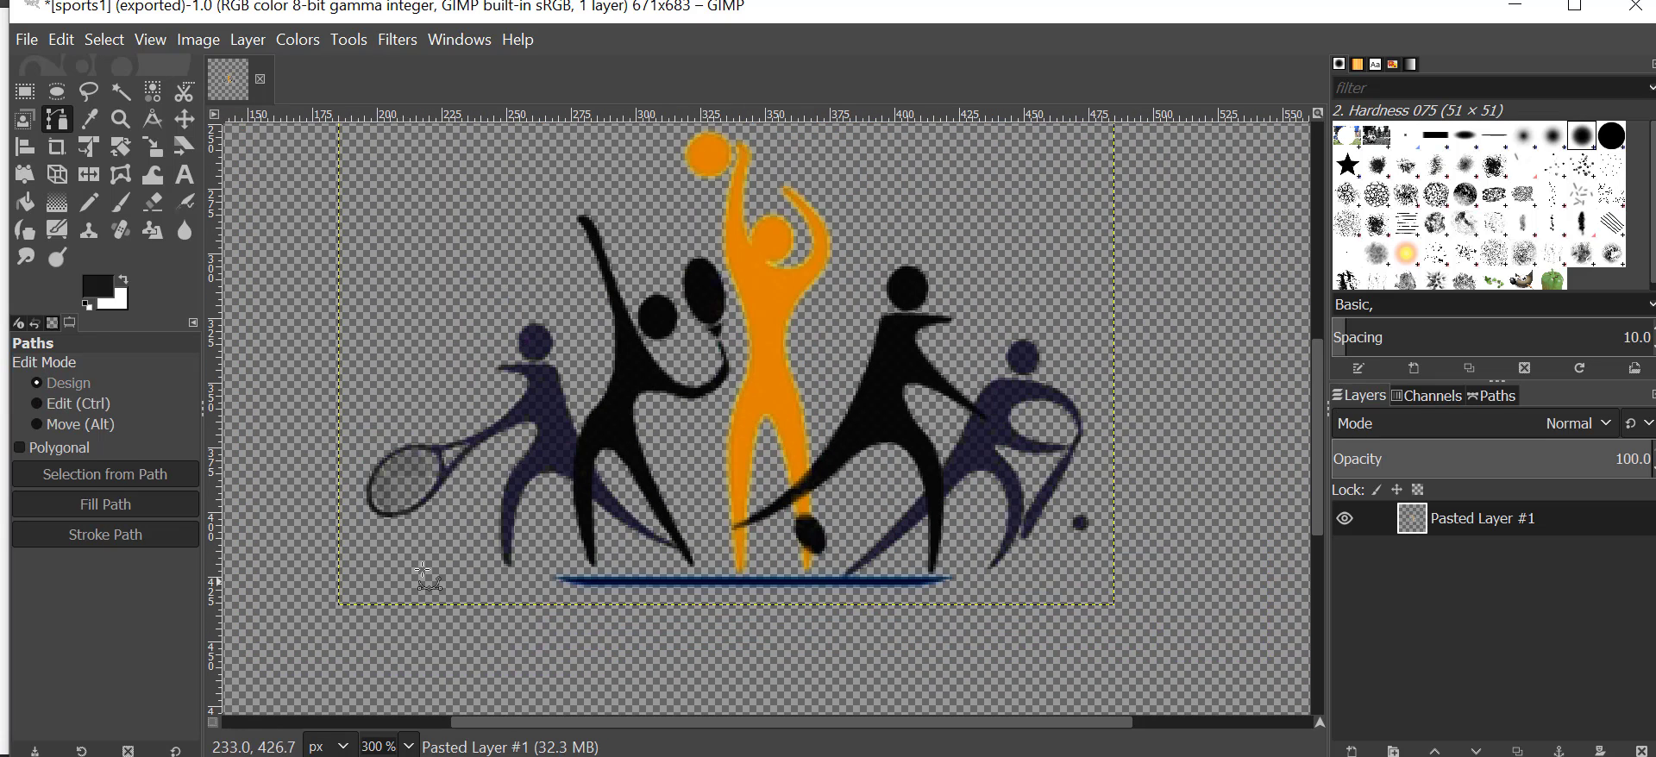
pyautogui.moveTo(666, 353)
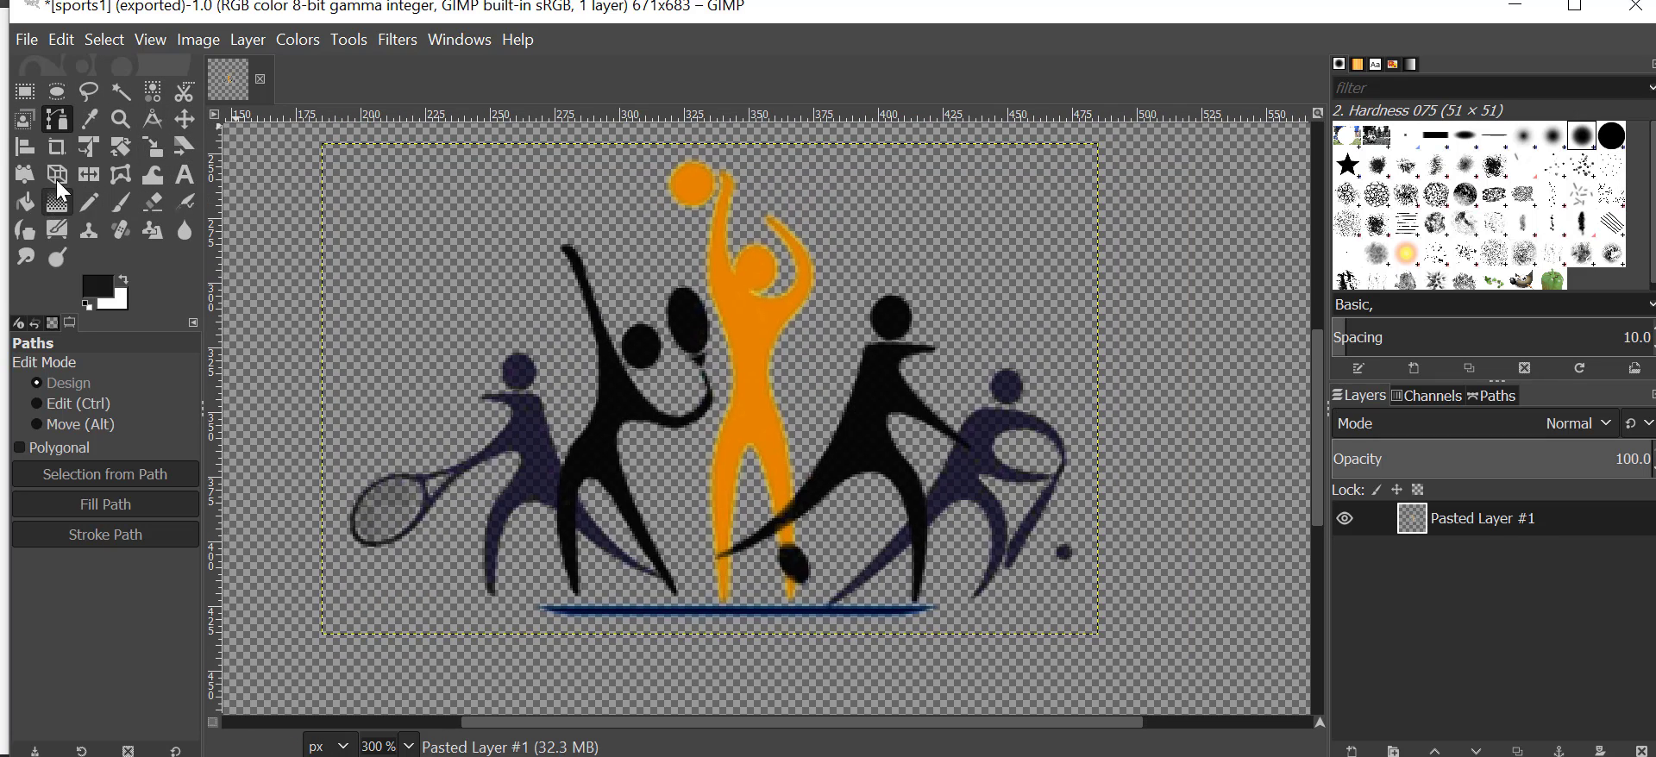
pyautogui.moveTo(119, 174)
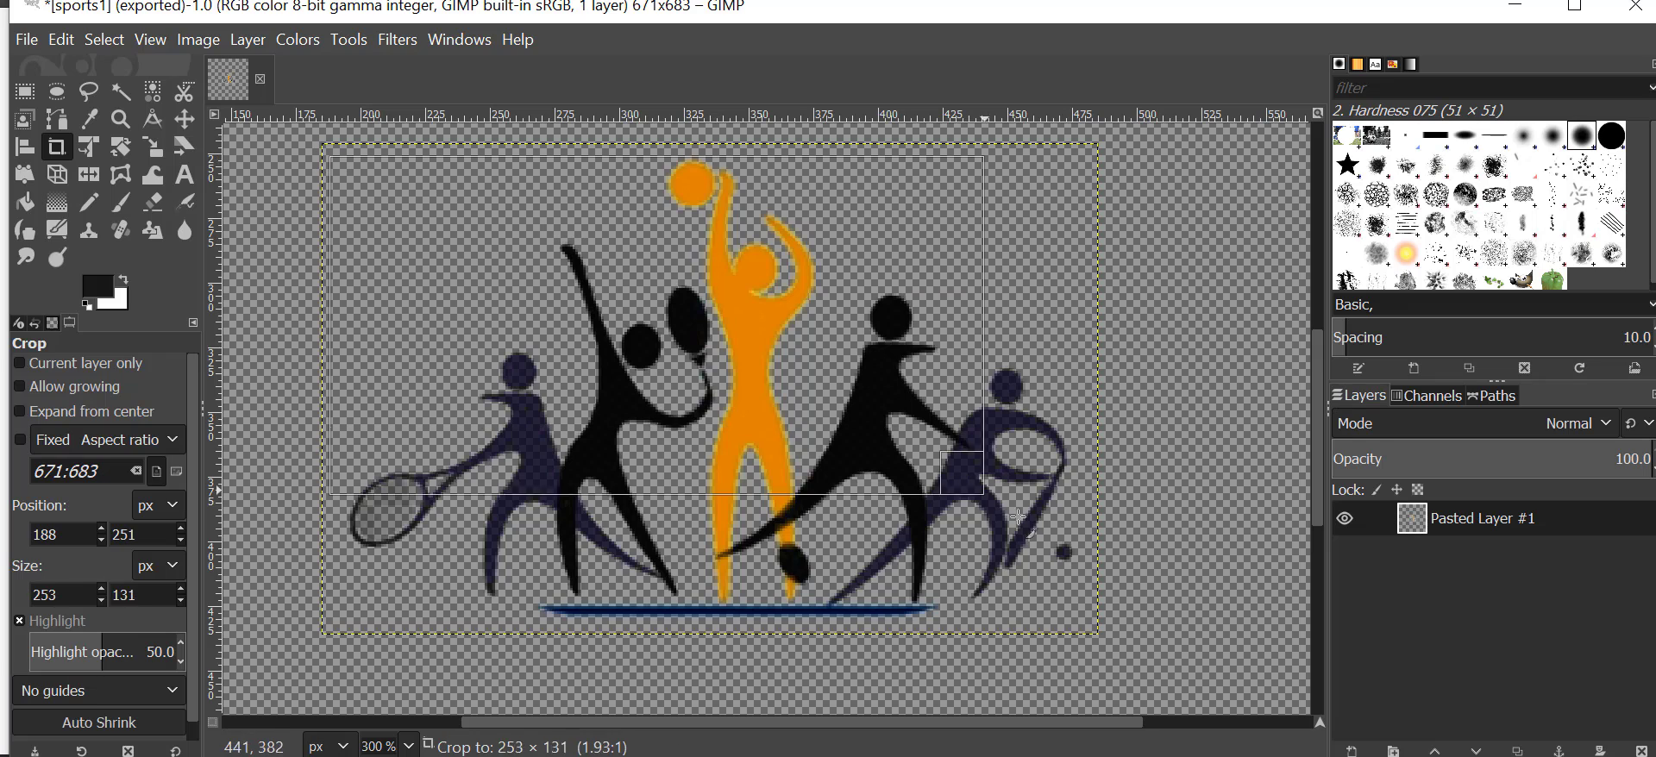
# Crop the image tightly around the sports figures to 283×173 pixels.
pyautogui.moveTo(961, 482); pyautogui.dragTo(1091, 628)
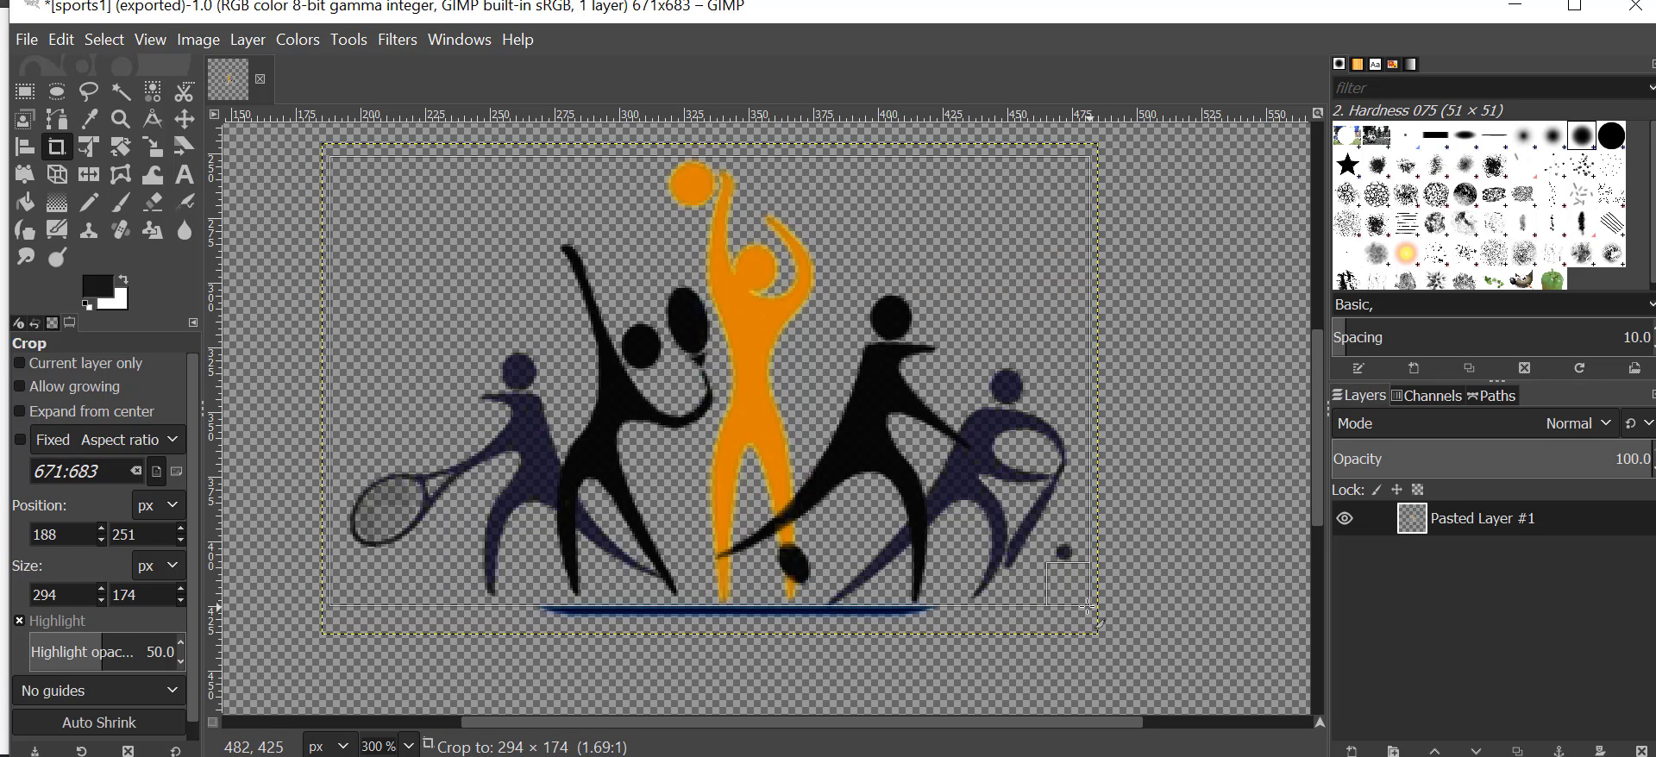
pyautogui.moveTo(1099, 609); pyautogui.dragTo(1095, 610)
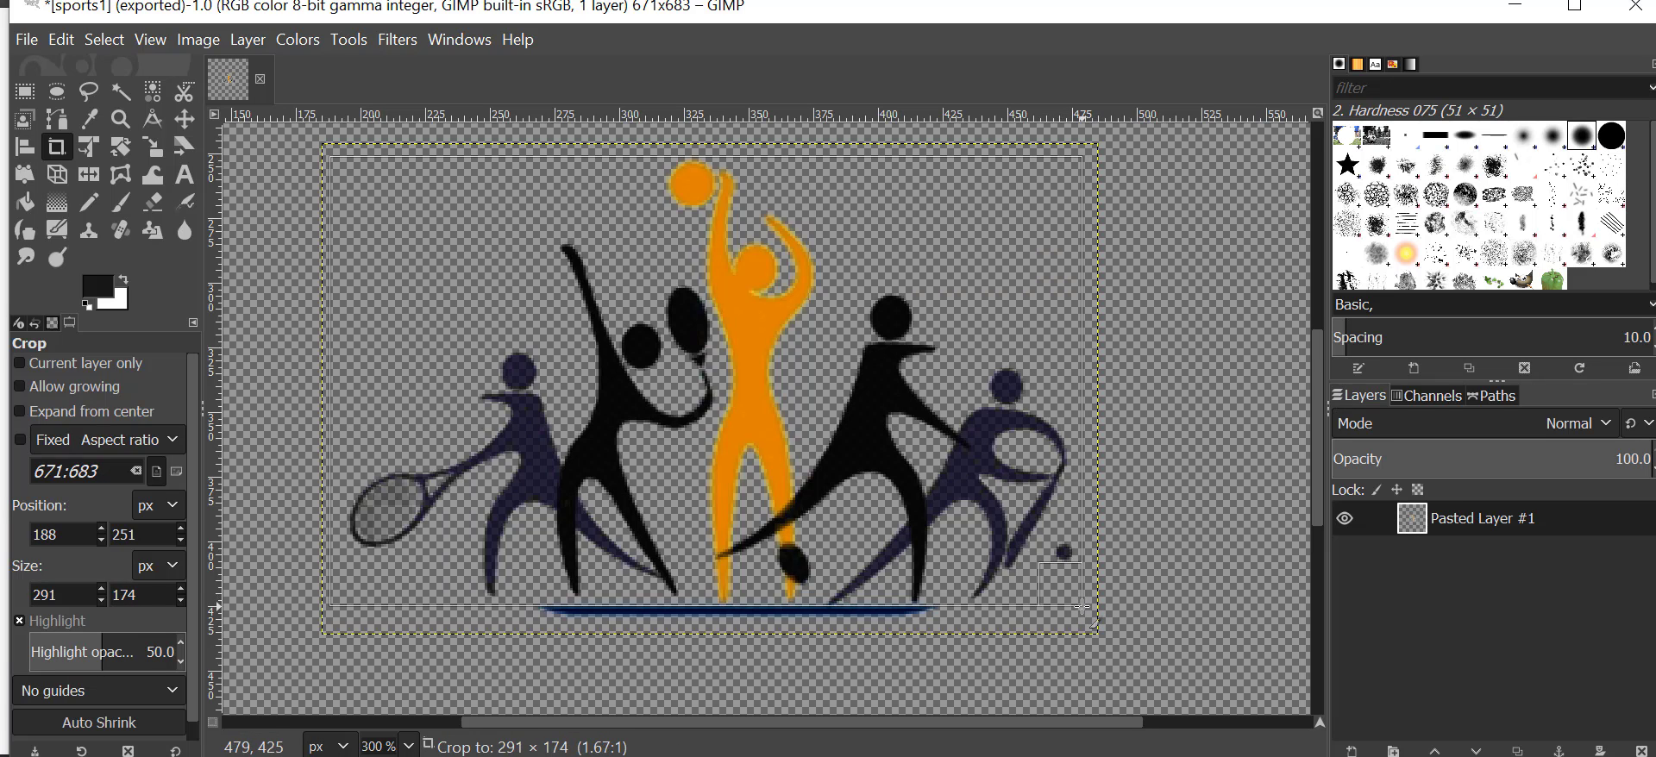
pyautogui.moveTo(1066, 613); pyautogui.dragTo(1061, 611)
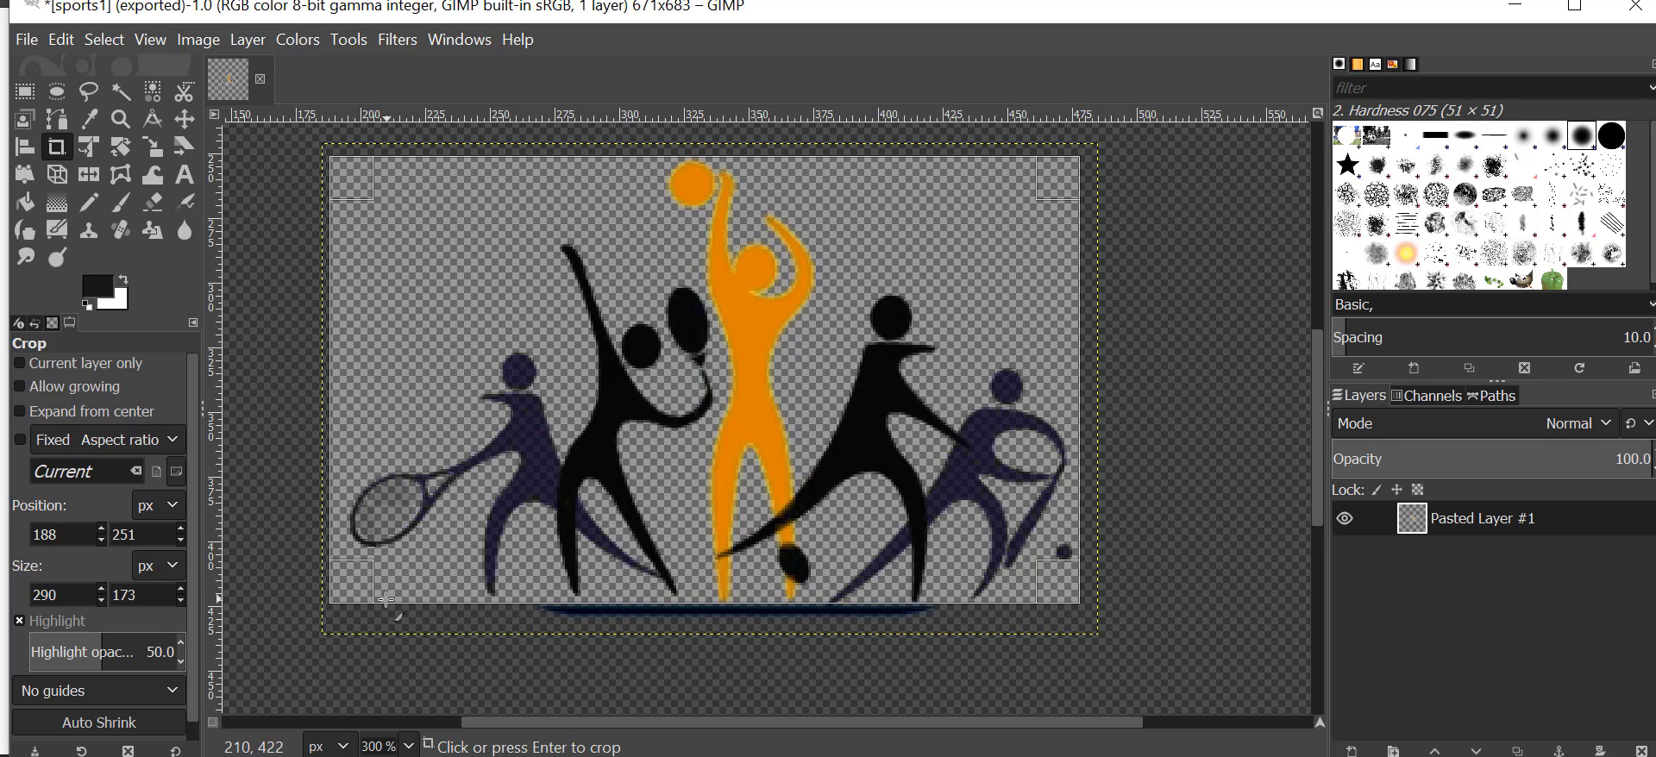
pyautogui.moveTo(349, 380); pyautogui.dragTo(369, 379)
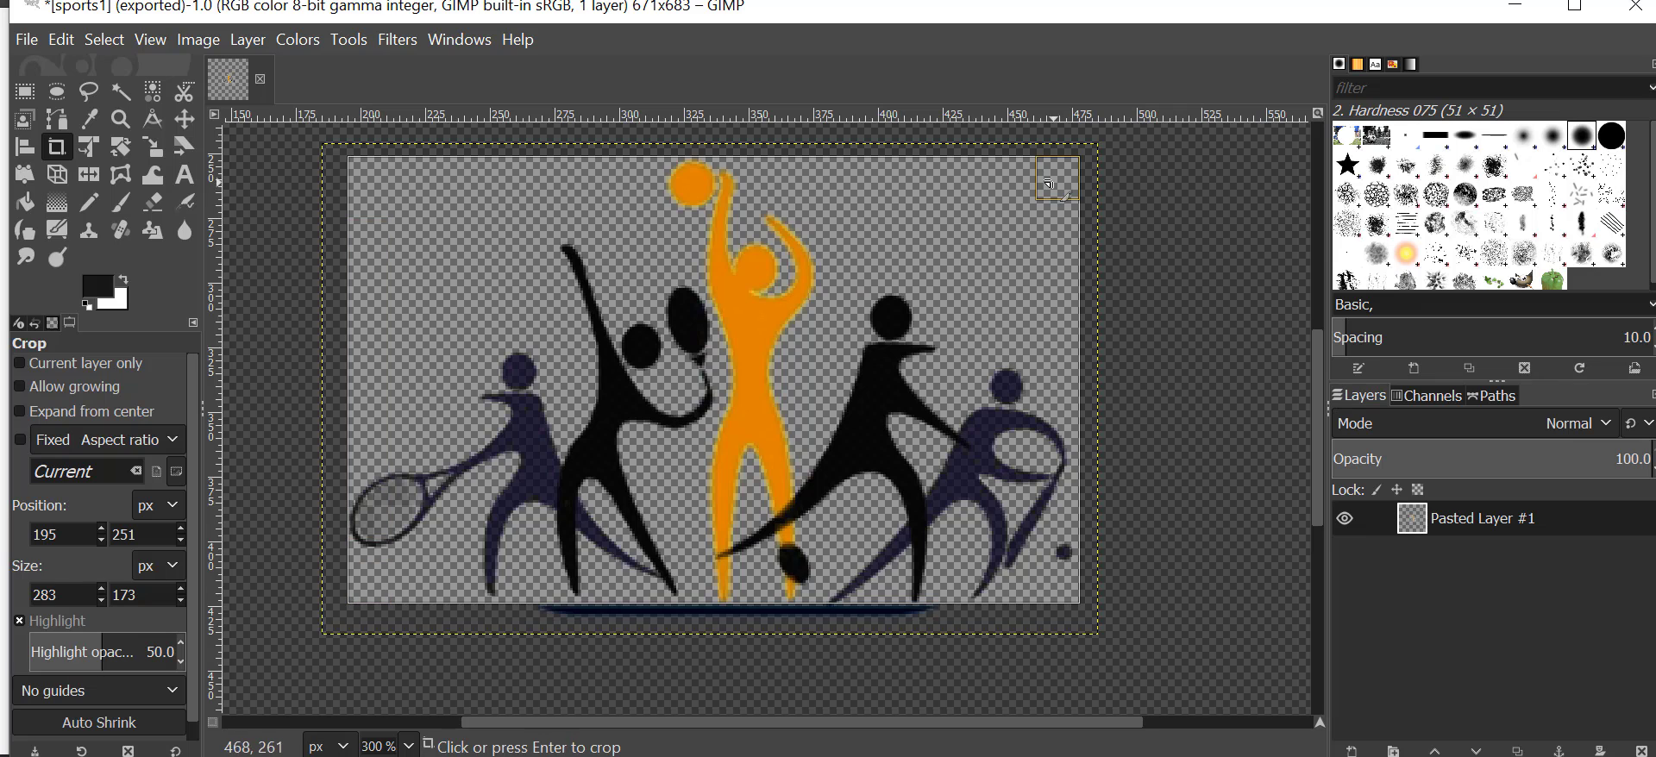
pyautogui.press('Return')
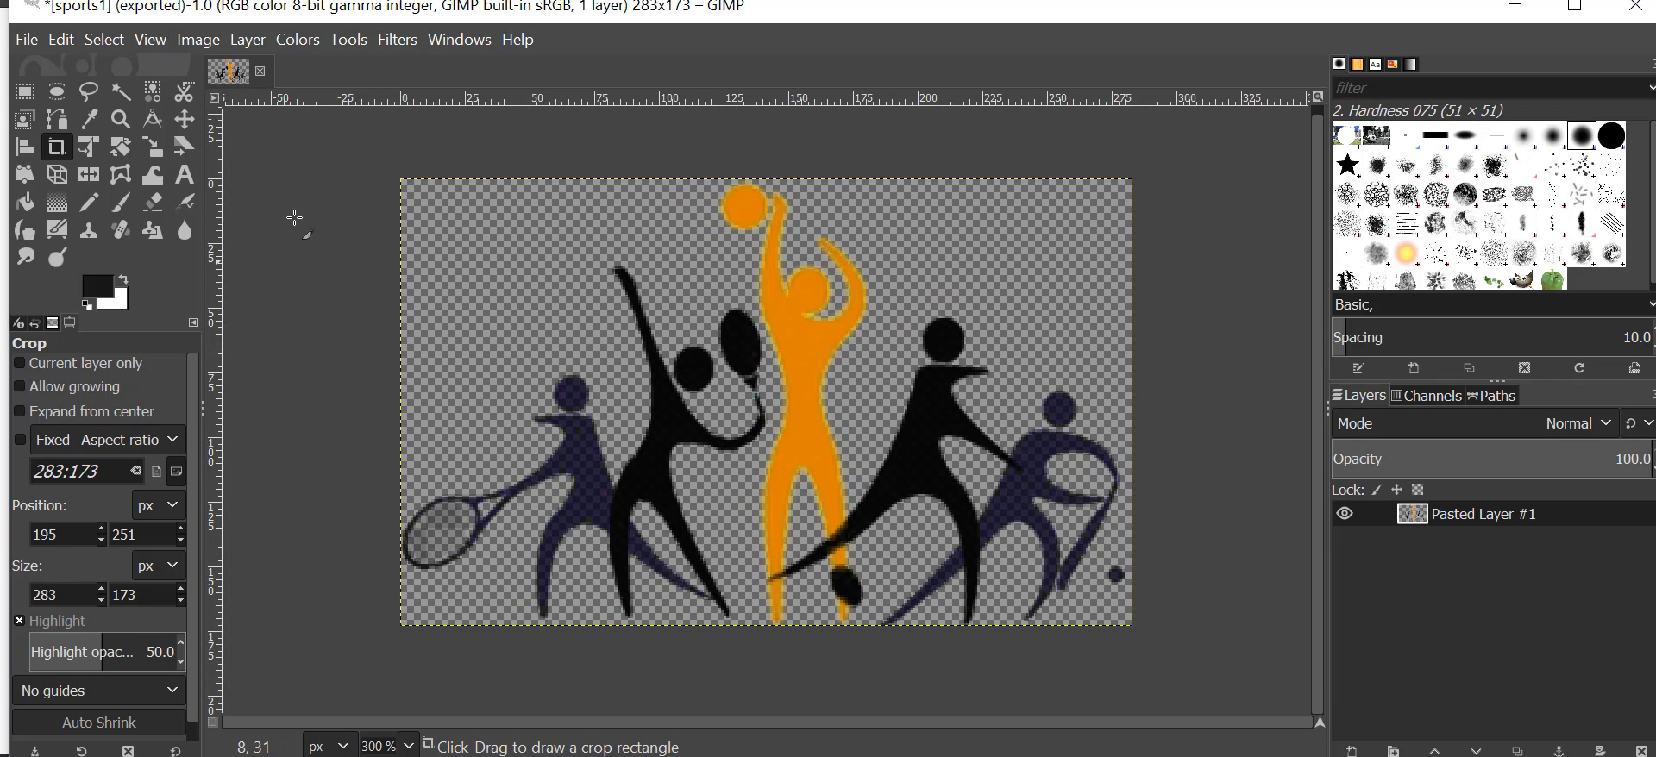
pyautogui.click(26, 40)
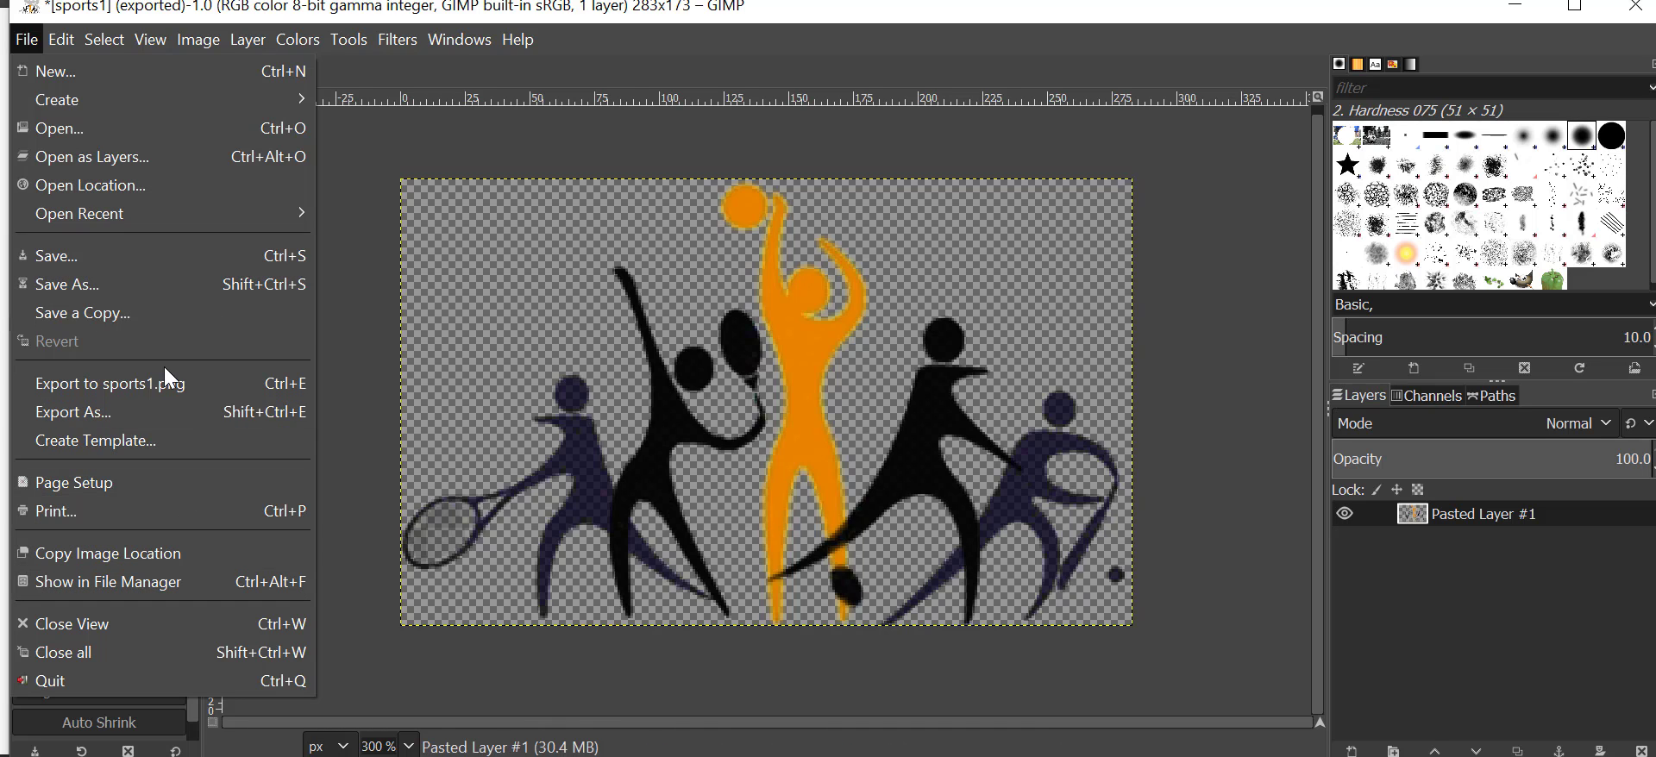
pyautogui.moveTo(111, 383)
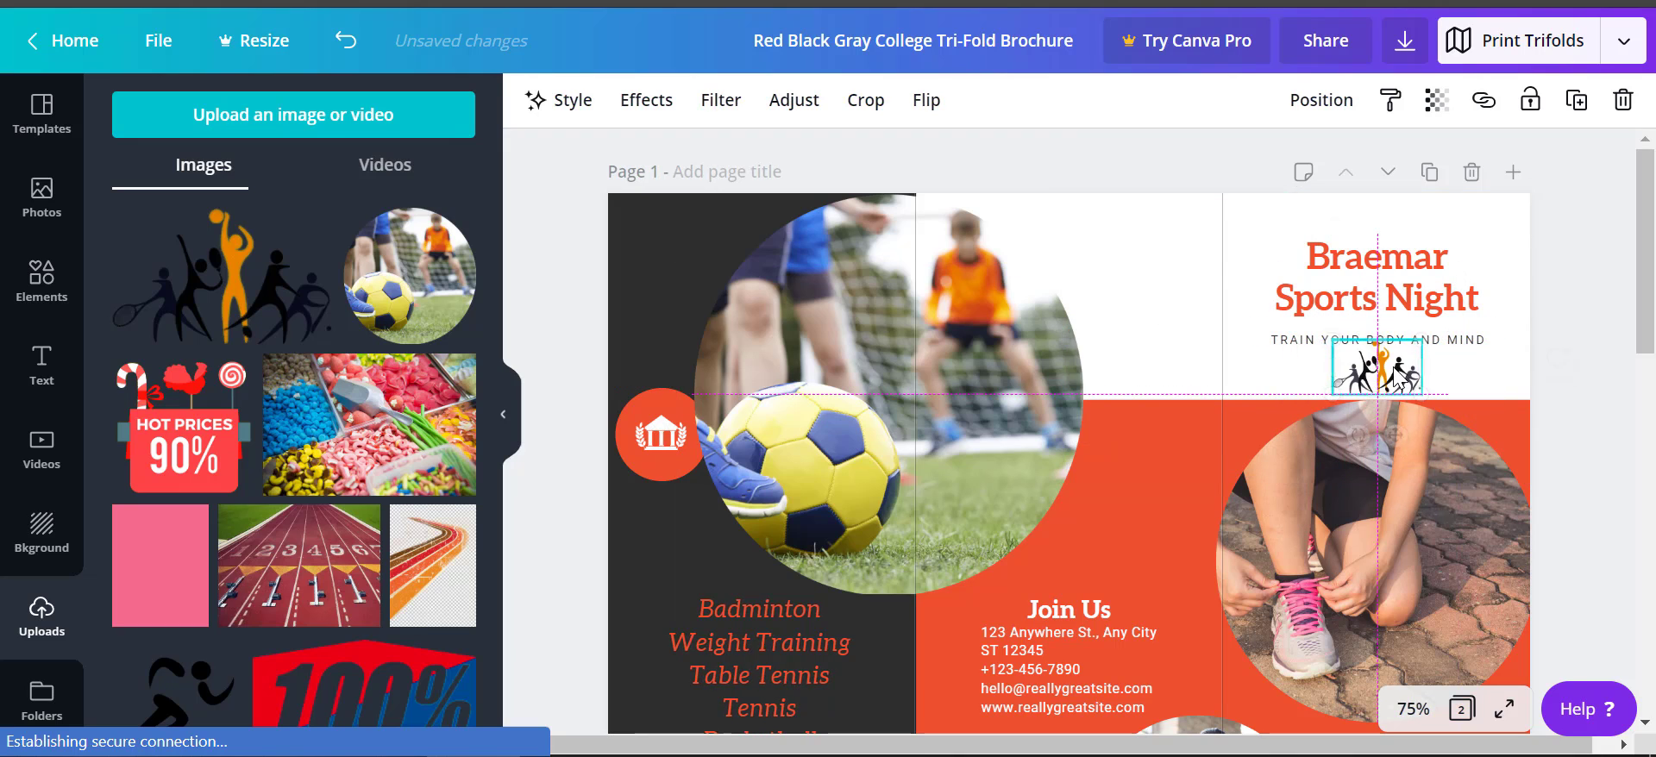
# Drop the silhouettes from Uploads onto the orange circle and resize the circle.
pyautogui.moveTo(1377, 366); pyautogui.dragTo(1059, 561)
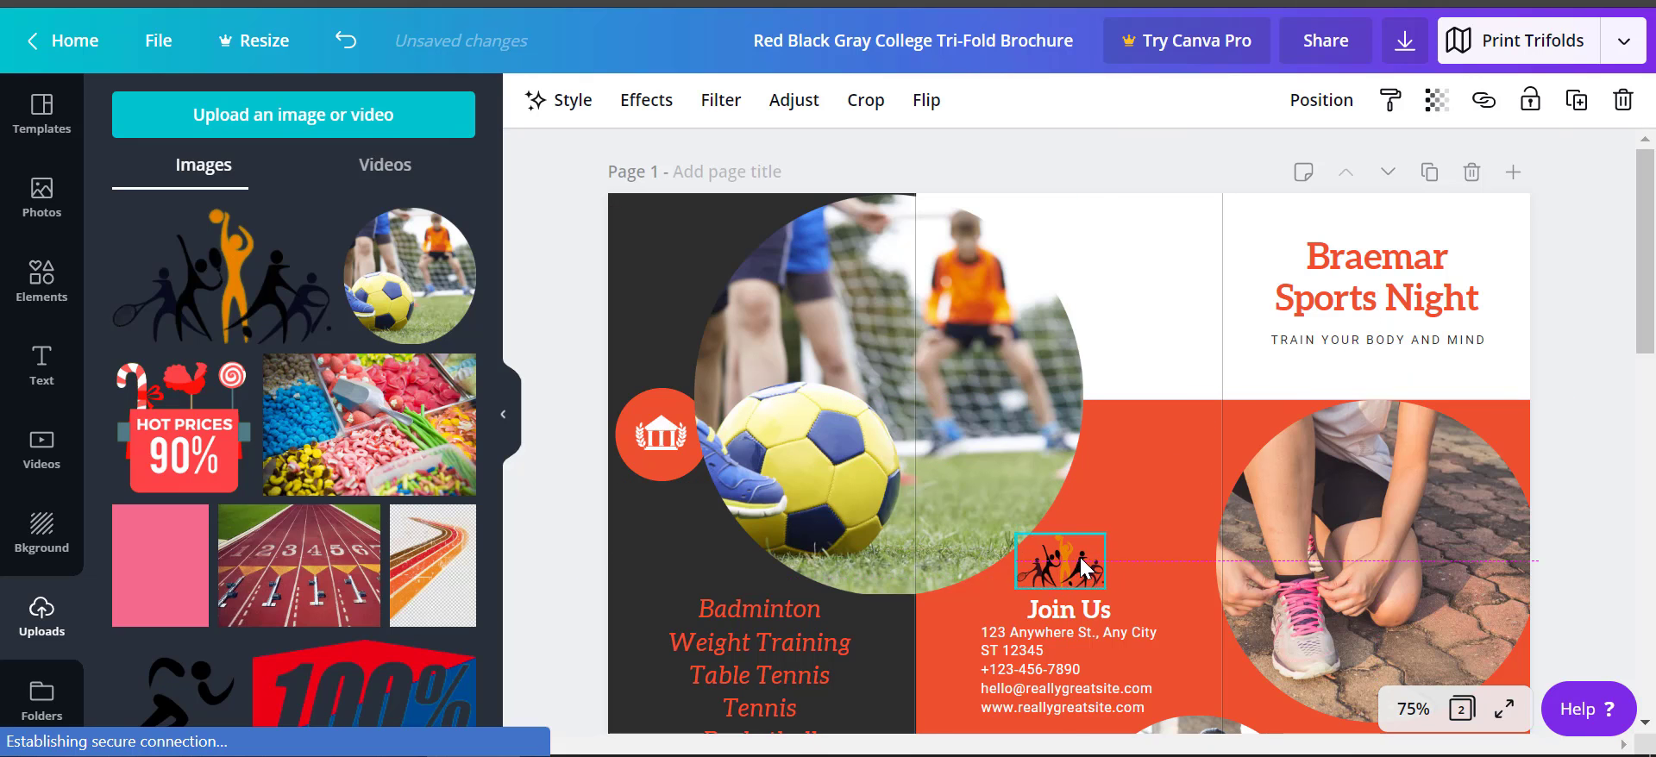
pyautogui.moveTo(1061, 561); pyautogui.dragTo(676, 438)
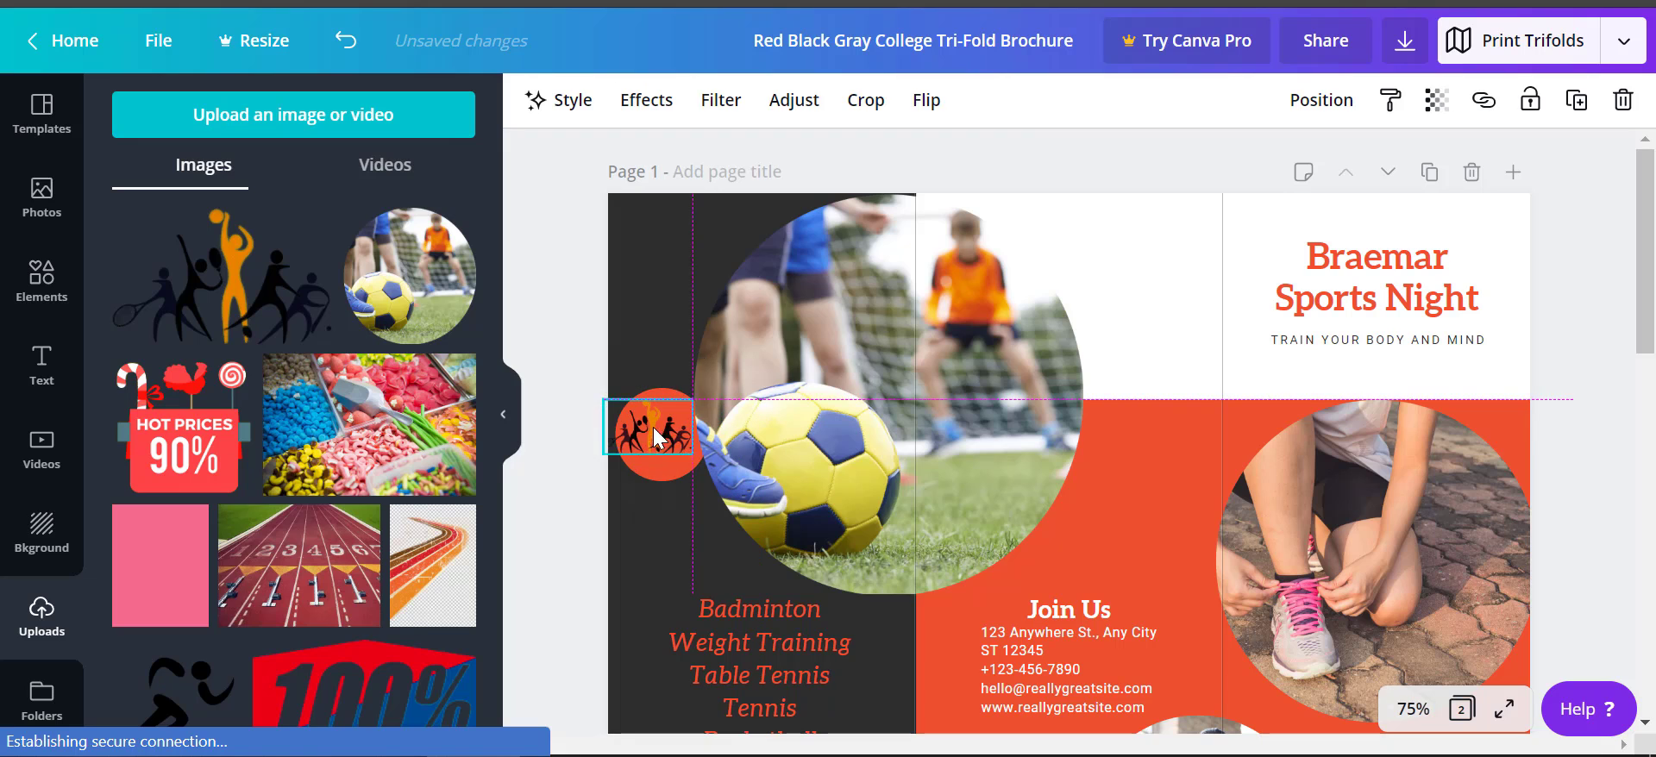
pyautogui.click(656, 433)
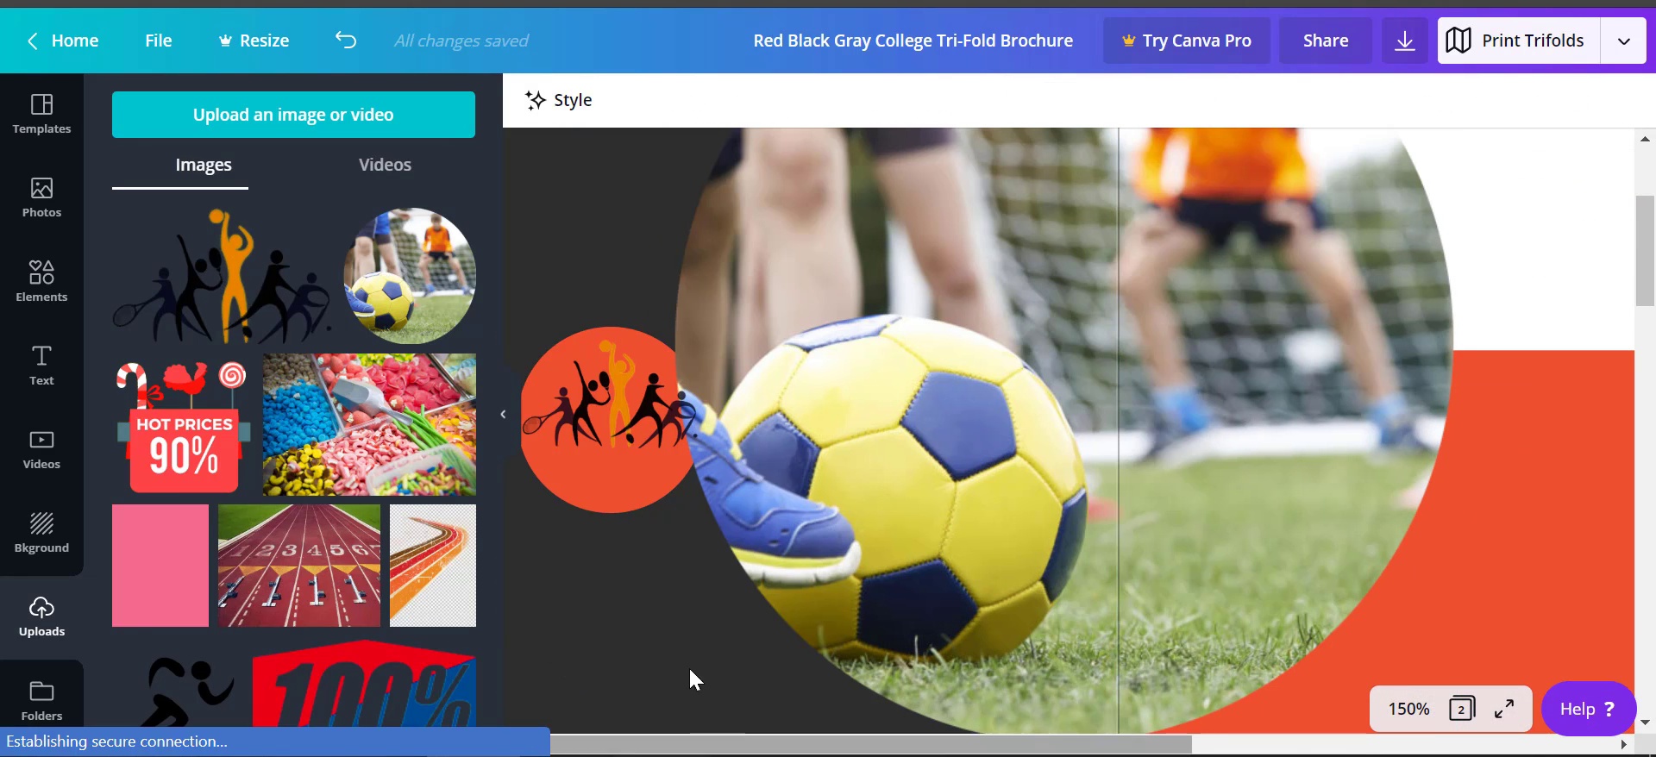
pyautogui.click(602, 407)
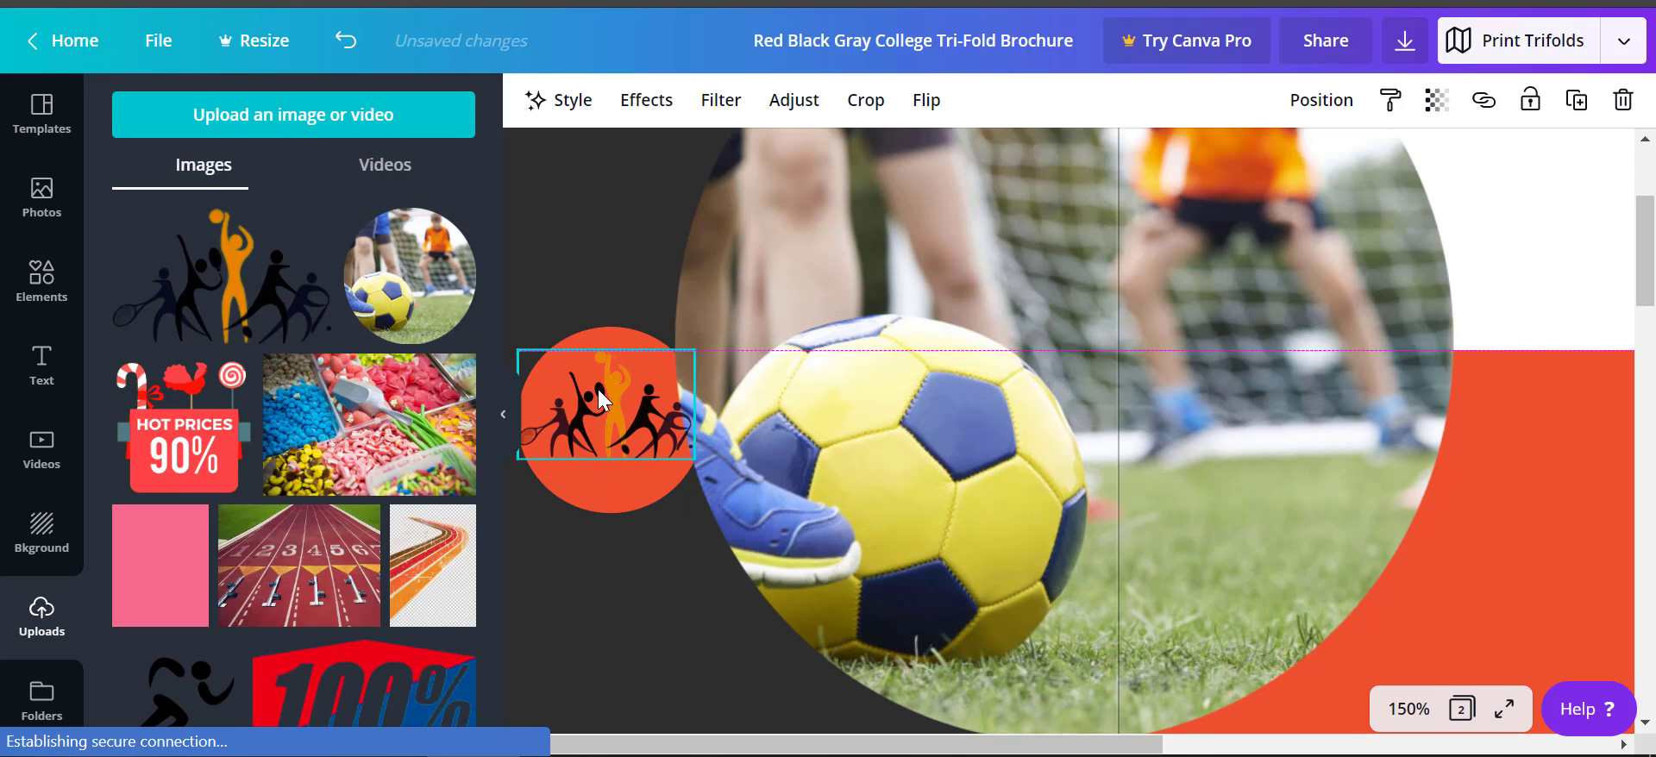
pyautogui.click(605, 423)
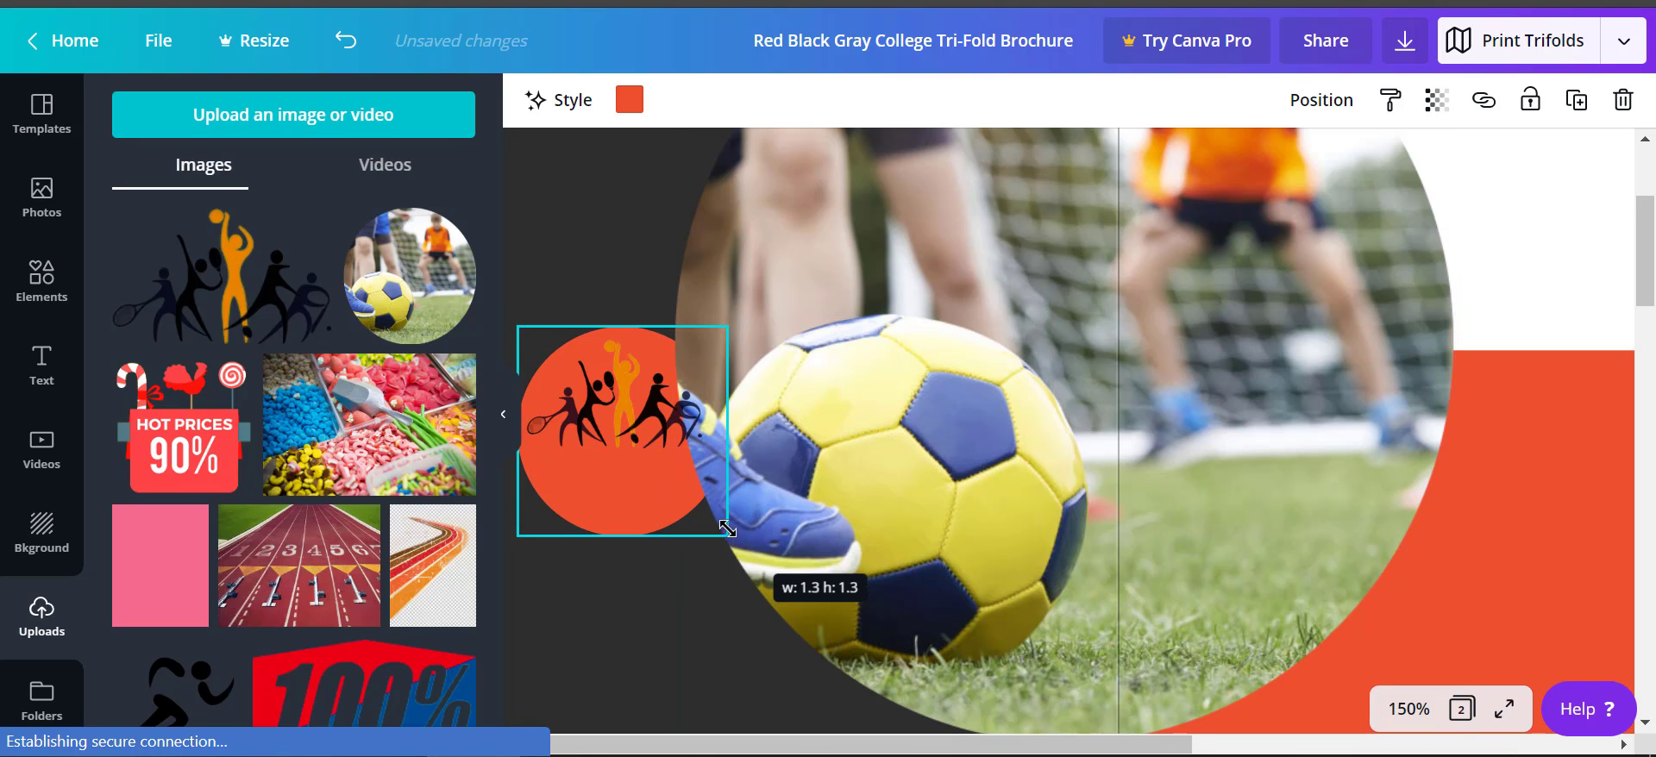
pyautogui.moveTo(726, 528); pyautogui.dragTo(705, 506)
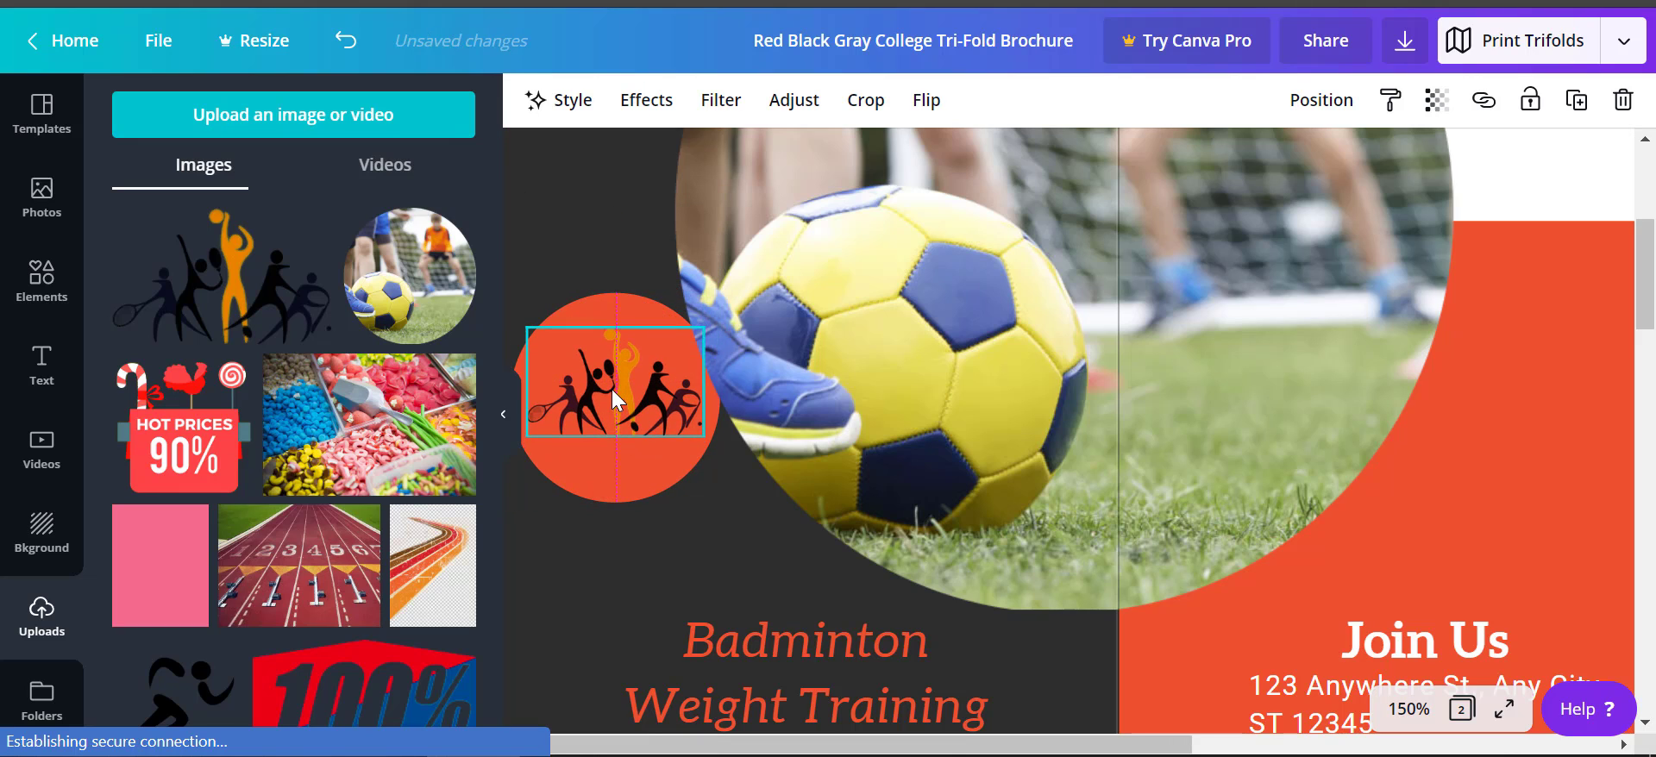
# Shrink and reposition the silhouettes to fit inside the orange circle.
pyautogui.moveTo(619, 384); pyautogui.dragTo(676, 433)
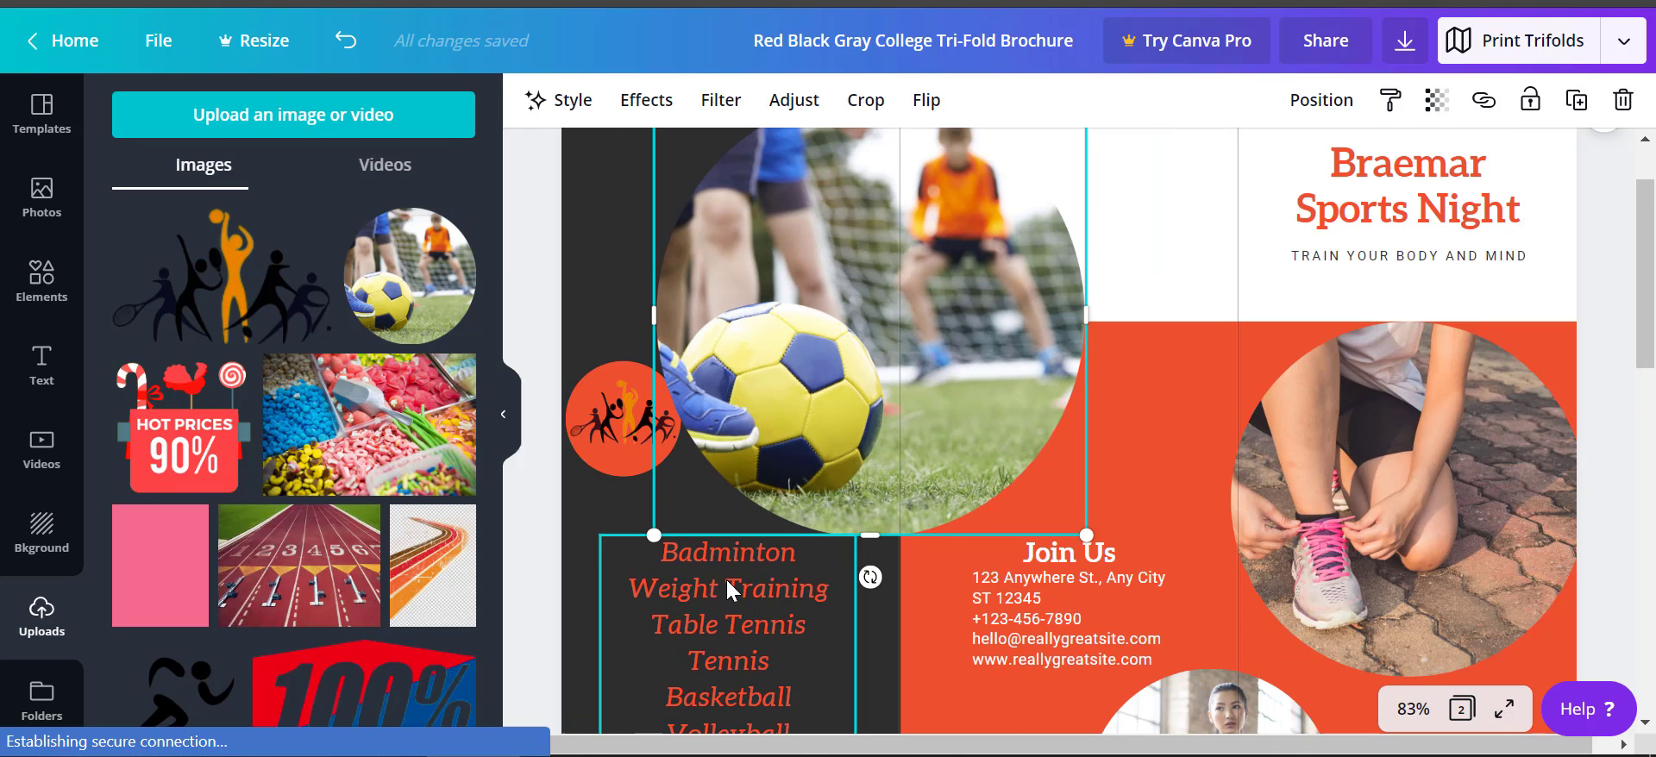
pyautogui.click(623, 412)
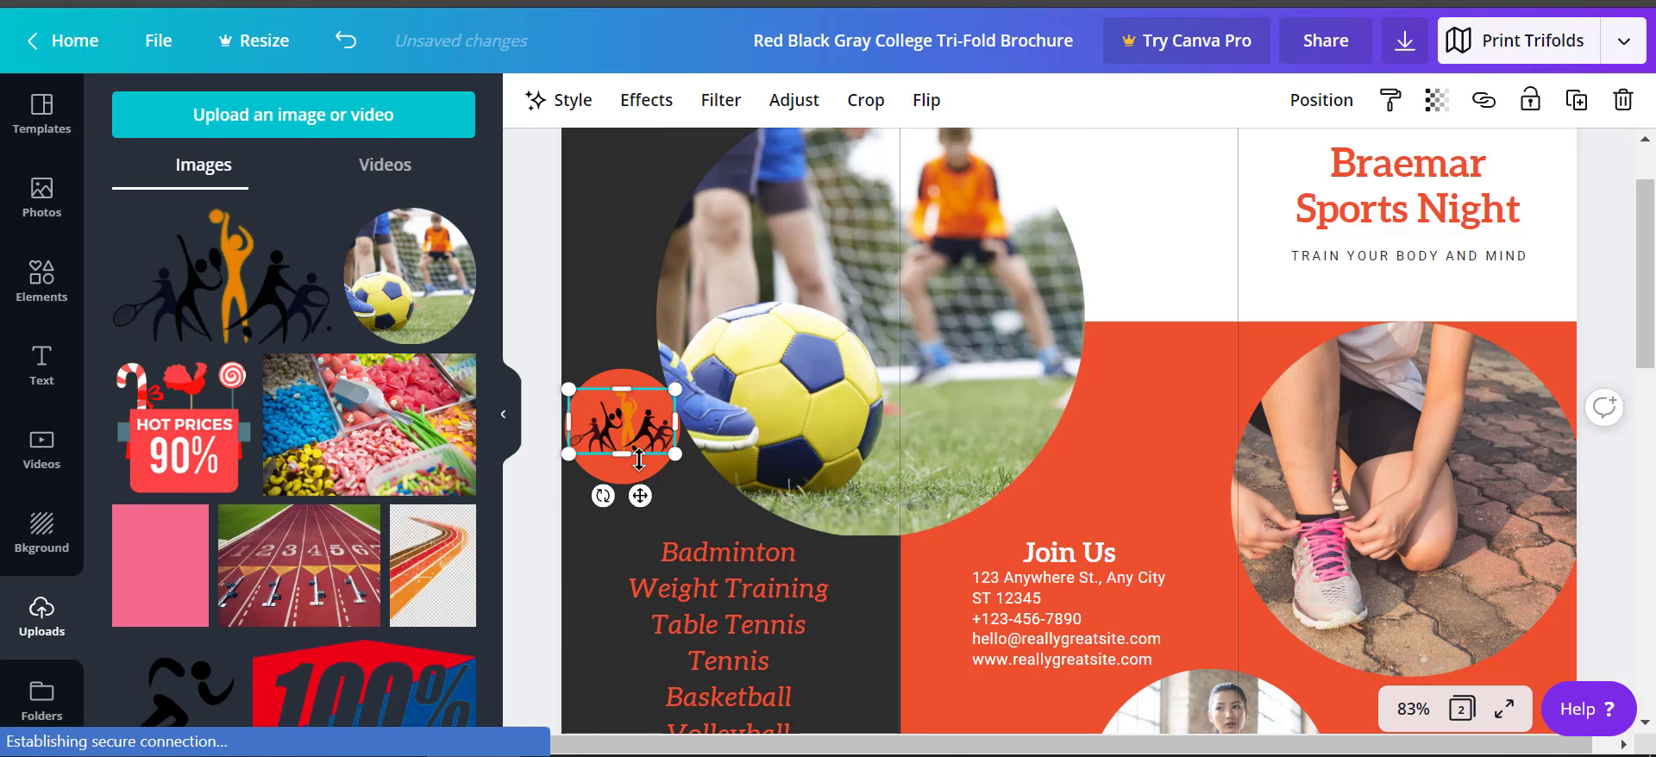
pyautogui.moveTo(620, 427); pyautogui.dragTo(585, 443)
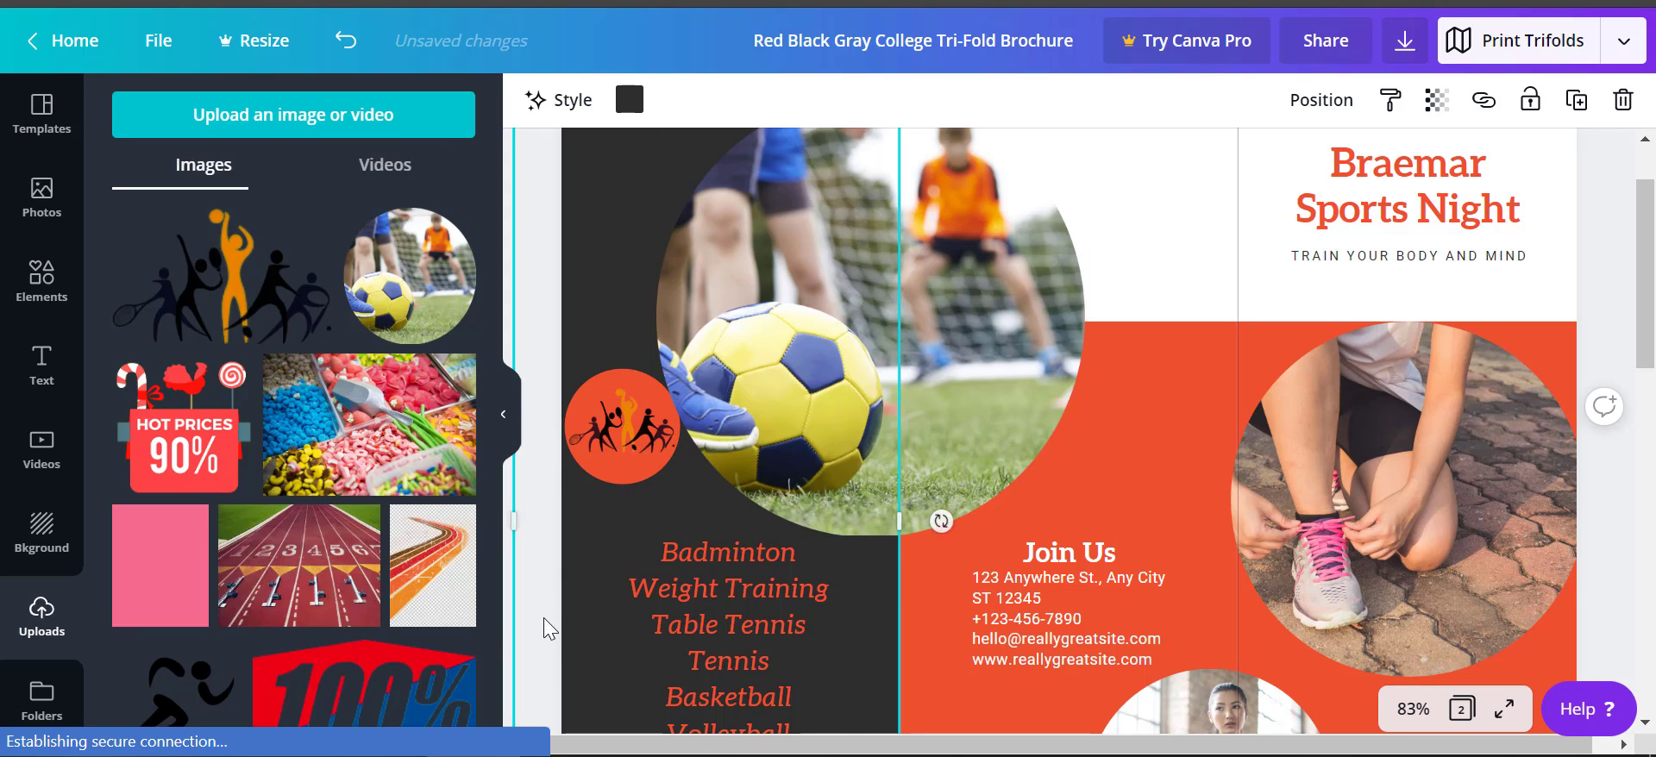
pyautogui.moveTo(656, 509)
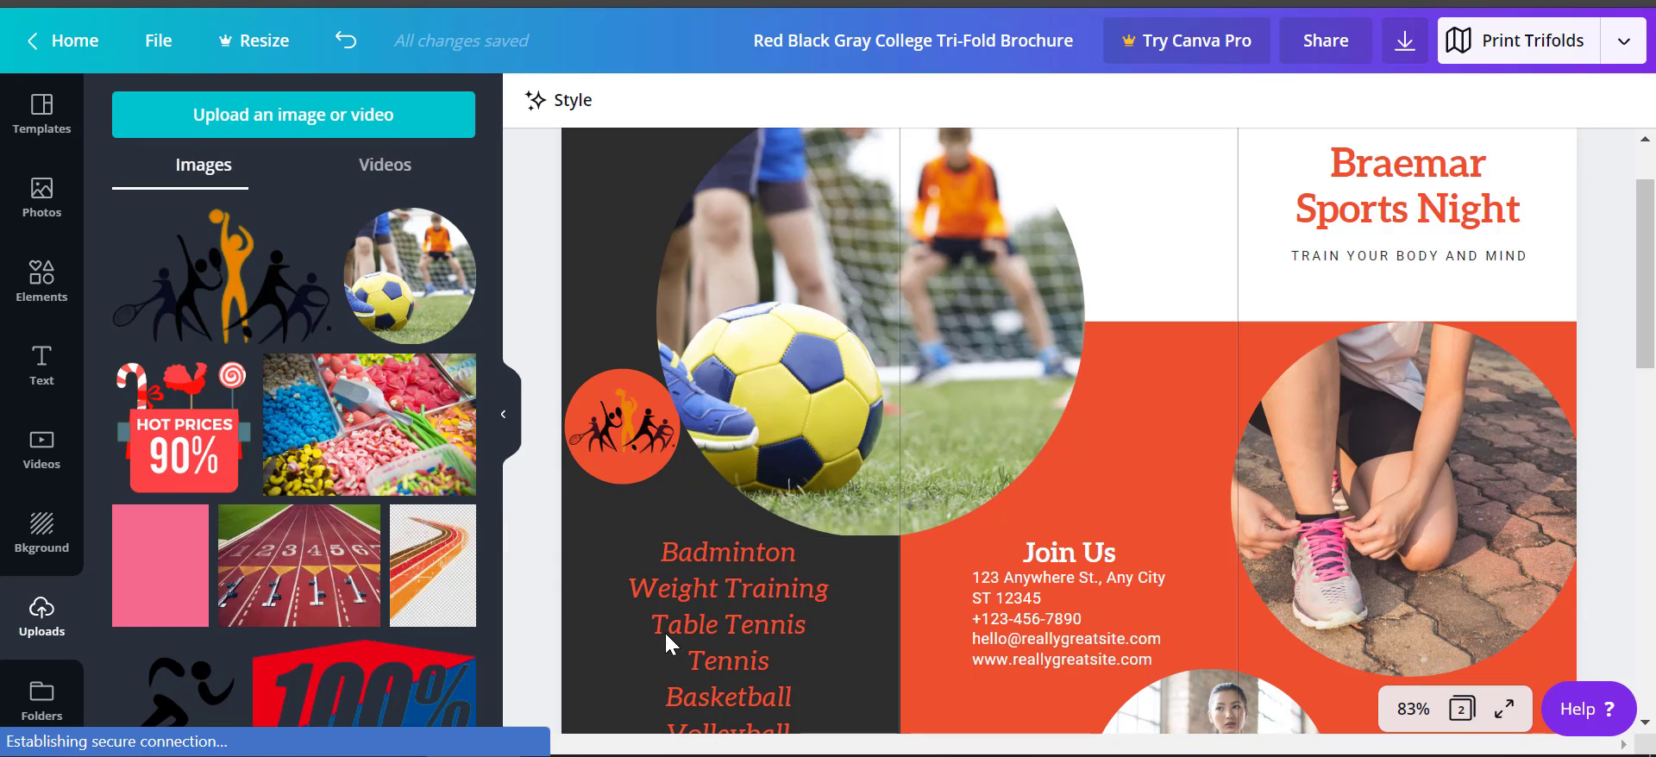
pyautogui.click(1067, 618)
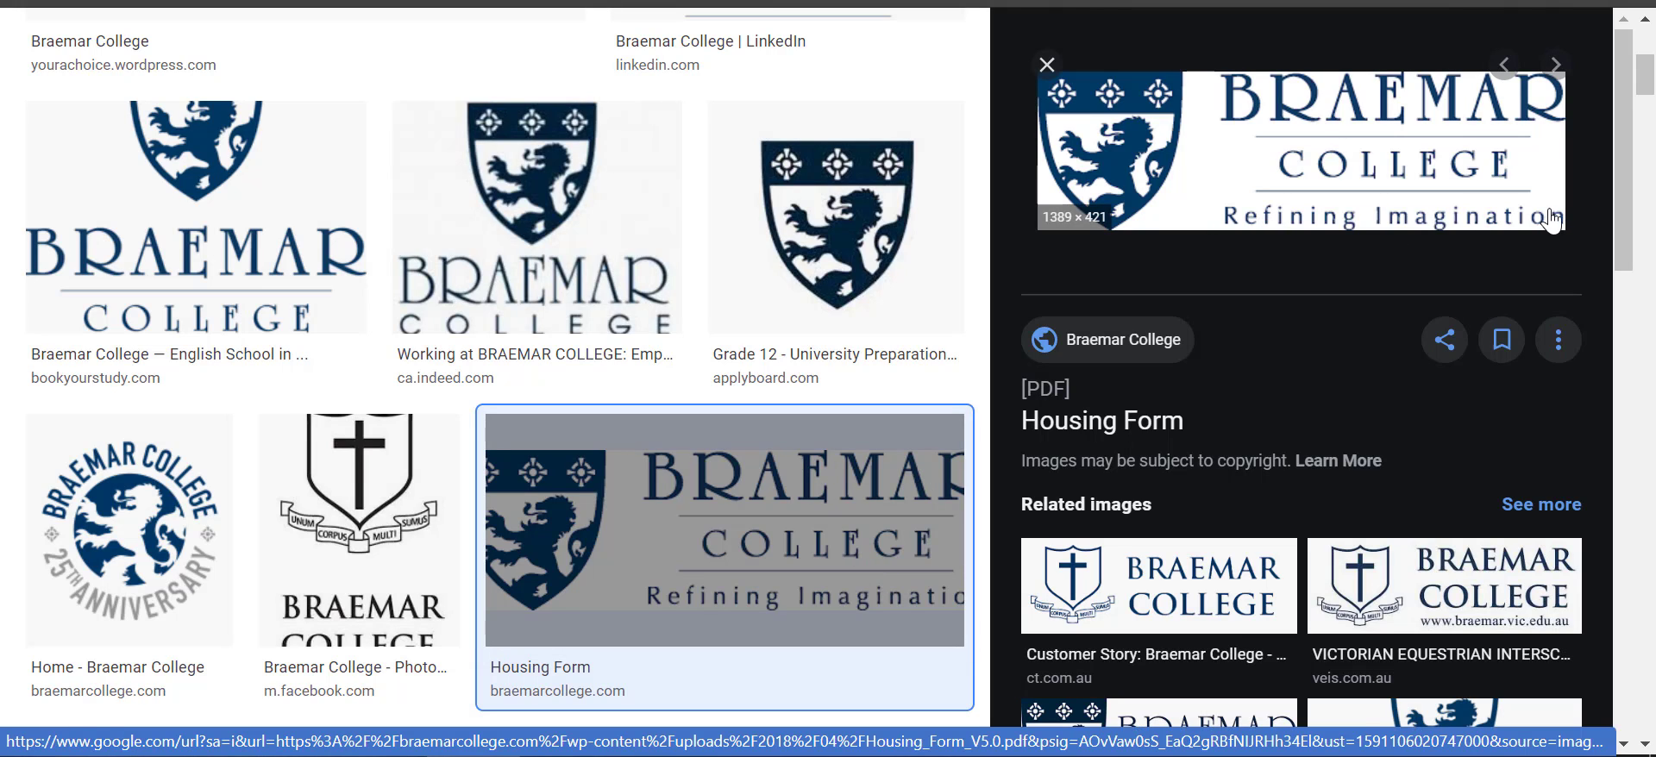
pyautogui.moveTo(1462, 228)
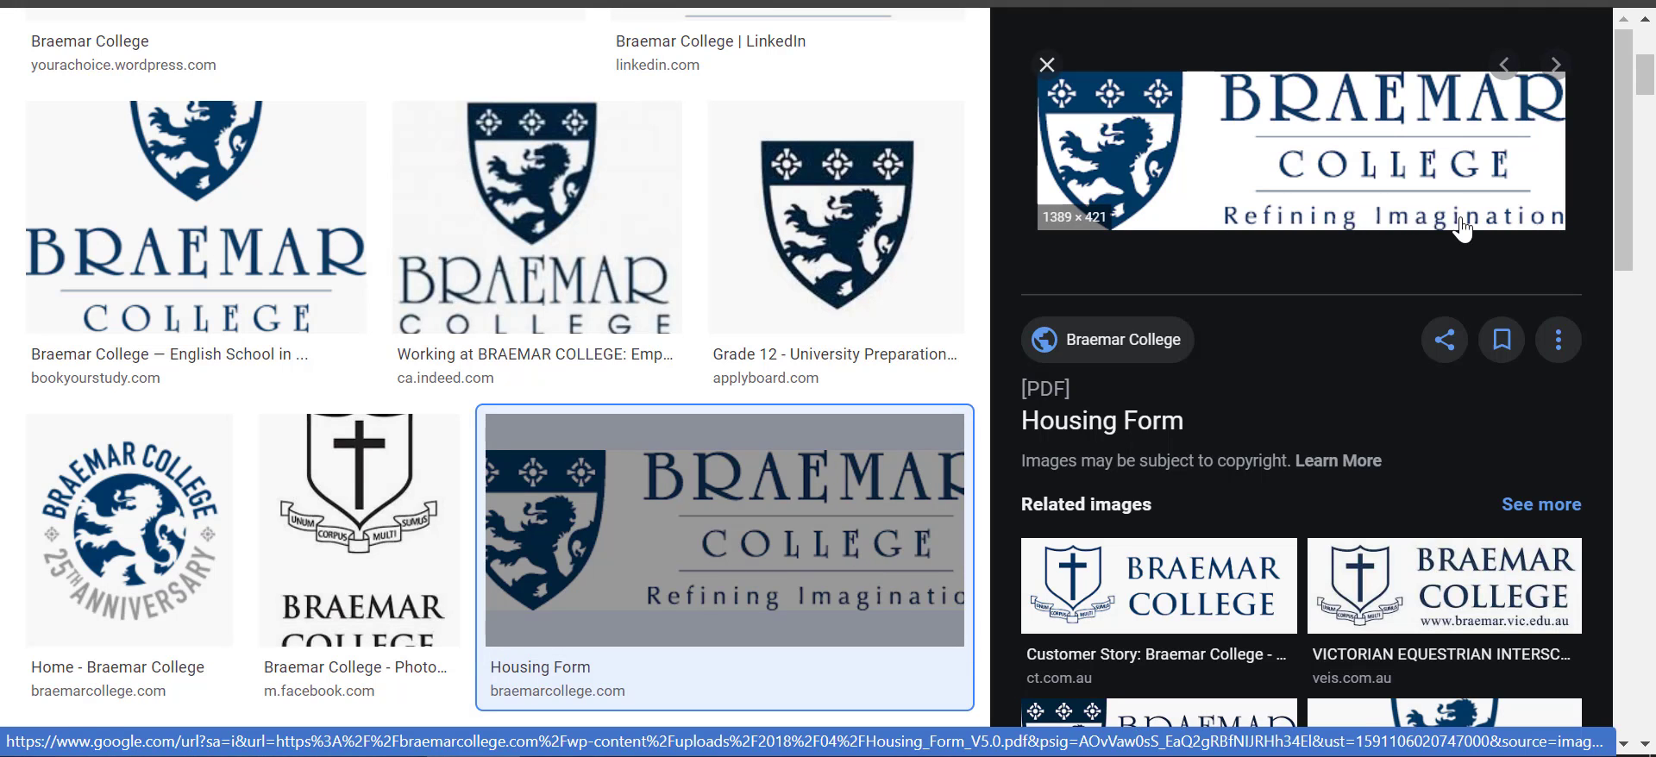
# Scroll the braemar college logo results and right-click the Refining Imagination logo.
pyautogui.scroll(-3)
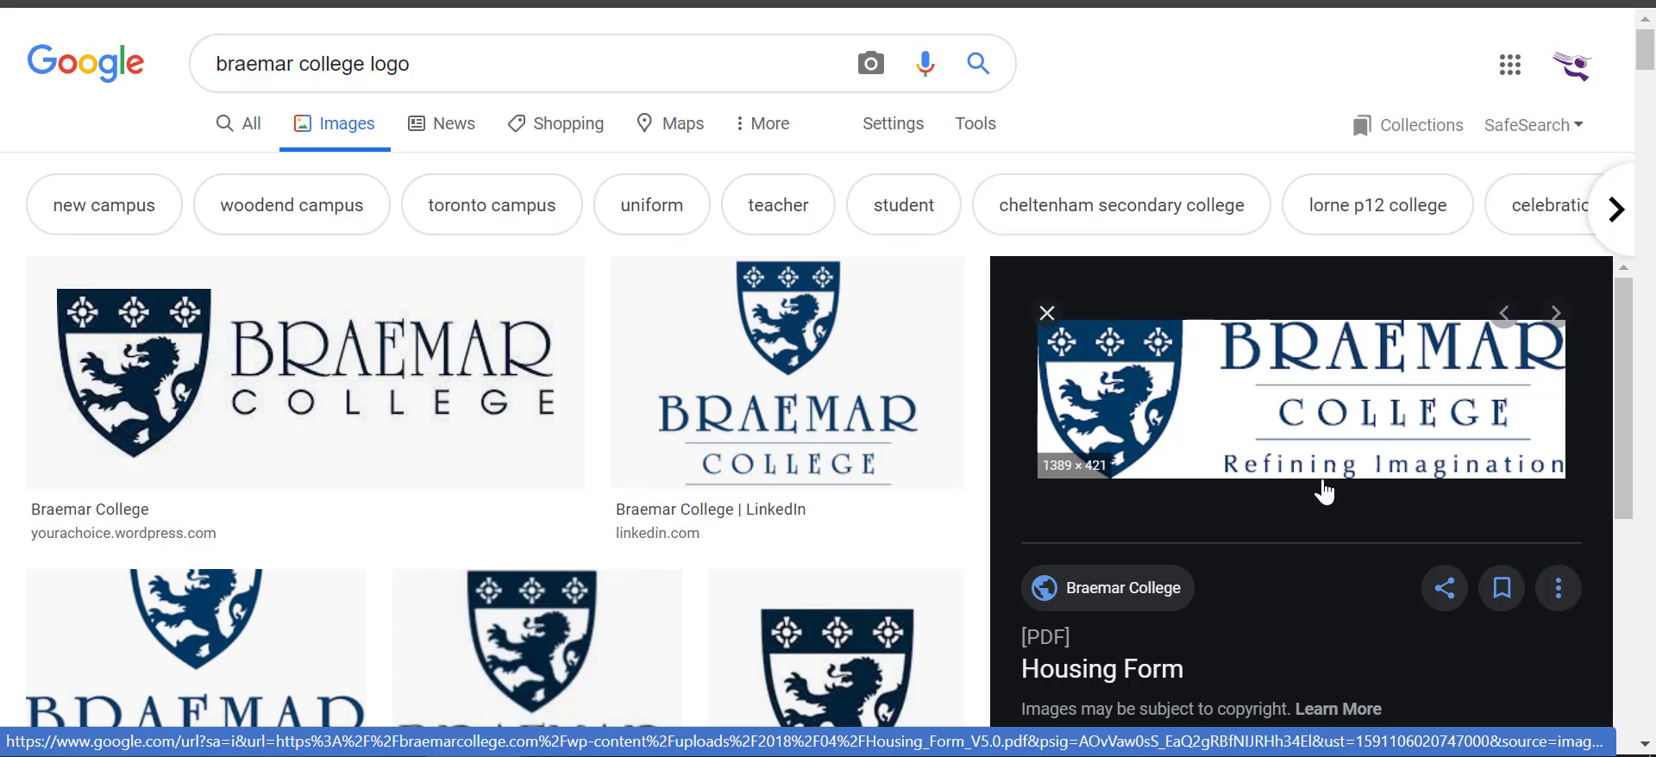
pyautogui.scroll(-3)
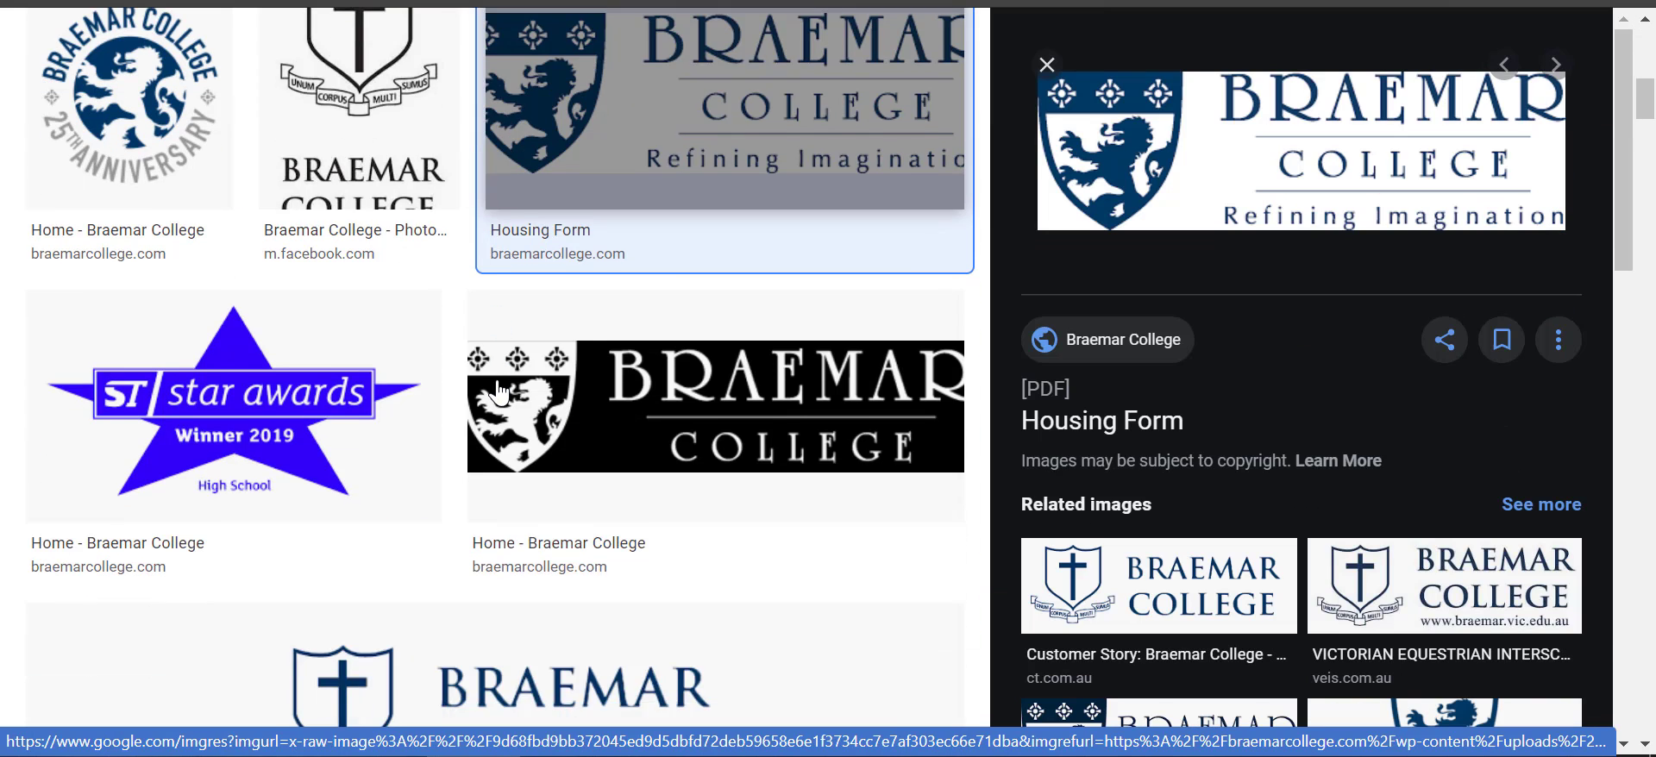
pyautogui.rightClick(1299, 148)
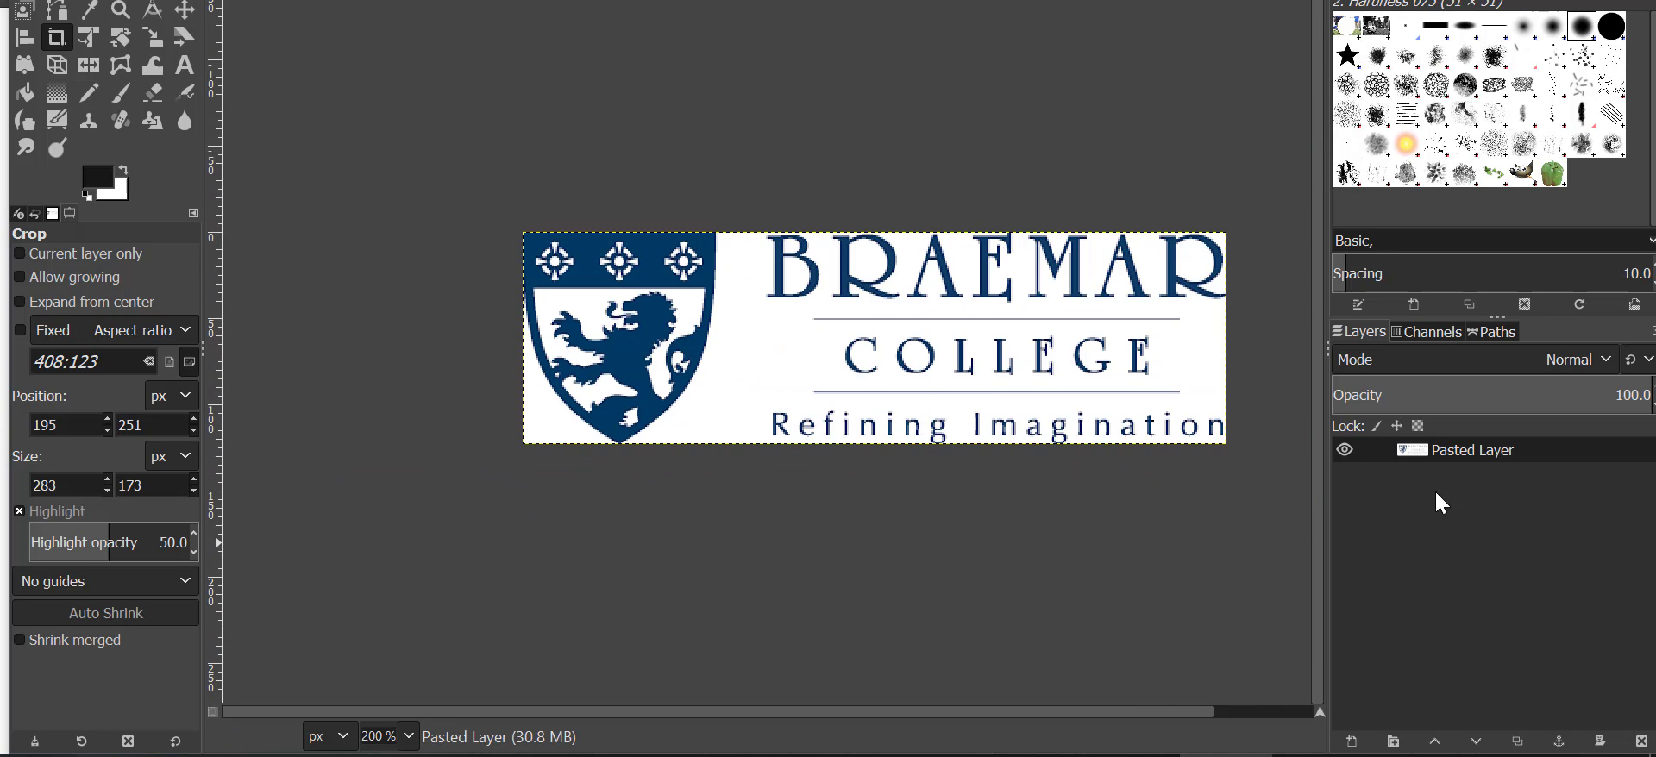
# Set Canvas Size height to 300 with transparent fill and resize.
pyautogui.click(254, 5)
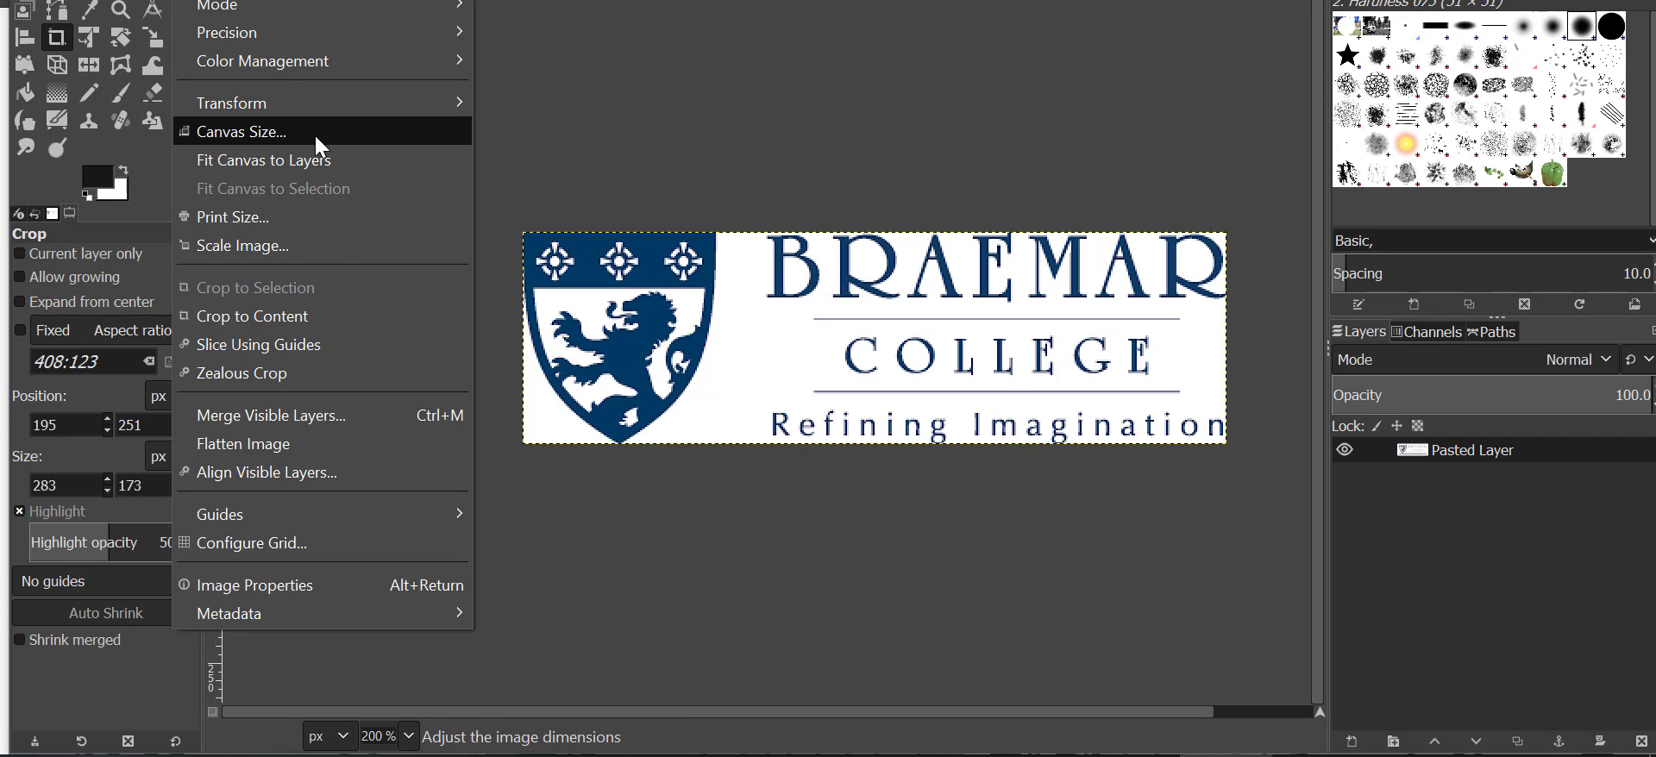
pyautogui.click(239, 131)
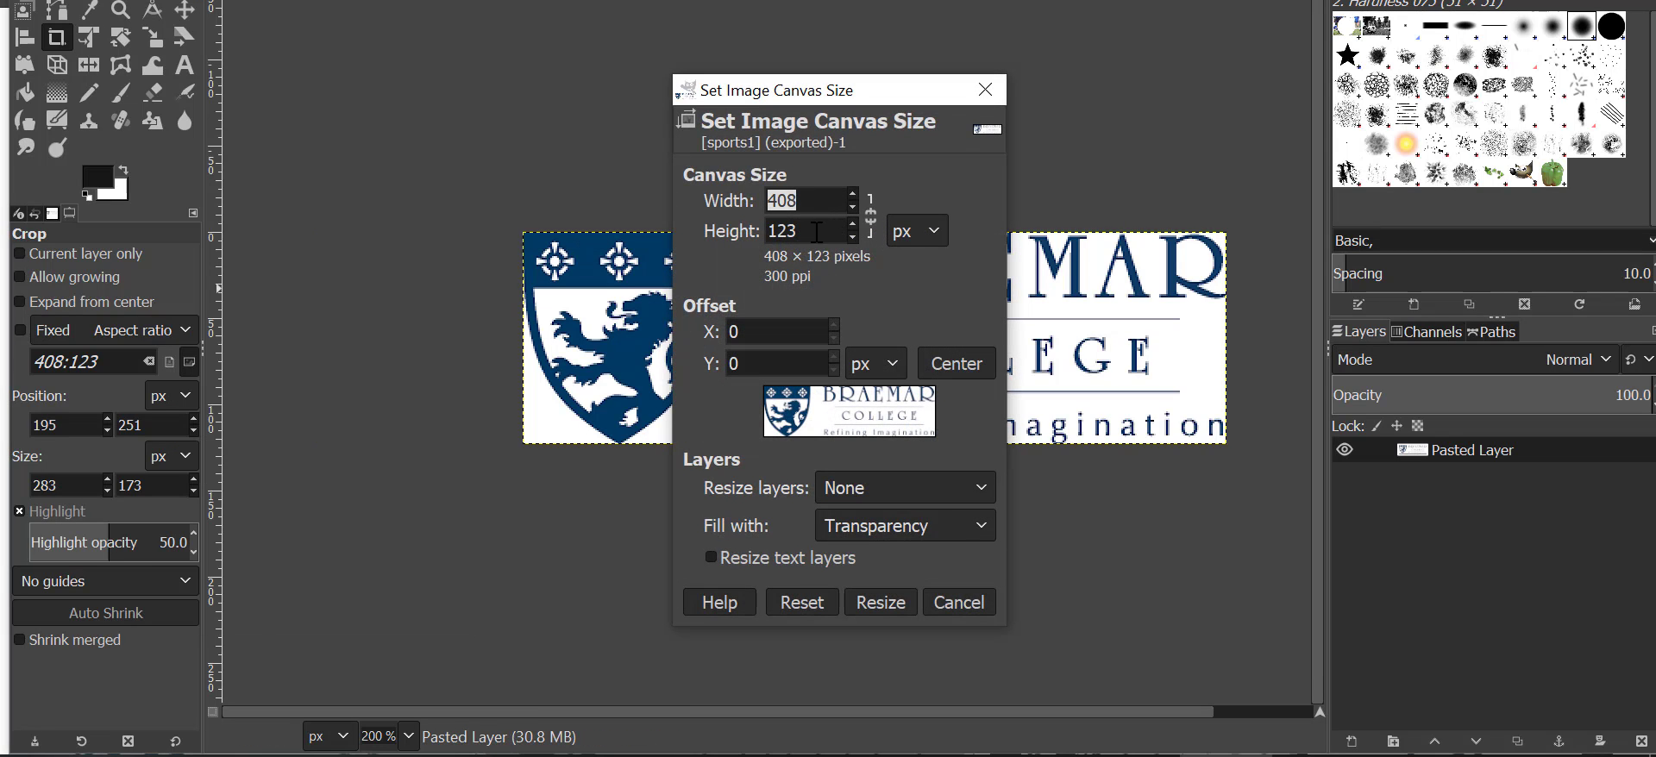
pyautogui.click(802, 229)
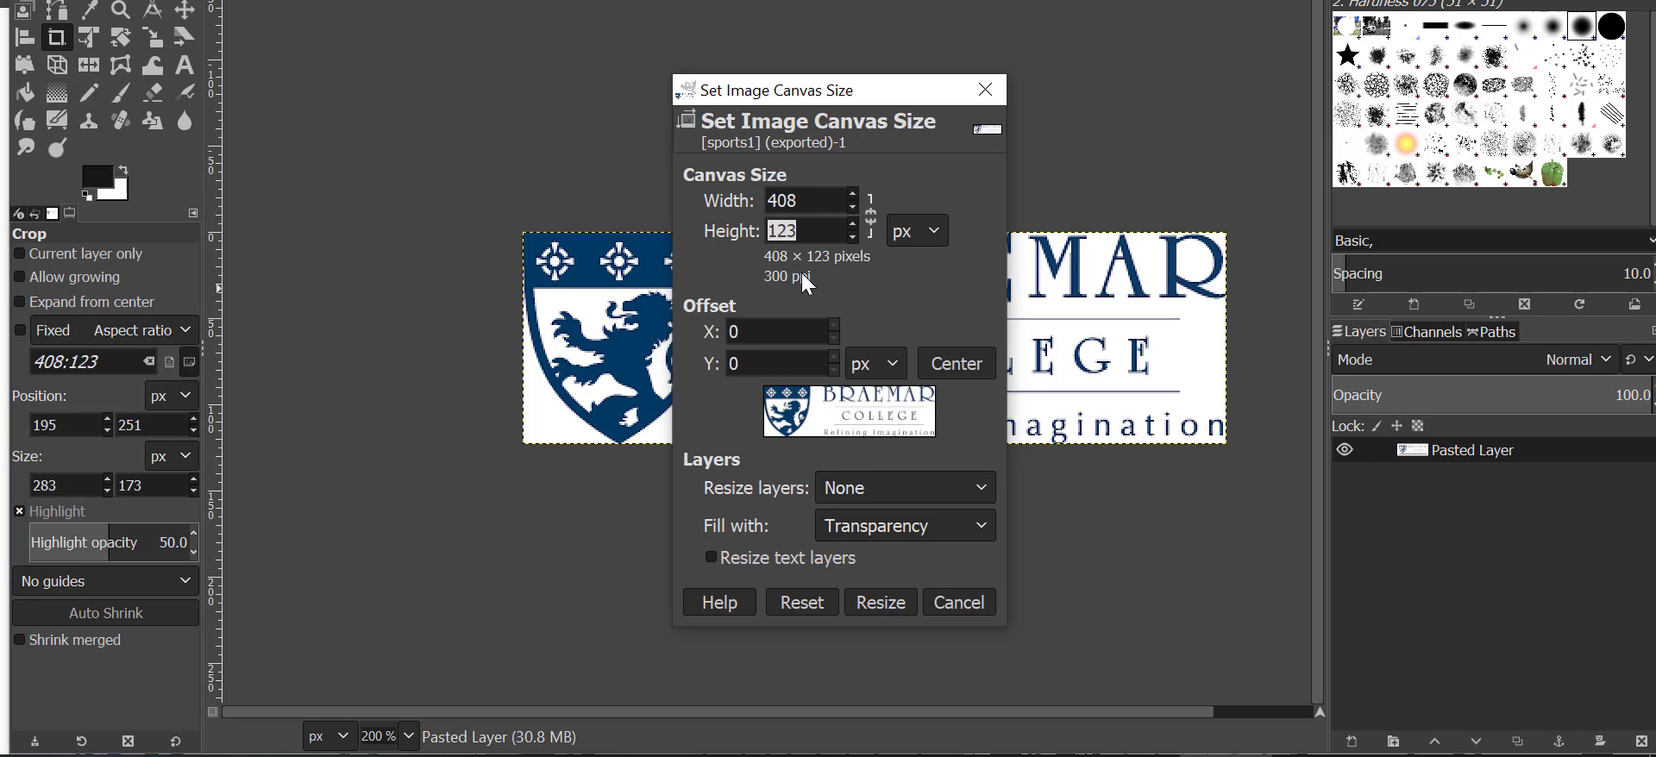
pyautogui.write('300')
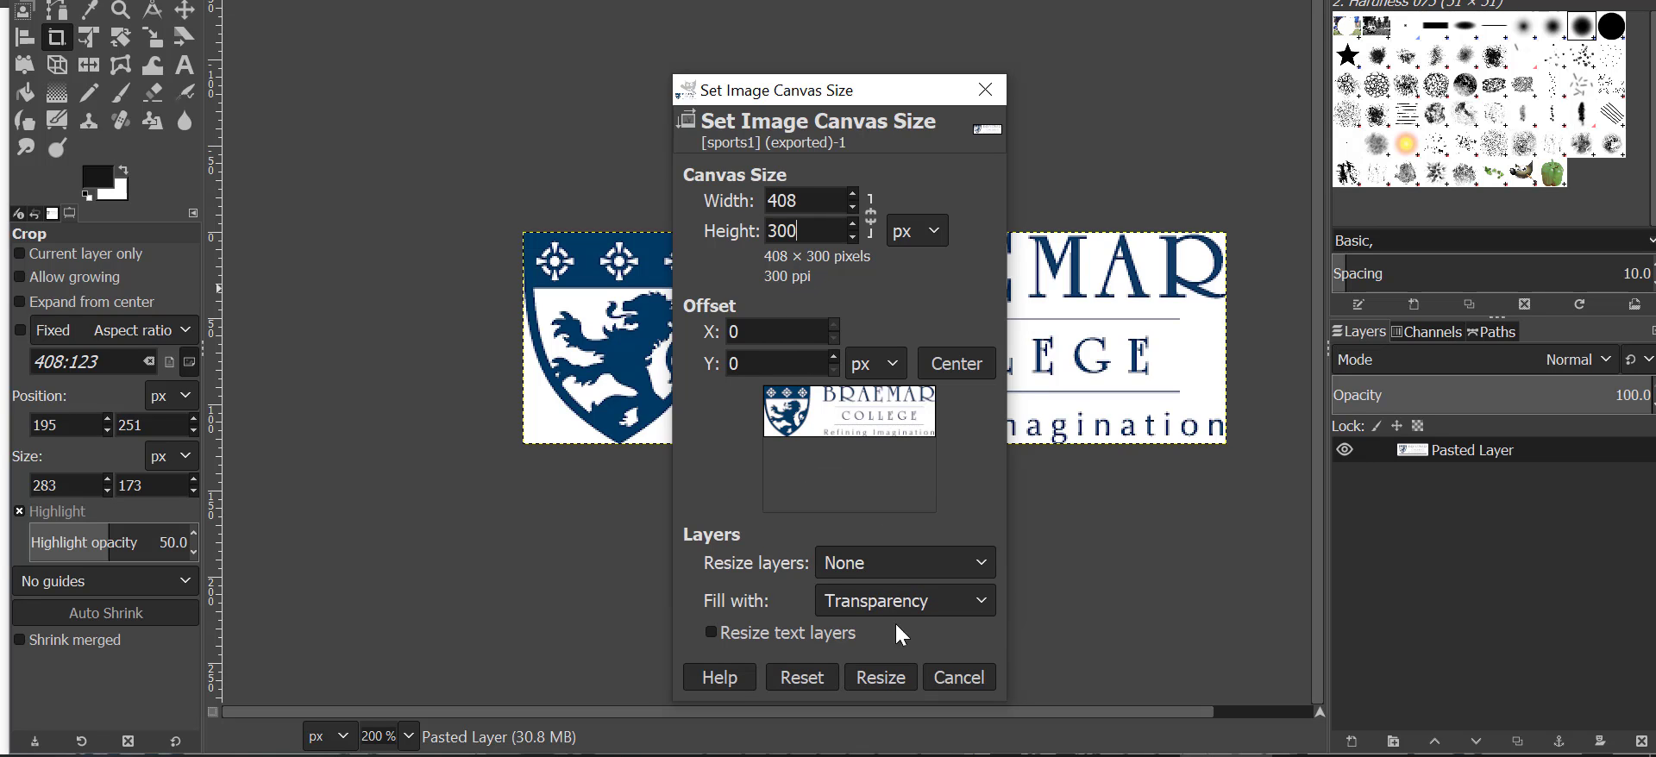
pyautogui.click(880, 676)
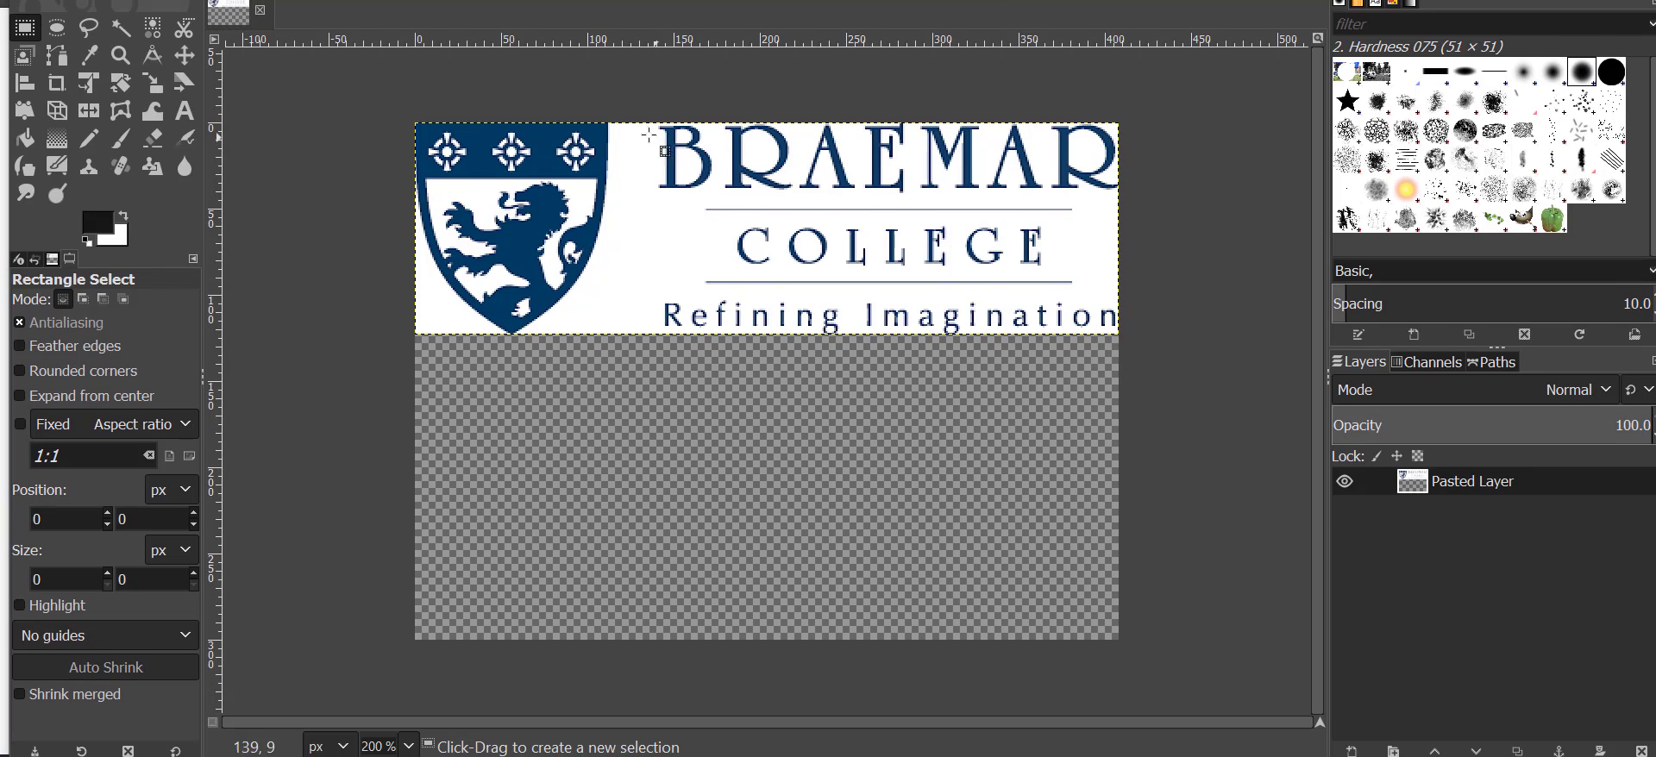
# Erase the logo's white background with the Paintbrush in Color erase mode.
pyautogui.moveTo(652, 135); pyautogui.dragTo(1160, 343)
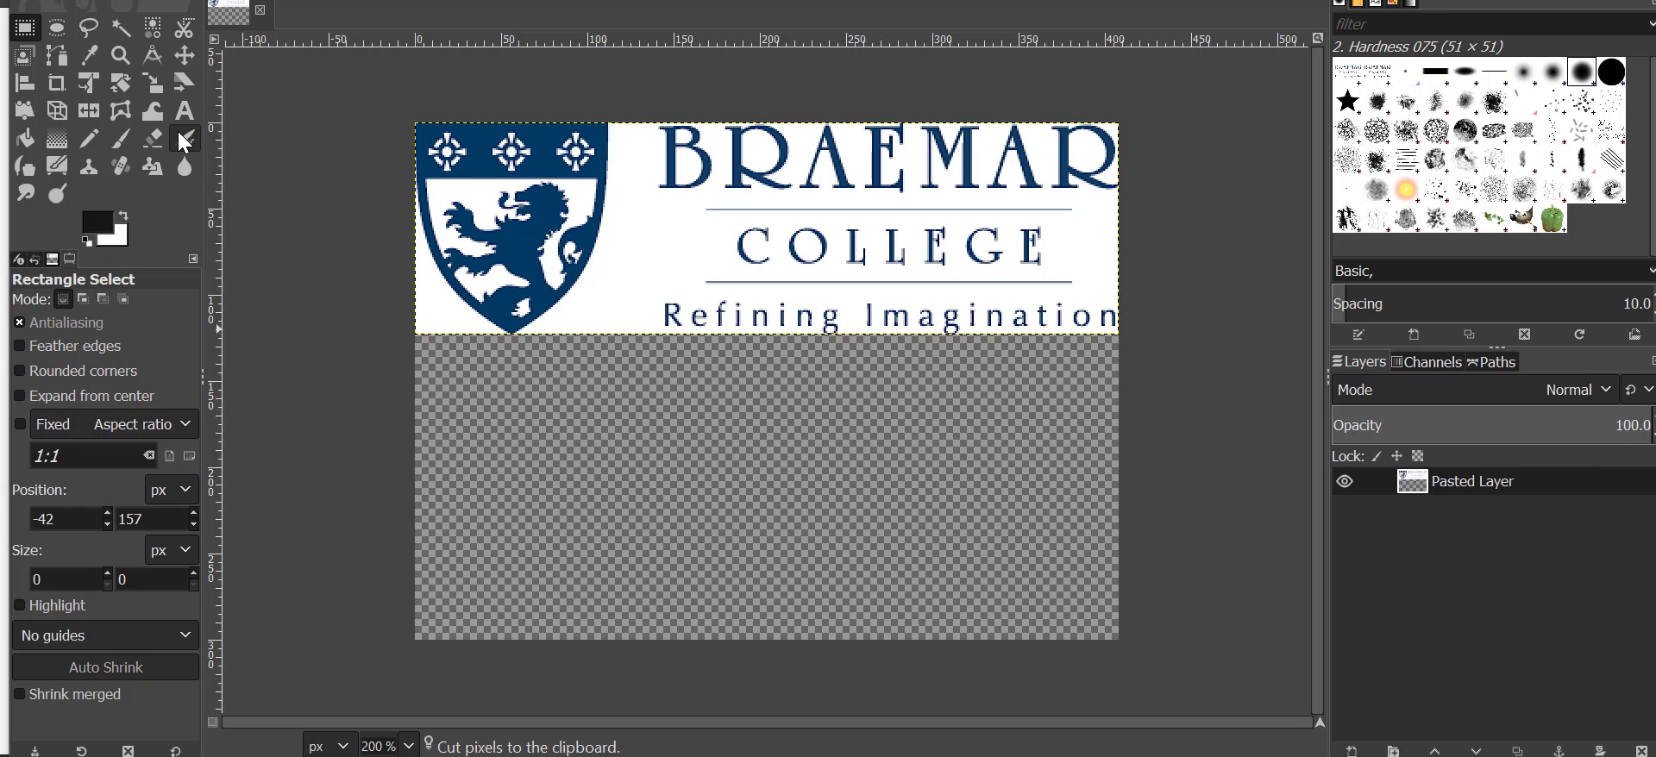
pyautogui.click(185, 138)
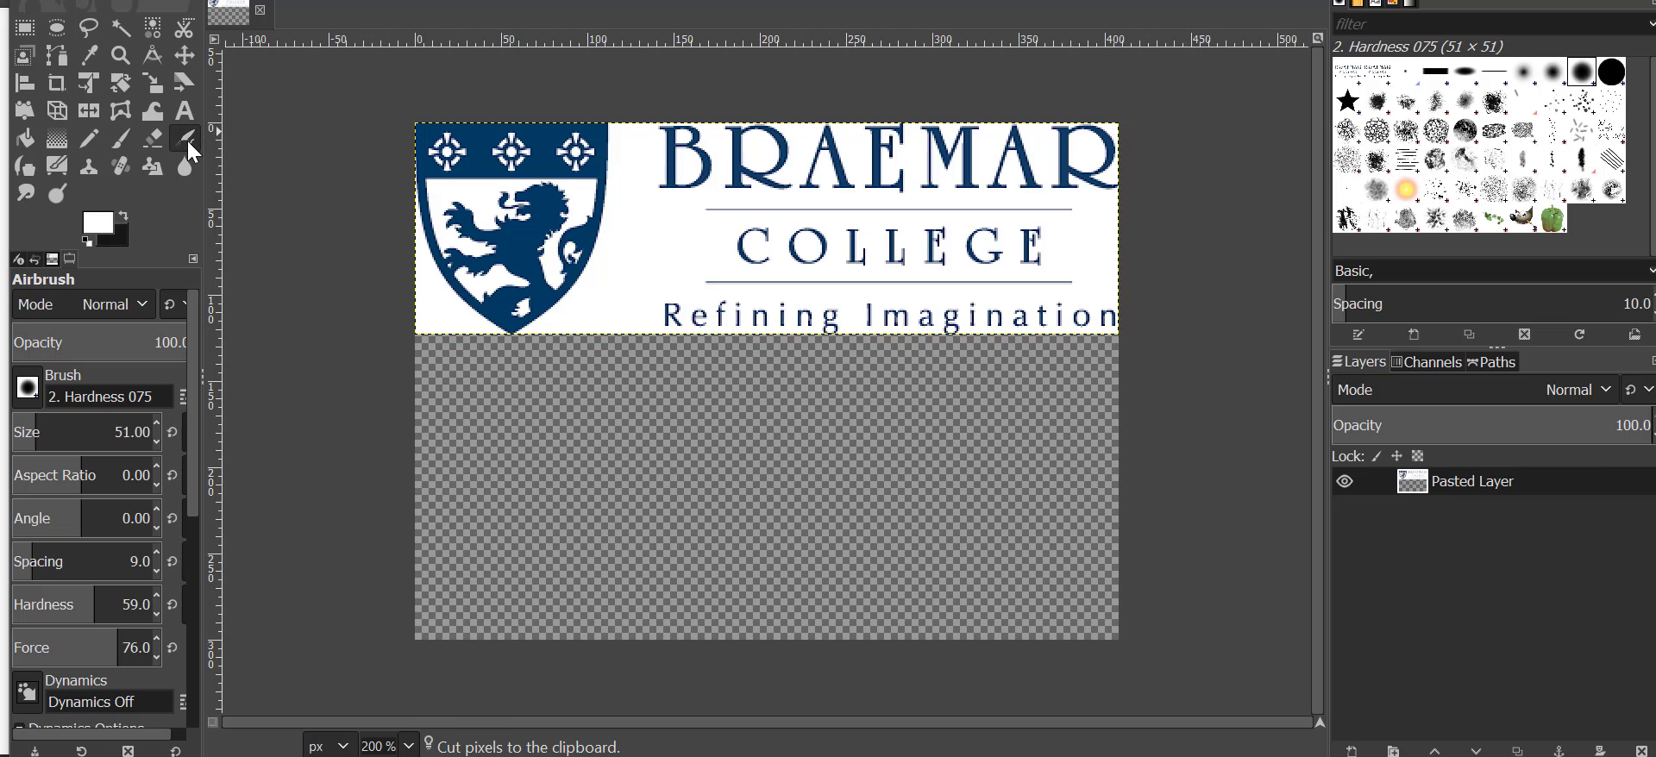
pyautogui.click(121, 138)
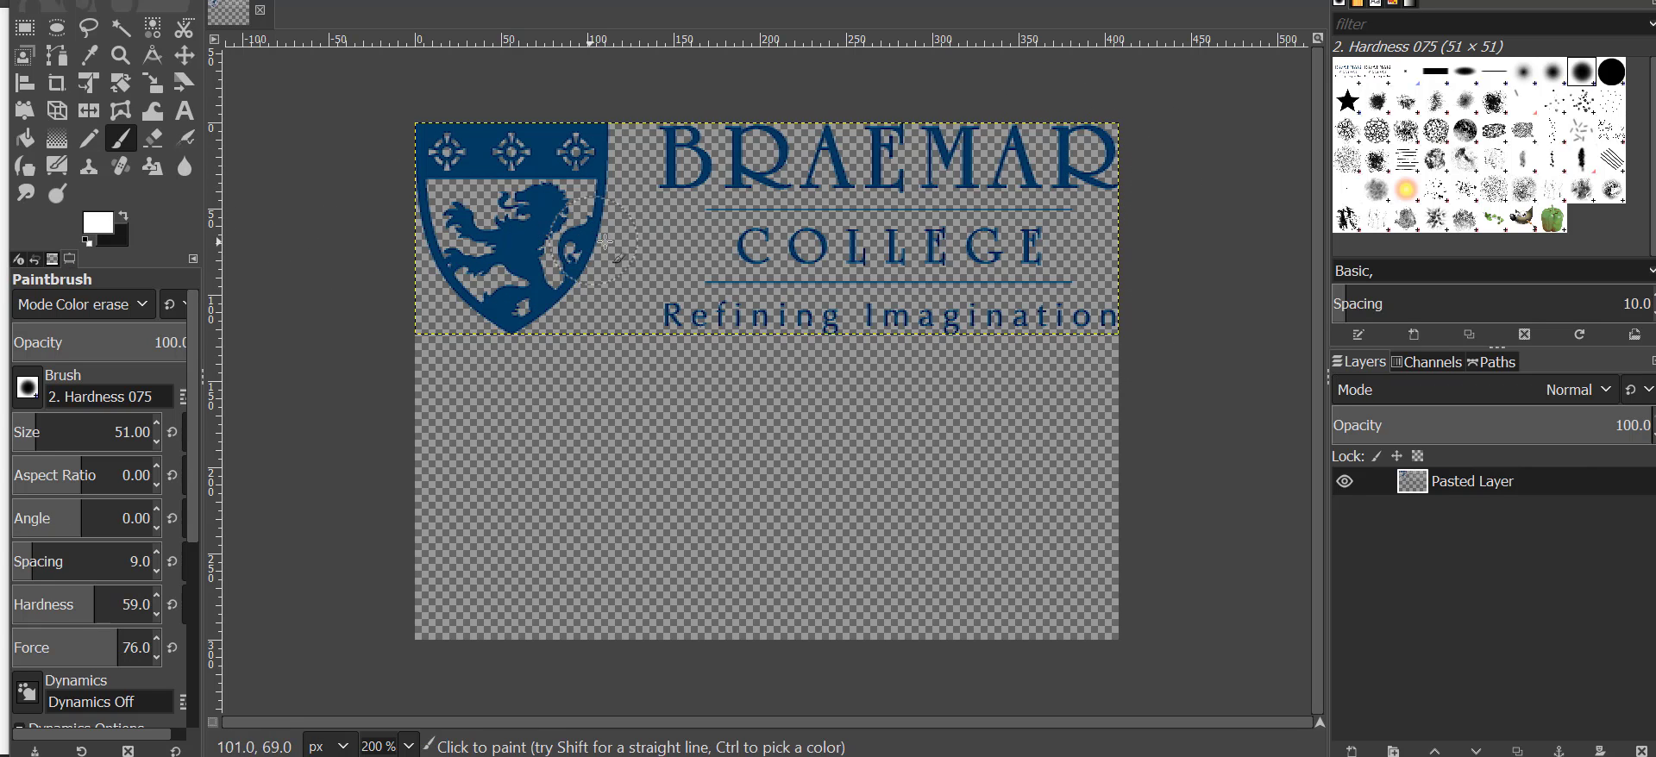
pyautogui.click(97, 217)
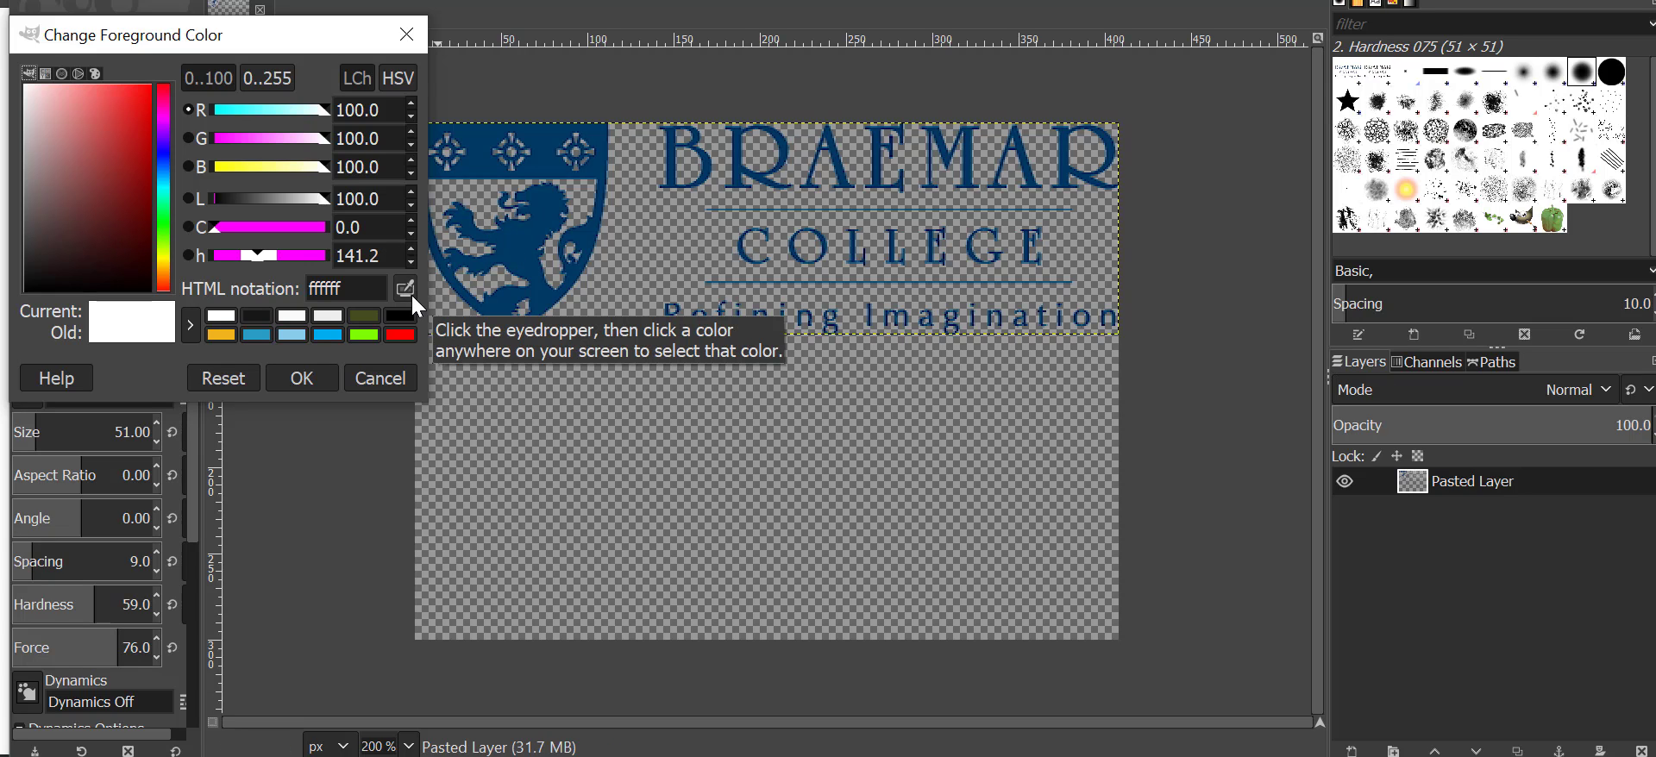
pyautogui.write('666666')
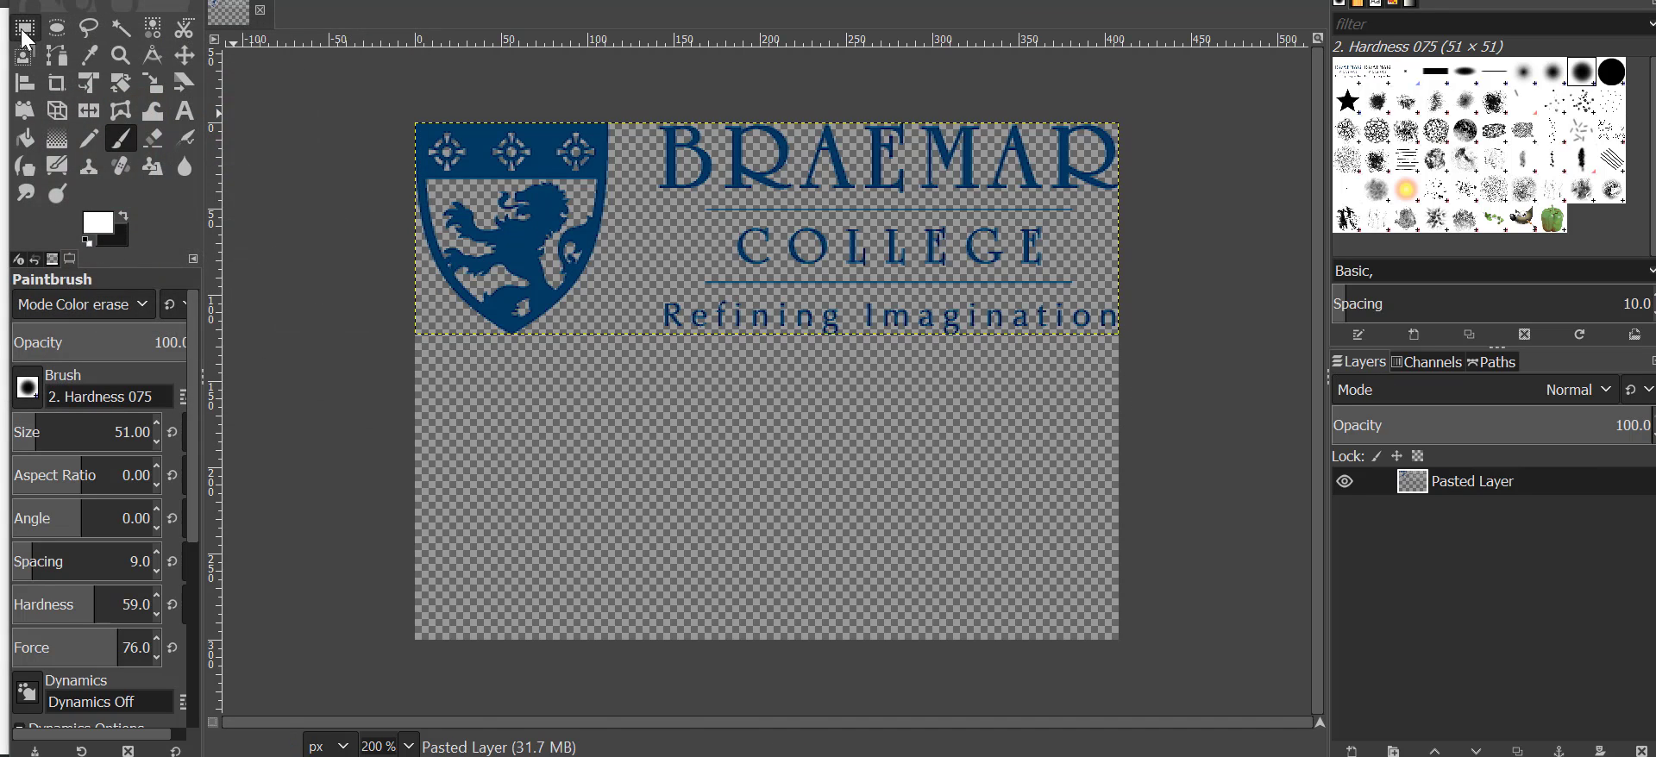
# Turn the floating selection into its own layer and centre the shield above the lettering.
pyautogui.click(24, 27)
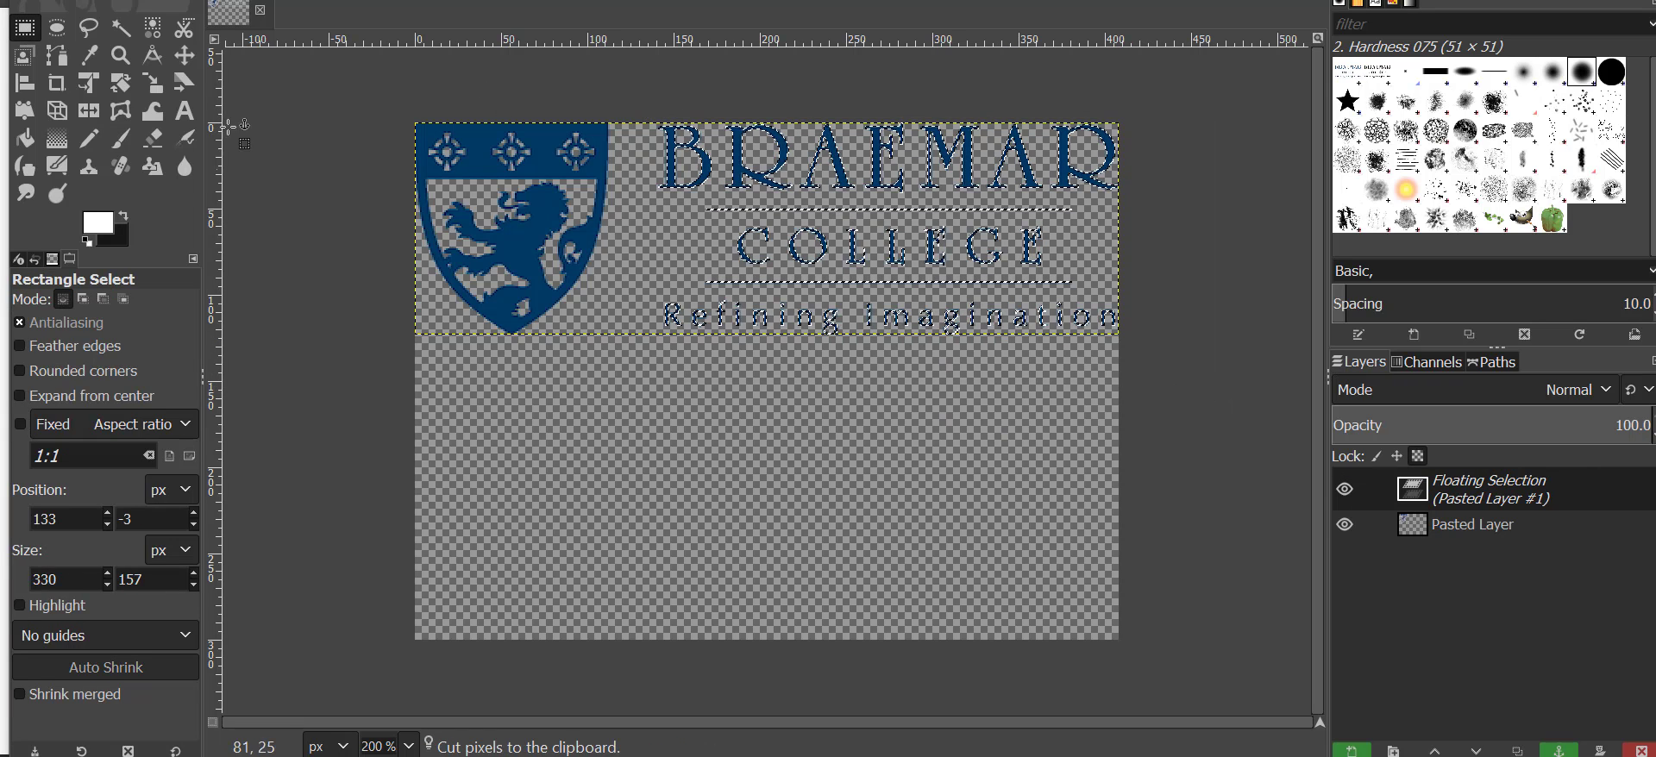
pyautogui.click(185, 55)
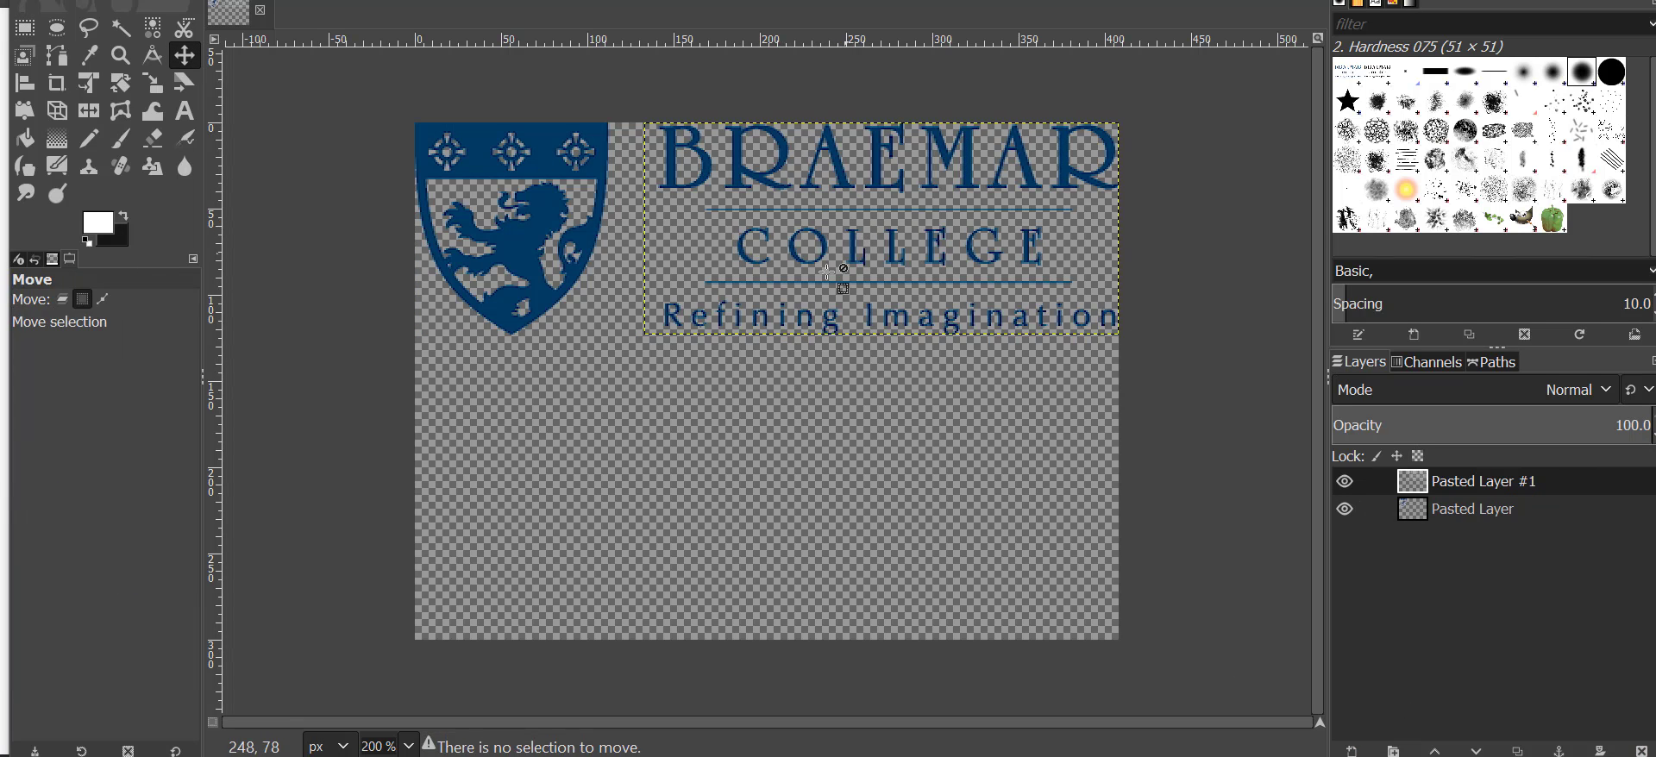
pyautogui.moveTo(85, 312)
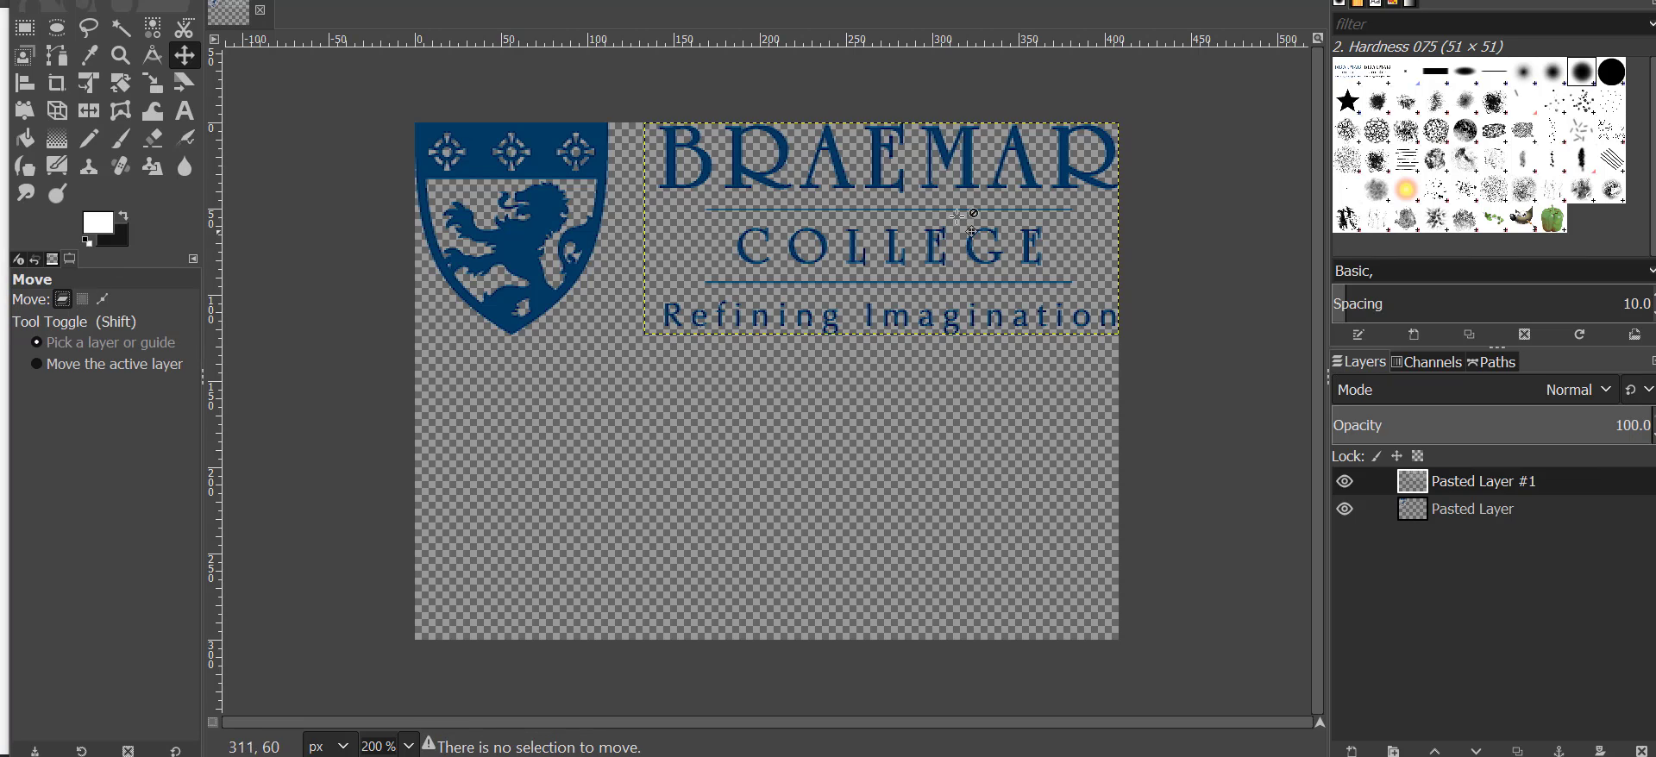
pyautogui.moveTo(144, 365)
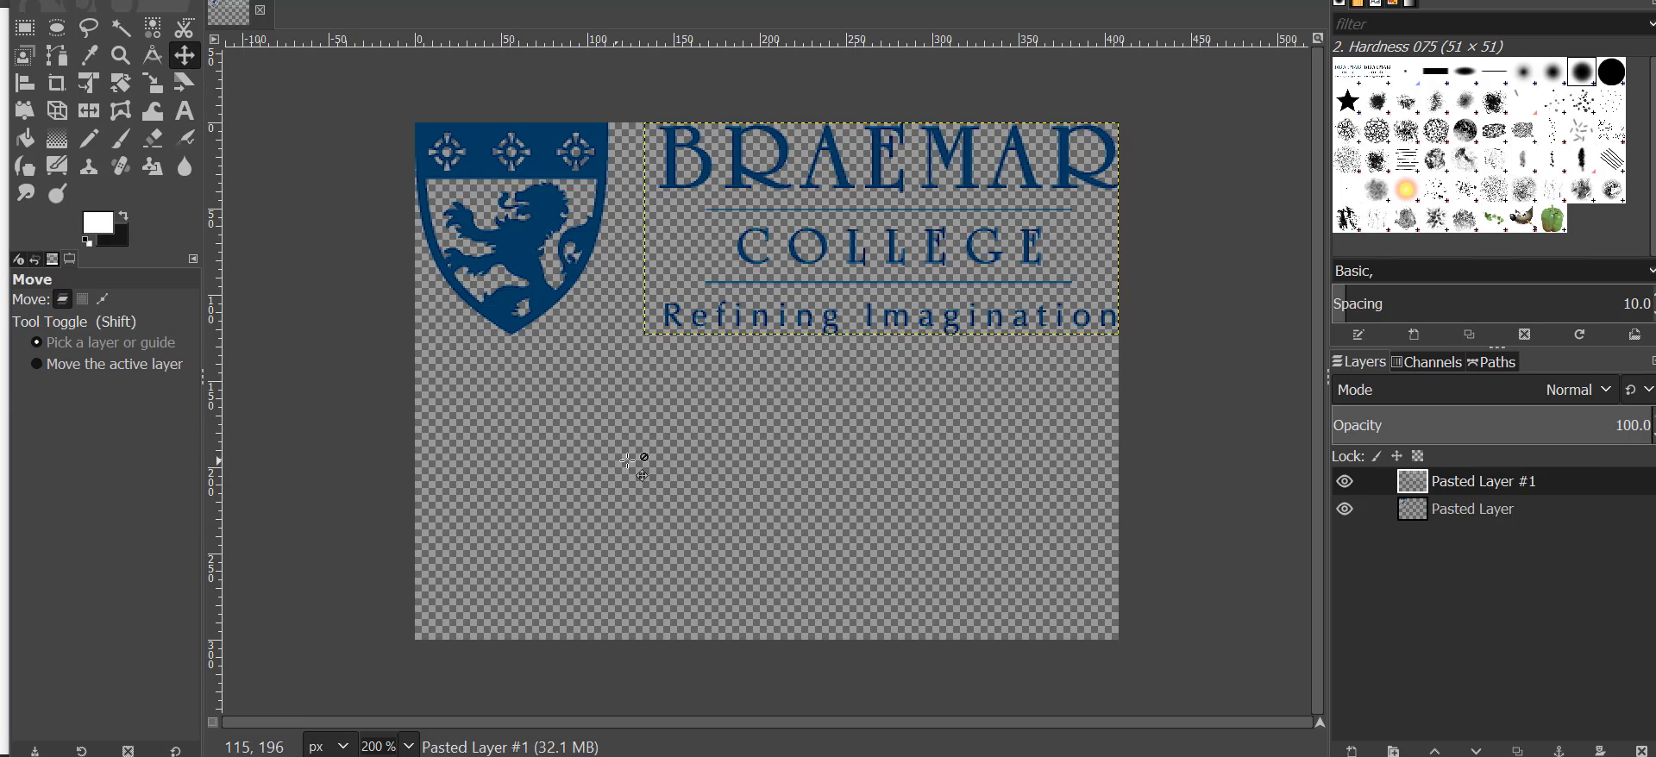
pyautogui.moveTo(877, 228); pyautogui.dragTo(771, 502)
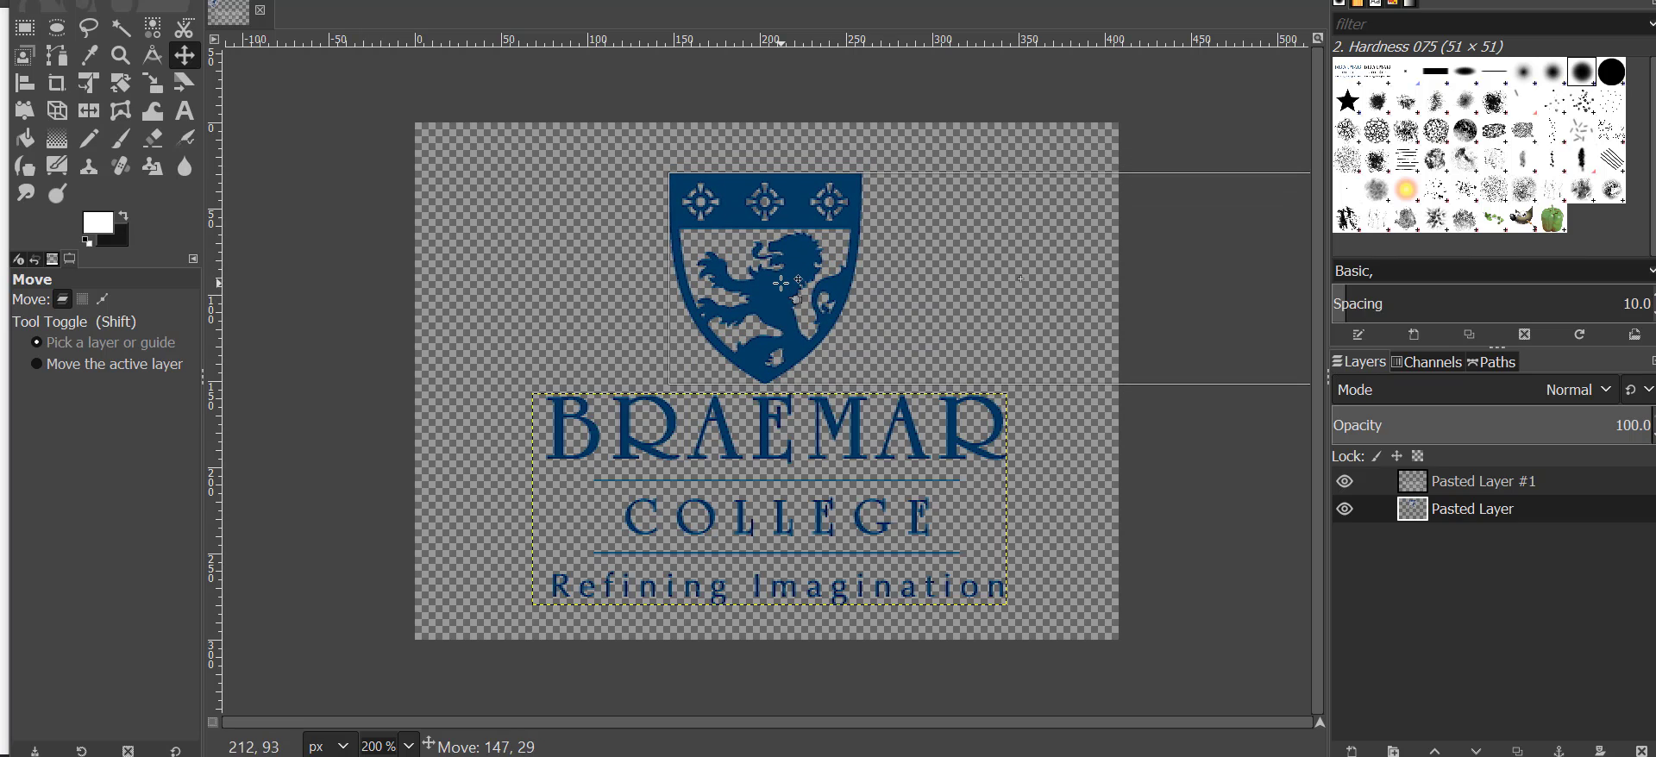
pyautogui.moveTo(797, 280); pyautogui.dragTo(840, 307)
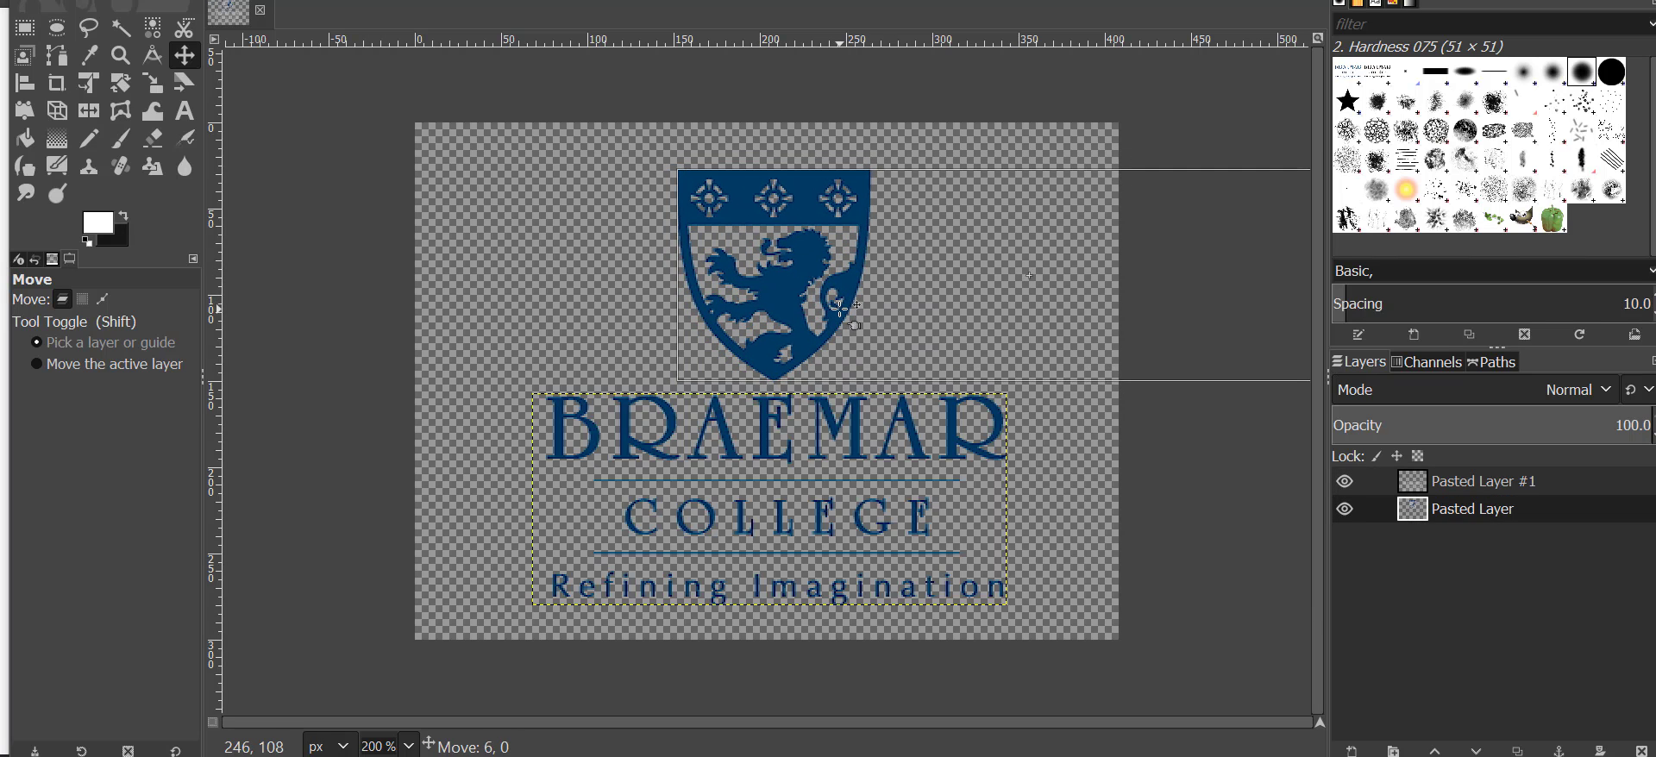
pyautogui.moveTo(846, 307); pyautogui.dragTo(807, 293)
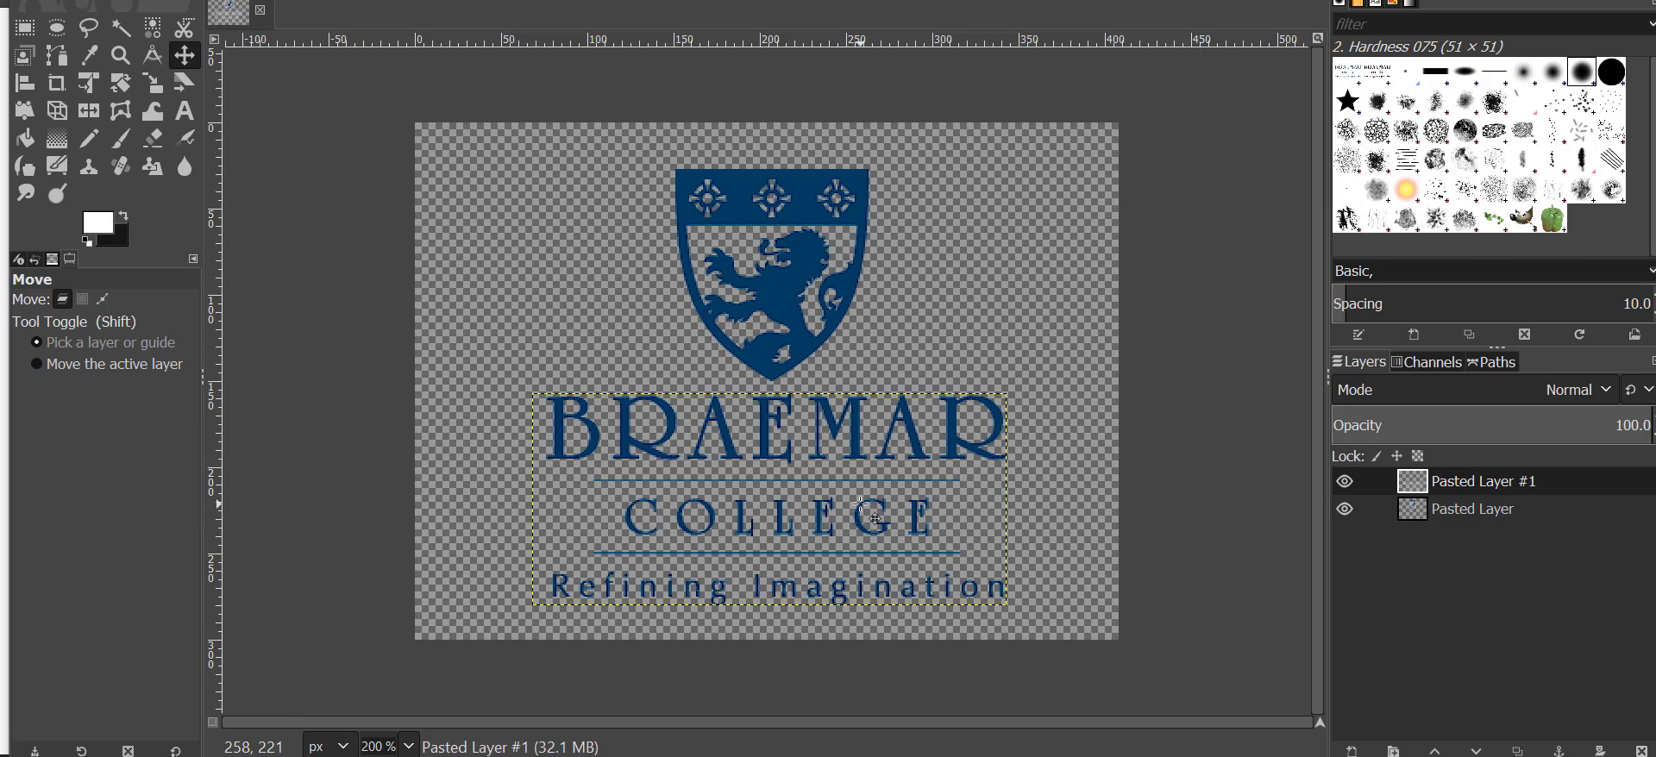
pyautogui.moveTo(825, 433)
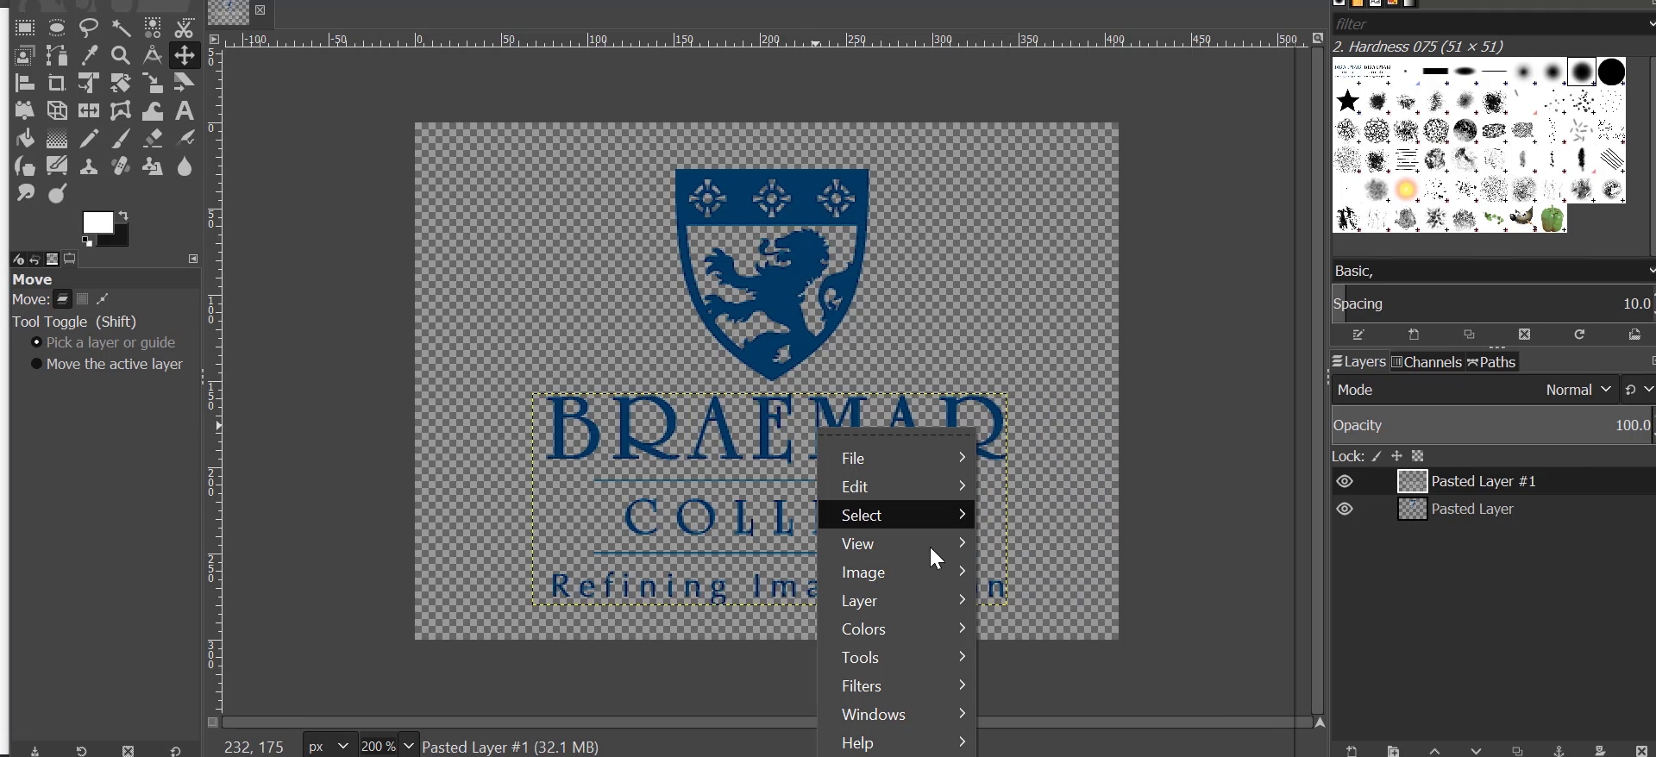
# Pick the Scale tool from Transform Tools and start shrinking the college text.
pyautogui.click(862, 514)
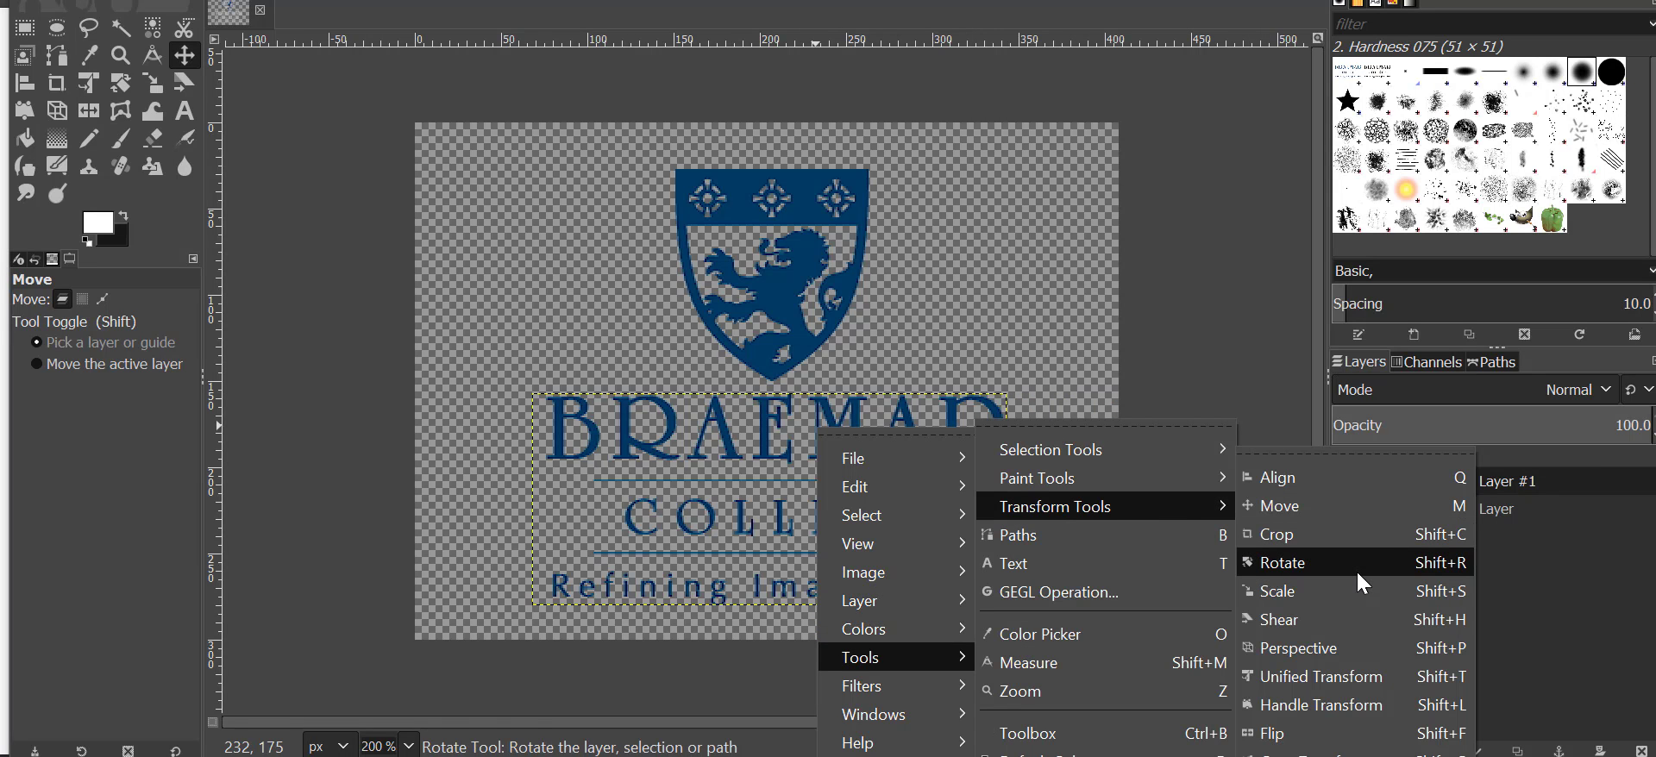
pyautogui.click(1280, 563)
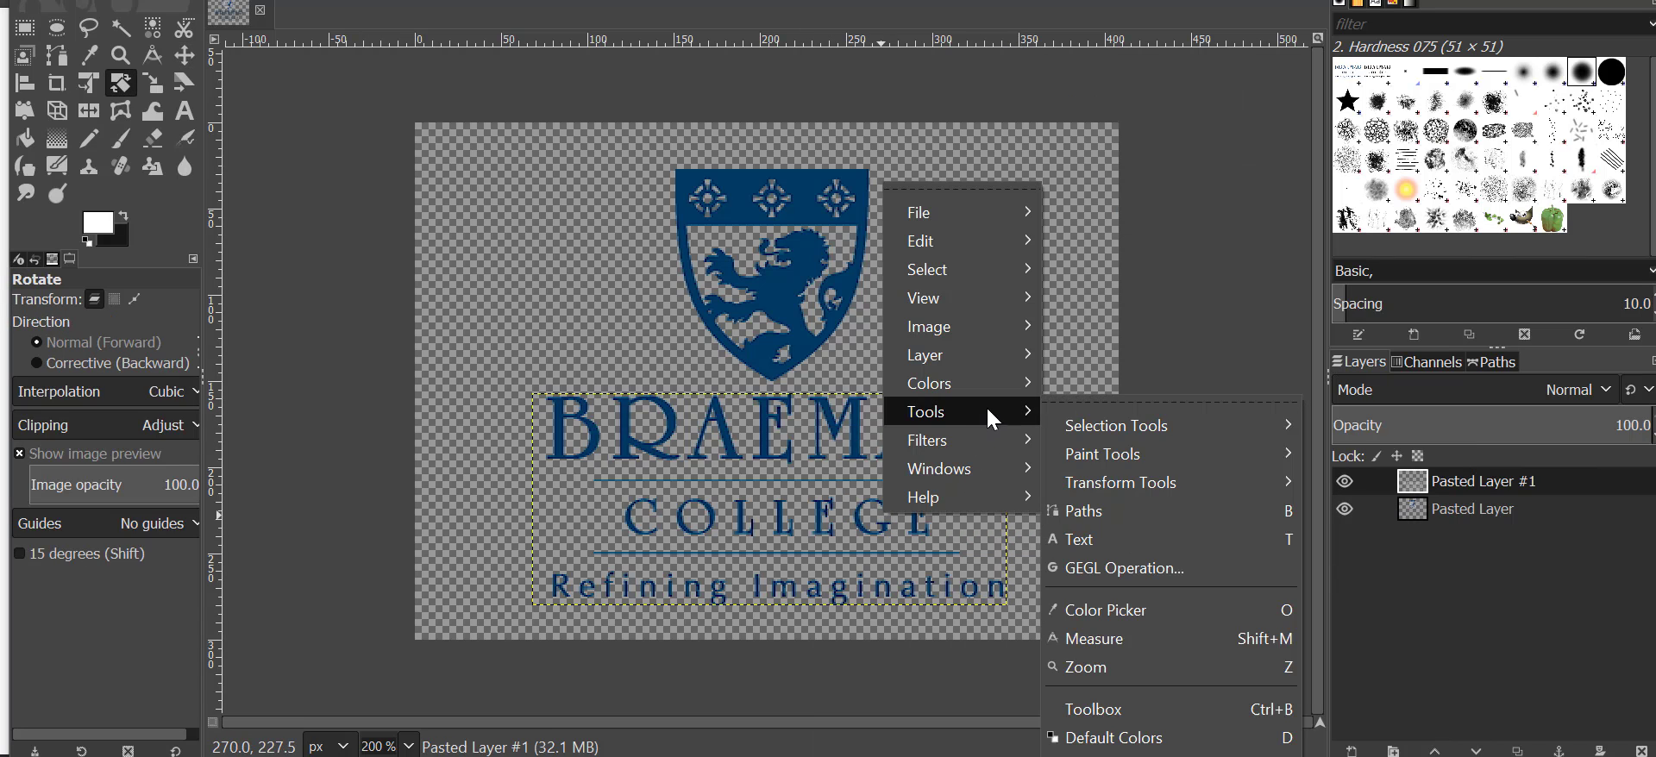
pyautogui.moveTo(1027, 426)
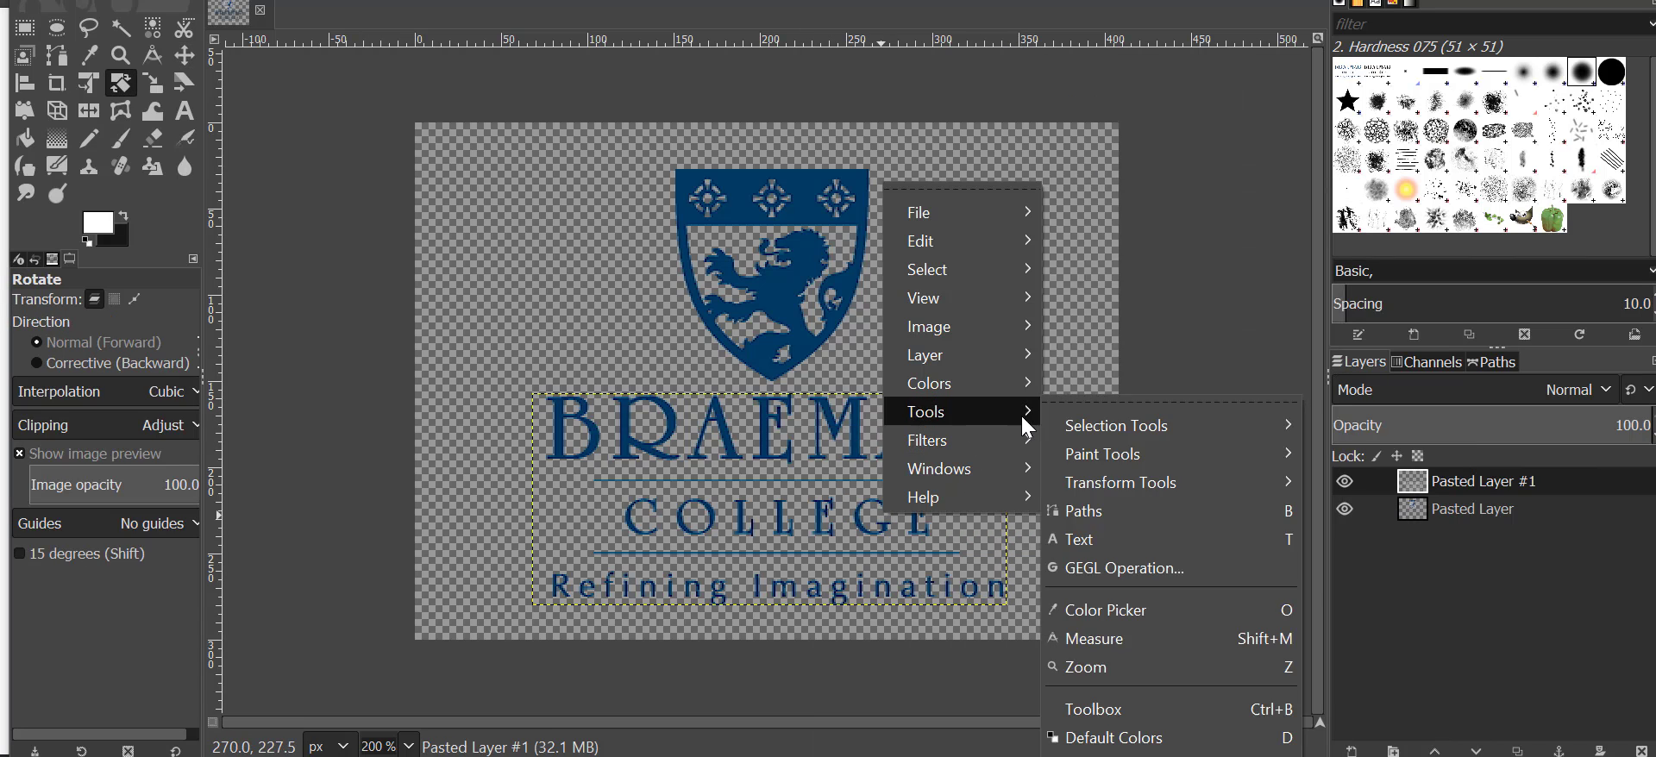
pyautogui.moveTo(1119, 482)
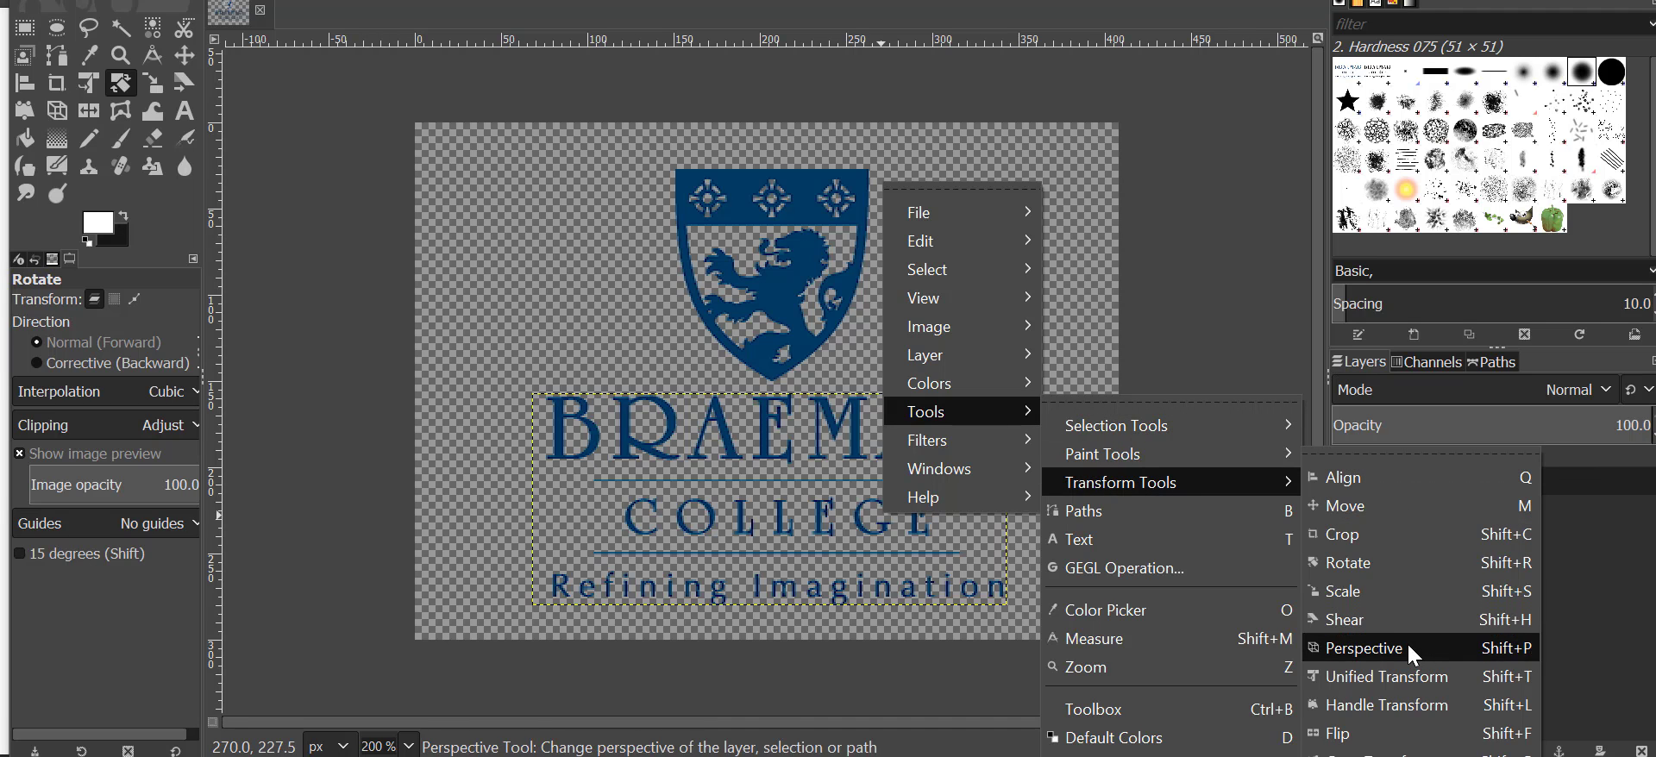
pyautogui.click(1344, 590)
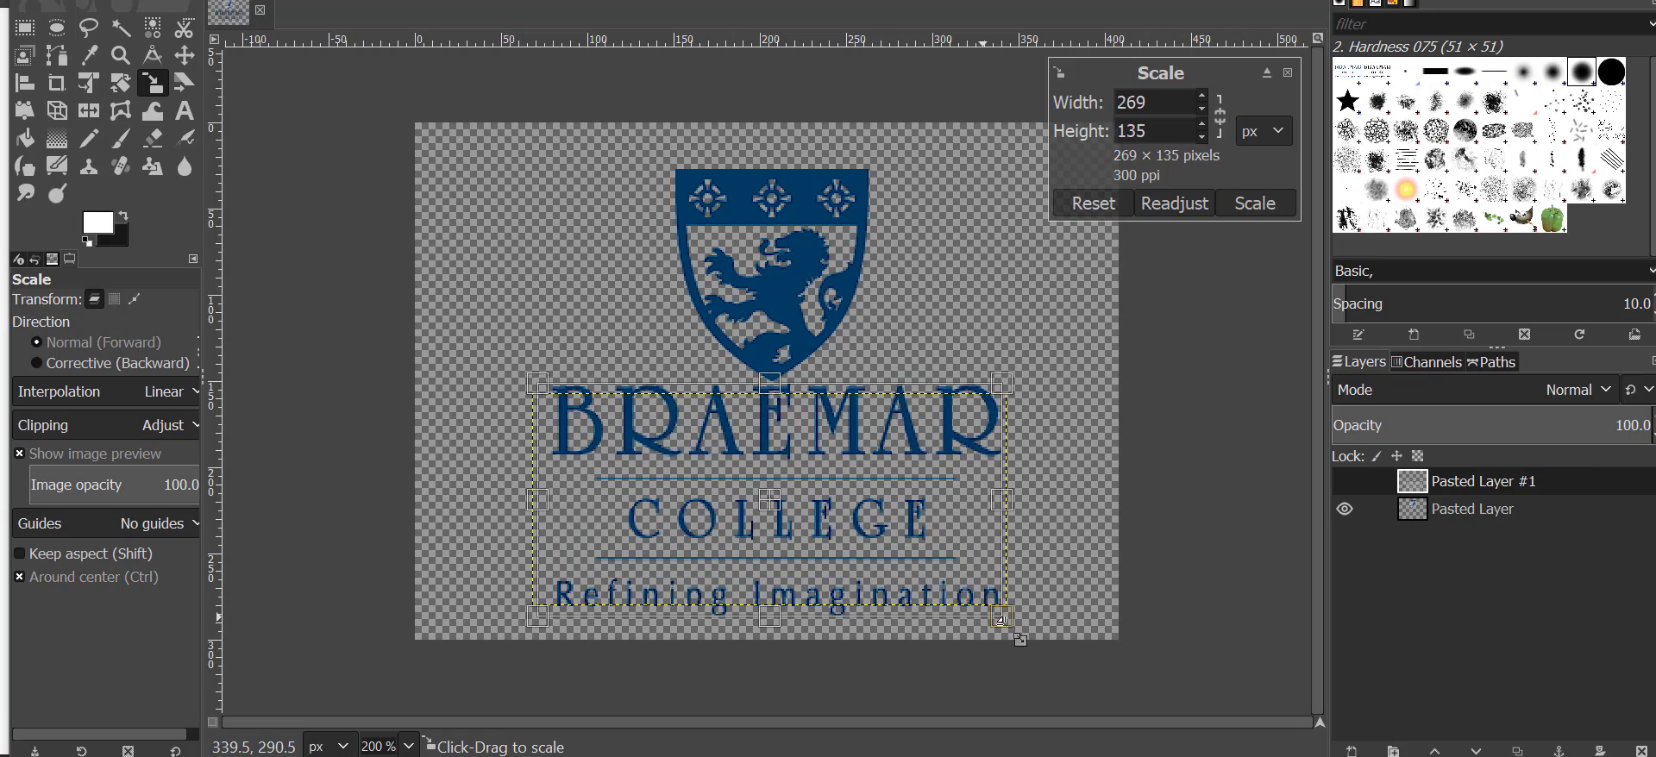
pyautogui.moveTo(1000, 620); pyautogui.dragTo(921, 581)
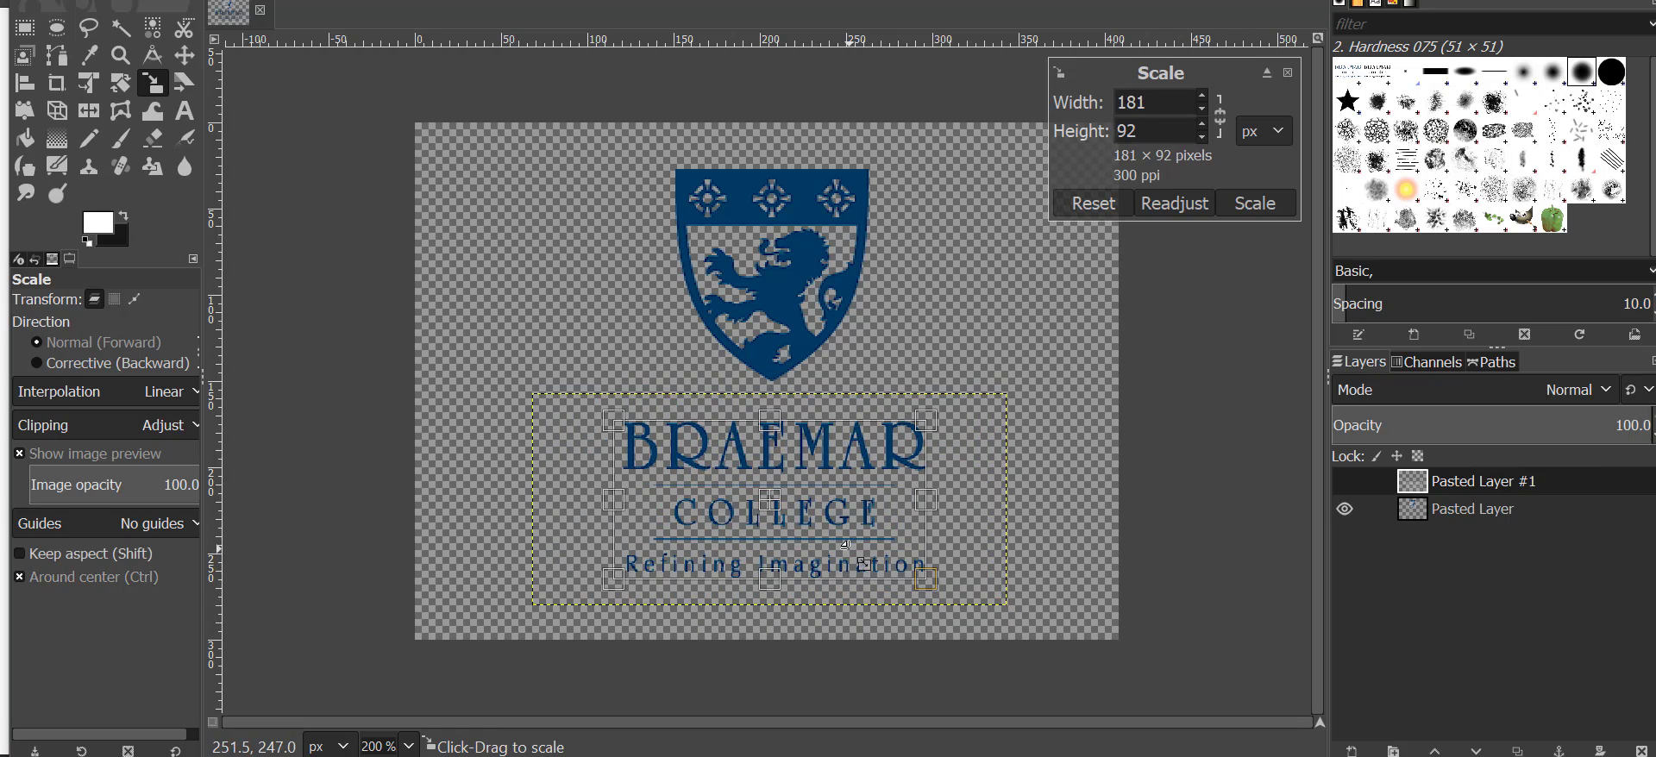
pyautogui.moveTo(922, 579); pyautogui.dragTo(890, 580)
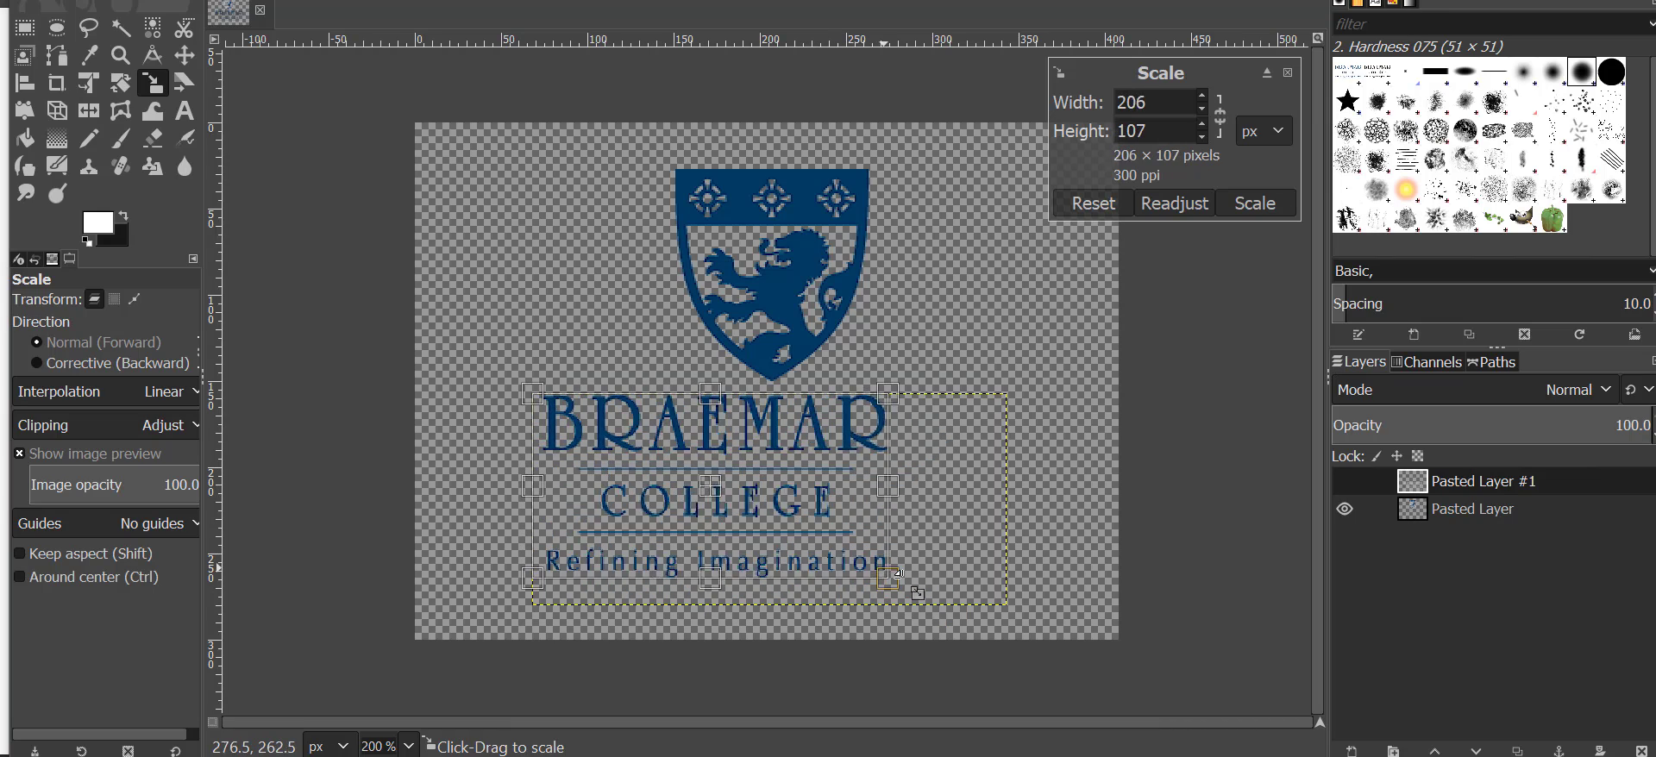
pyautogui.moveTo(892, 573); pyautogui.dragTo(846, 533)
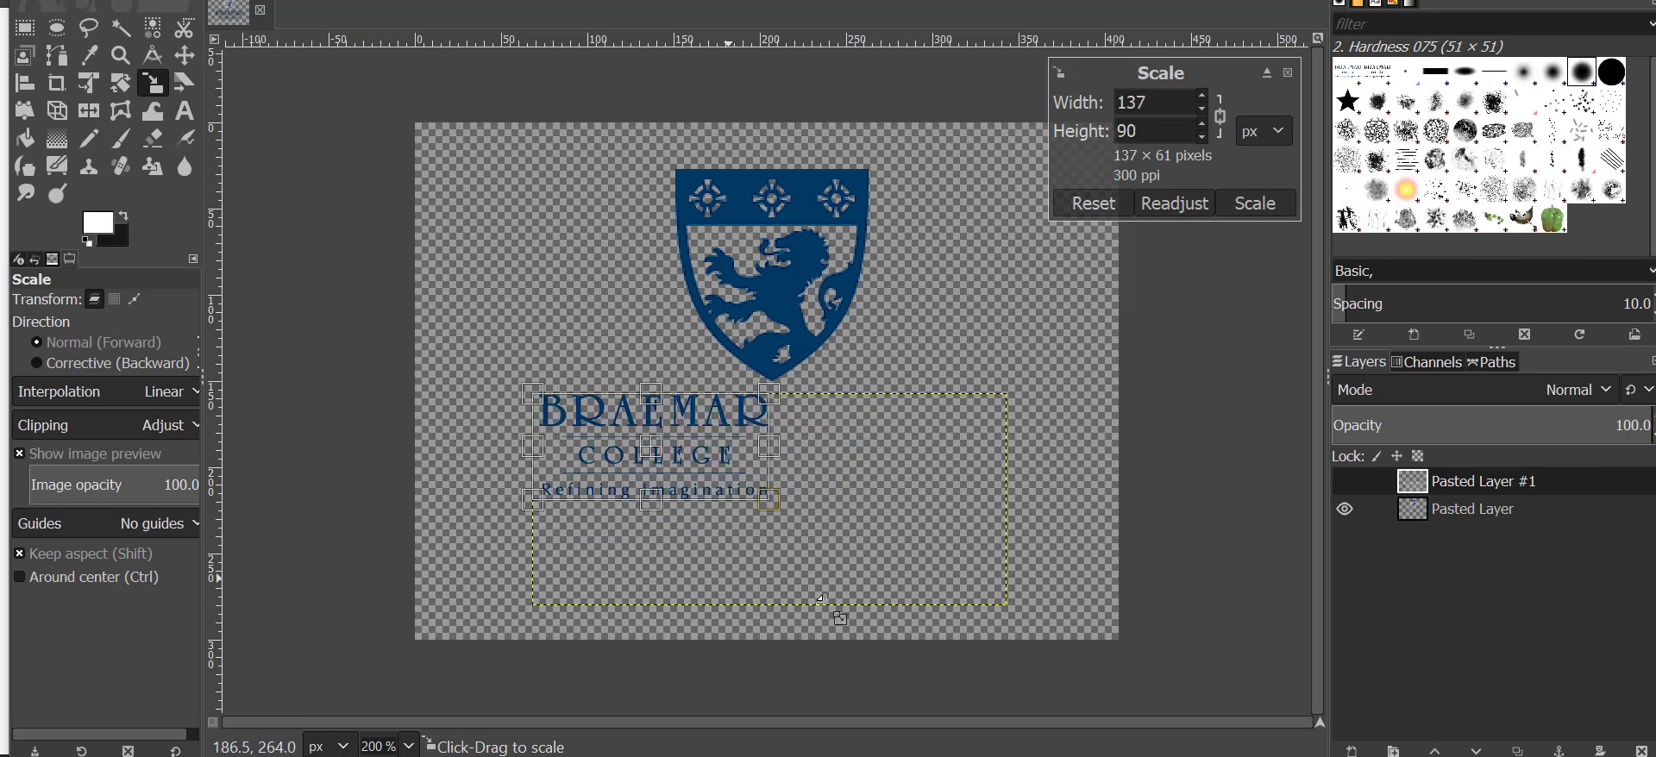
# Settle the BRAEMAR COLLEGE text at a moderate size beneath the shield.
pyautogui.moveTo(772, 502); pyautogui.dragTo(835, 528)
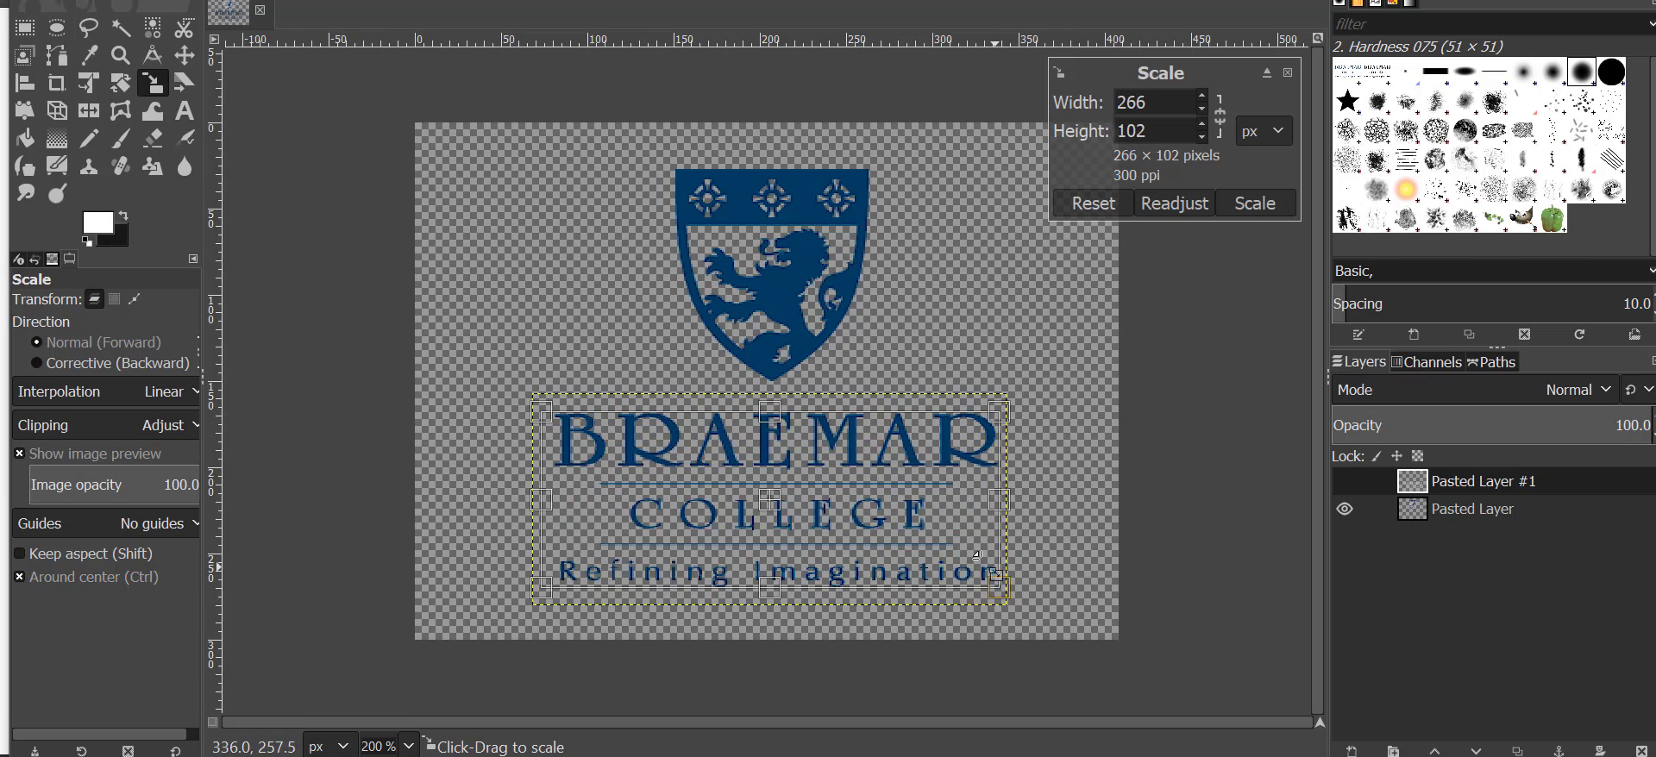
pyautogui.moveTo(1004, 592); pyautogui.dragTo(940, 578)
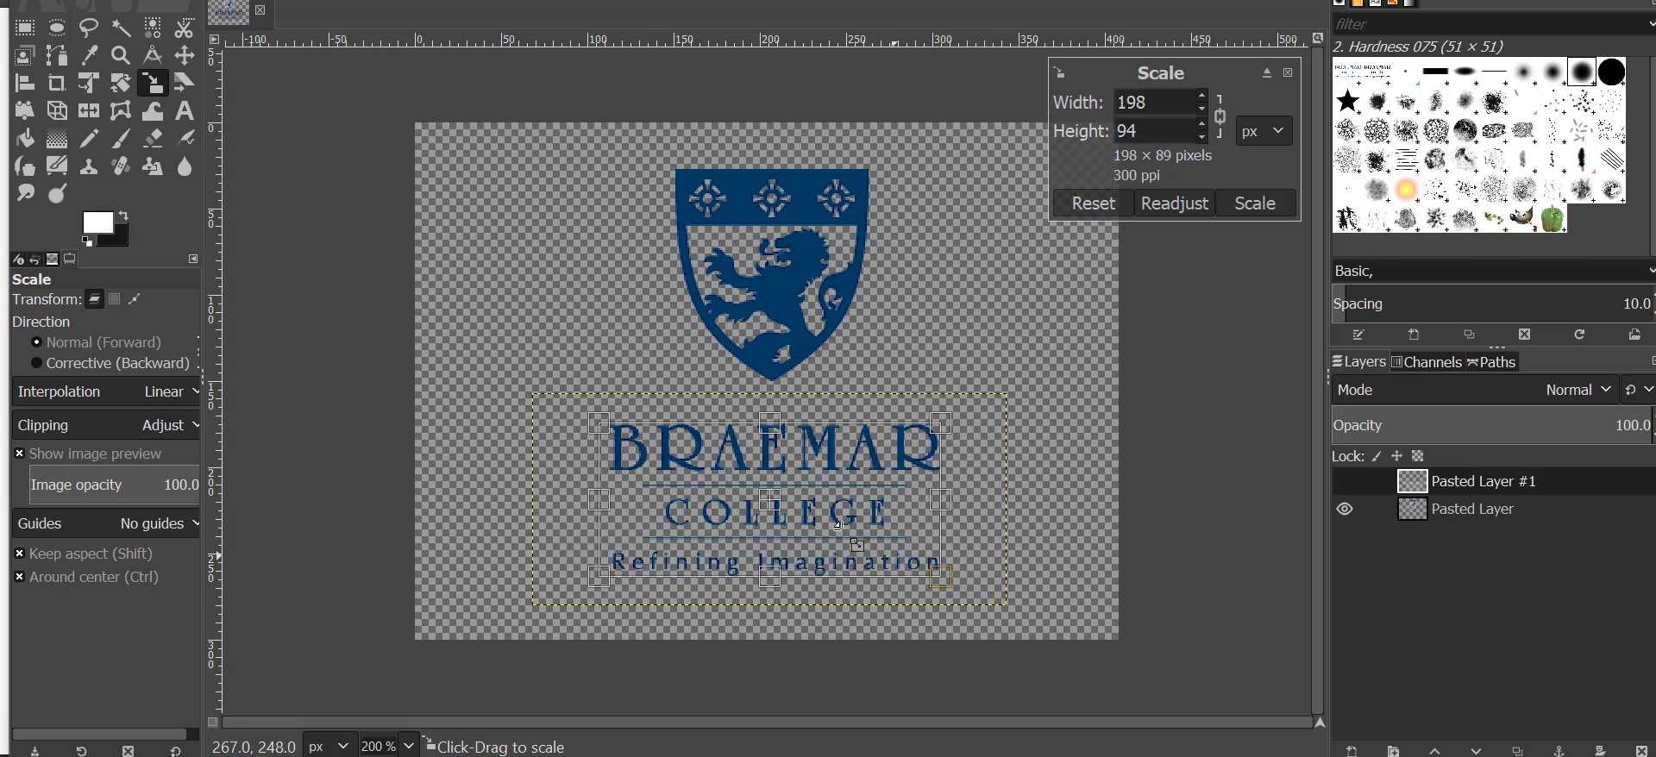
pyautogui.moveTo(940, 578); pyautogui.dragTo(938, 578)
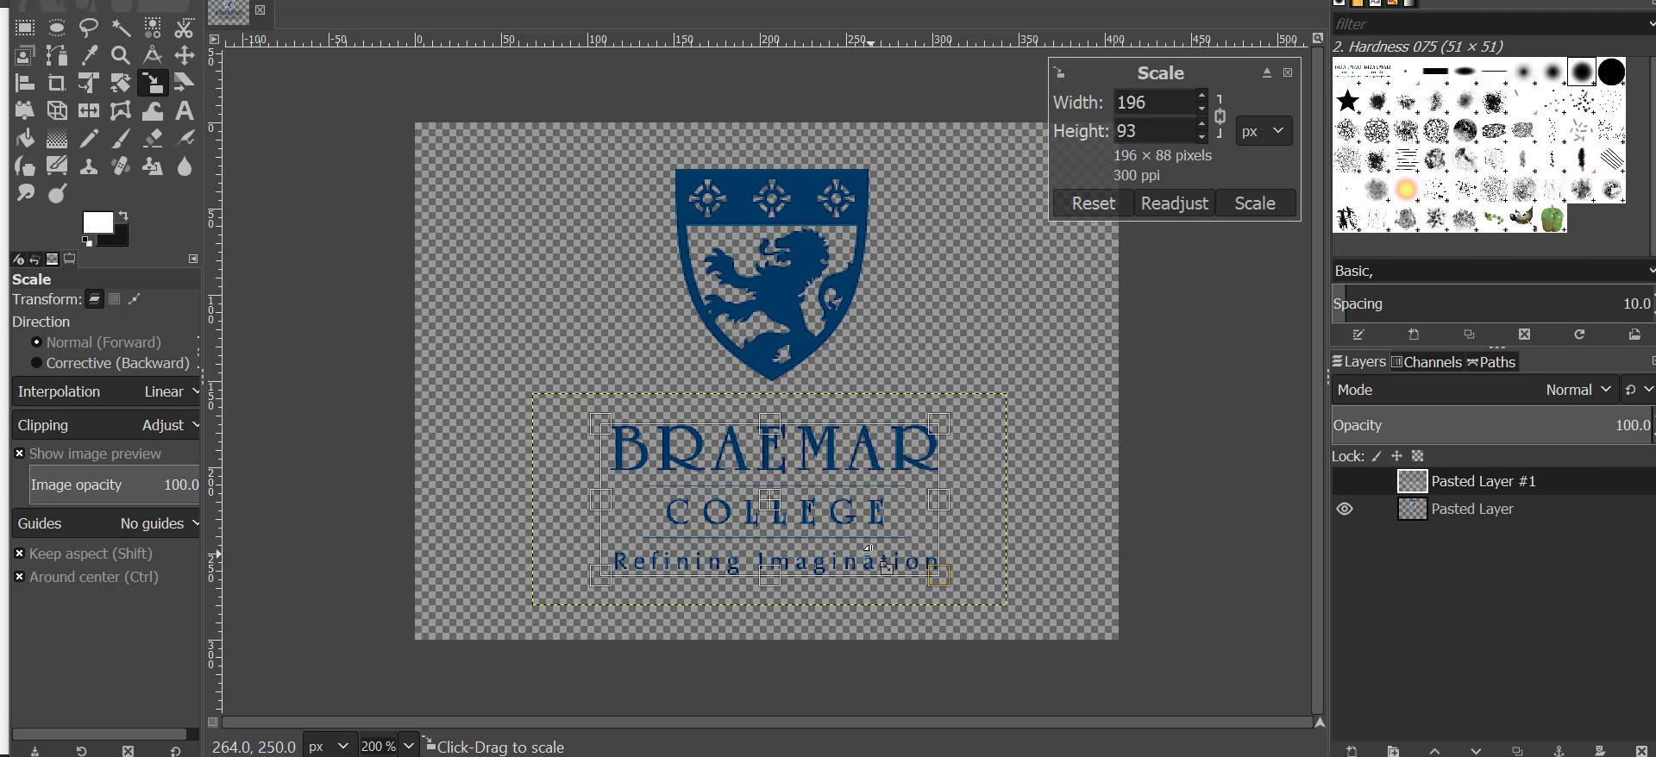
pyautogui.moveTo(939, 577); pyautogui.dragTo(946, 576)
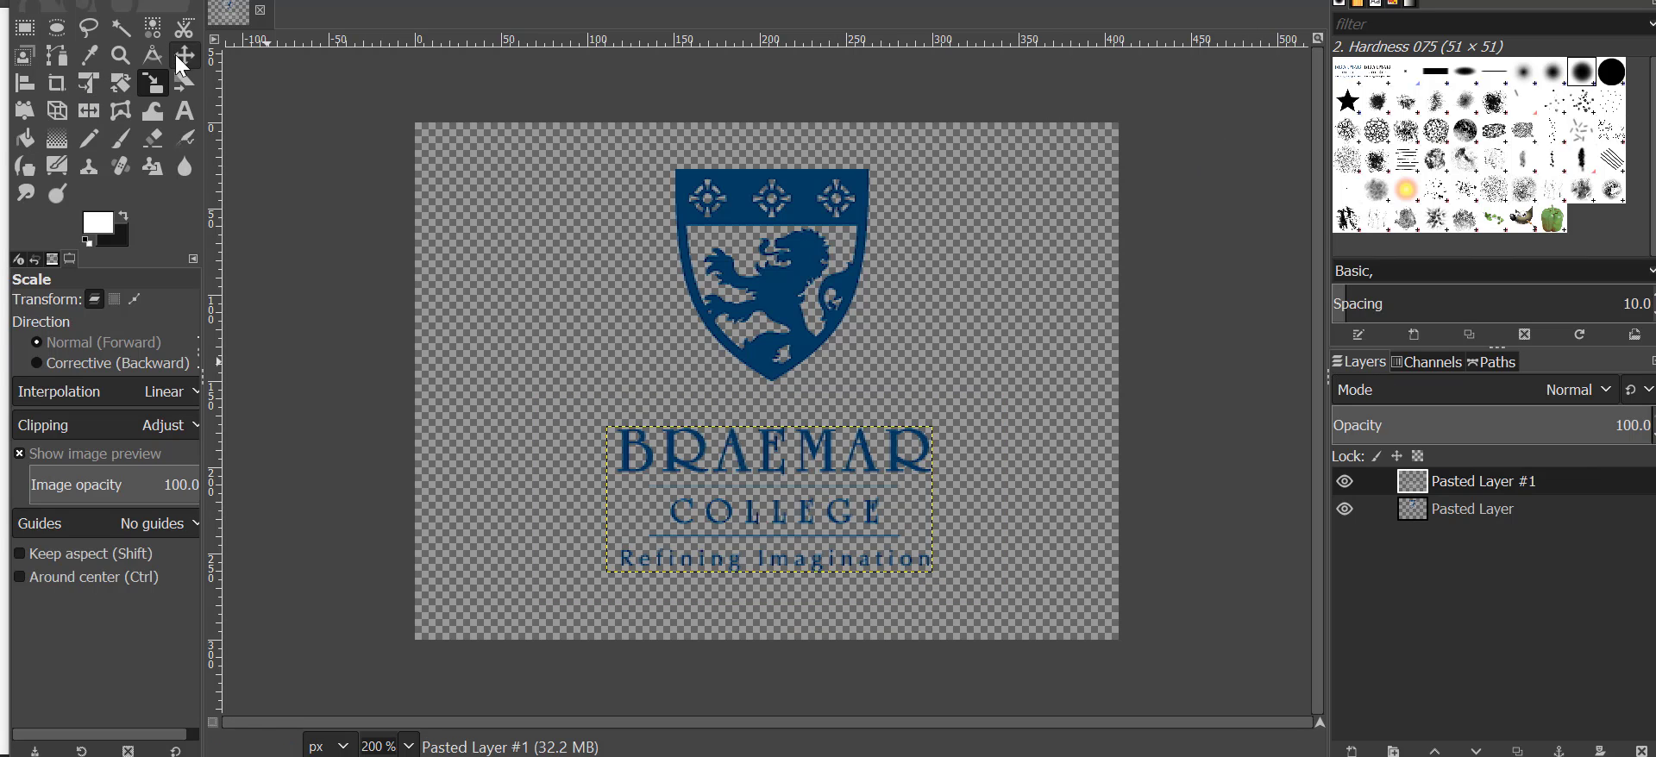
# Fit the canvas to layers, then crop tightly around the shield and text.
pyautogui.click(183, 54)
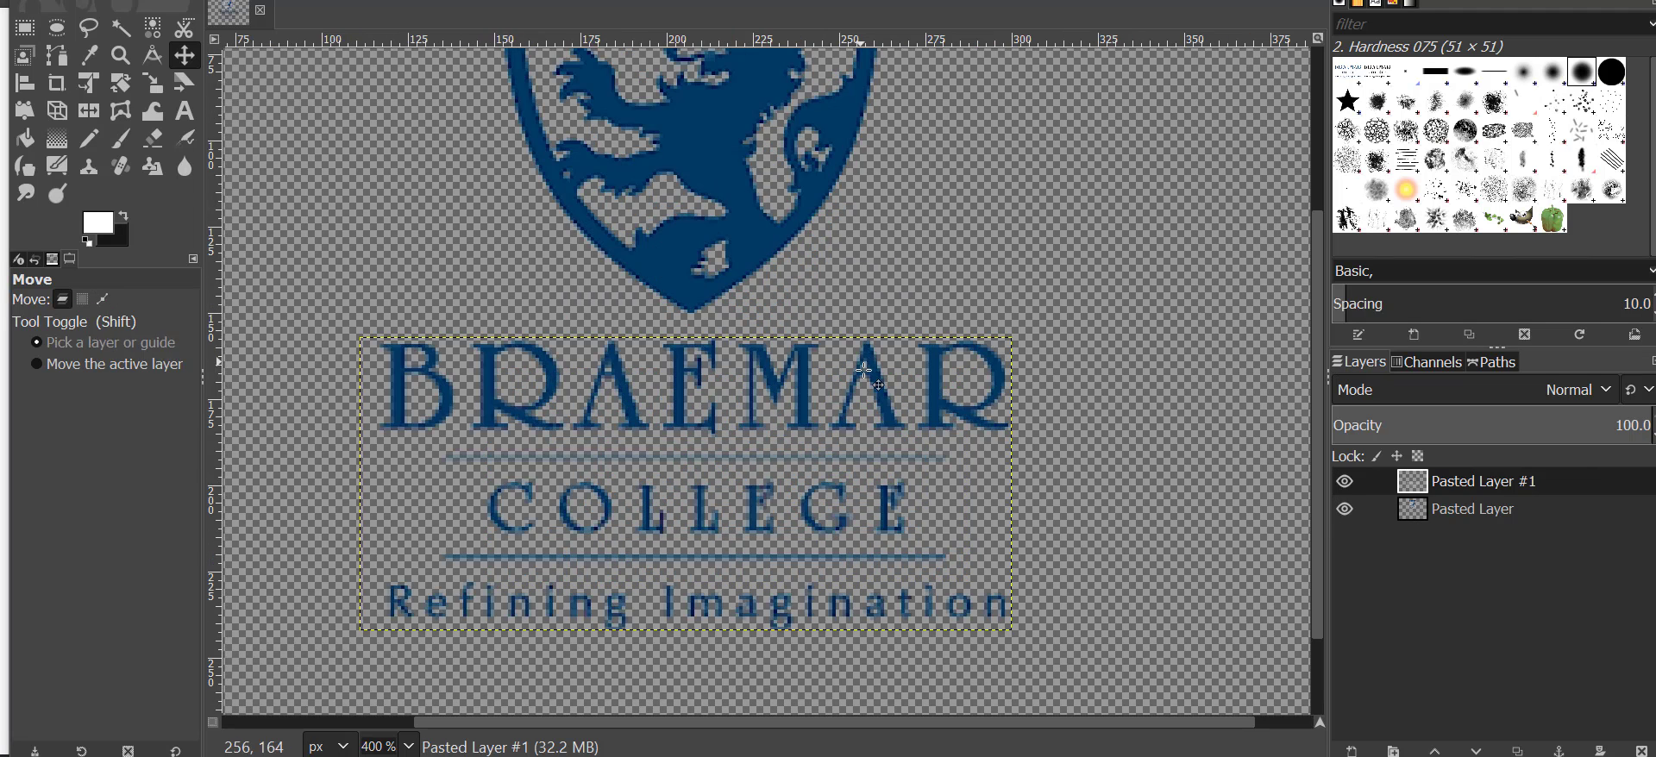
pyautogui.moveTo(882, 407)
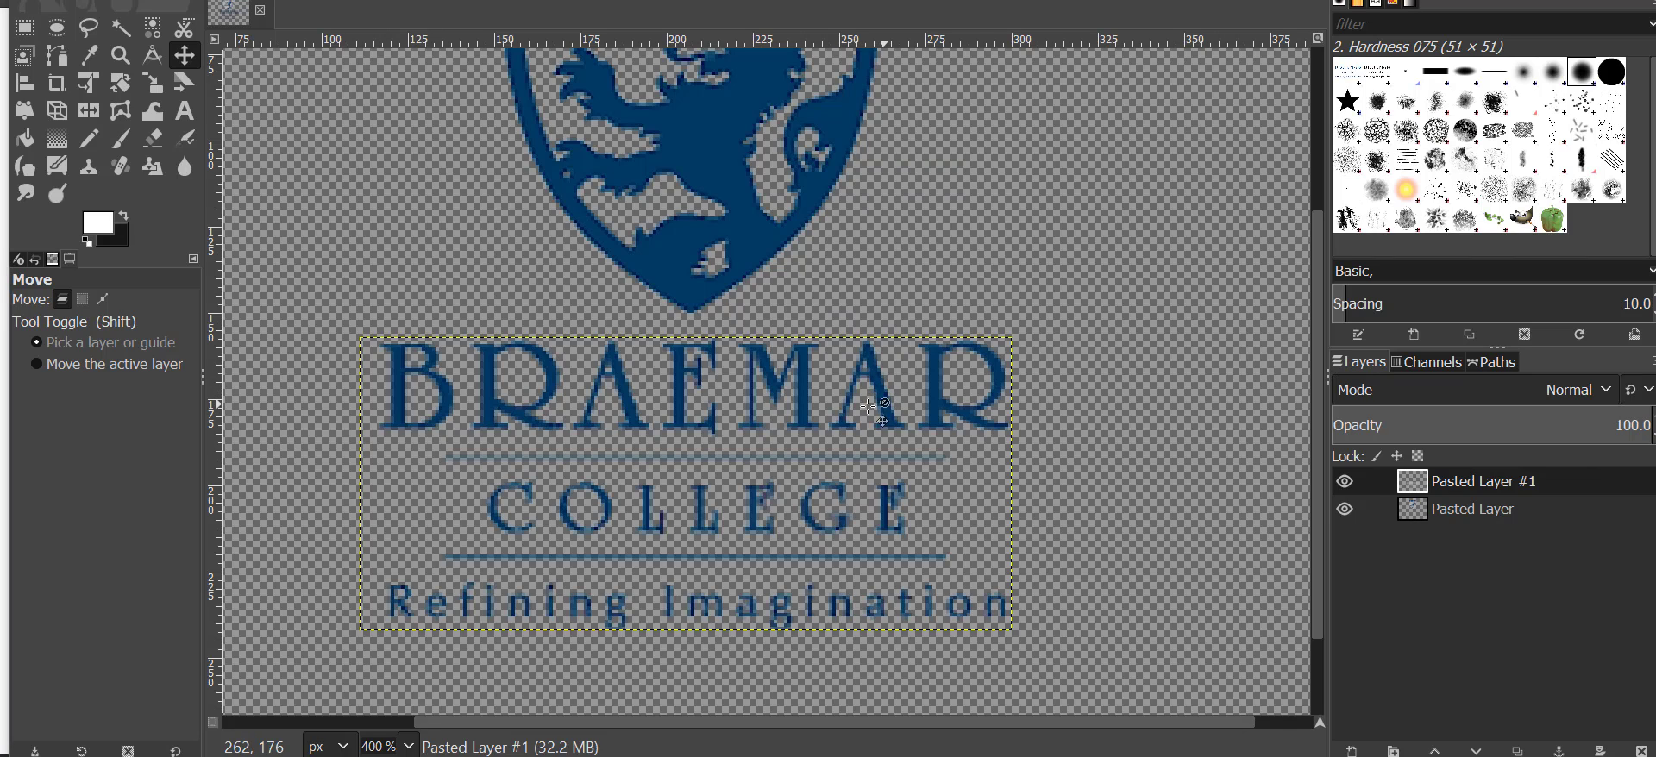
pyautogui.moveTo(799, 417)
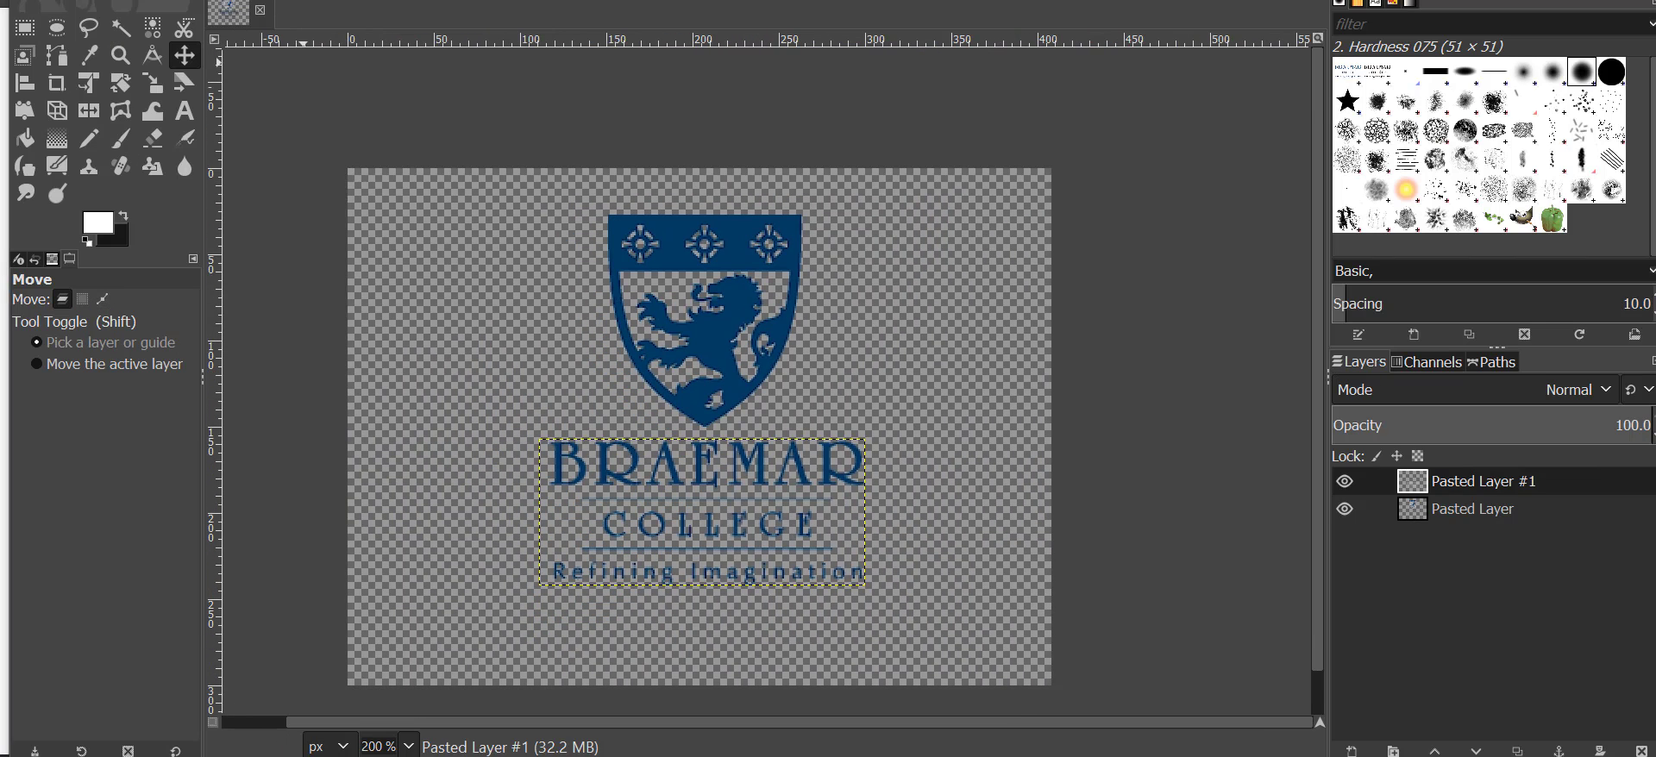
pyautogui.click(264, 9)
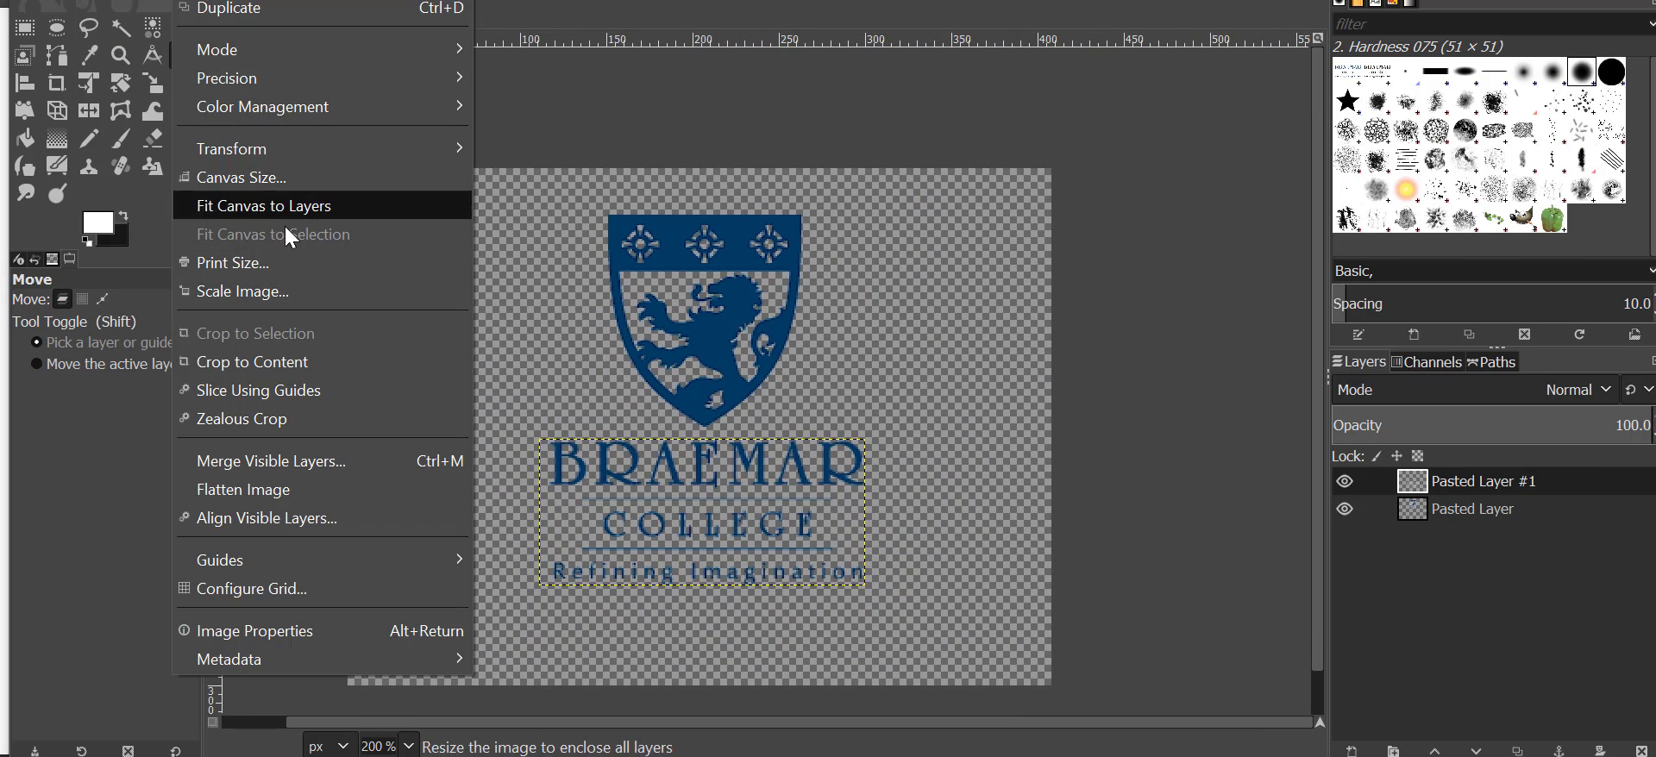
pyautogui.click(264, 205)
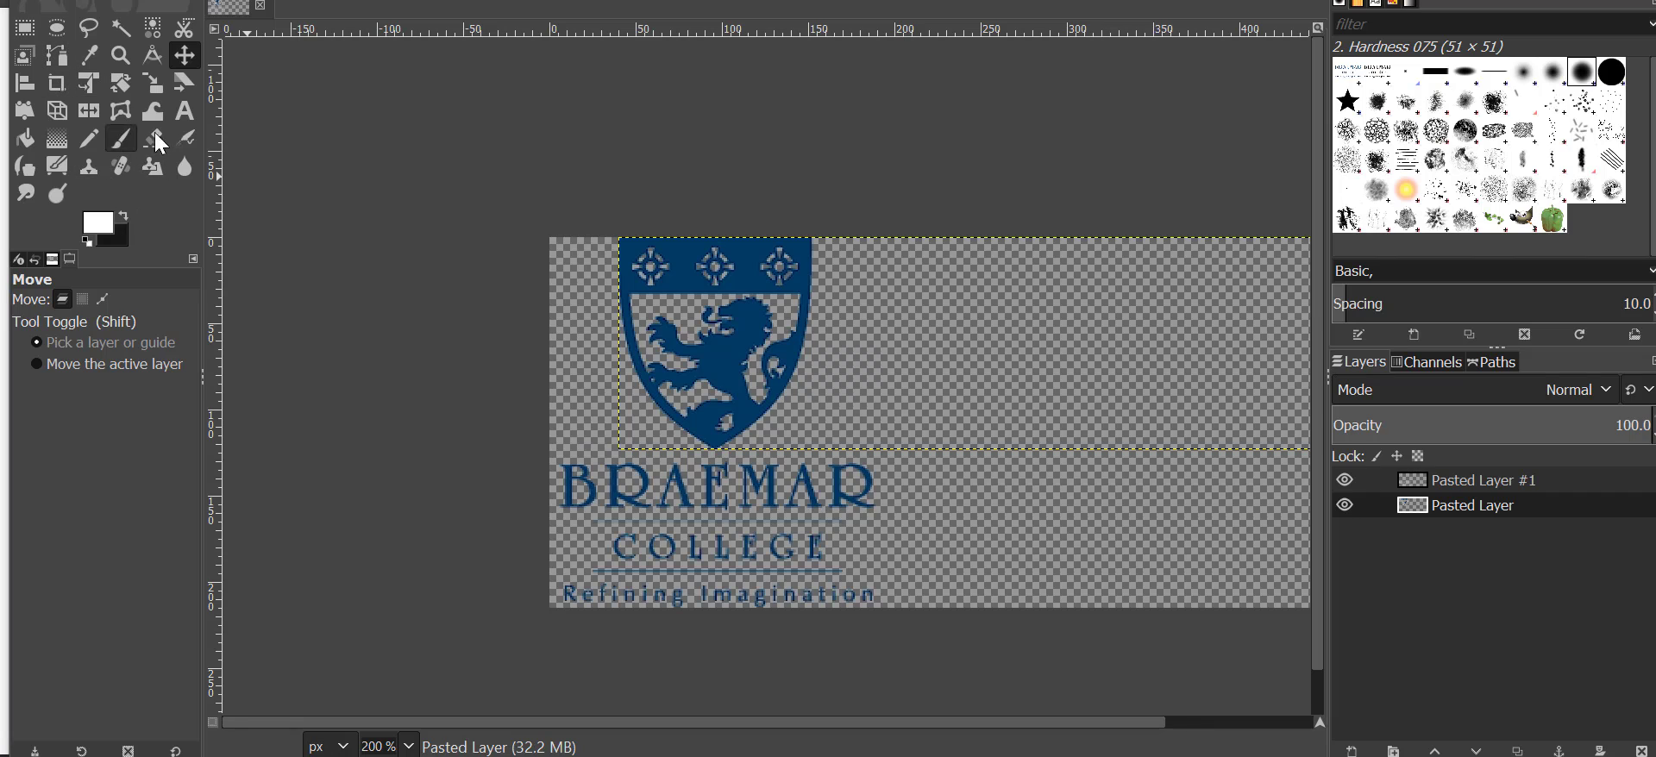
pyautogui.click(55, 83)
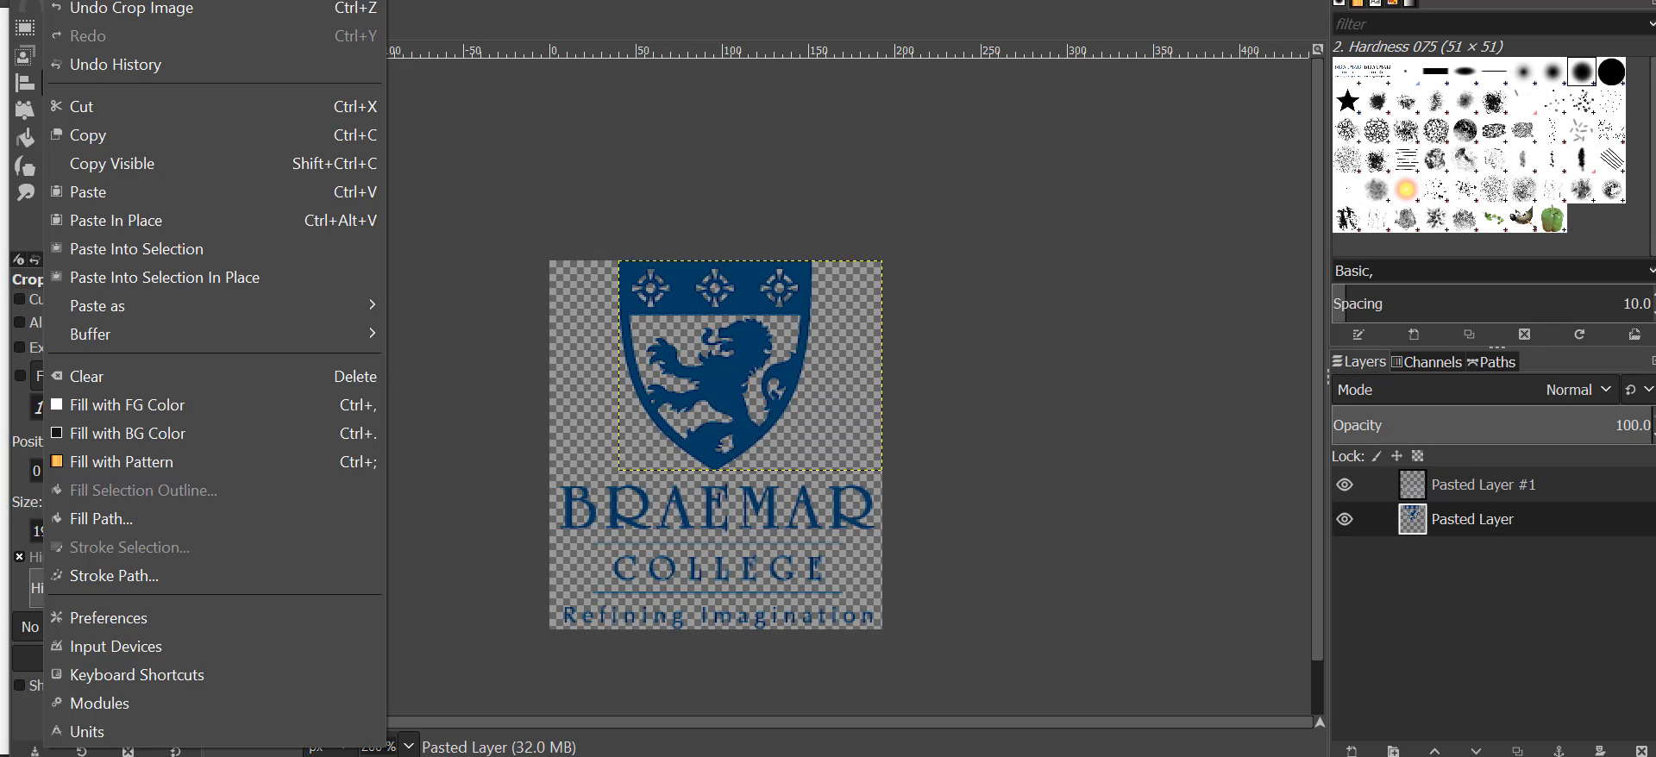
pyautogui.click(31, 19)
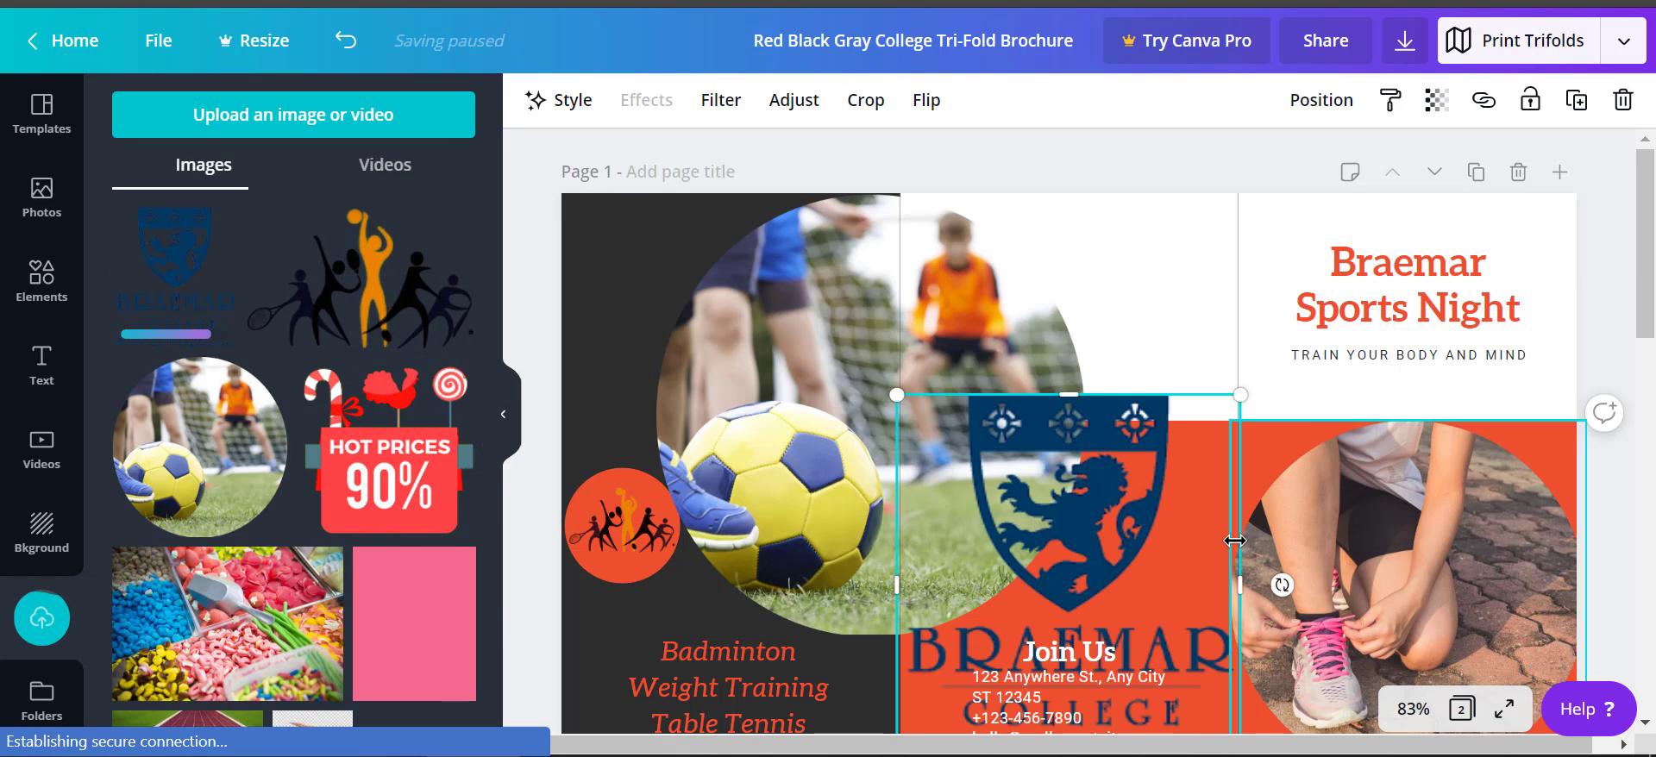
# Scroll the Uploads panel to the Braemar College logo image.
pyautogui.scroll(-3)
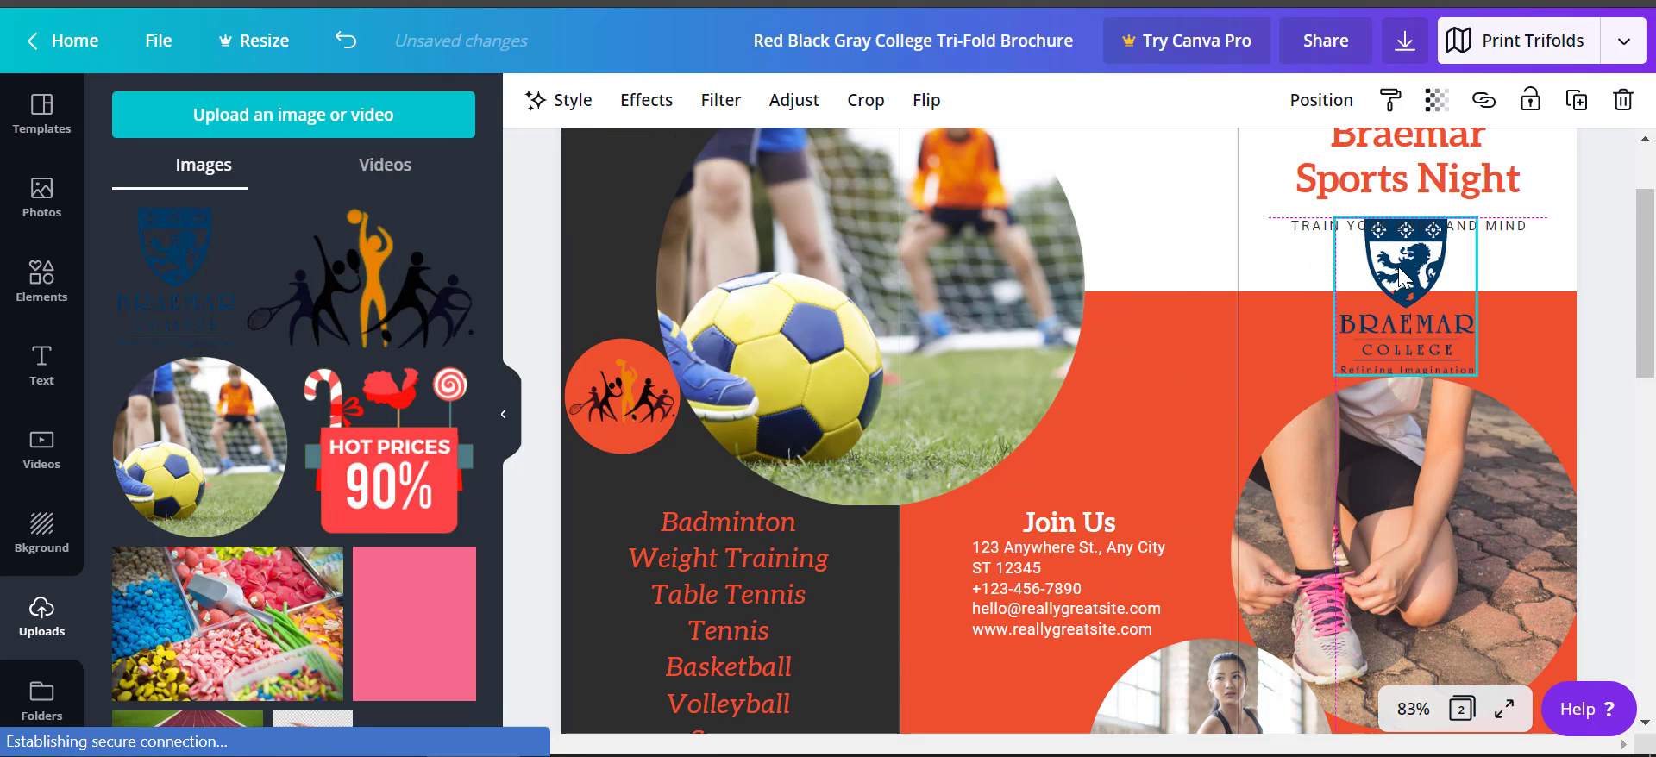
# Deselect the enlarged logo, leaving the crest centred below the 'Train Your Body and Mind' tagline.
pyautogui.click(1404, 528)
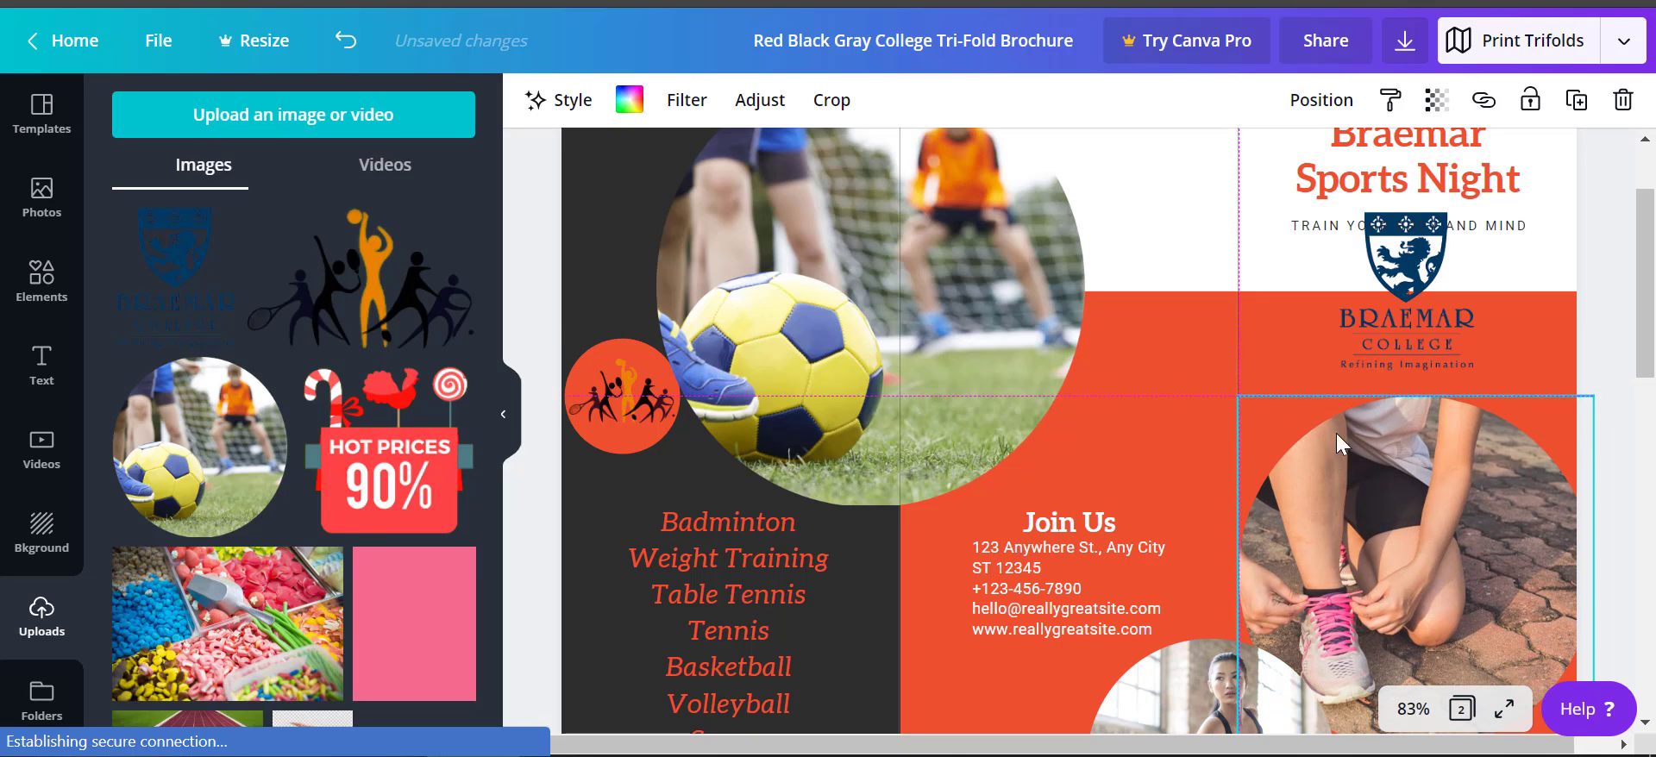
pyautogui.click(1405, 307)
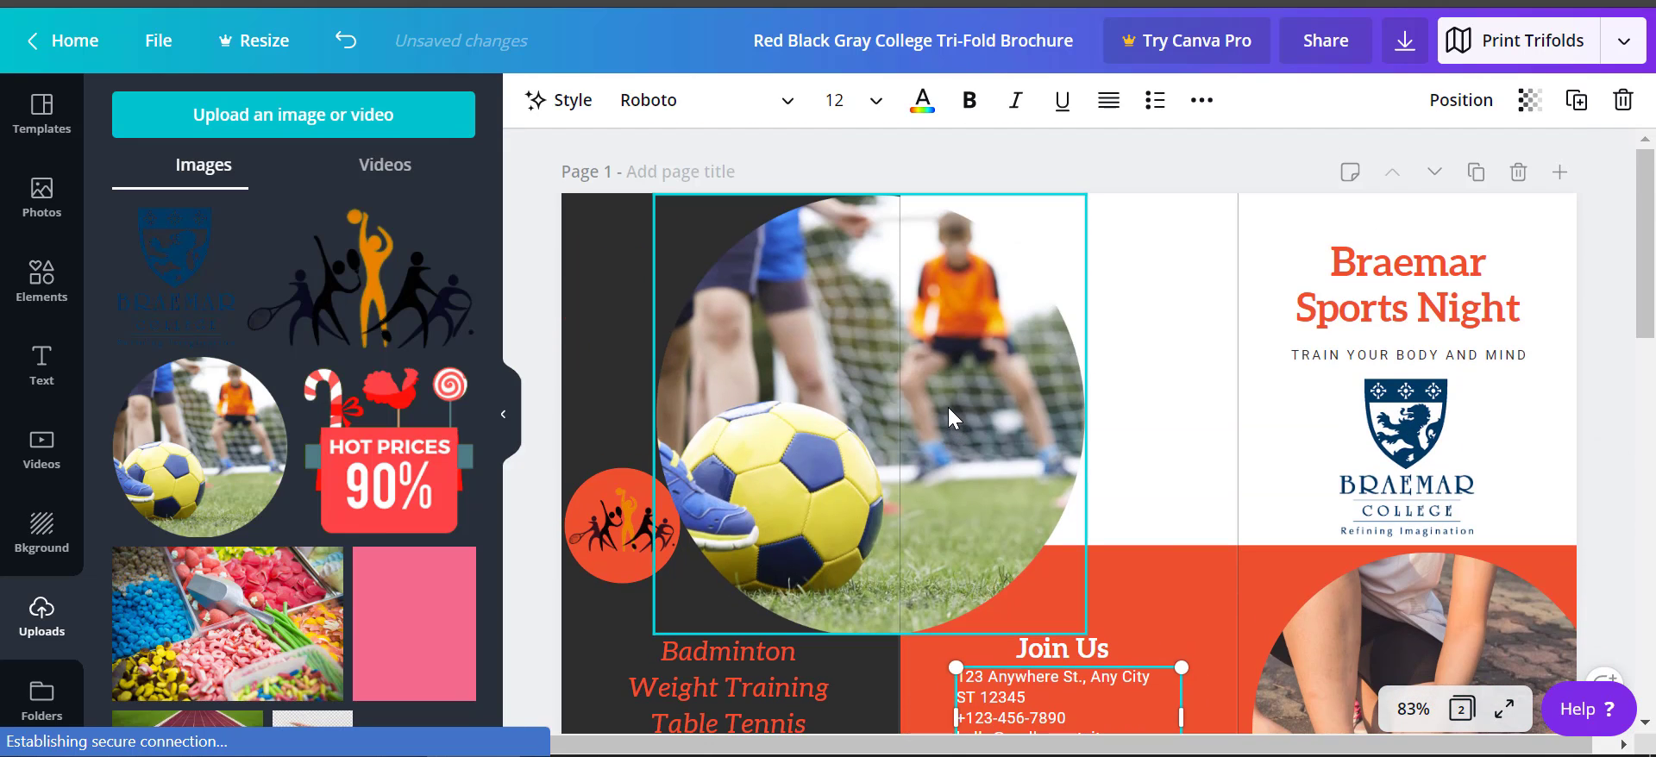
pyautogui.moveTo(939, 381)
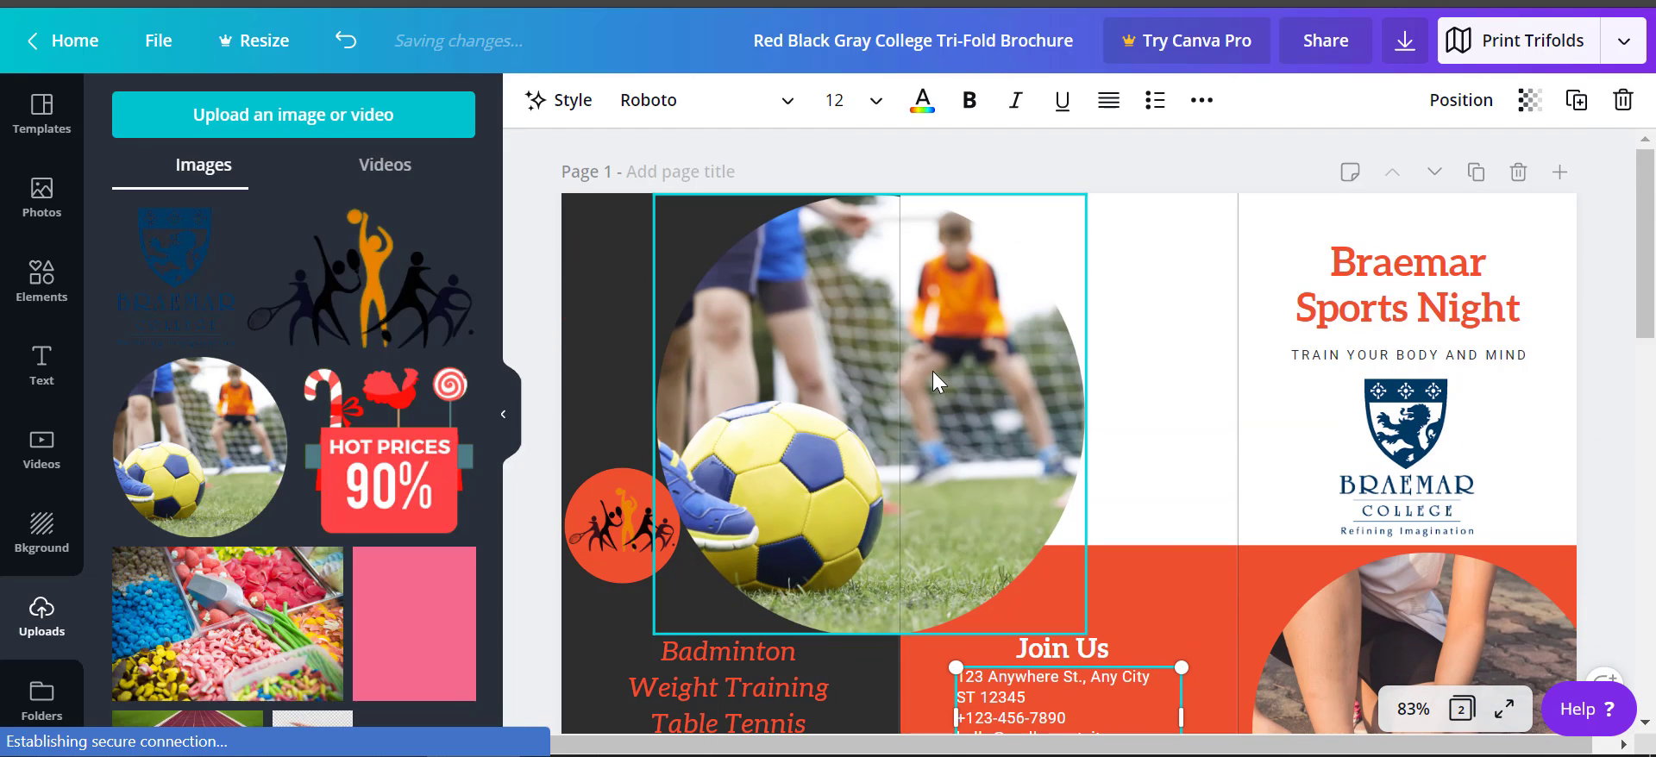
pyautogui.moveTo(929, 348)
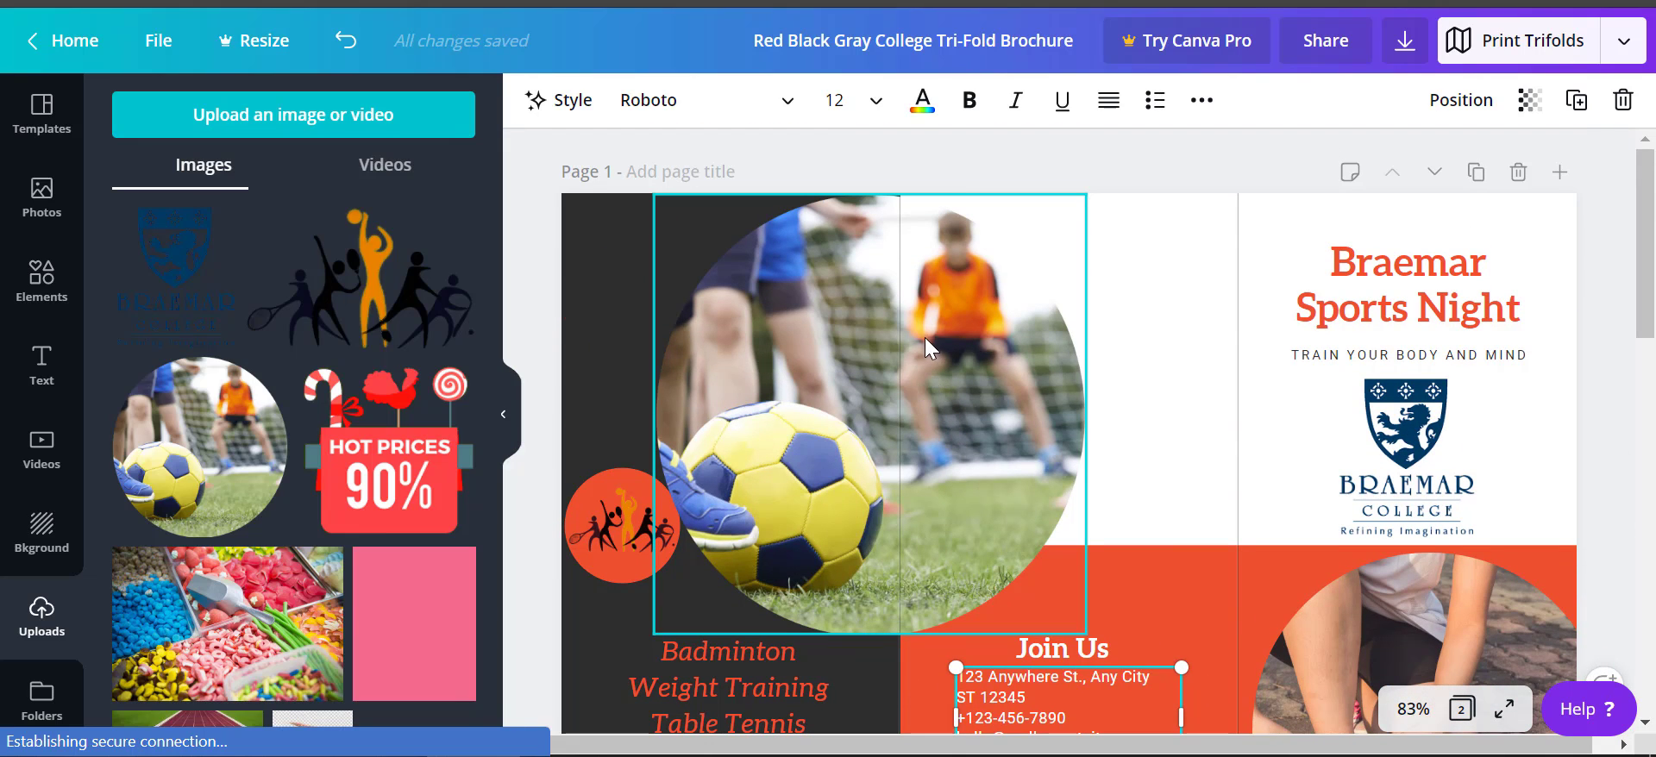